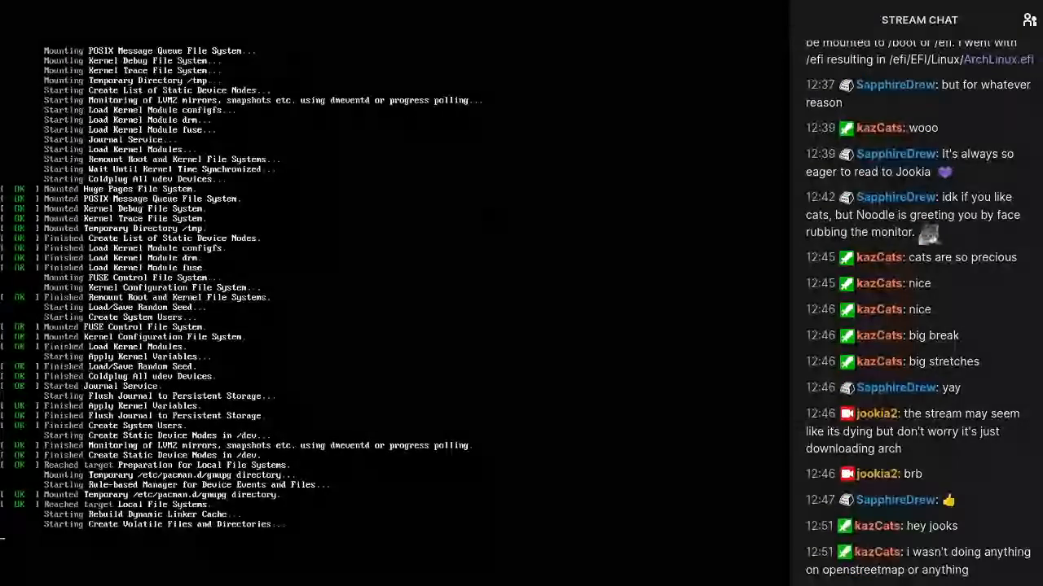
Scroll through the archiso boot messages until the automatic root login prompt appears.
scroll("down", 3)
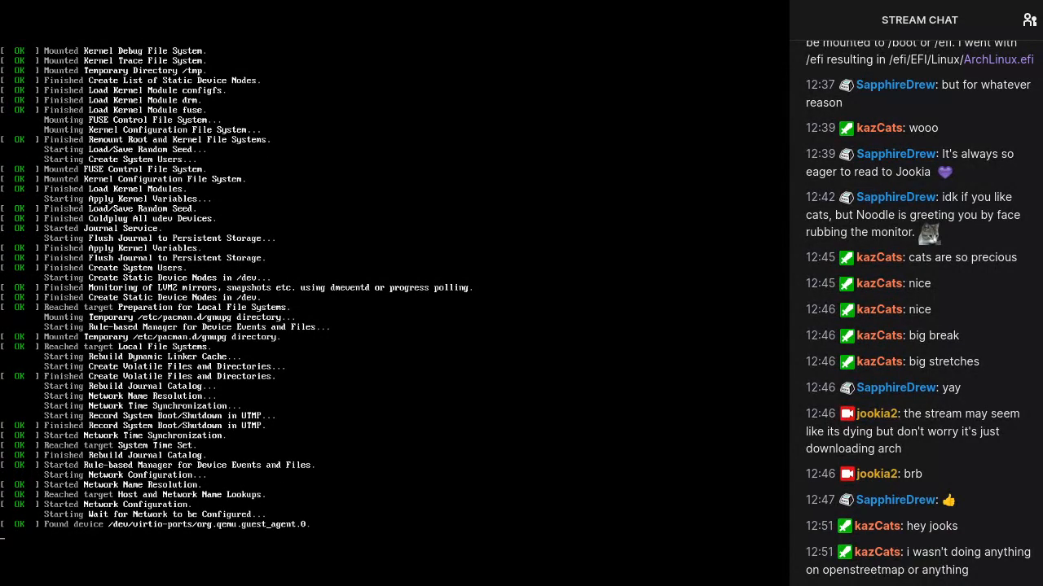
scroll("down", 3)
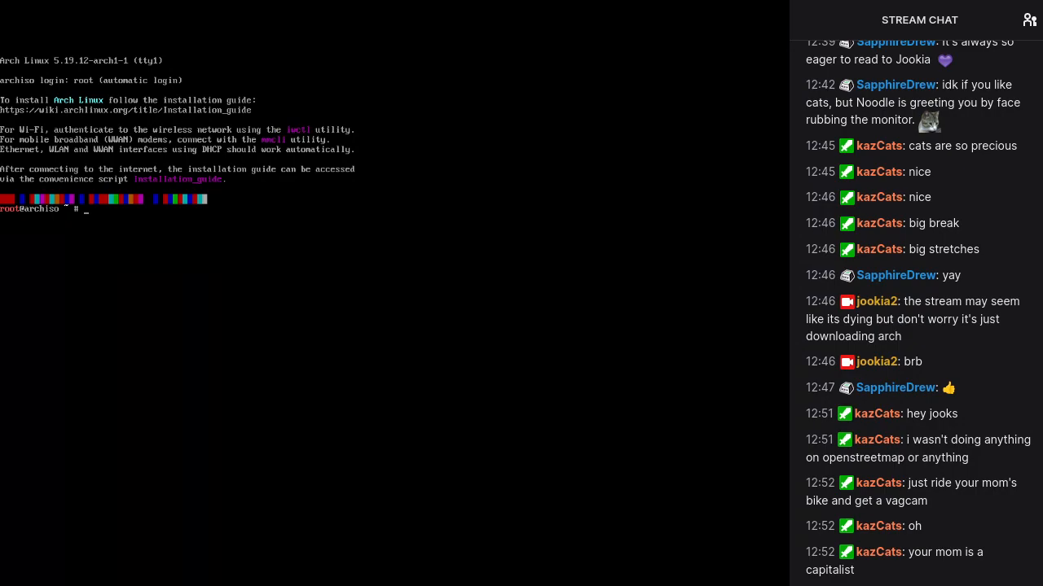
Check the IPv4 address and ping google.com, abort the failing IPv6 ping, and launch installation_guide.
type("ip addr")
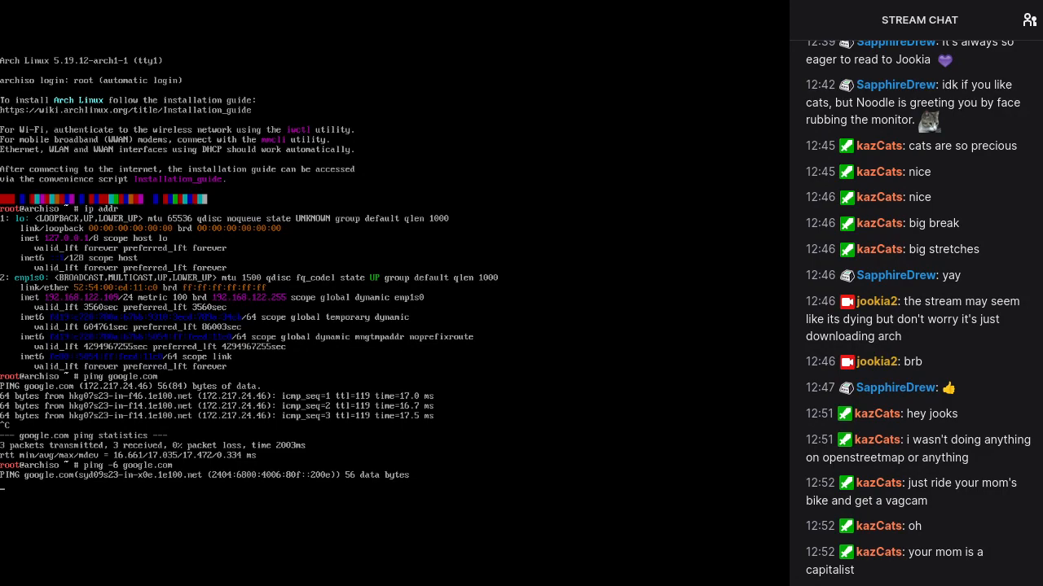
key("ctrl+c")
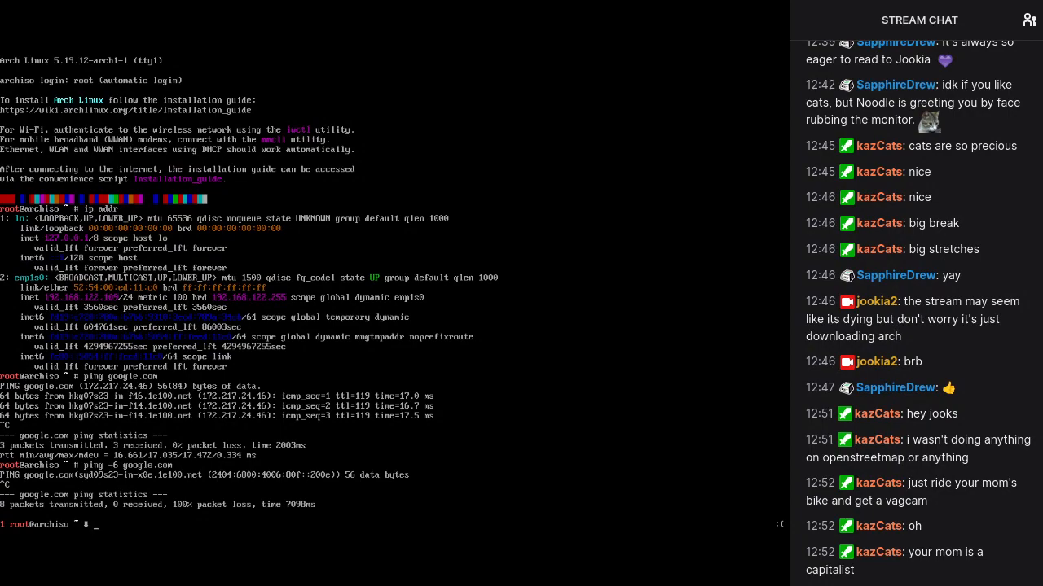
type("installation")
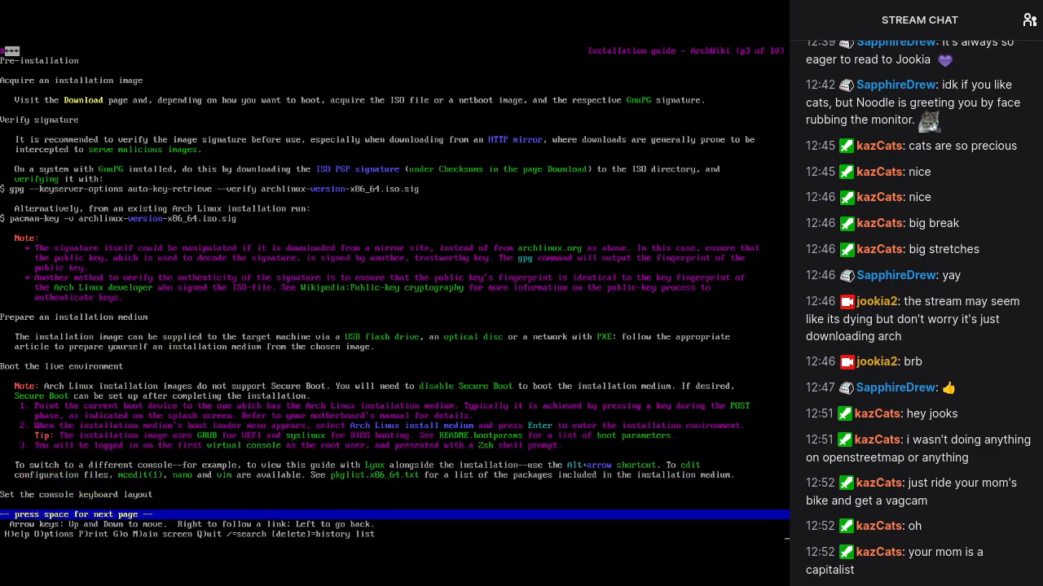
Page through the Lynx installation guide to the disk partitioning section, then quit Lynx.
key("space")
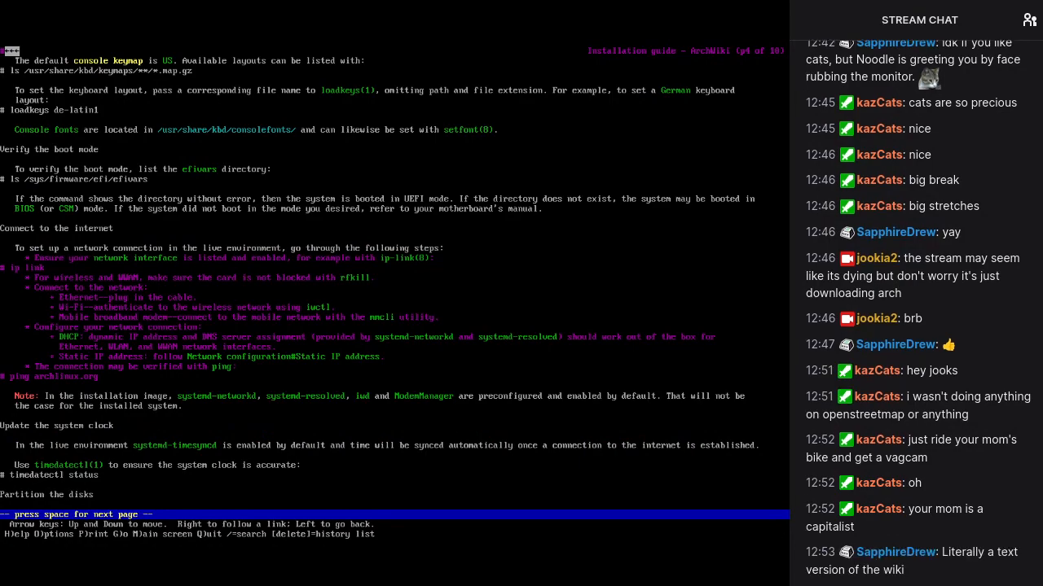
key("space")
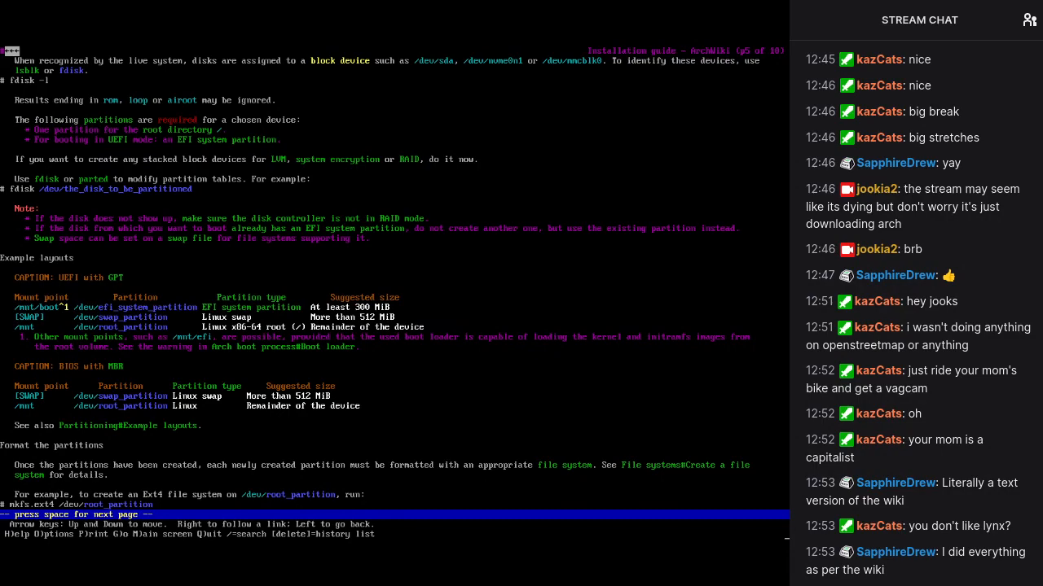
key("q")
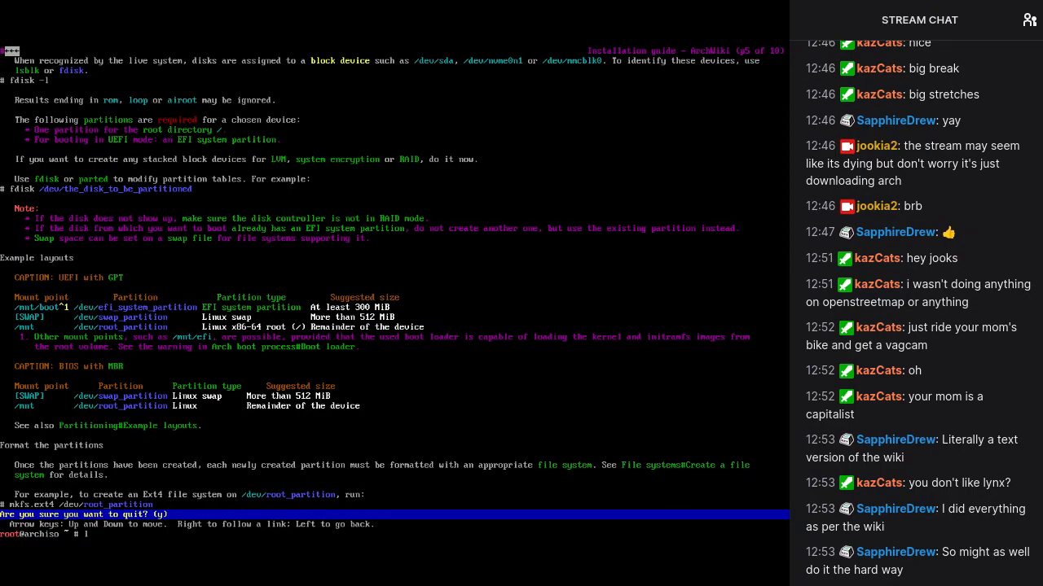
Confirm UEFI efivars, ping archlinux.org, check timedatectl, list disks, and start fdisk on /dev/vda.
type("ls /sys/firmware/efi/ef")
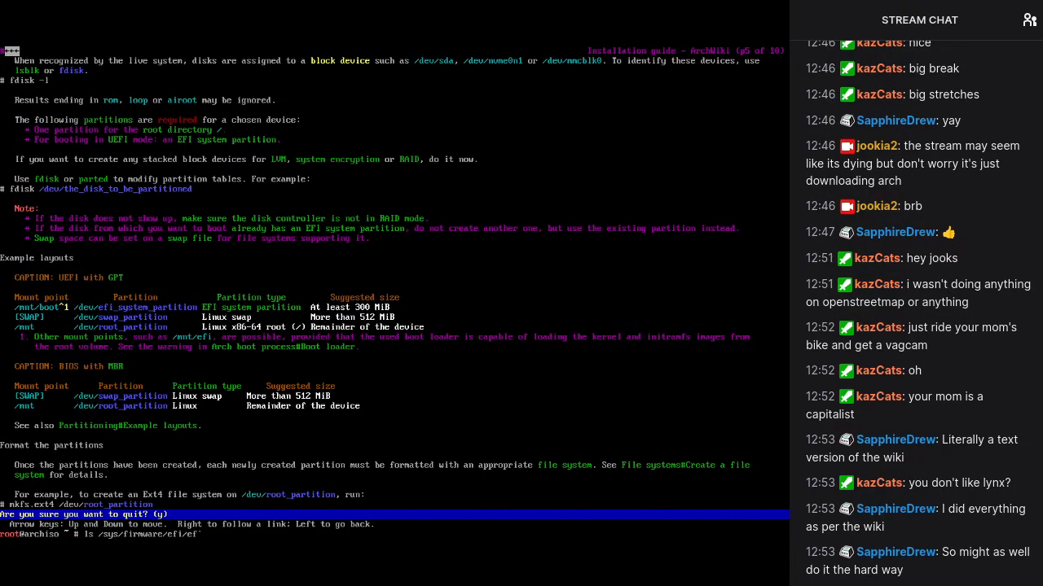
key("Return")
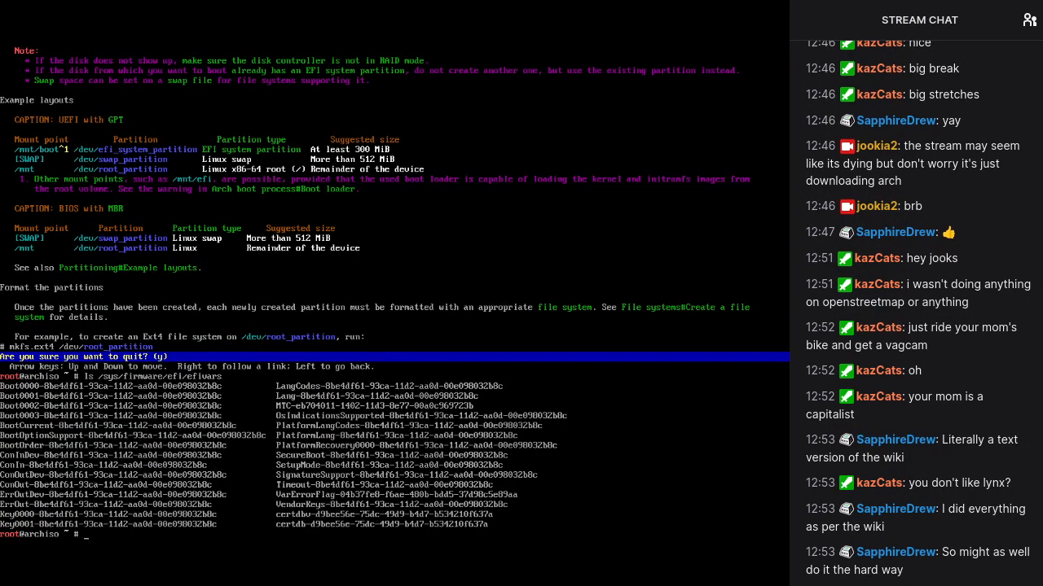
type("ping archlinux.org")
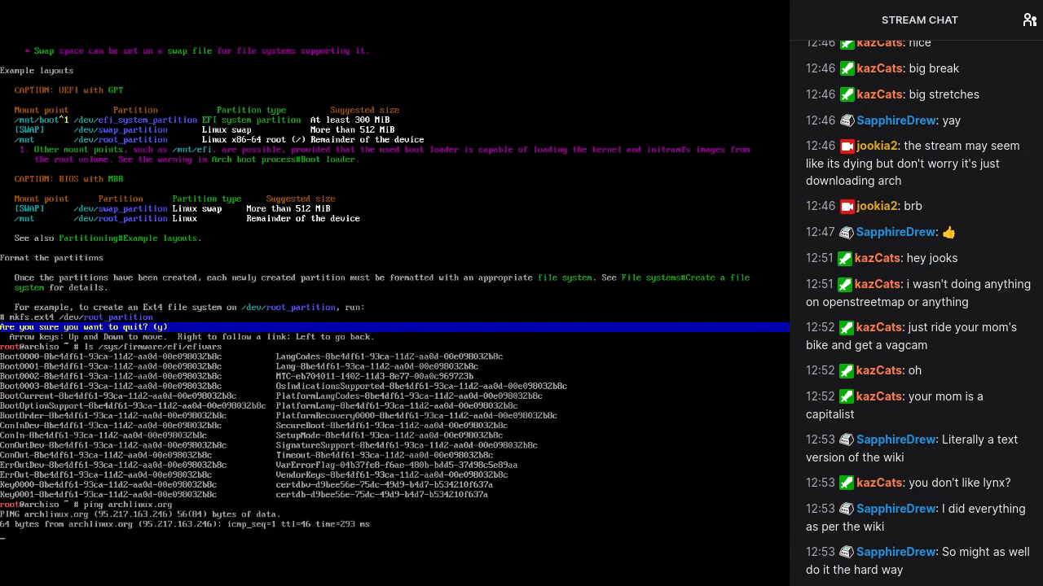
type("timedatectl status")
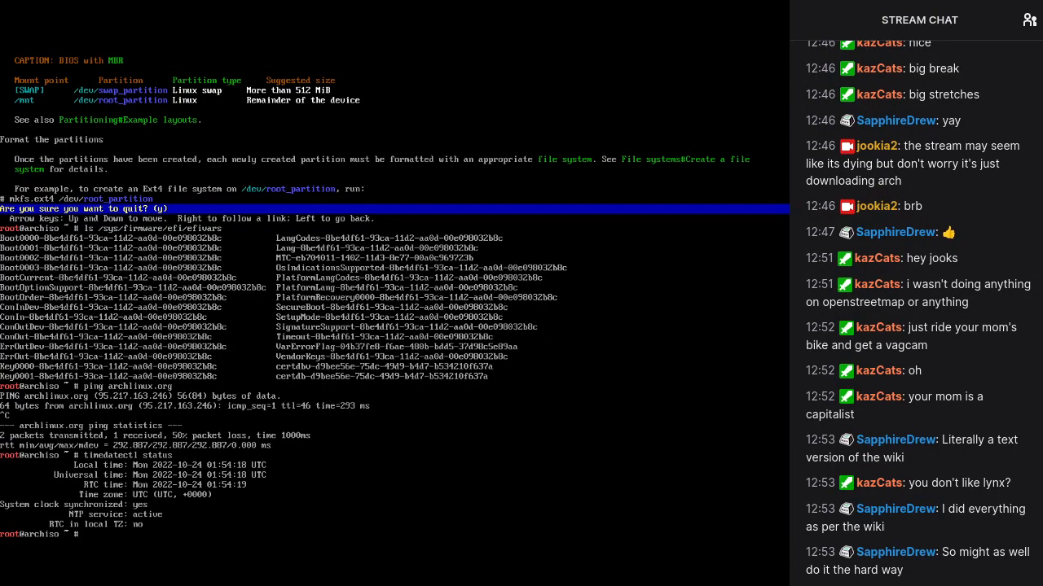
type("fdisk -l")
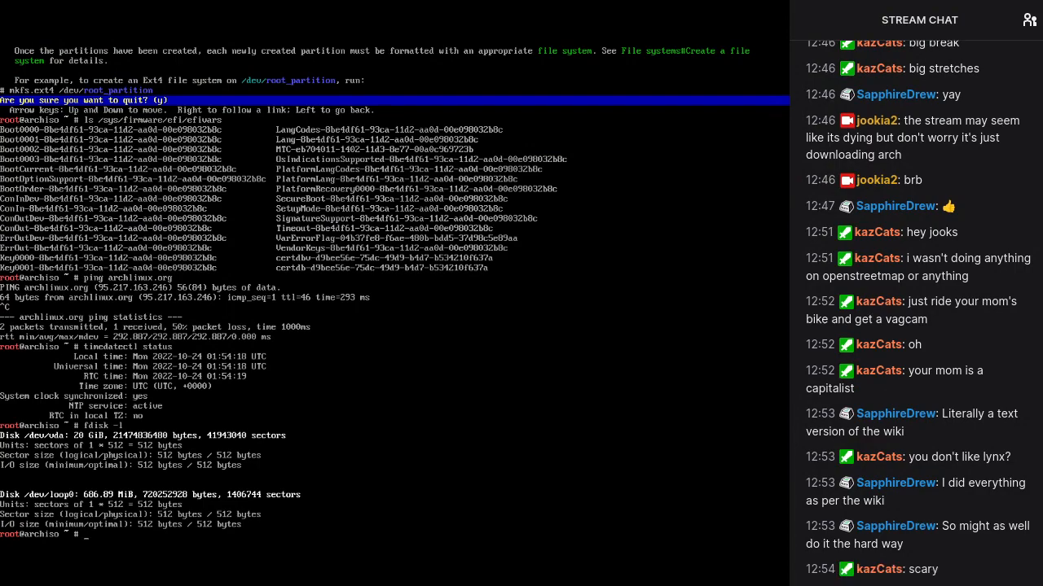
type("fdisk /dev/vda")
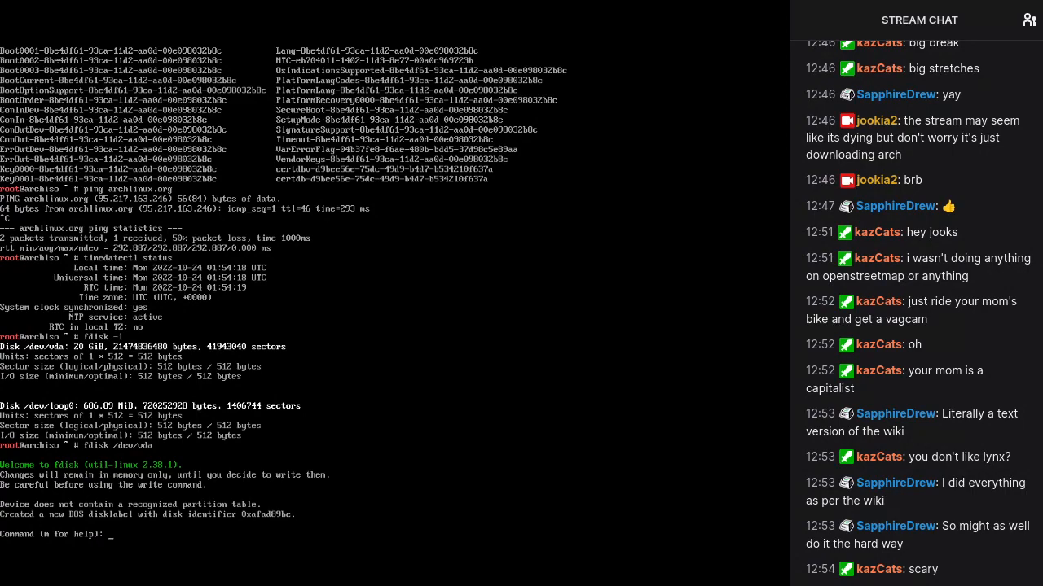
Create a new GPT disklabel on /dev/vda in fdisk.
scroll("down", 3)
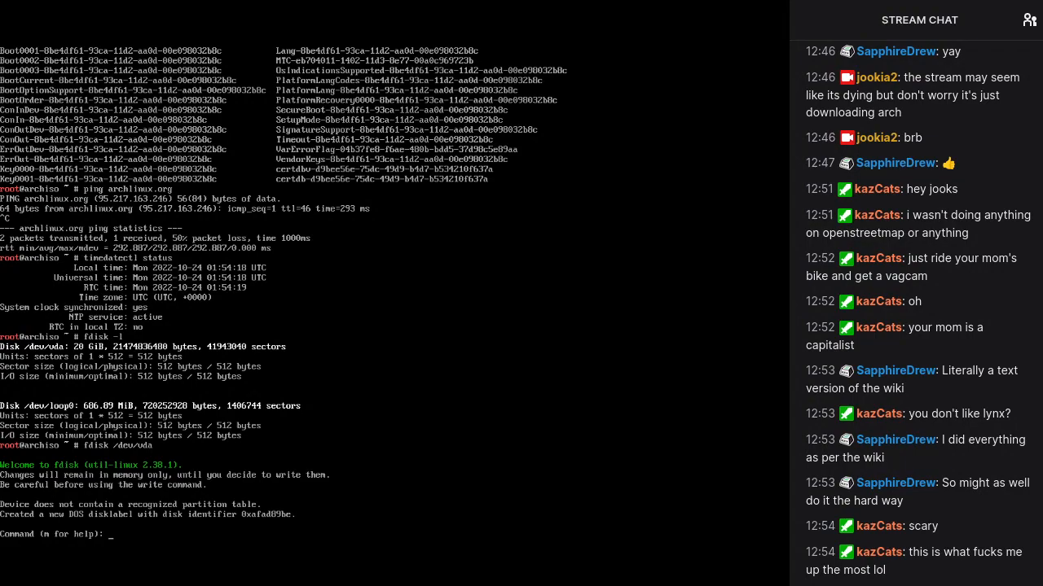
type("mklabel gpt")
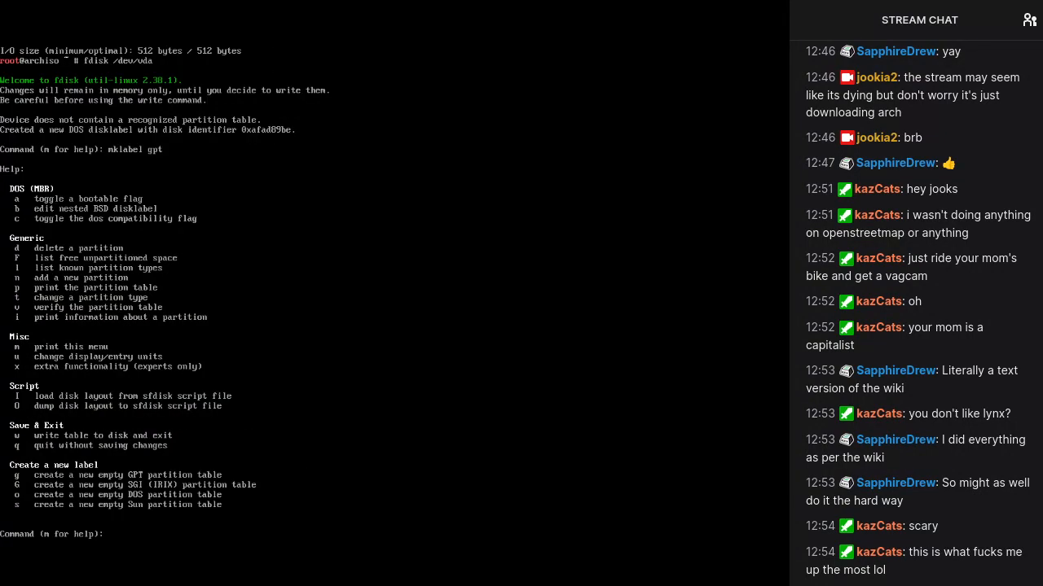
scroll("down", 3)
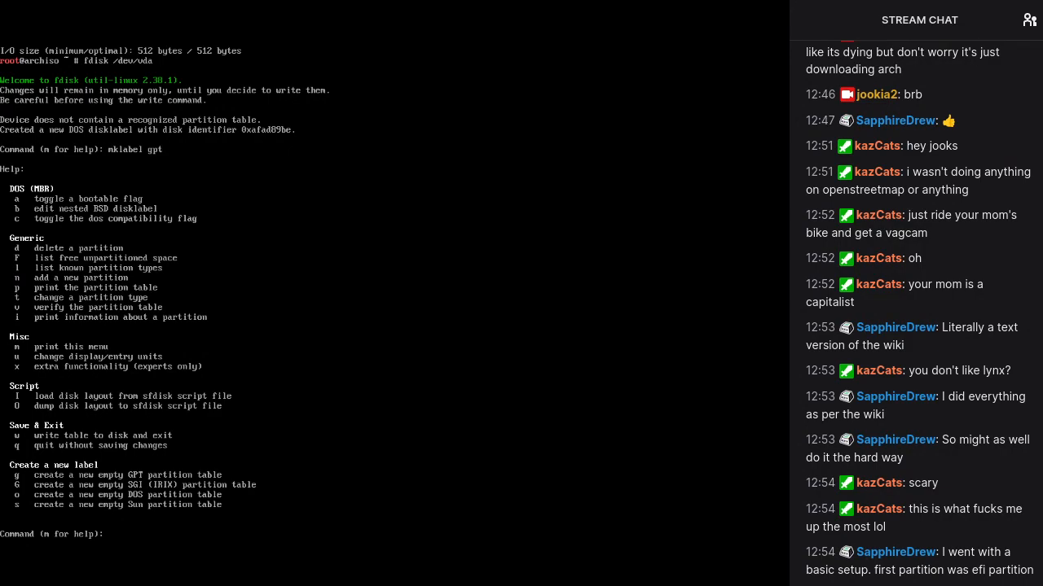
type("g")
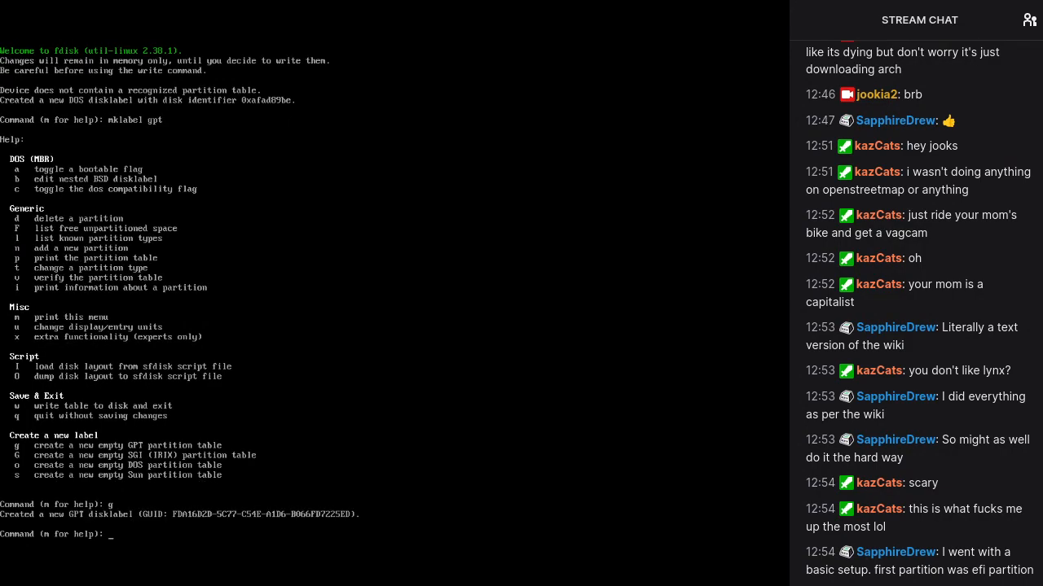
Add partition 1 with default number and first sector and a +512M end.
scroll("down", 3)
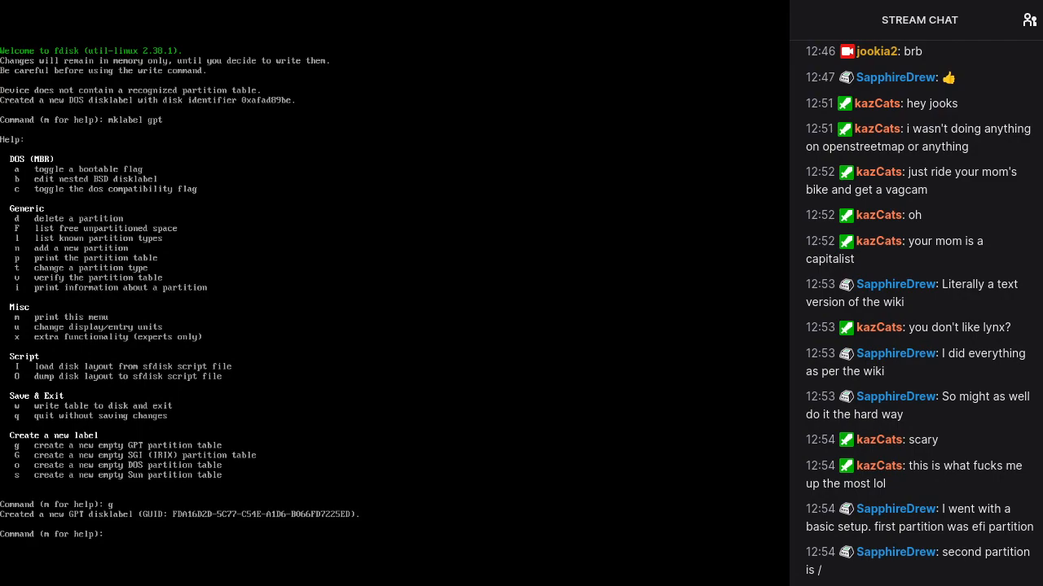
type("n")
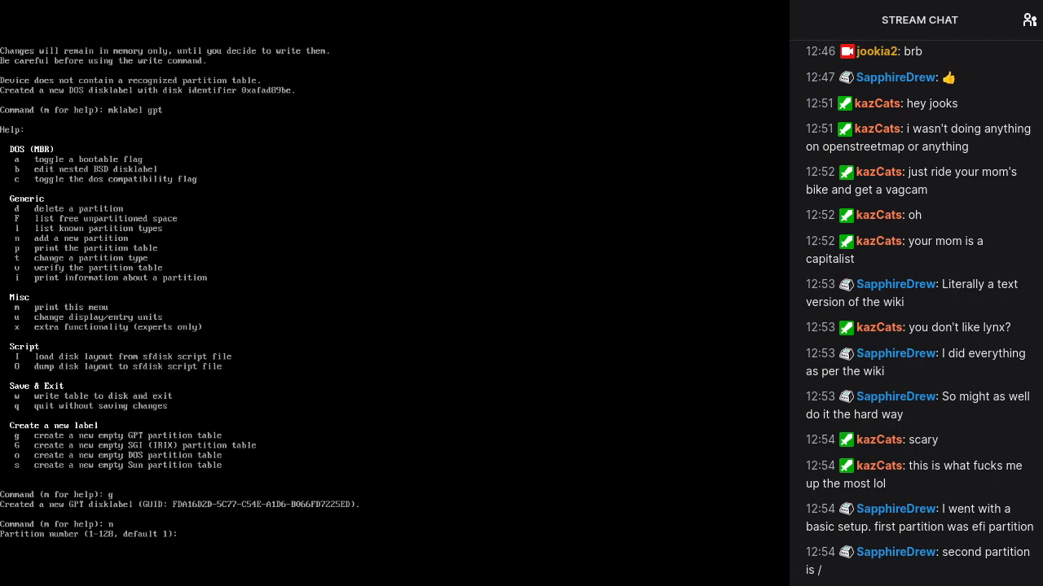
key("Return")
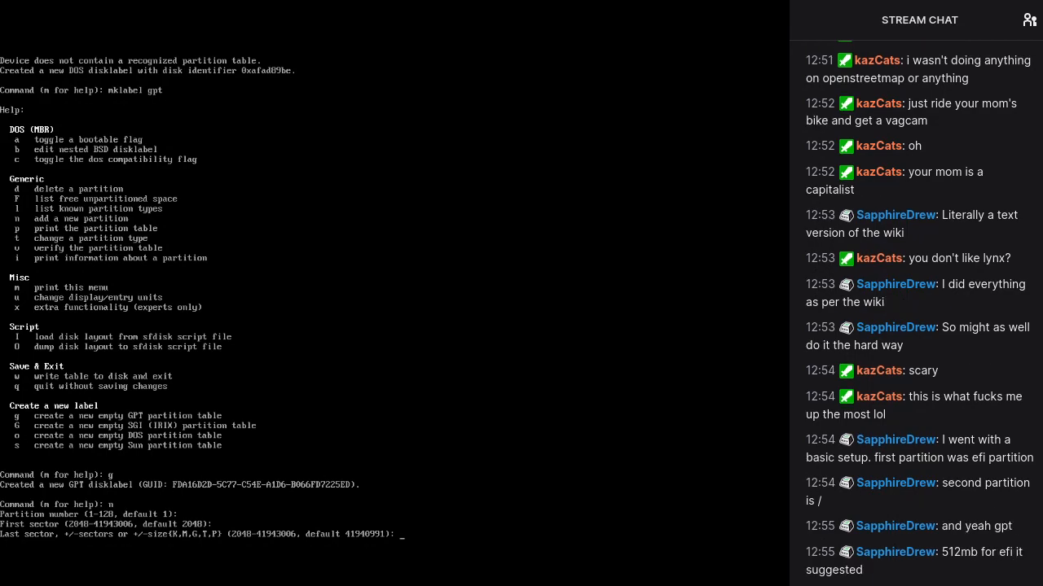
type("512M")
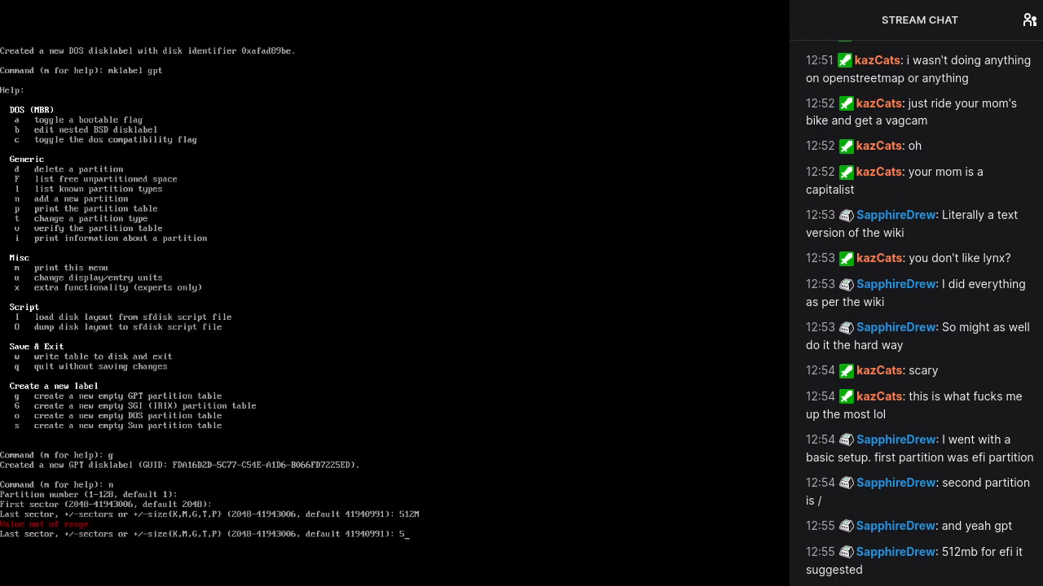
type("+1")
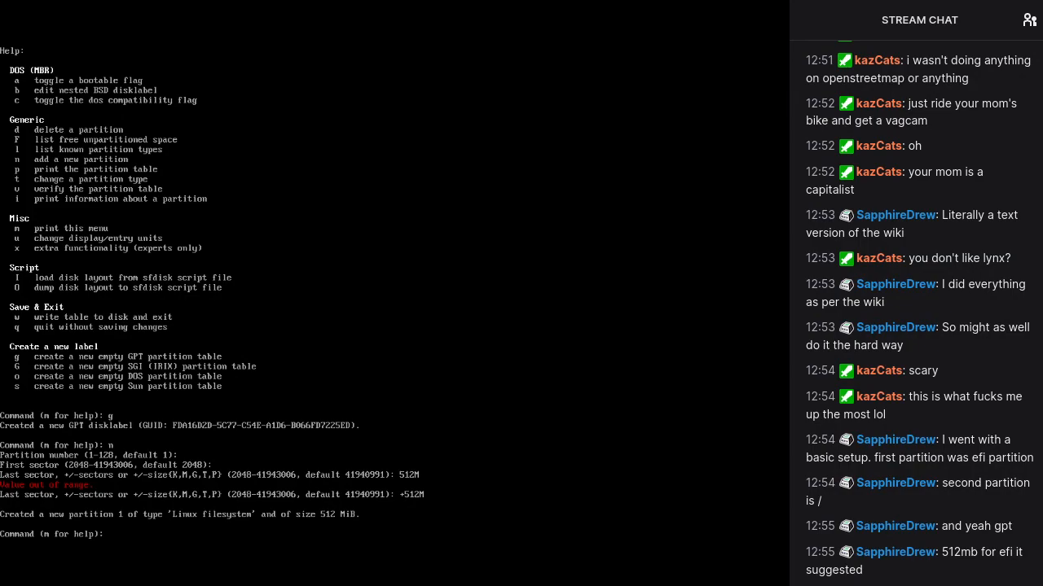
List partition types and set partition 1 to EFI System.
type("t")
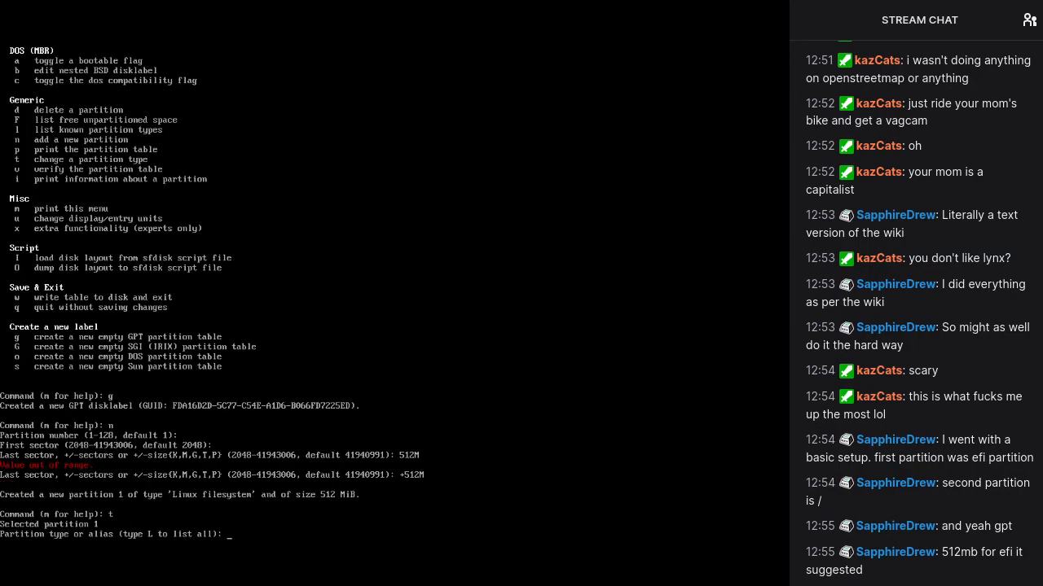
type("L")
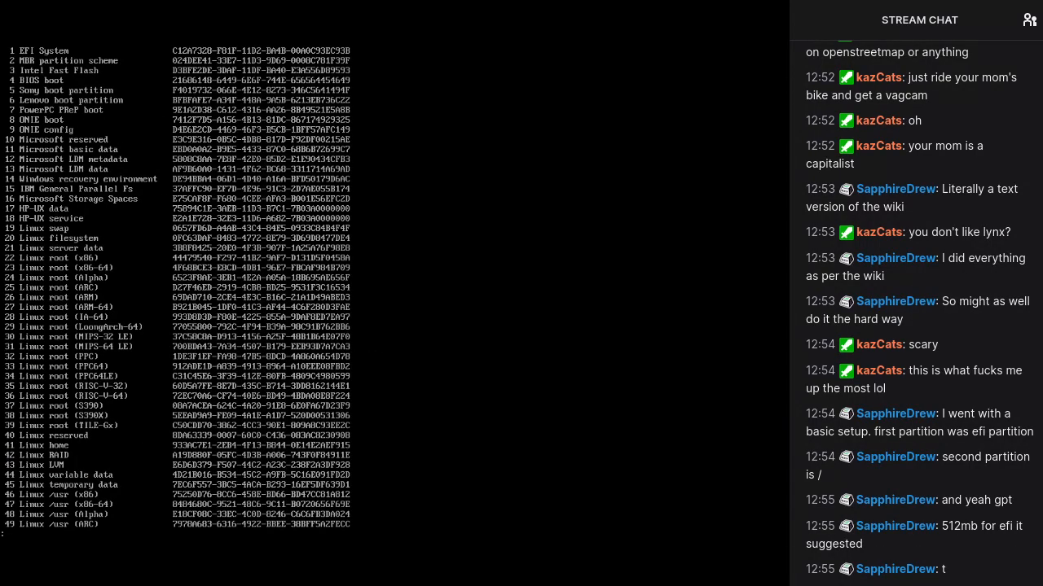
type("1")
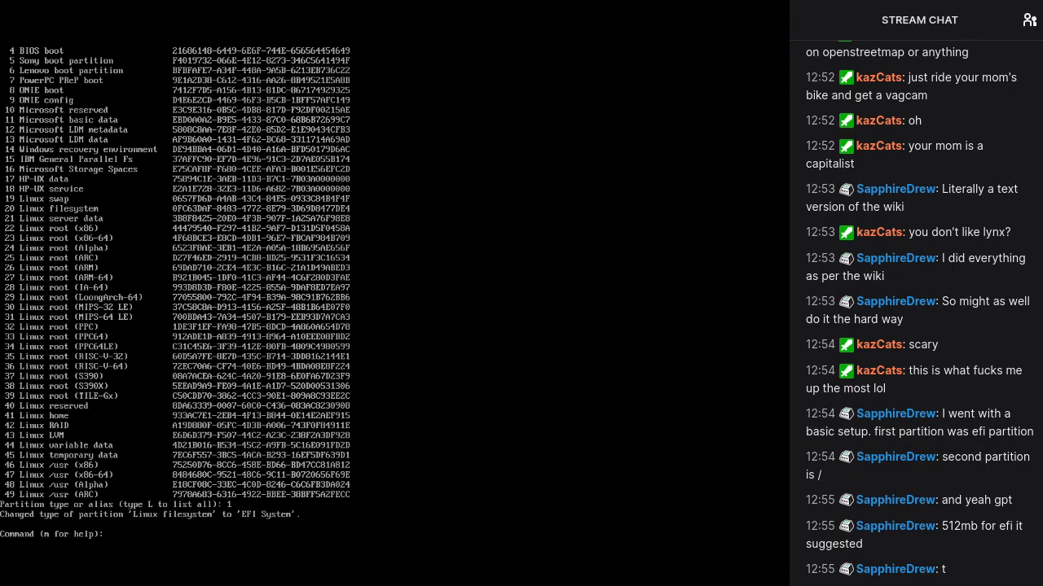
Add another partition in fdisk, entering +1G as its size.
type("n")
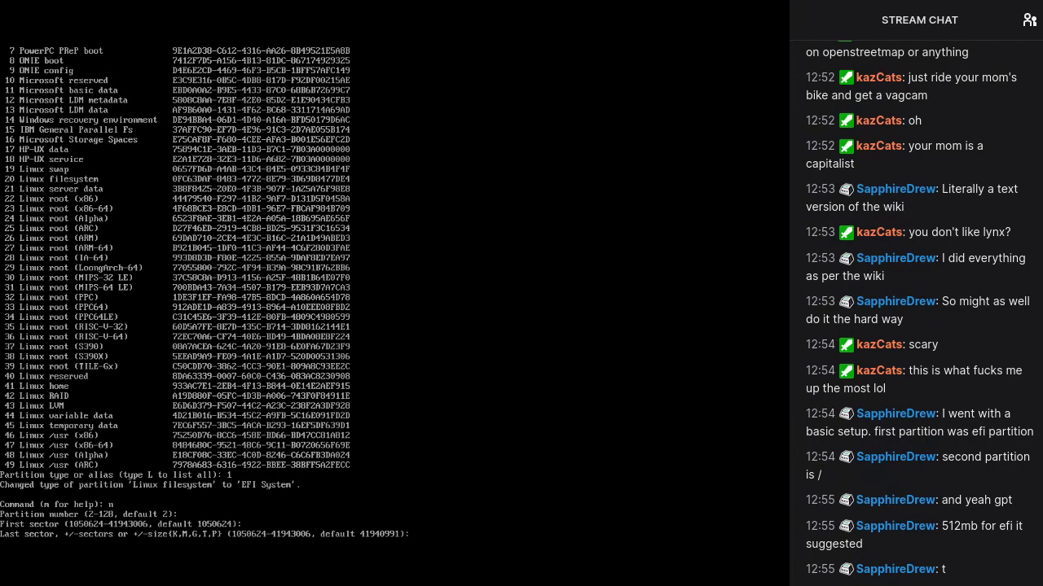
type("1")
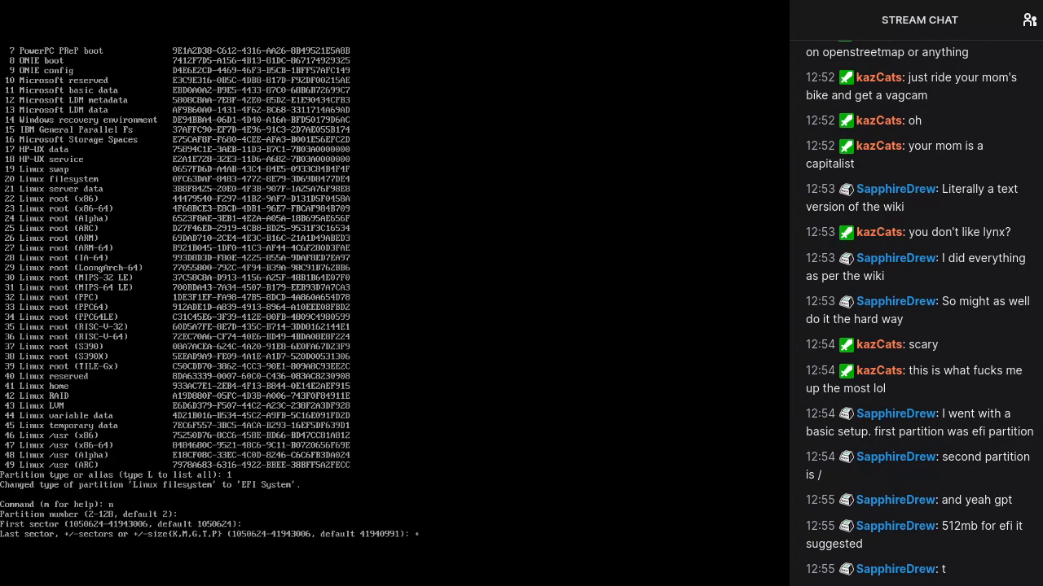
type("+1G")
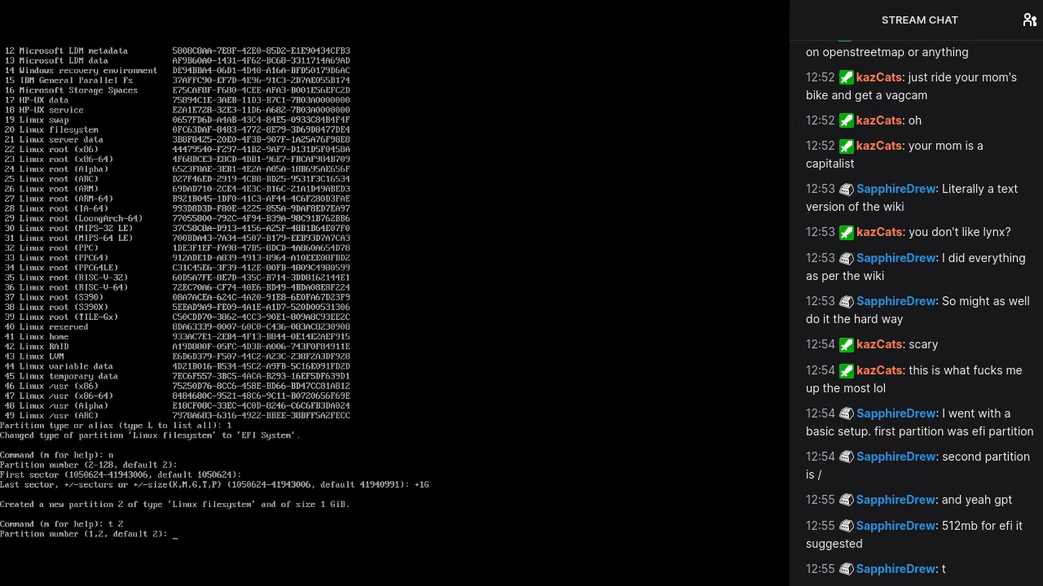
type("s (type L to list all): swap")
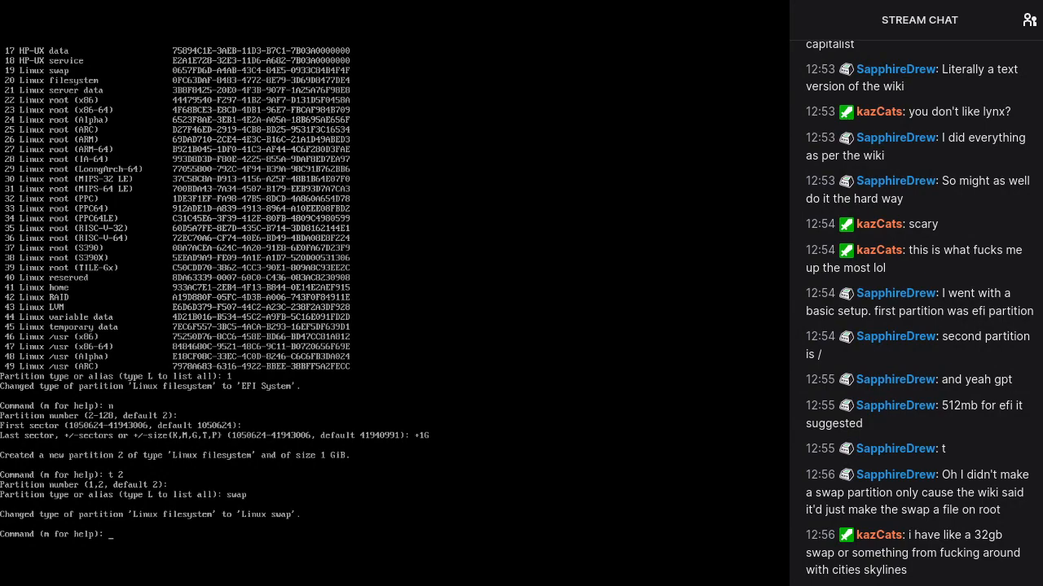
Delete partition 2, recreate it using the remaining space, and write the table.
type("d 2")
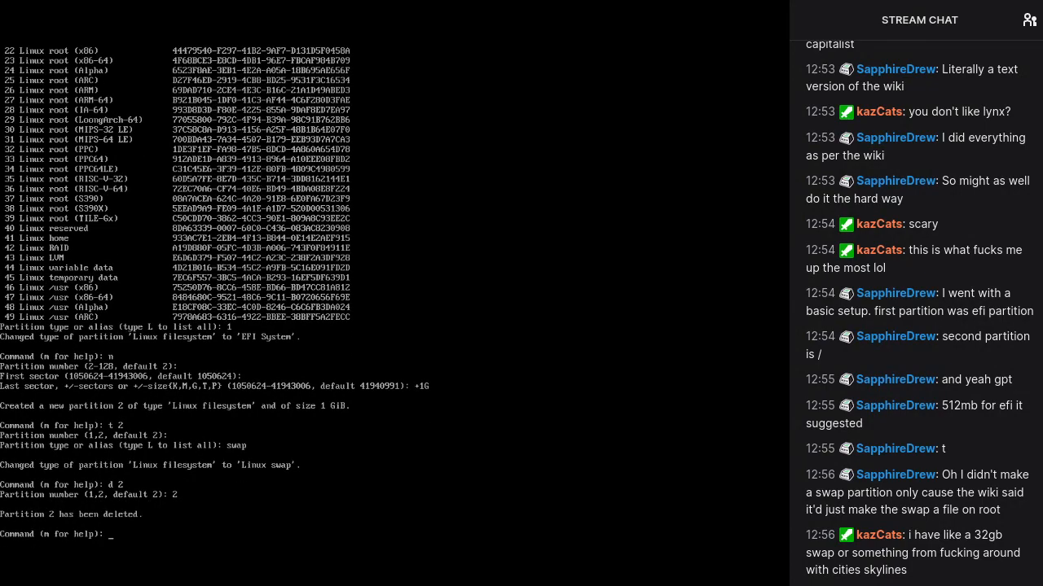
type("n")
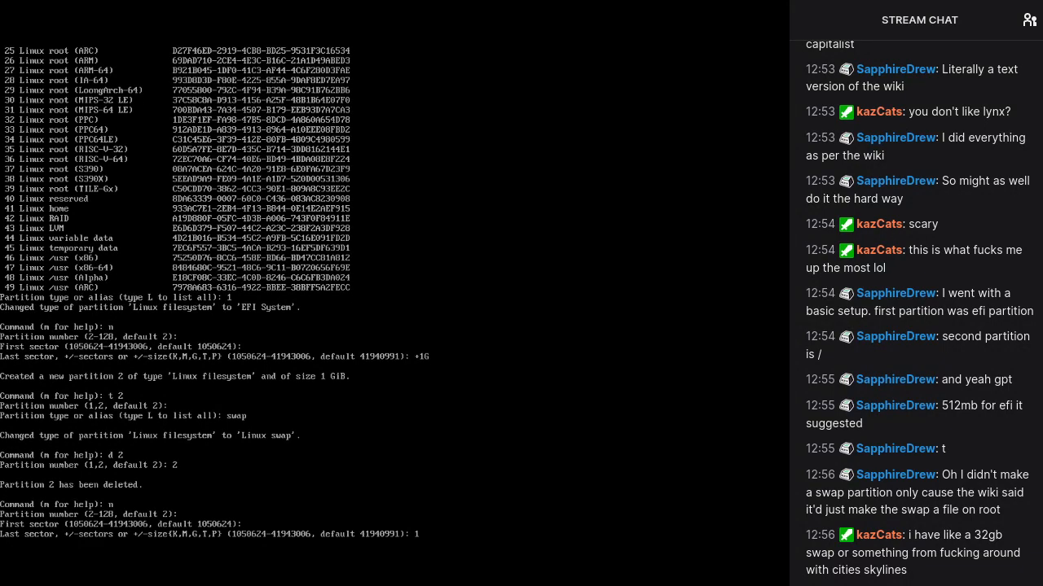
type("100%")
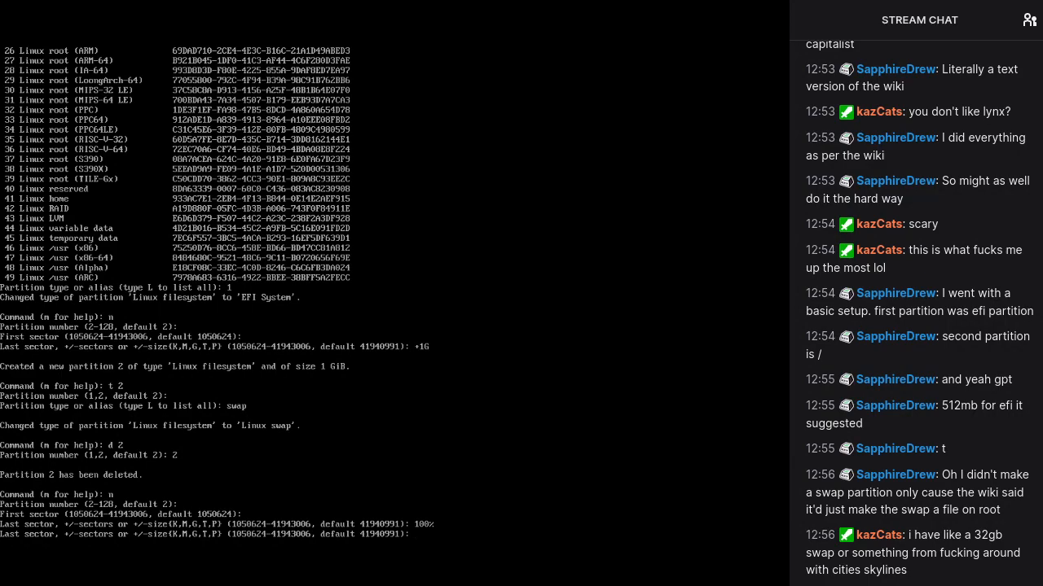
key("enter")
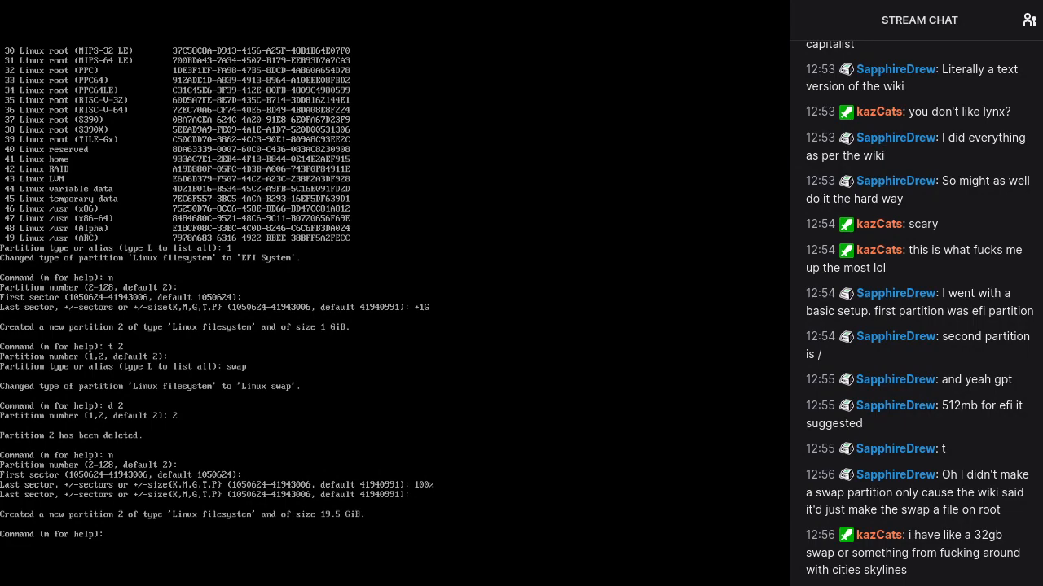
type("w")
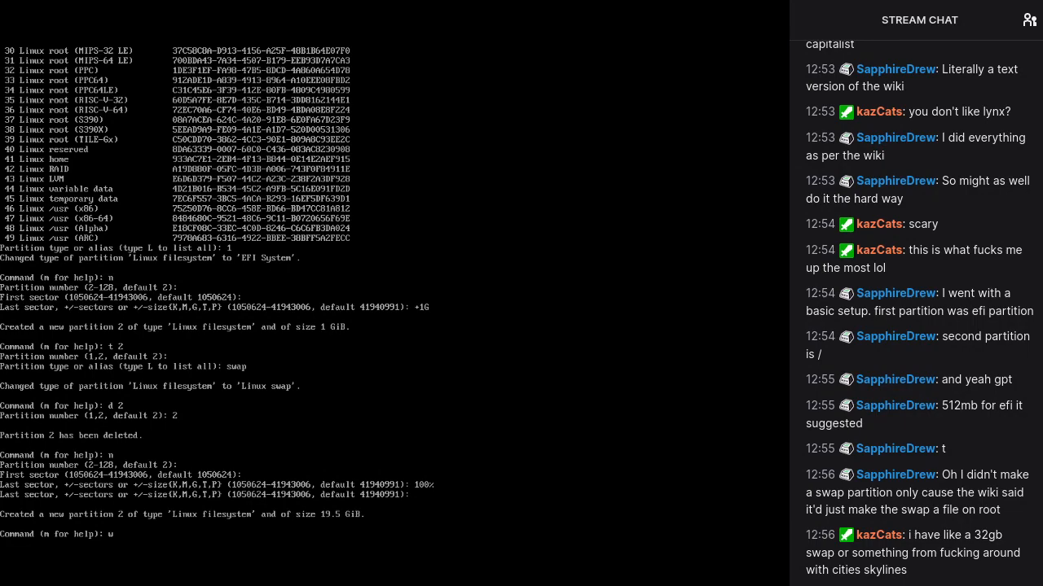
key("Return")
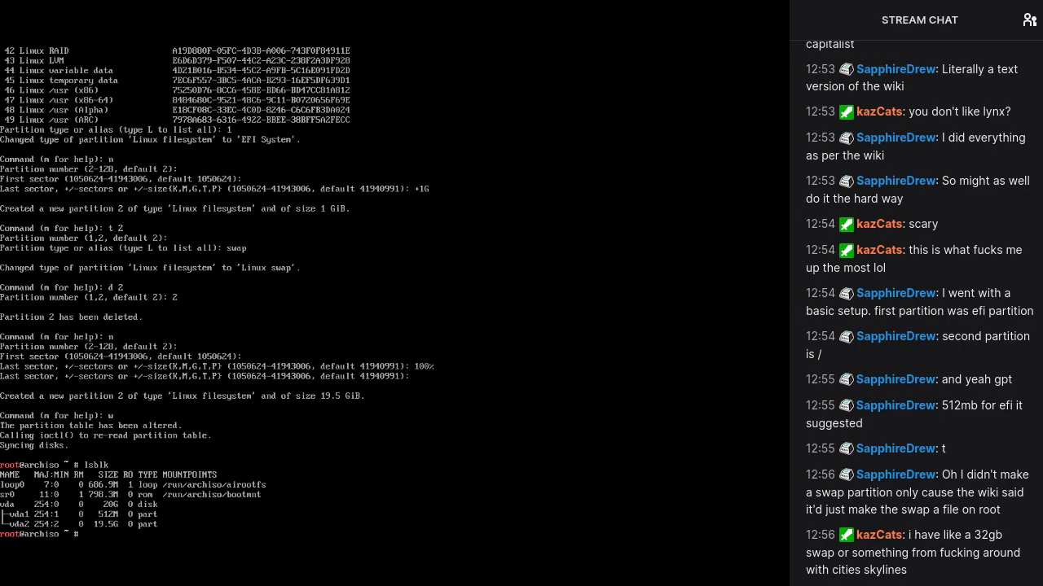
Format vda1 as FAT and vda2 as ext4, then mount vda2 at /mnt.
type("mkfs.fat")
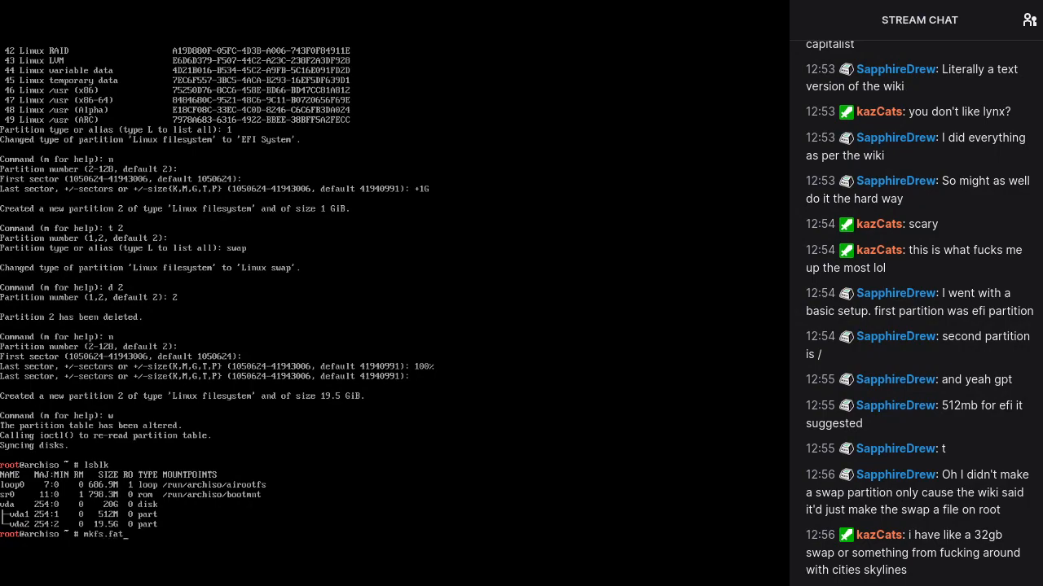
type("/dev/vda1")
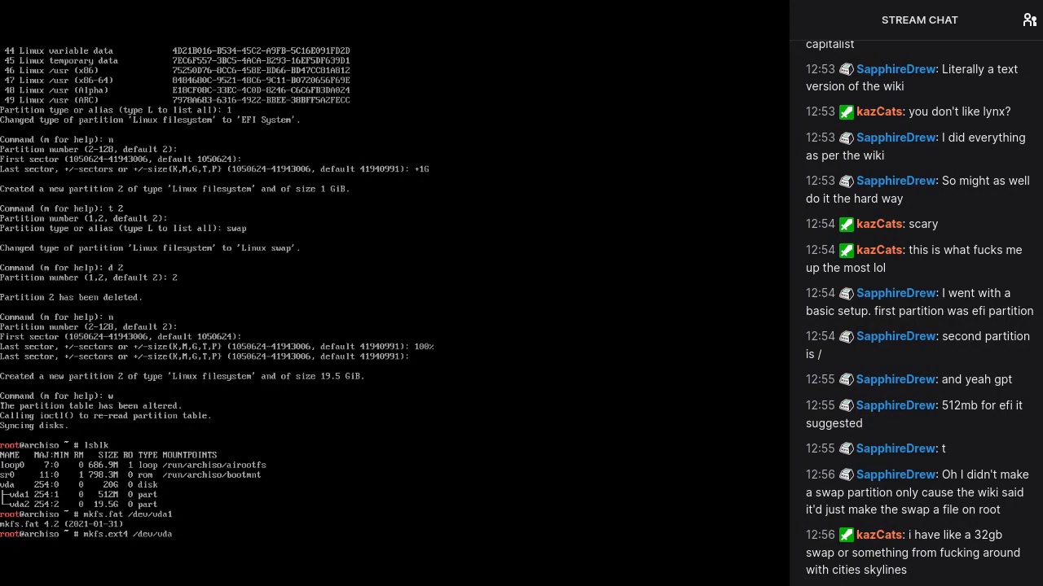
key("Return")
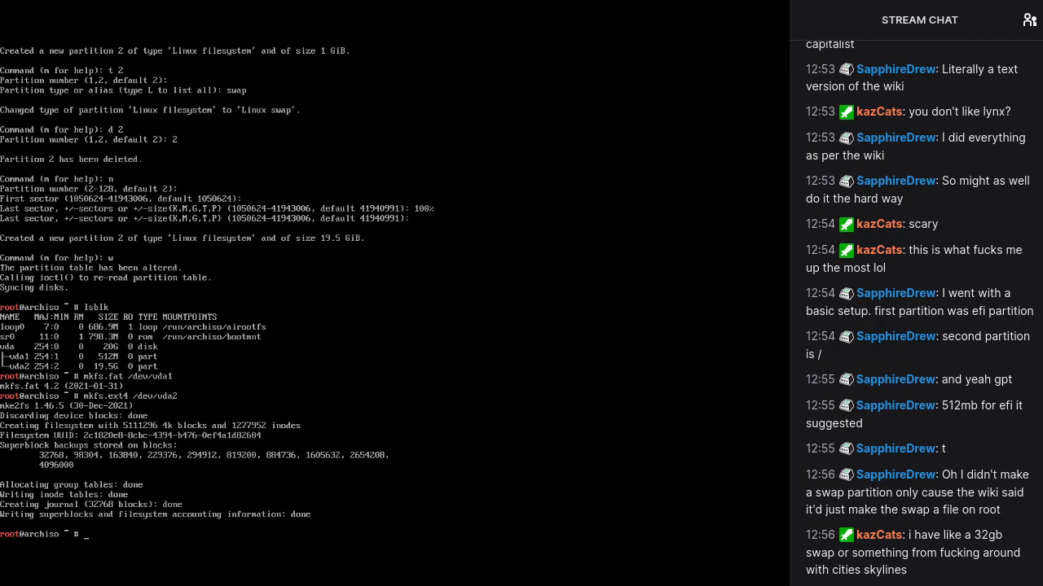
type("l")
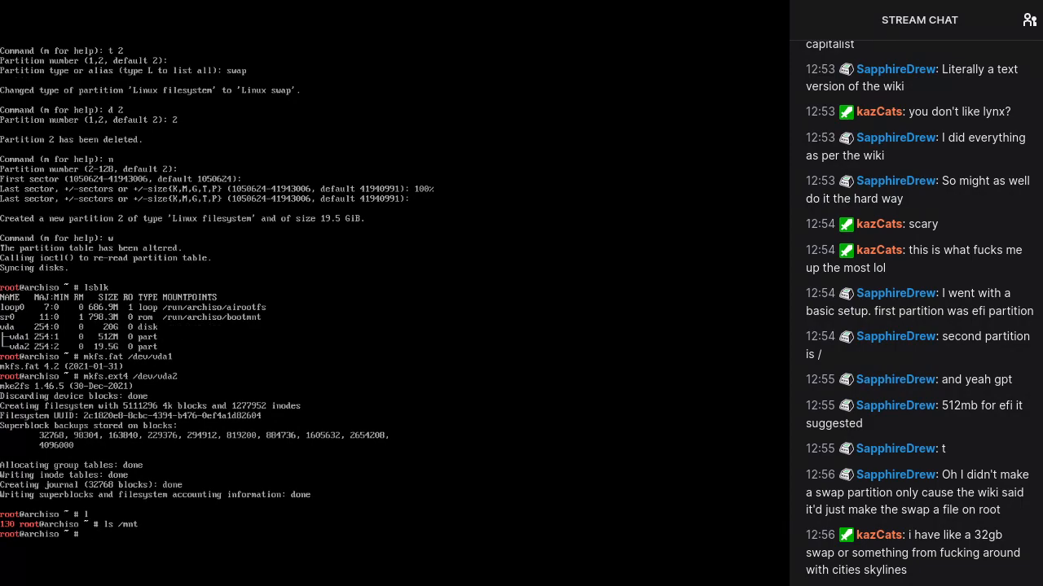
type("mount /dev/vda2 /mnt")
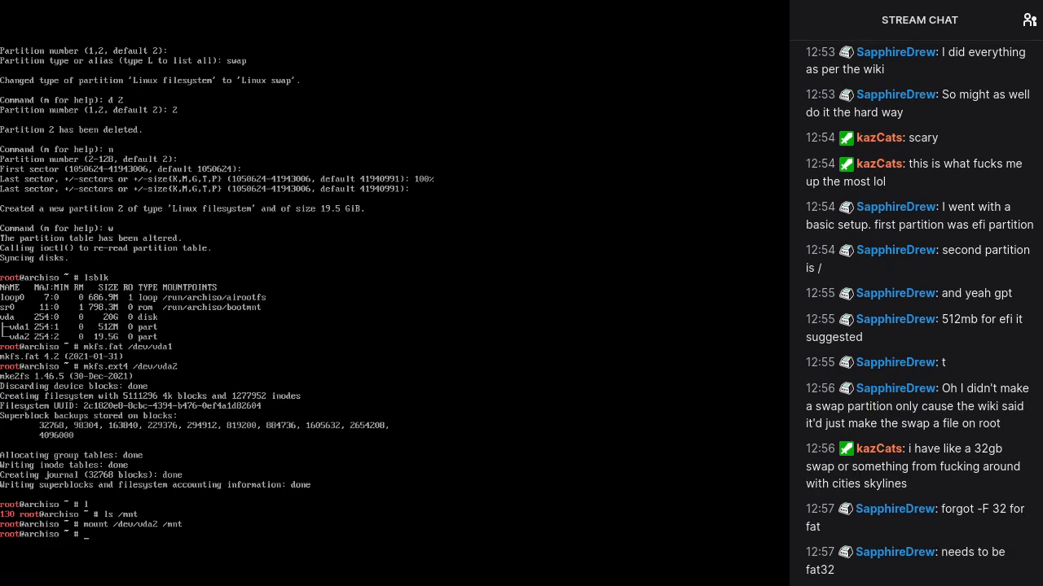
Reformat vda1 as FAT32 and mount vda2 at a newly created /mnt/boot.
type("mkfs.ext4 /dev/vda2")
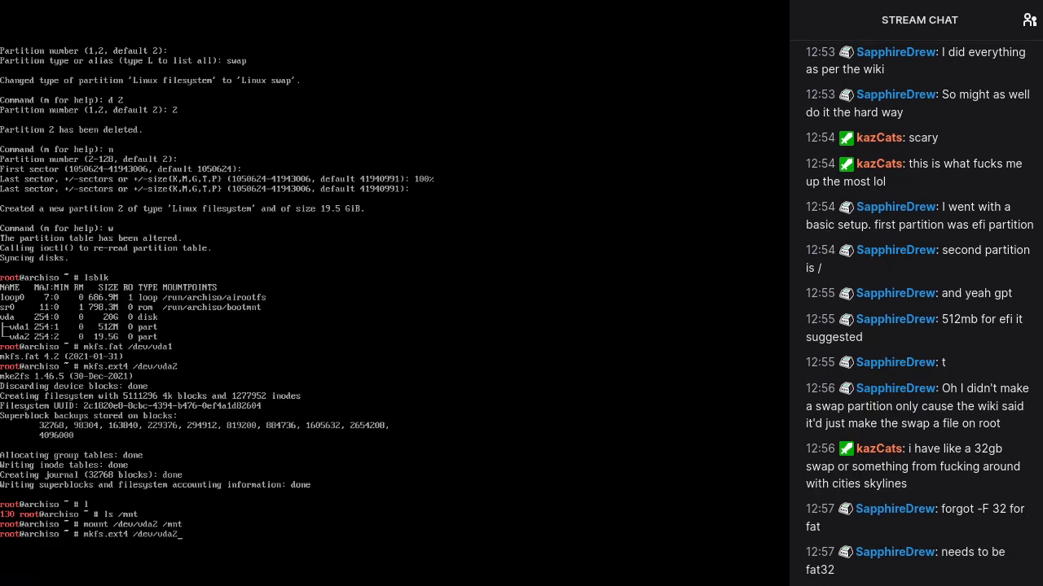
type("mkfs.fat /dev/vda1")
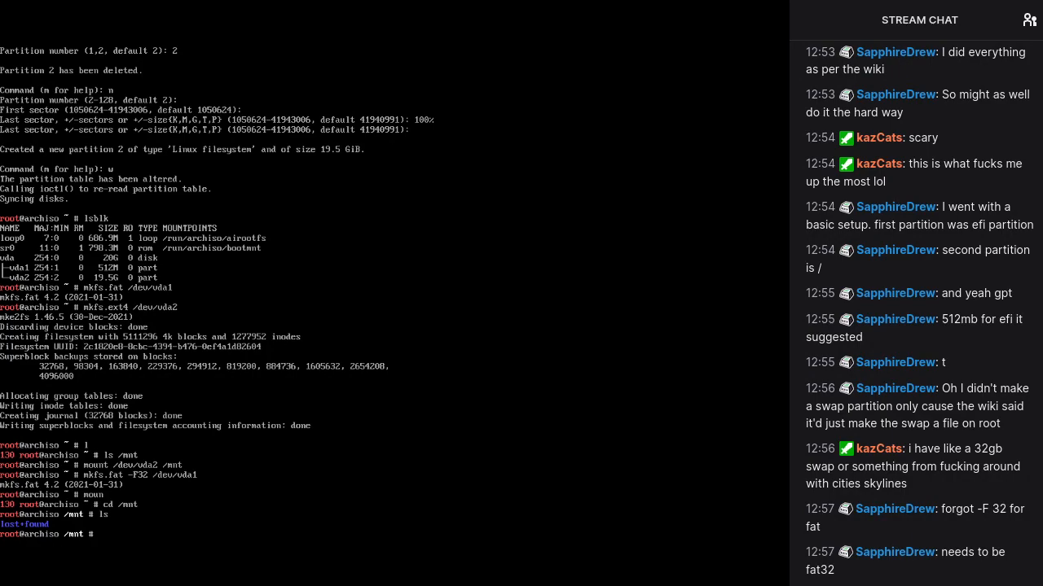
type("mount --mkdir /dev/vda2 /mnt/boo")
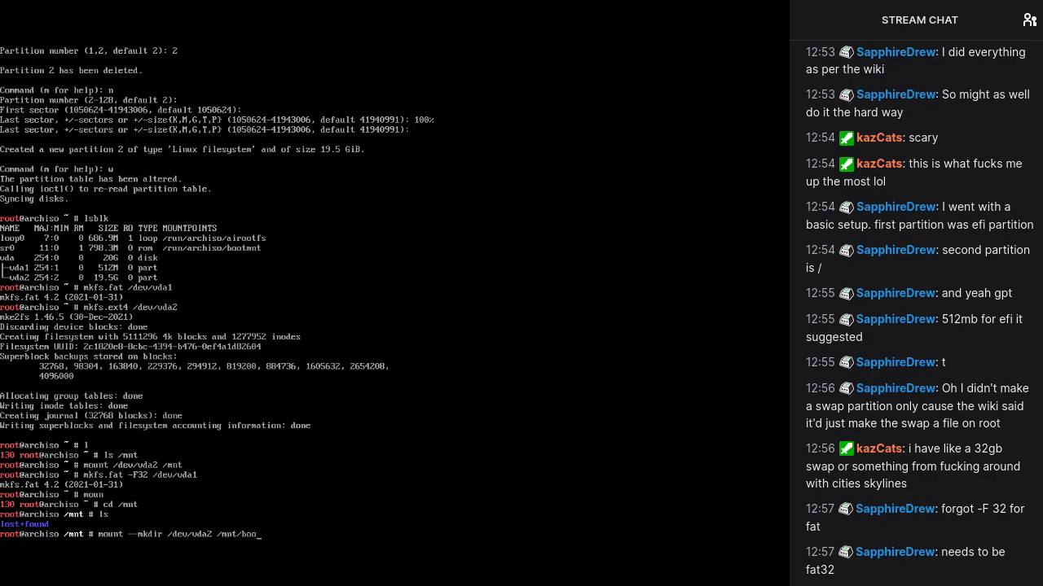
key("Return")
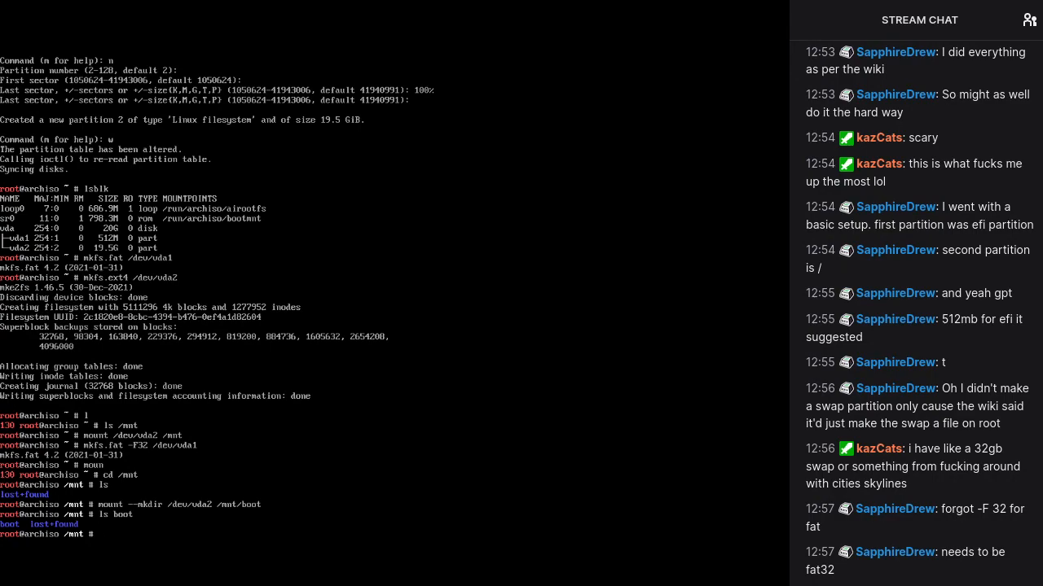
Unmount the wrong /mnt/boot, mount vda1 there instead, and show pacstrap's usage help.
type("umount boot")
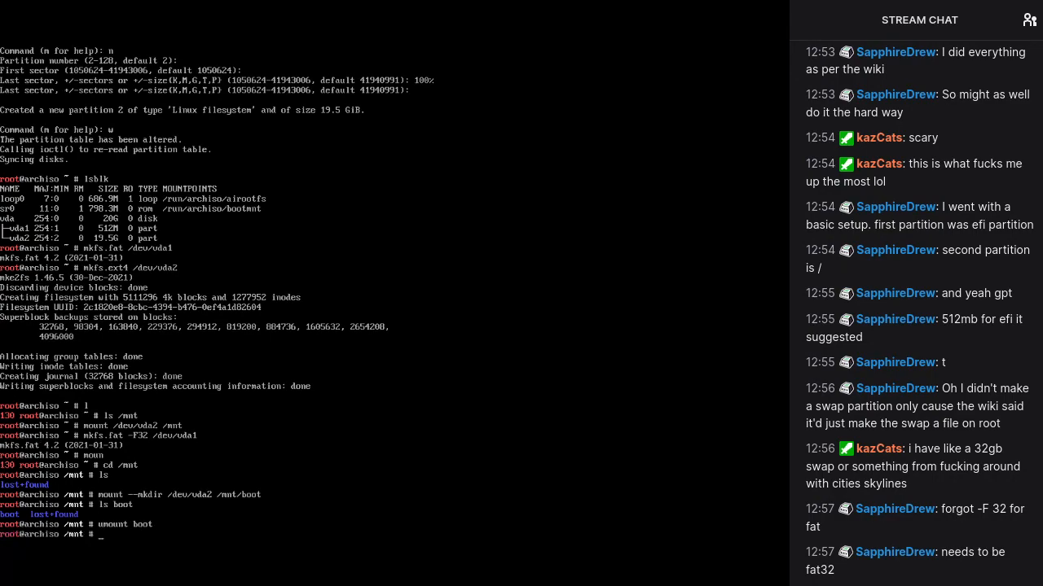
type("mount --mkdir /dev/vda2 /mnt/boot")
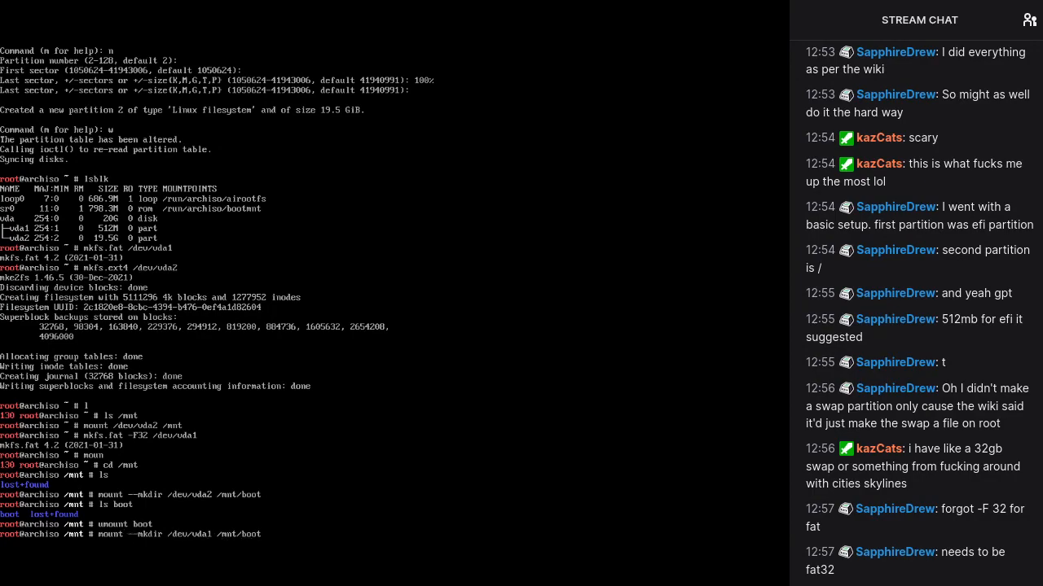
type("swapo")
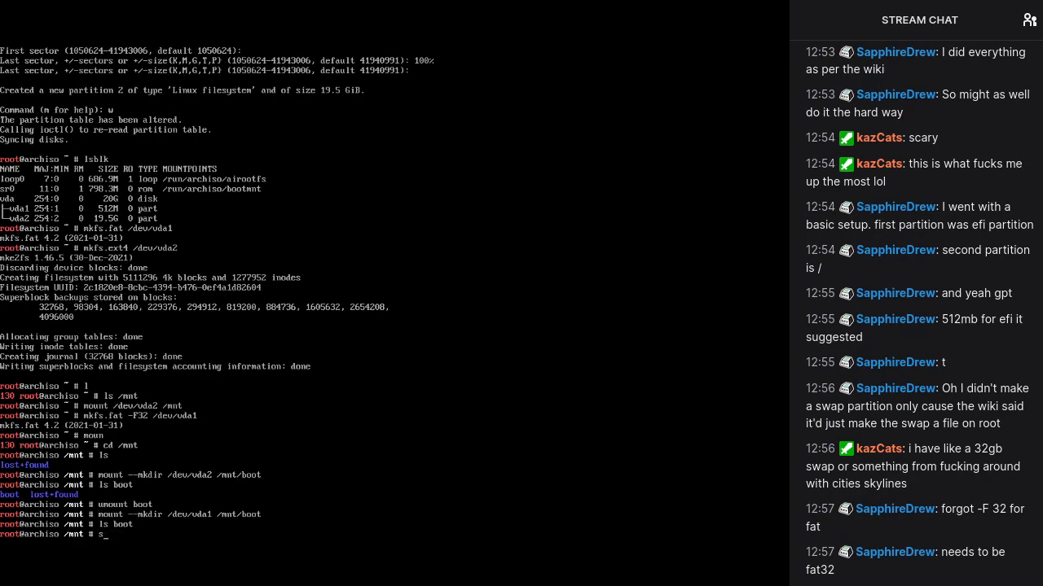
type("pacstrap -")
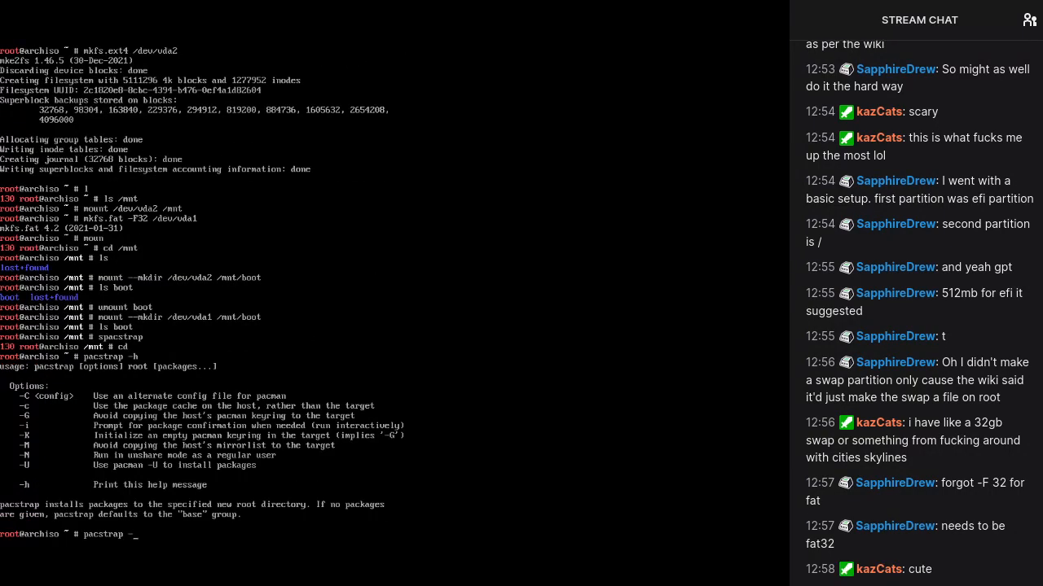
Install base, linux and linux-firmware into /mnt with pacstrap -K.
type("K /")
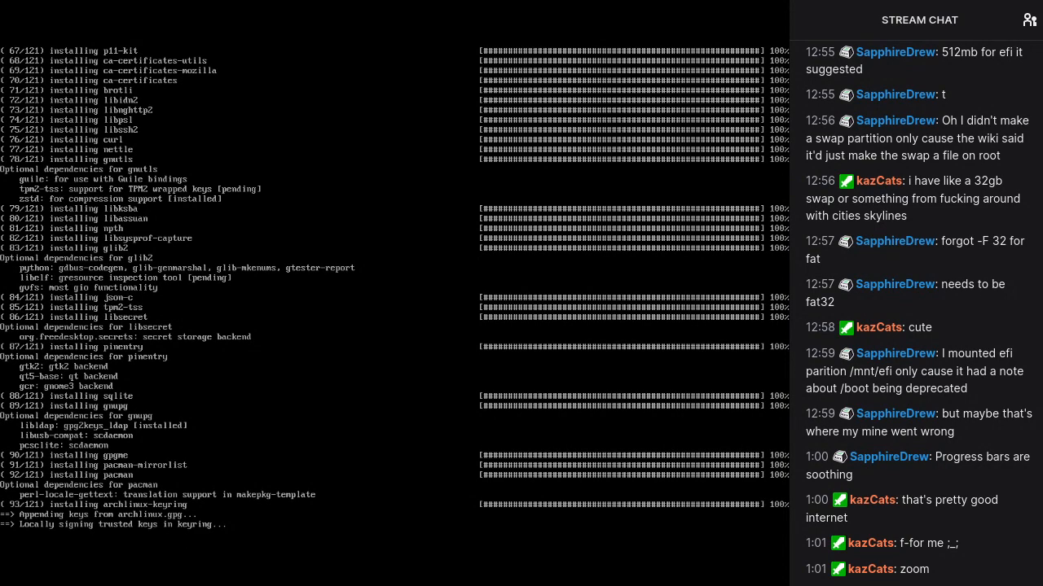
Scroll through the pacstrap output until all 121 packages and the initramfs hooks finish.
scroll("down", 3)
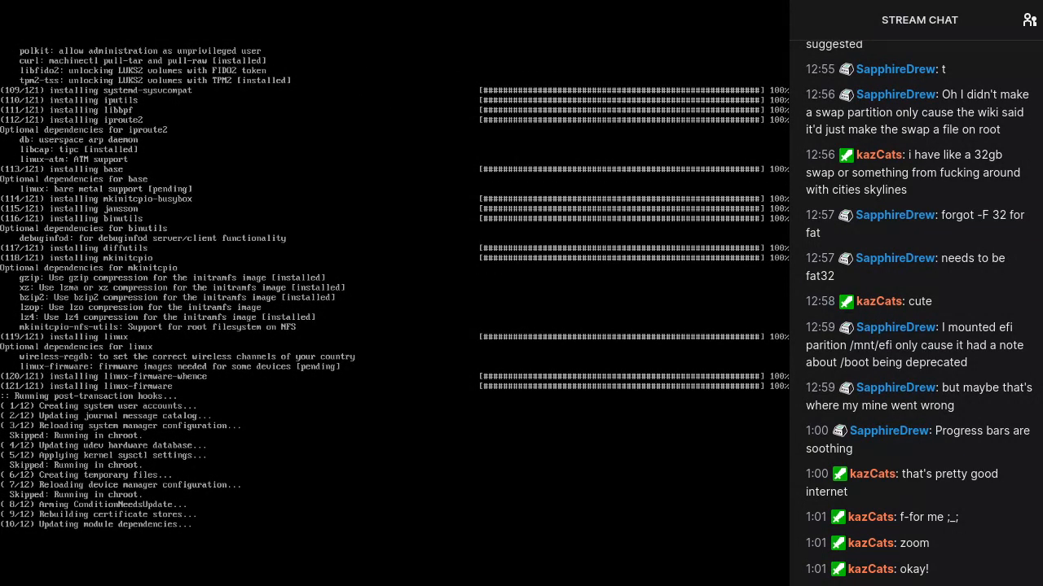
scroll("down", 3)
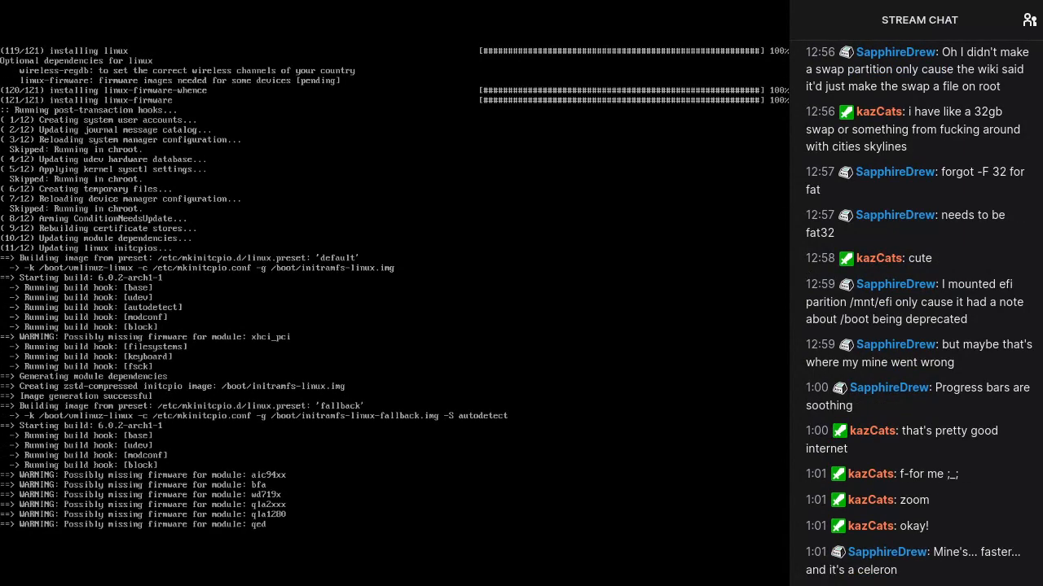
scroll("down", 3)
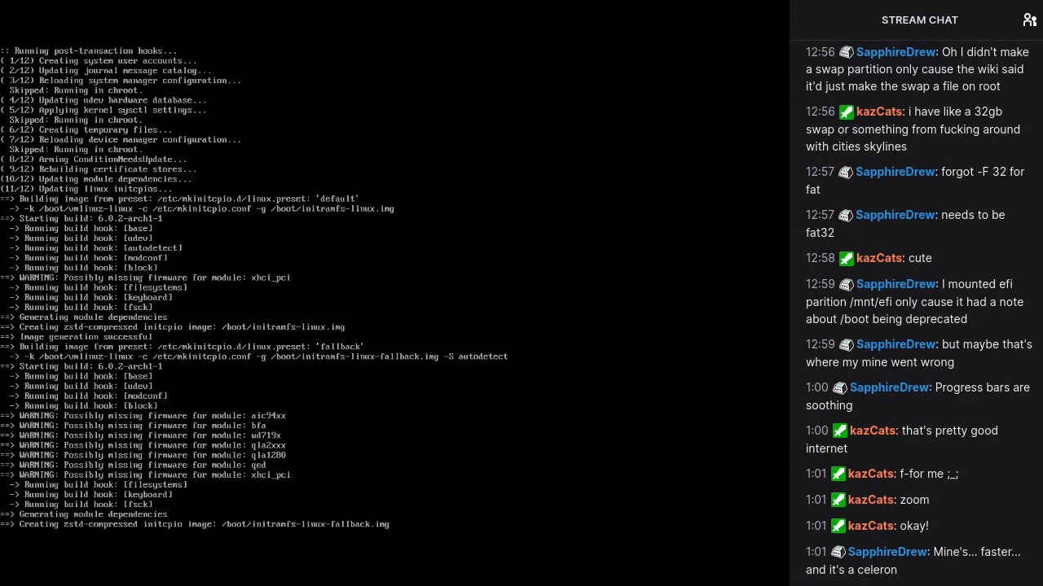
scroll("down", 3)
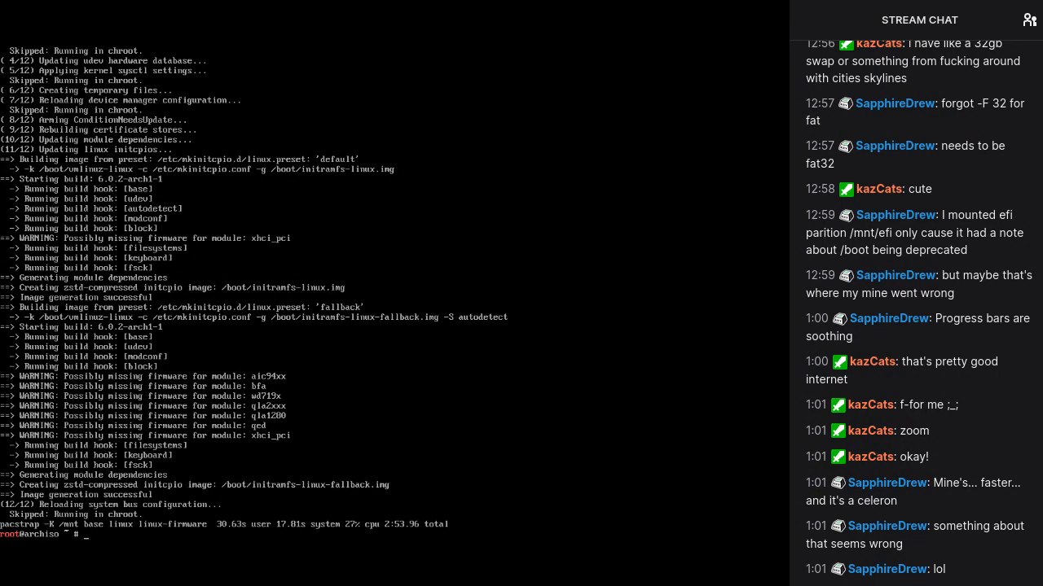
Append a UUID-based fstab for /mnt to /mnt/etc/fstab with genfstab -U.
type("genfstab -")
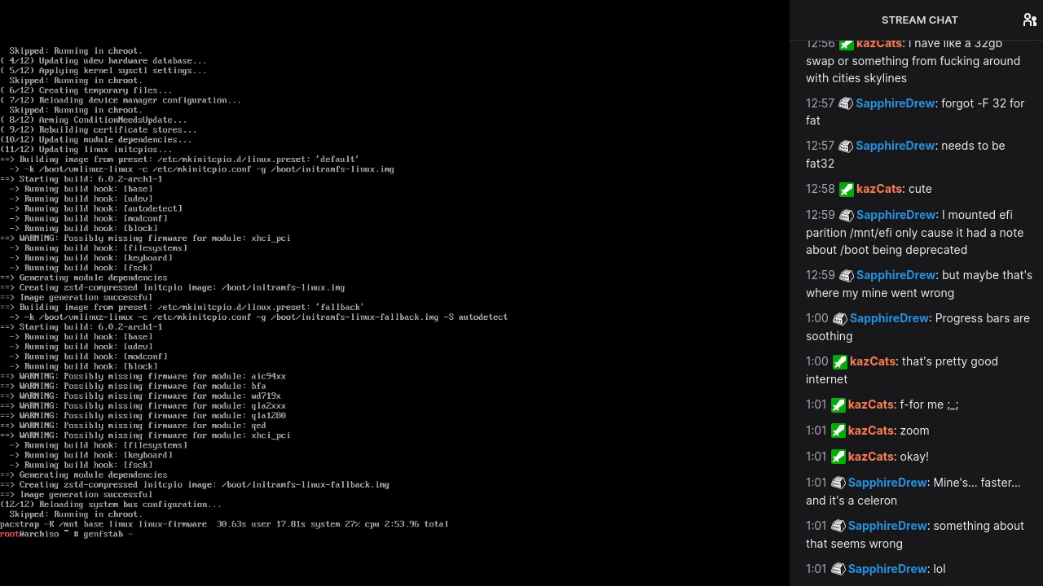
type("-U /mnt >> /mnt")
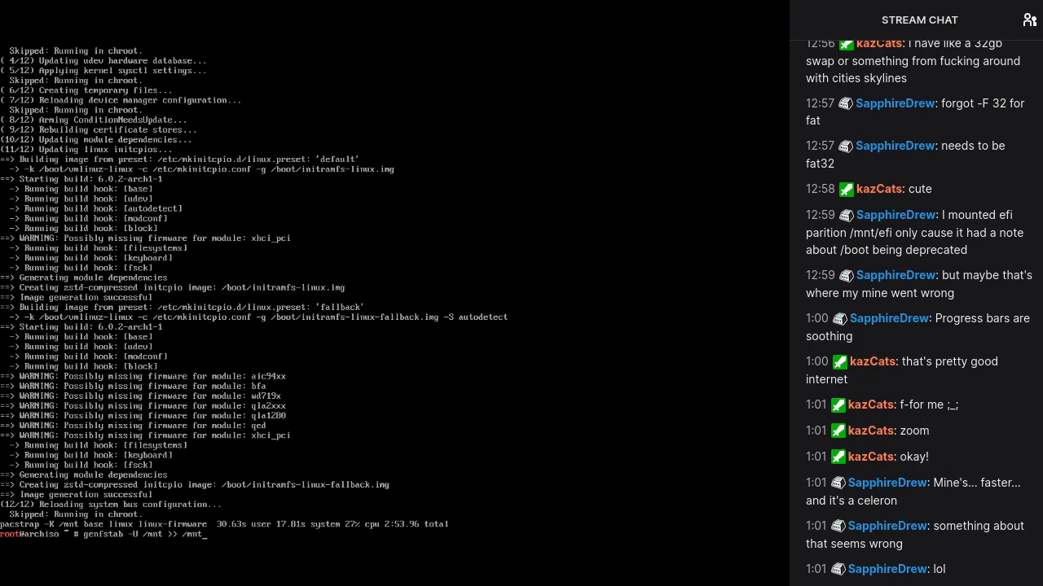
key("Return")
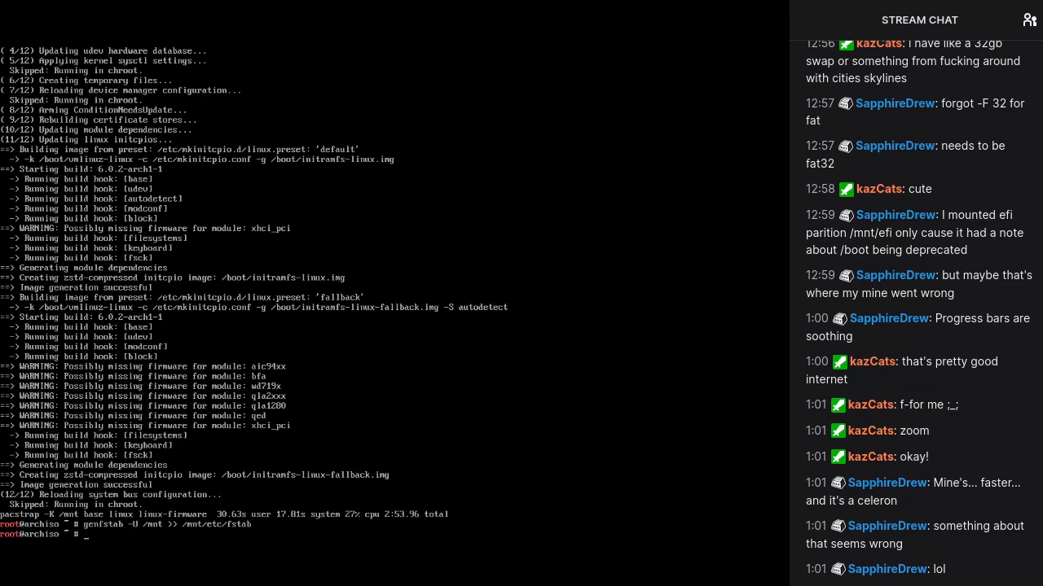
View /mnt/etc/fstab to confirm vda2 root and vda1 /boot, then arch-chroot into /mnt.
type("c")
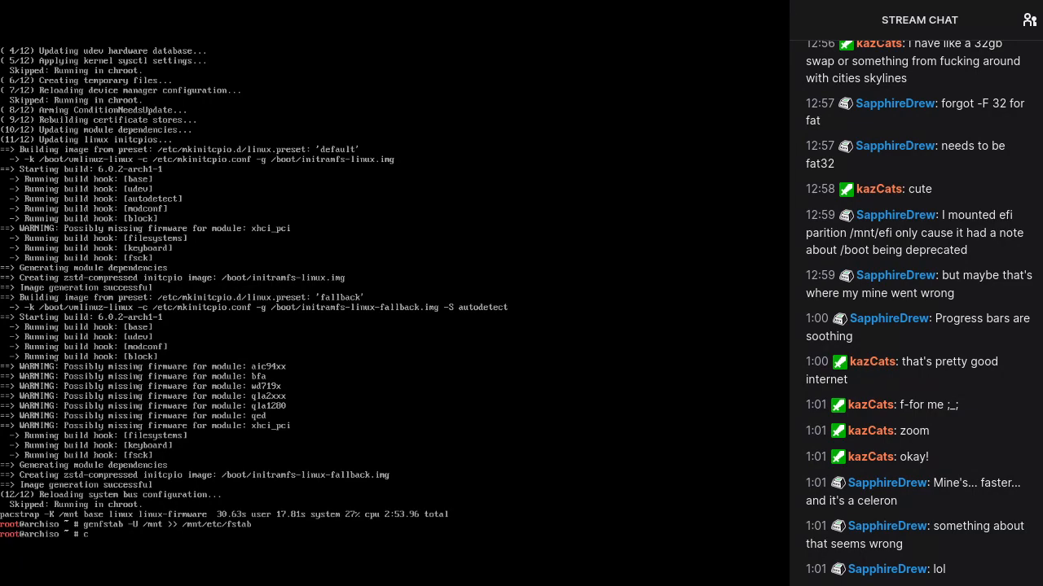
type("at /mnt/etc/fstab")
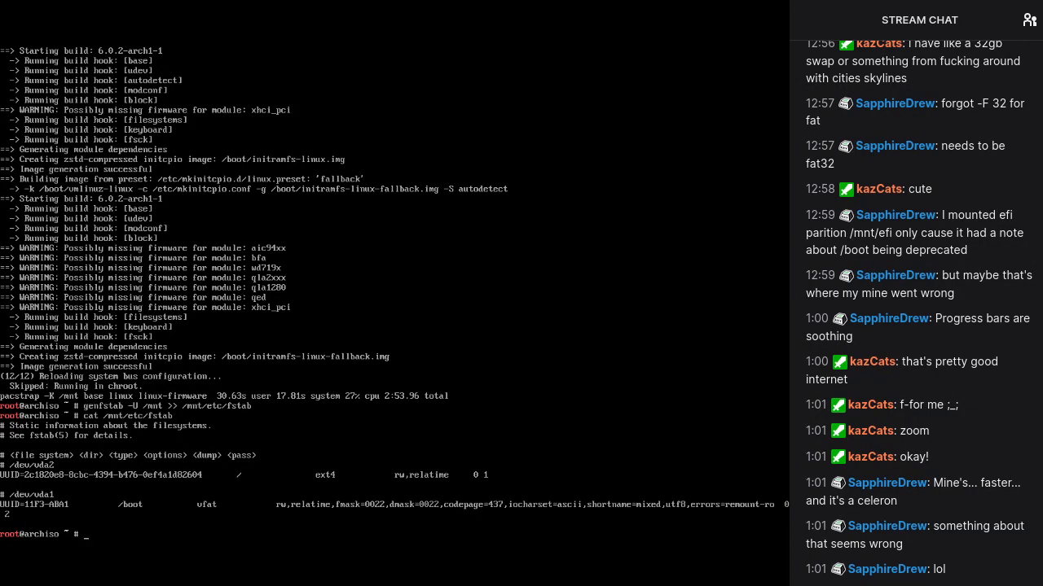
type("arch-chroot /mnt")
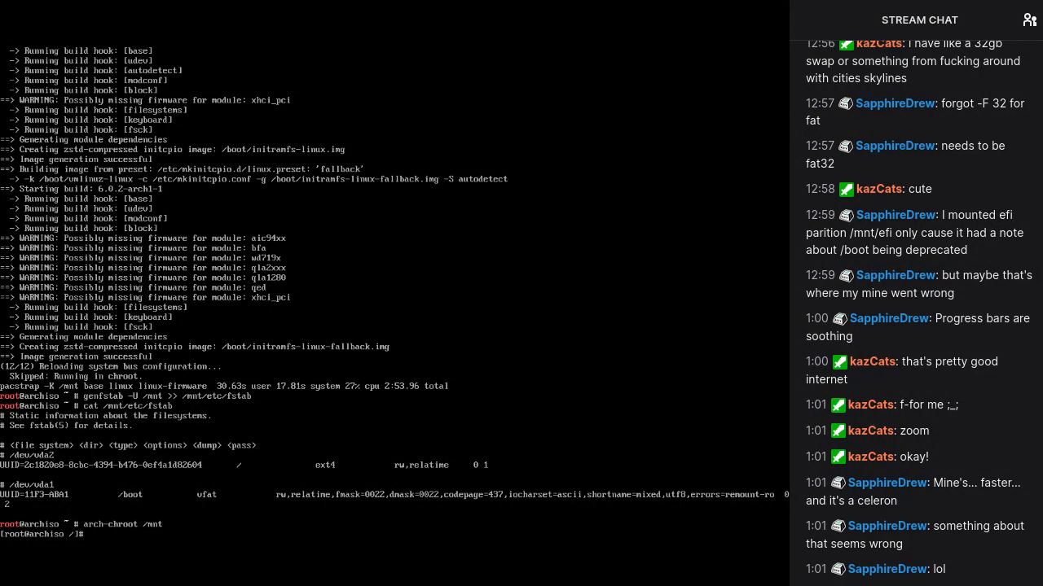
Link /etc/localtime to UTC, sync hwclock, and write LANG=en_US.UTF-8 to /etc/locale.conf.
type("ln -sf /usr/share/zoneinfo")
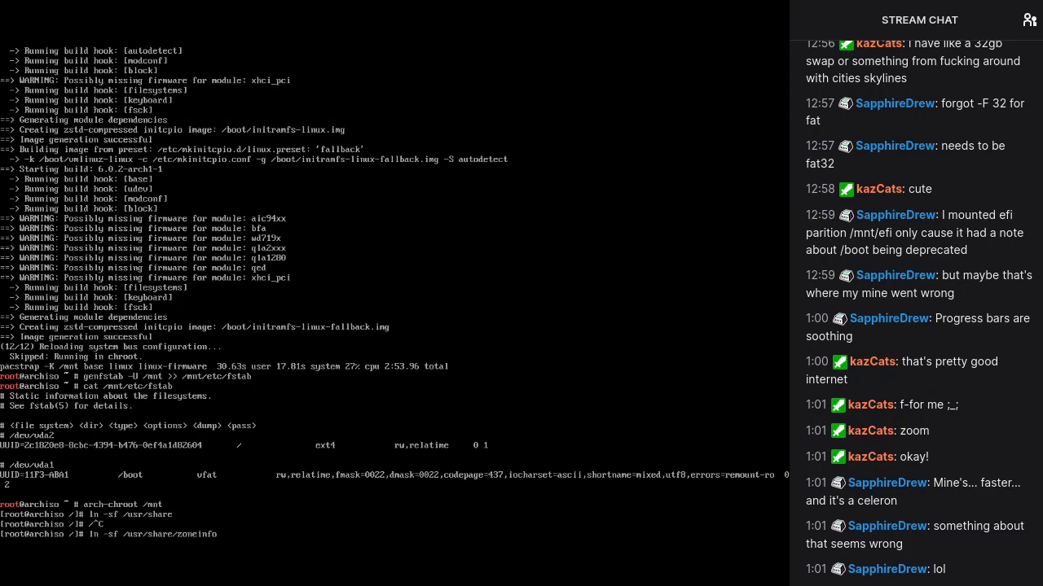
type("/UTC")
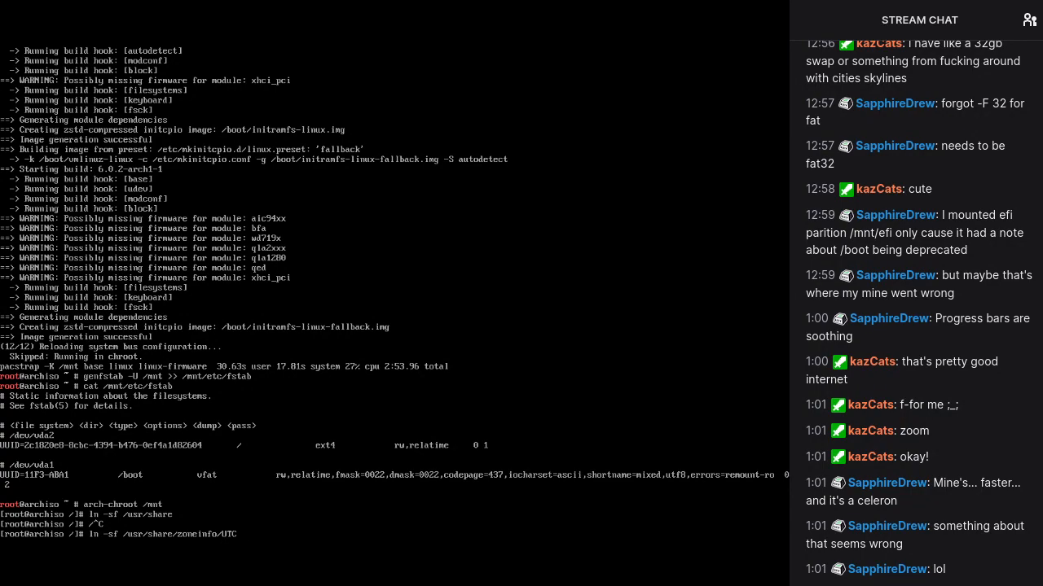
type("/etc/locale.gen")
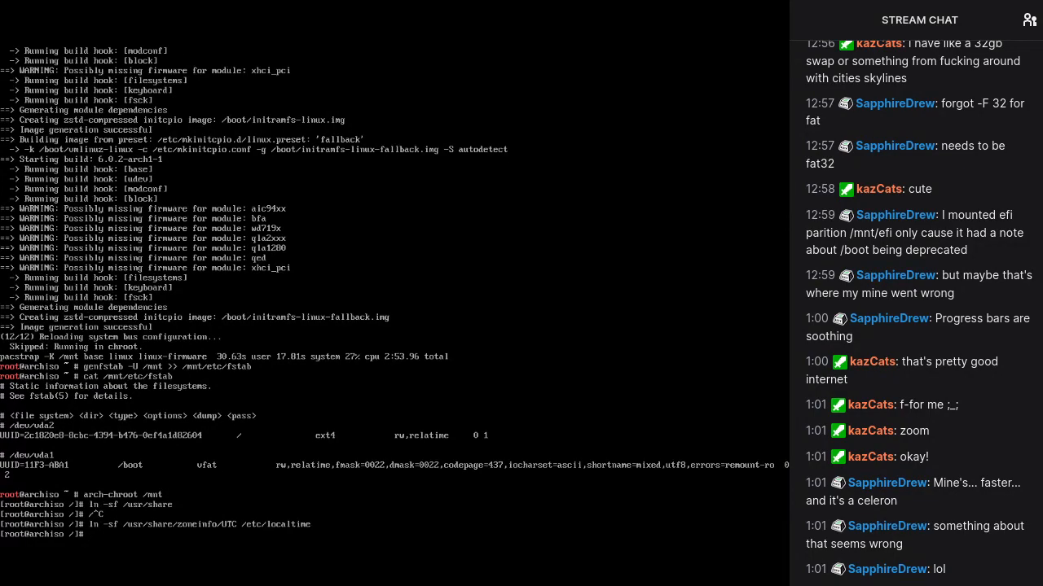
type("hwclock^C")
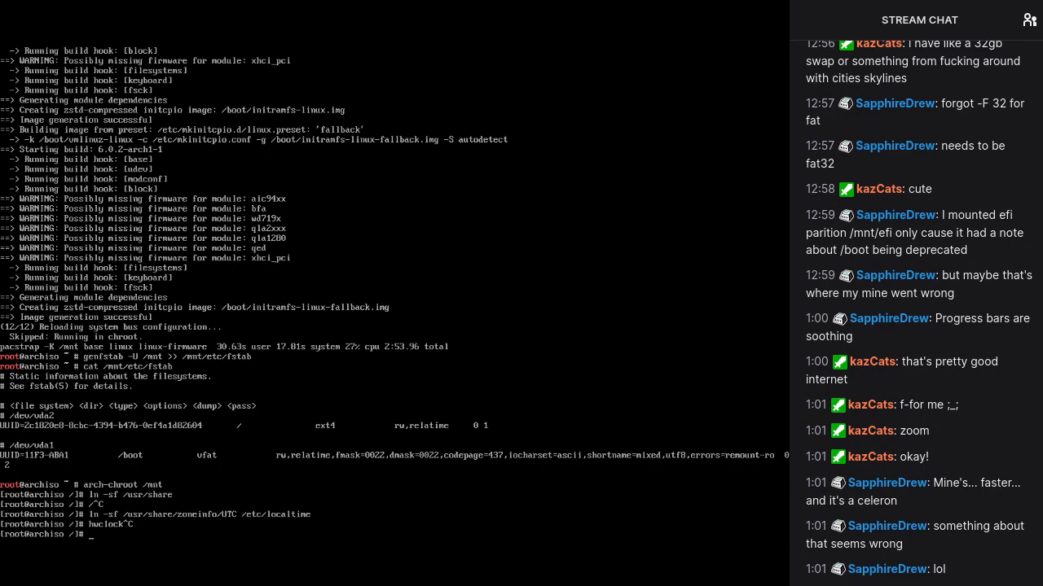
type("echo")
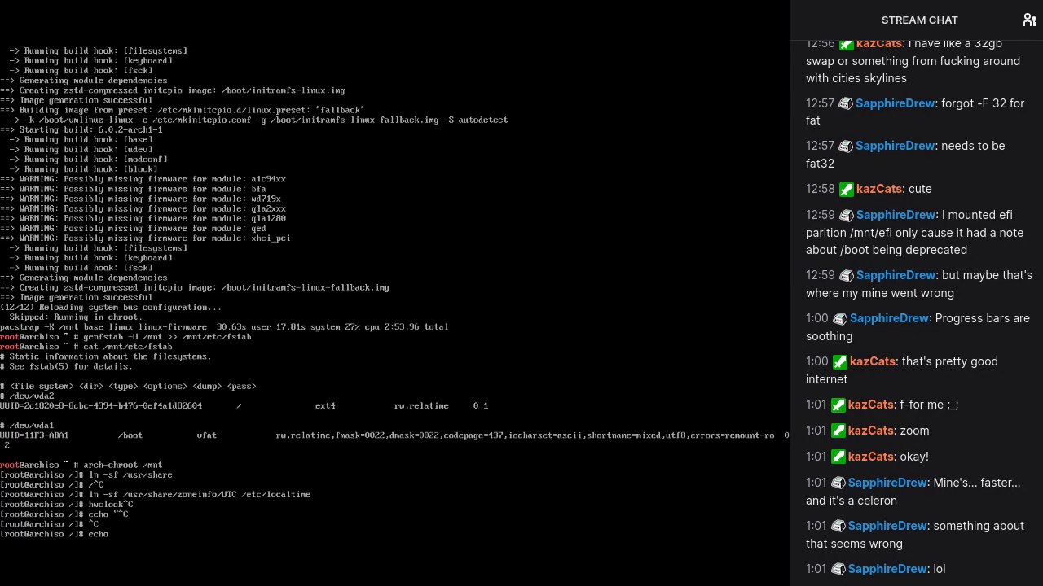
type("\"LANG=en_US.UTF-8\" > /etc/locale.conf")
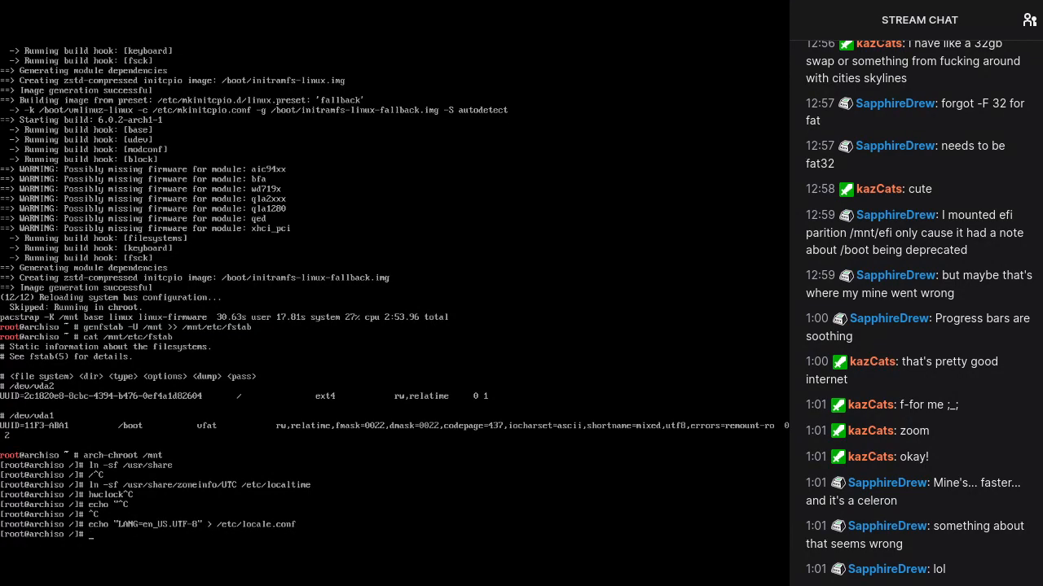
Run locale-gen, find nano and vim missing, and fall back to vi for locale.gen.
type("localeng")
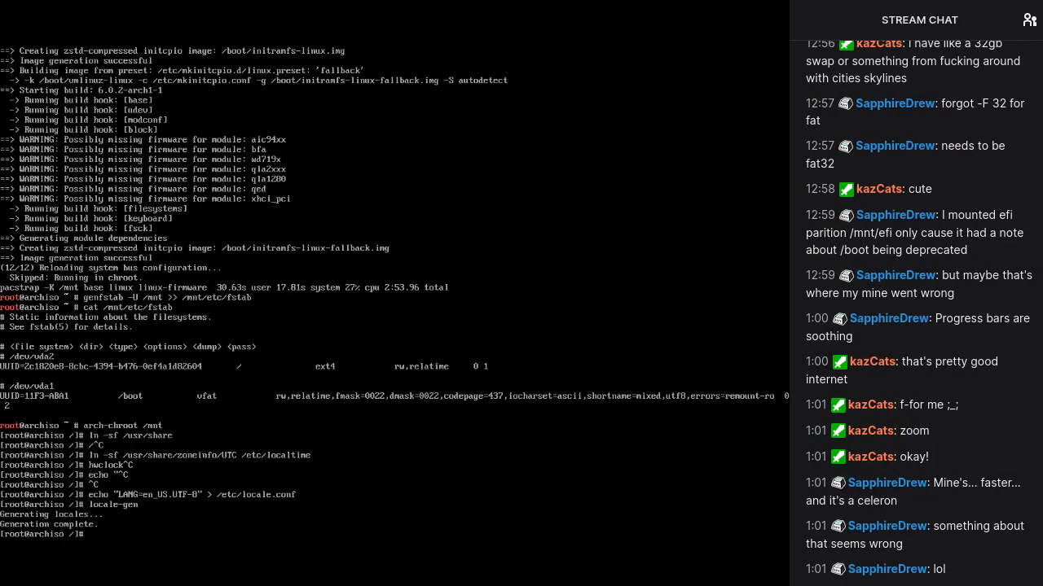
type("vim")
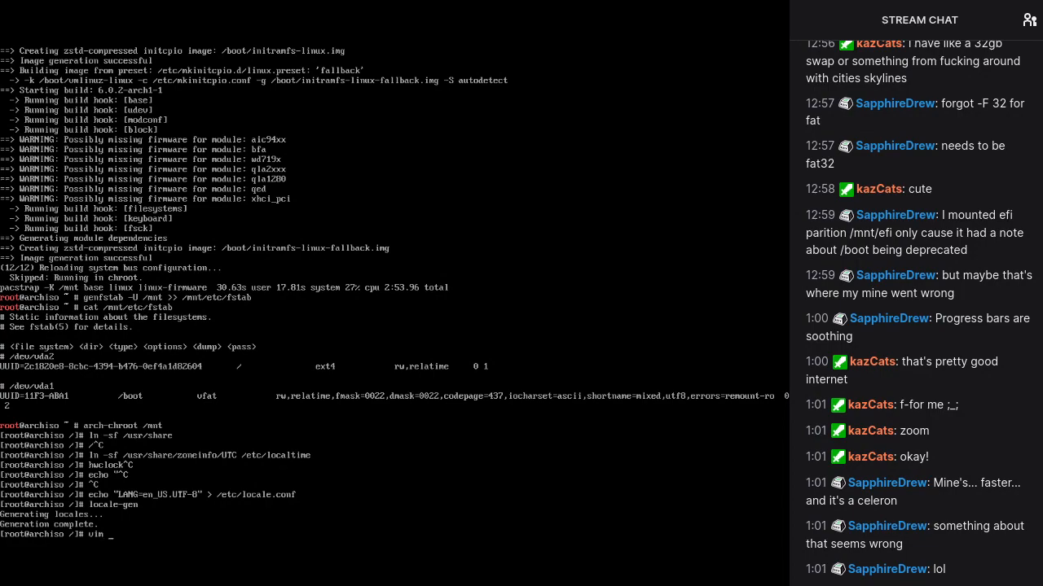
type("nano /etc/locale.gen")
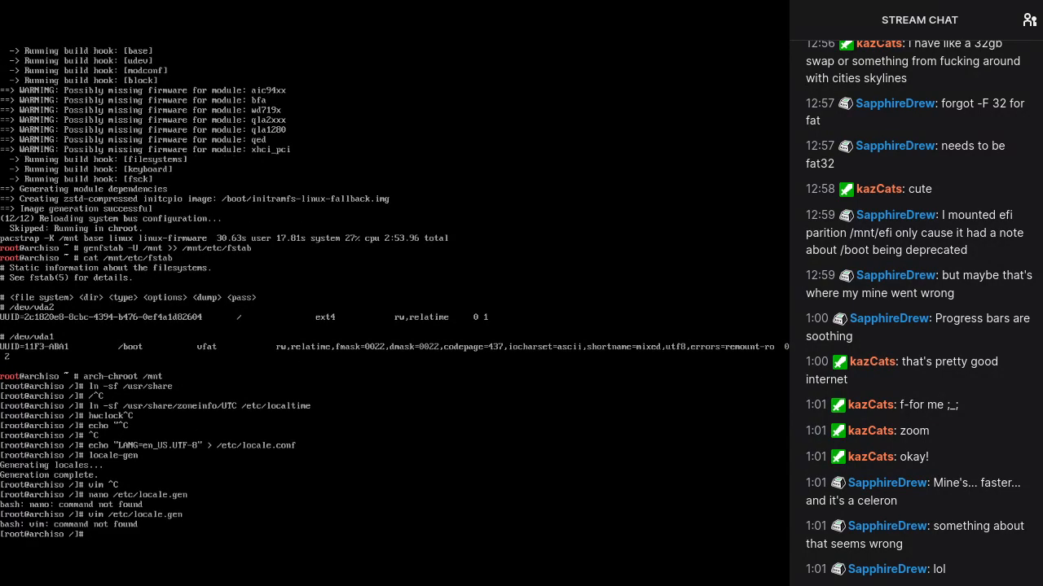
type("vi /etc/locale.")
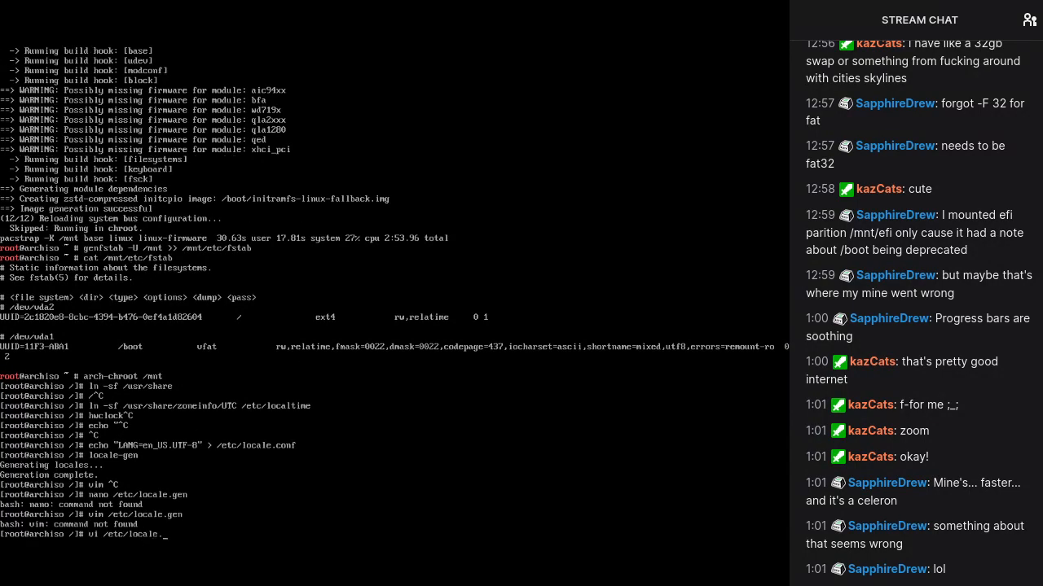
type("pacman")
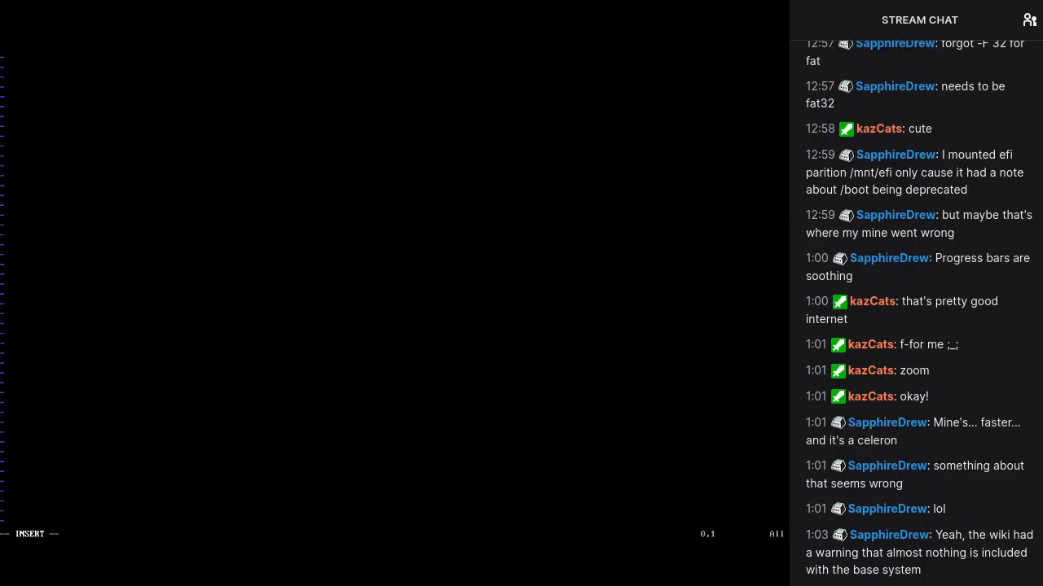
Write the hostname 'arch1inux' into /etc/hostname using vi and save with :wq.
type("arch1inux")
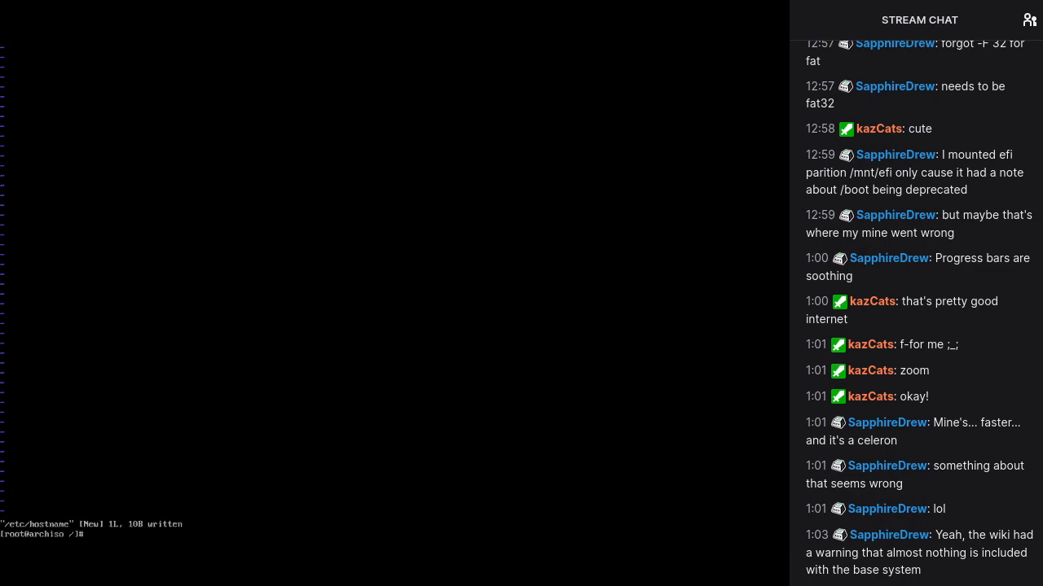
Regenerate the default and fallback initramfs images with mkinitcpio -P.
type("mkinit")
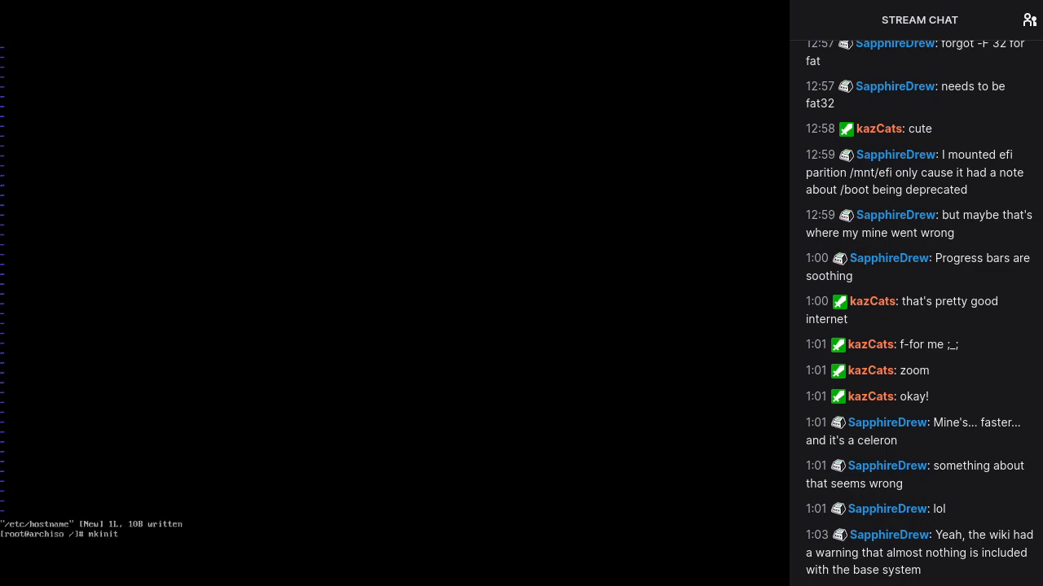
type("mkinitcpio -P")
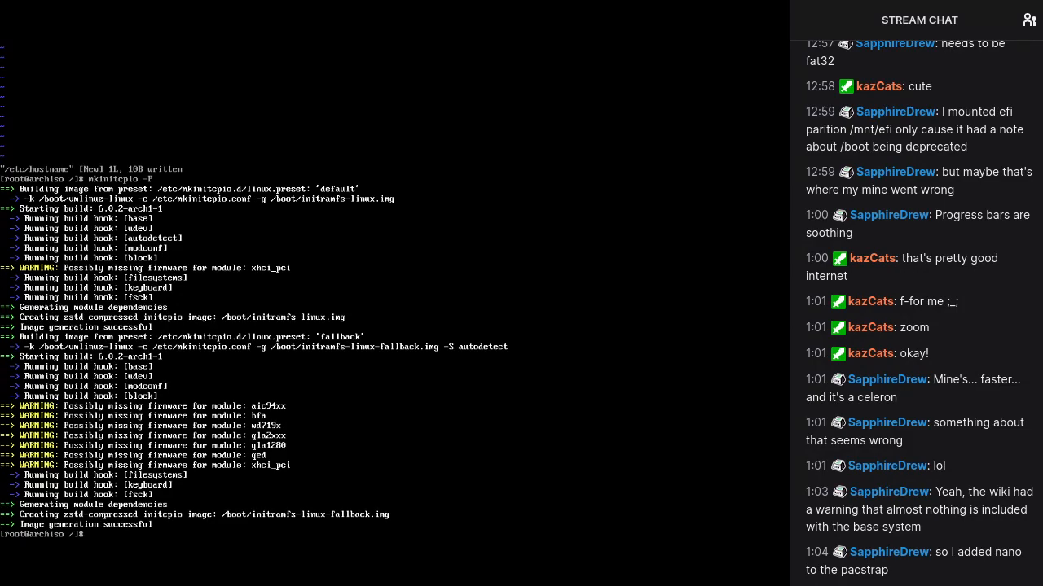
type("paswd")
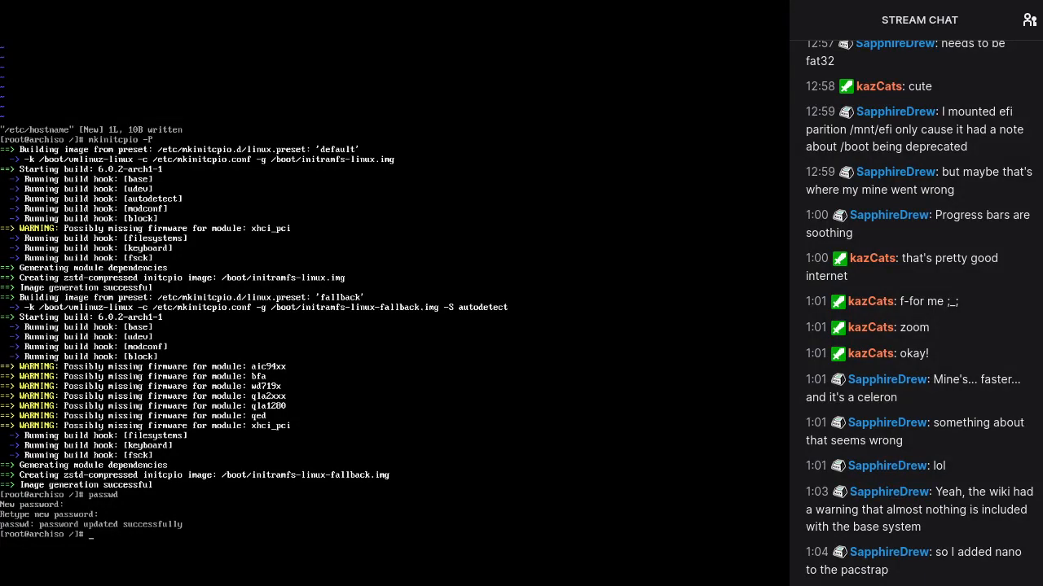
Set the root password with passwd, entering it twice.
scroll("down", 3)
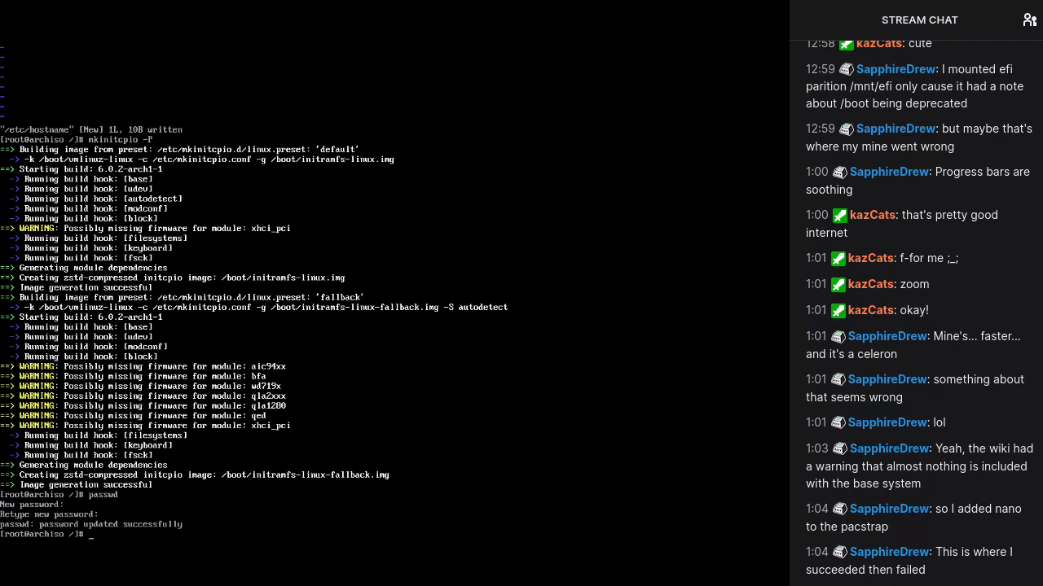
Attempt a unified kernel image build at /boot/EFI/Linux/test-system.efi, which fails to write.
type("mkinitcpio -p linux -- --uefi /boot/")
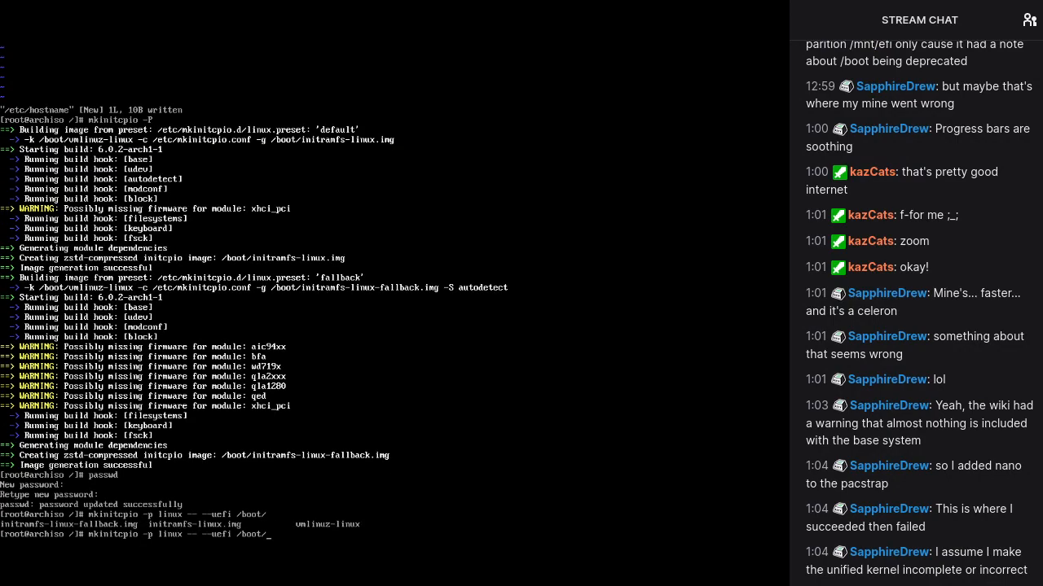
type("EFI/Linux/")
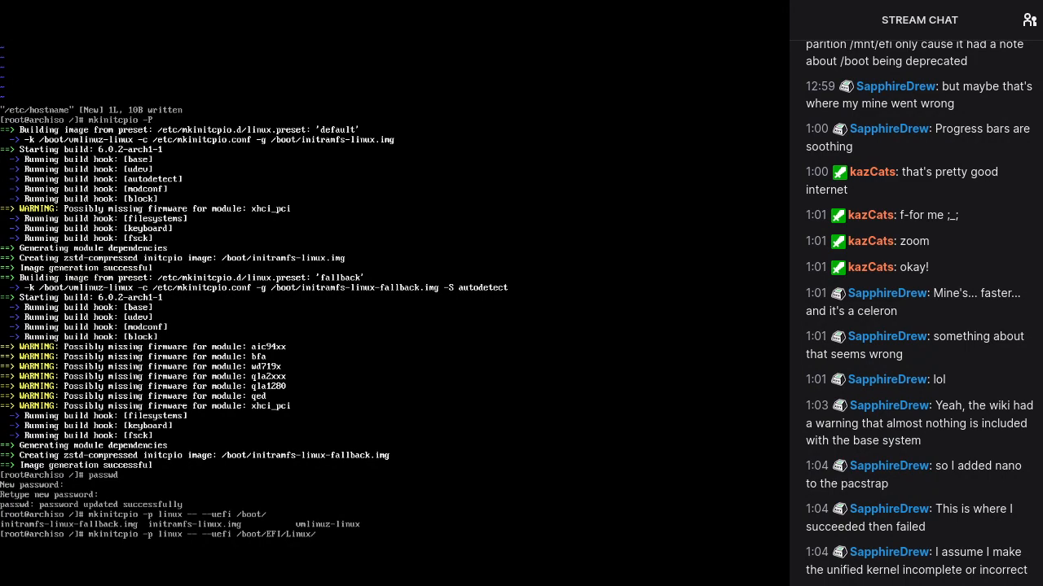
type("test-system.efi")
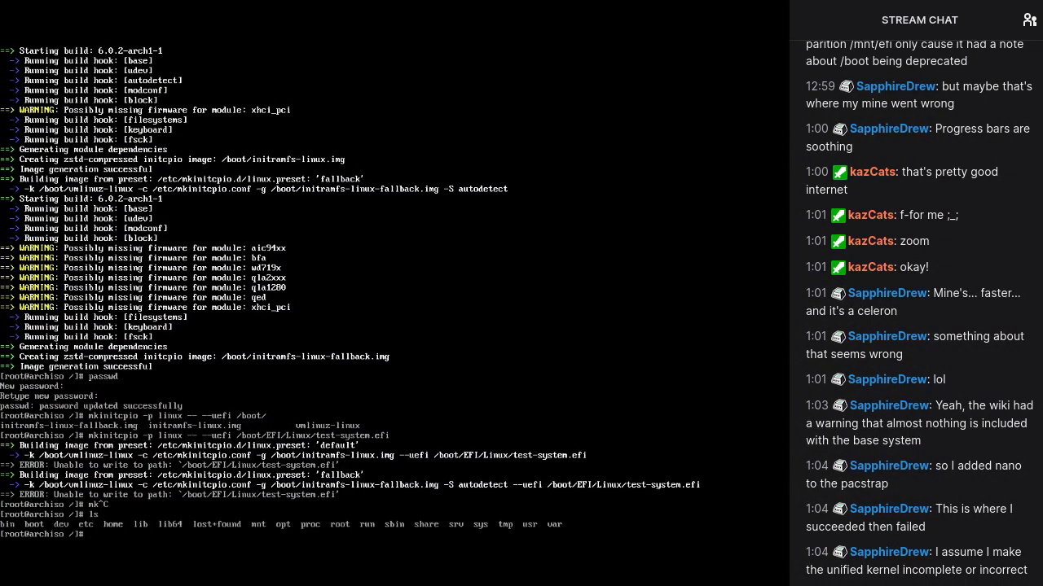
Create the missing /boot/EFI/Linux directories and start a reverse history search.
type("cd boot")
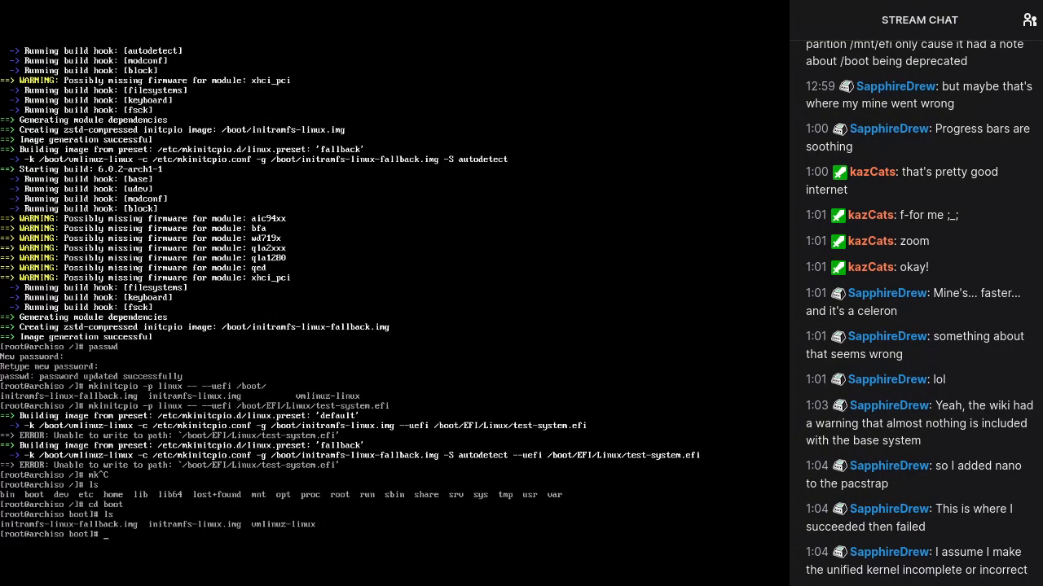
type("mkdir EFI")
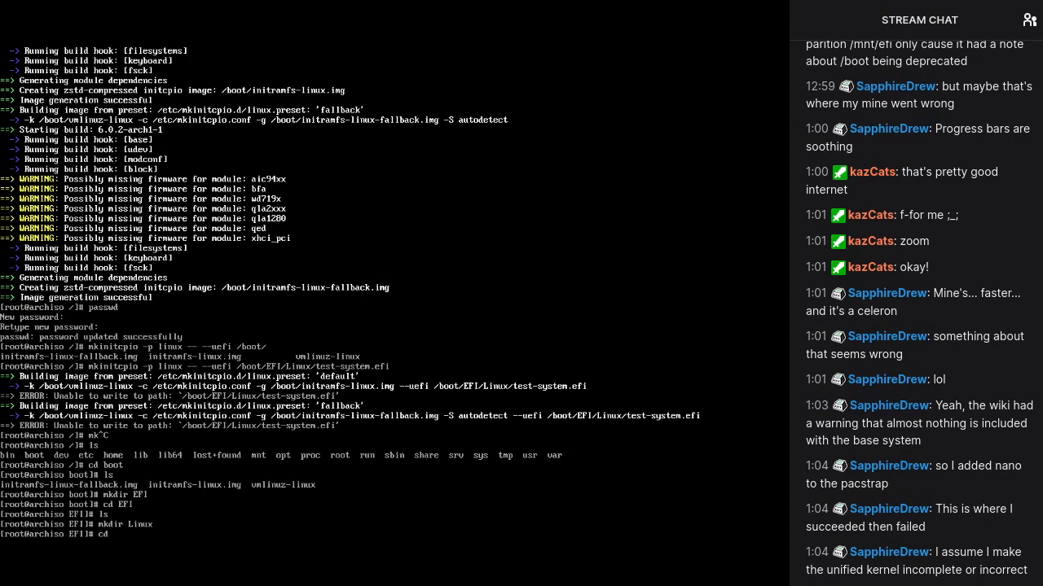
key("ctrl+r")
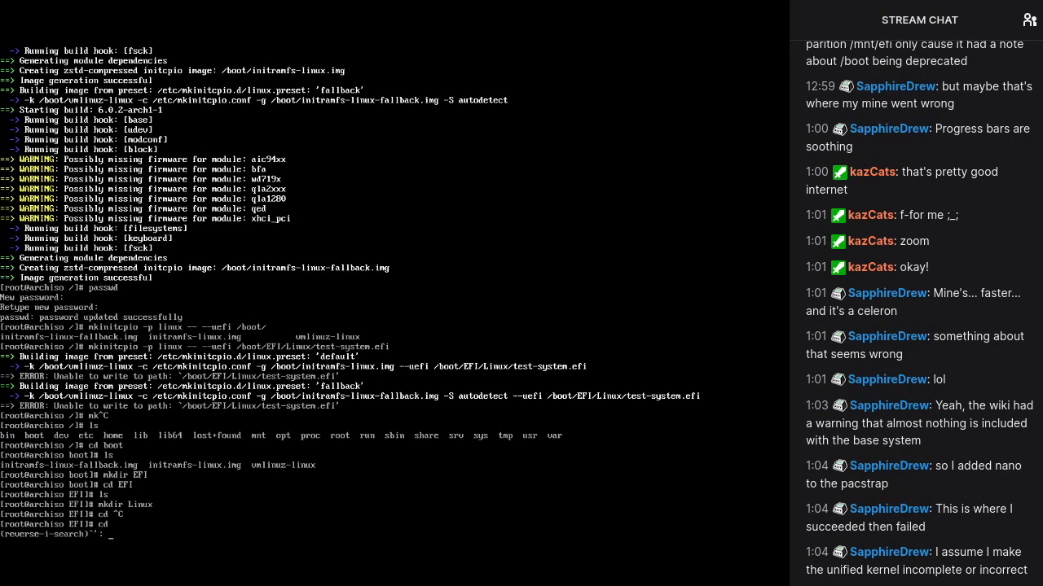
Rebuild test-system.efi with the recalled mkinitcpio --uefi command and install efibootmgr via pacman.
type("mkinitcpio -p linux -- --uefi /boot/EFI/Linux/test-system.efi")
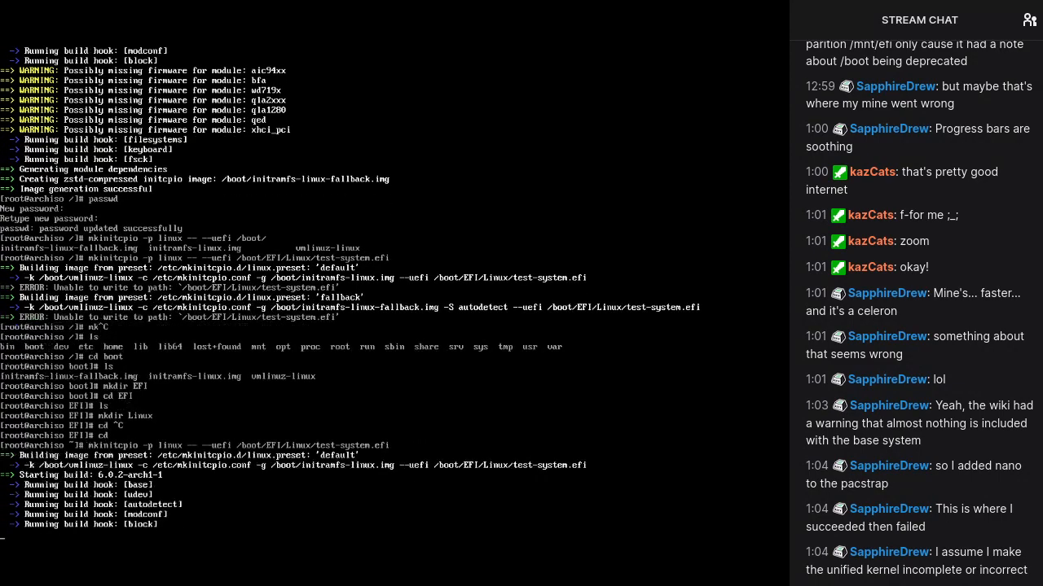
scroll("down", 3)
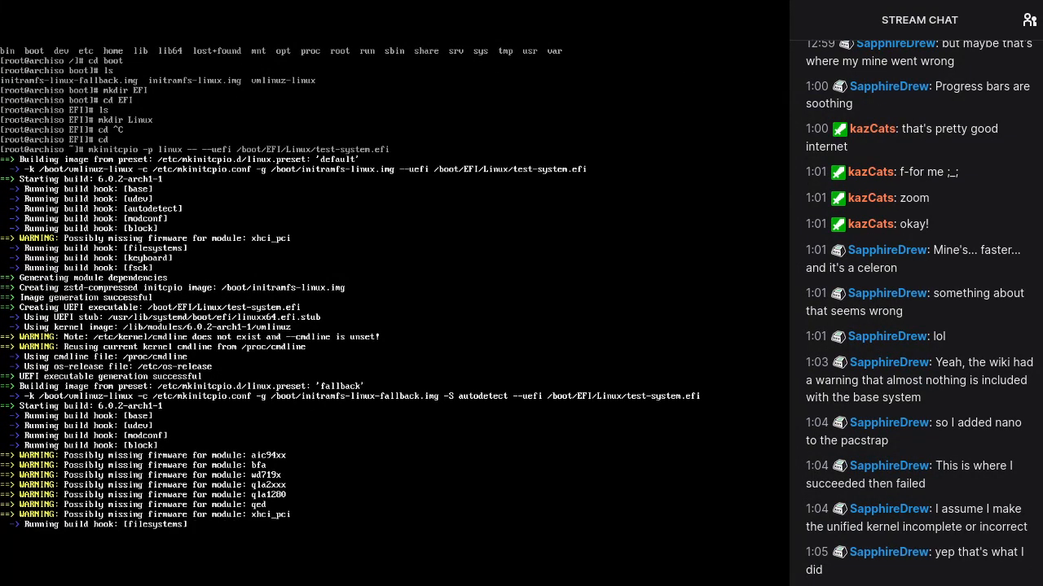
scroll("down", 3)
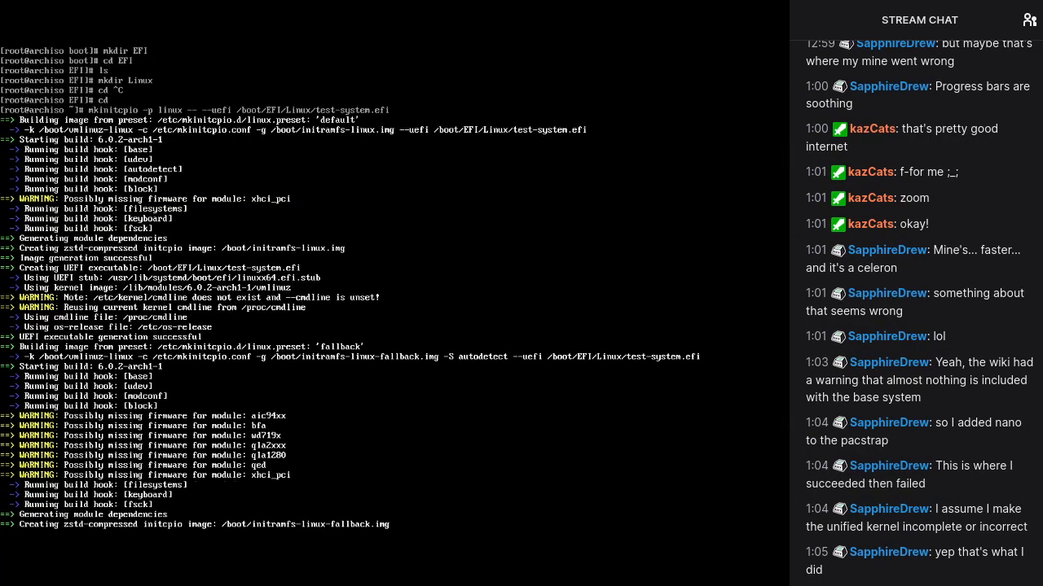
scroll("down", 3)
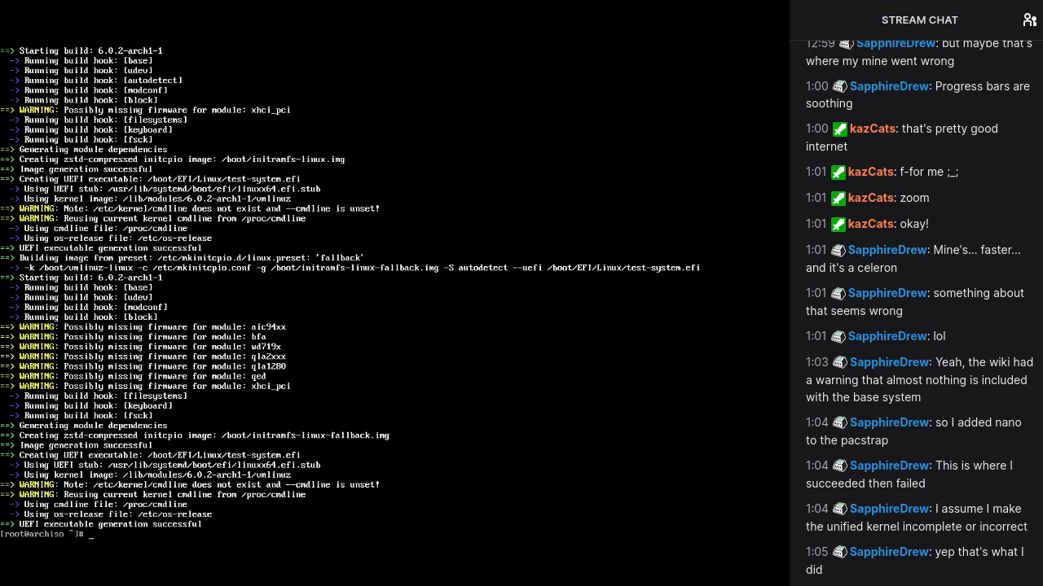
type("efibootmgr")
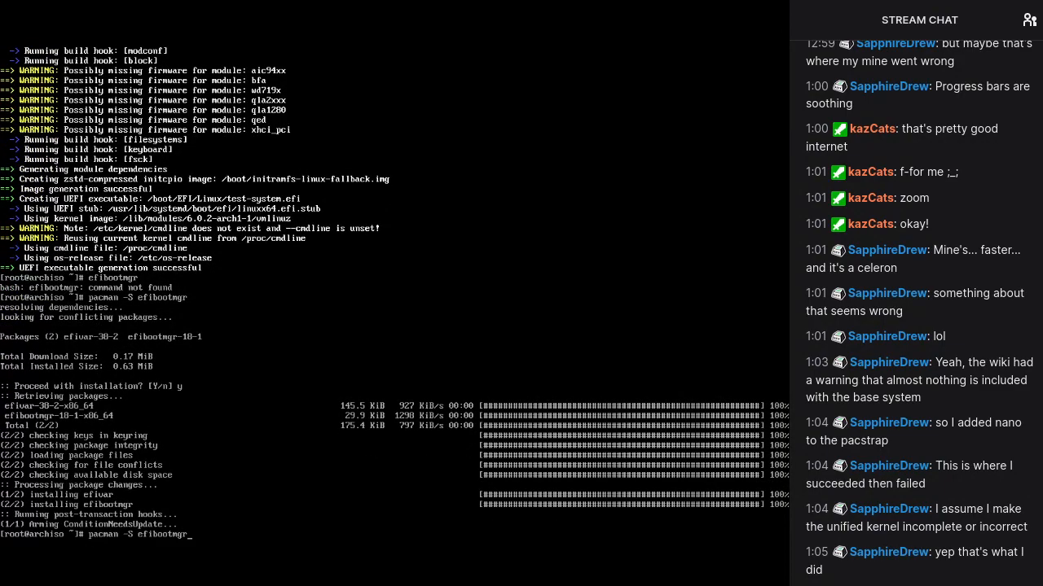
Build /boot/EFI/Linux/kernel.efi with mkinitcpio -p linux -- --uefi for default and fallback presets.
type("mkinitcpio -p linux -- --uefi /boot/EFI/Linux/test-system.efi")
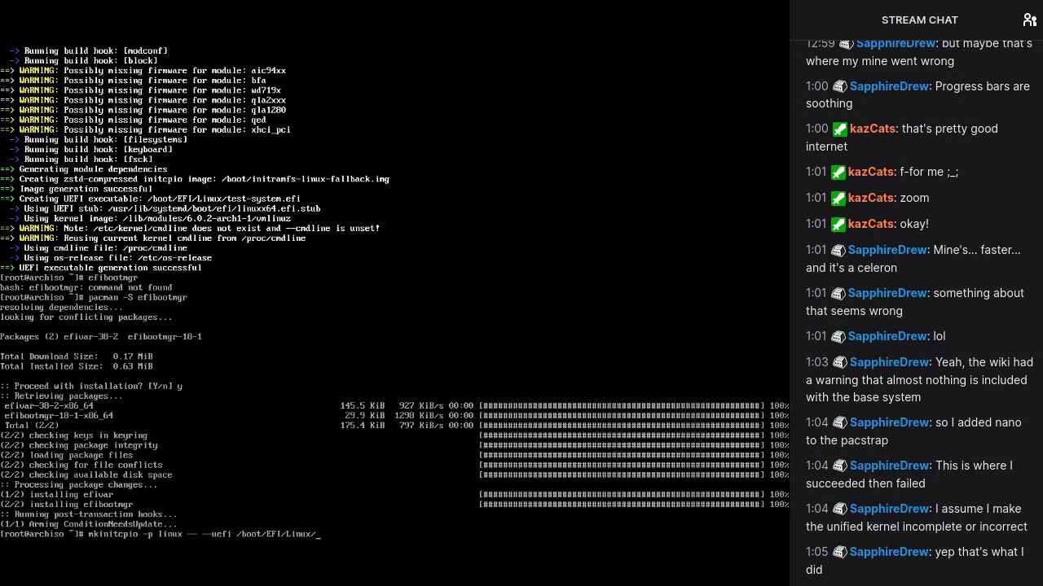
type("kernel.")
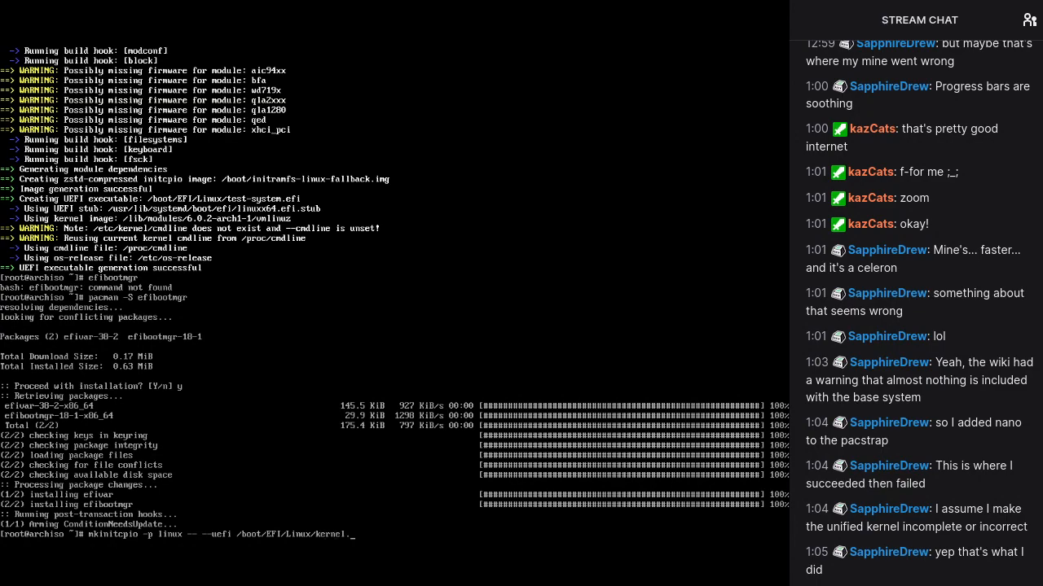
key("Return")
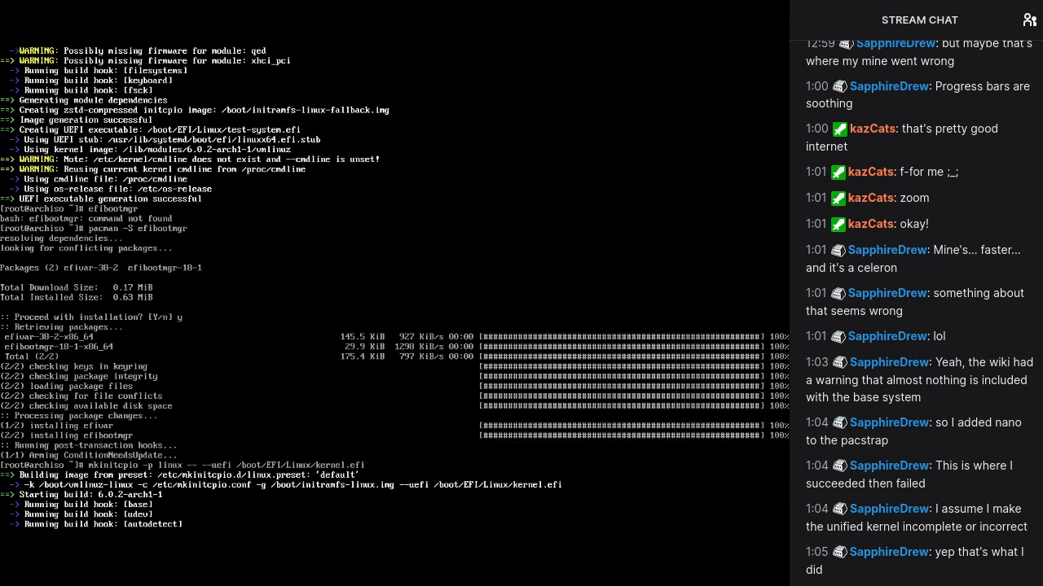
scroll("down", 3)
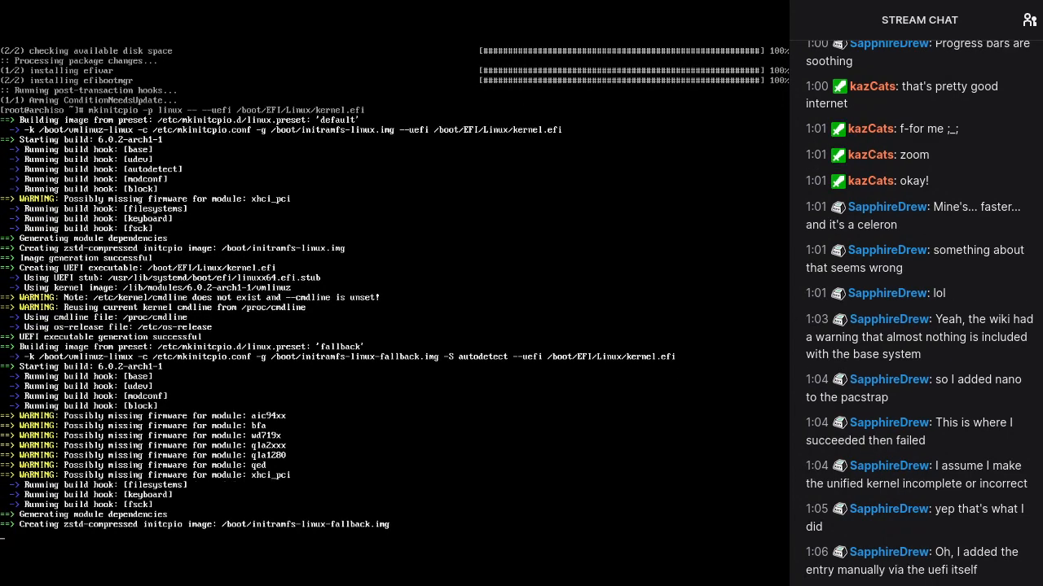
scroll("down", 3)
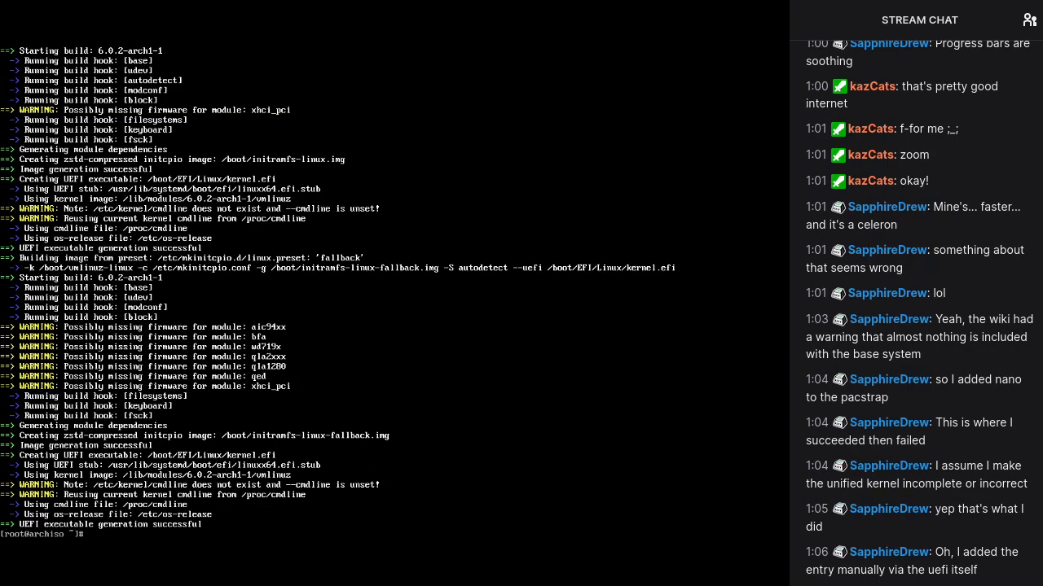
Enter efibootmgr --create for /dev/vda partition 1, label 'Linux', loader 'EFI\Linux\kernel.efi'.
type("efibootmgr --create")
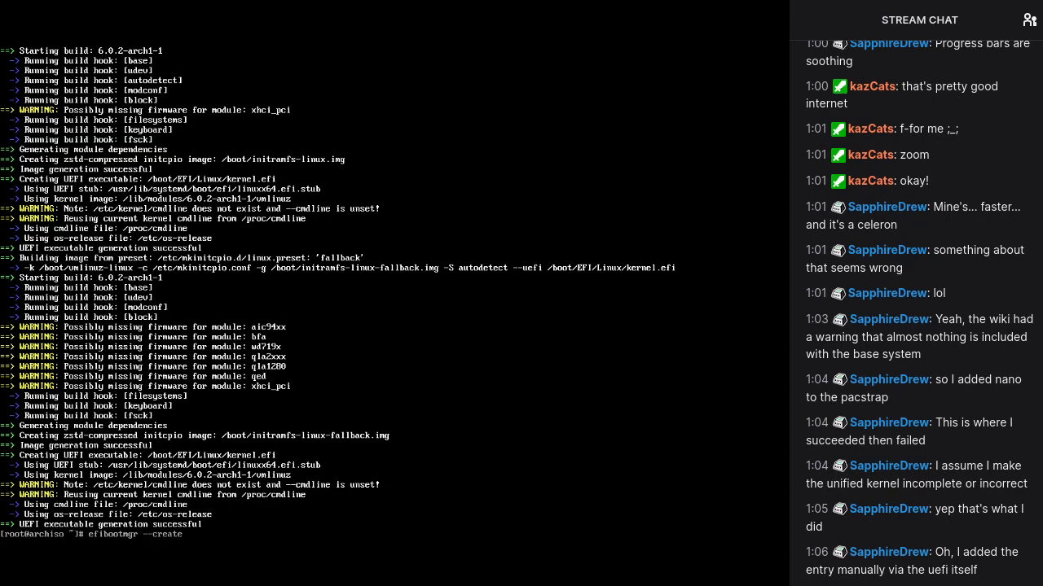
type("--disk /dev/vda --part")
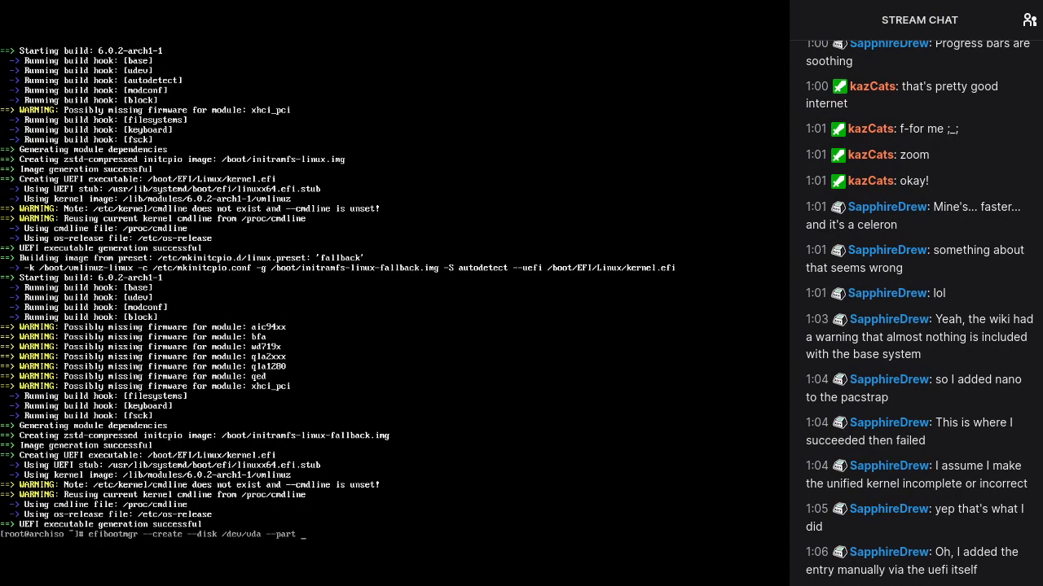
type("1 --label")
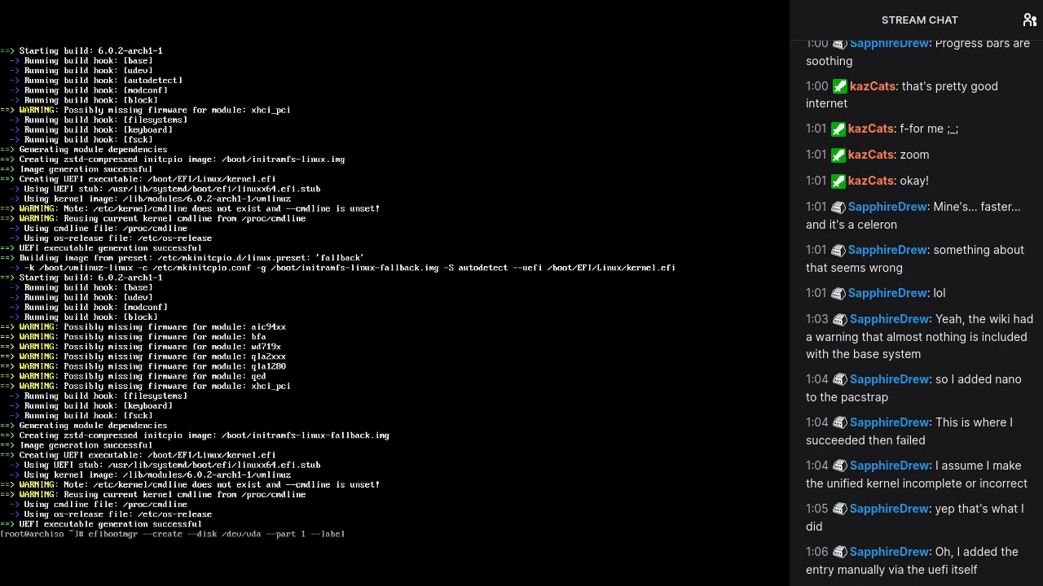
type("\"Linux\" -")
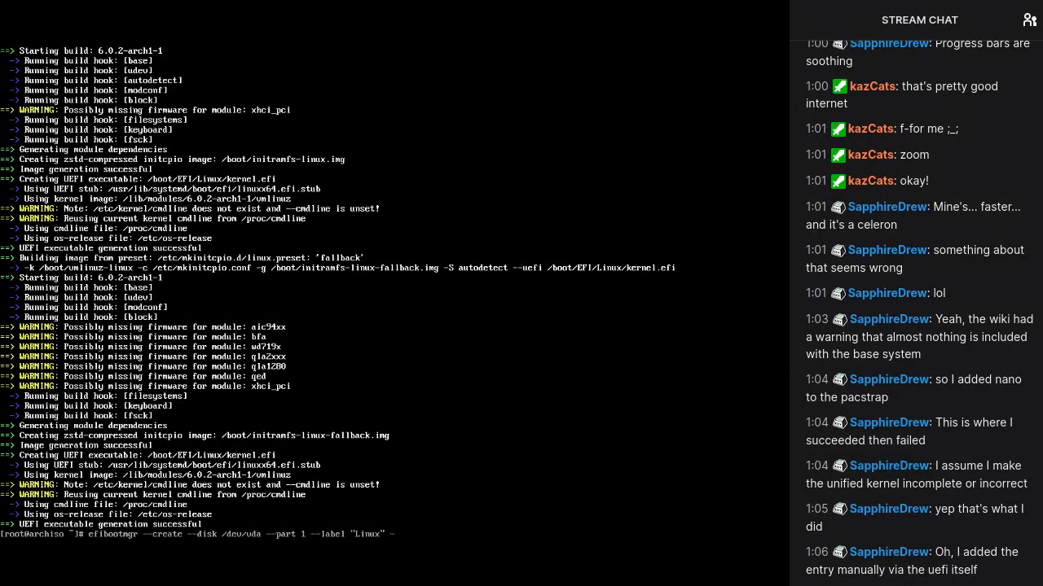
type("--loader 'EFI")
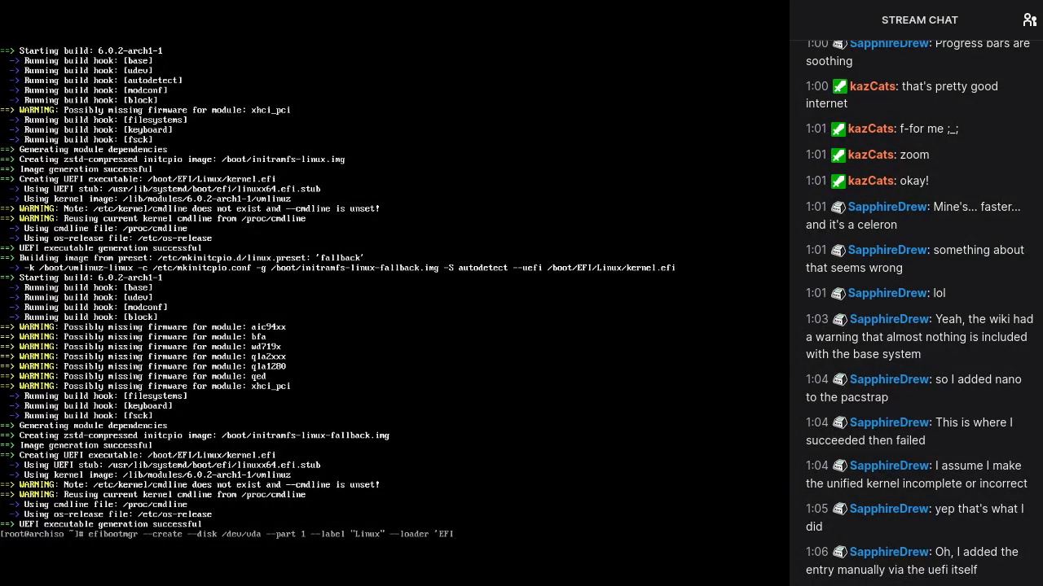
type("\\Linux\\")
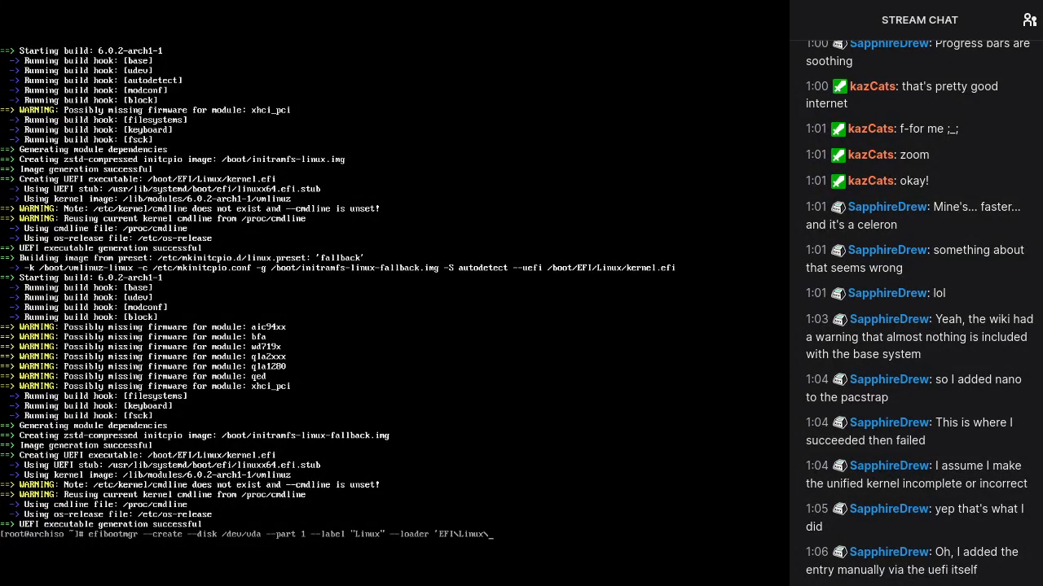
type("kernel.efi'")
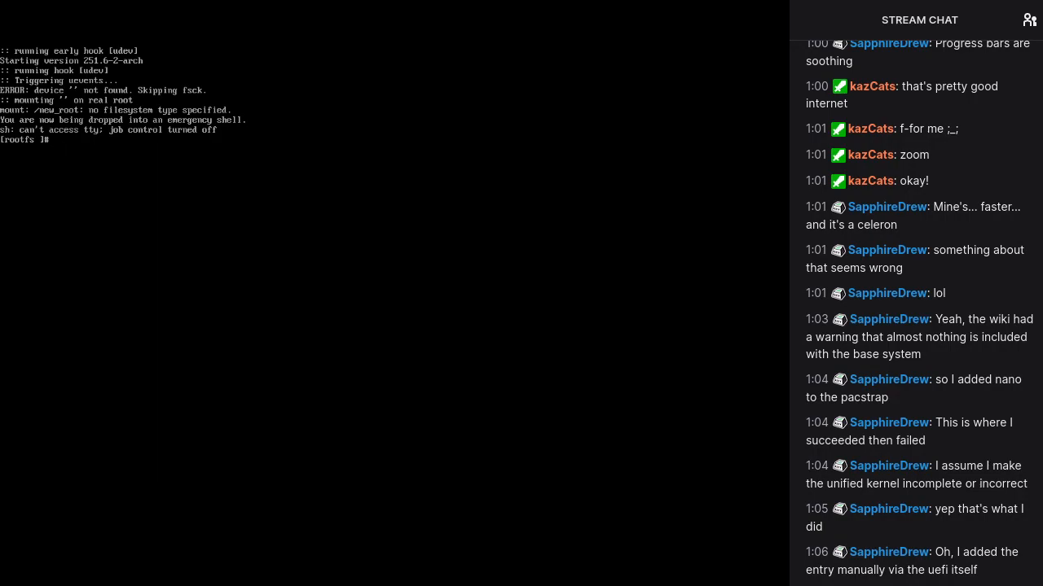
Read the emergency shell's missing root device error and list the root filesystem with ls.
scroll("down", 3)
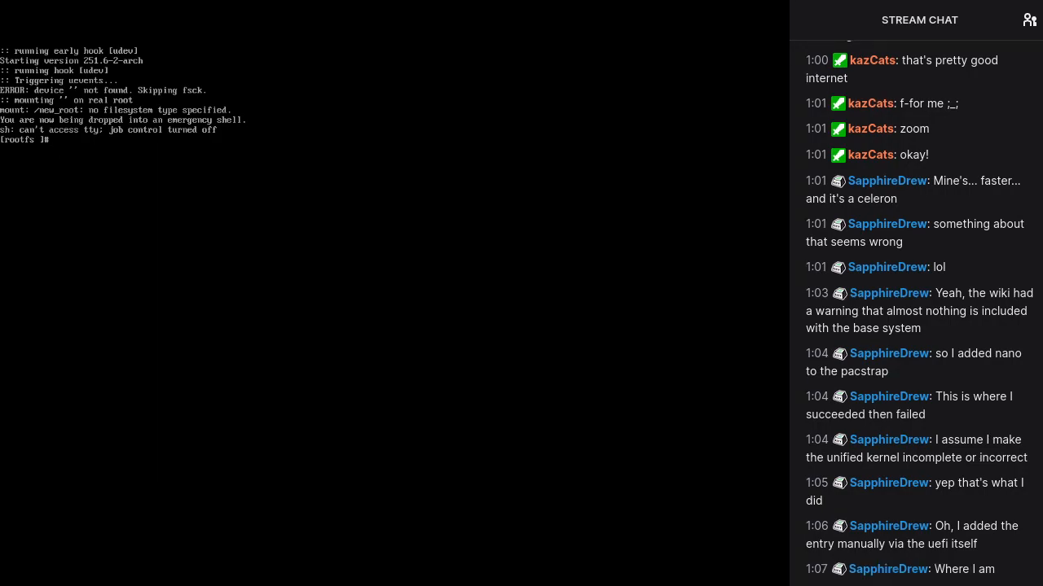
scroll("down", 3)
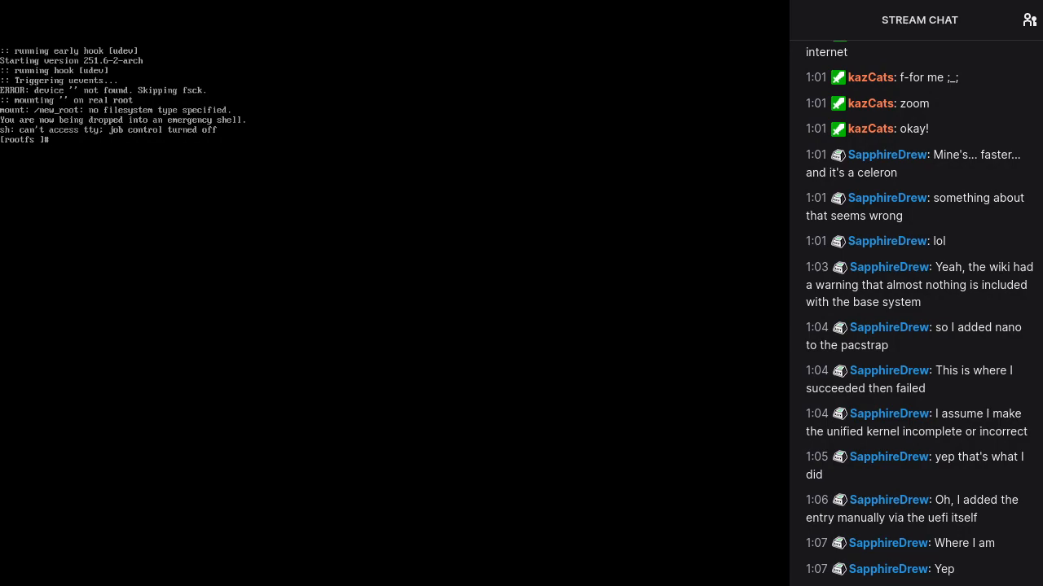
type("ls")
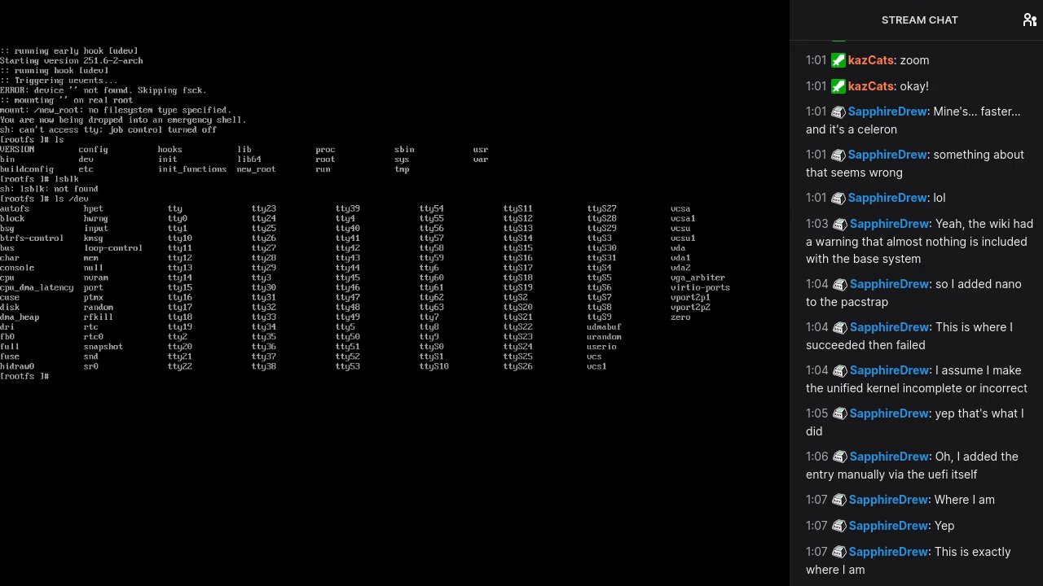
Try mounting a /dev device in the emergency shell, then log in as root after rebooting.
type("mount /dev/")
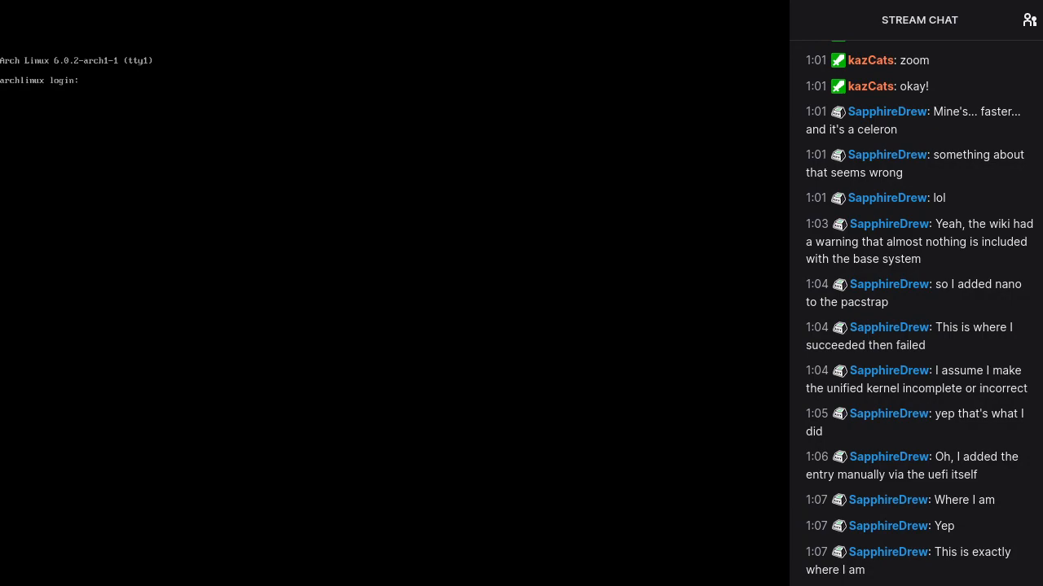
type("root")
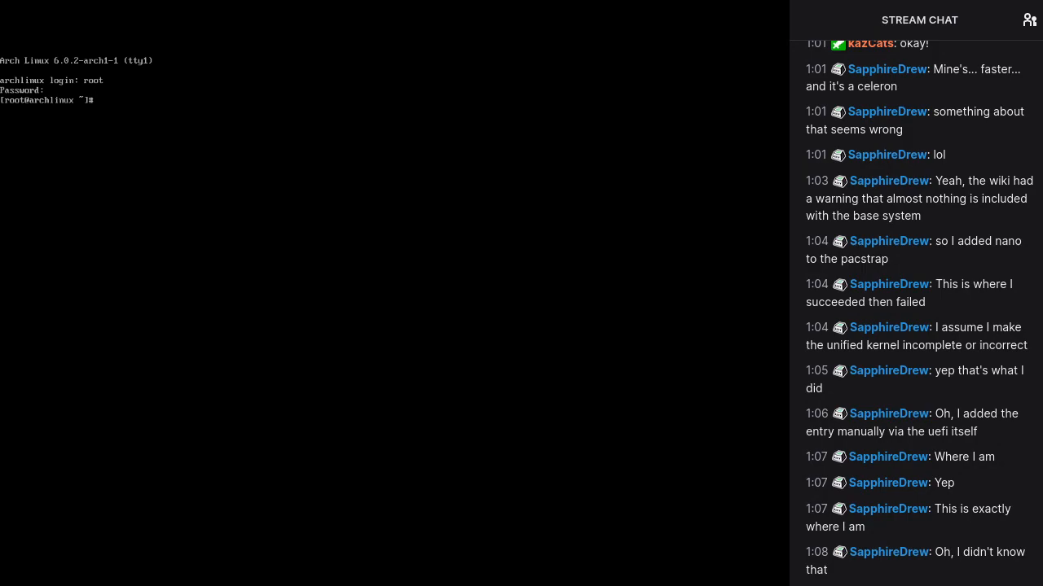
Write 'rw quiet bgrt_disable root=/dev/vda2' to /etc/kernel/cmdline in vim, then enter efibootmgr --create again.
type("u")
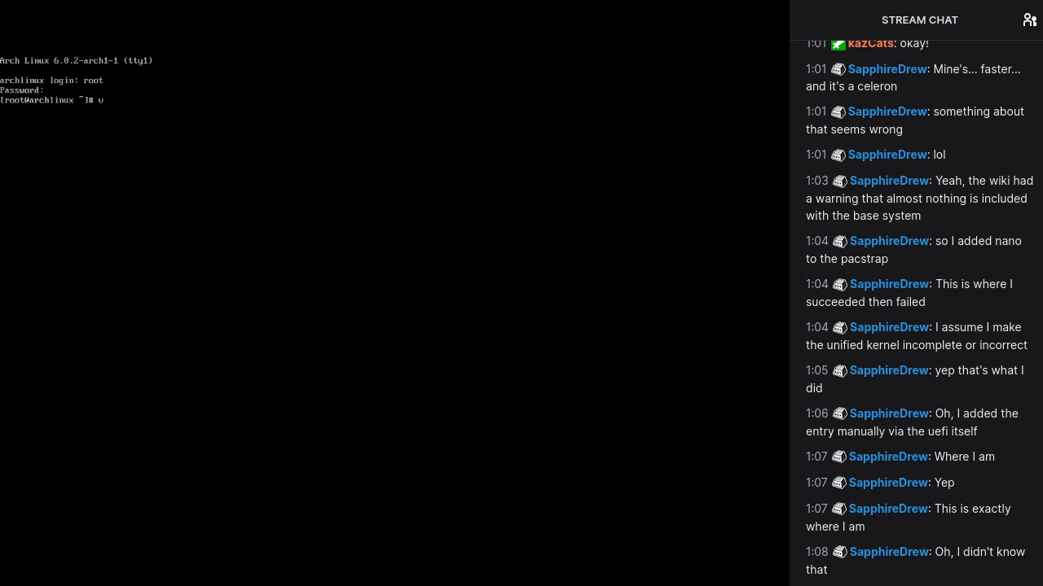
type("vim /etc/kernel/")
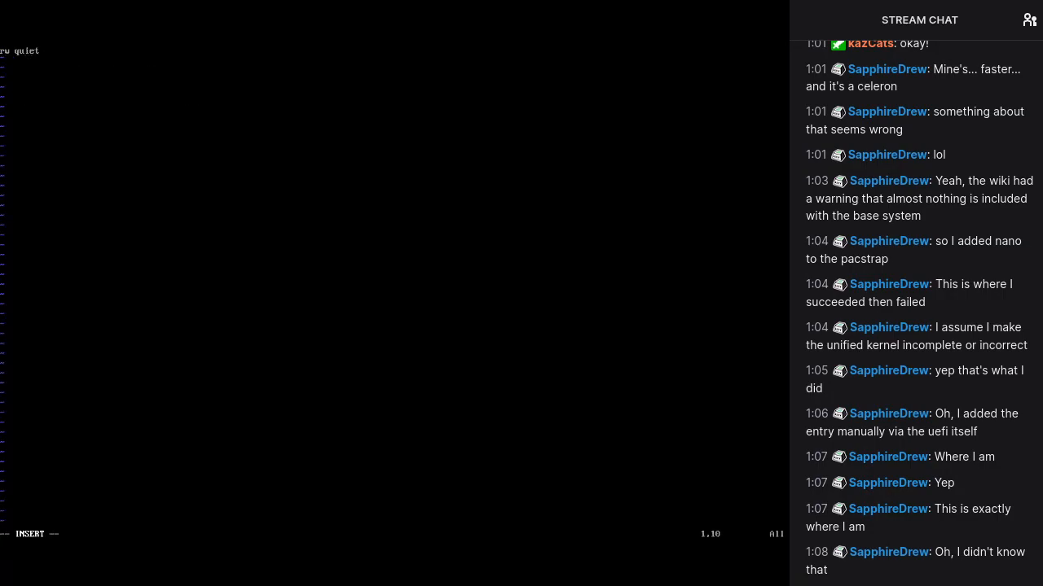
type("bgrt_disable ro")
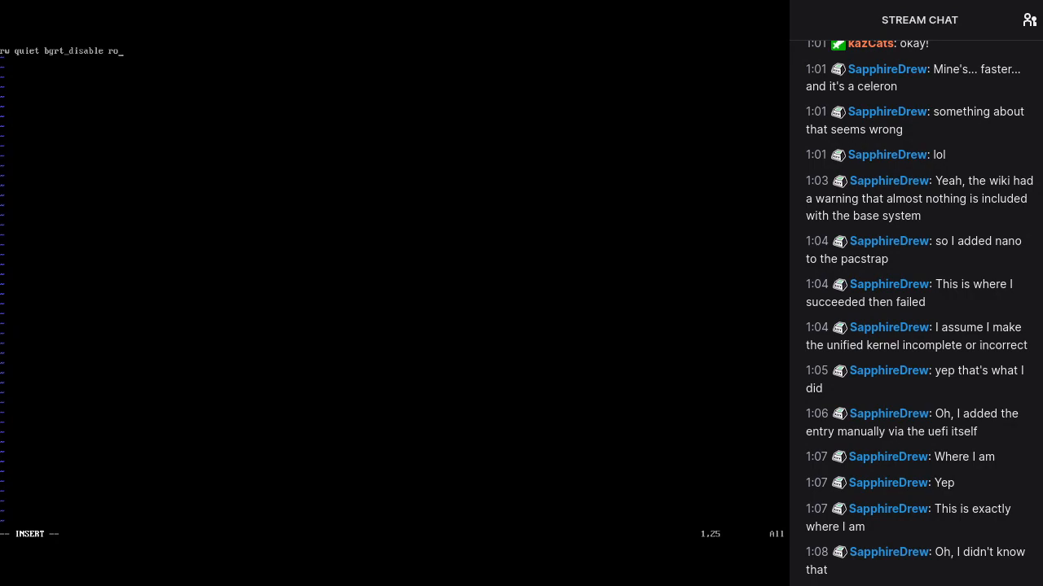
type("ot=/dev/vda2")
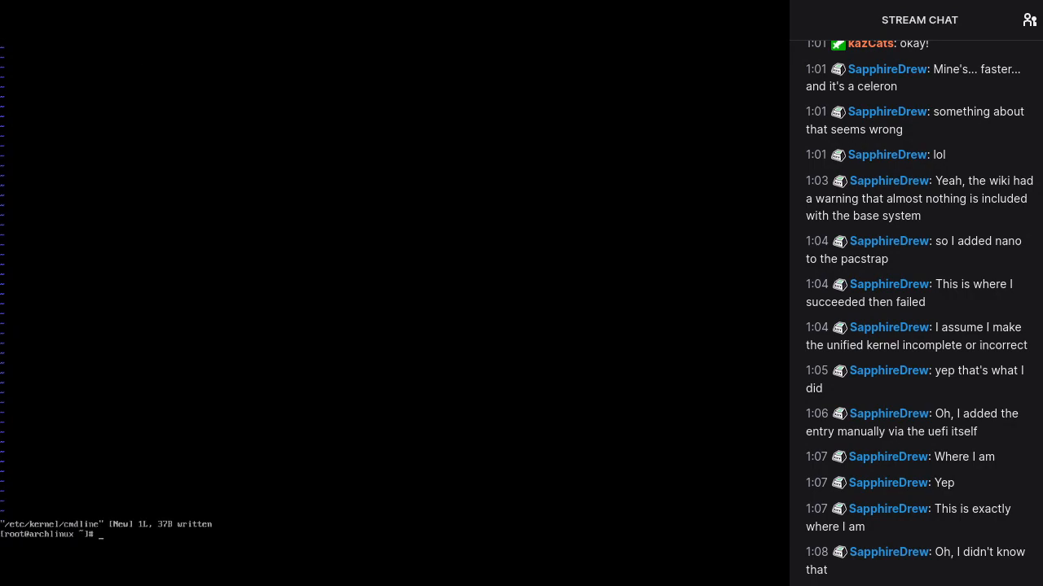
type("efibootmgr --create --disk /dev/vda --part 1 --label \"Linux\" --loader 'EFI\\Linux\\kernel.efi'")
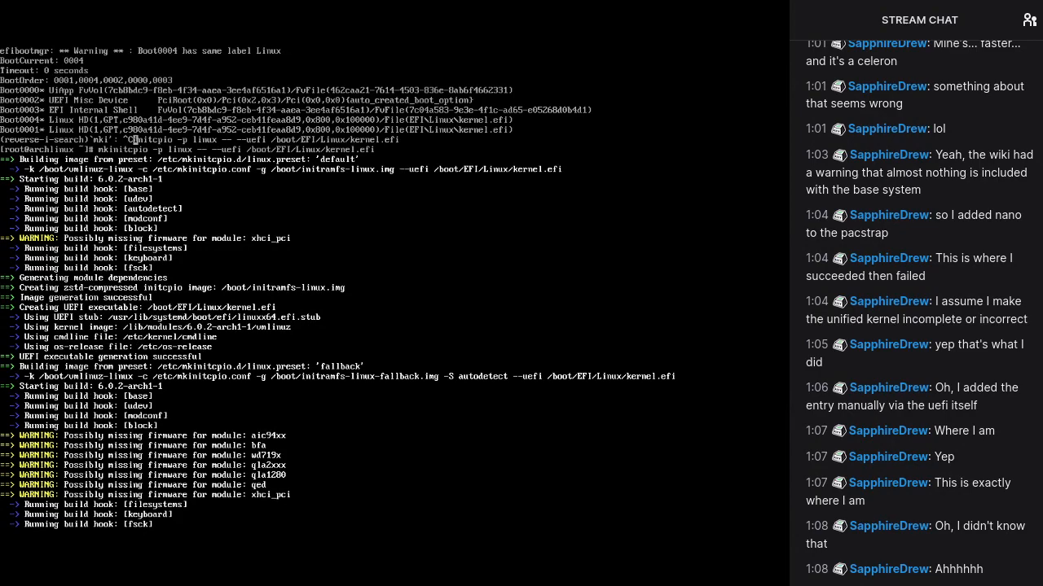
Scroll through the output of the kernel.efi rebuild with the new command line.
scroll("down", 3)
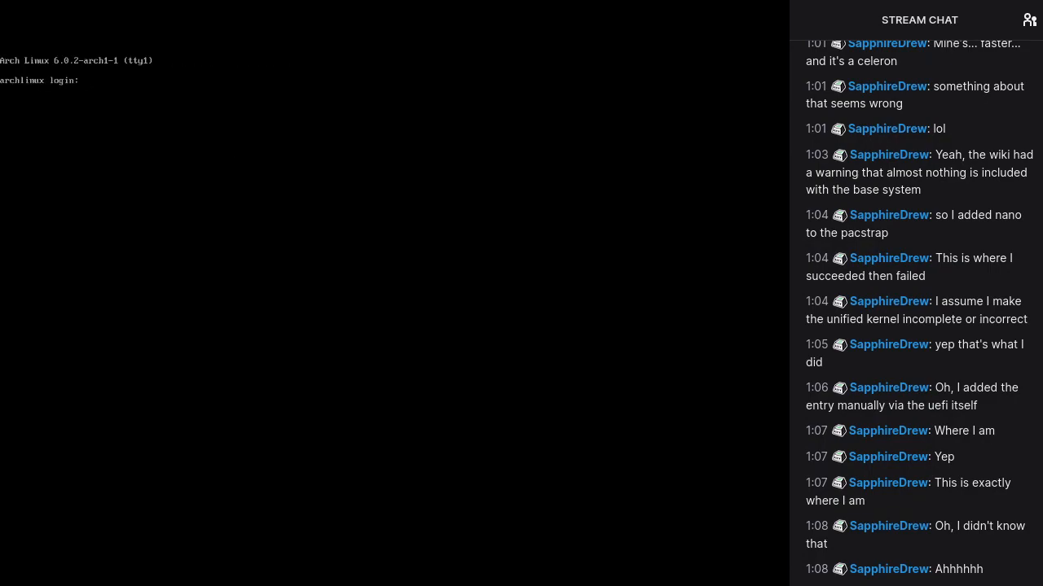
Log in as root, change into /etc/kernel and list its files.
type("root")
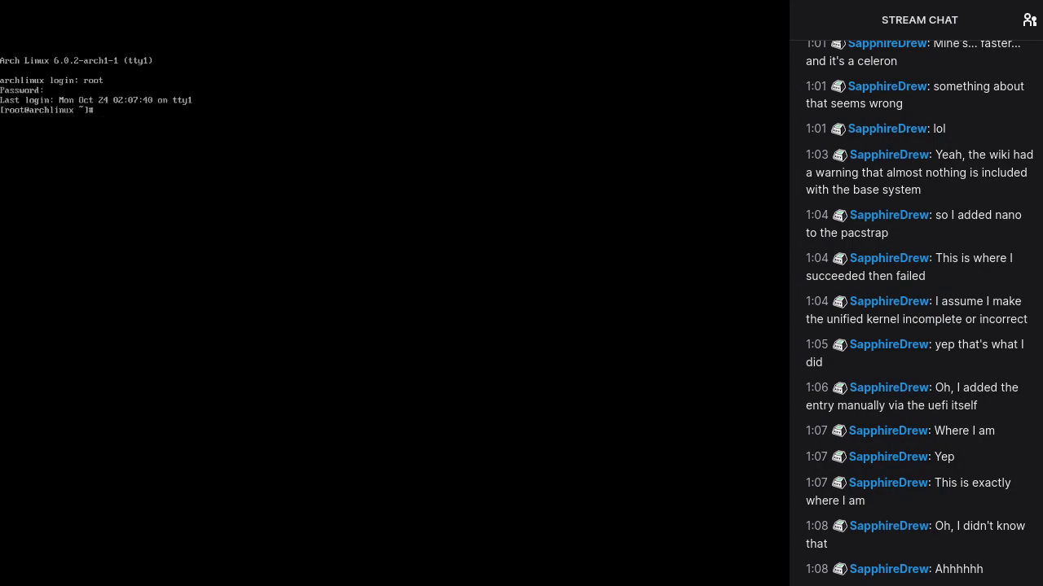
scroll("down", 3)
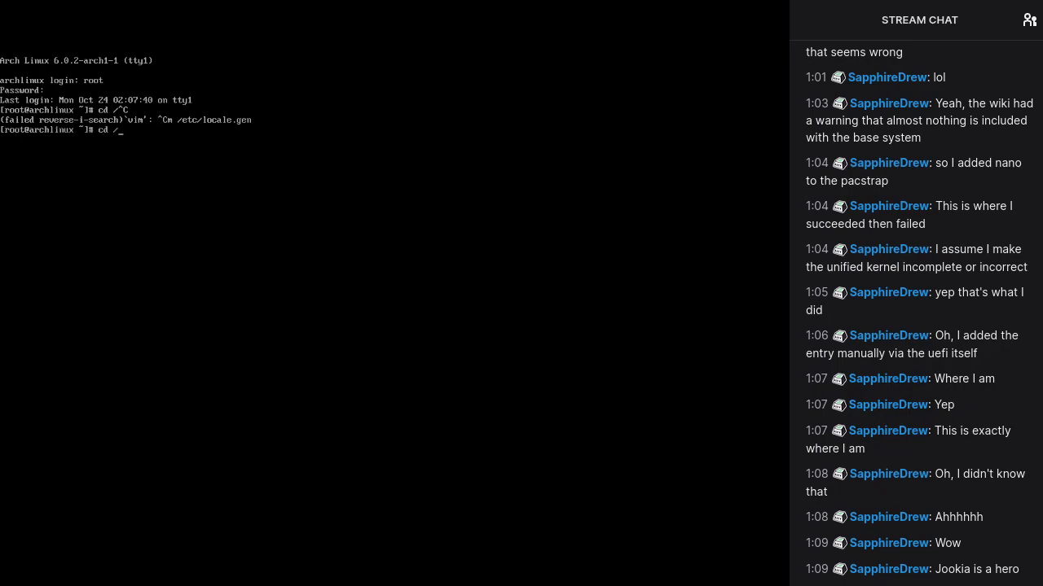
type("etc/")
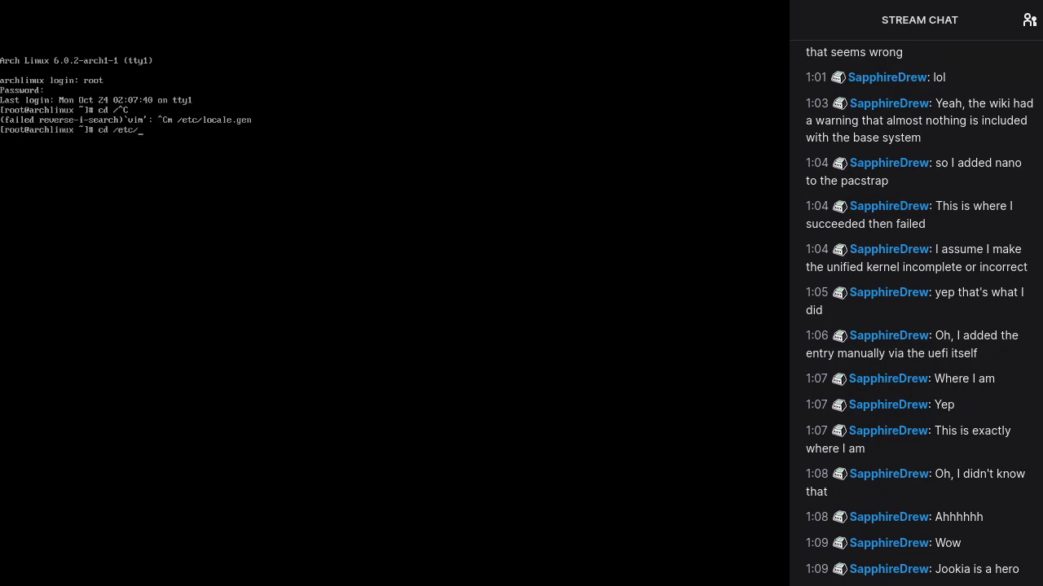
type("kere")
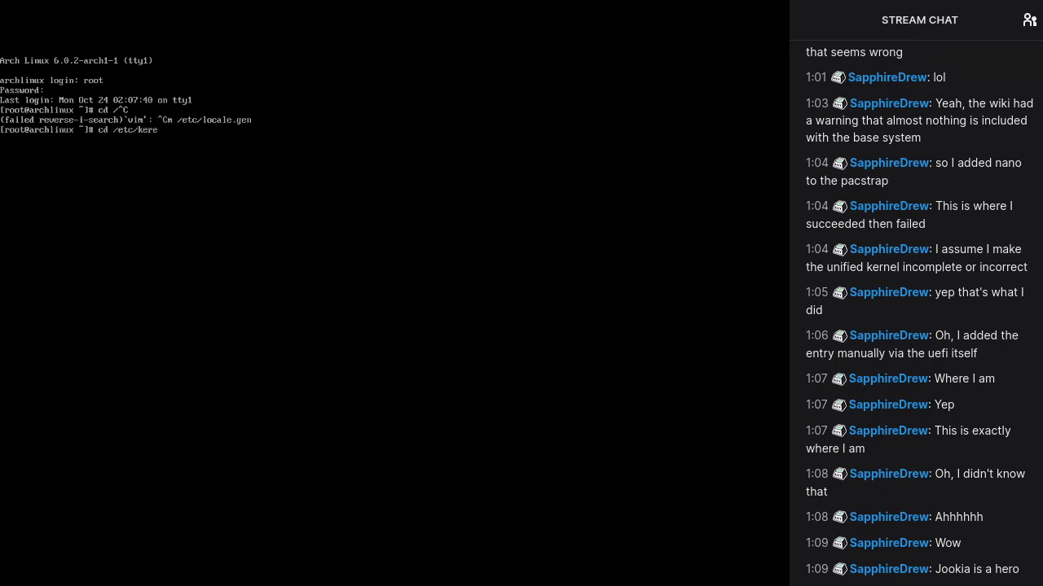
type("ls")
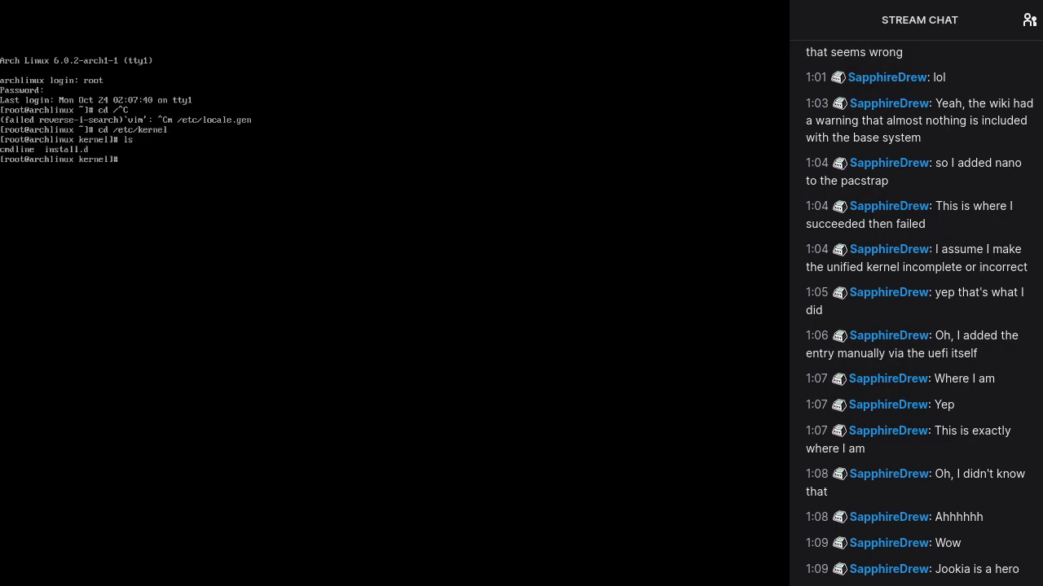
List the vda1 and vda2 UUIDs with ls -l /dev/disk/by-uuid/.
type("ls -l")
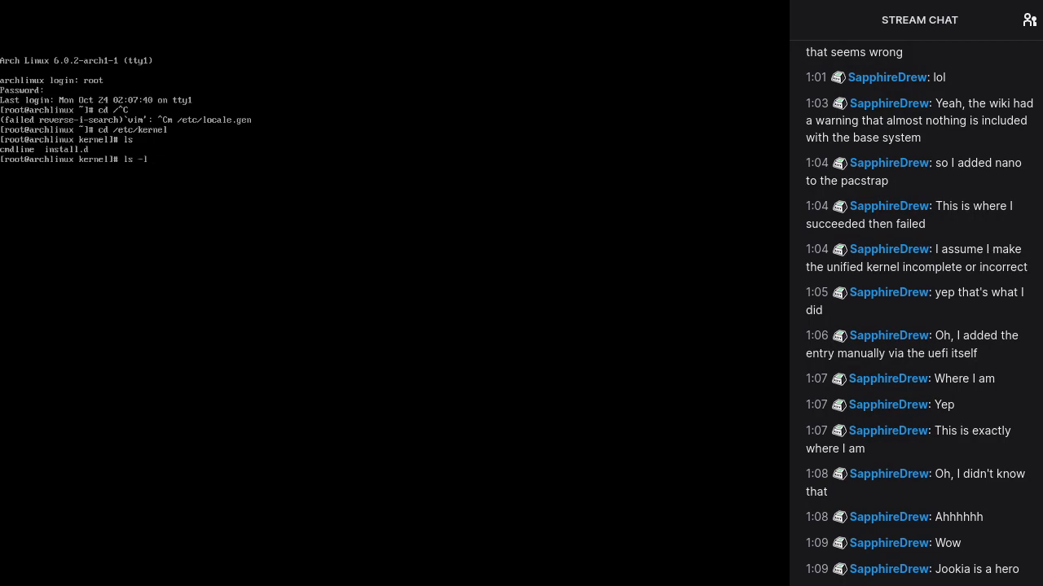
type("/dev/disk/by-u")
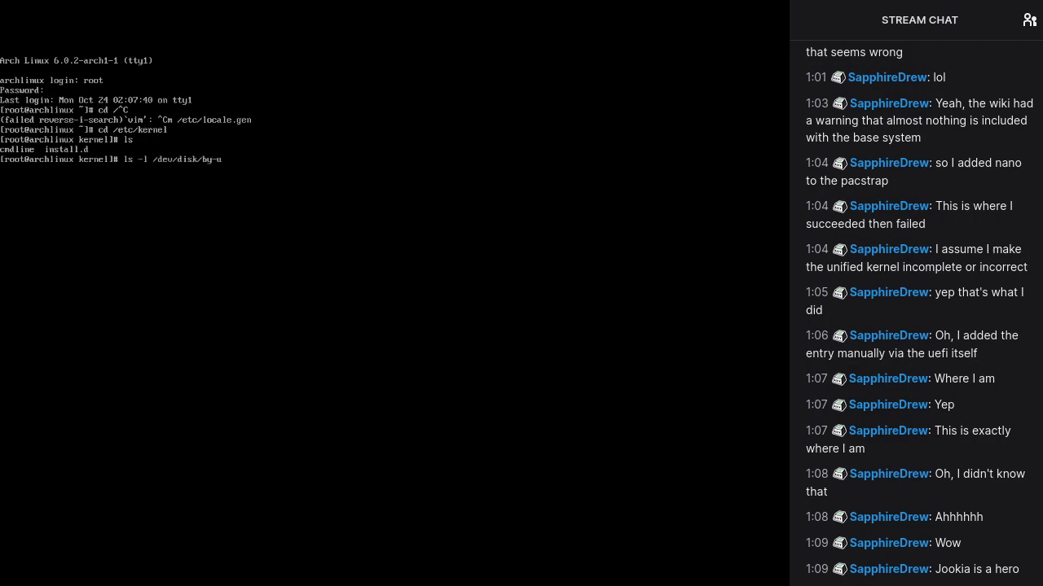
type("u")
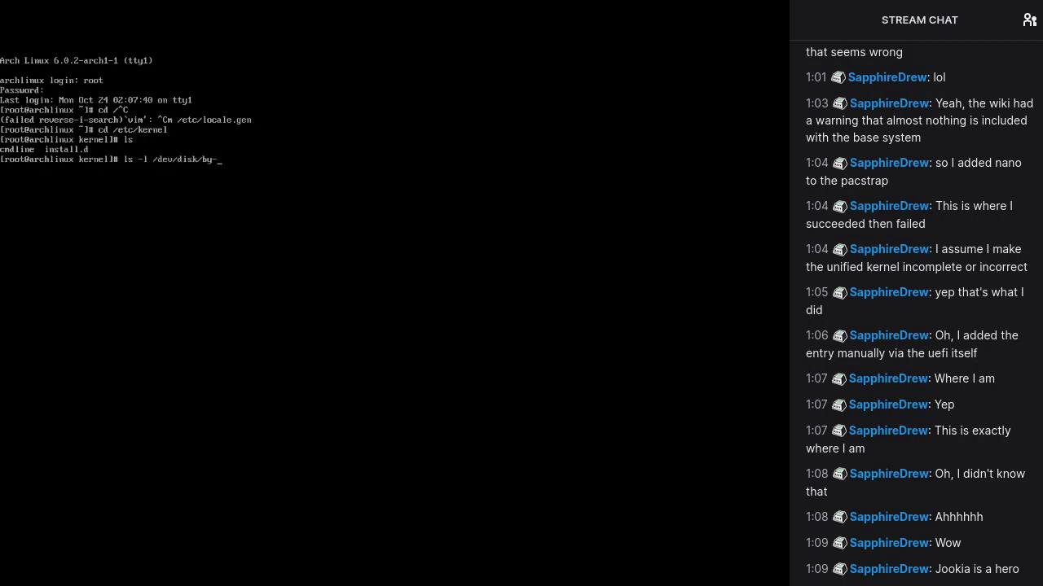
key("Enter")
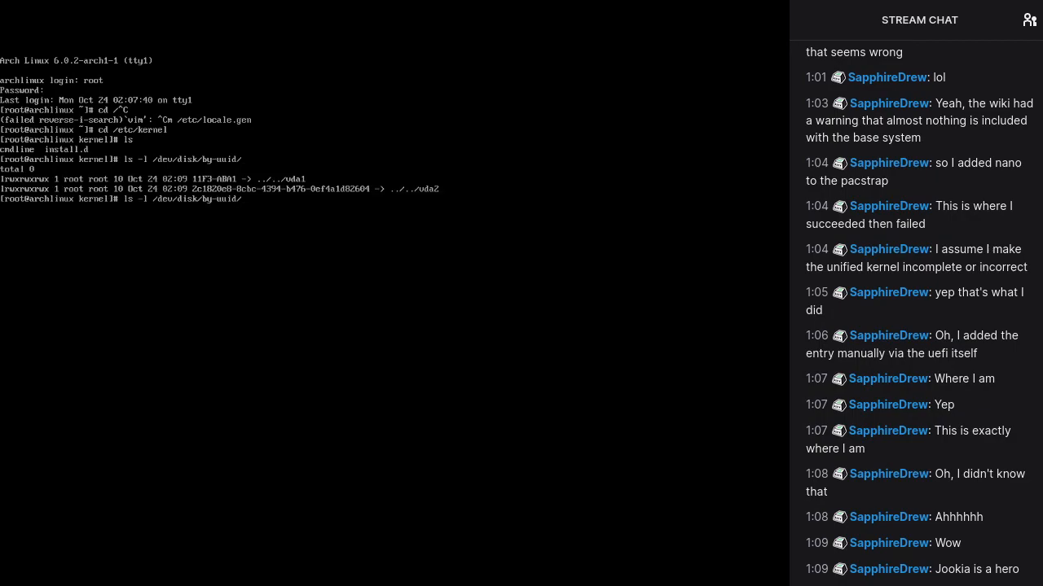
key("ctrl+c")
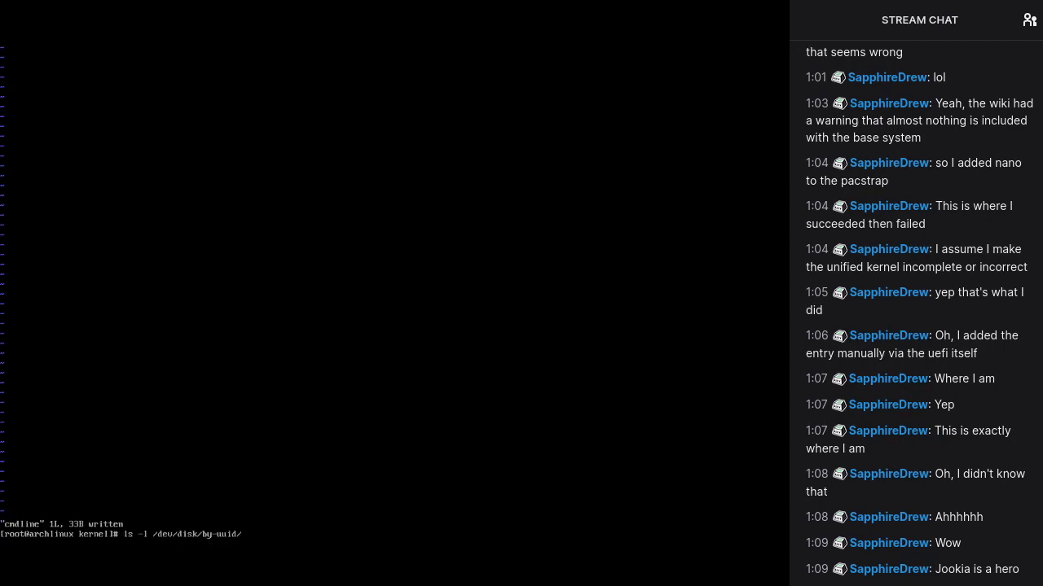
Append the by-uuid listing to cmdline and trim it to root=UUID=2c1820e8-8cbc-4394-b476-0ef4a1d82604.
type(">>")
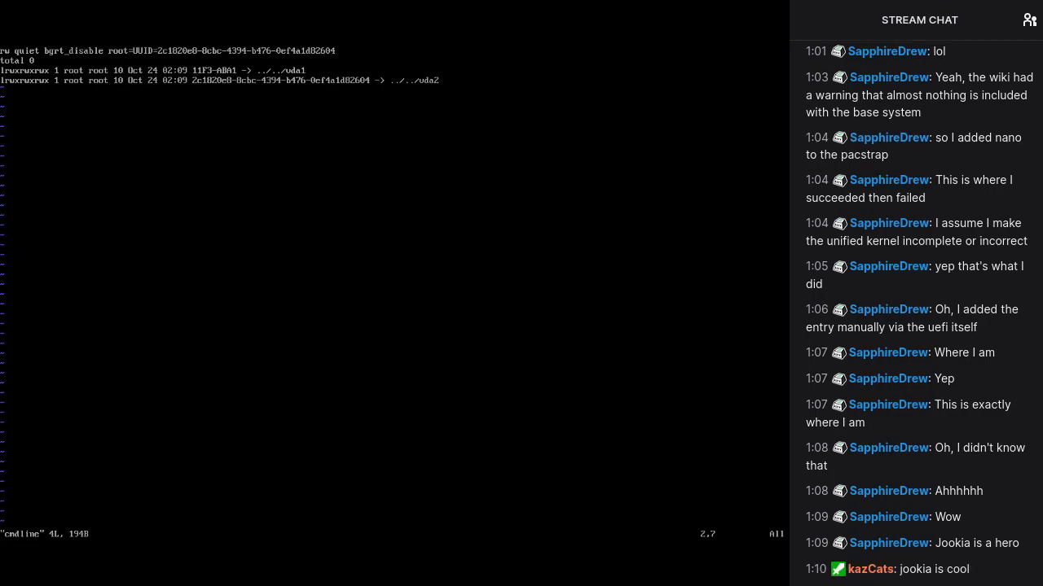
type(":wq")
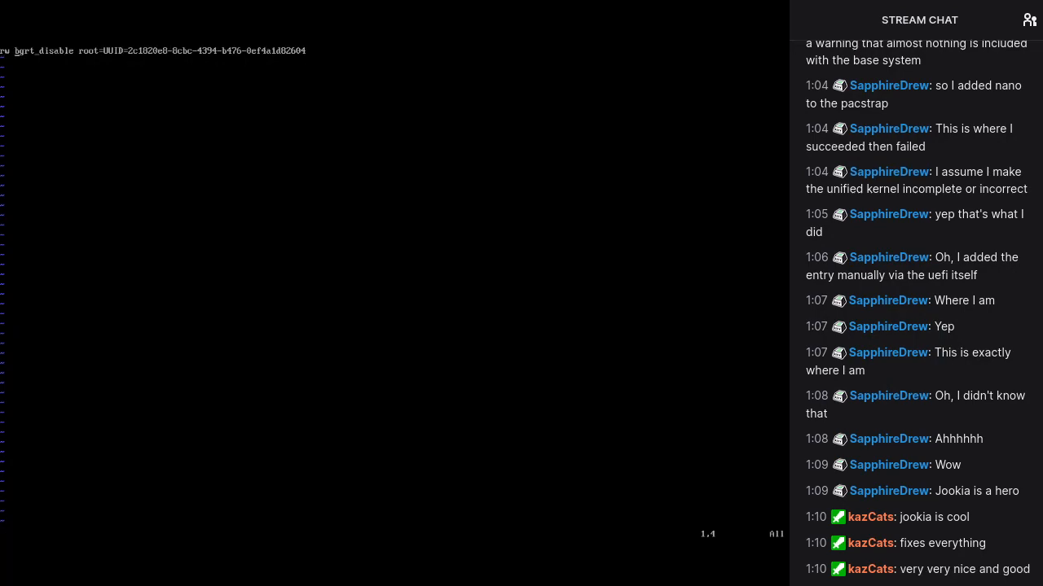
type(":wq")
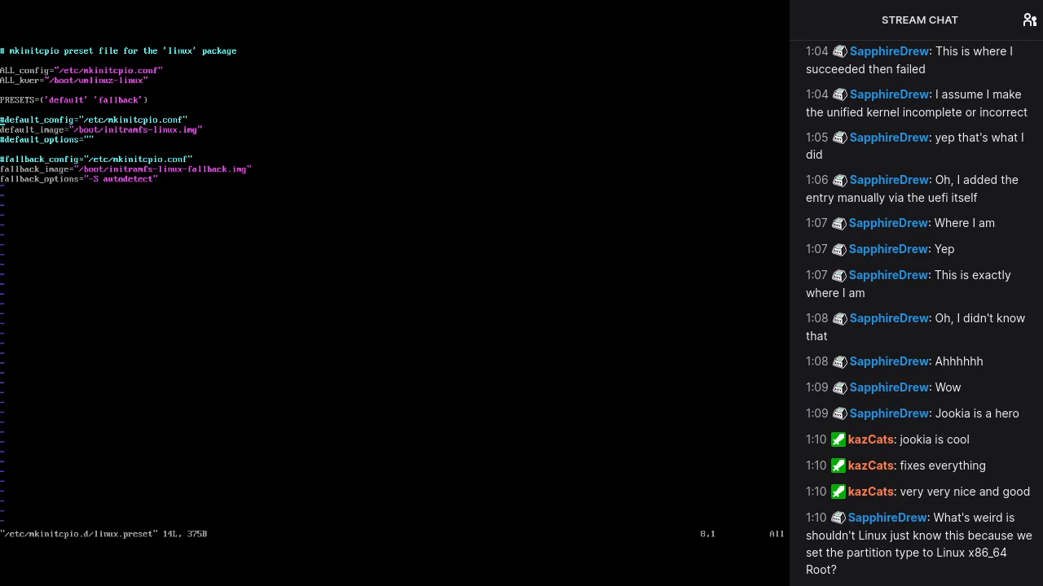
type(":wq")
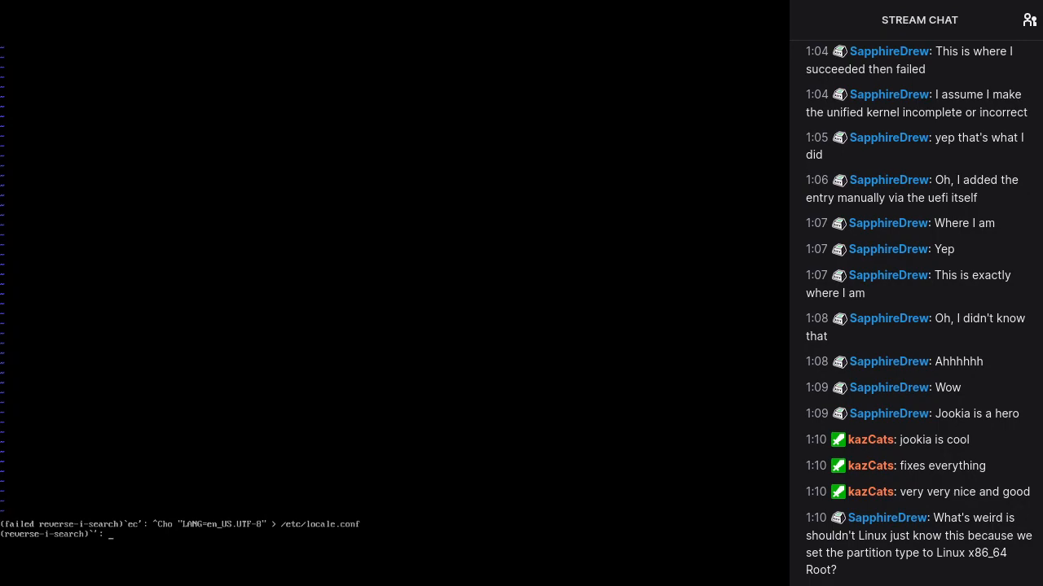
Edit /etc/mkinitcpio.conf in vim so HOOKS uses systemd instead of udev, and save.
type("vim /etc/mk")
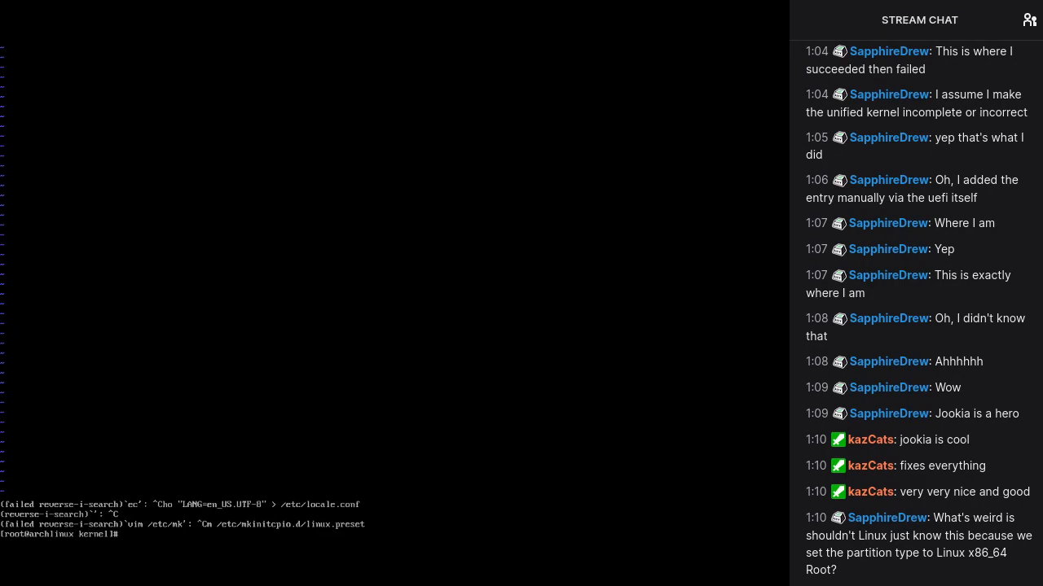
type("vim")
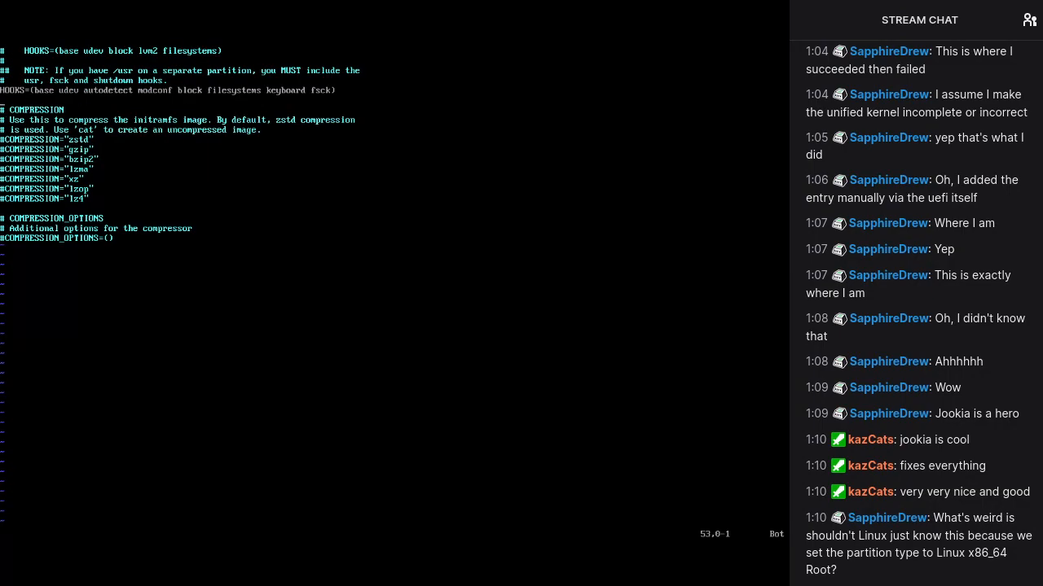
scroll("down", 3)
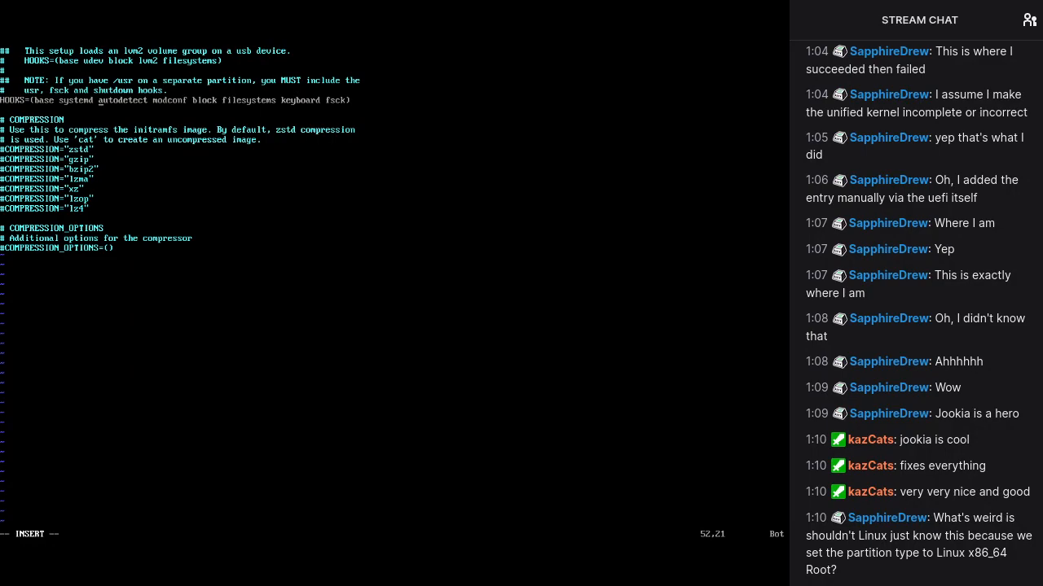
scroll("down", 3)
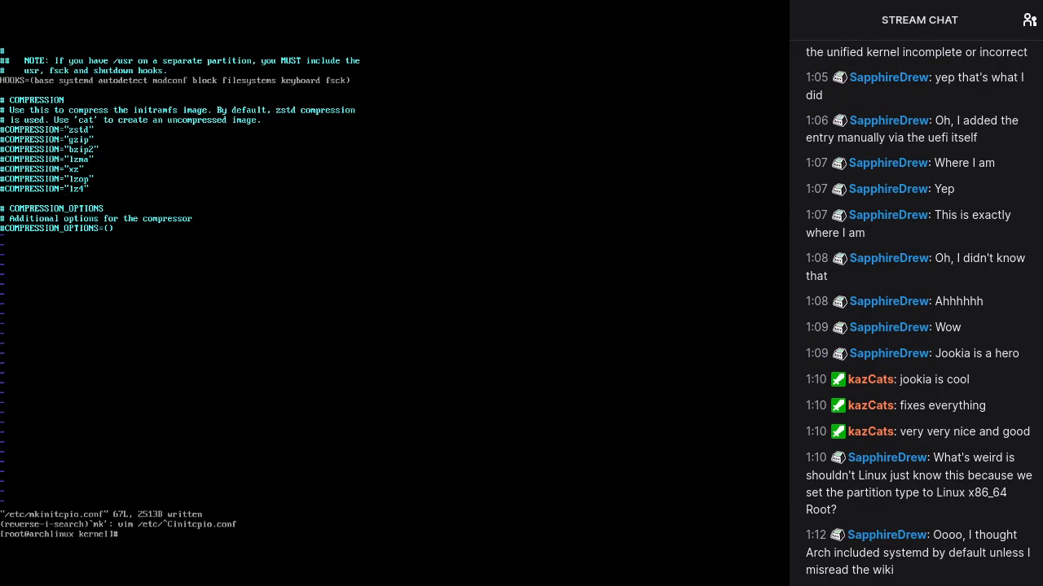
In fdisk, set /dev/vda partition 2 to type 23 (Linux root x86-64) and write the table.
type("fdisk /dev/vda")
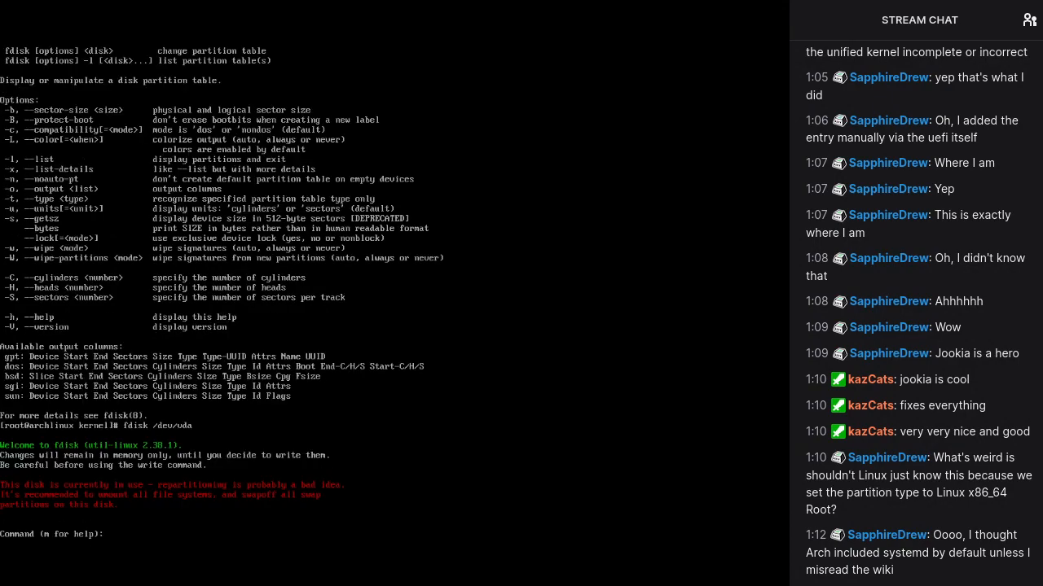
type("p")
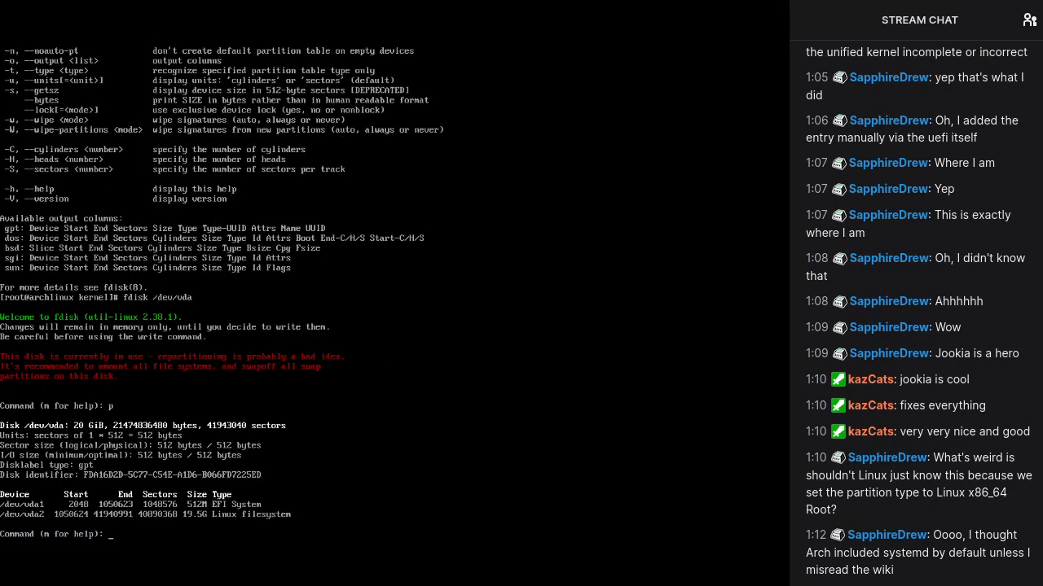
type("t")
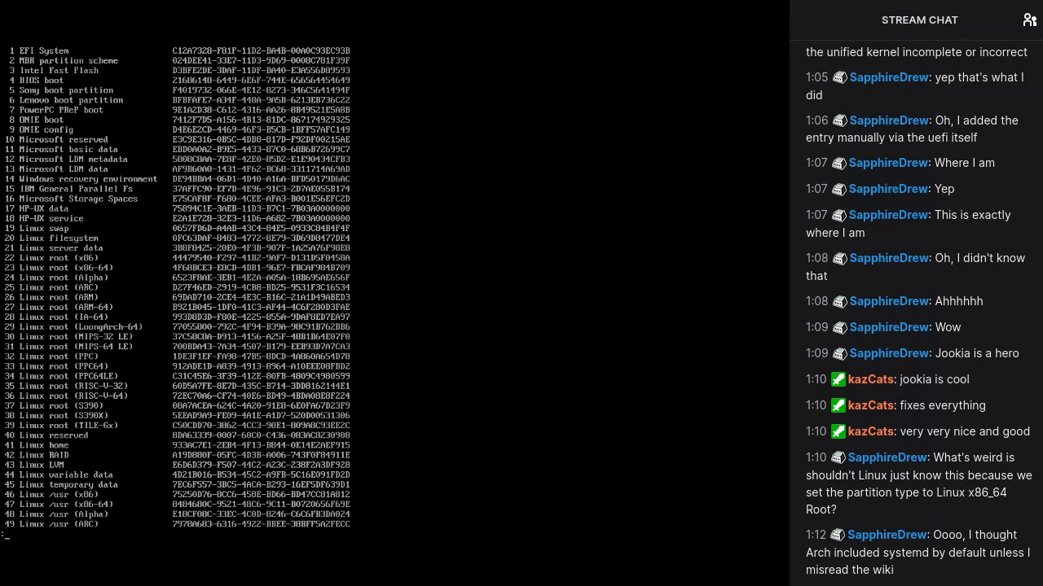
type("23")
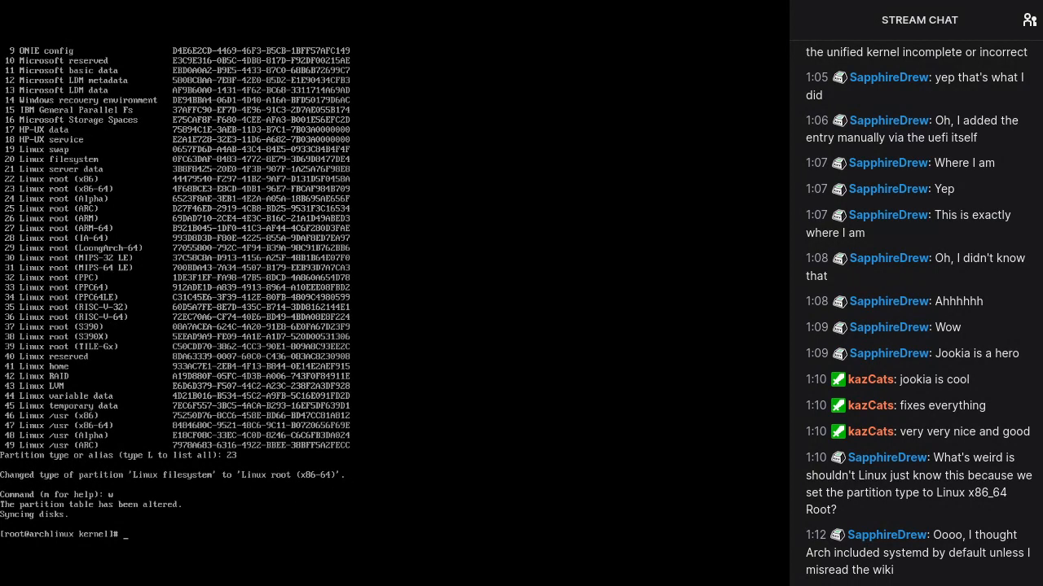
key("ctrl+r")
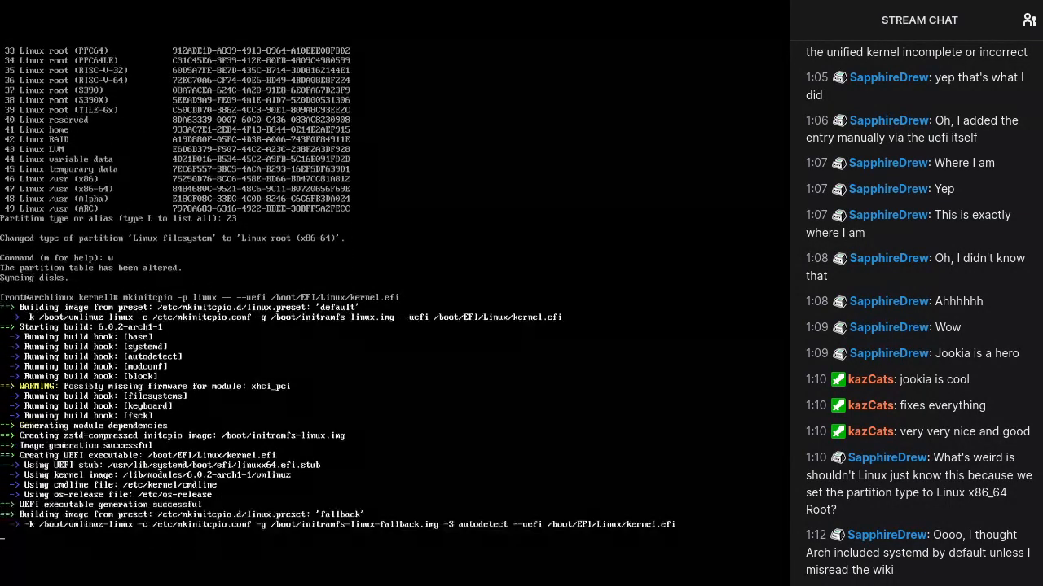
Scroll through the mkinitcpio output as default and fallback kernel.efi images rebuild before reboot.
scroll("down", 3)
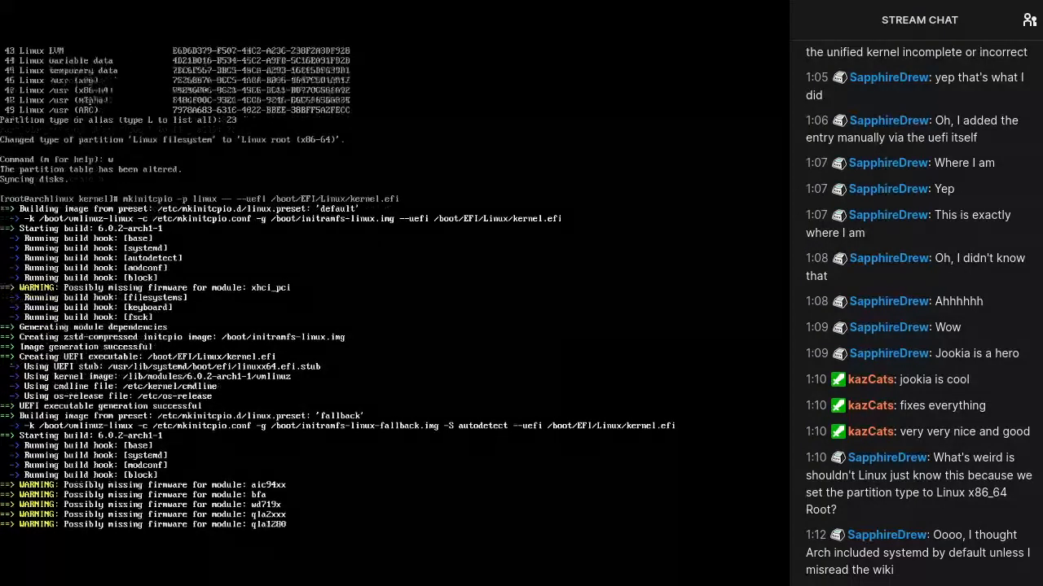
scroll("down", 3)
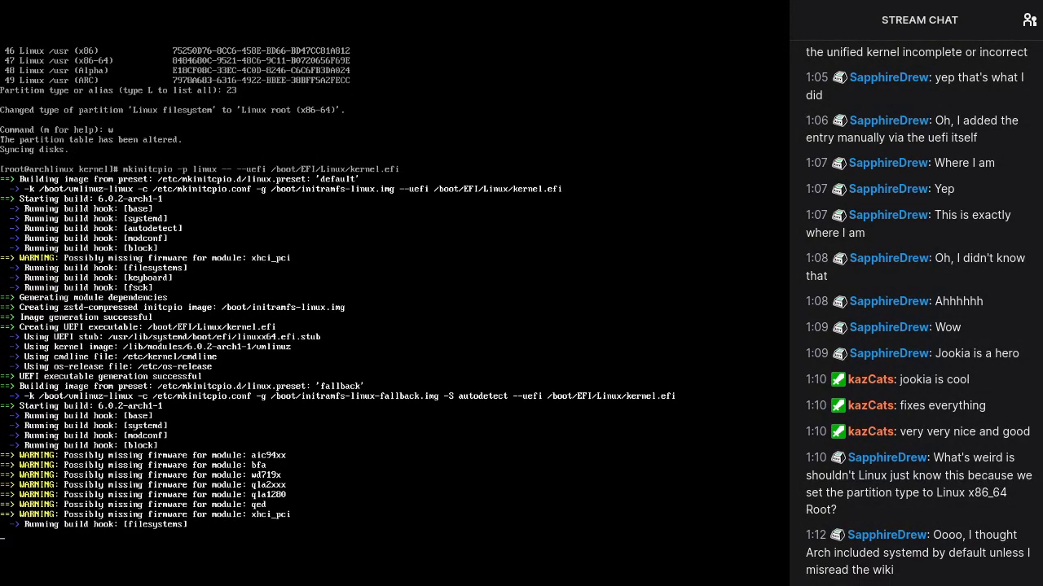
scroll("down", 3)
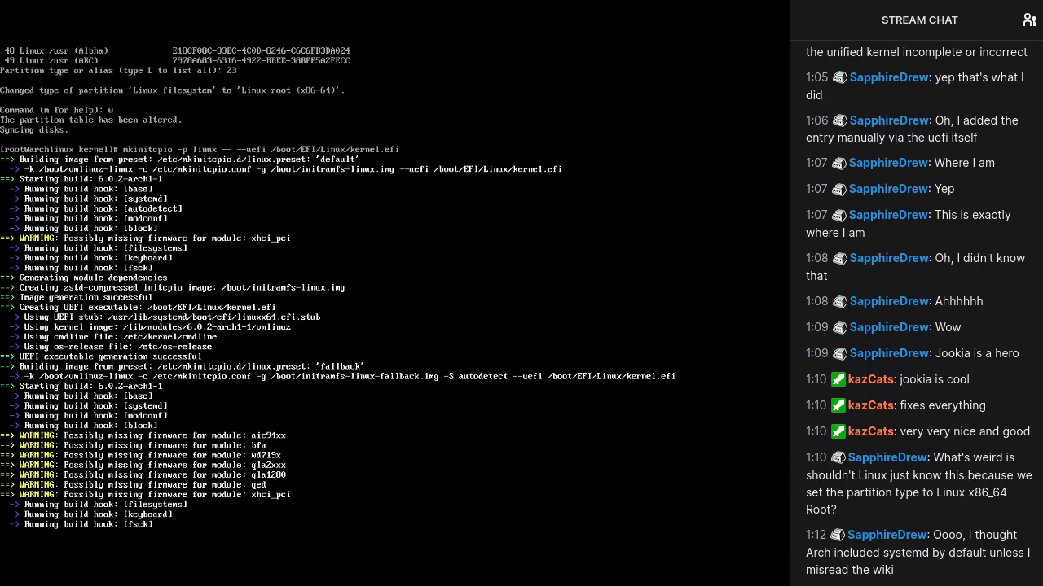
scroll("down", 3)
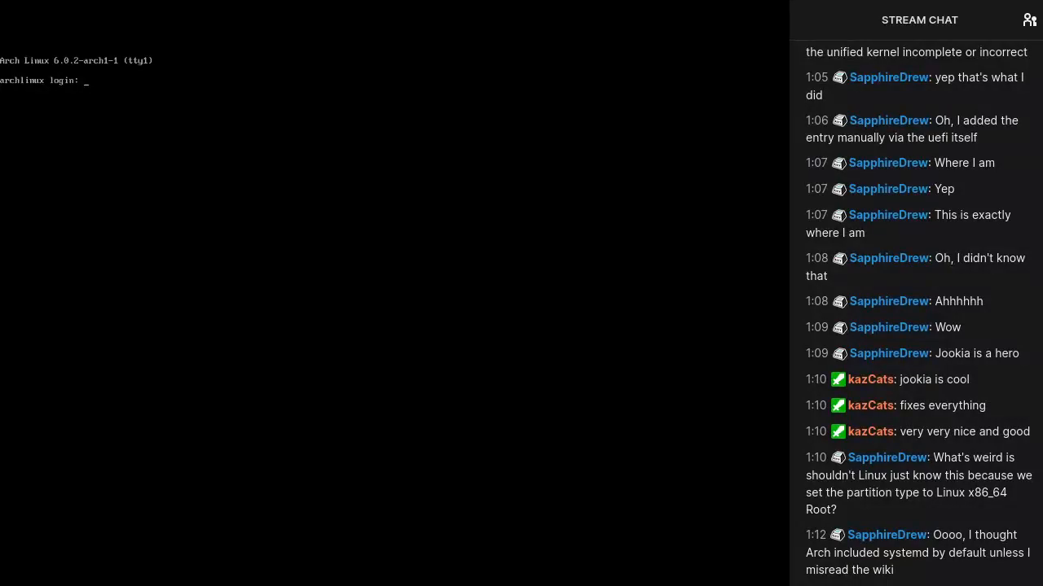
Log in as root on the rebooted system to edit linux.preset.
type("root")
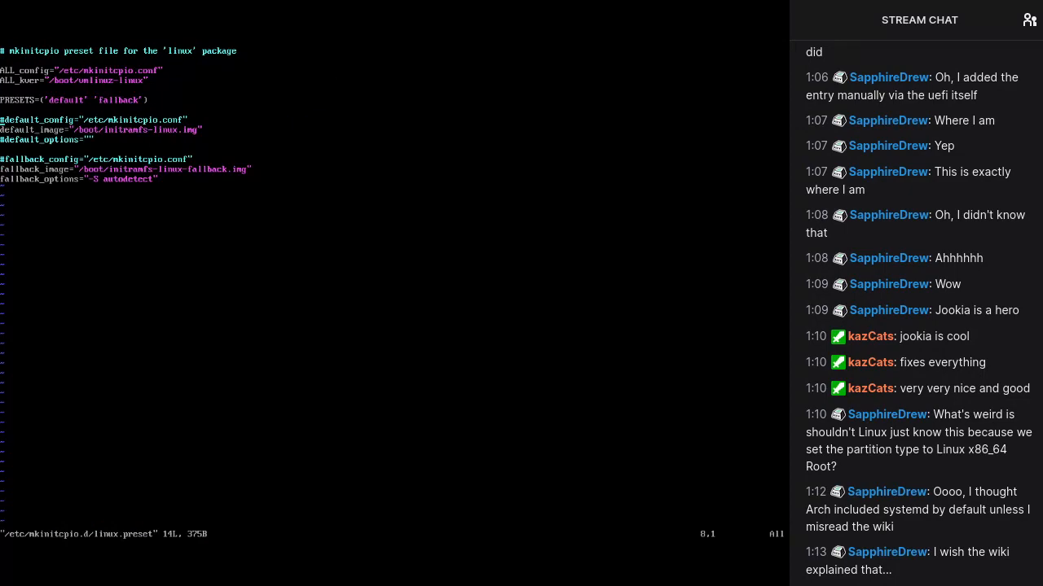
Add default_efi_image kernel.img and fallback_efi_image kernel-fallback.img lines to linux.preset.
scroll("down", 3)
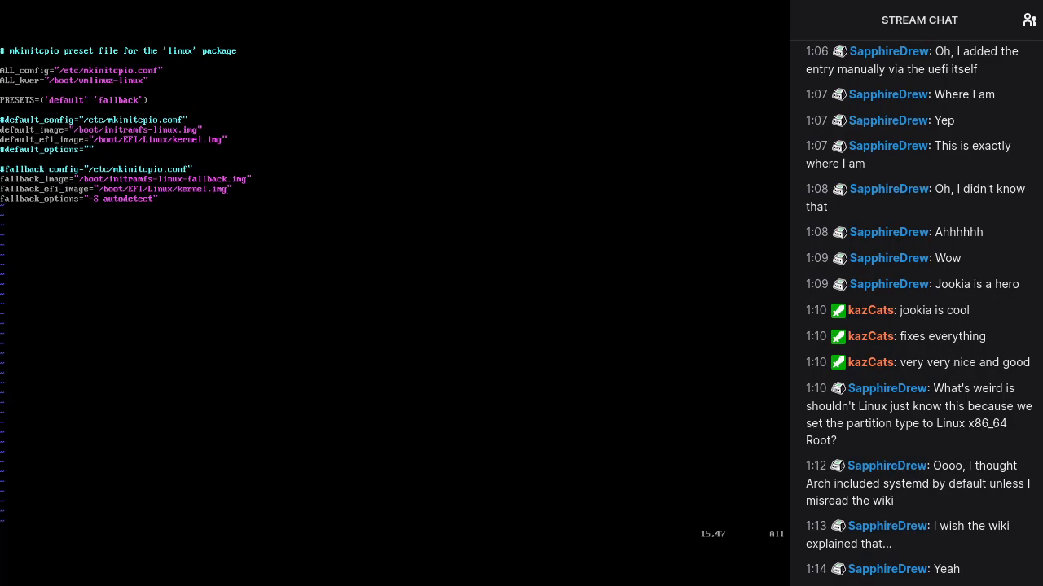
type("_")
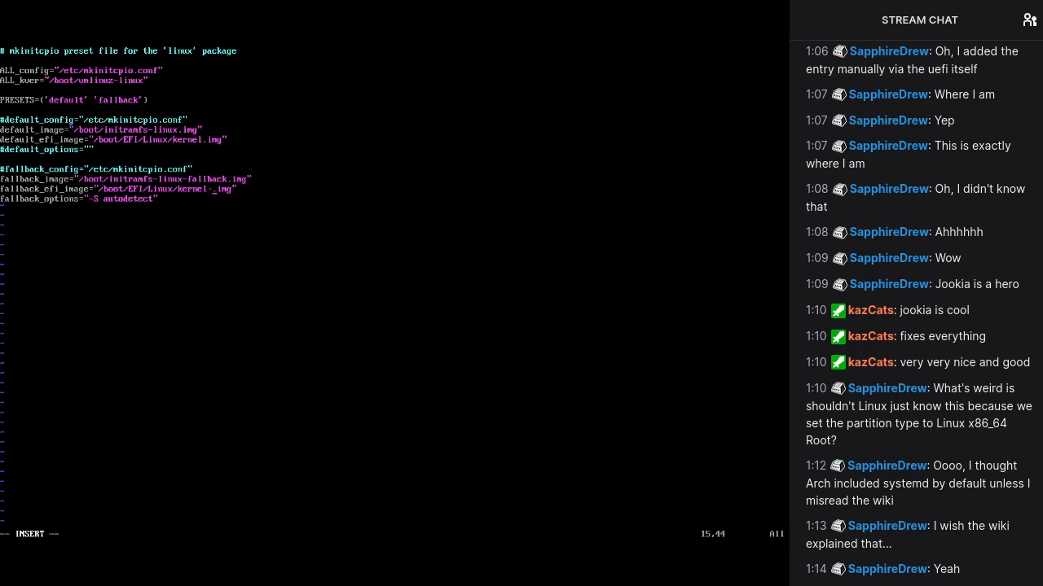
type("-fallback.")
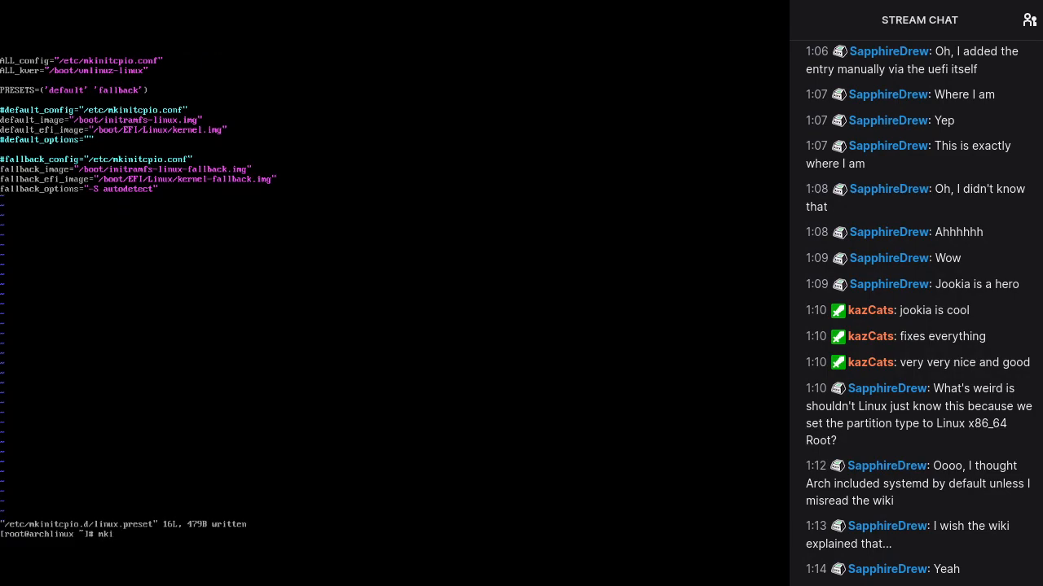
Rebuild with mkinitcpio -P, list /boot/EFI/Linux, and change preset image names to .efi.
type("mkinitcpio -P")
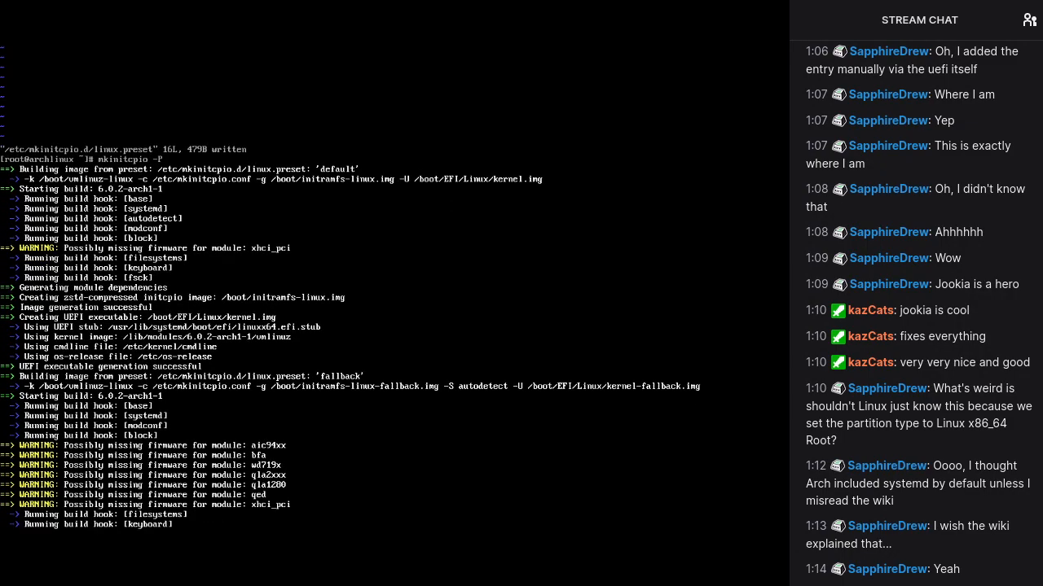
scroll("down", 3)
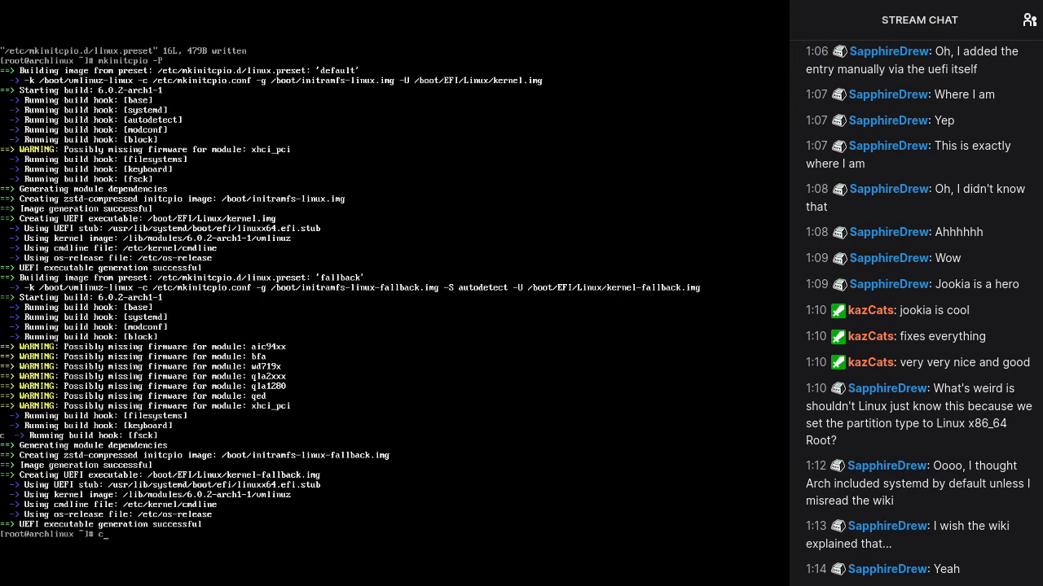
type("rm /boot/EFI")
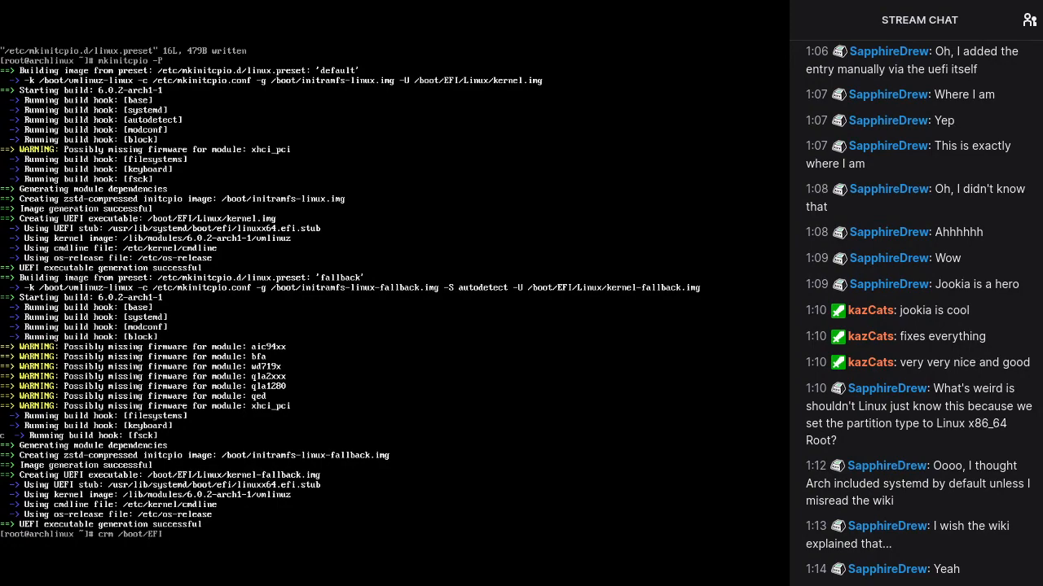
key("Return")
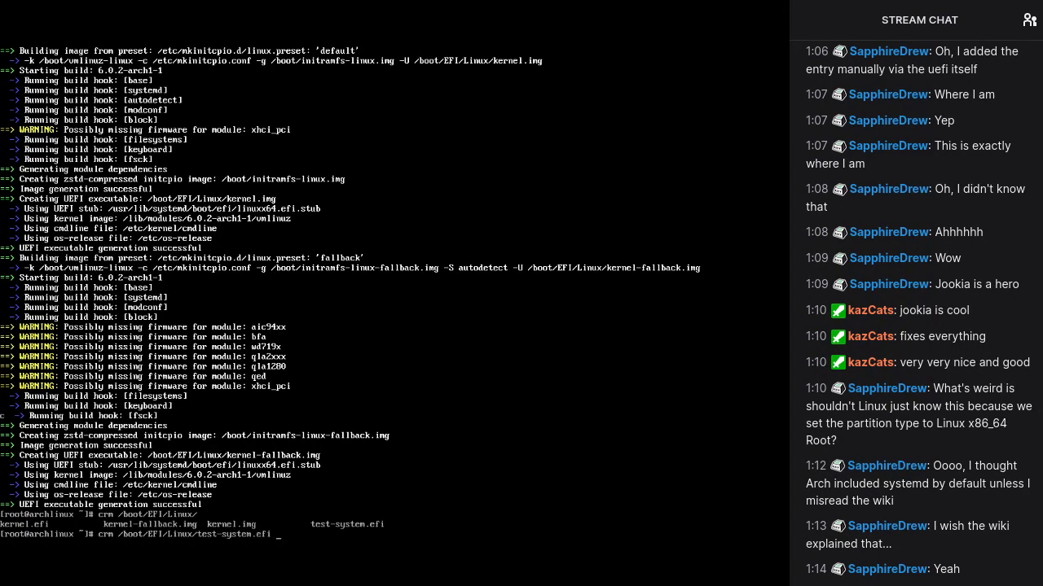
type("vim")
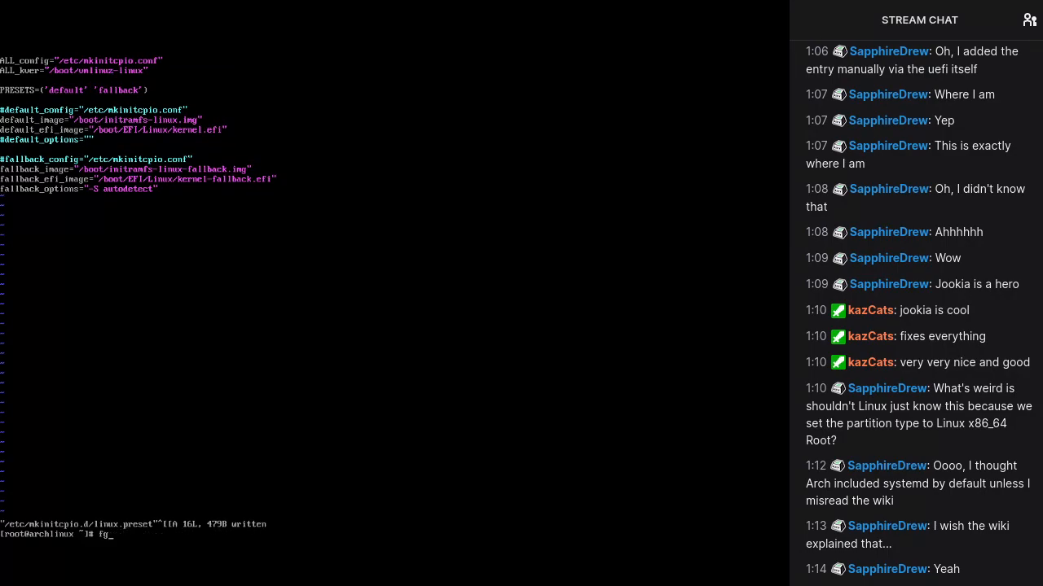
Delete test-system.efi from /boot/EFI/Linux and rebuild the images with mkinitcpio.
type("rm /boot/EFI/Linux/test-system.efi")
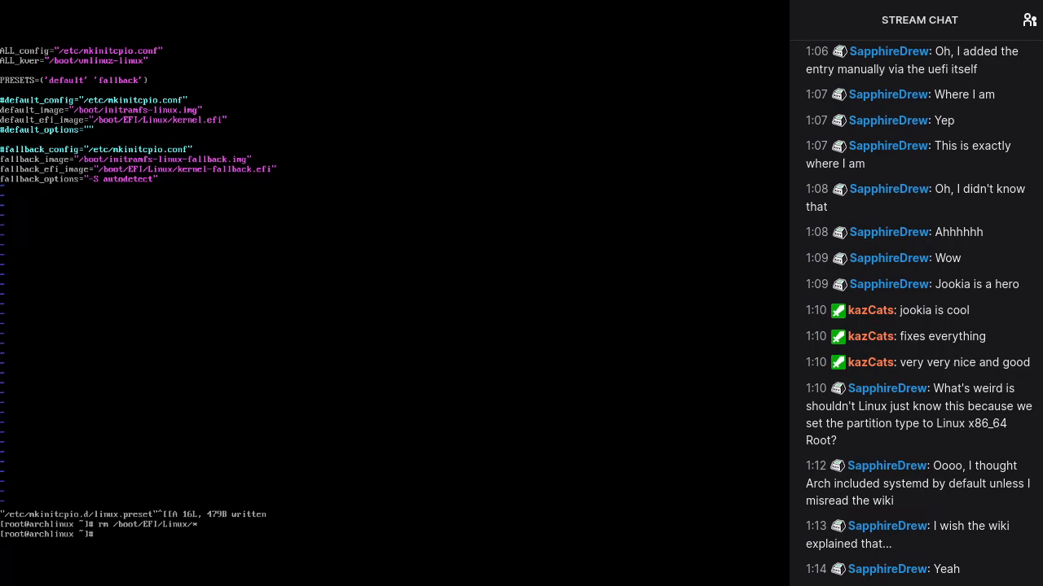
type("mkinitcpio")
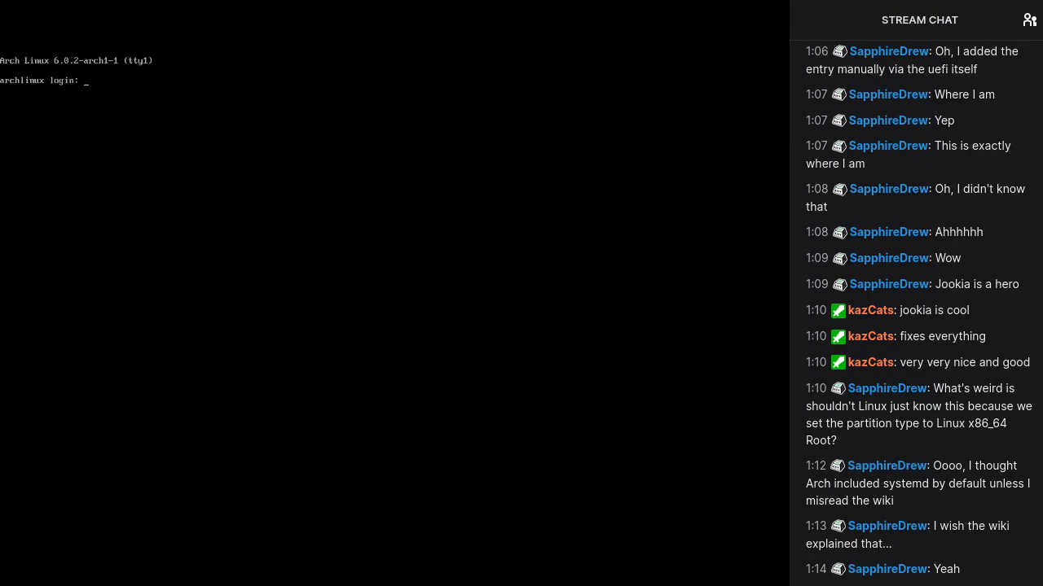
Log in as root, list files with ls -al, and change into /boot.
type("root")
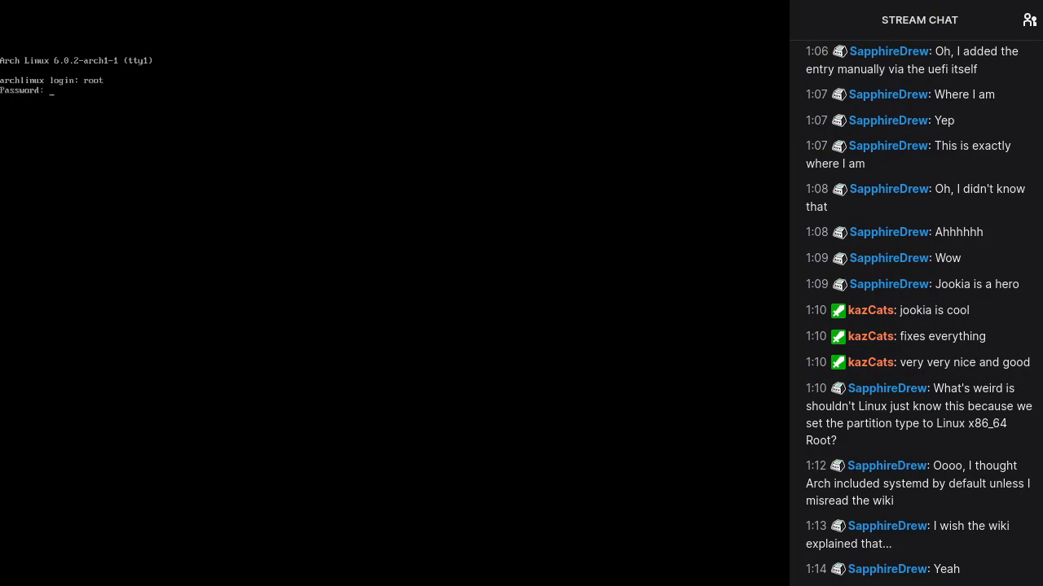
key("Enter")
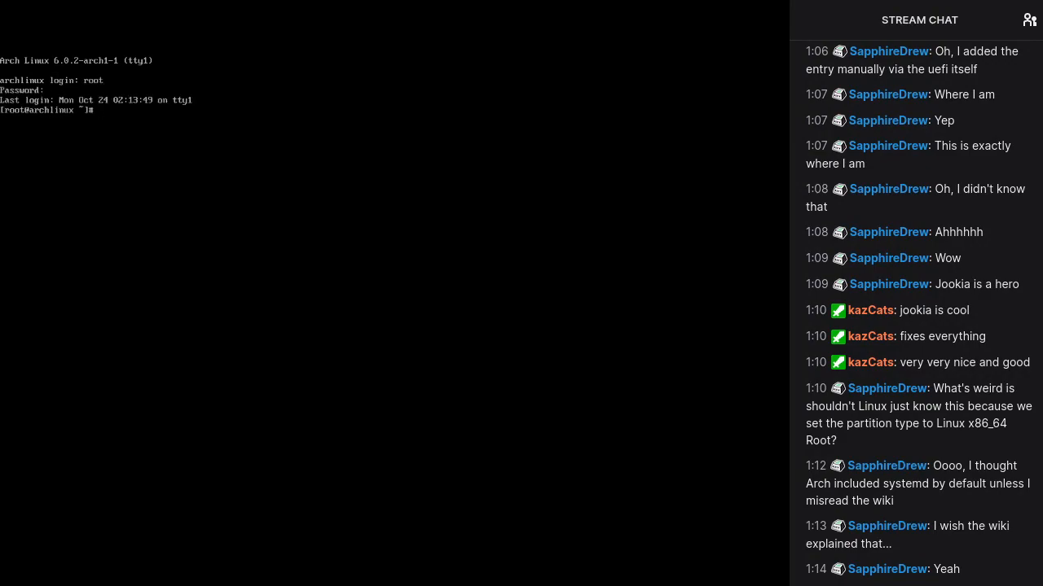
type("vim /etc/ke^C")
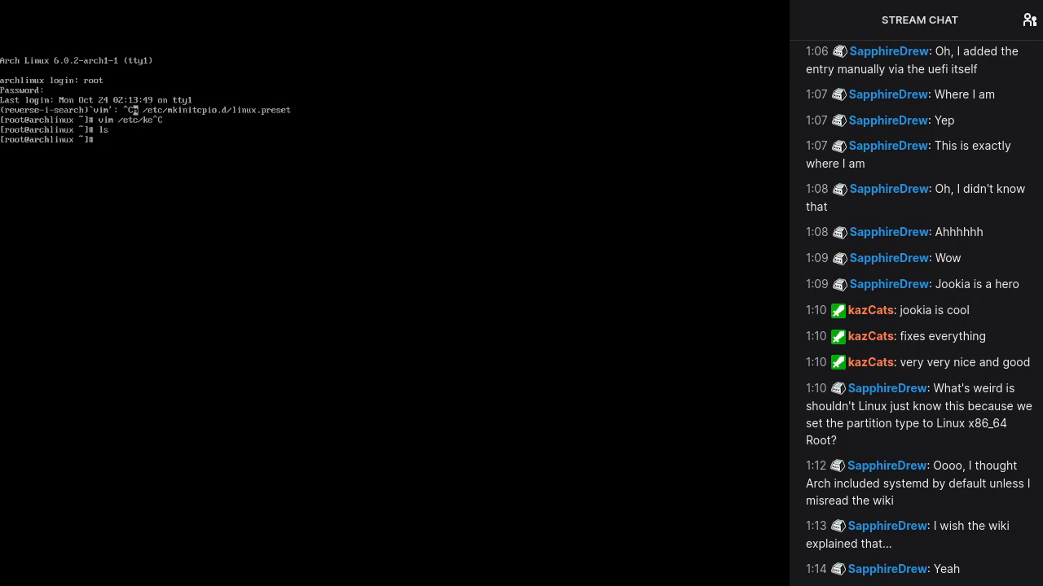
type("ls -al")
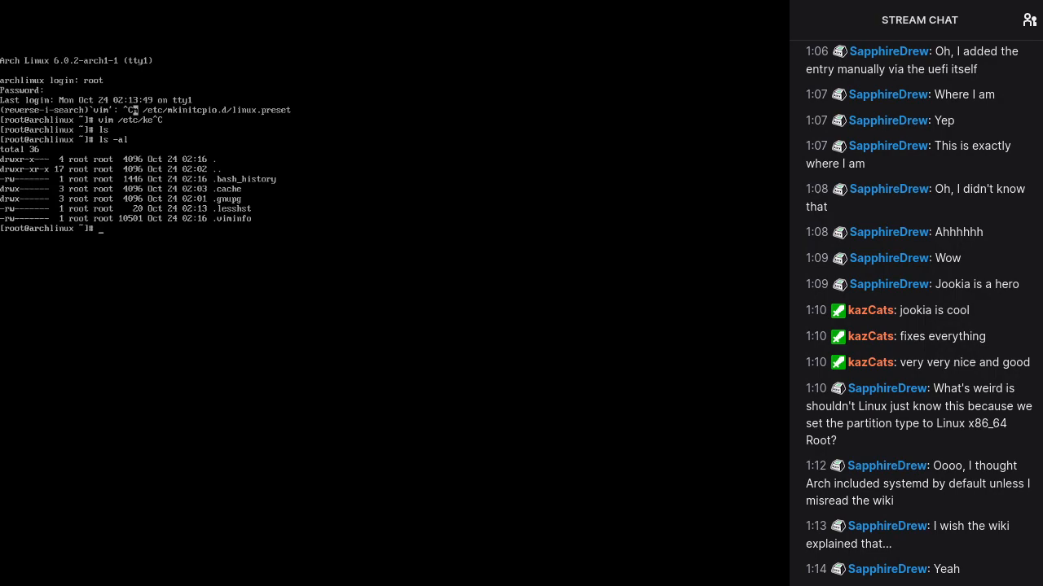
type("cd /boot")
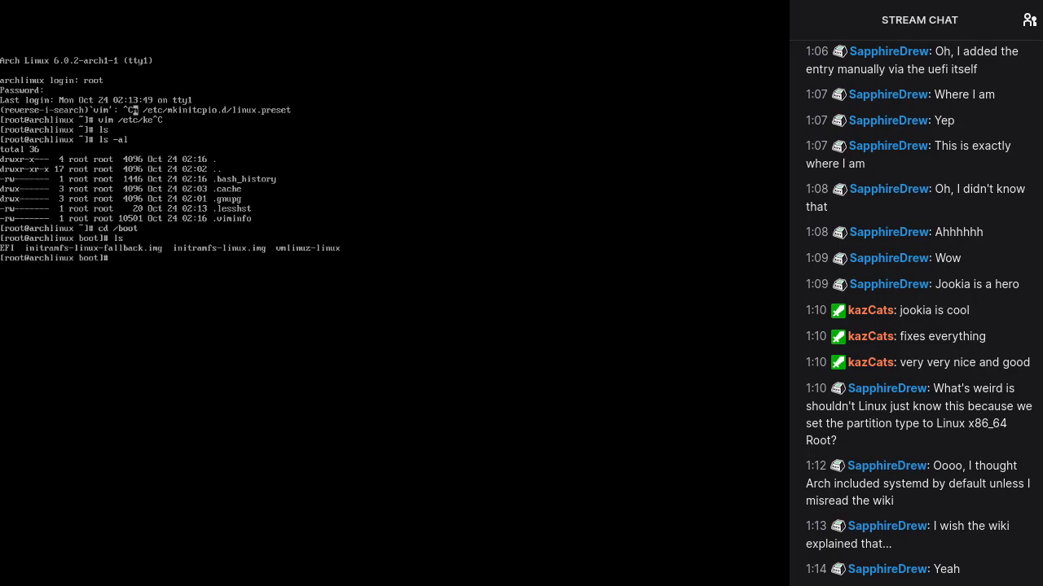
Grep /proc/config.gz for EXT4 options, confirming CONFIG_EXT4_FS=m.
type("z")
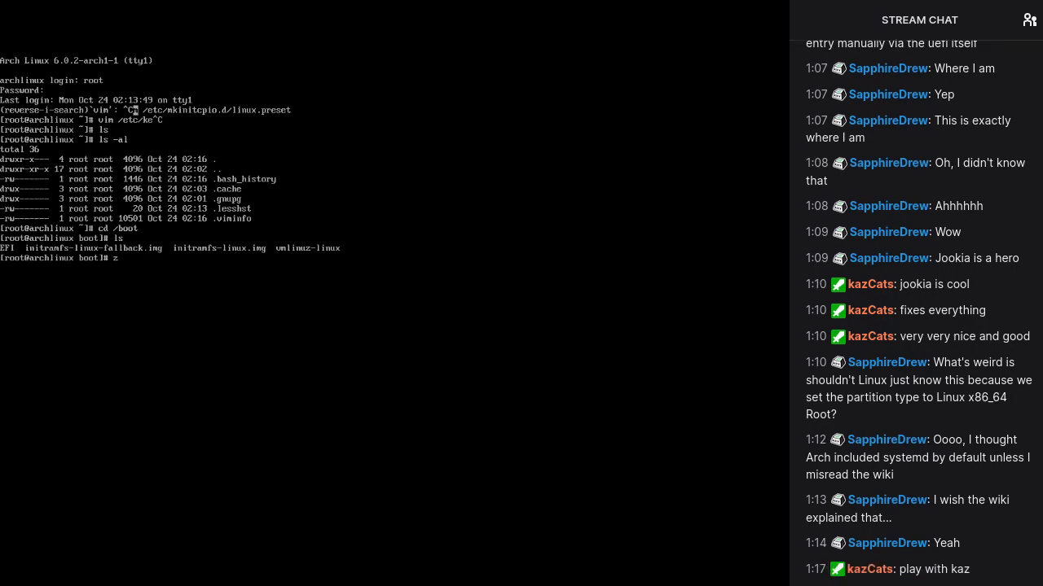
type("cat /r")
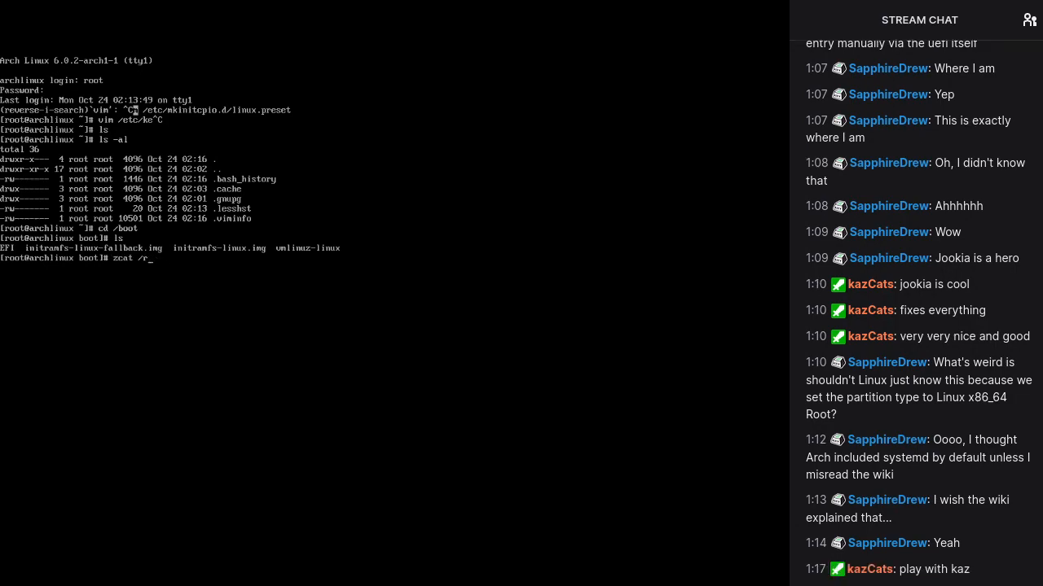
type("proc/config.gz | grep EXT4")
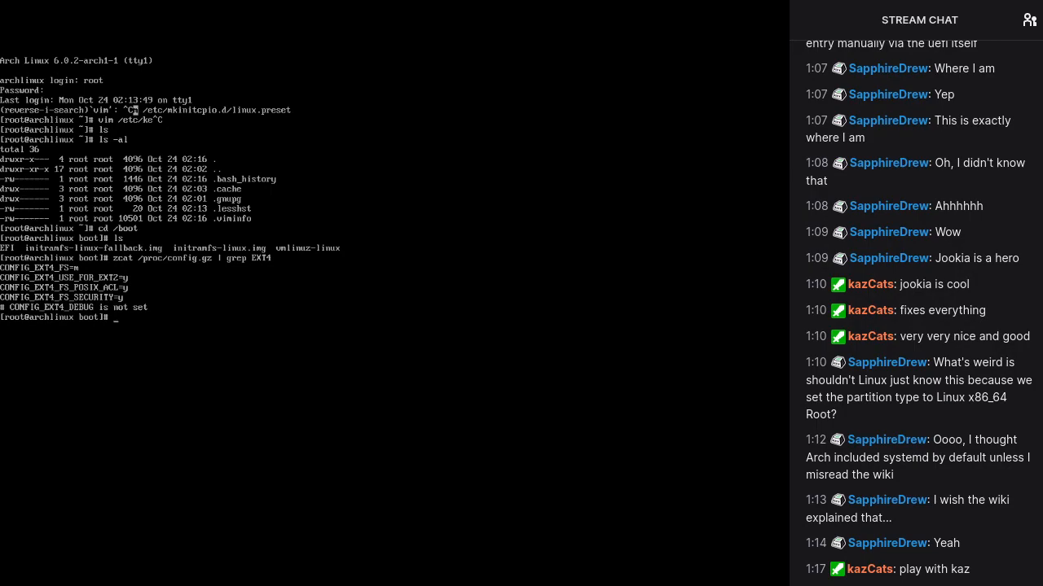
scroll("down", 3)
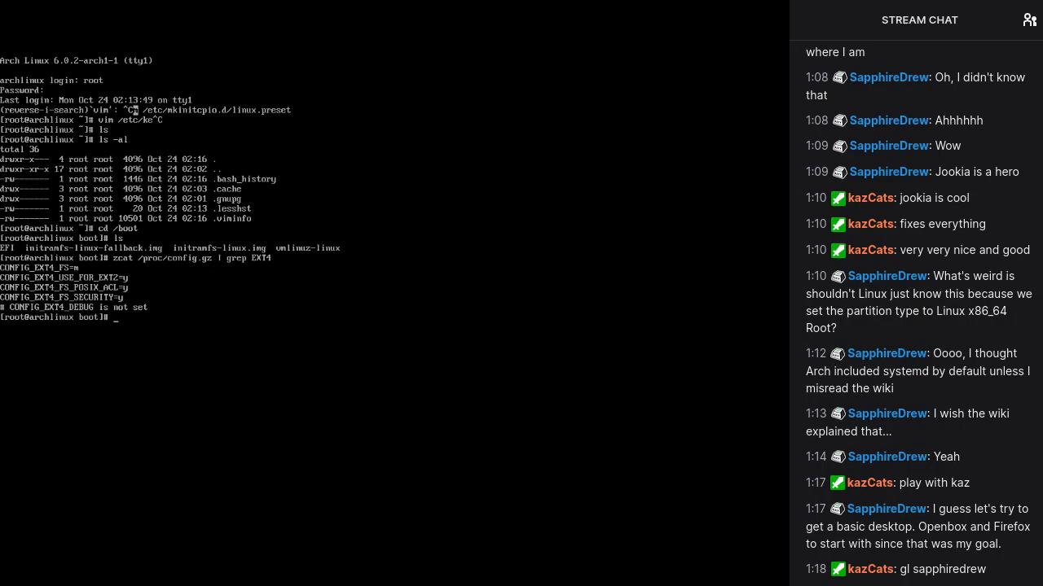
Run pacman -S, create then delete user jookia, before viewing useradd help.
type("pacman -S ^C")
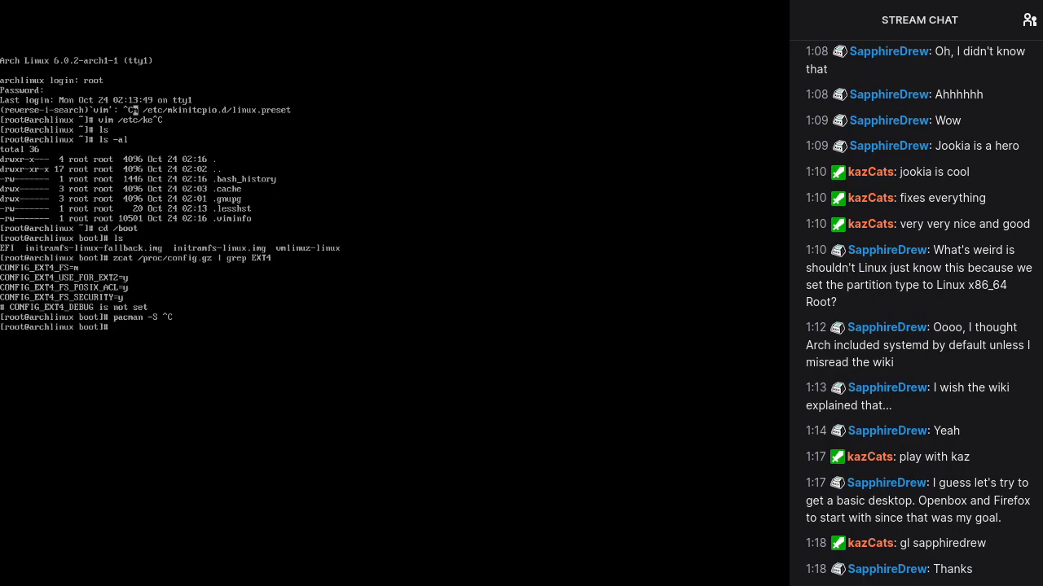
type("useradd jookia")
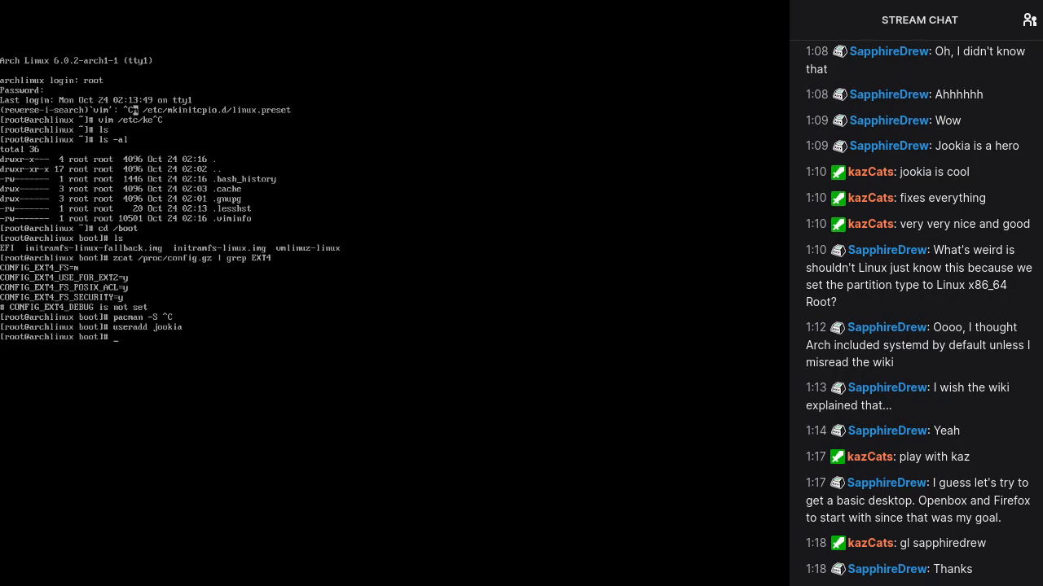
type("userdel jookia")
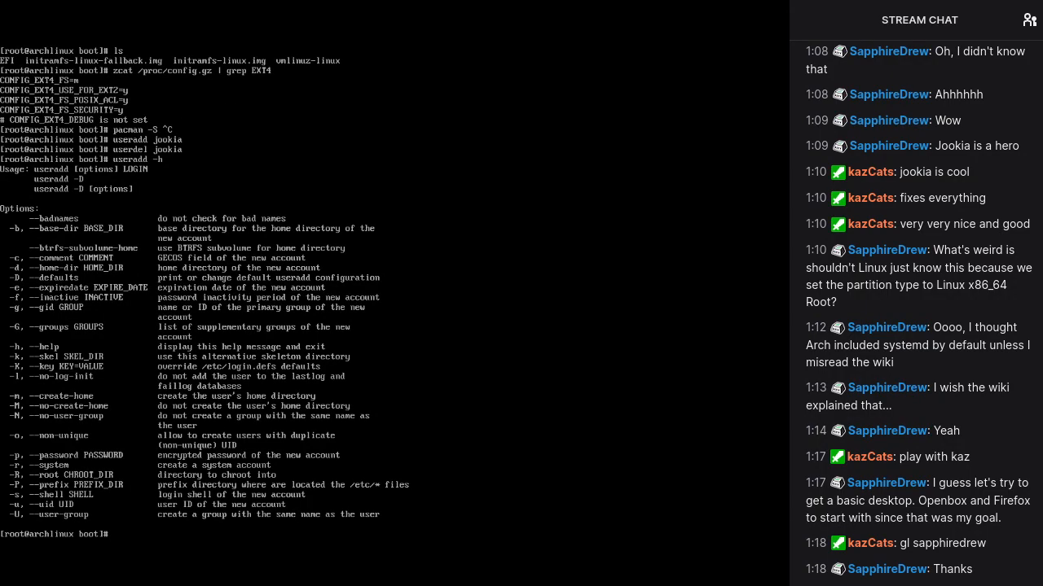
Create user jookia with useradd -m -U and set its password with passwd.
type("useradd -")
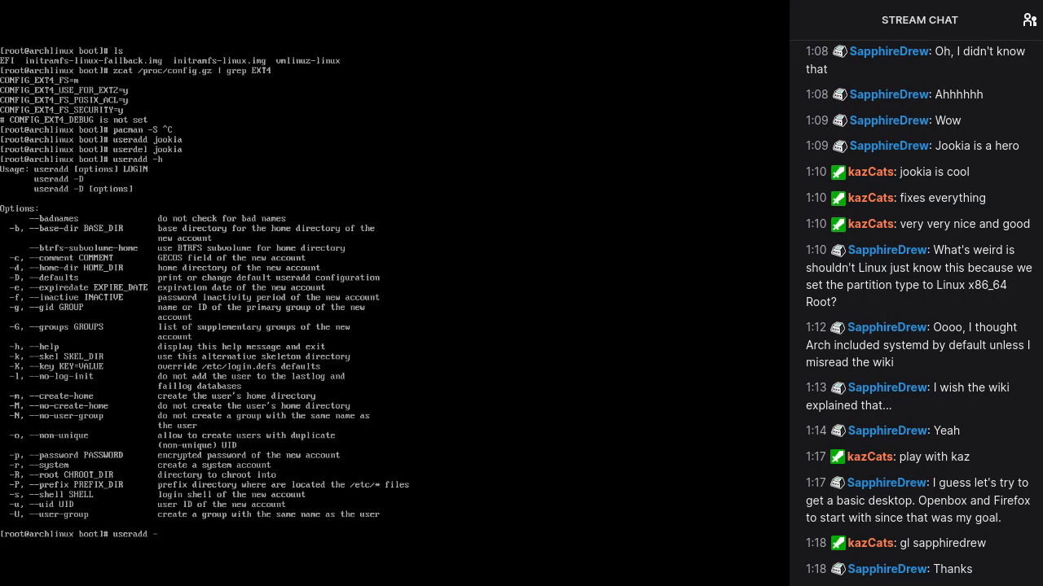
type("m")
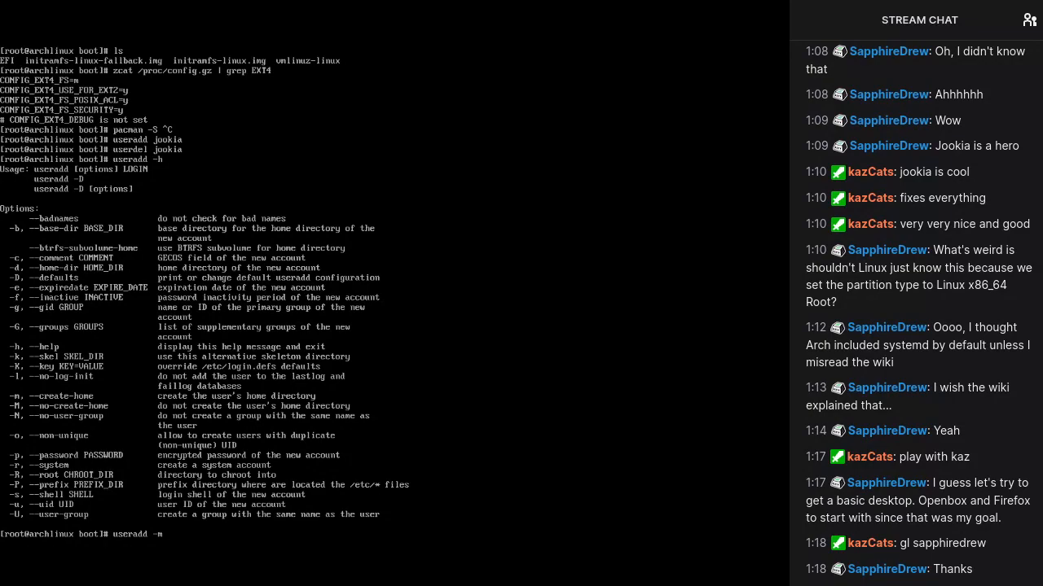
type("-U")
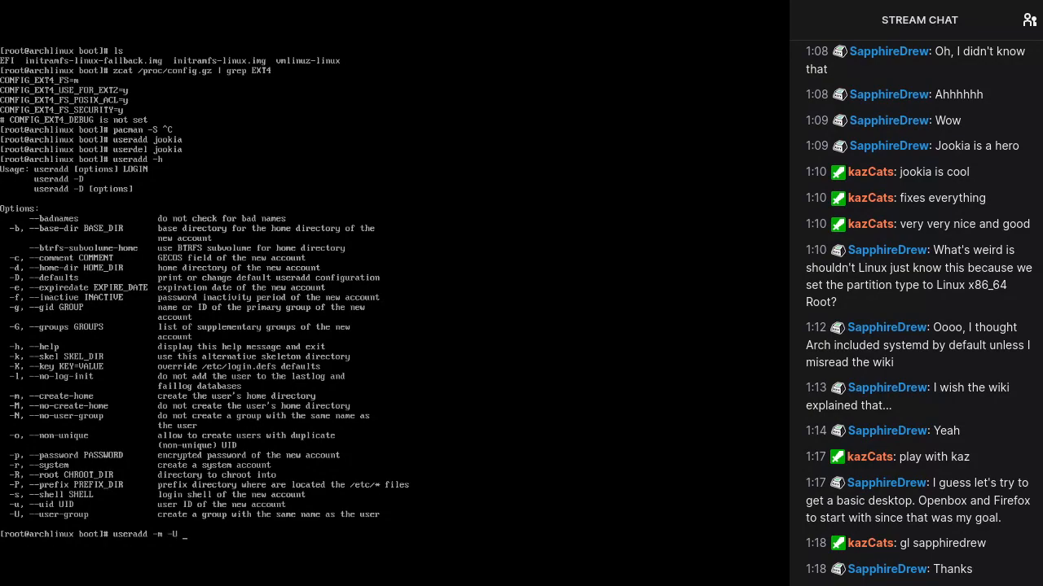
type("jookia")
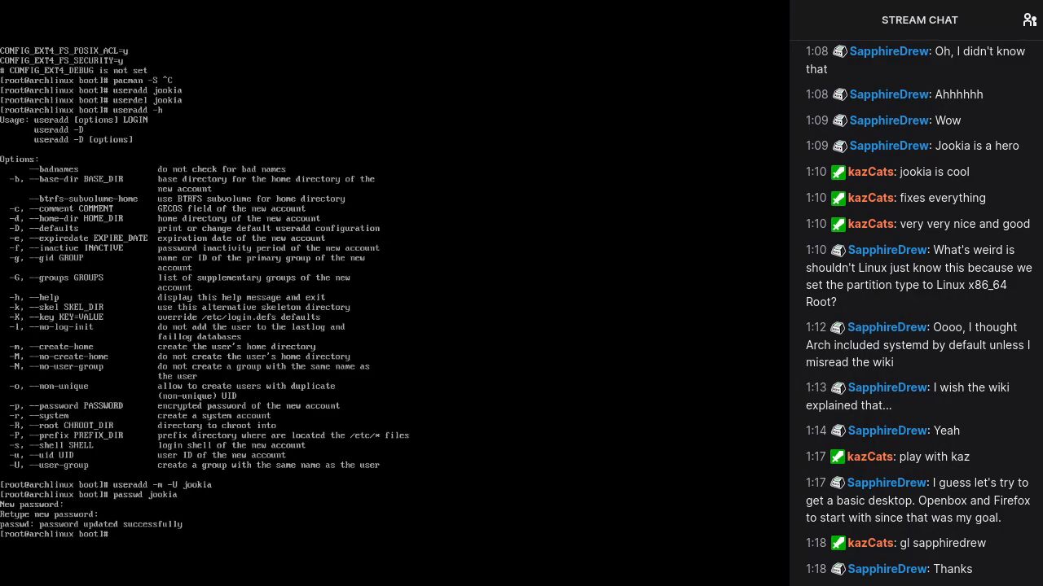
Attempt to install sudo with pacman, then inspect network interfaces with ip addr.
type("pacman -S sudo")
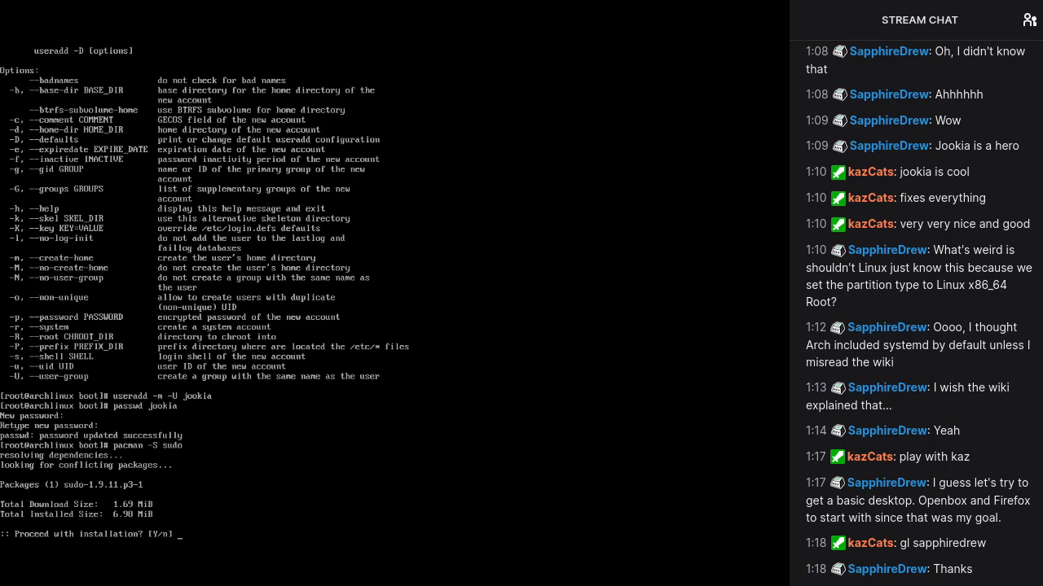
type("y")
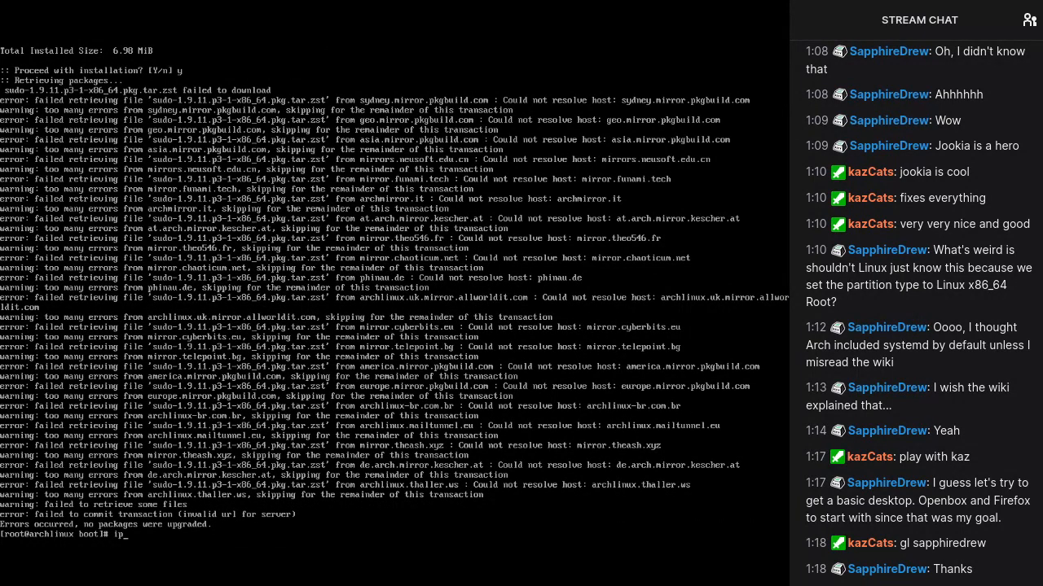
type("ip addr")
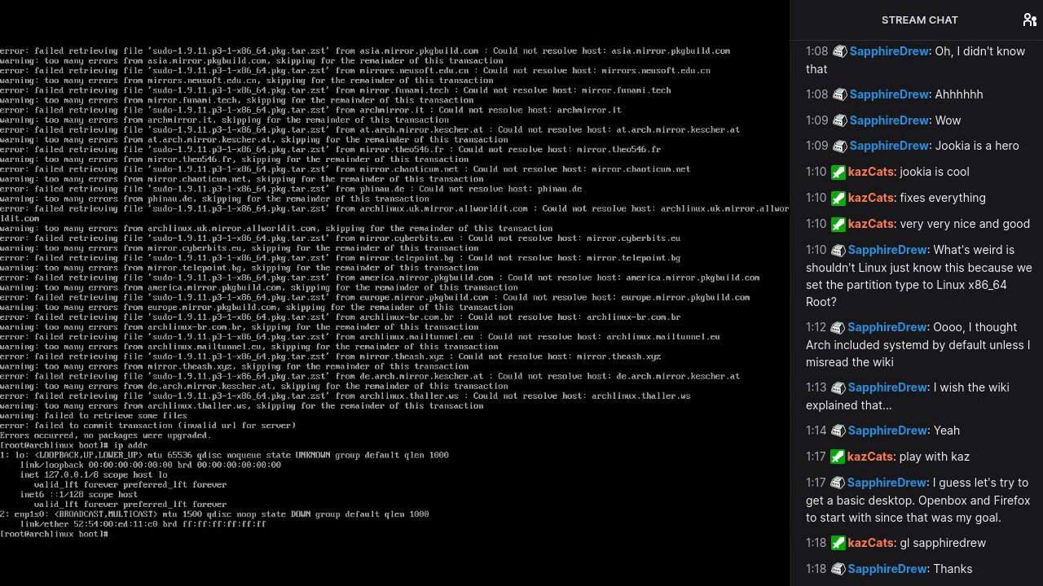
Enable systemd-oomd, timesyncd and networkd, check their status, and enter /etc/systemd/network.
type("systemctl enable --now systemd-oomd")
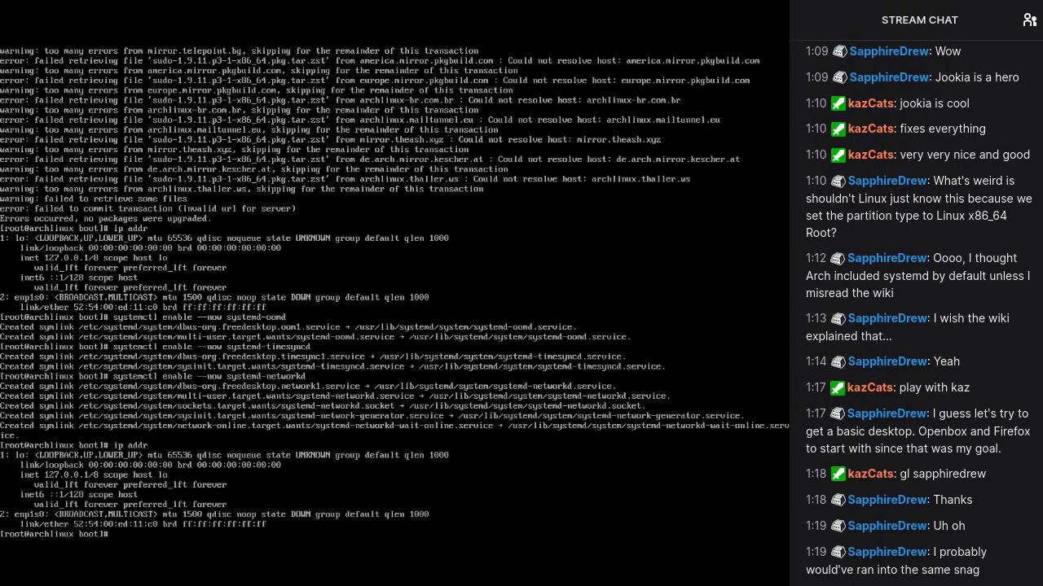
type("networkctl")
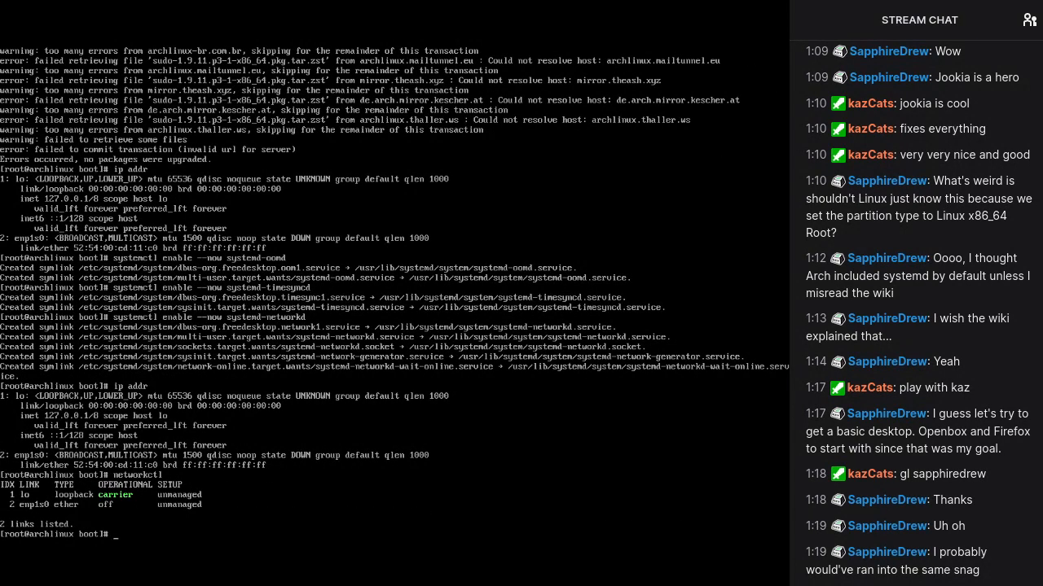
type("timedatectl")
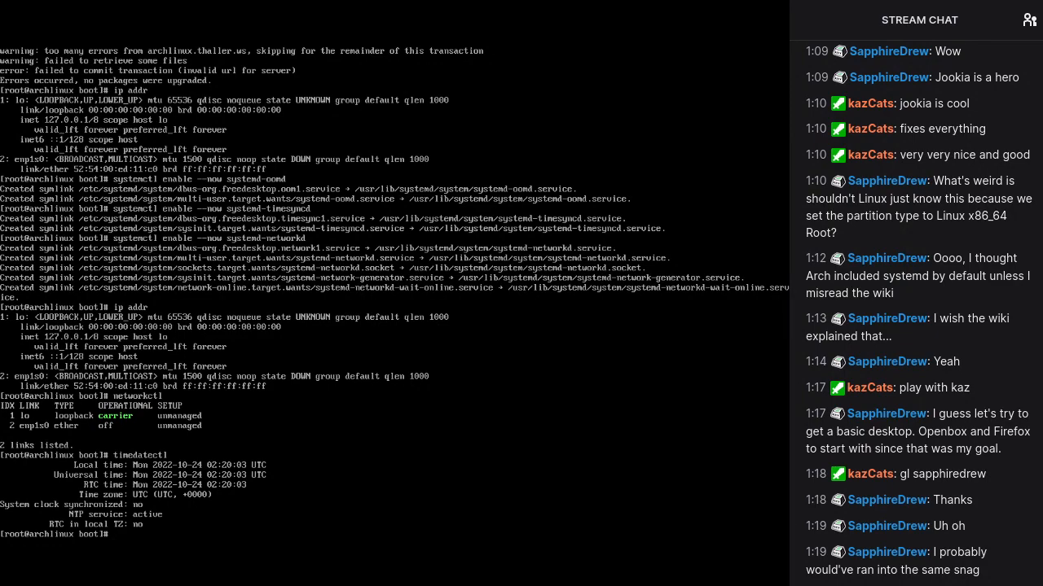
type("cd /etc/systemd/network/")
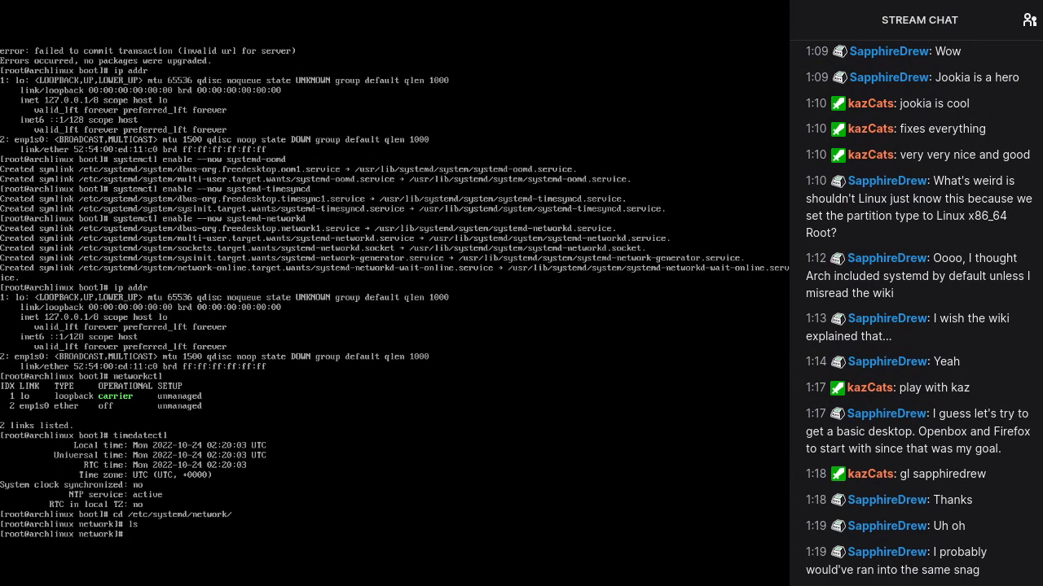
Create eth.network in vim, pulling enp1s0's MAC address from ip addr output.
type("vim")
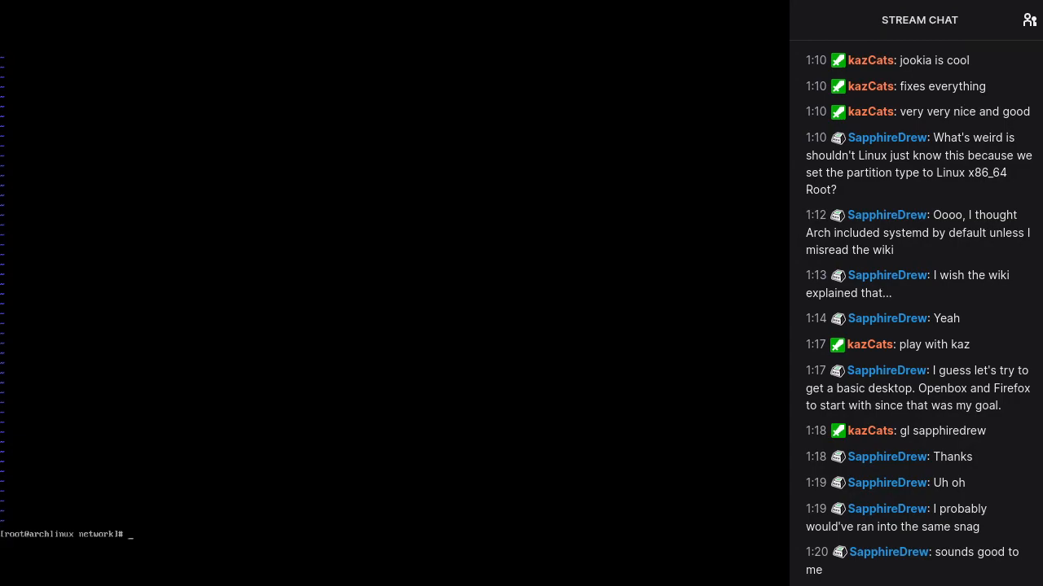
type("vim eth")
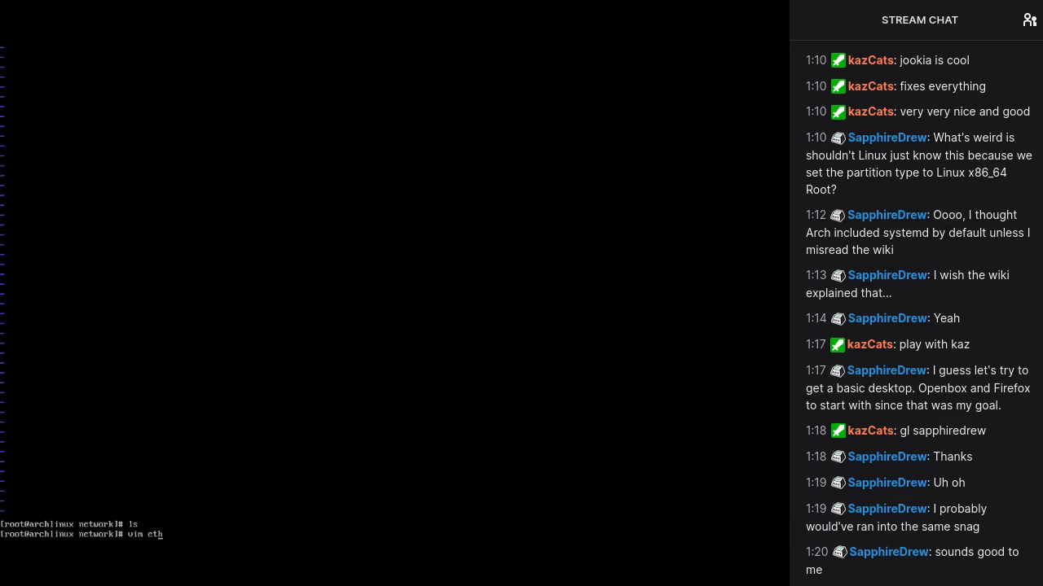
type(".")
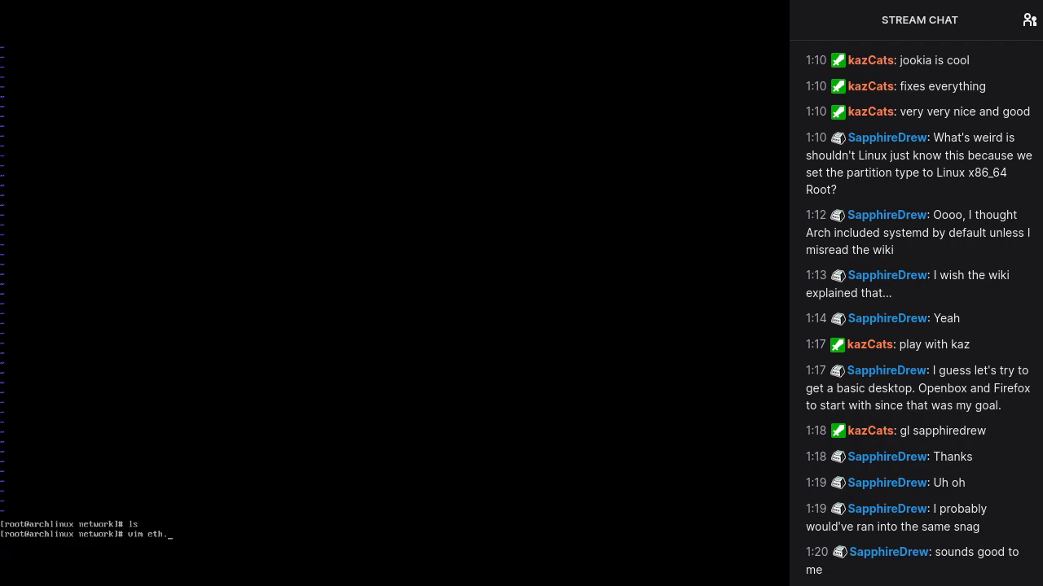
type("network")
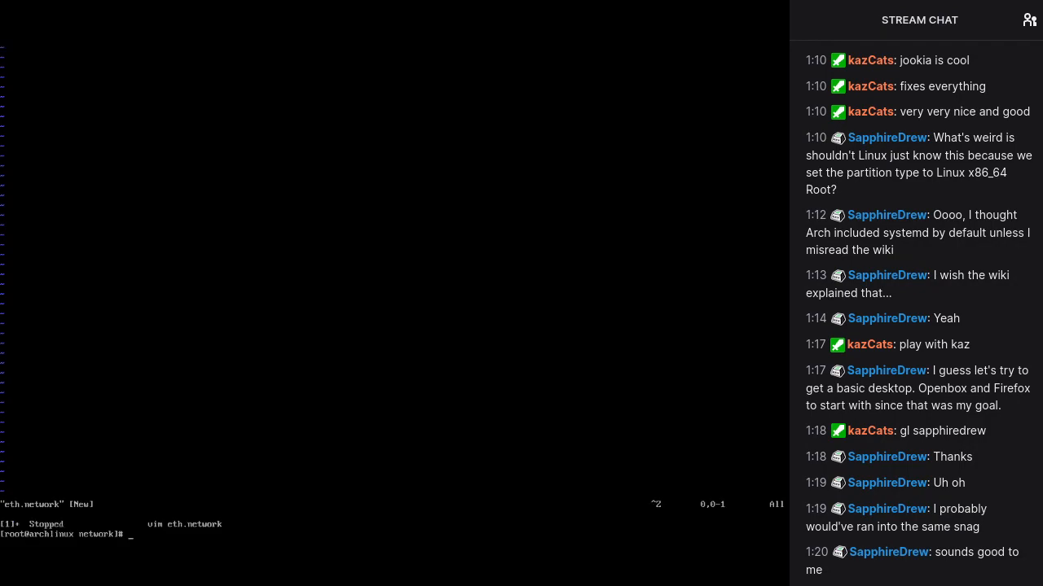
type("ip addr")
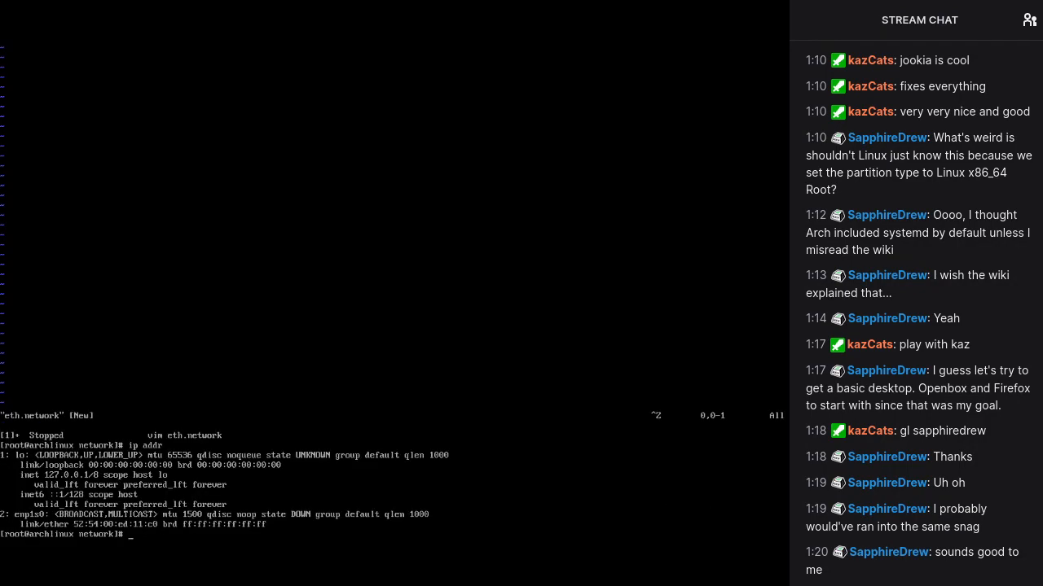
type("fg")
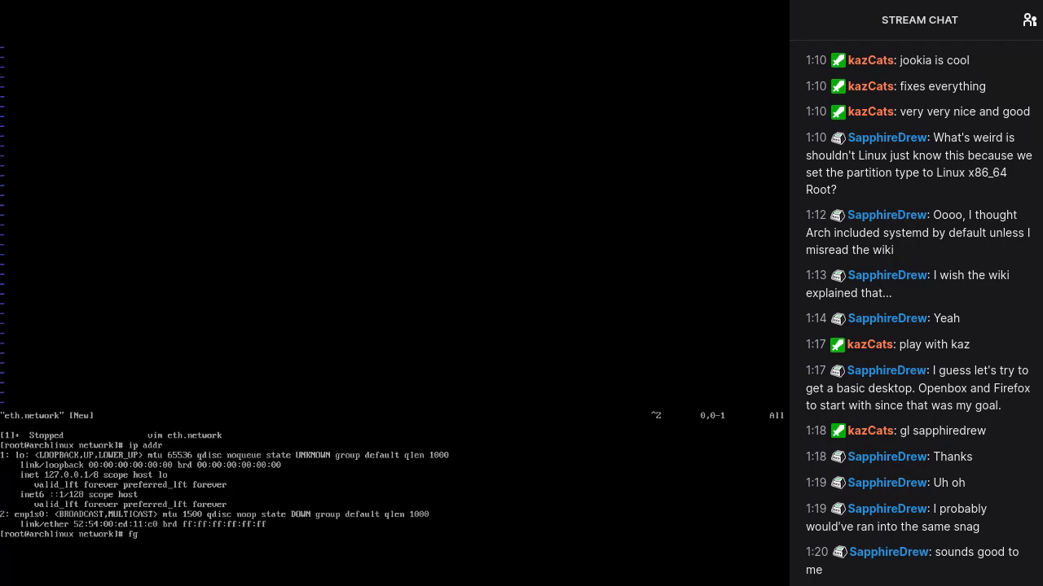
type("1")
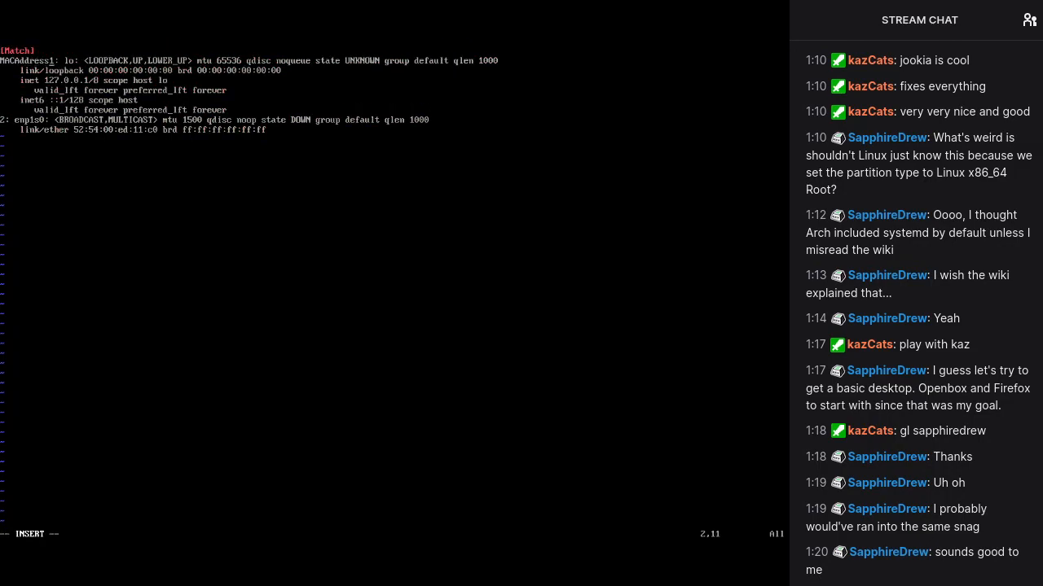
Match MAC 52:54:00:ed:11:c0 with DHCP=yes, reload networkd, and confirm address 192.168.122.110.
key("v")
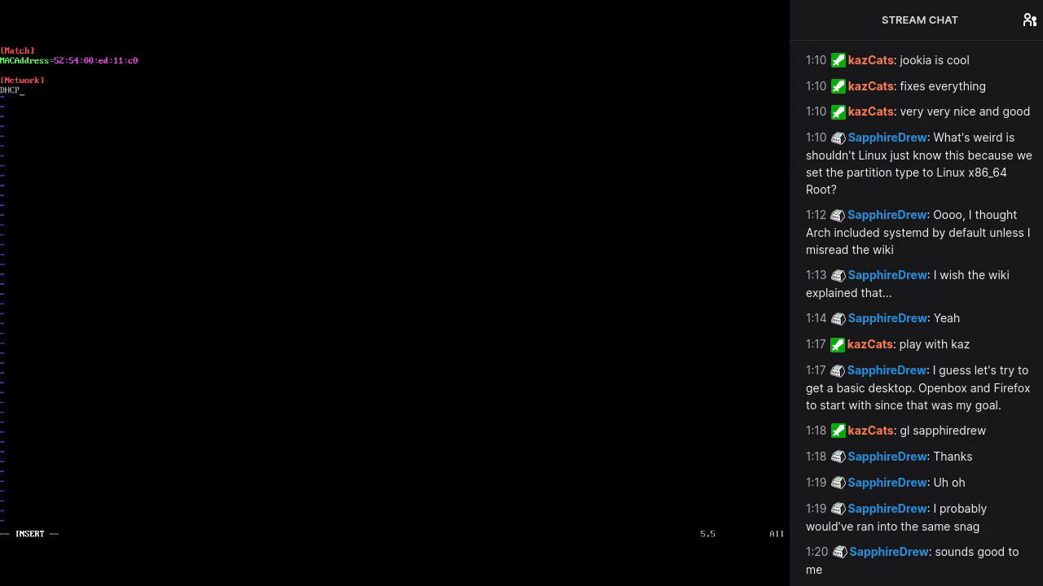
type("=yes")
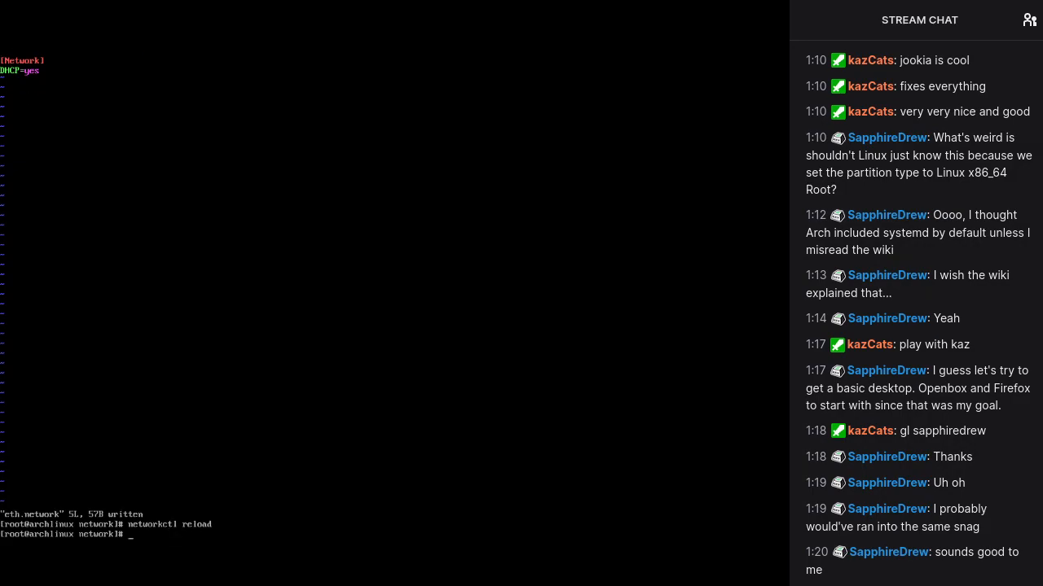
type("networkctl")
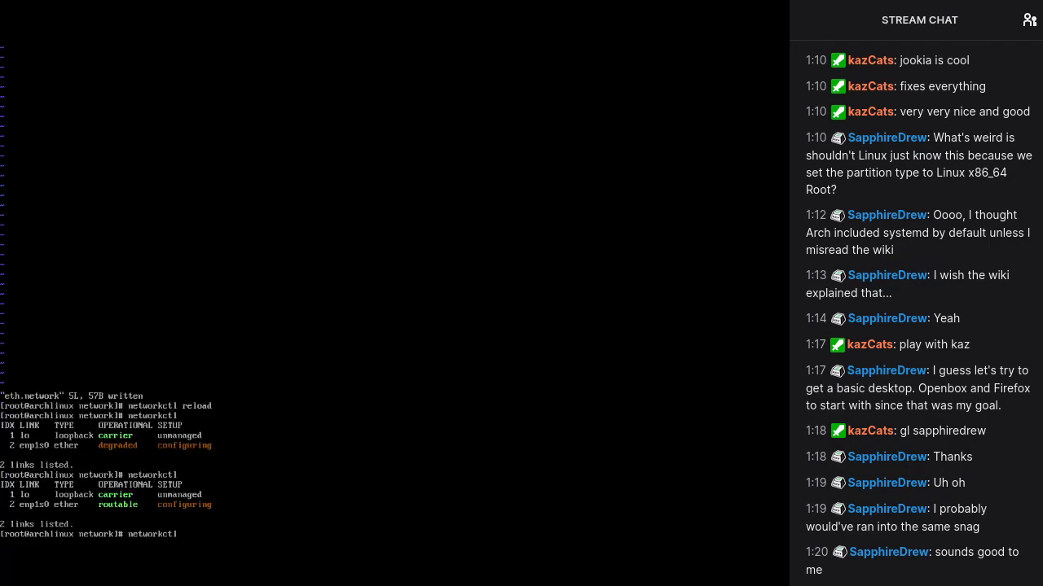
type("ip addr")
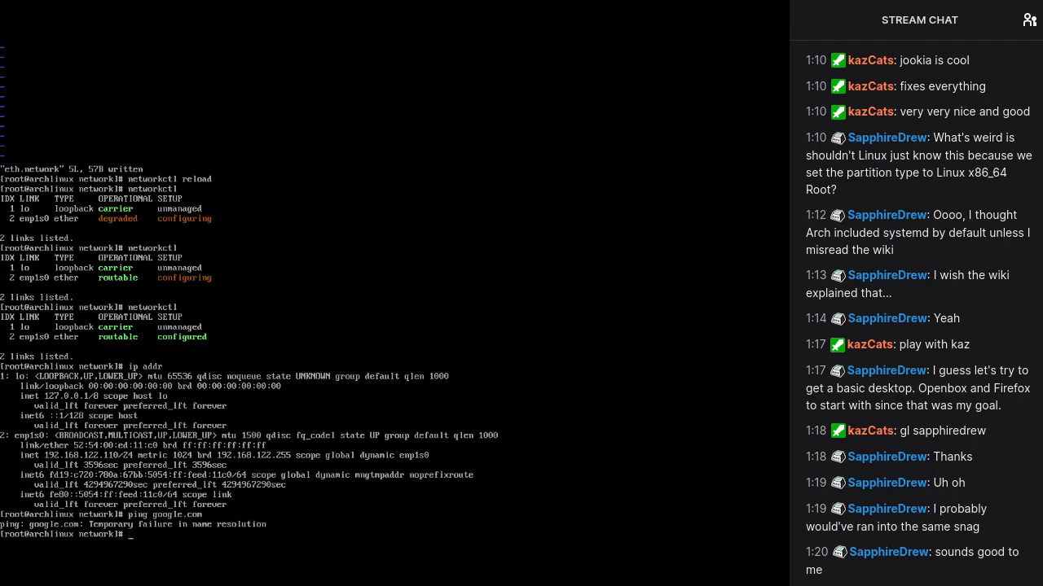
Enable systemd-resolved so ping google.com succeeds with 0% packet loss.
type("ping google.com")
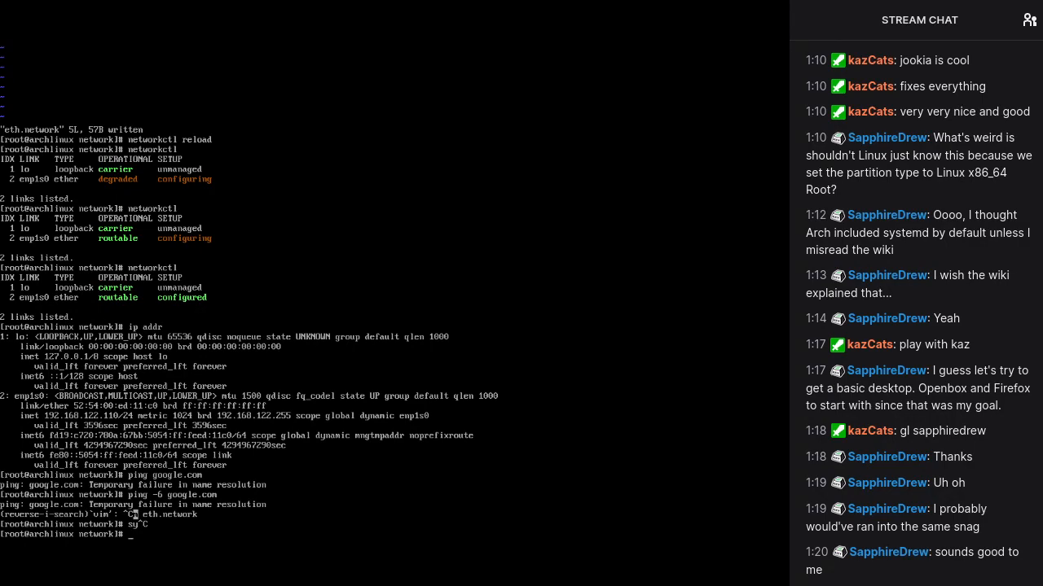
type("systemctl")
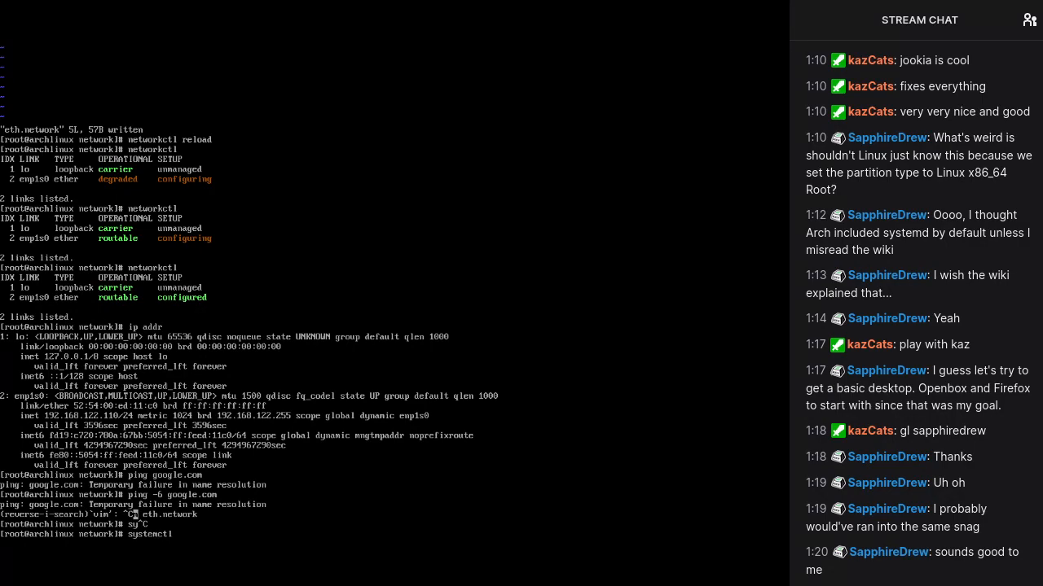
type("enable --now systemd")
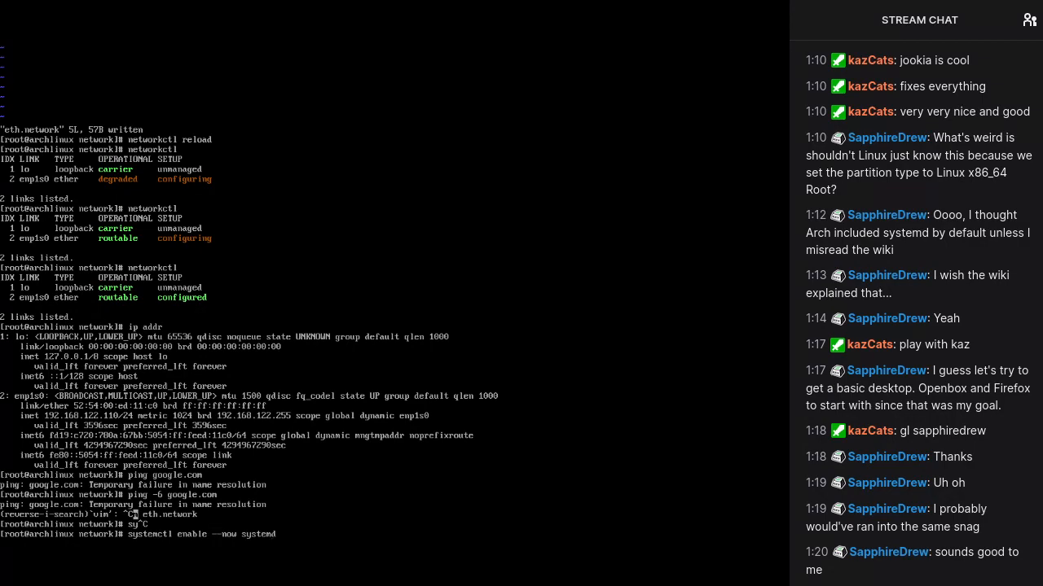
key("Return")
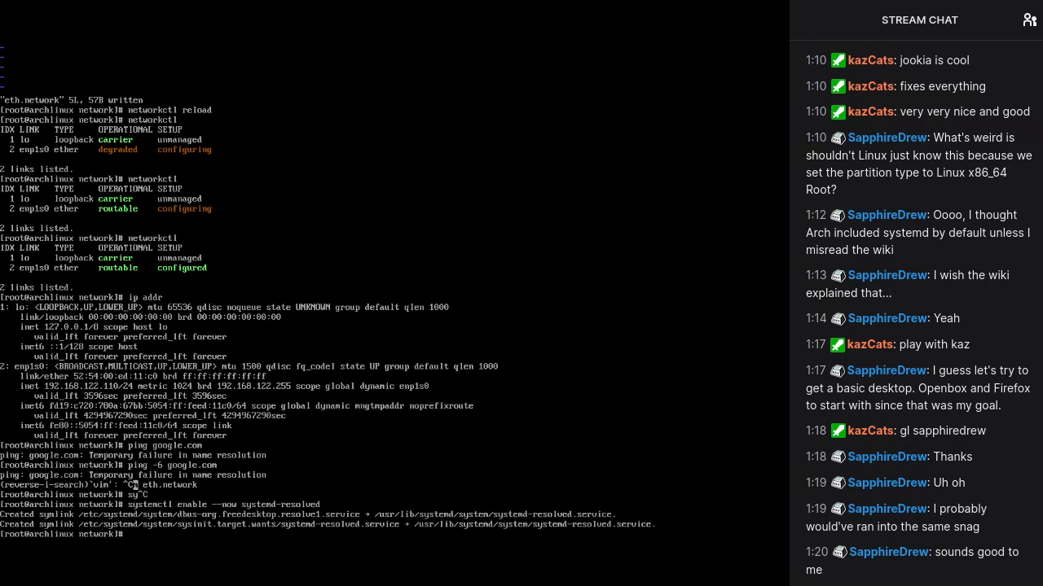
key("Return")
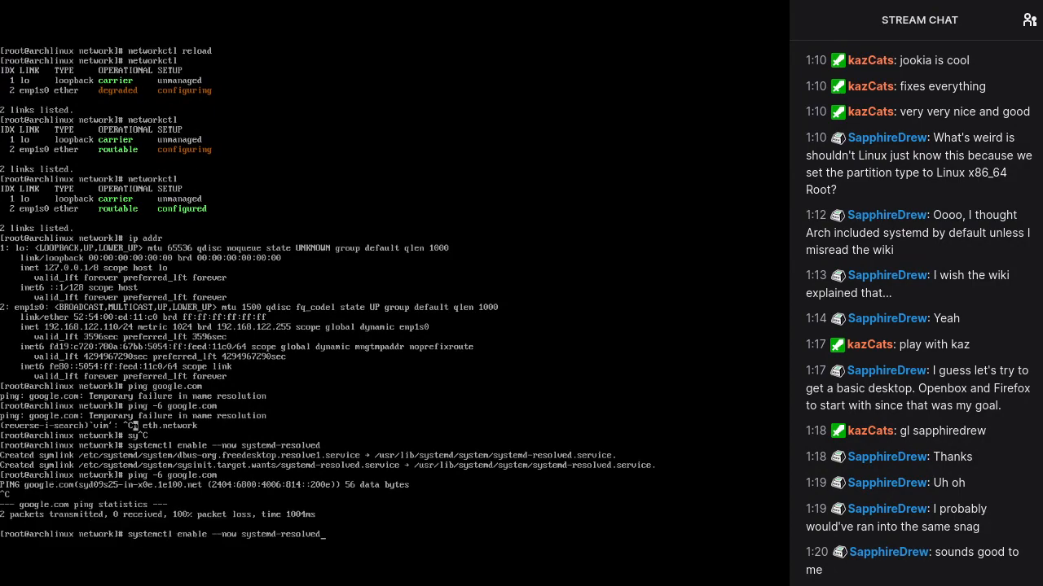
key("Return")
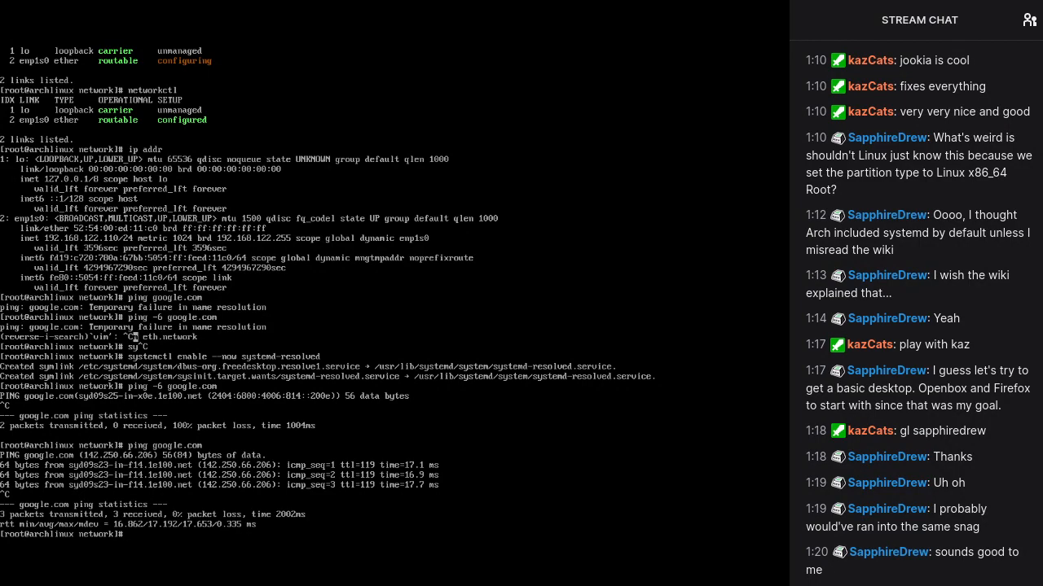
type("pacman -S")
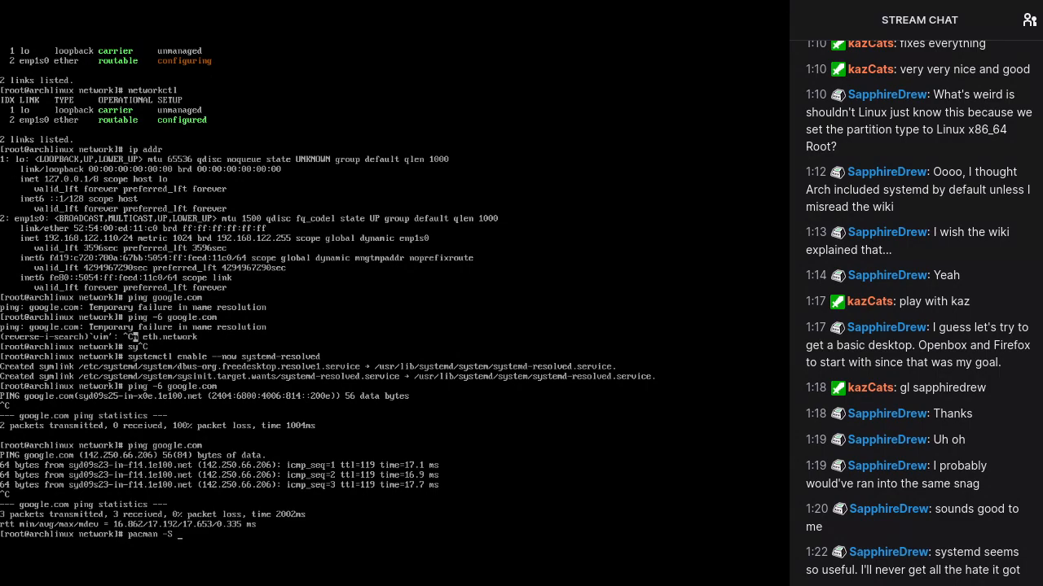
Uncomment %wheel ALL=(ALL:ALL) ALL via visudo and add jookia to the wheel group.
type("syst")
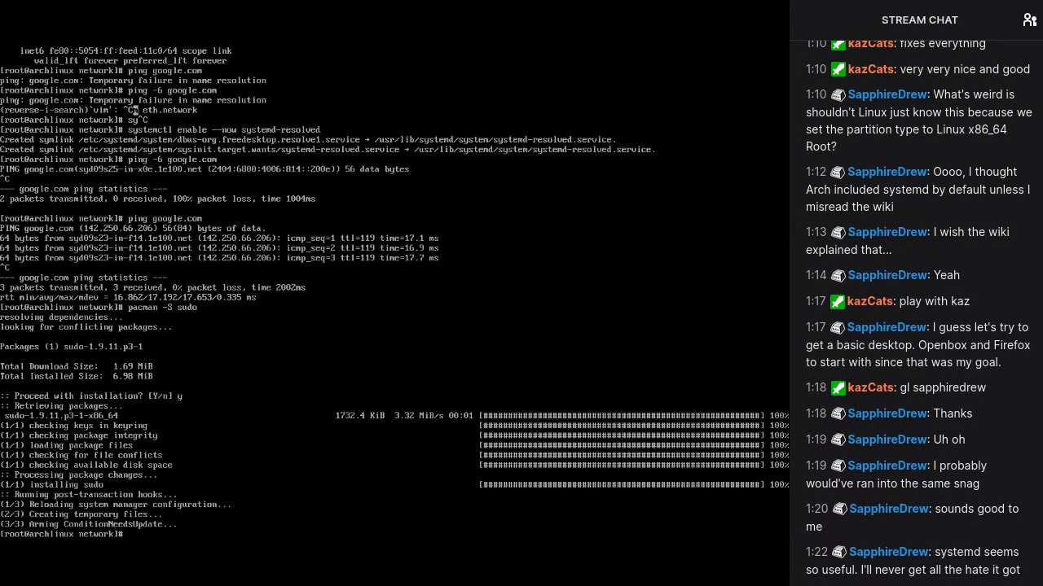
type("vim /etc/sudo")
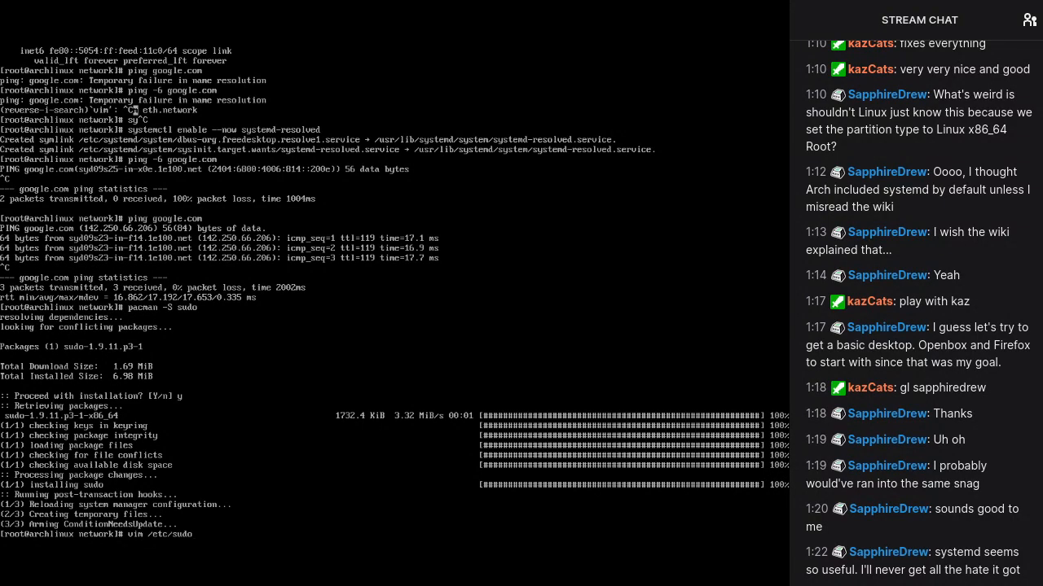
type("visudo")
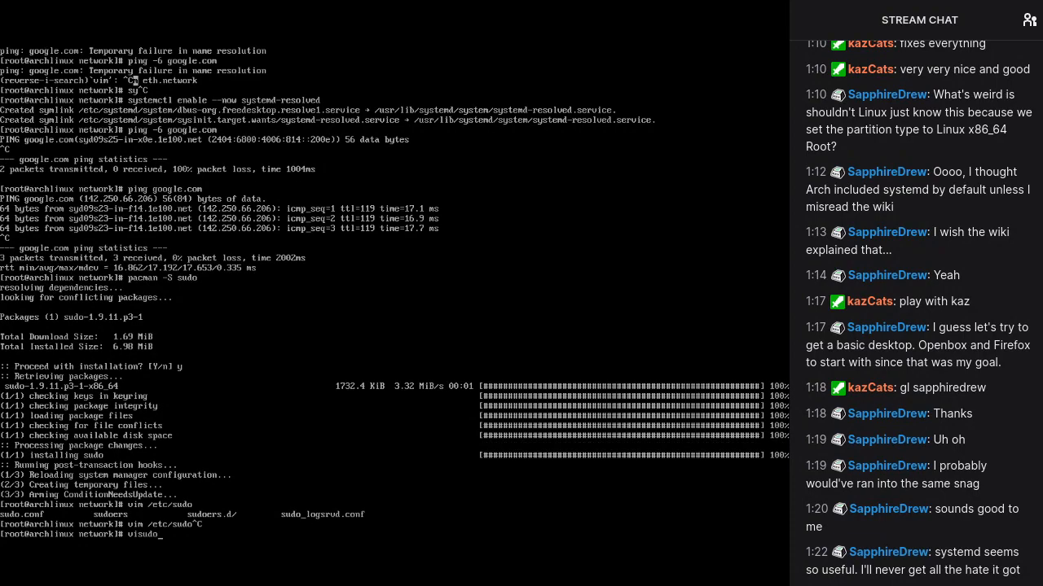
key("Return")
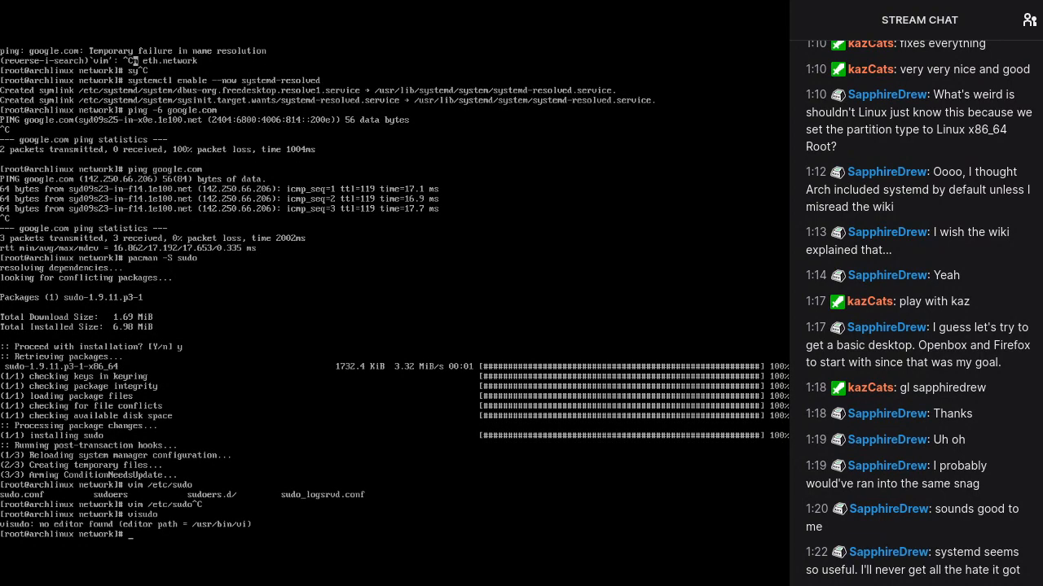
type("EDIOT")
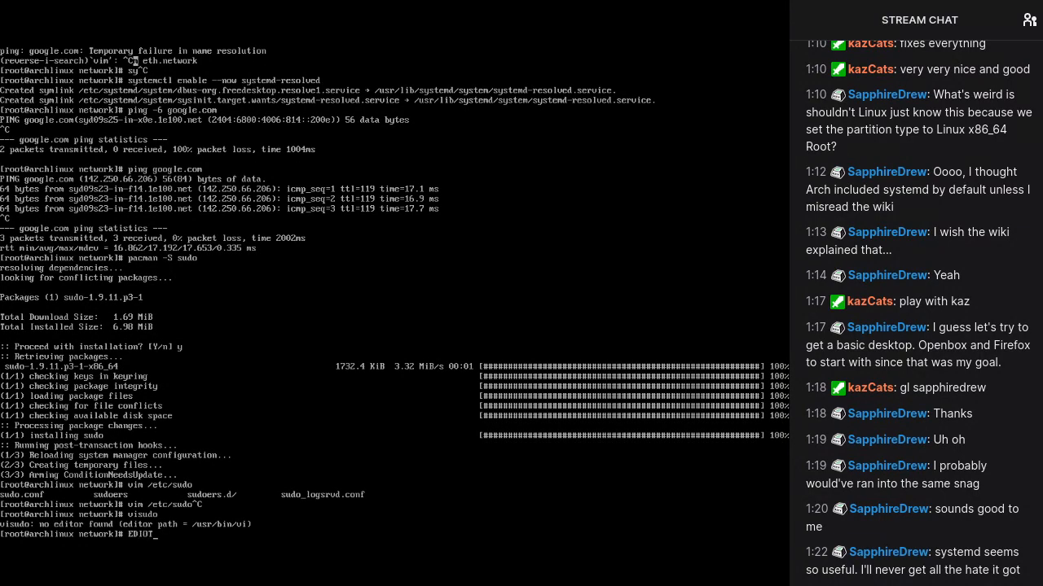
key("BackSpace")
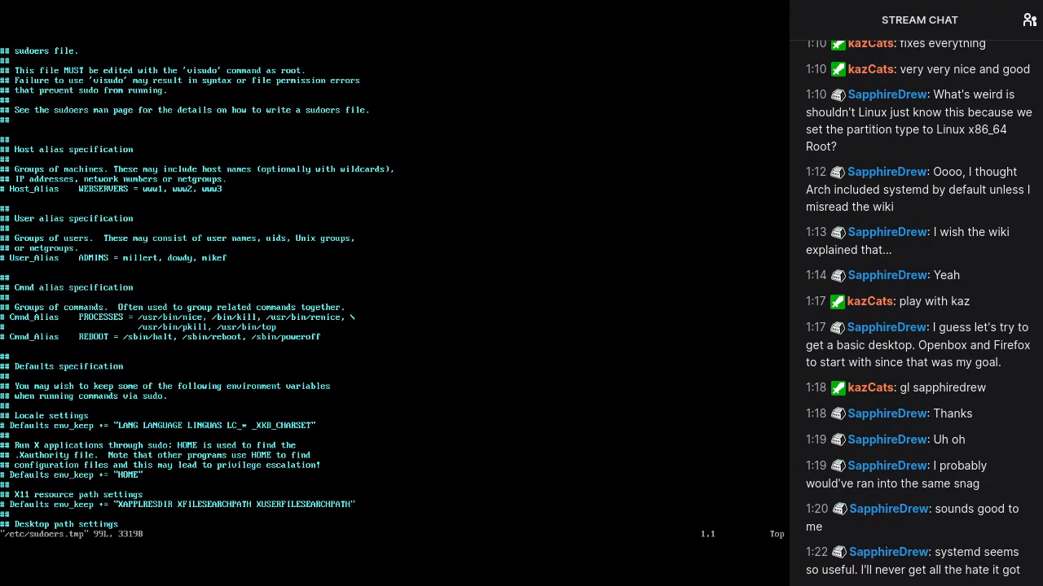
scroll("down", 3)
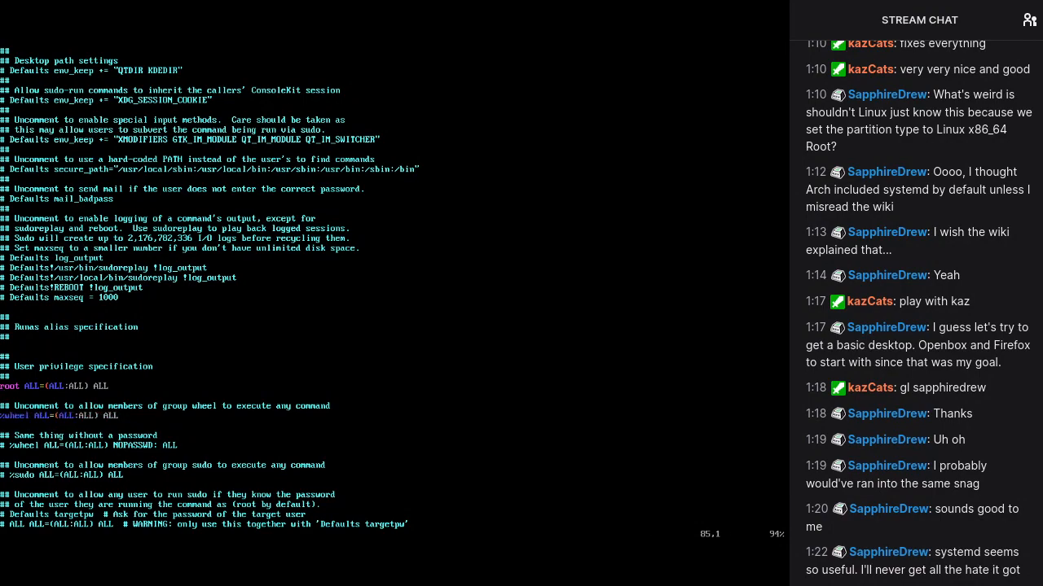
type(":wq")
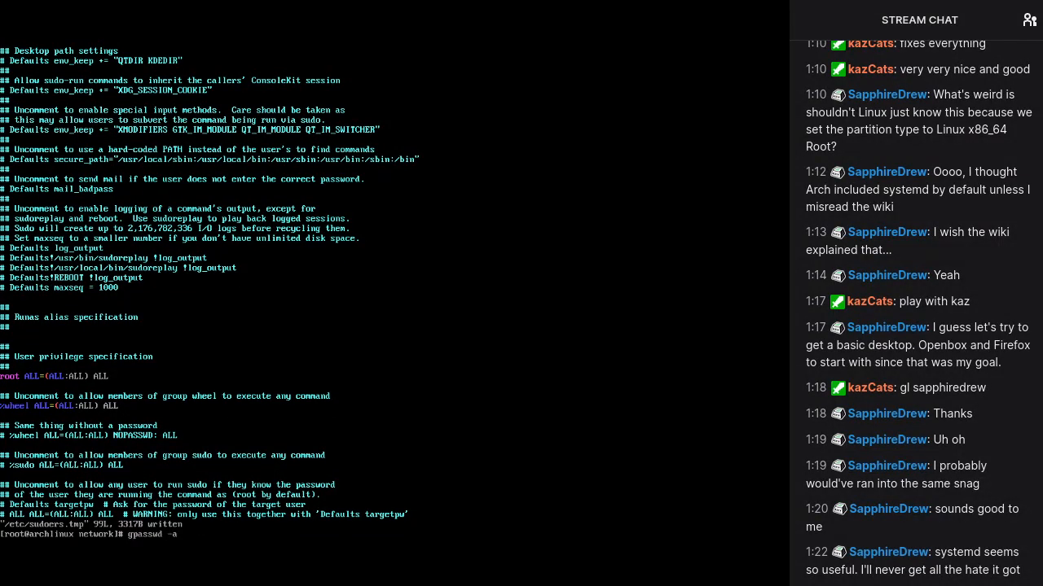
type("jookia wheel")
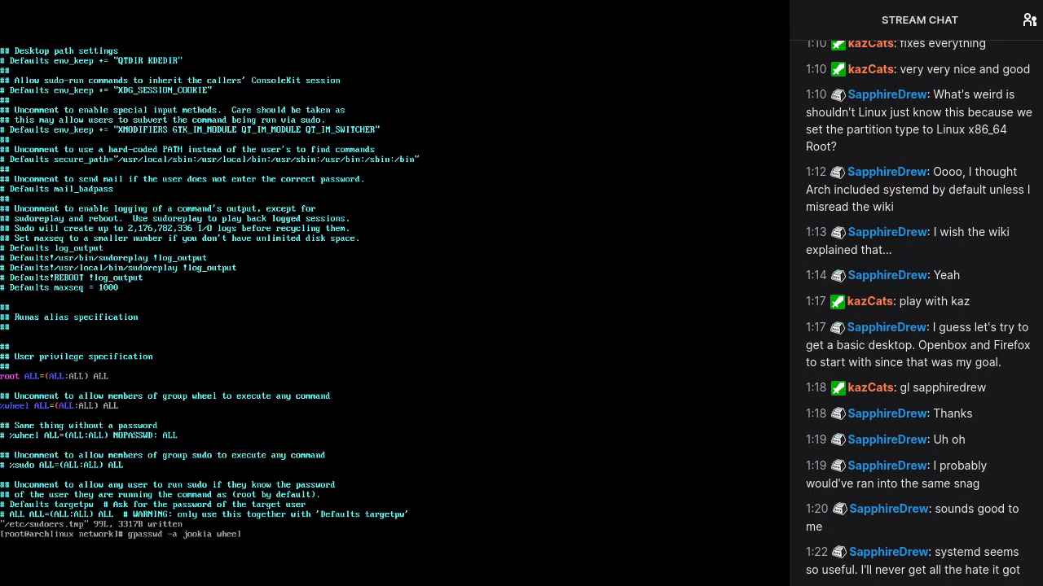
key("Return")
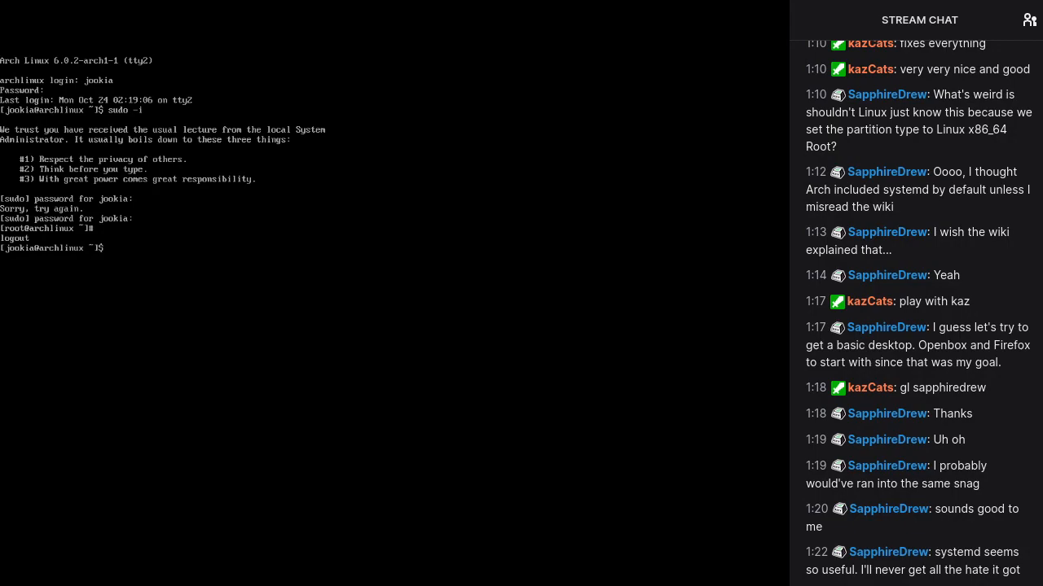
mouse_move(162, 41)
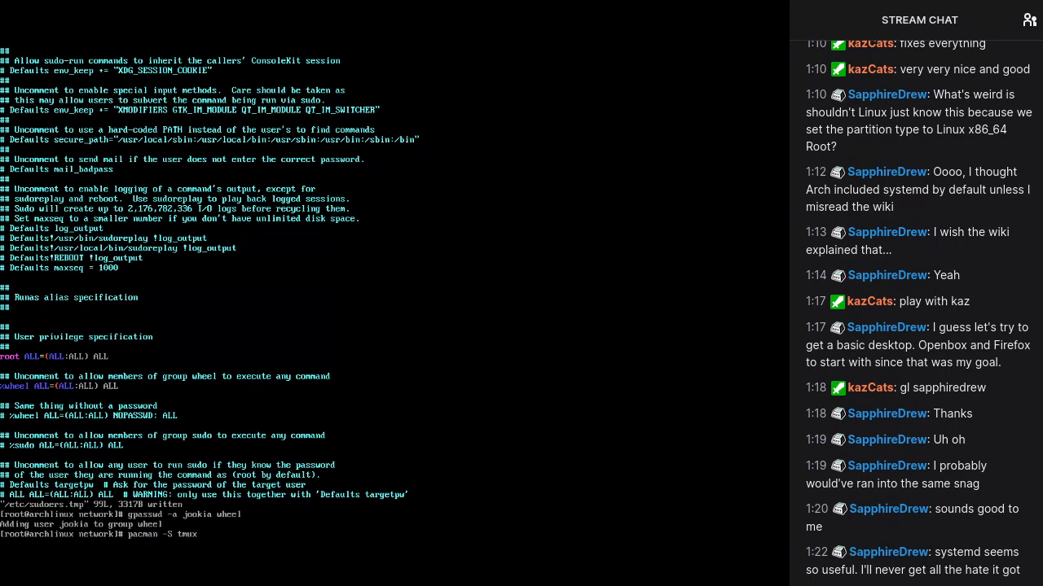
Install tmux, verify jookia's sudo access, and start a tmux session.
key("Return")
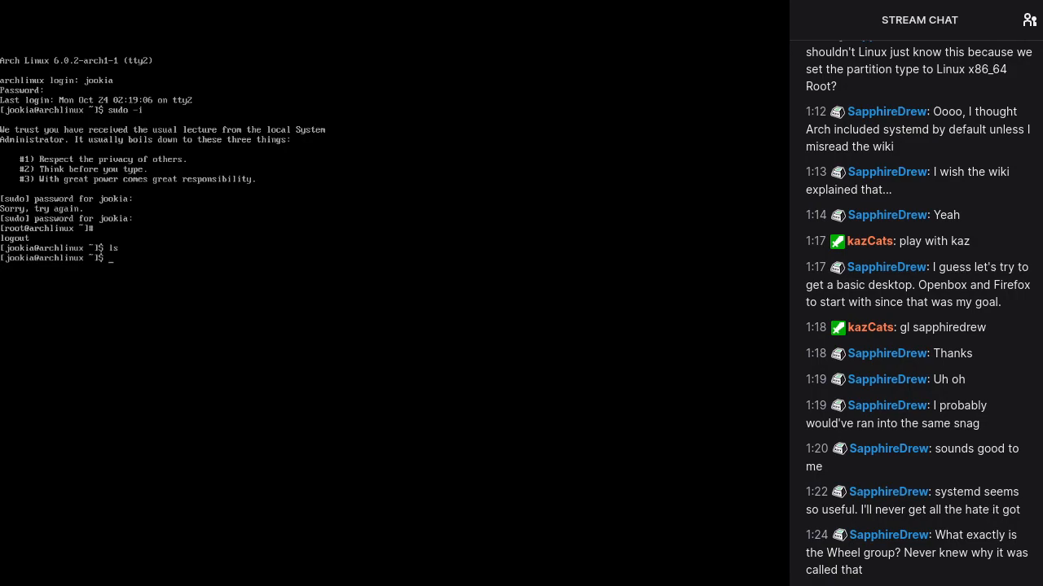
type("tm")
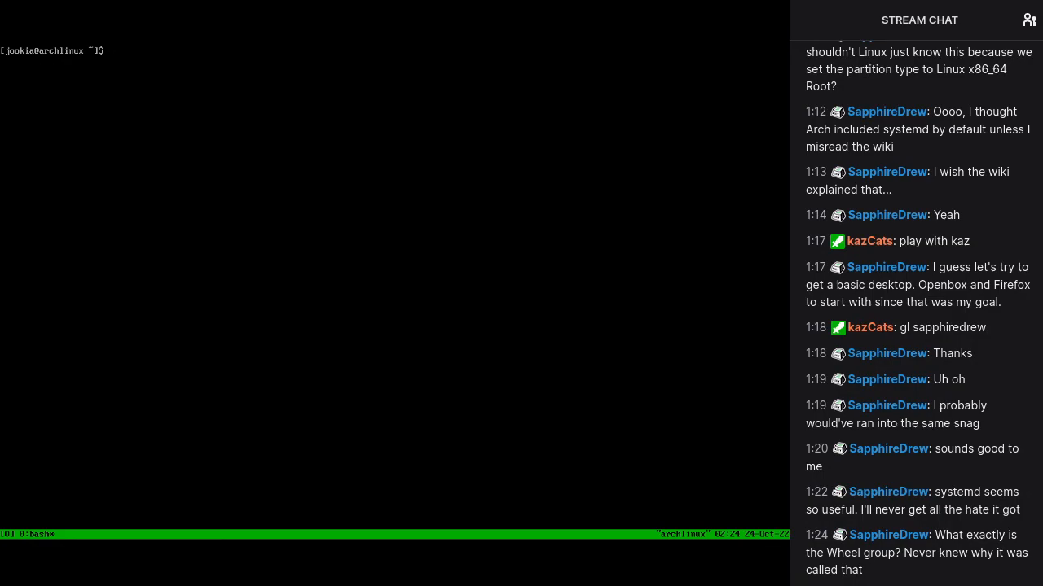
Install LightDM and its 59 packages as root via sudo -i.
type("ls")
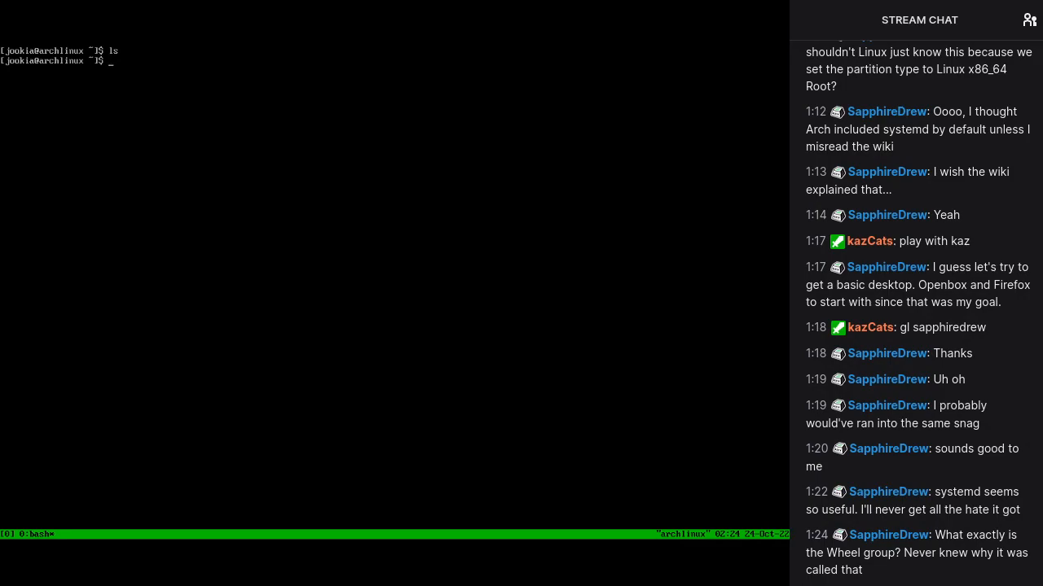
type("pacman")
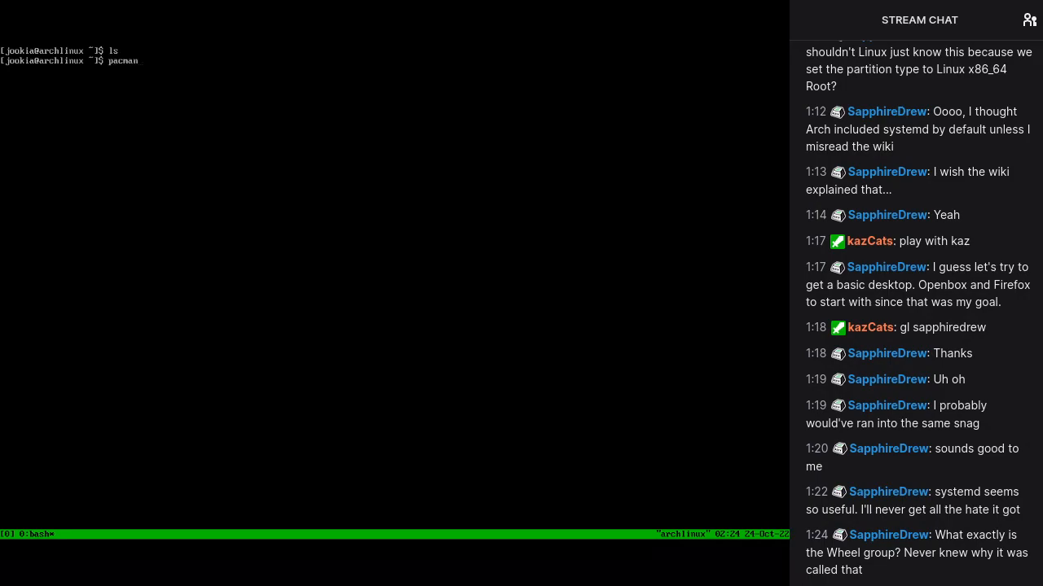
type("-S lightdm")
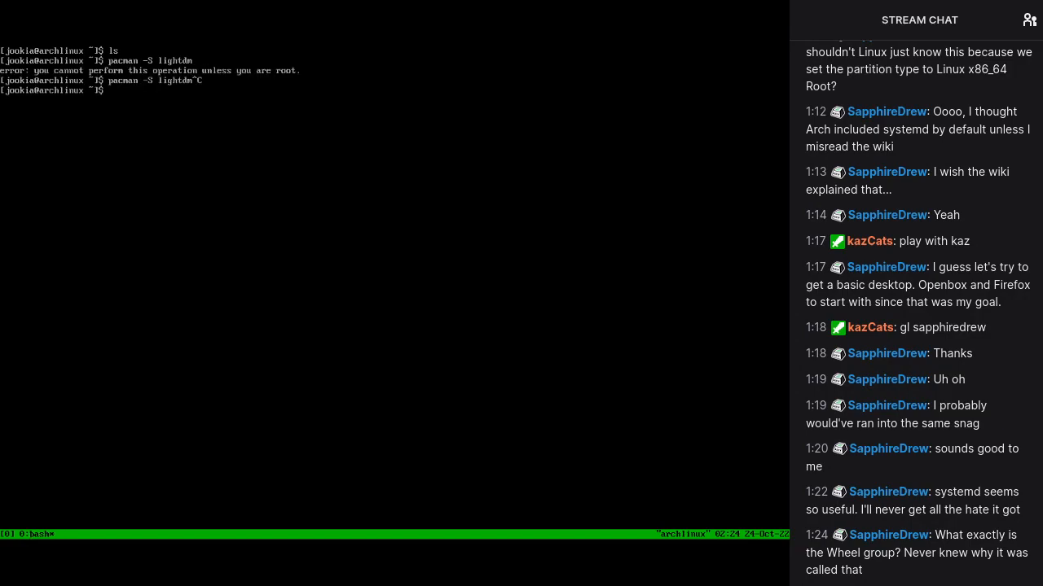
type("sudo -i")
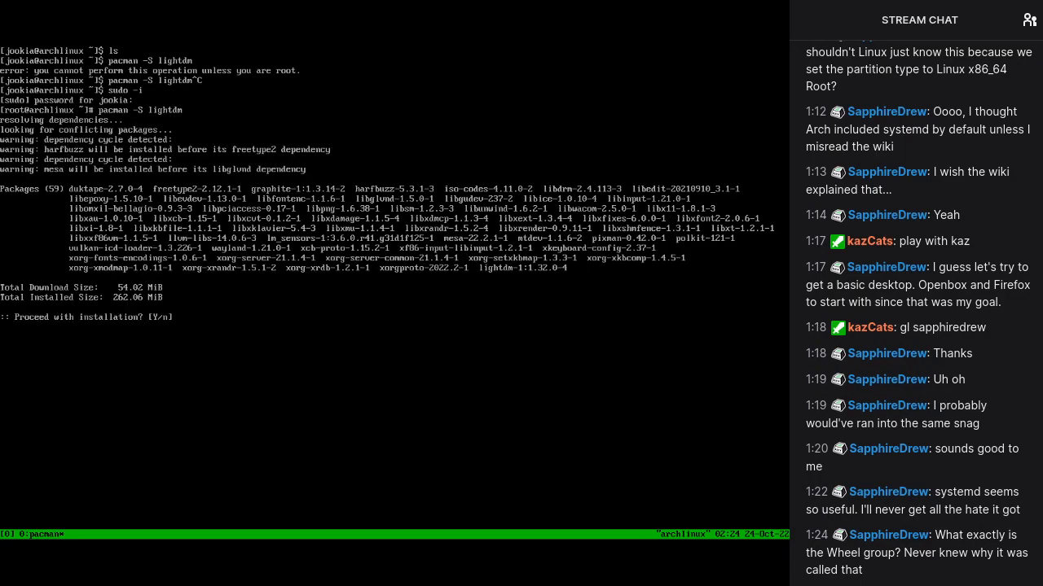
type("y")
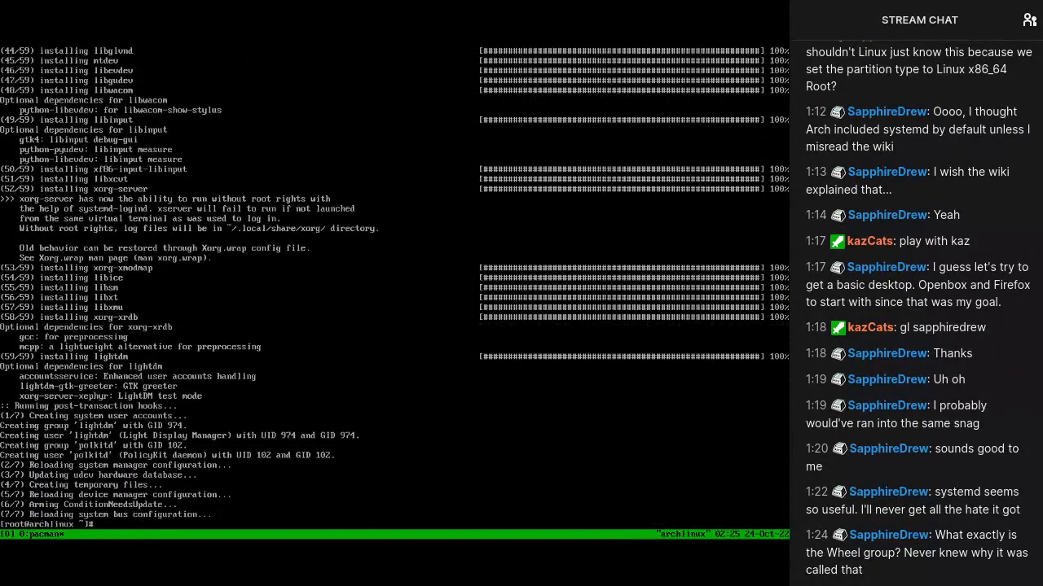
Enable and start LightDM, then check its status showing the start failure.
type("systemctl enable")
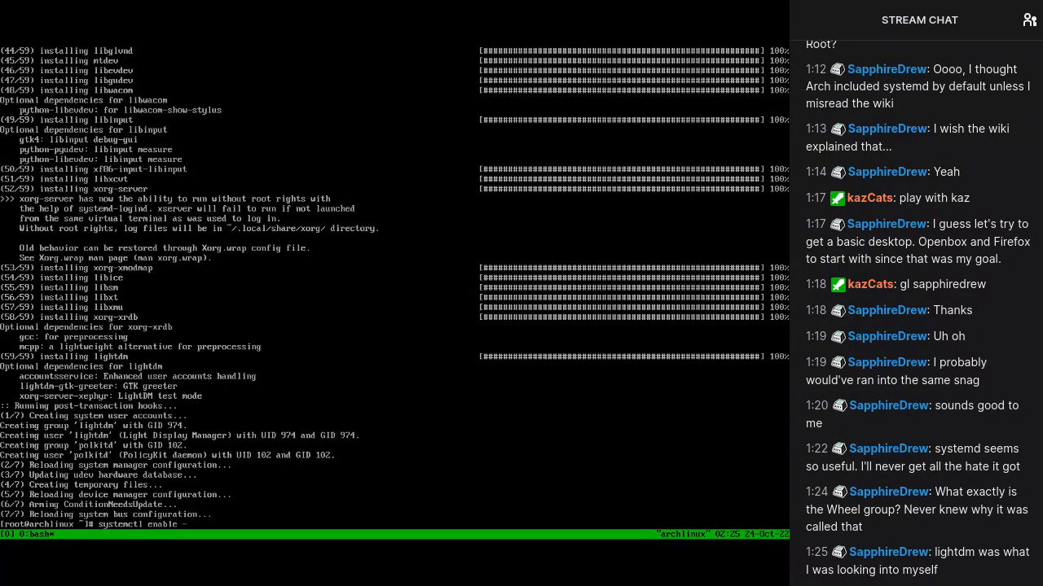
type("--now lightdm")
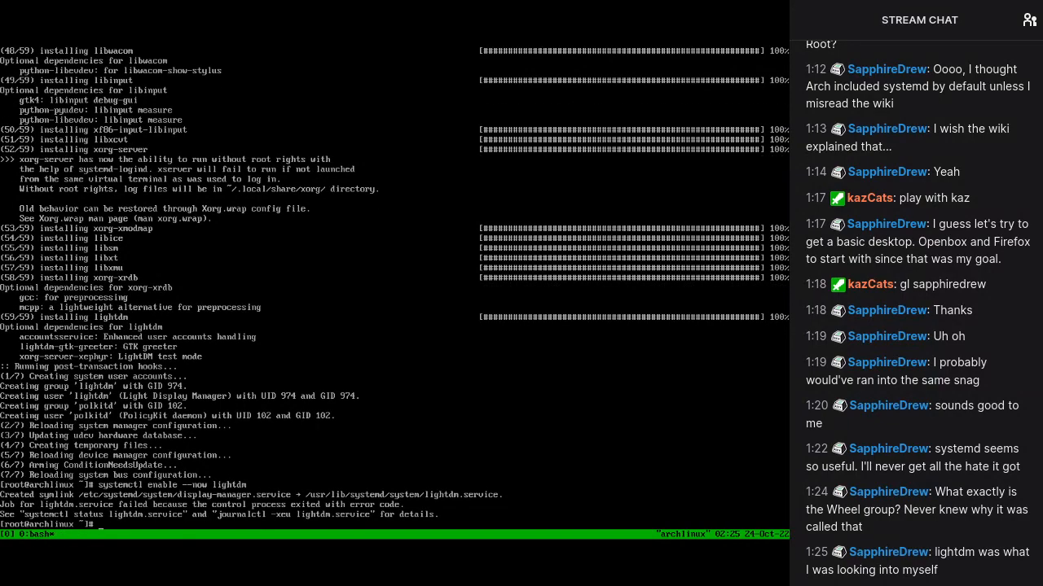
type("systemctl status lightdm")
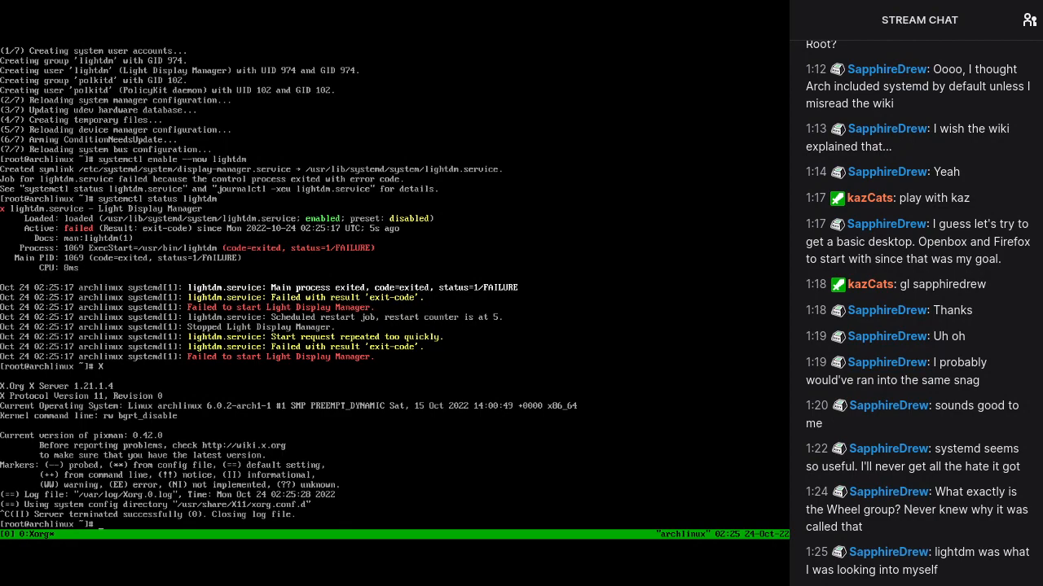
Check the journal, search pacman for LightDM greeters, and cancel the lightdm-gtk-greeter install.
type("journalctl --user^C")
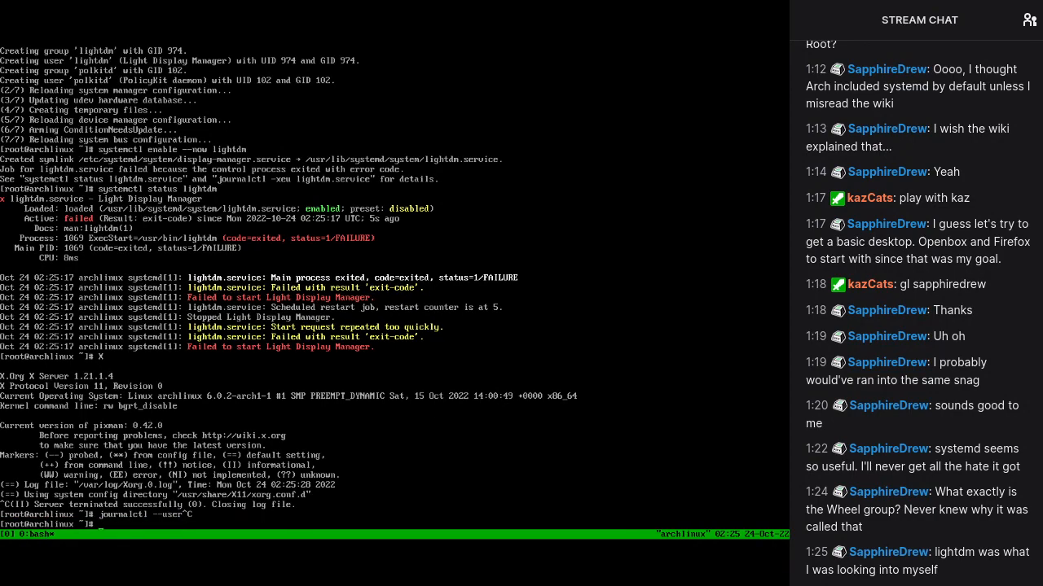
type("p")
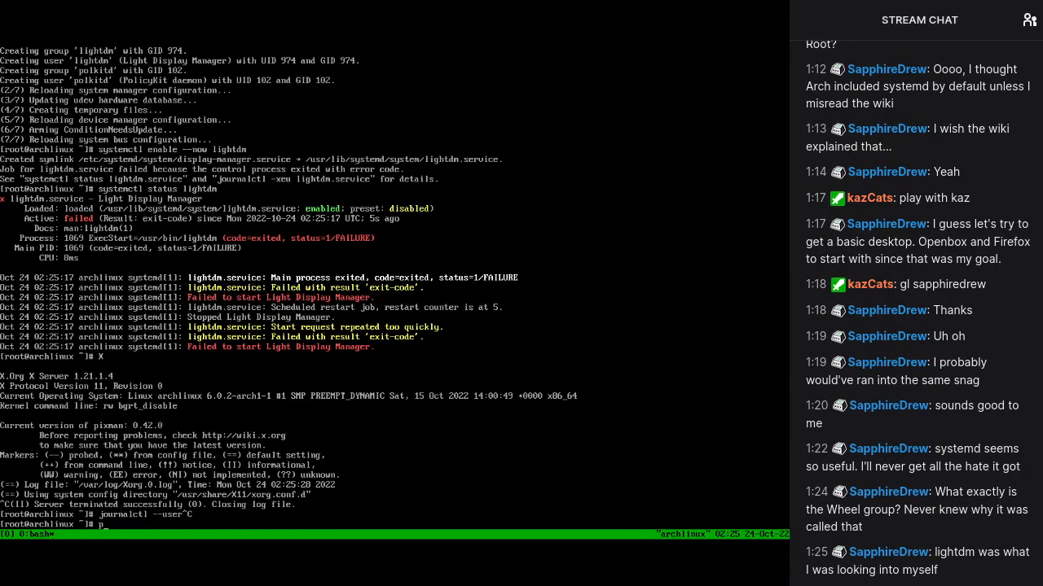
type("acman -Ss lightdm")
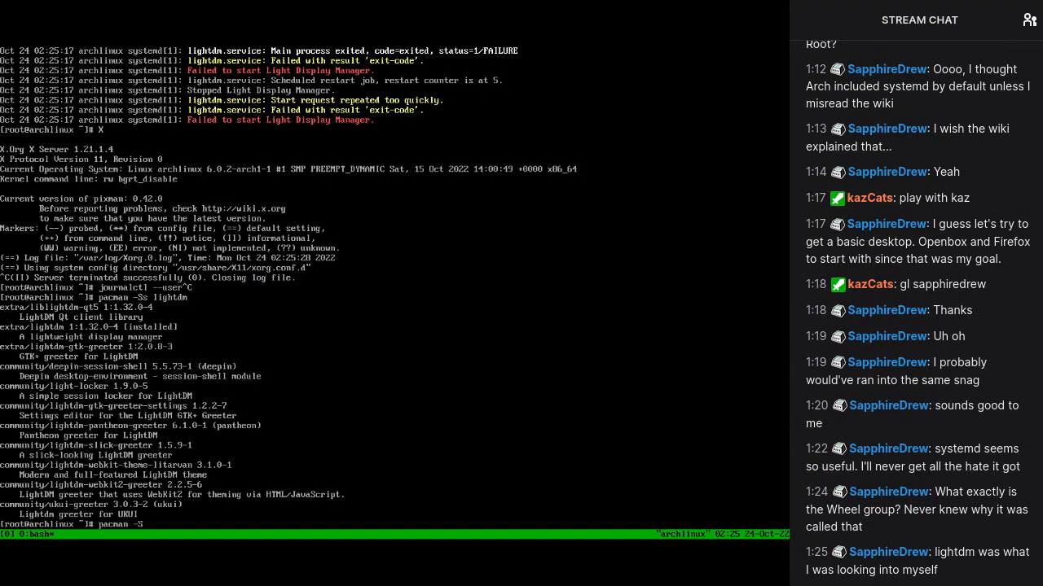
type("lightdm-gtk")
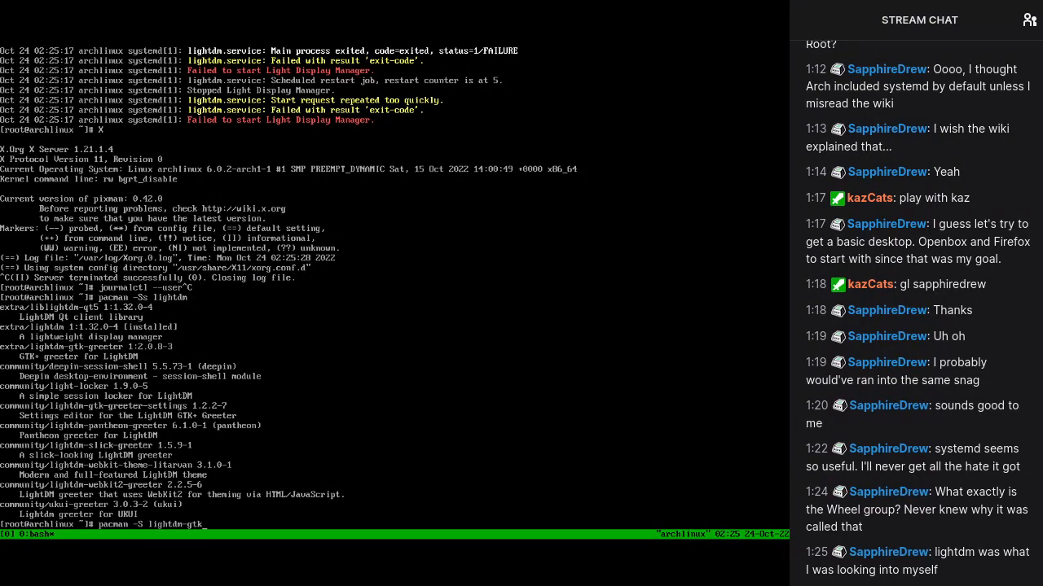
type("greeter")
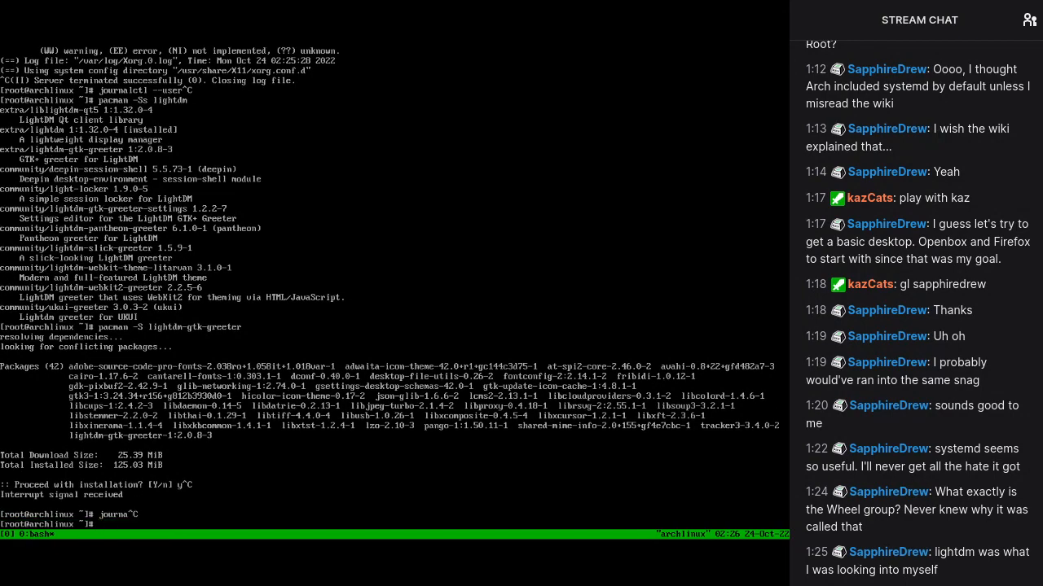
Install lightdm-gtk-greeter with its 42 dependencies until all post-install hooks finish.
type("less /var/l")
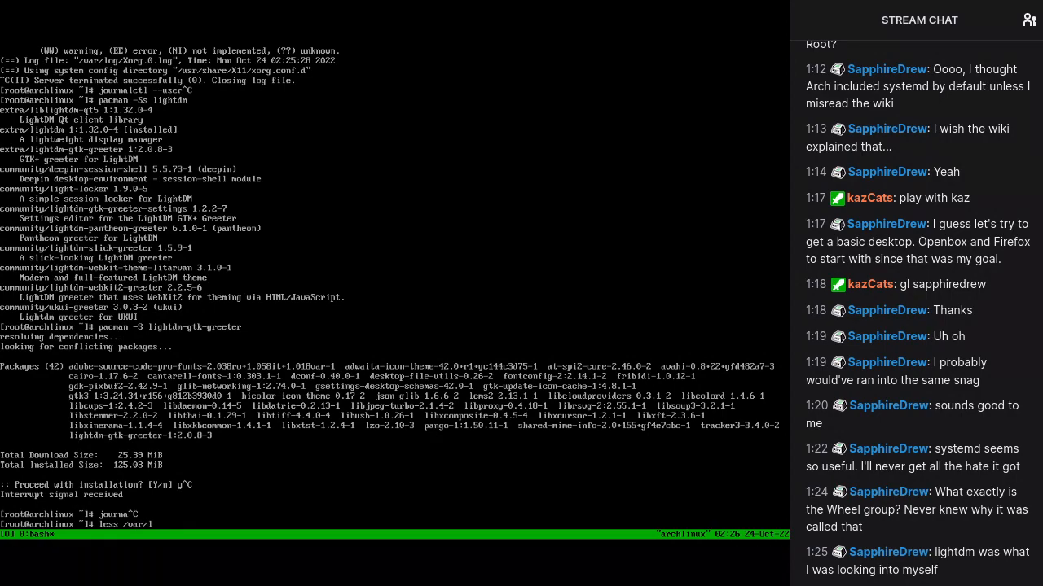
key("Return")
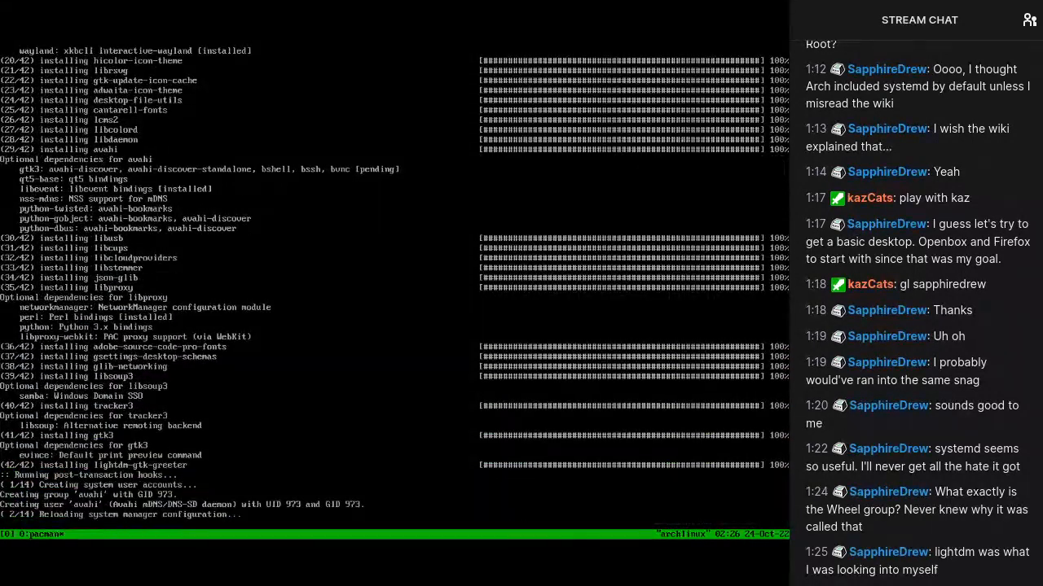
scroll("down", 3)
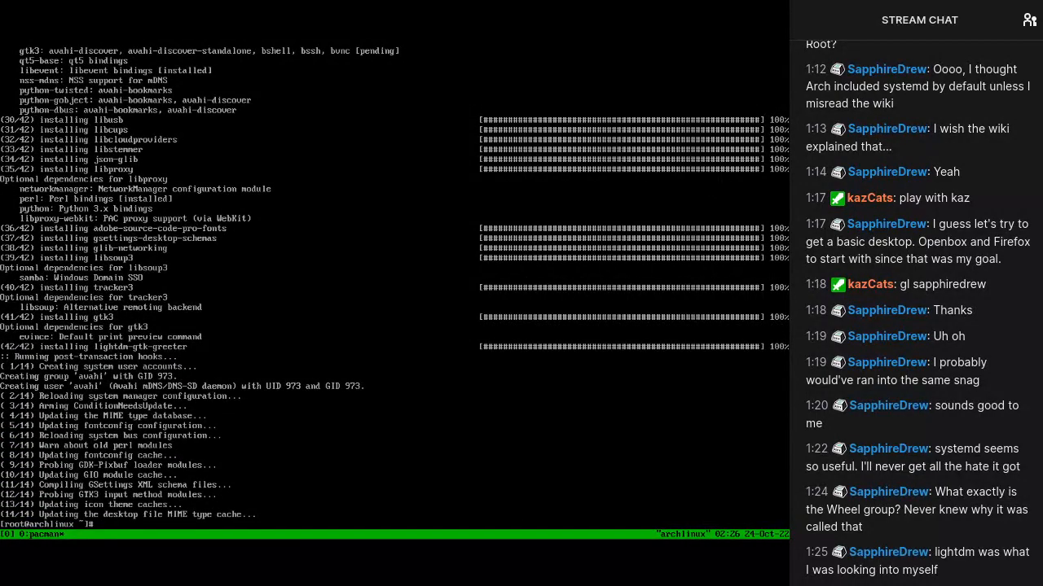
type("systemct")
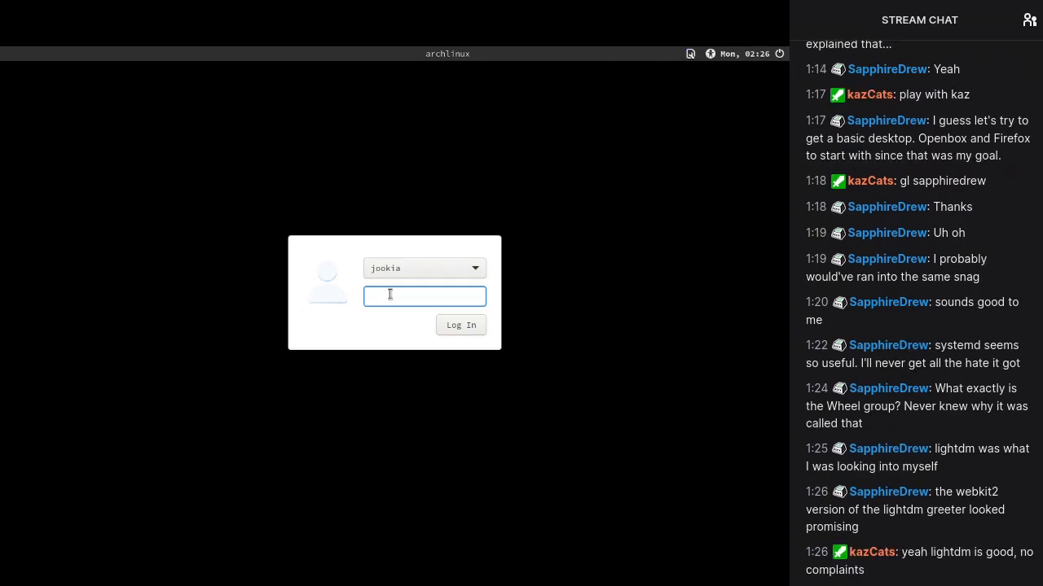
Restart LightDM and log in as jookia, getting 'Failed to start session'.
type("•")
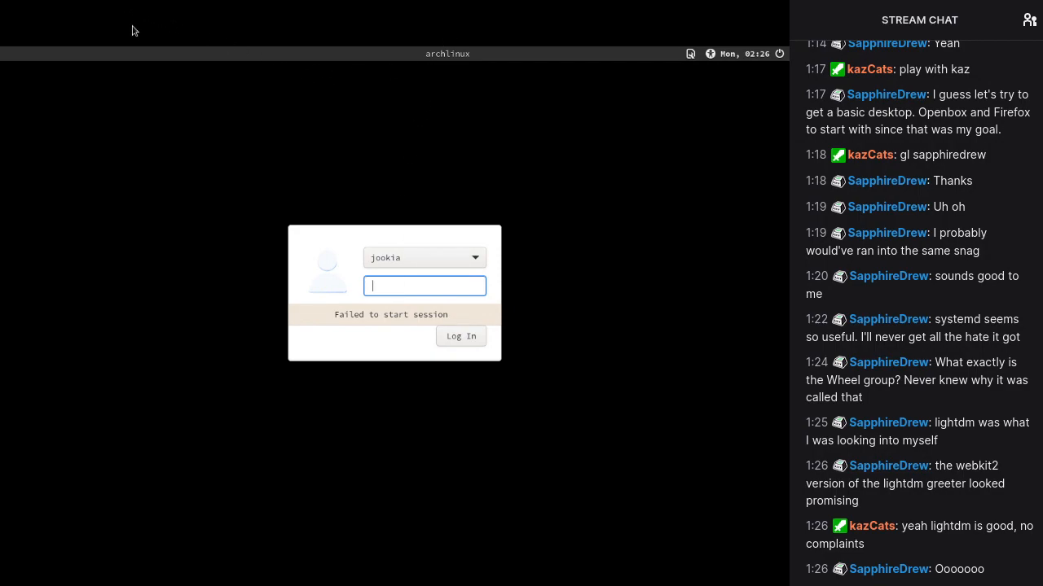
mouse_move(169, 55)
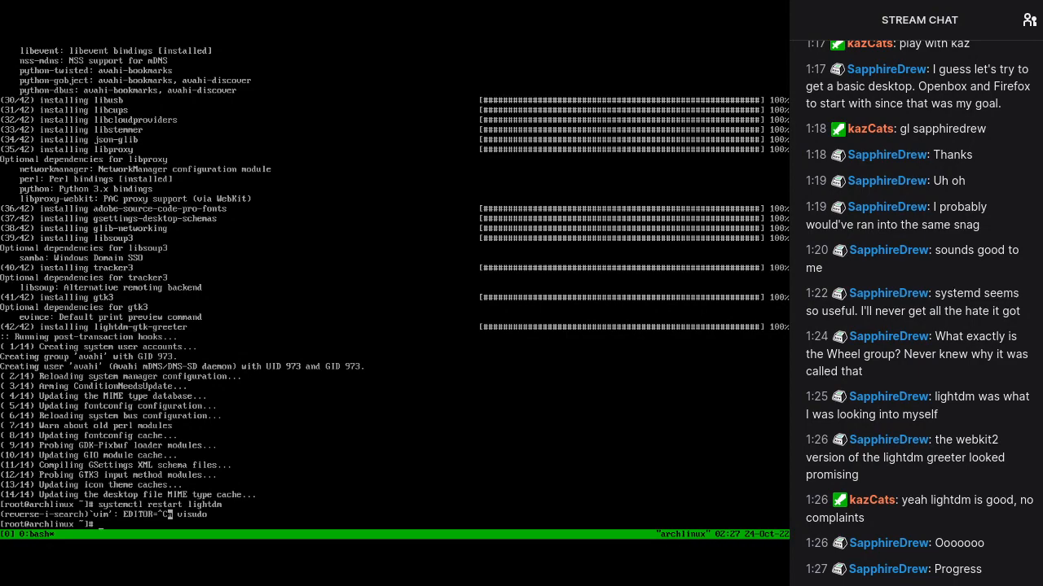
Search pacman for fluxbox, then install openbox with its four dependencies.
type("pacman")
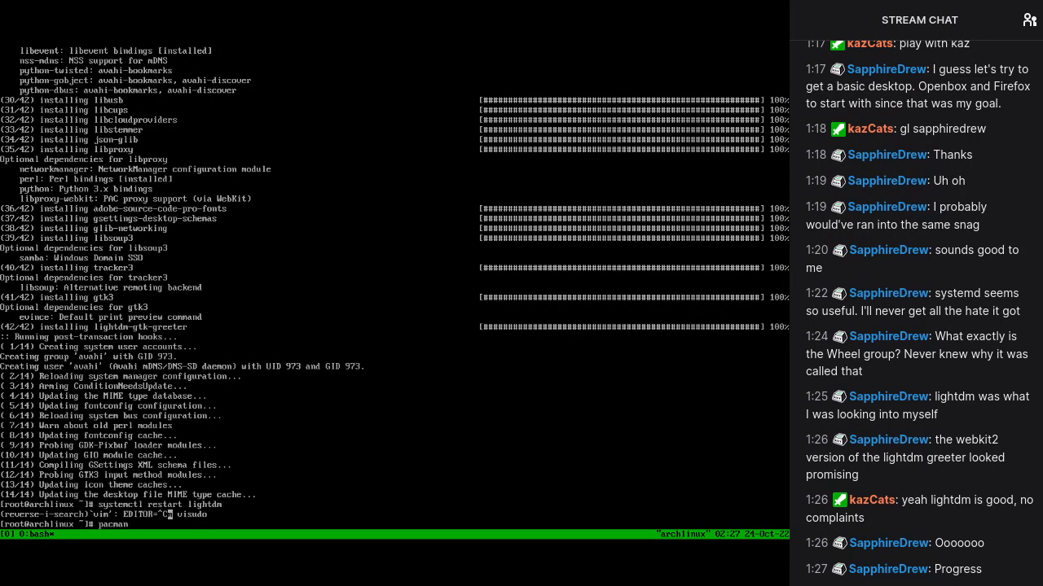
type("pacman -Ss fluxbox")
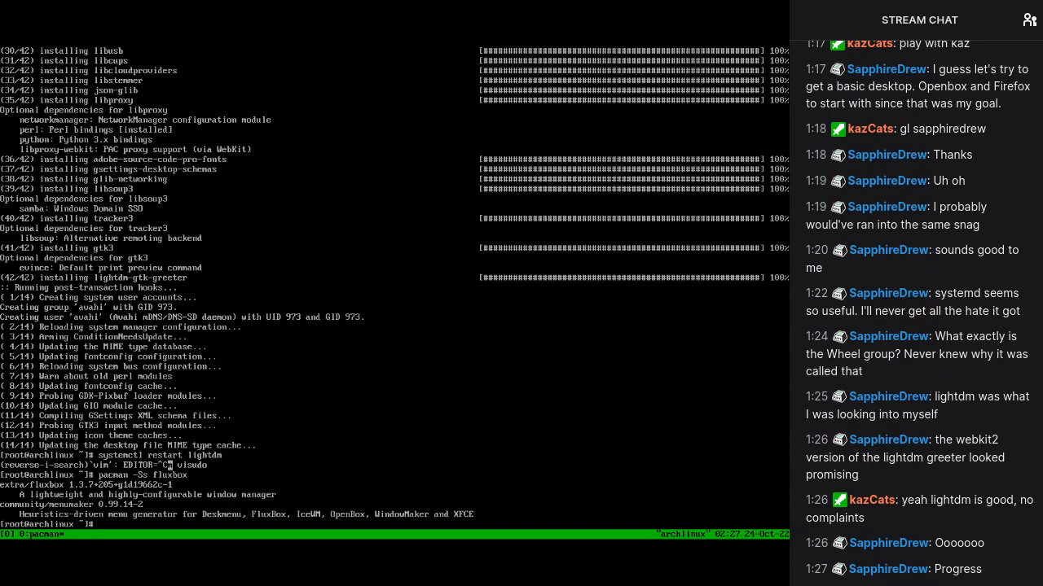
scroll("down", 3)
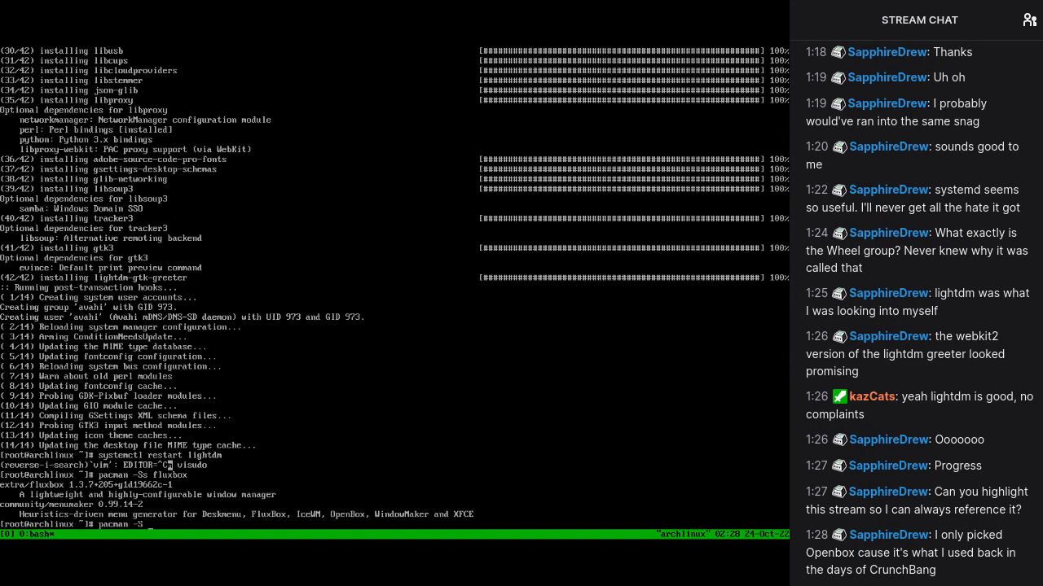
type("openbox")
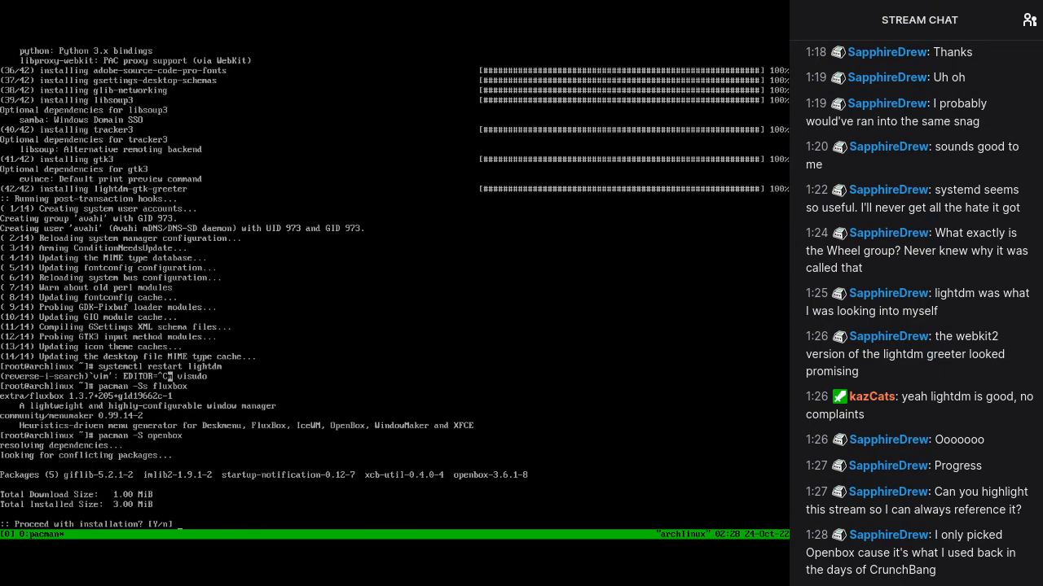
type("y")
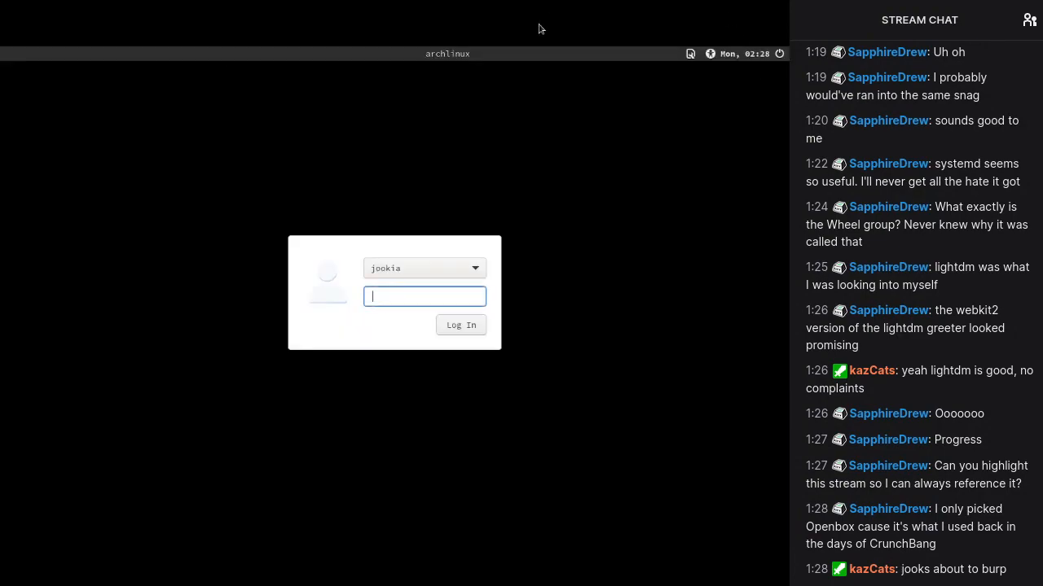
Log in to the Openbox session from LightDM with jookia's password.
type("password")
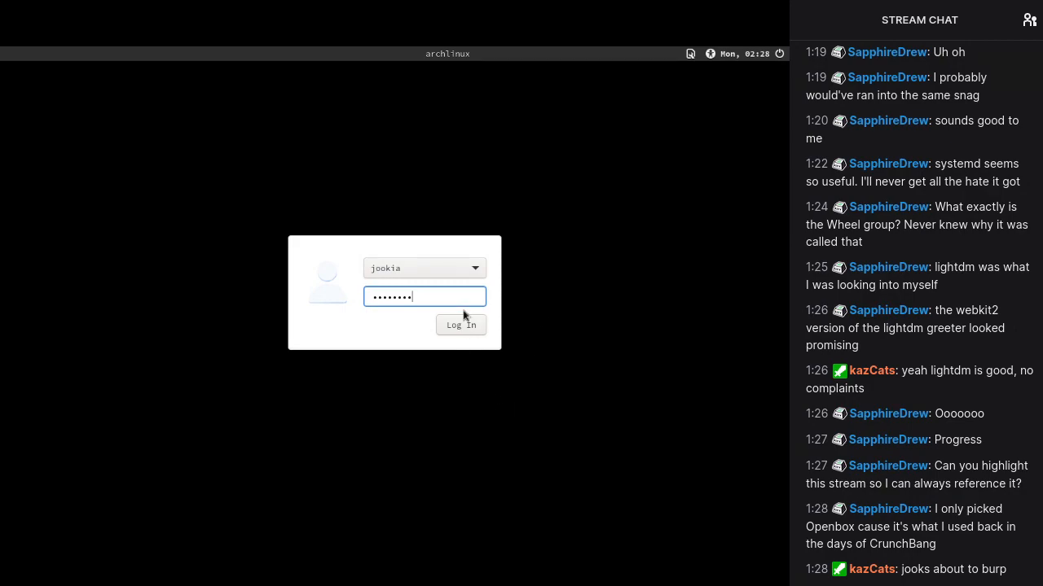
left_click(460, 324)
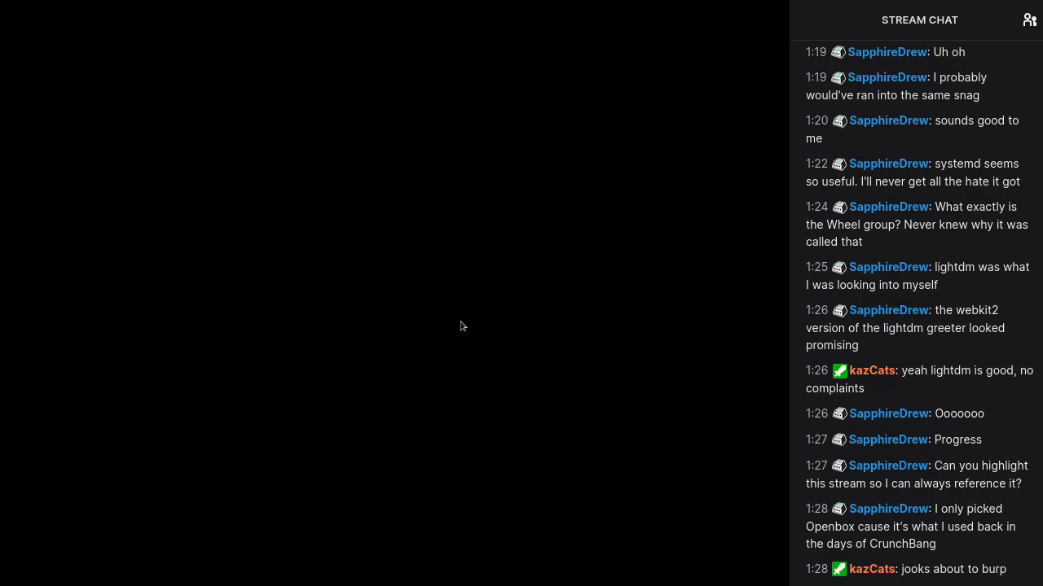
mouse_move(395, 247)
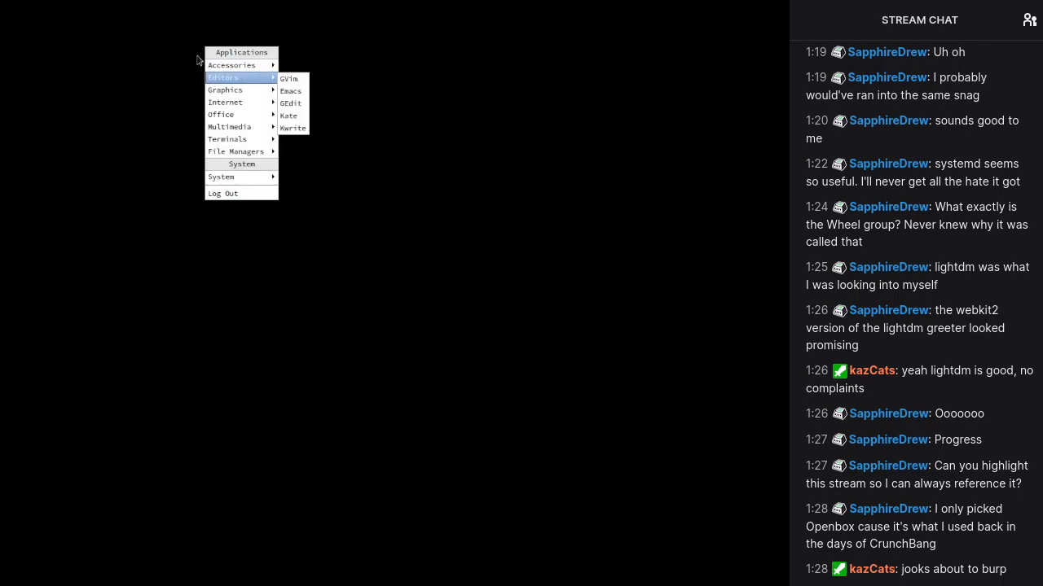
mouse_move(221, 177)
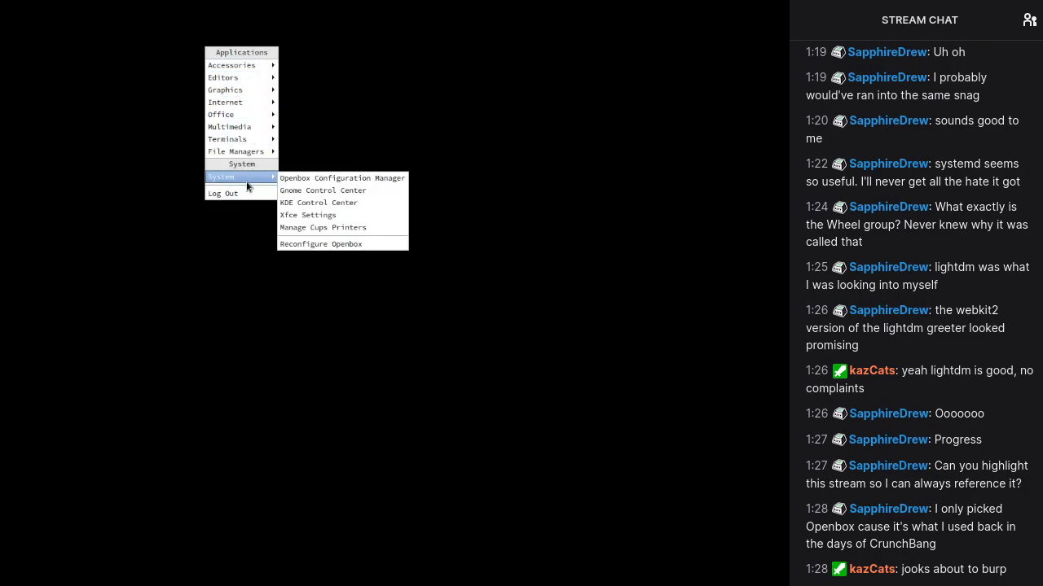
mouse_move(226, 138)
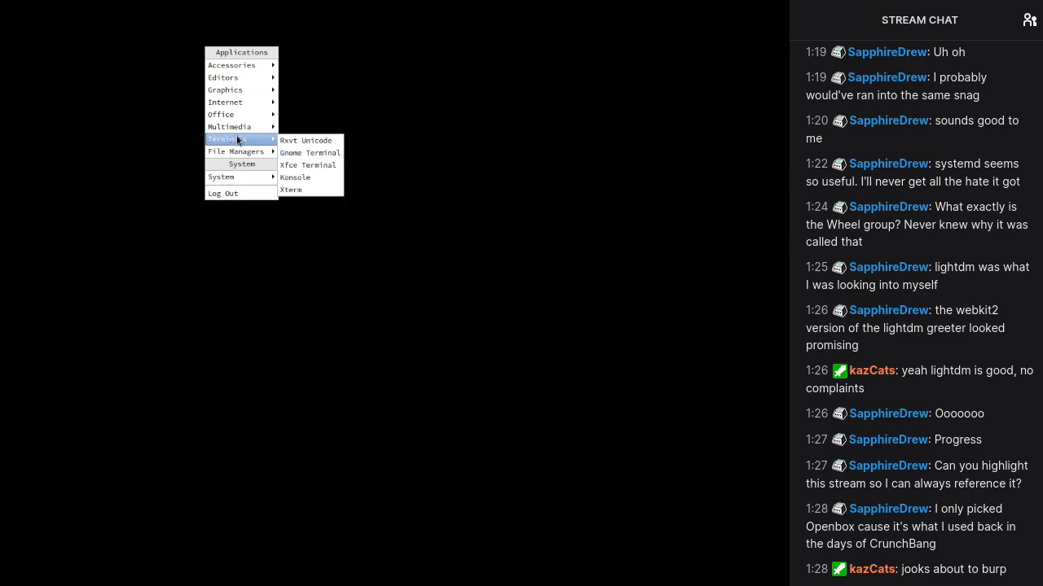
mouse_move(223, 77)
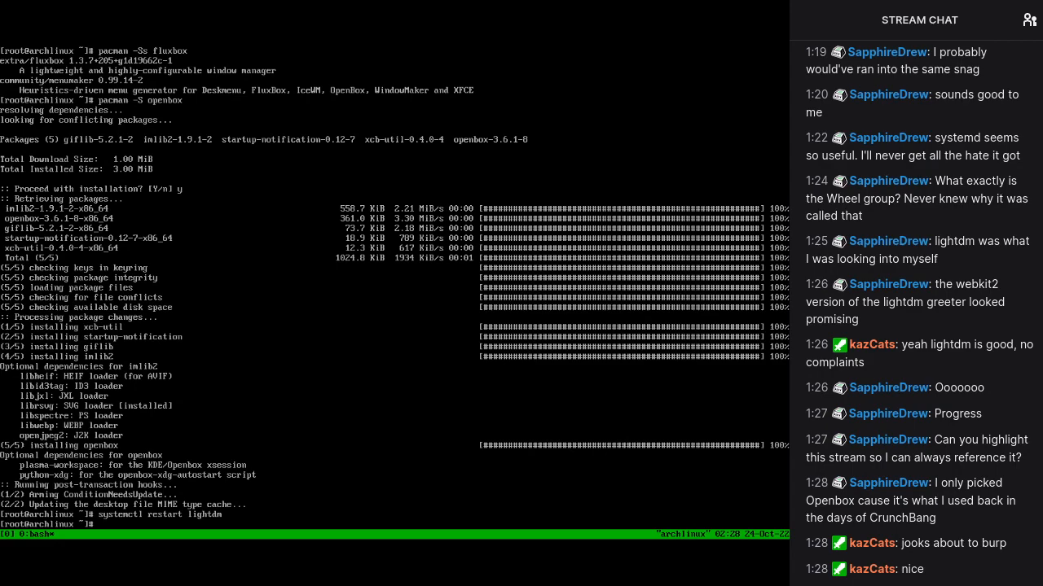
Search pacman for xdg-menu and menumaker, then install menumaker.
scroll("down", 3)
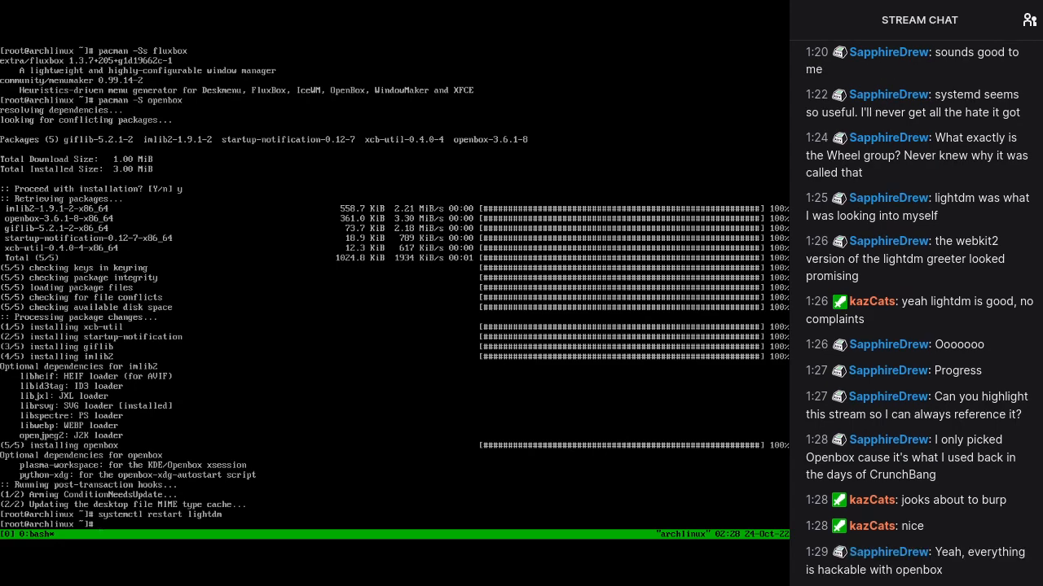
type("pacman -Ss xdg-menu")
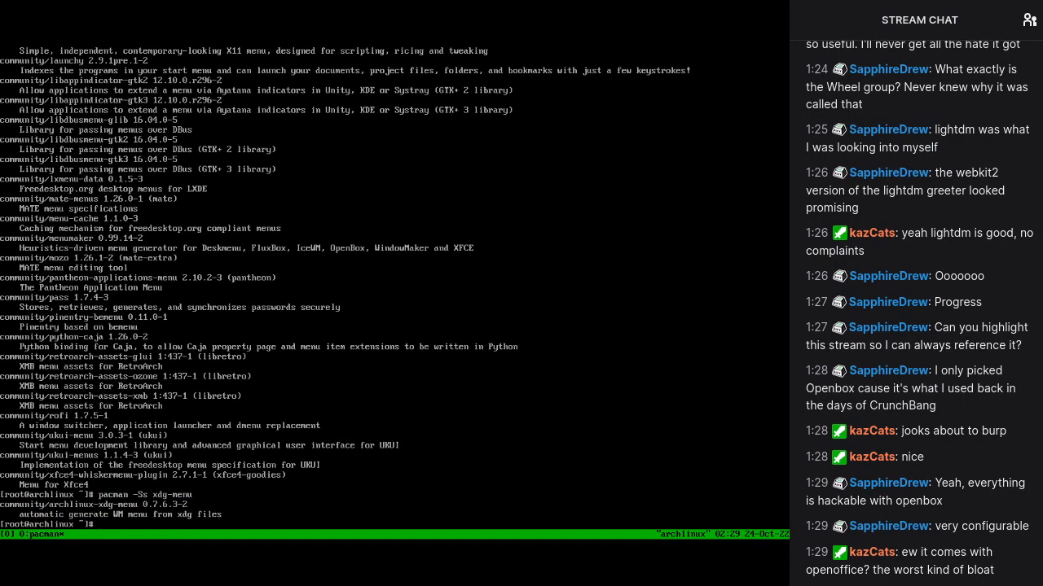
type("pacman -Ss xdg-men")
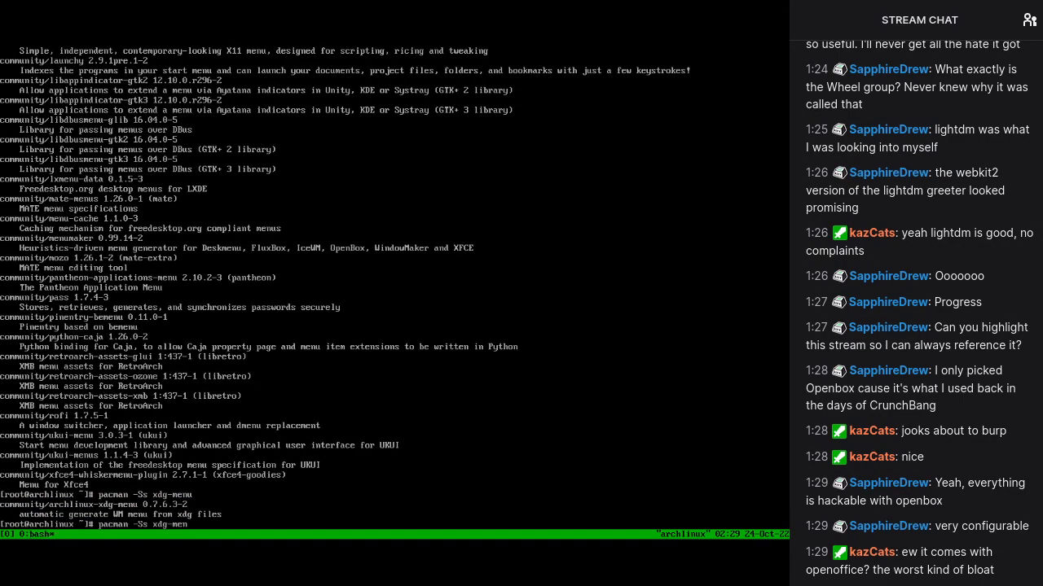
key("BackSpace")
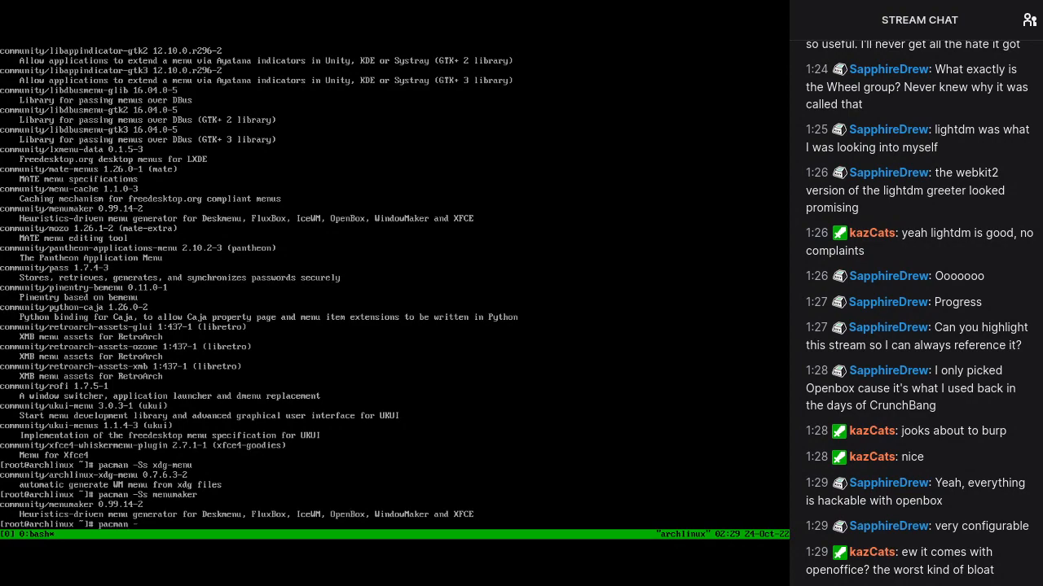
type("pacman -S menumaker")
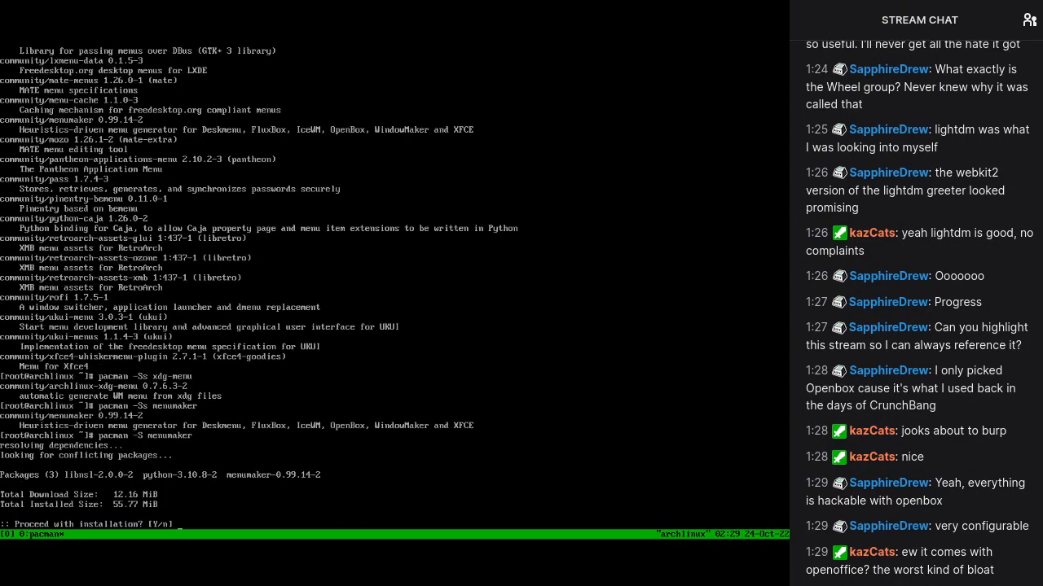
type("y")
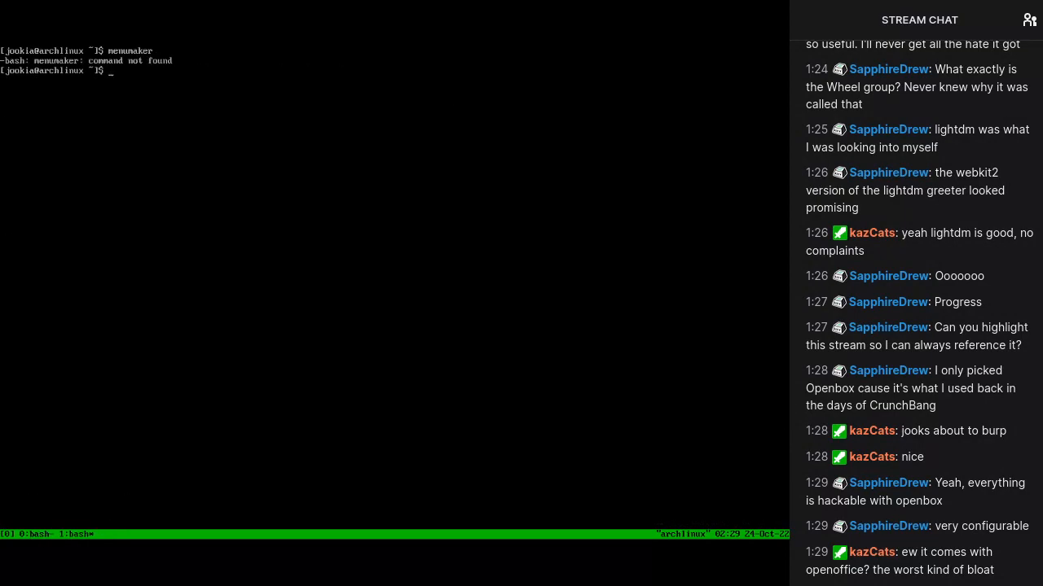
List menumaker's installed files and install tint2 with pacman.
type("ls")
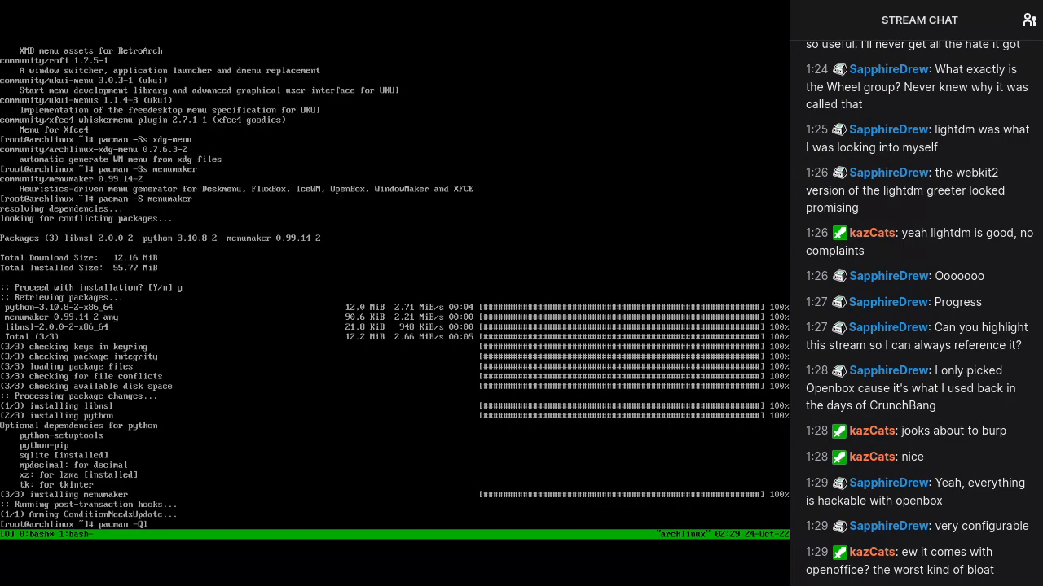
type("menumaker")
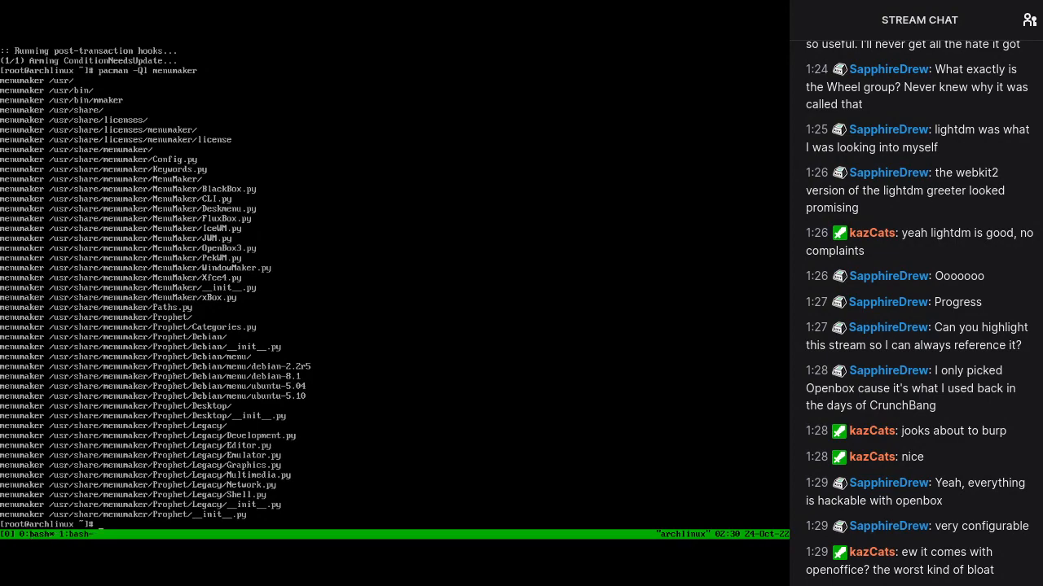
scroll("down", 3)
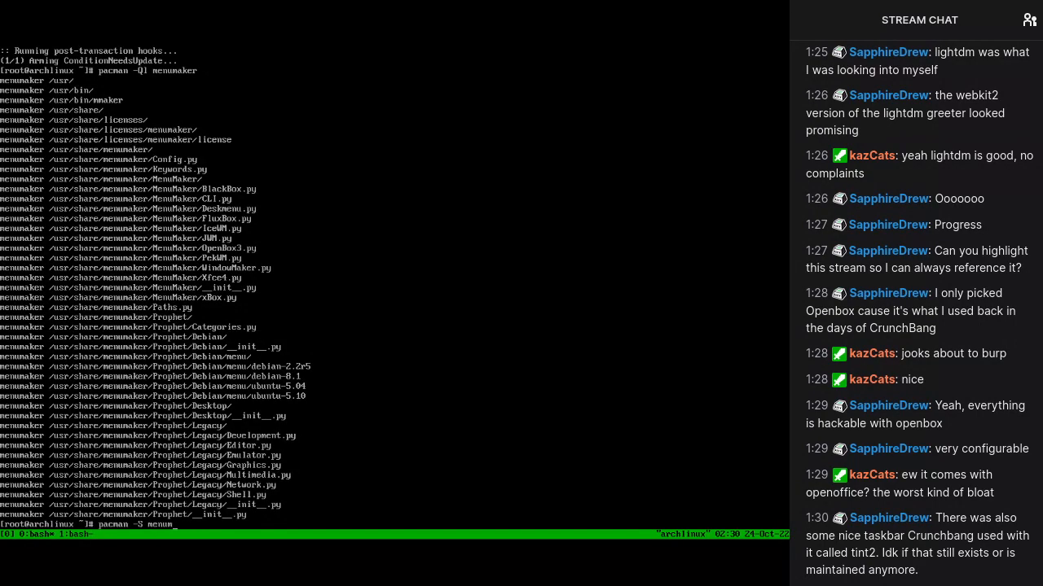
type("tint2")
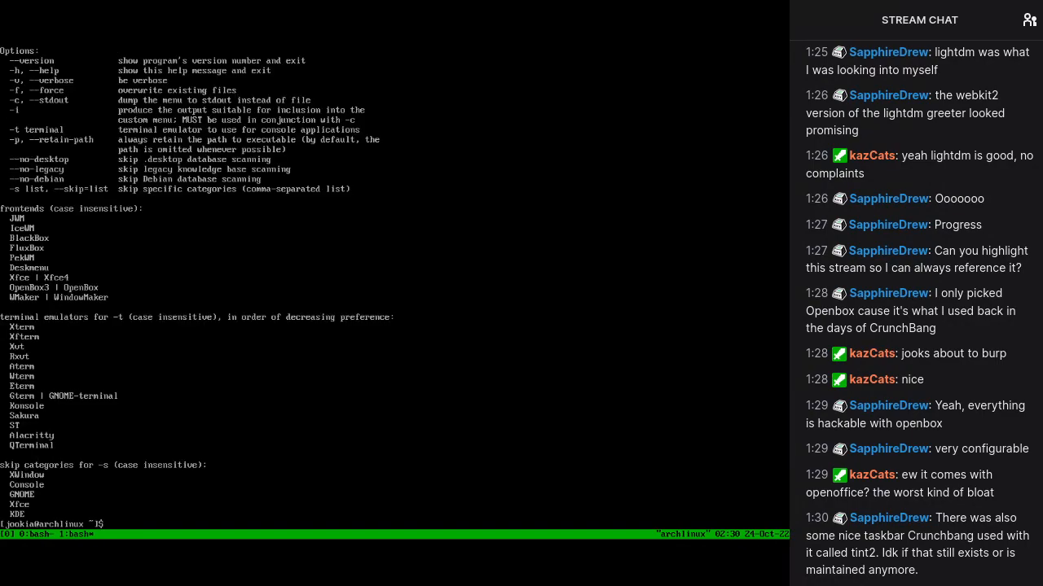
Check mmaker's help for the OpenBox frontend and begin typing 'mmaker OpenBox'.
type("mwaker")
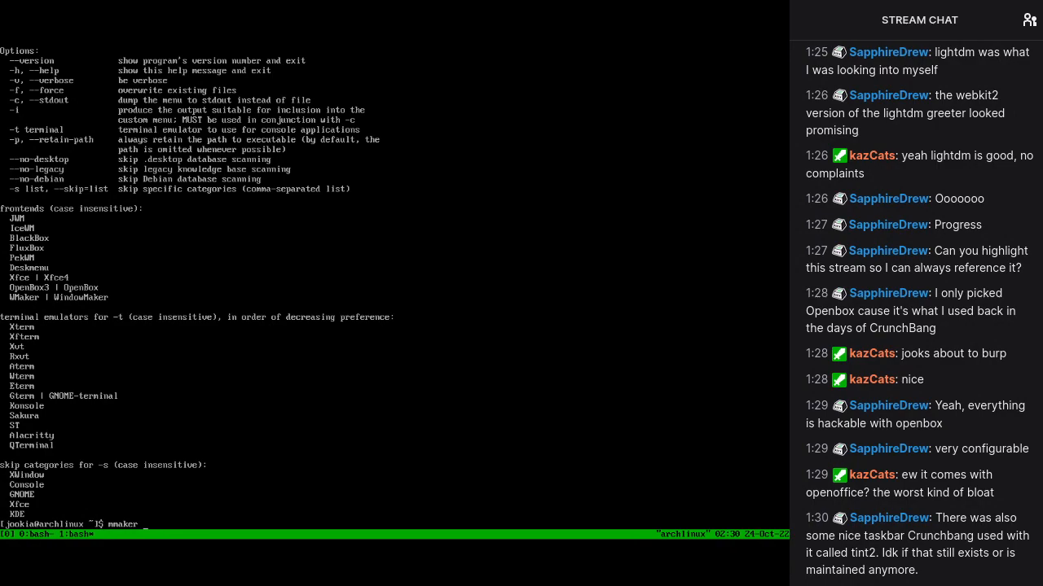
type("OpenB")
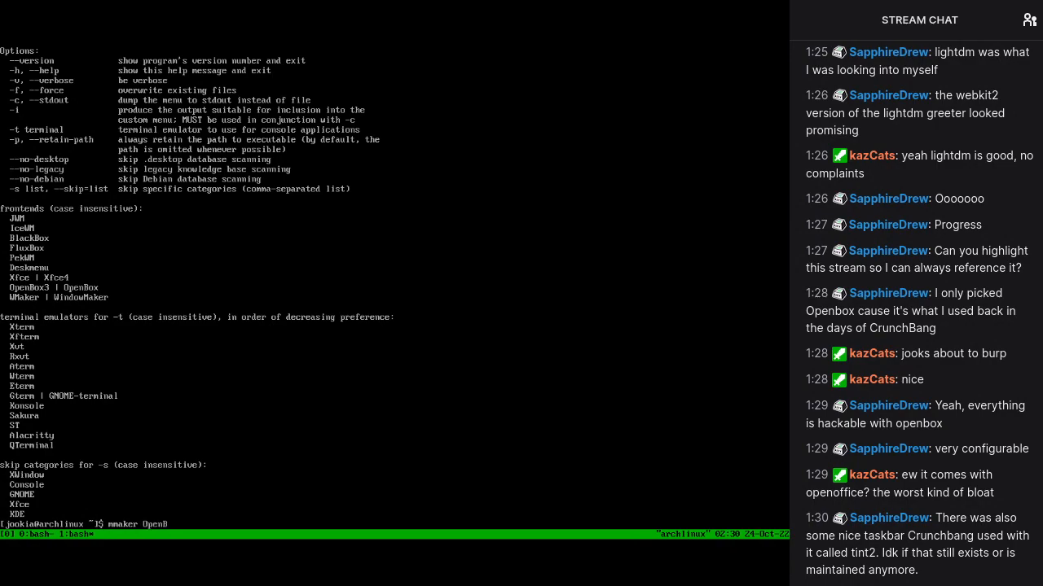
type("ox")
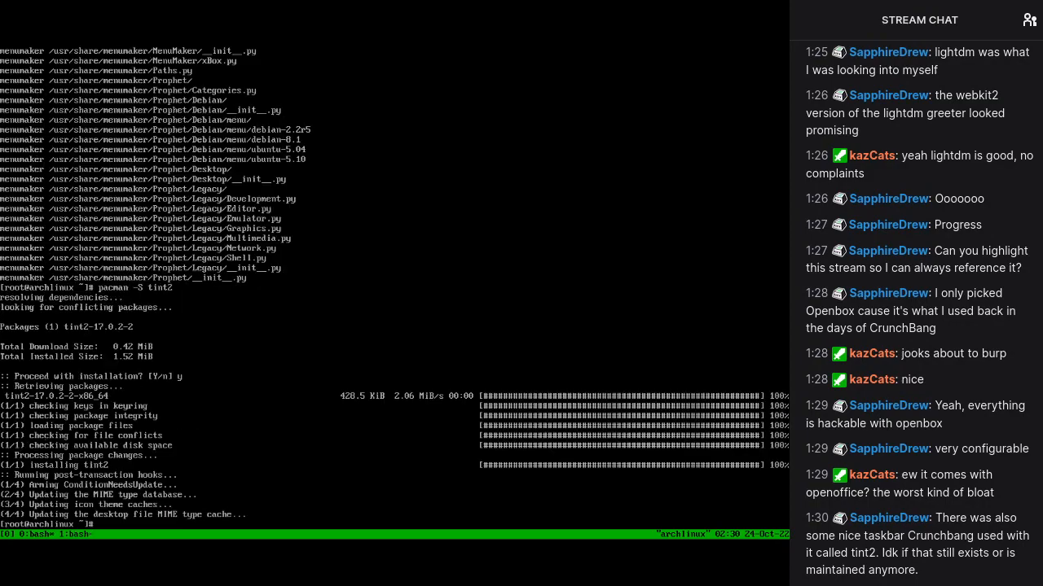
type("pacman -S gnome-")
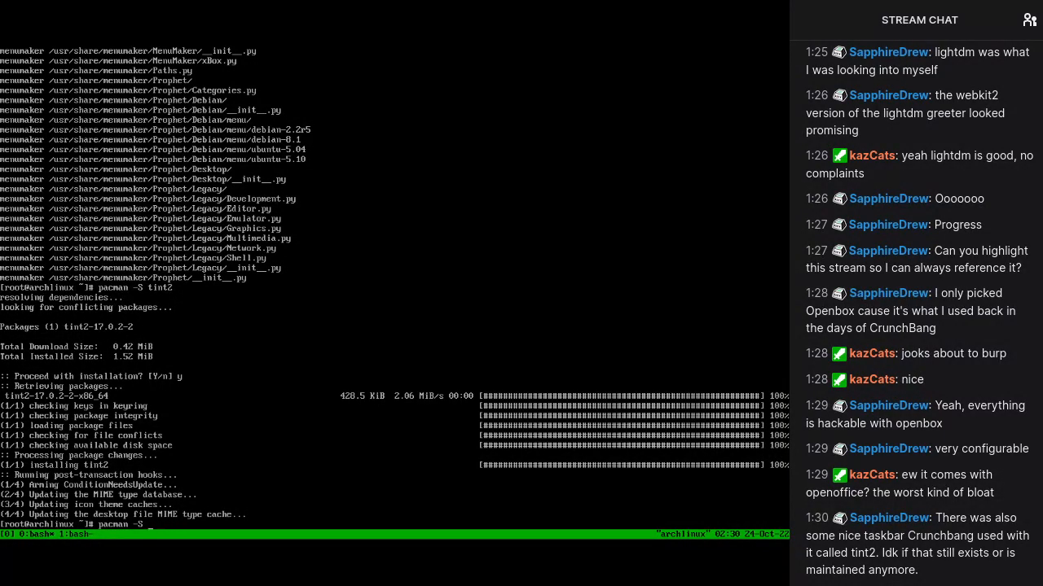
Install xfce4-terminal with pacman, confirming with 'y'.
type("xfce4-termina")
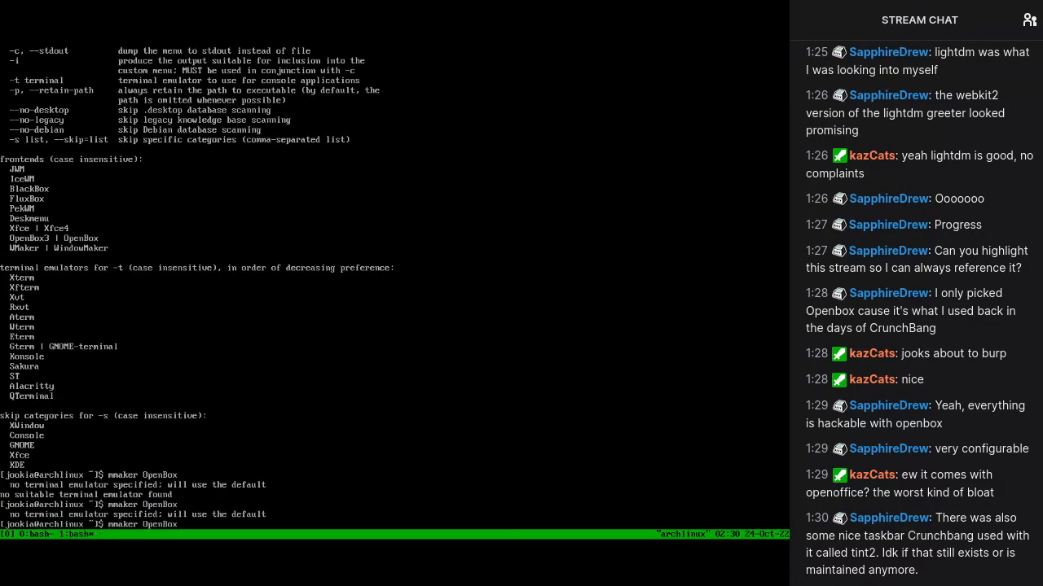
type("-t xfce4-terminal")
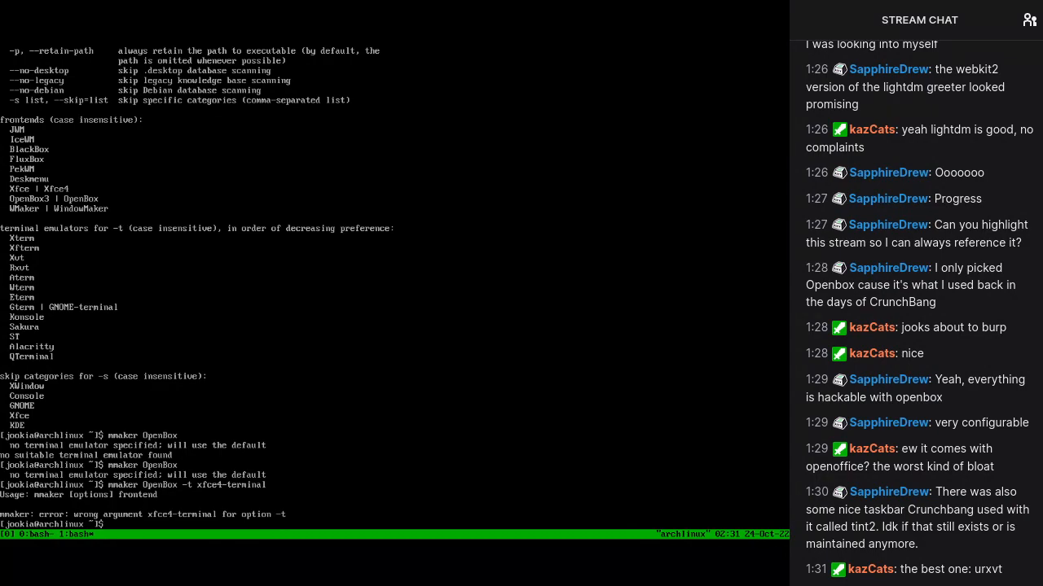
type("man -S man")
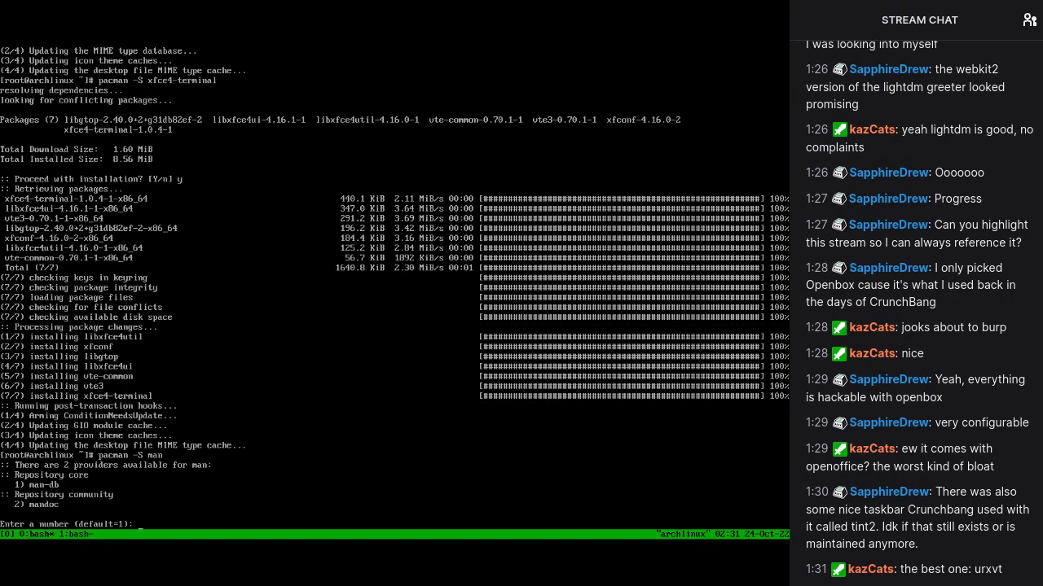
type("y")
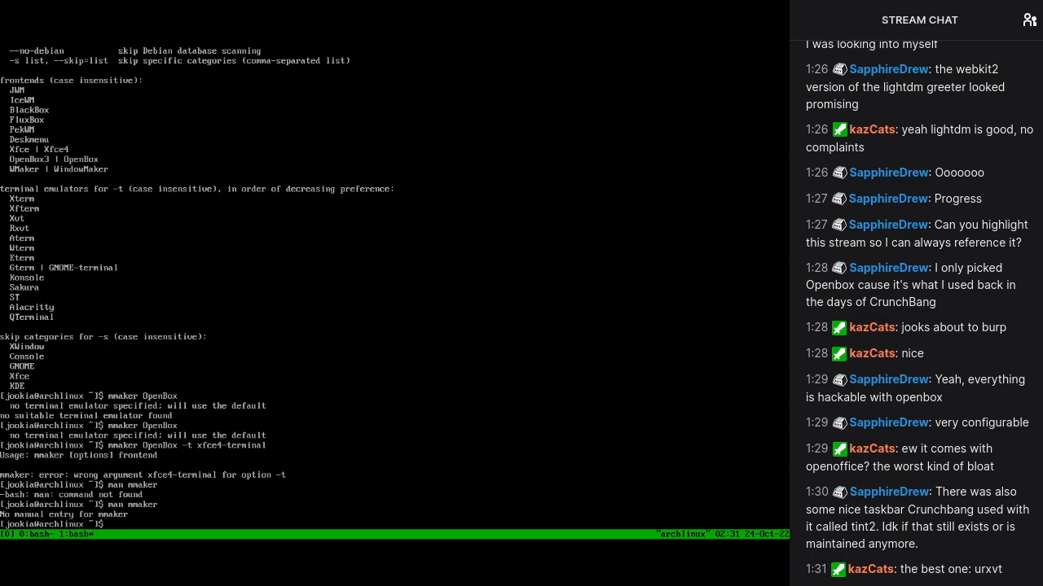
scroll("down", 3)
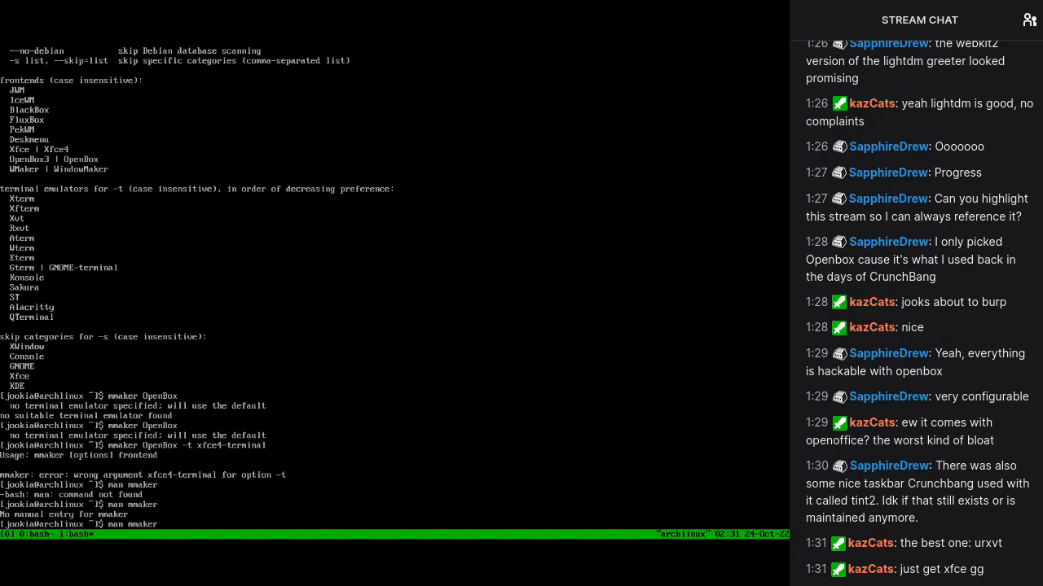
Regenerate menu.xml with 'mmaker OpenBox -t Xterm -f', overwriting the existing file.
type("mmaker OpenBox -t xfce")
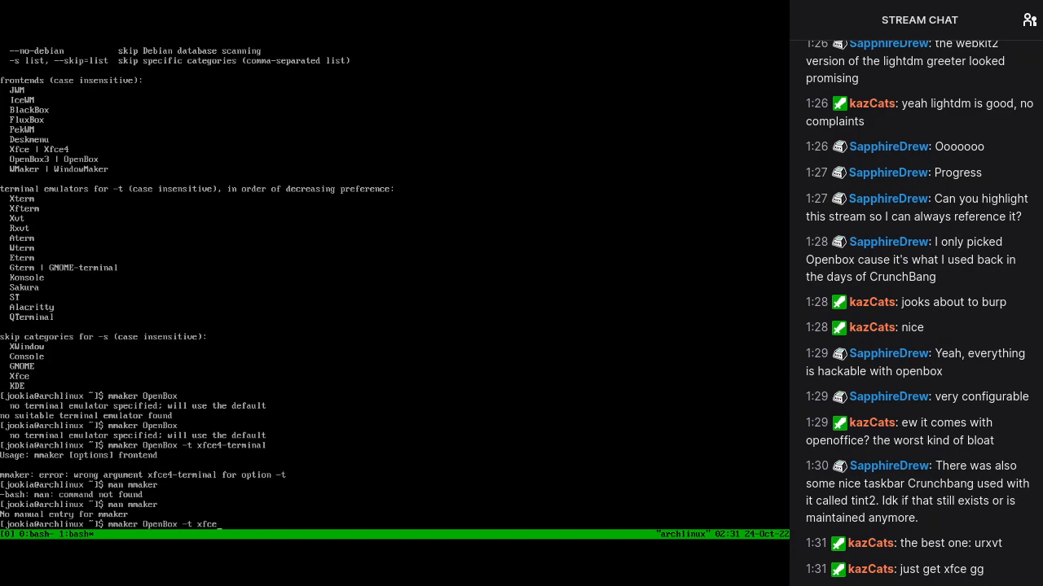
type("Xterm")
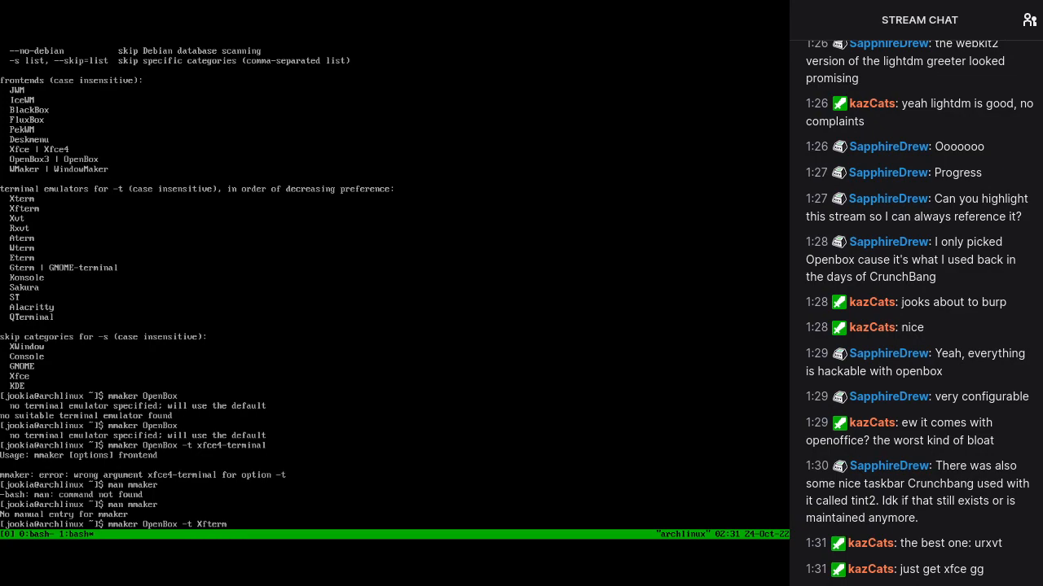
key("Return")
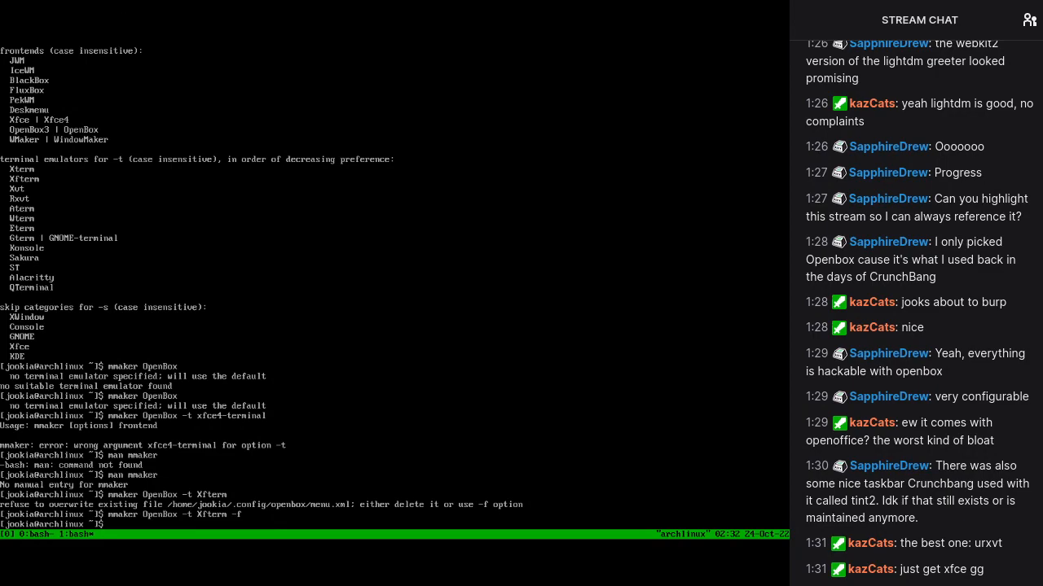
mouse_move(183, 62)
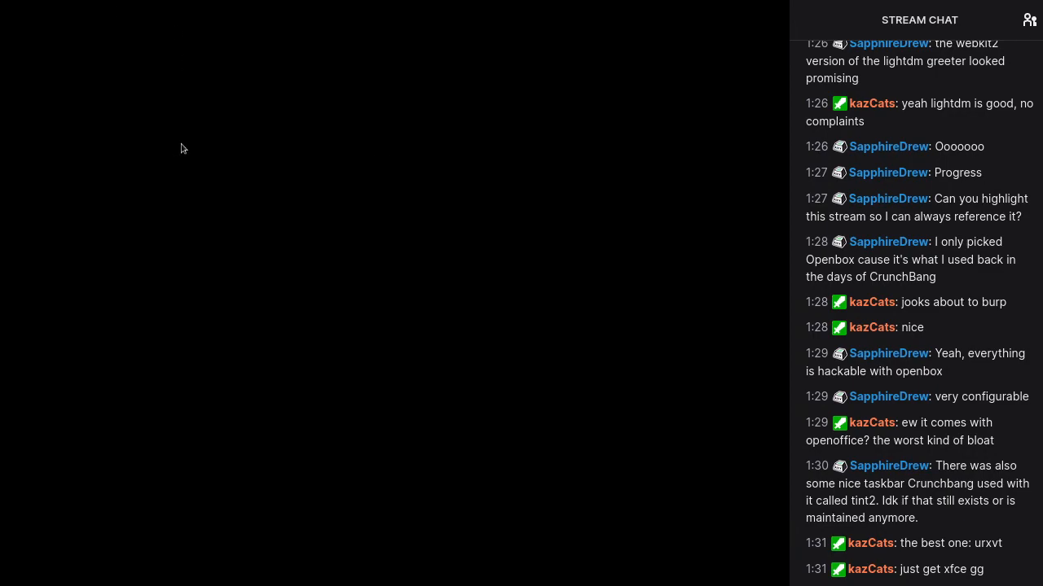
Launch Xfce Terminal from the desktop menu's Shells submenu, then close it.
right_click(183, 149)
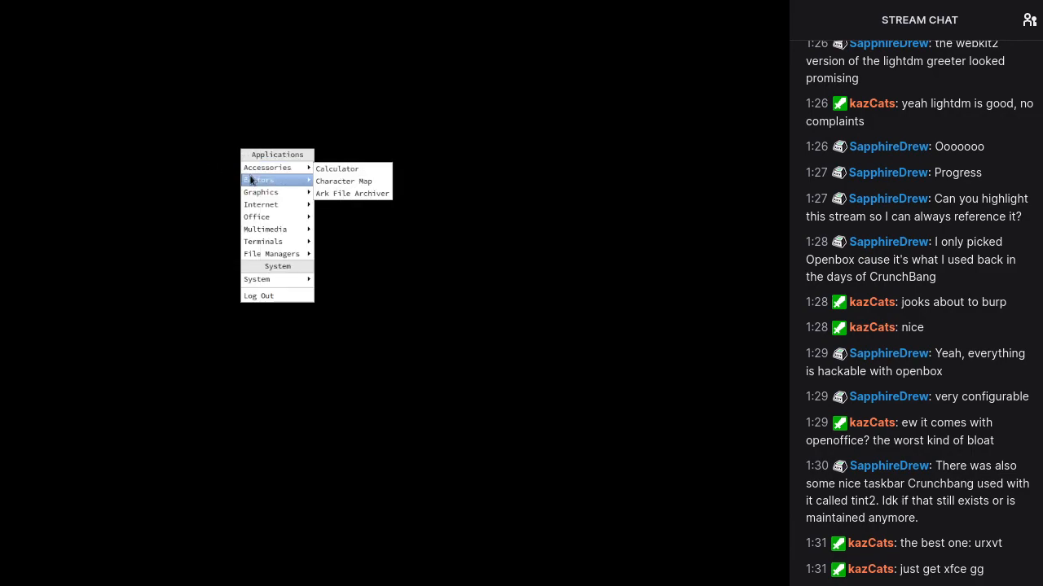
mouse_move(257, 279)
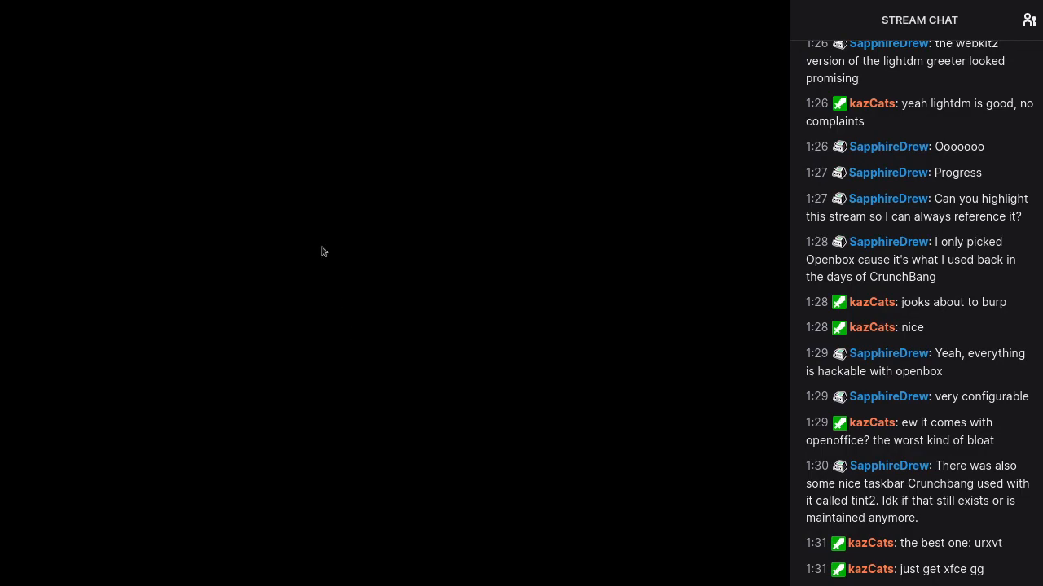
right_click(323, 251)
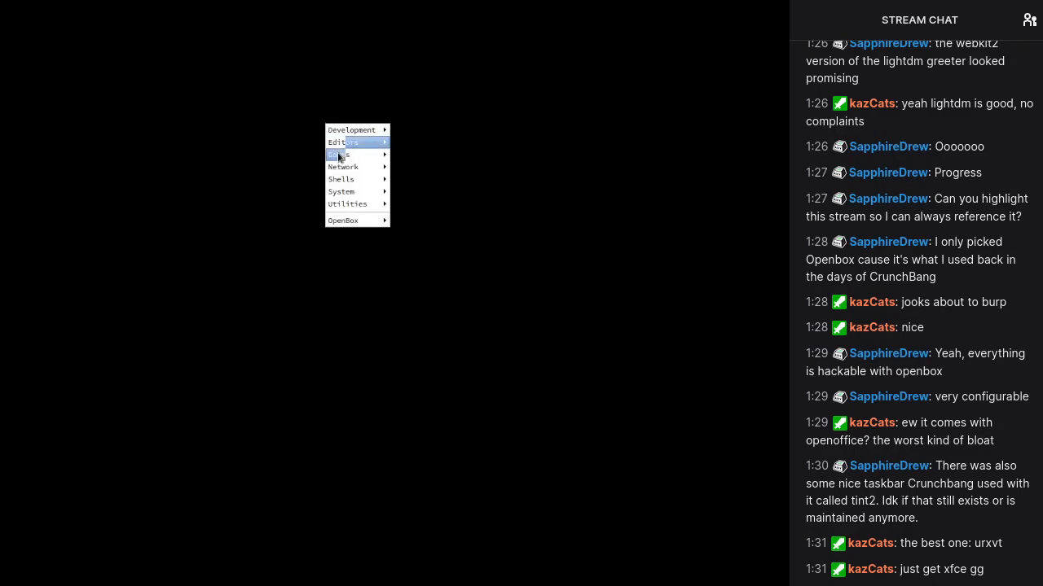
mouse_move(341, 179)
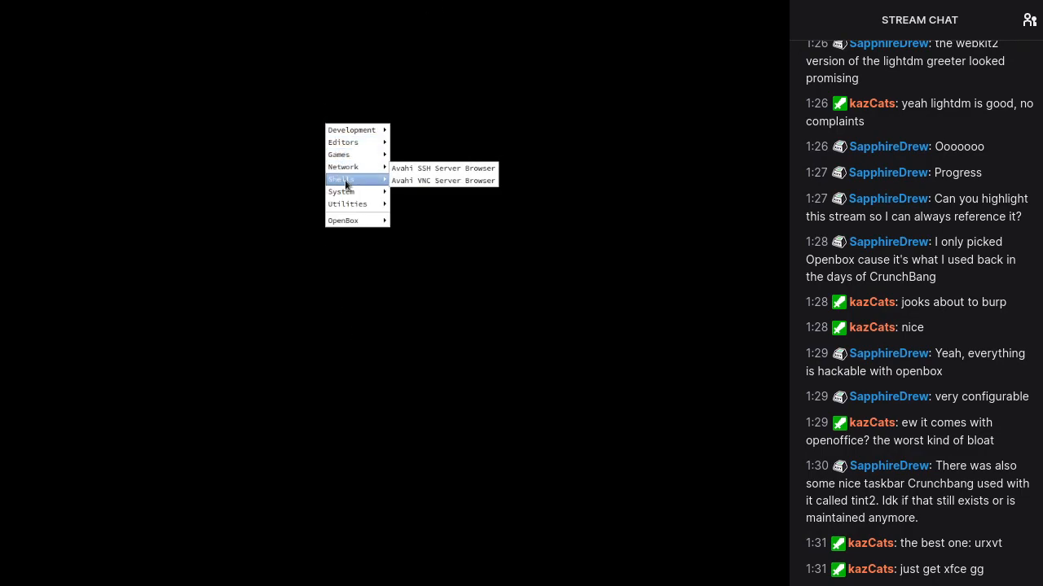
mouse_move(351, 130)
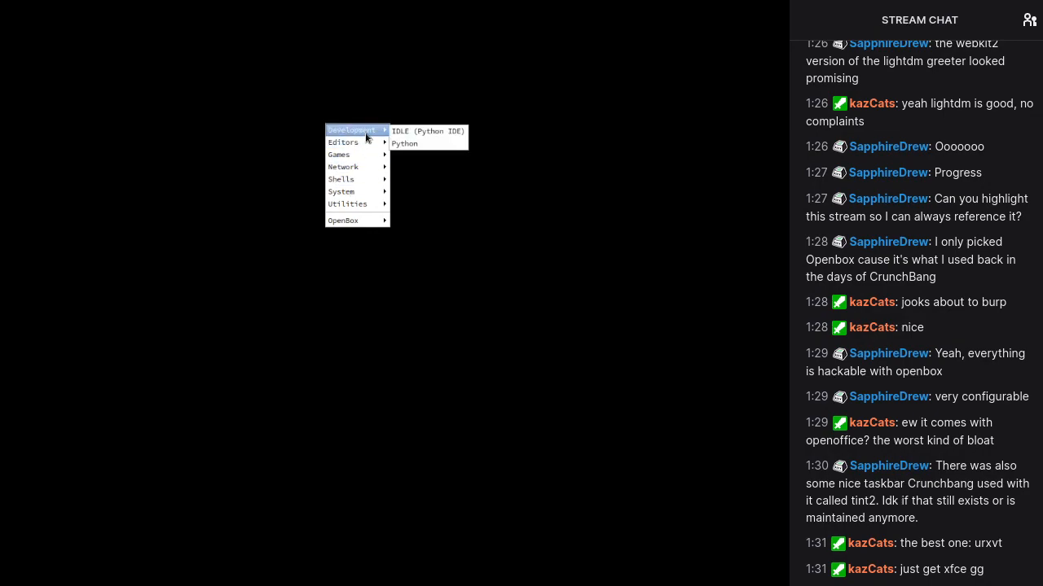
mouse_move(340, 192)
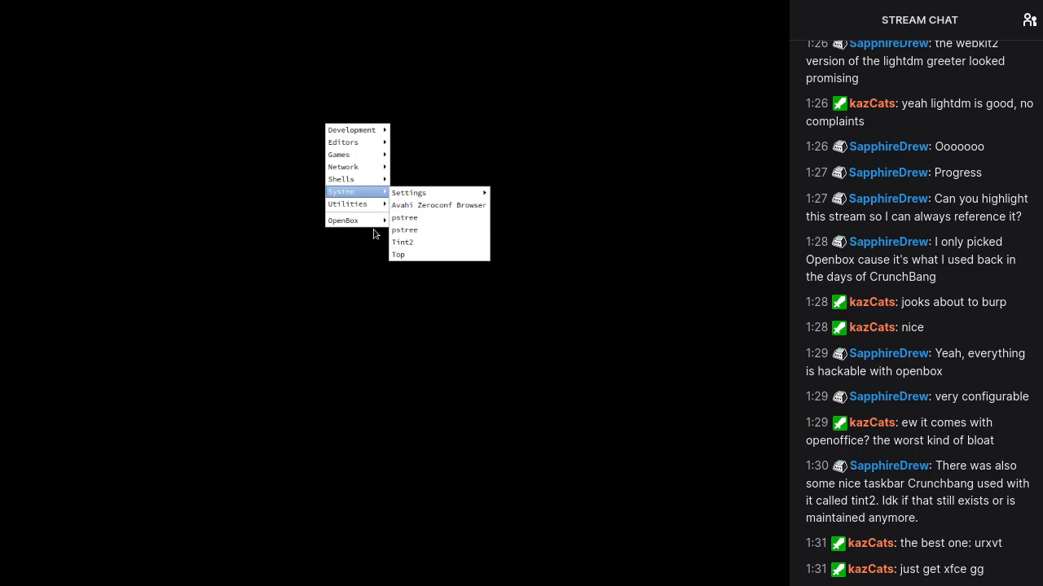
mouse_move(341, 178)
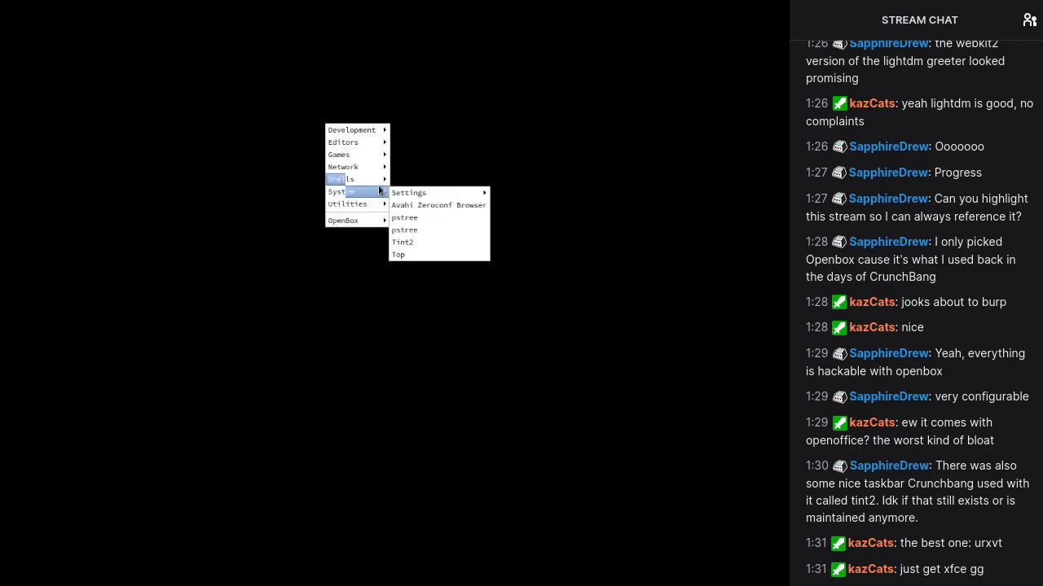
mouse_move(341, 179)
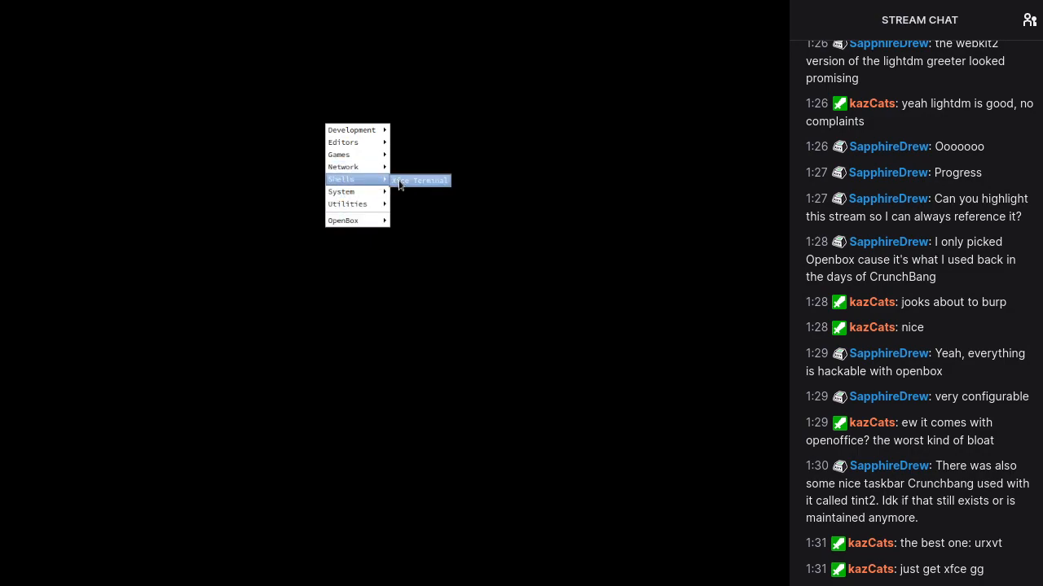
left_click(420, 180)
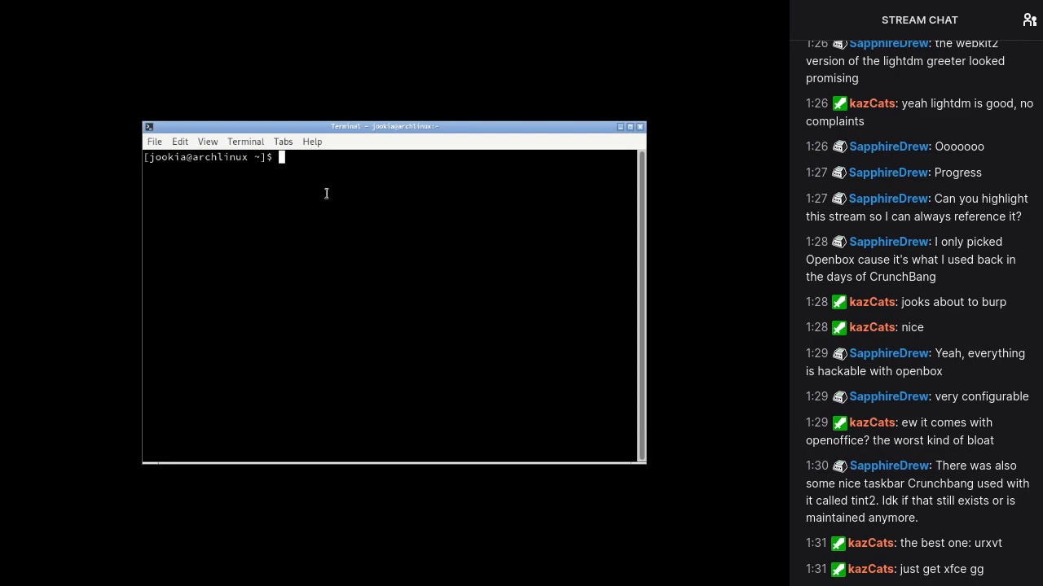
right_click(326, 194)
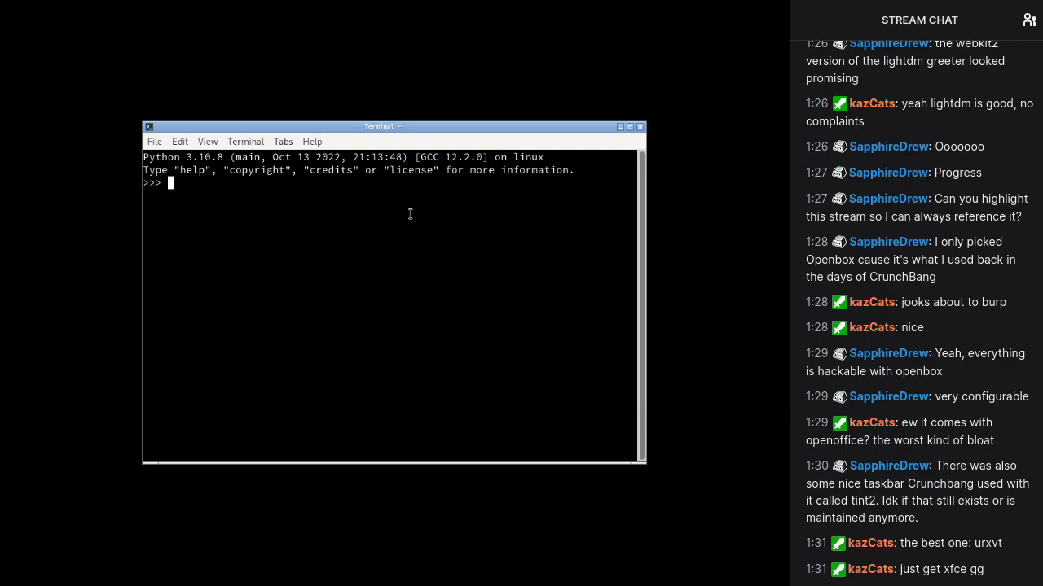
right_click(410, 214)
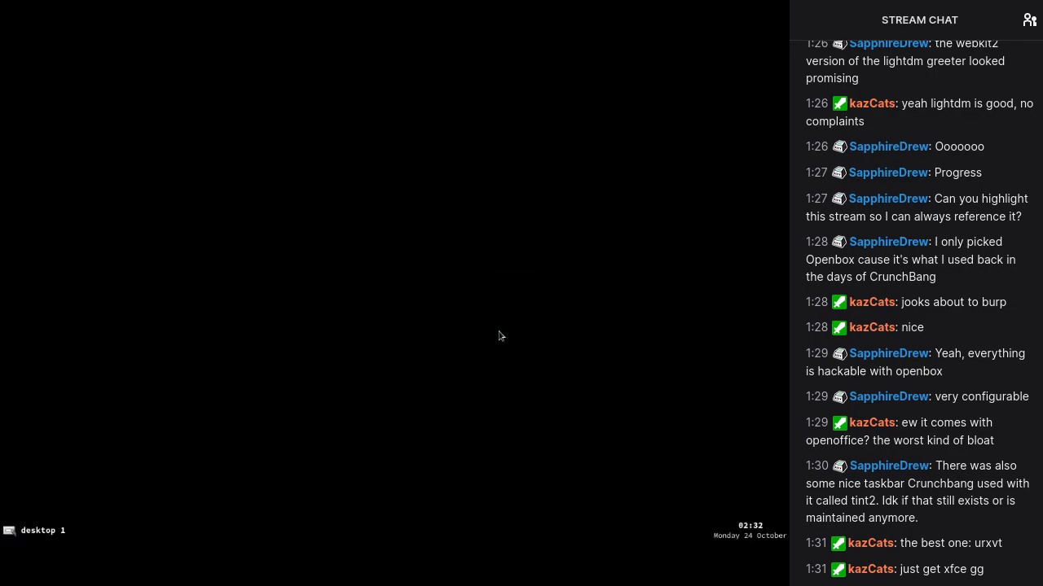
mouse_move(112, 482)
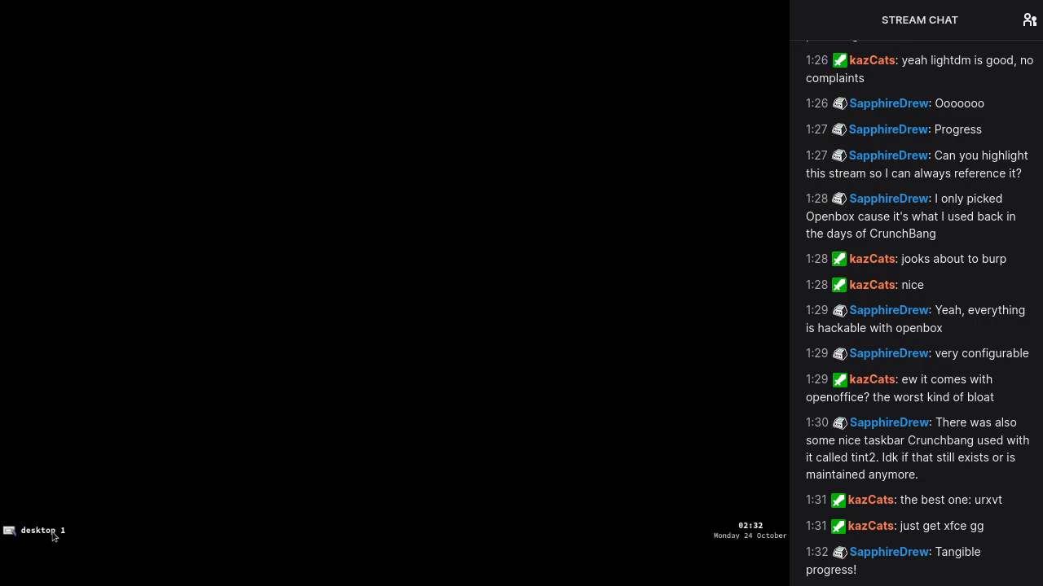
mouse_move(12, 534)
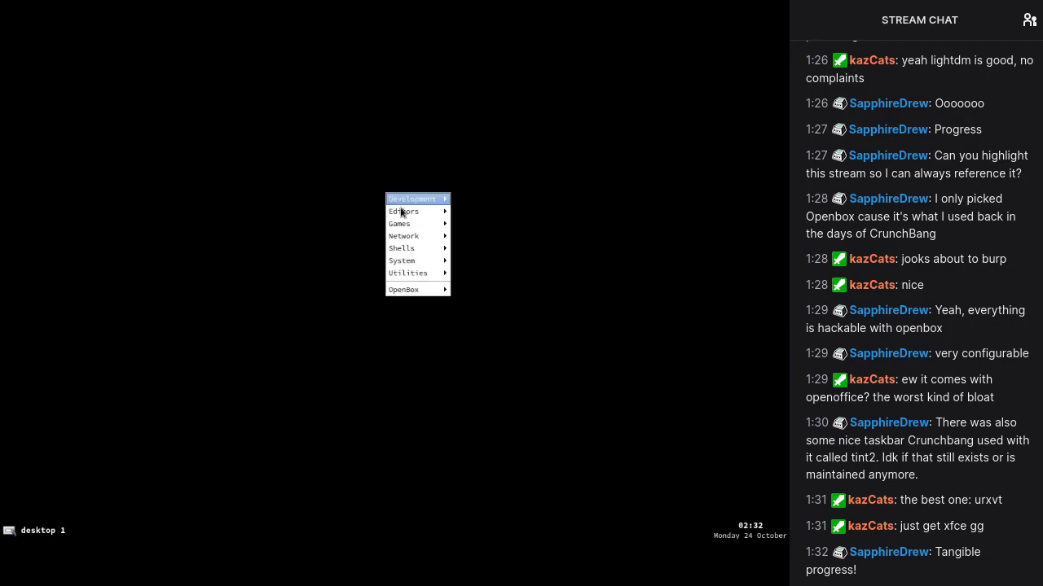
mouse_move(400, 261)
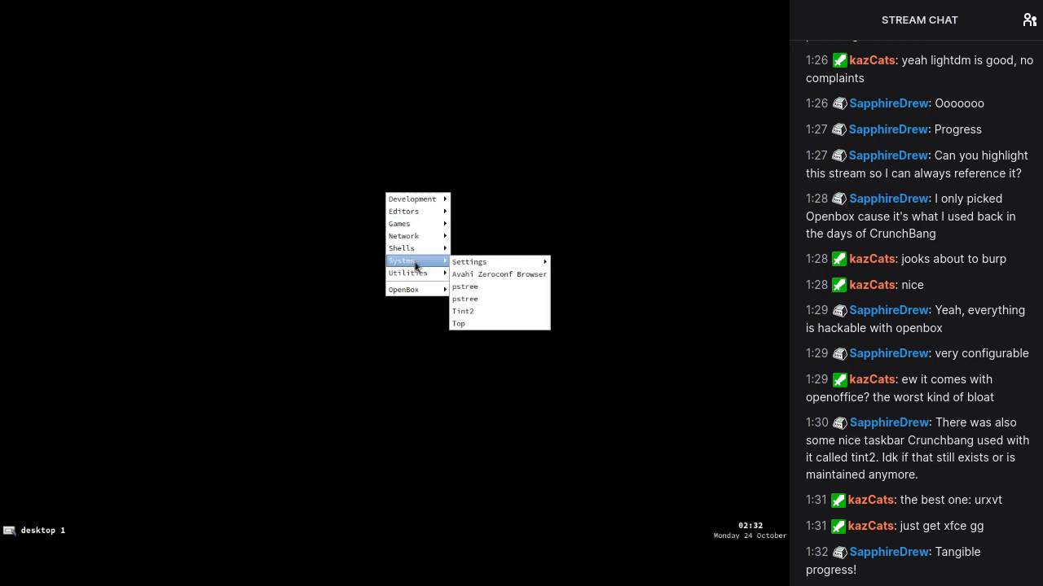
mouse_move(469, 261)
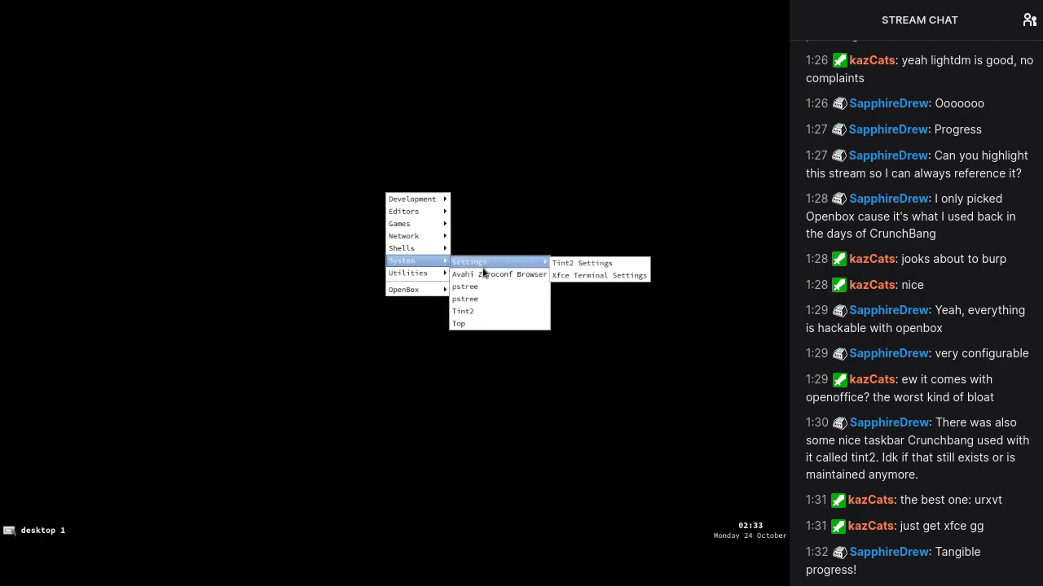
mouse_move(403, 289)
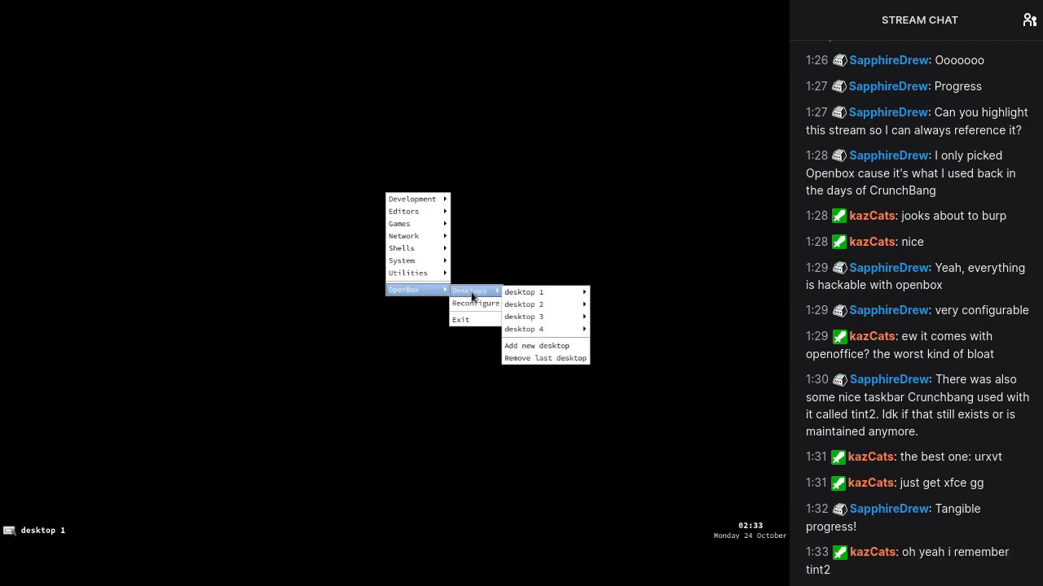
mouse_move(407, 273)
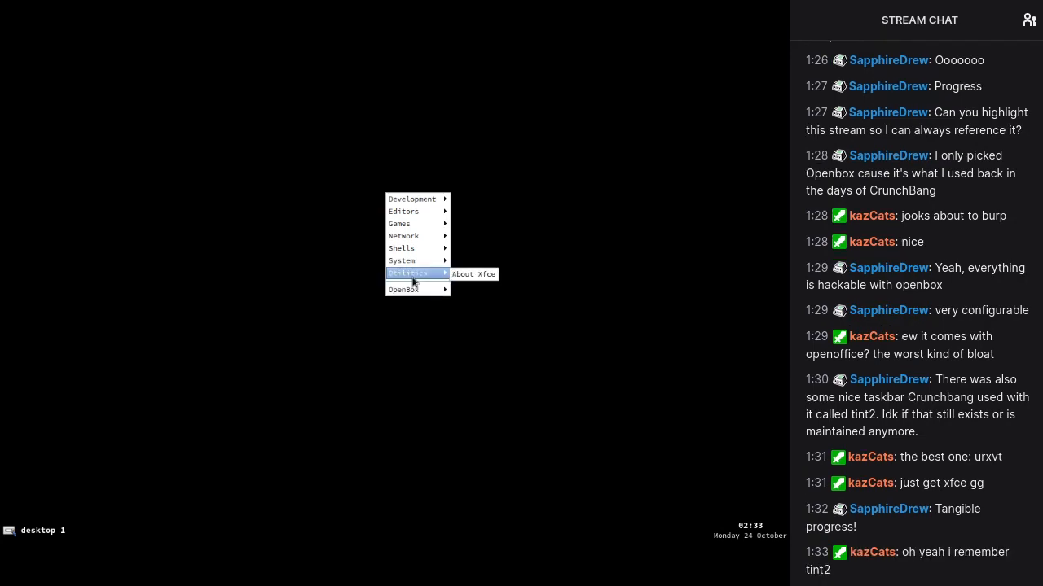
mouse_move(401, 248)
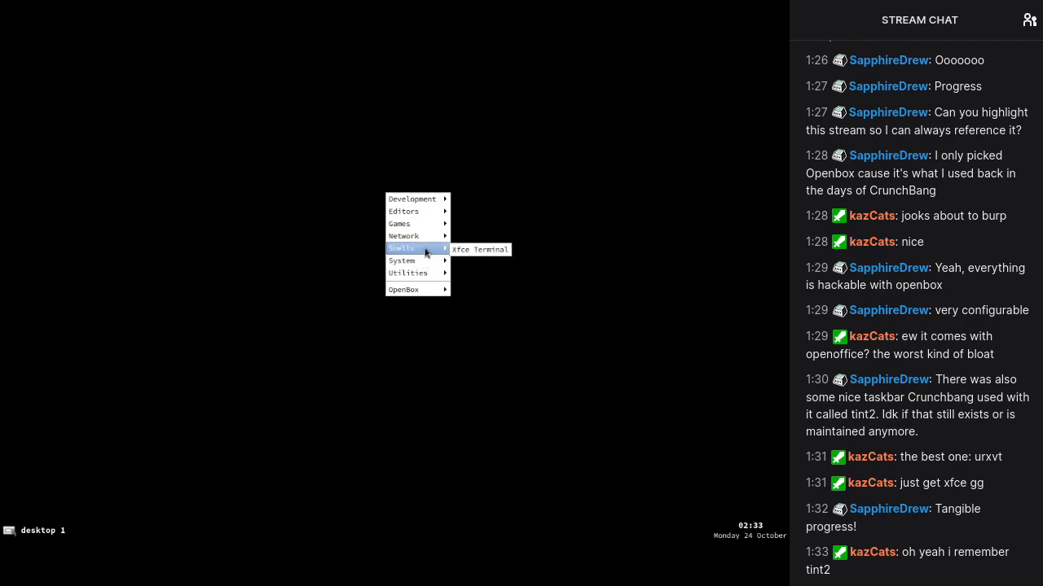
mouse_move(403, 236)
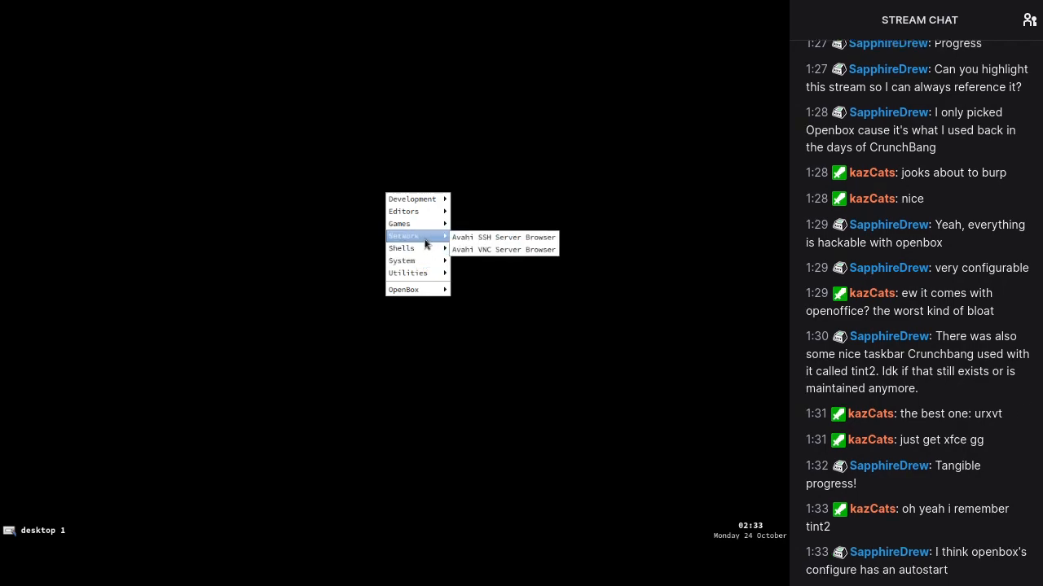
mouse_move(407, 211)
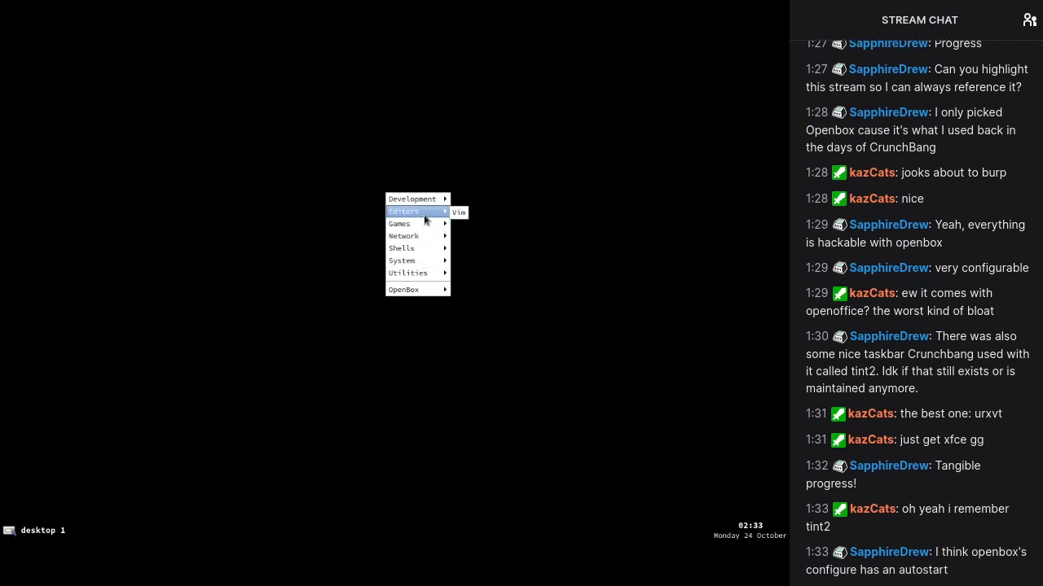
mouse_move(417, 248)
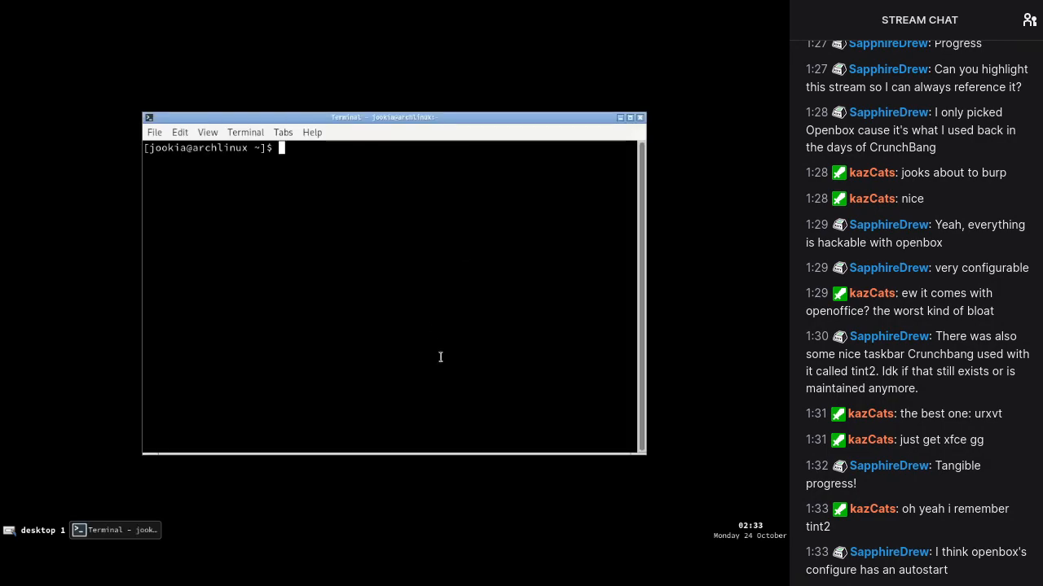
Run mmaker in ~/.config/openbox, then install man-db with pacman as root.
type("cd .config/openbox/")
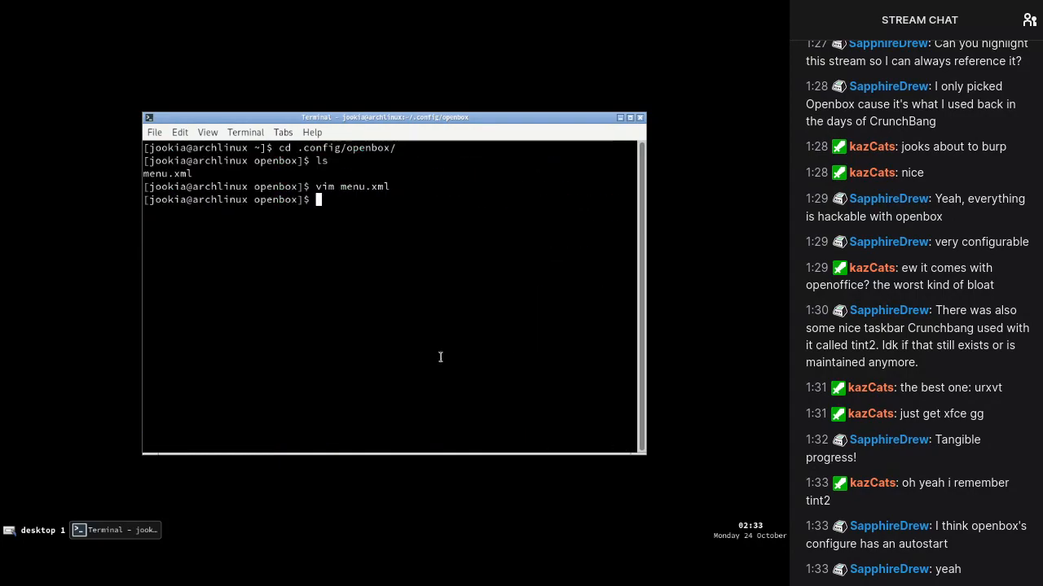
type("mmaker OpenBox -t Xfterm -f")
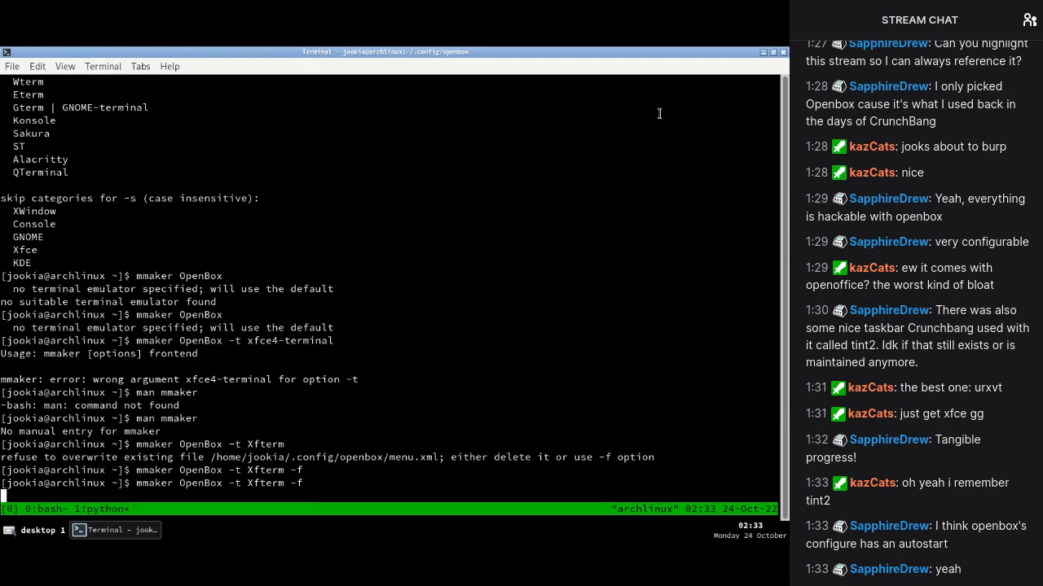
key("Return")
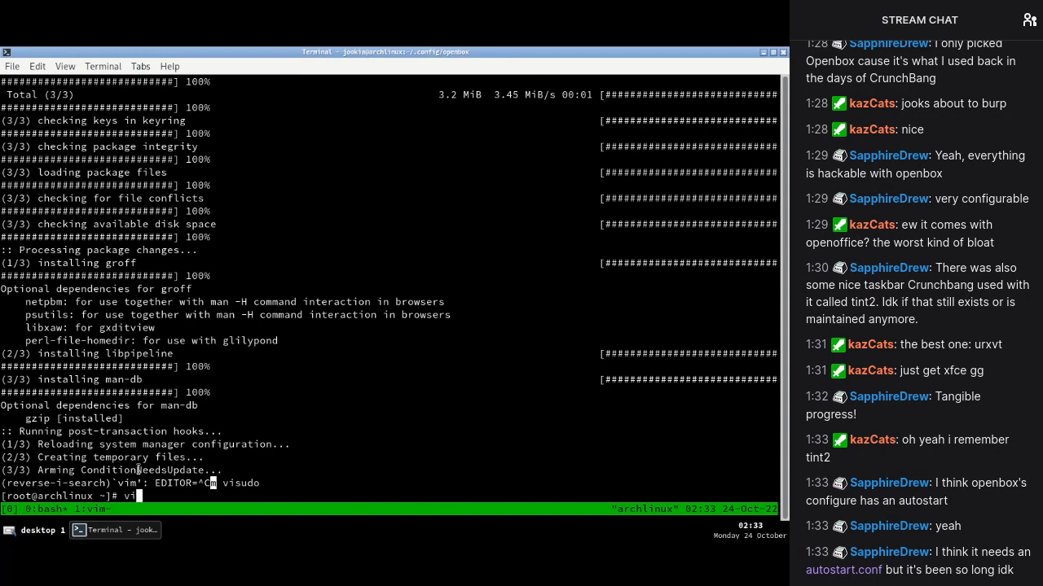
Edit /etc/lightdm/lightdm.conf in vim, uncommenting autologin-user and entering jookia.
type("/etc/lightdm/")
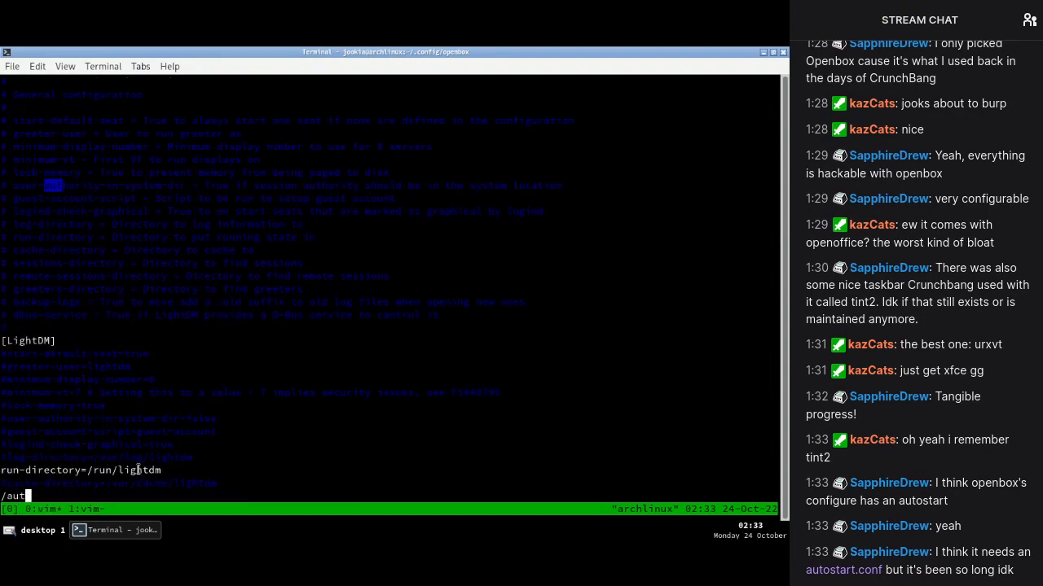
type("lo")
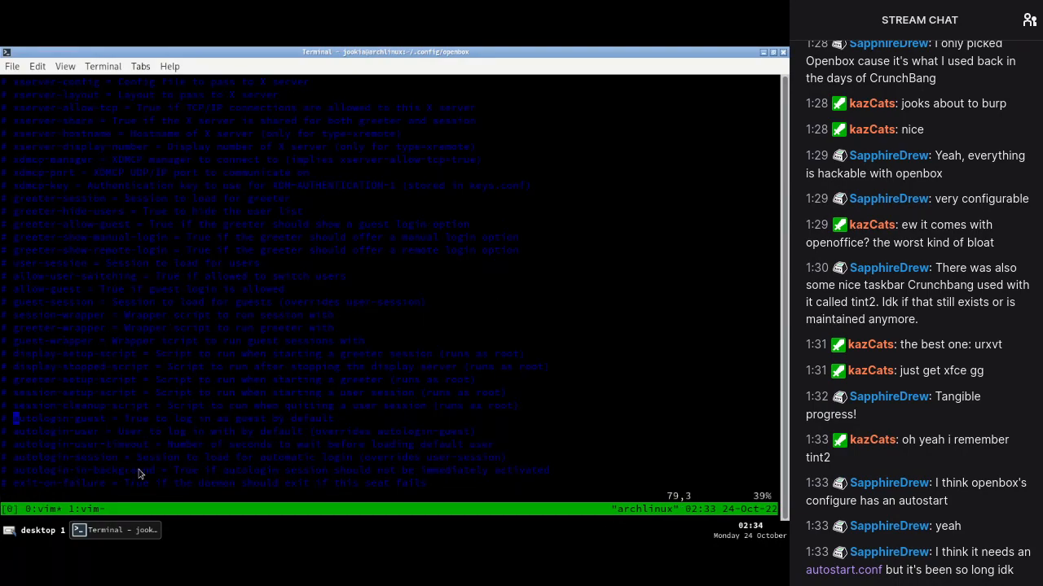
scroll("down", 3)
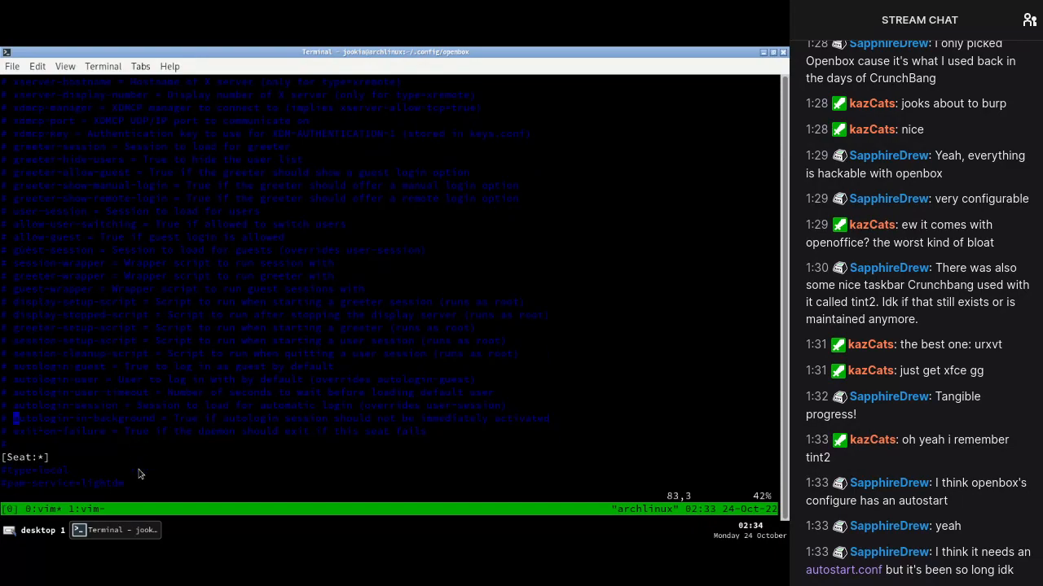
type("/auto")
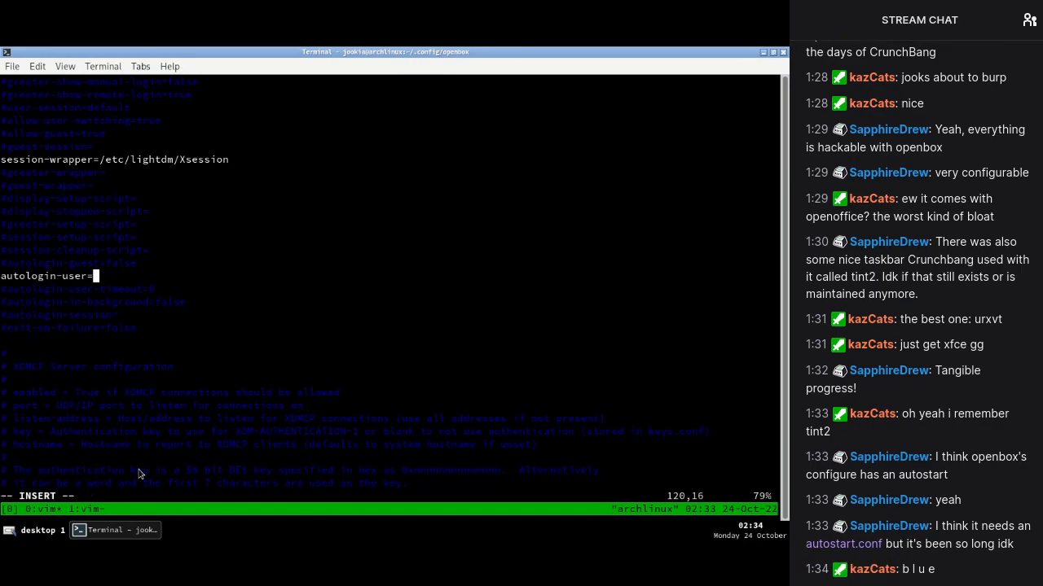
type("jook")
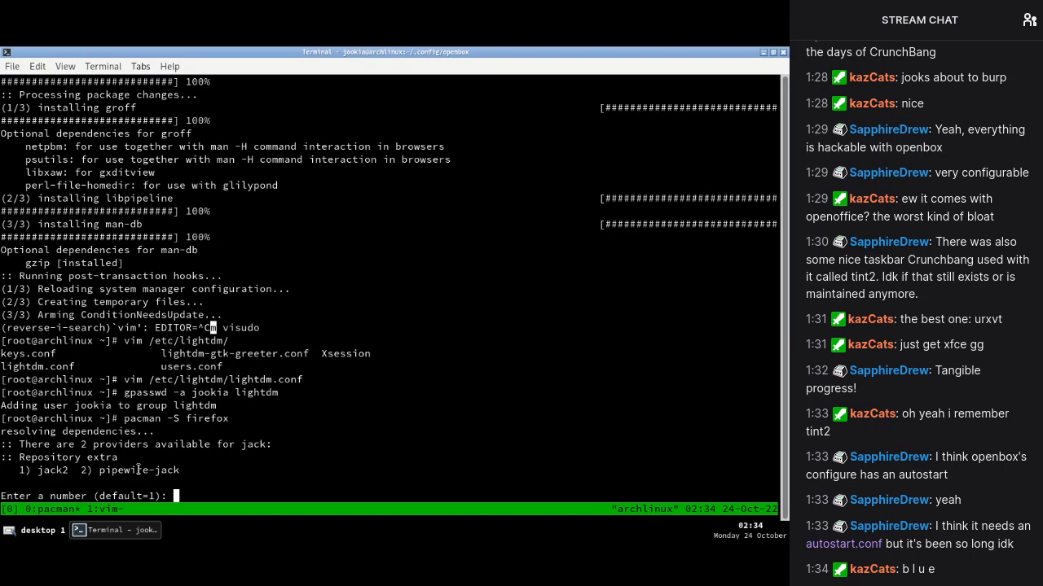
Pick wireplumber (2) and ttf-dejavu (5) as providers and confirm the Firefox install.
type("2")
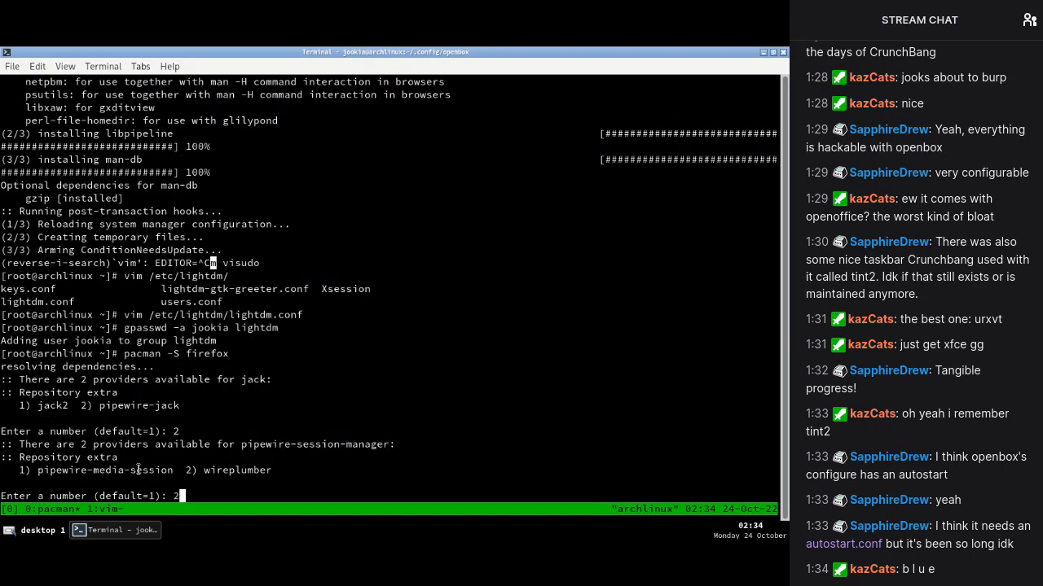
key("Return")
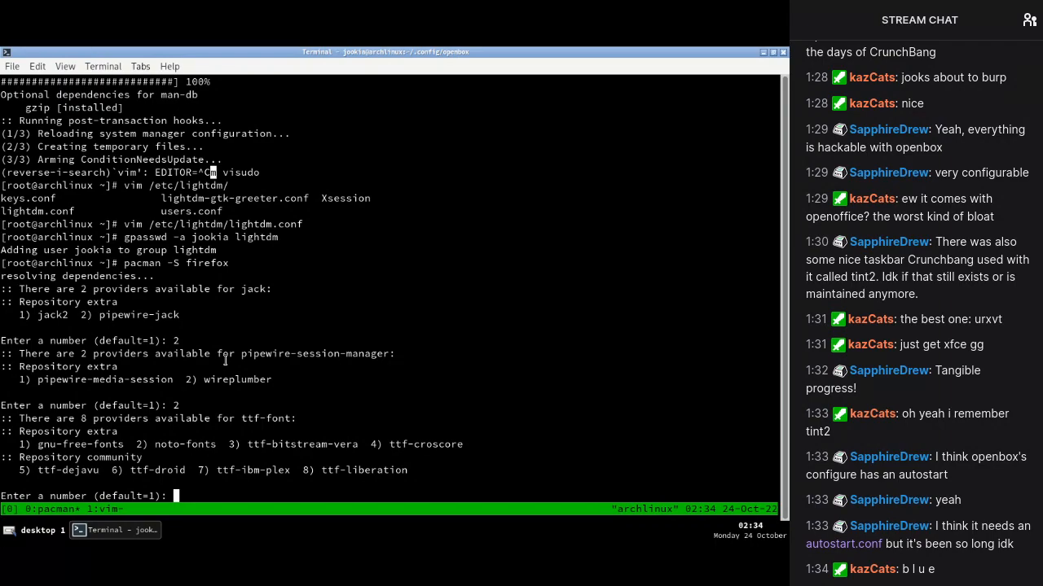
scroll("down", 3)
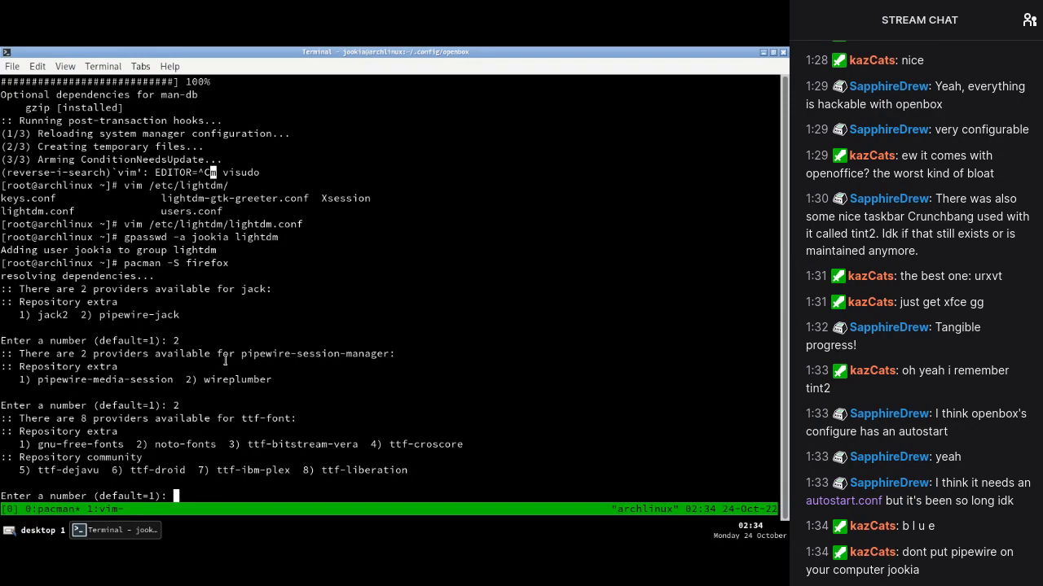
type("5")
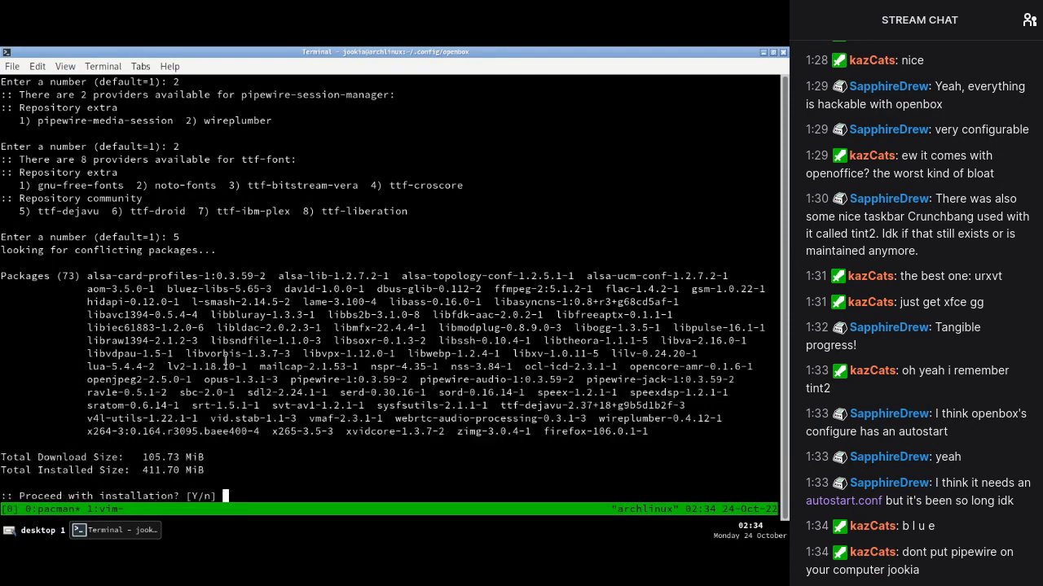
type("y")
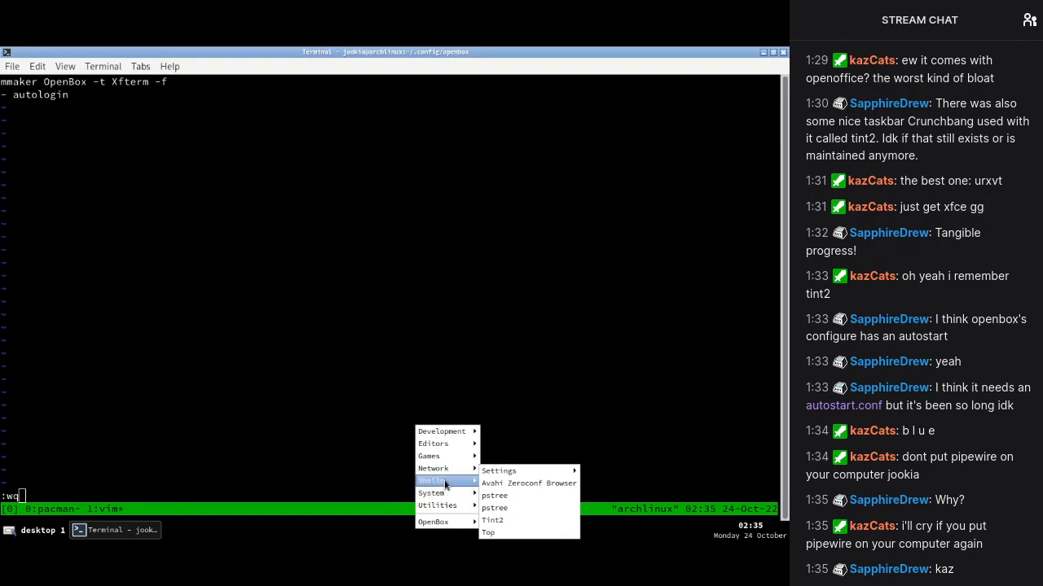
mouse_move(438, 505)
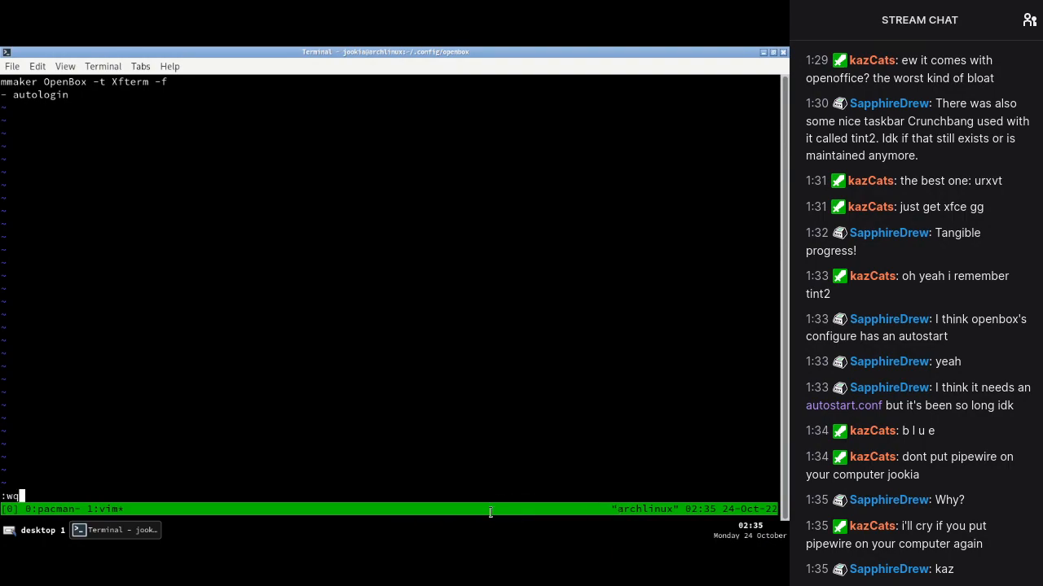
mouse_move(419, 463)
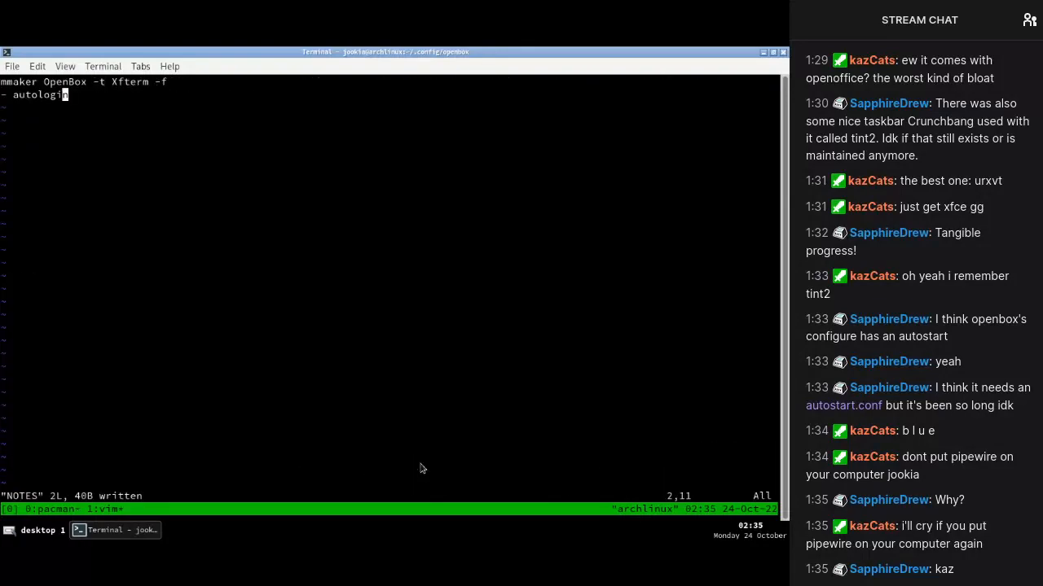
mouse_move(302, 114)
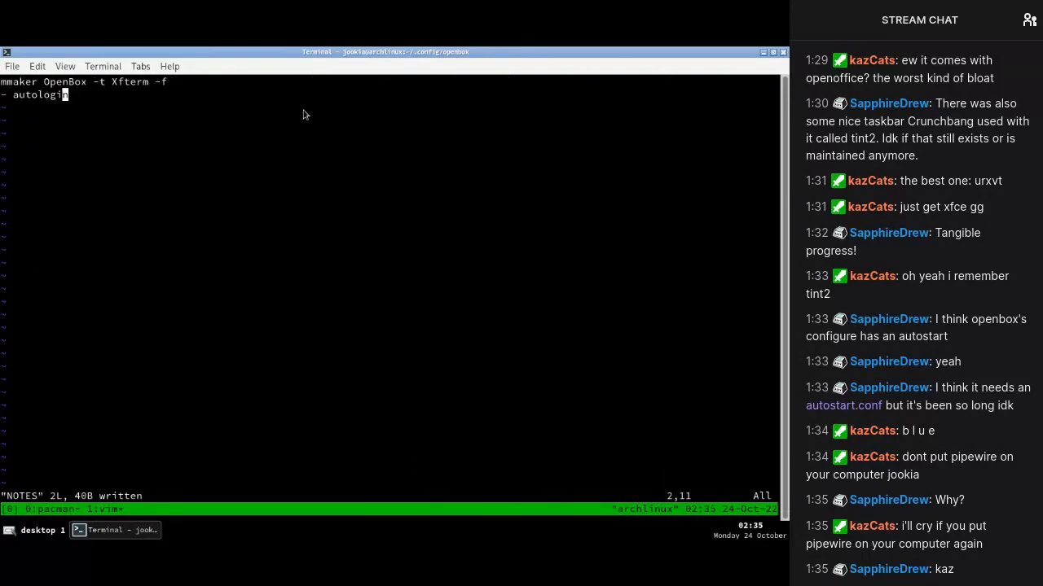
Save NOTES and change its '- autologin' line to '- autostart'.
left_click(64, 66)
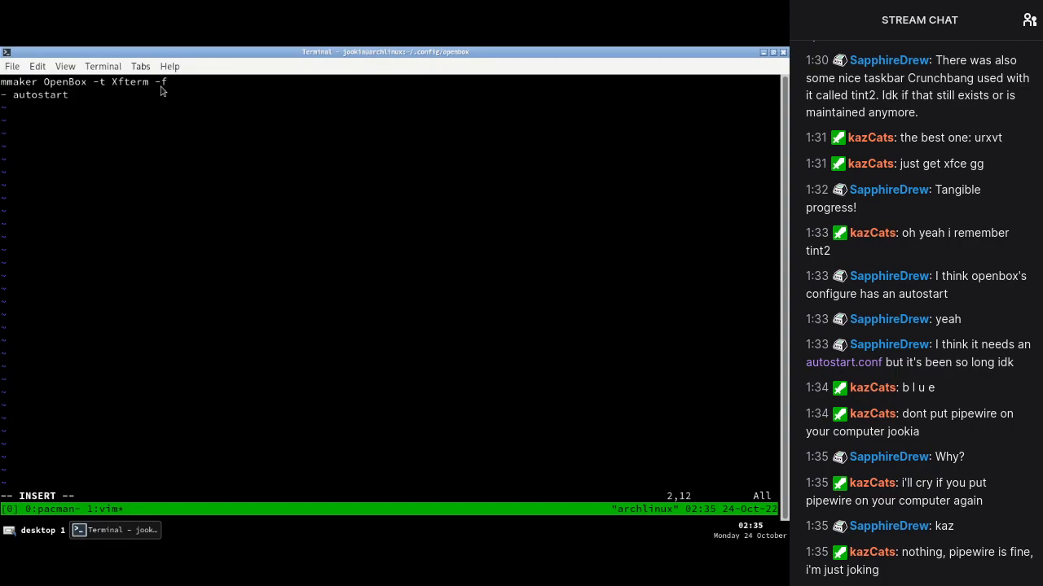
Add '- mmaker' to NOTES, check the desktop menu, and rerun mmaker for Xfterm.
type("mmaker")
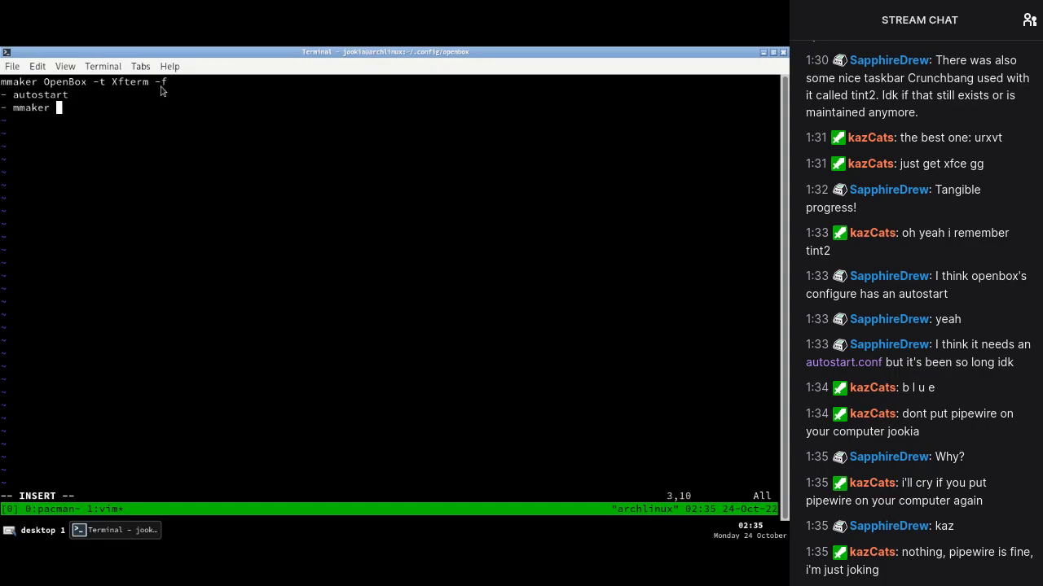
right_click(432, 531)
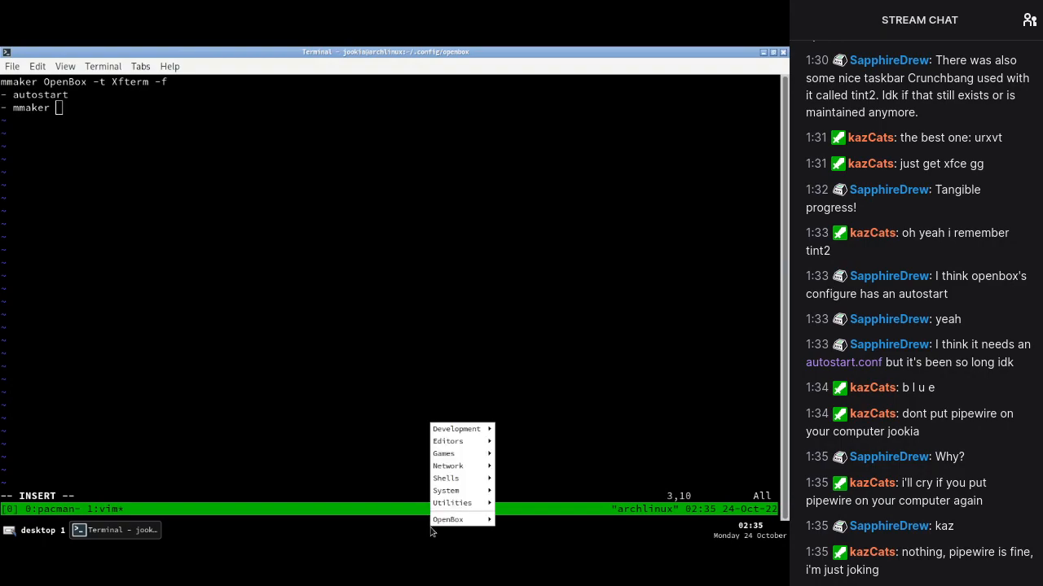
mouse_move(452, 503)
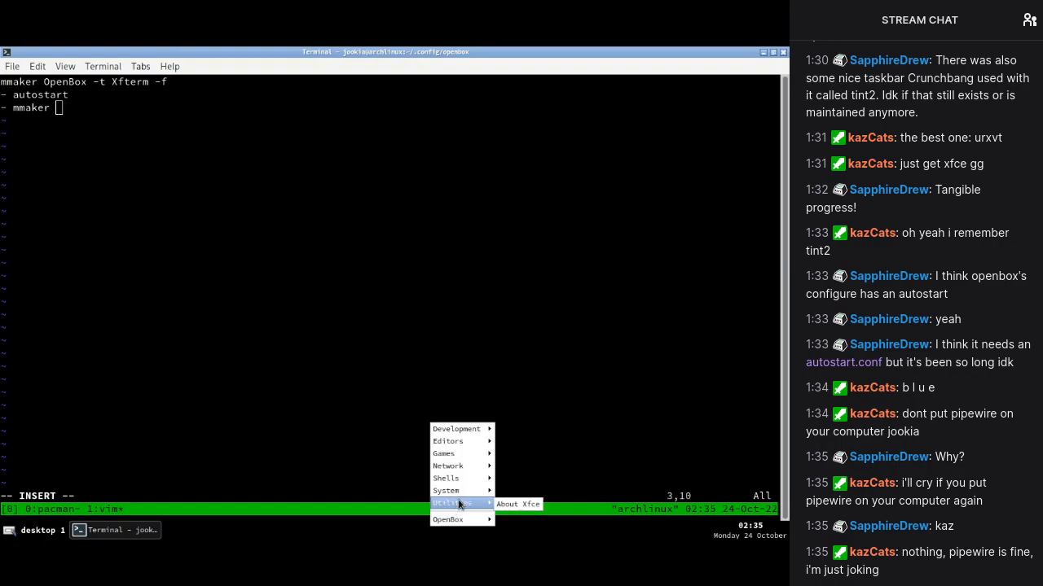
mouse_move(448, 441)
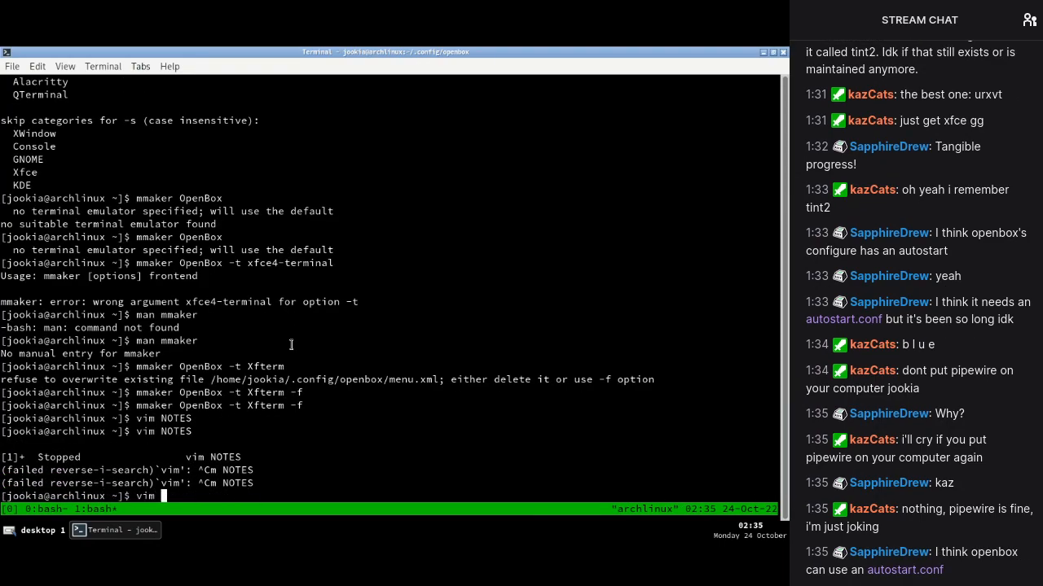
type("~/.config/openbox/menu.xml")
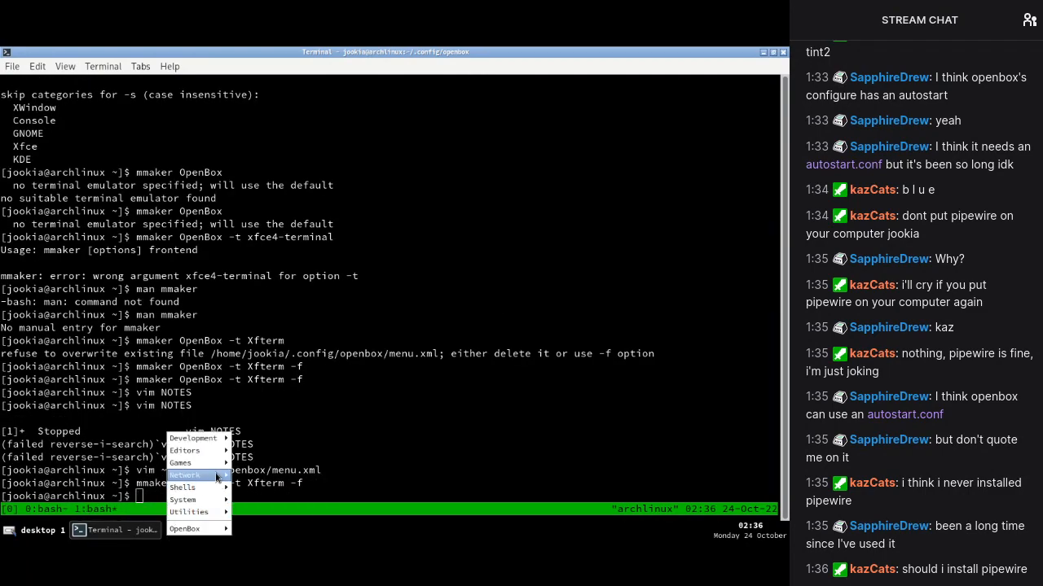
mouse_move(184, 475)
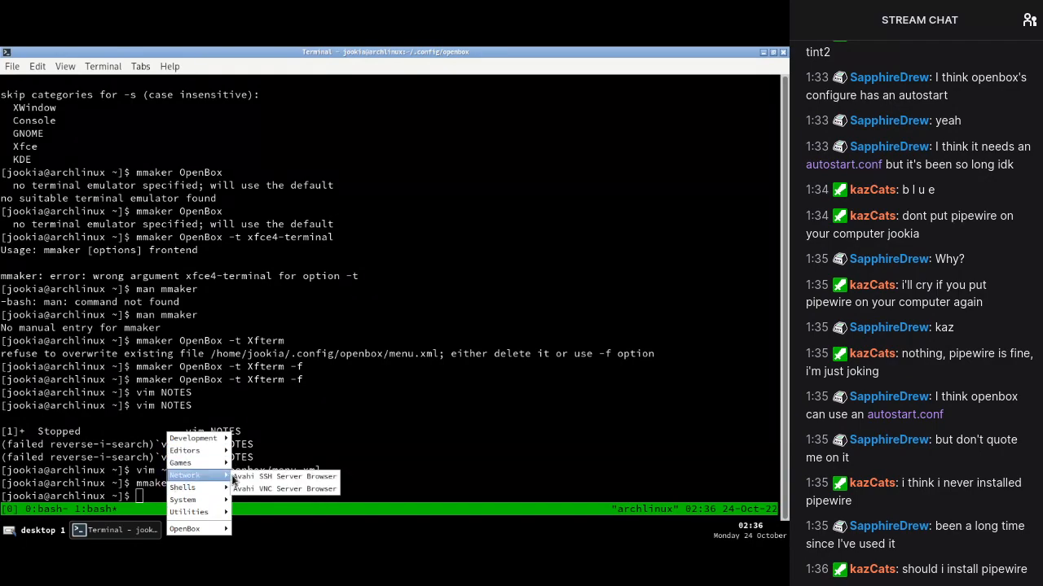
mouse_move(183, 499)
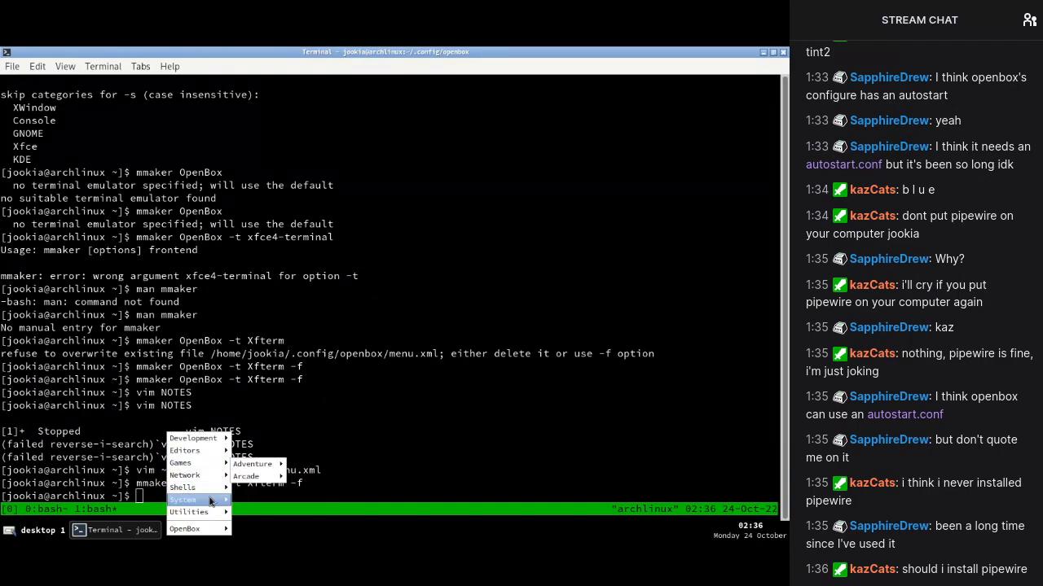
mouse_move(183, 487)
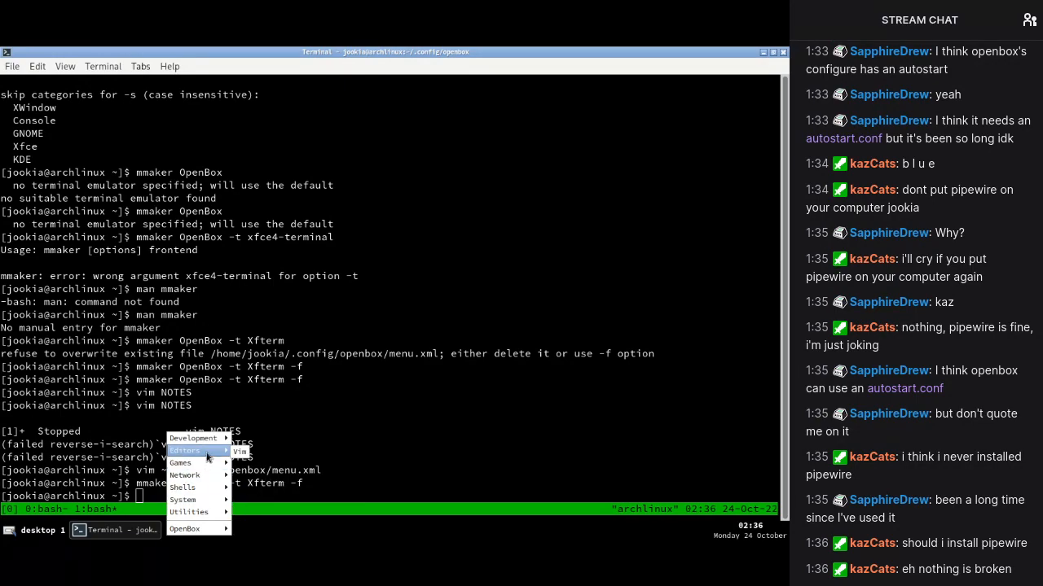
mouse_move(193, 439)
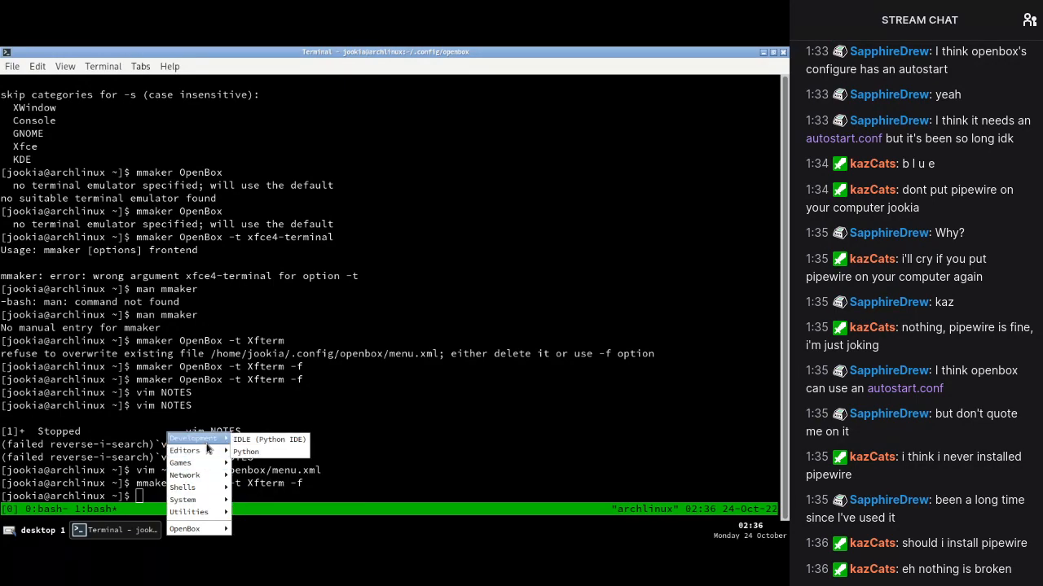
mouse_move(180, 463)
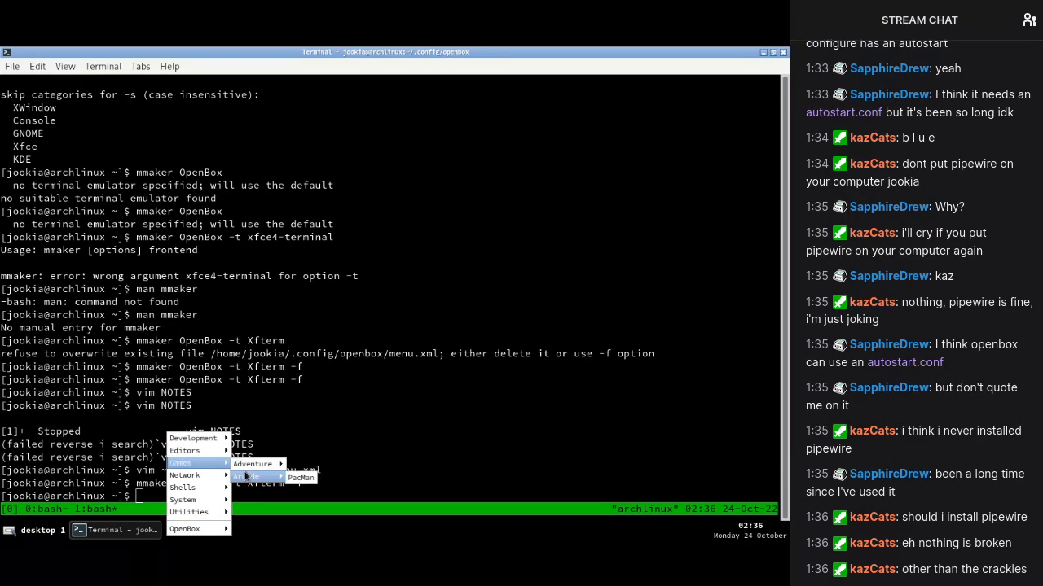
mouse_move(183, 487)
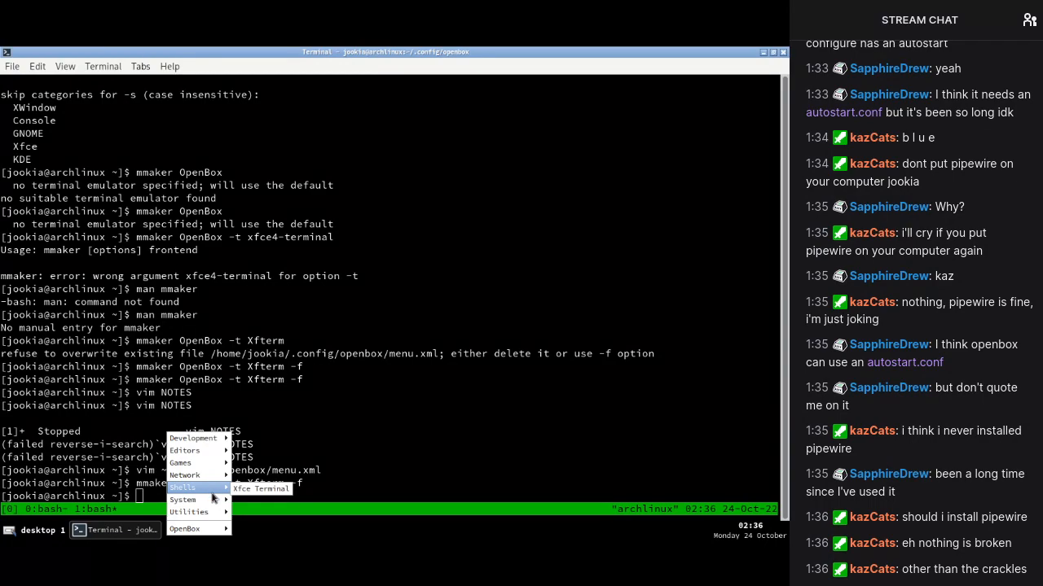
mouse_move(183, 499)
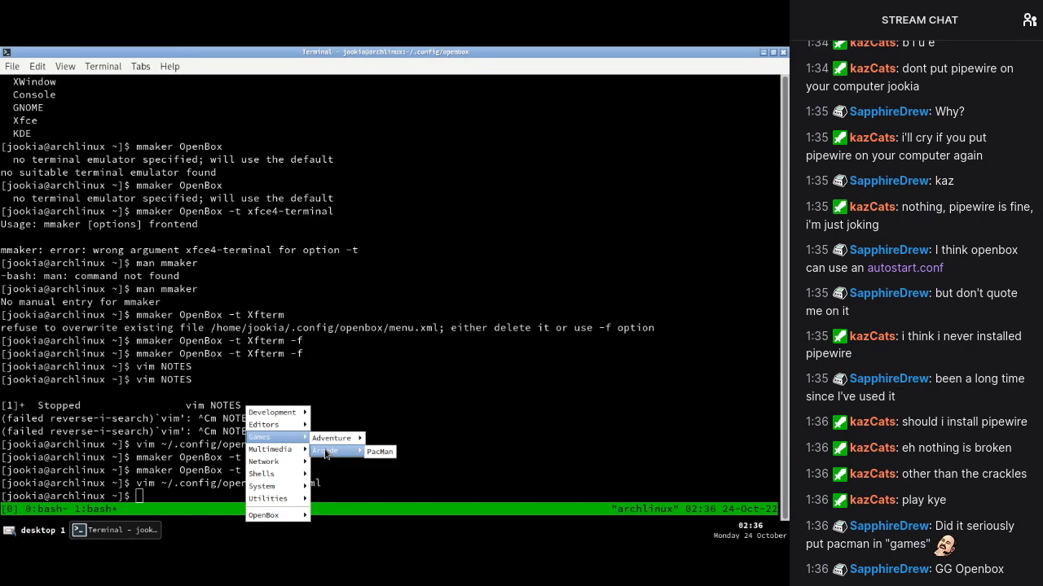
mouse_move(263, 461)
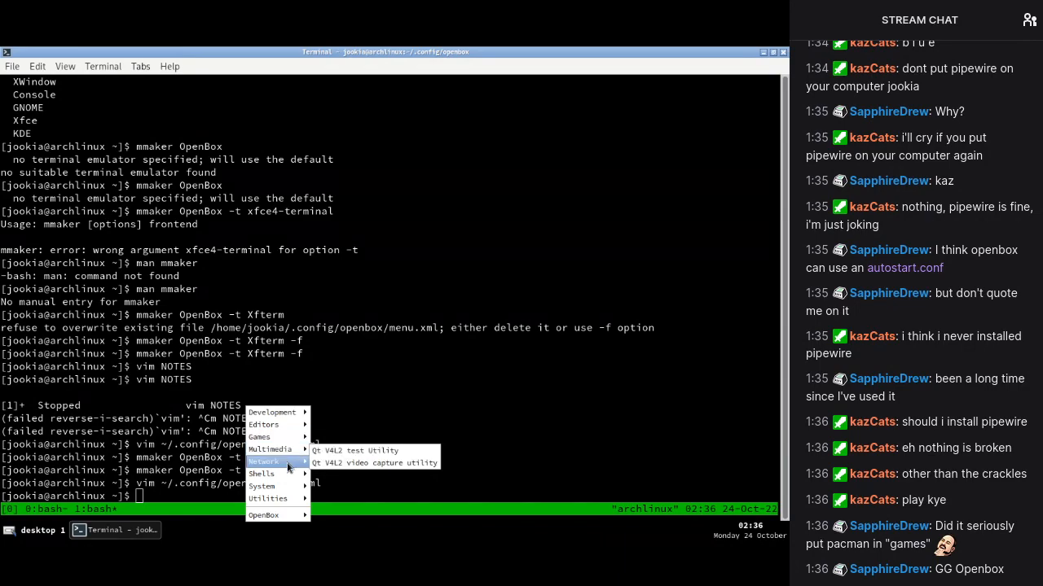
mouse_move(263, 462)
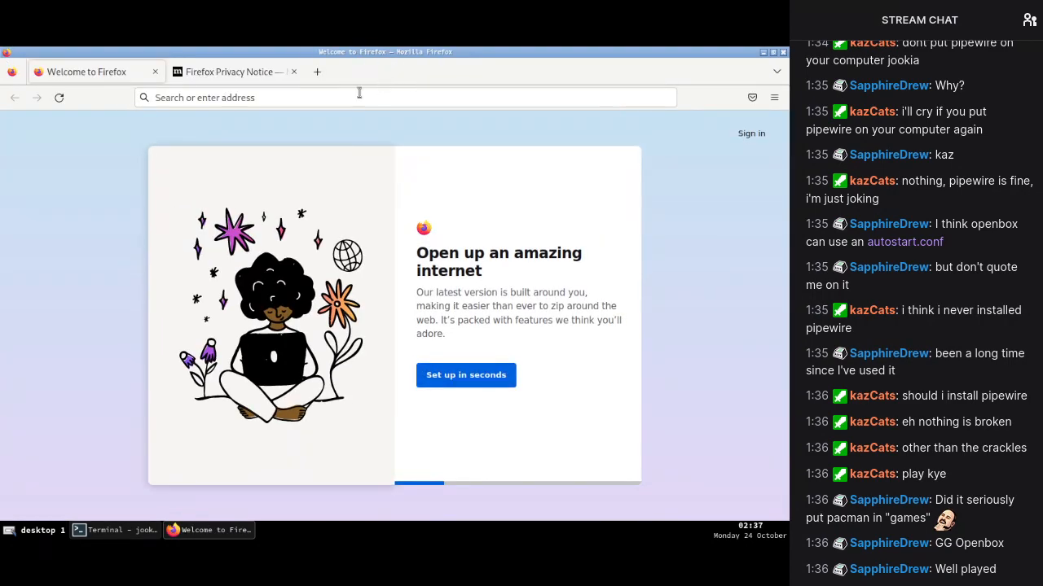
Search 'archwiki openbox' and open the Openbox - ArchWiki article.
type("archwiki+openbox")
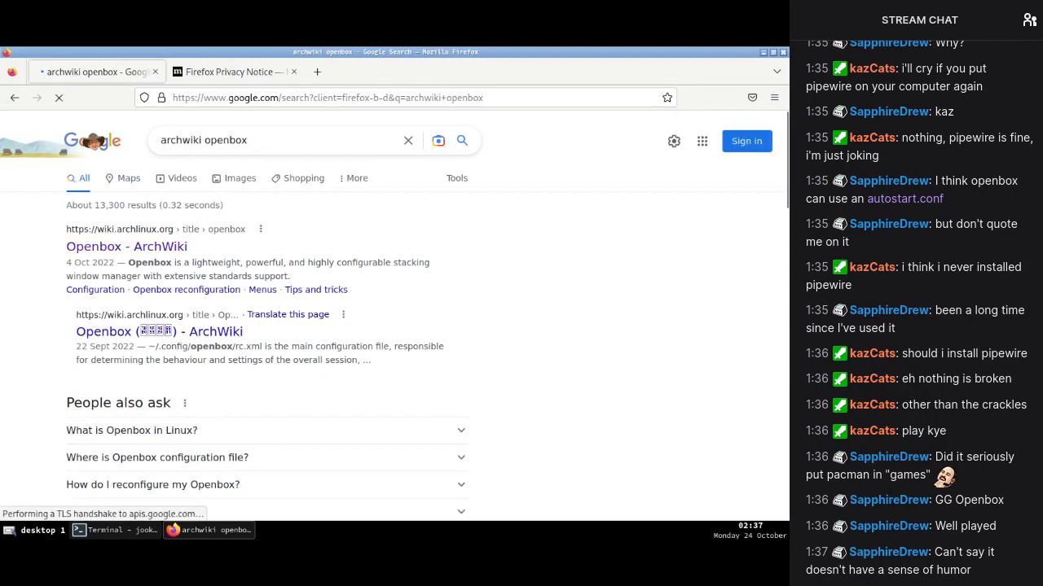
left_click(126, 246)
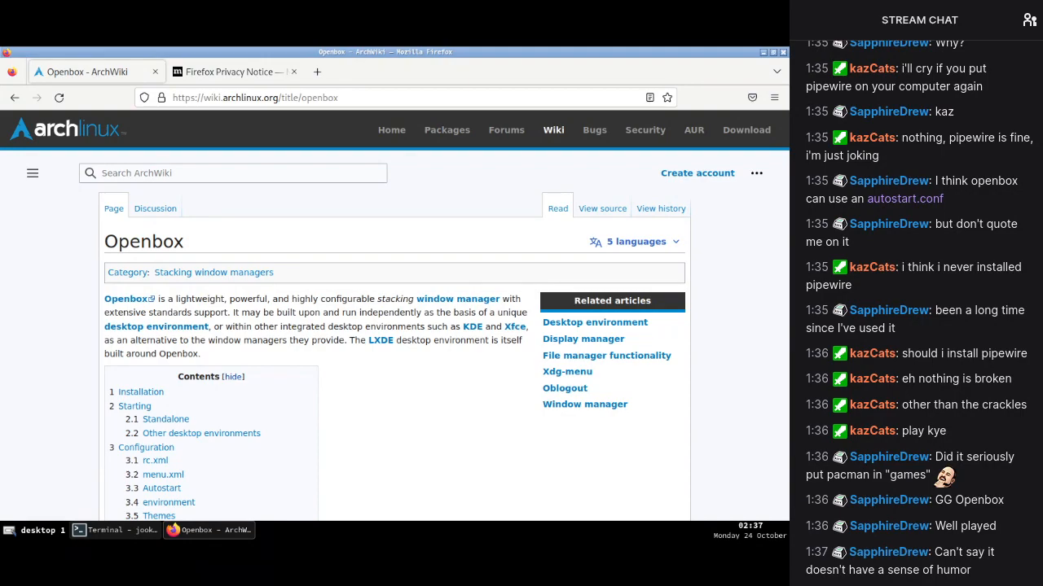
scroll("down", 3)
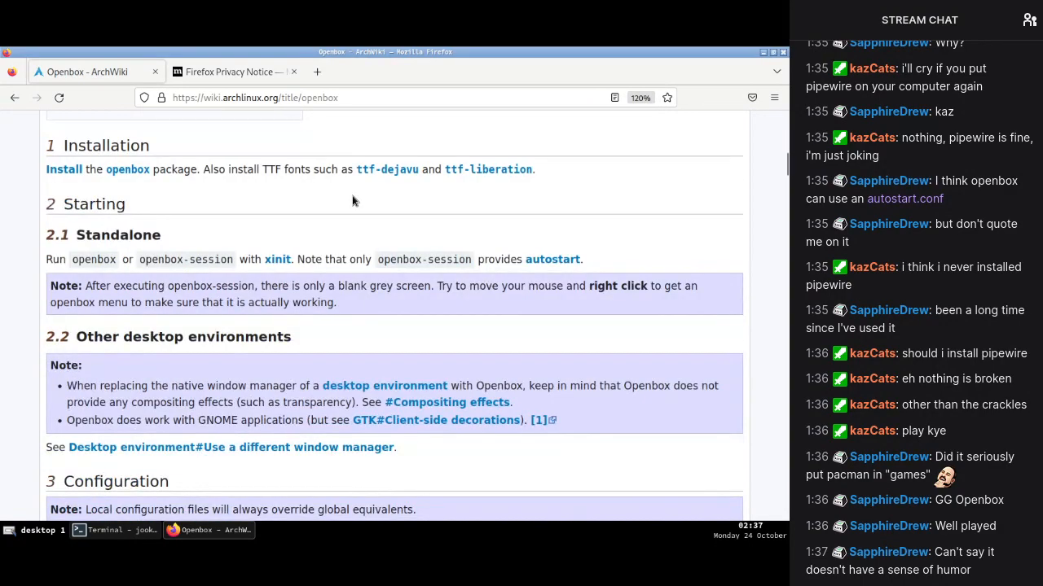
mouse_move(332, 226)
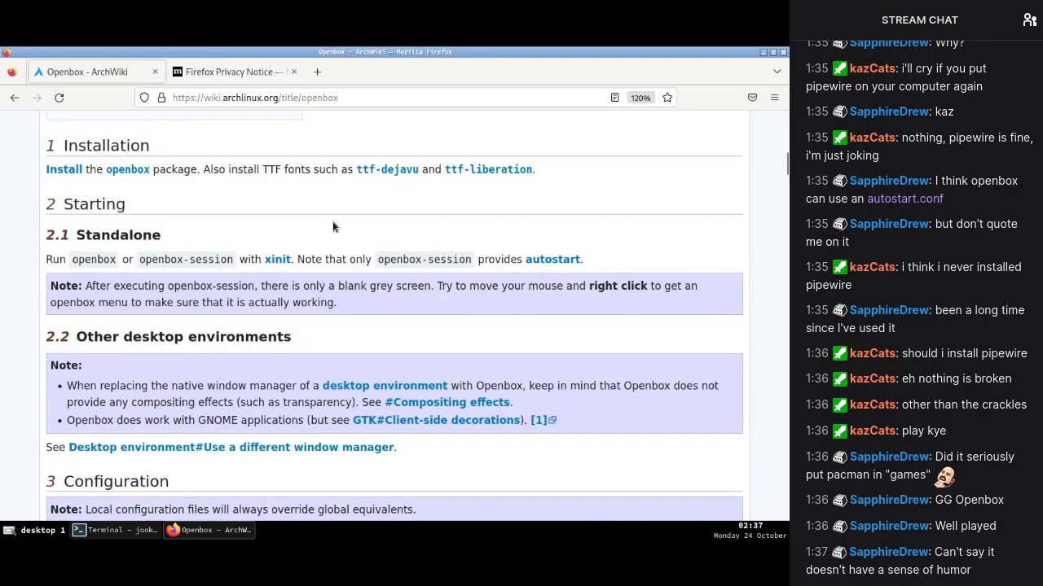
scroll("down", 3)
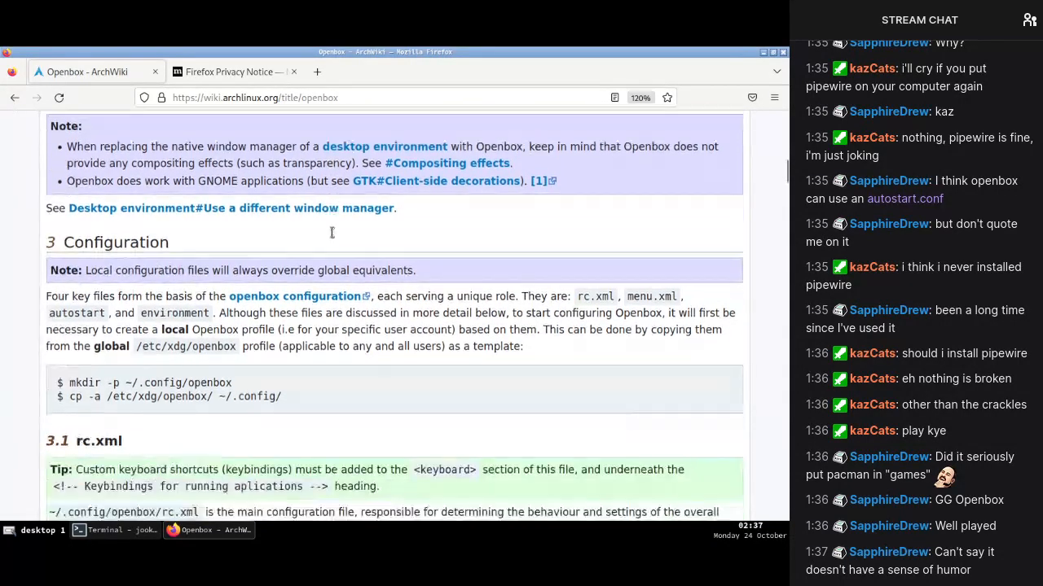
Scroll to 3.3 Autostart and select the ~/.config/openbox/autostart path.
scroll("down", 3)
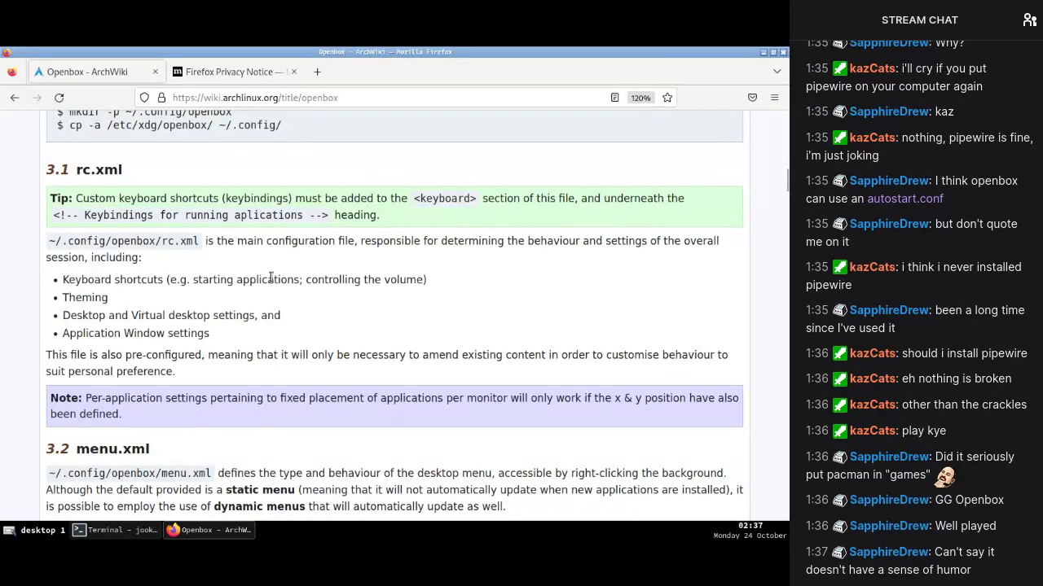
scroll("down", 3)
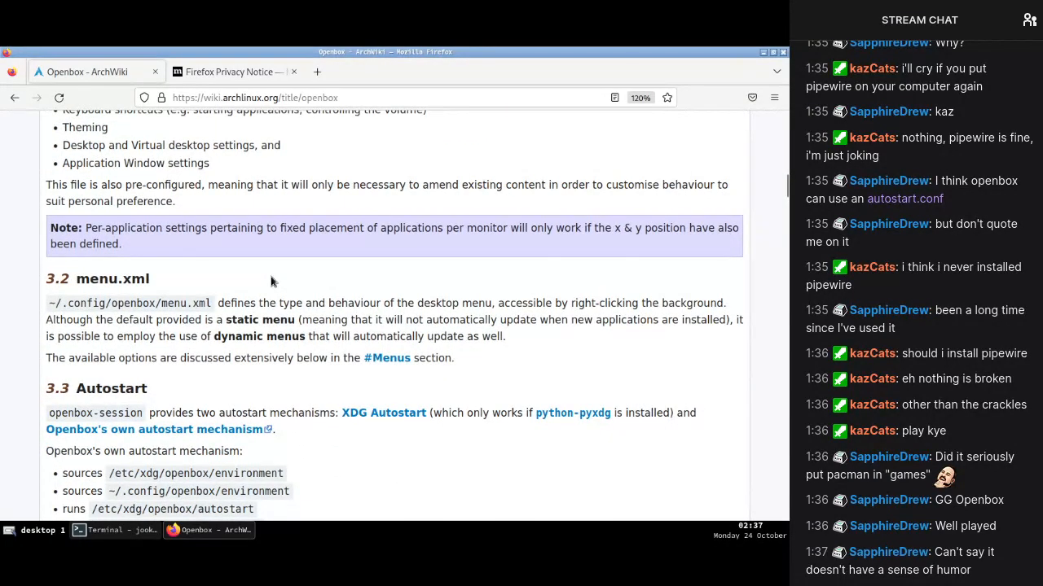
scroll("down", 3)
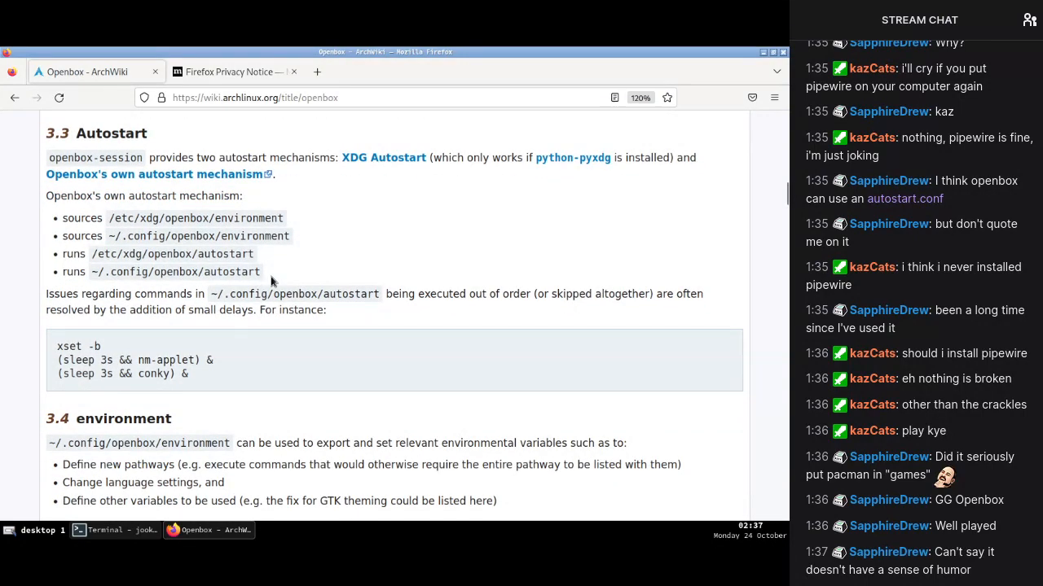
scroll("up", 3)
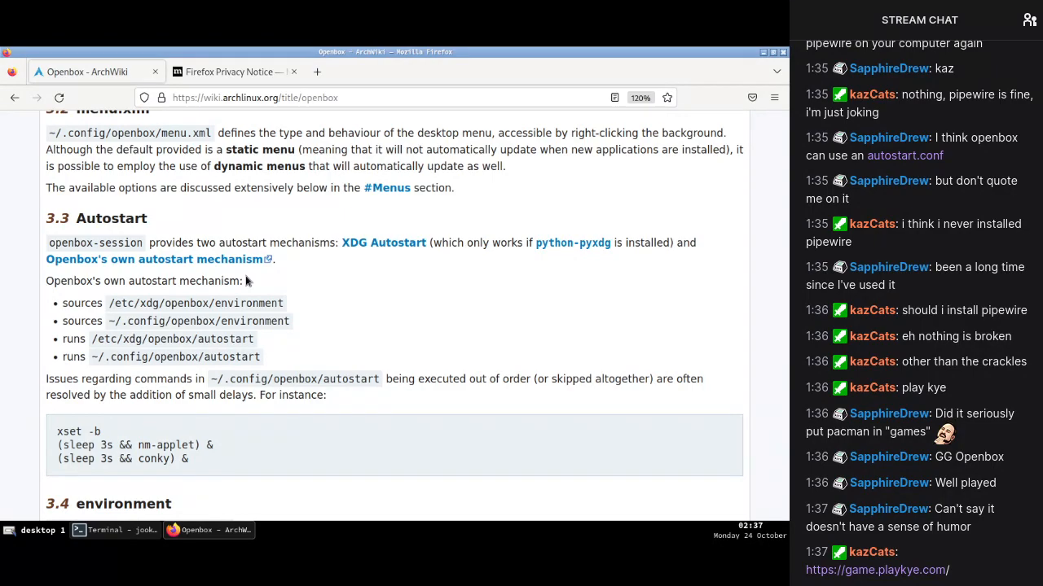
double_click(246, 379)
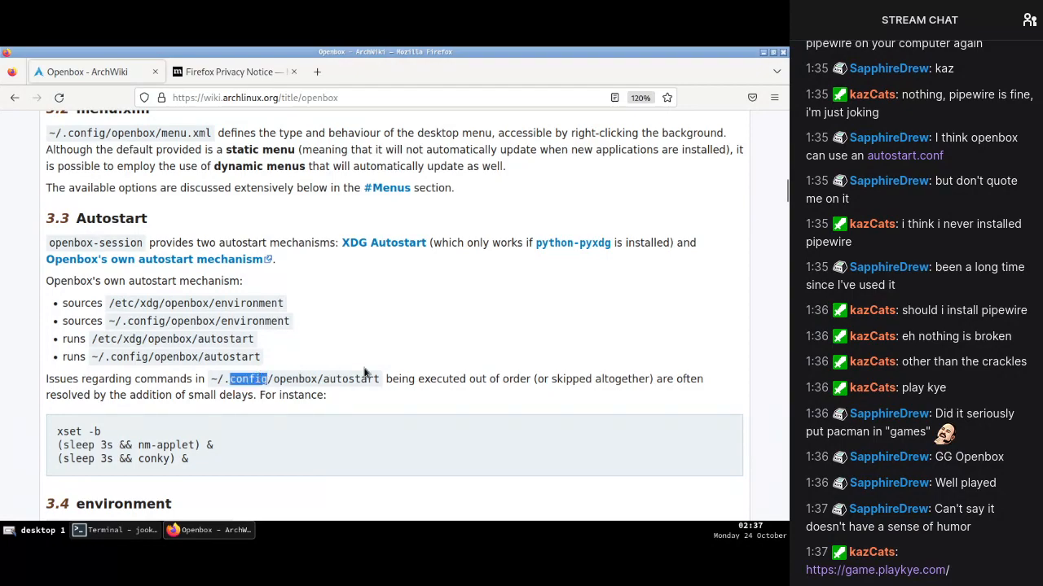
left_click_drag(249, 378, 379, 379)
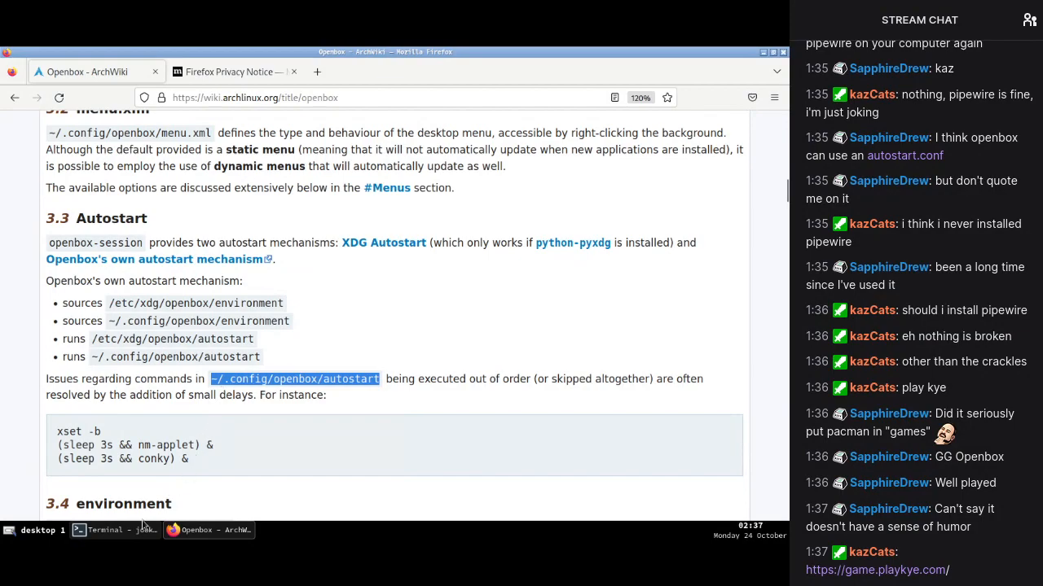
Return to the terminal, resume vim on the Openbox autostart file, and quit it.
left_click(114, 530)
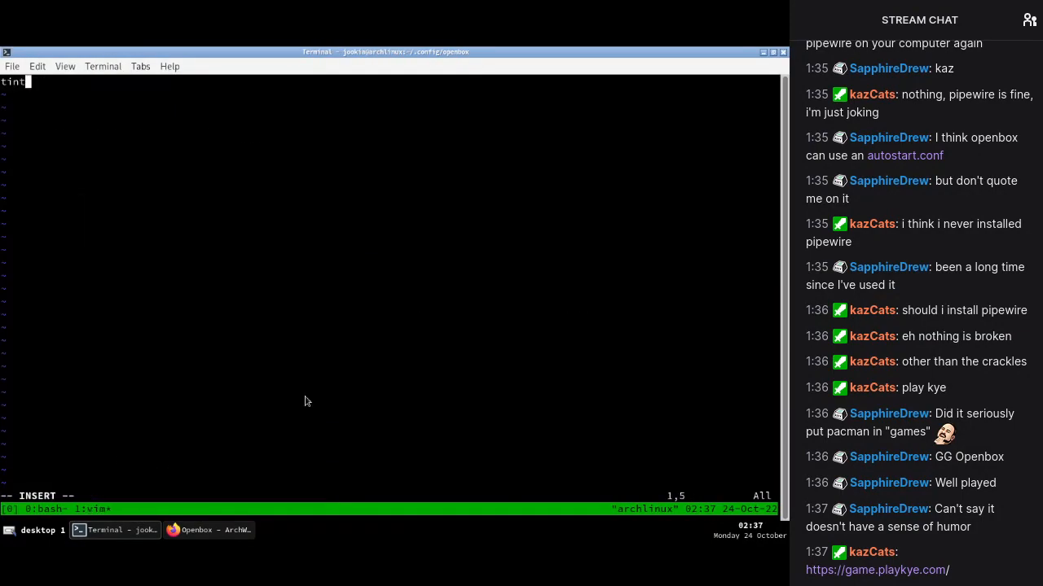
left_click(208, 530)
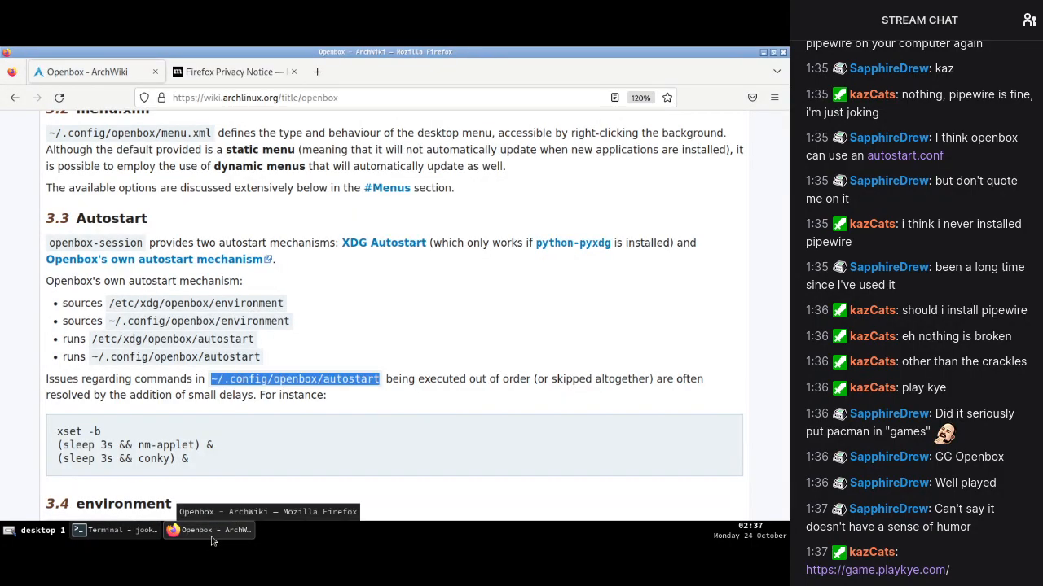
left_click(114, 530)
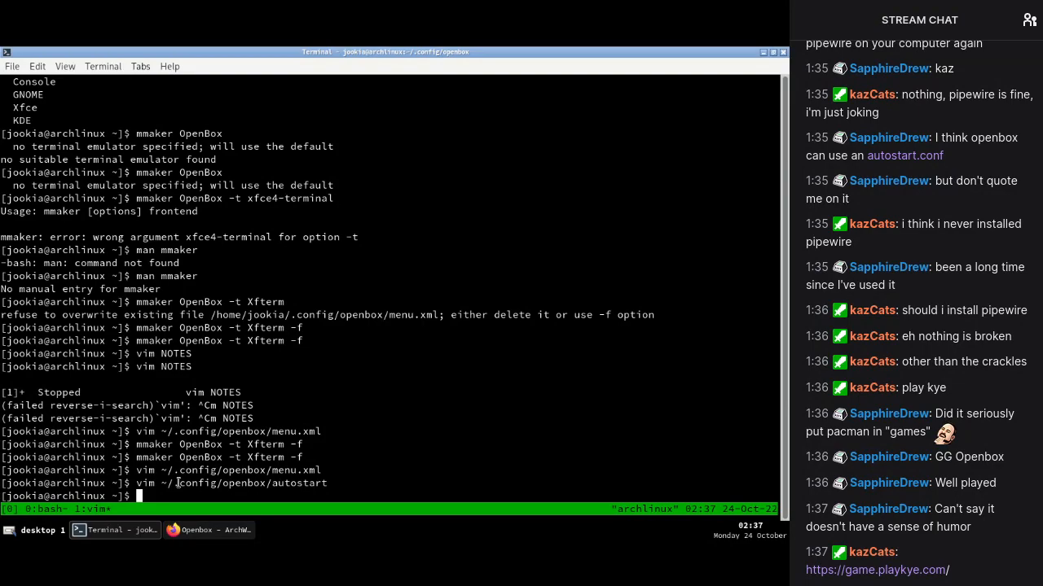
type("tint2^C")
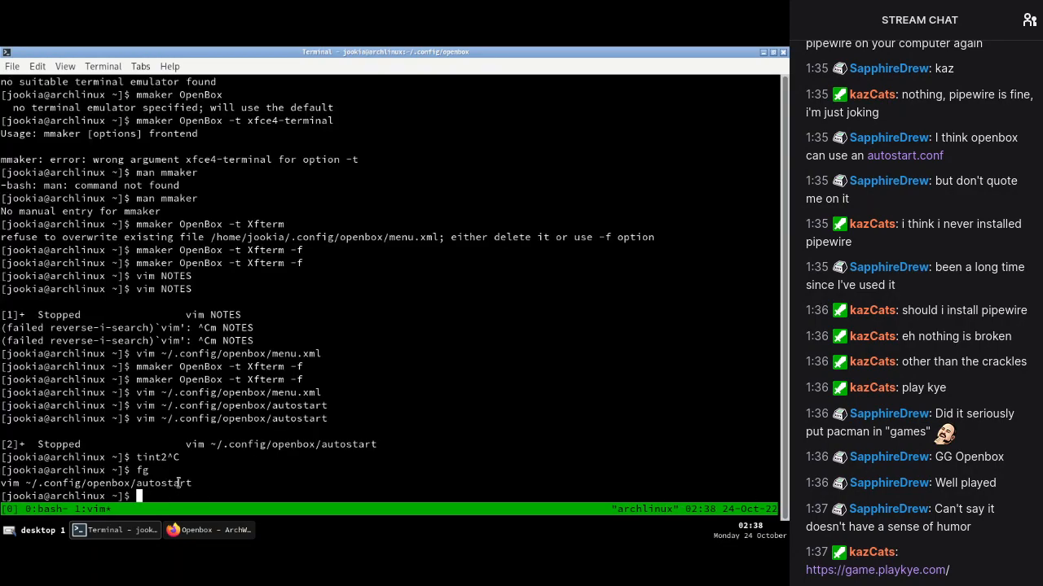
Type a chmod +x command, checking the wiki's autostart path along the way.
type("chmod")
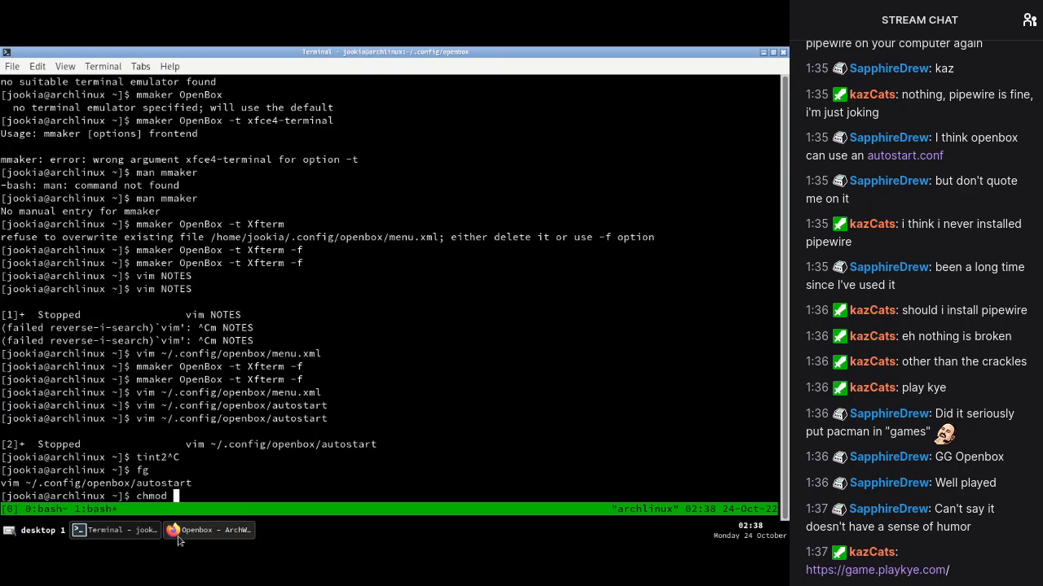
left_click(210, 530)
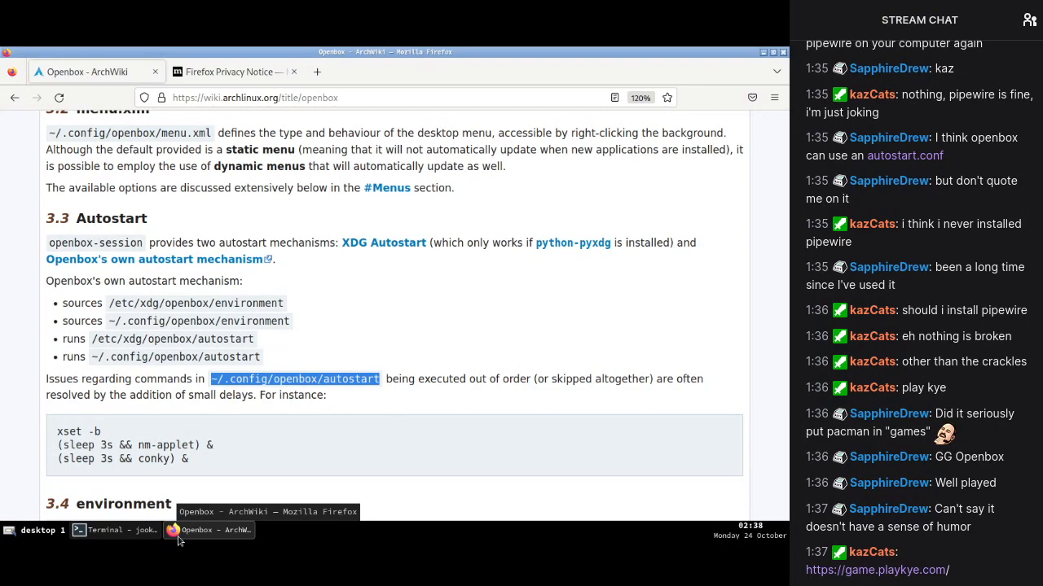
left_click(114, 530)
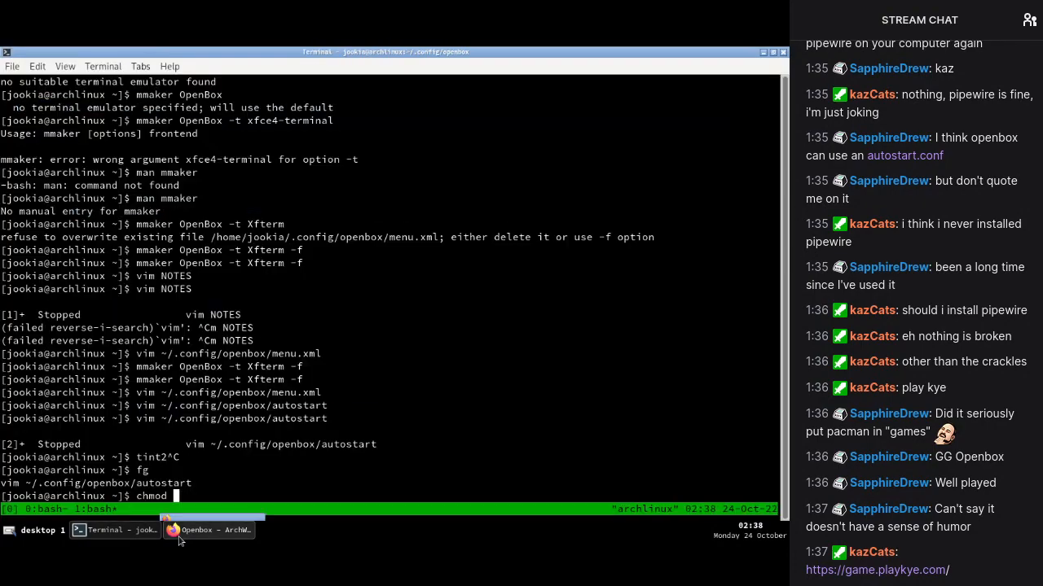
left_click(208, 530)
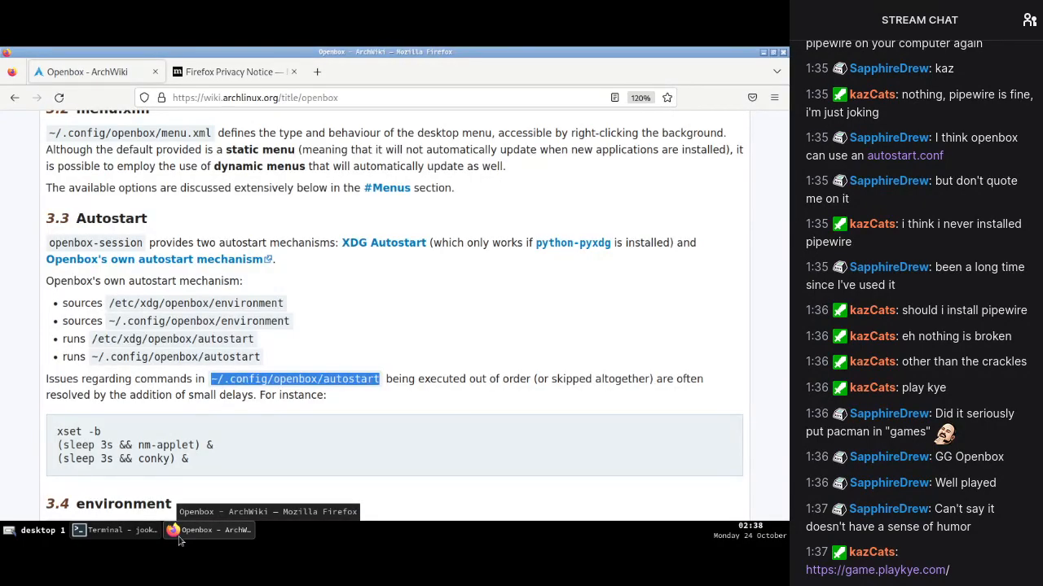
left_click(114, 530)
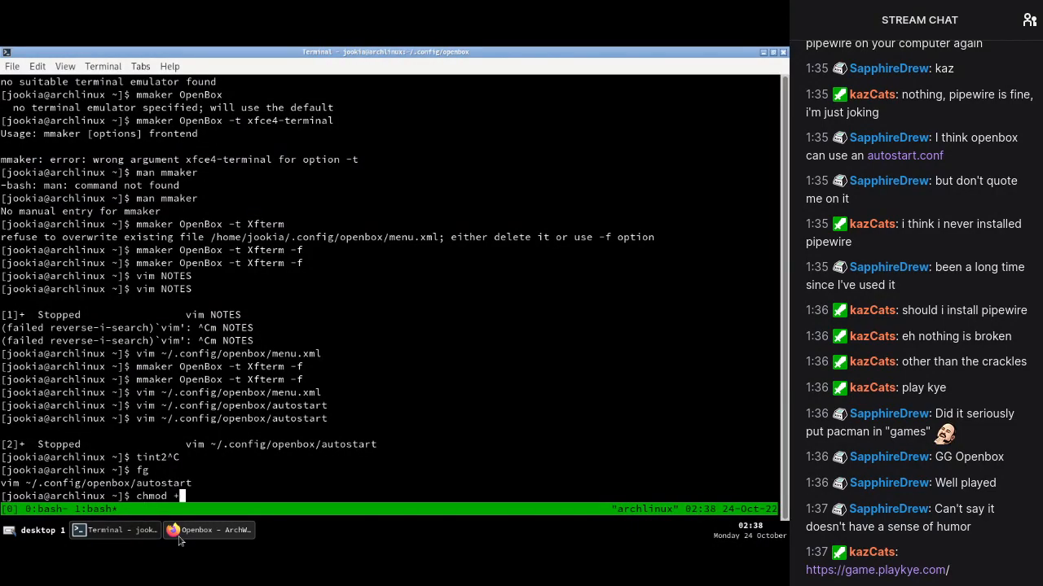
type("x")
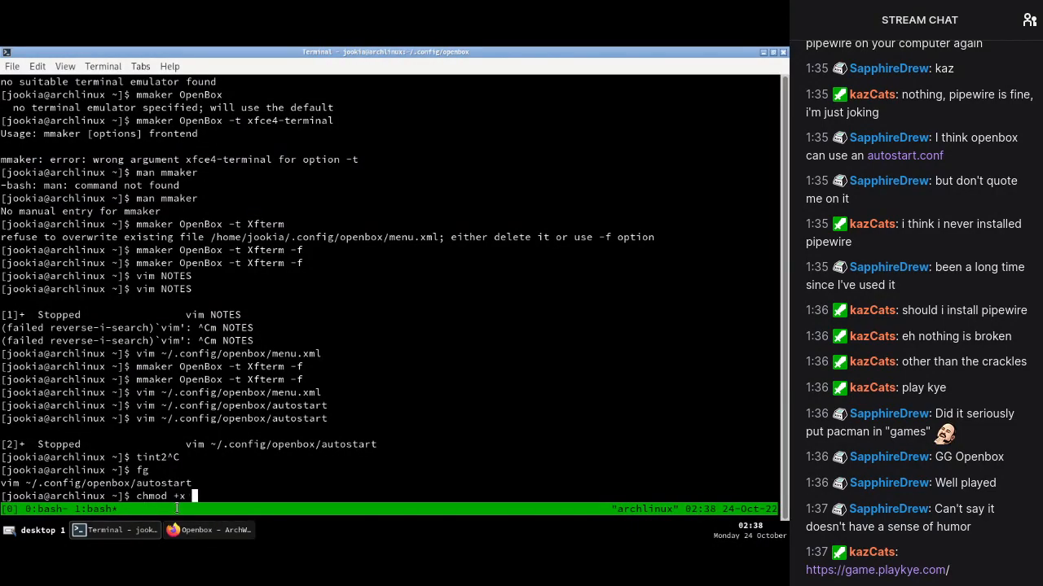
Scroll the Openbox ArchWiki page through its tips sections down to Troubleshooting.
left_click(210, 529)
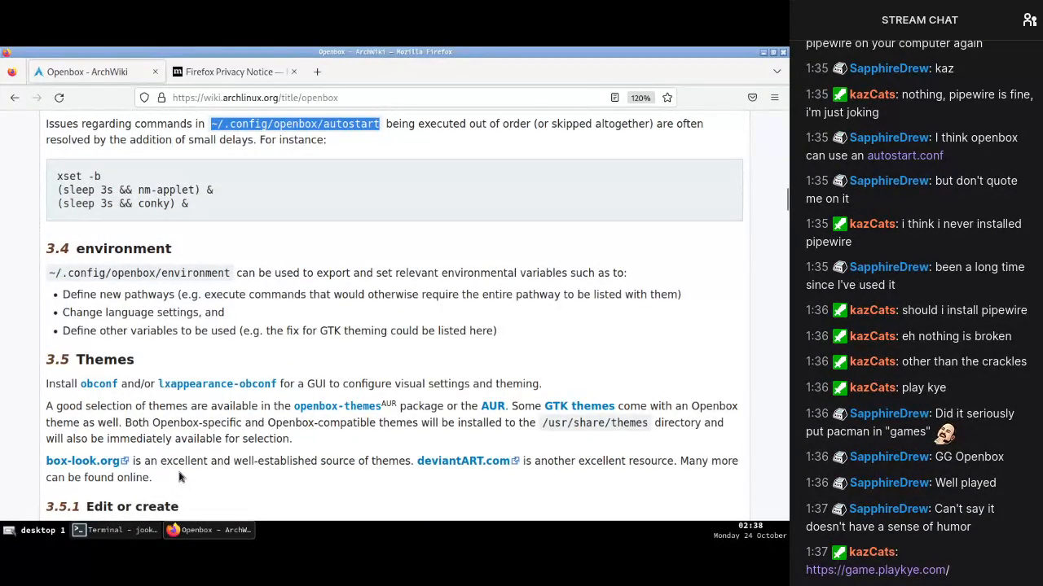
scroll("down", 3)
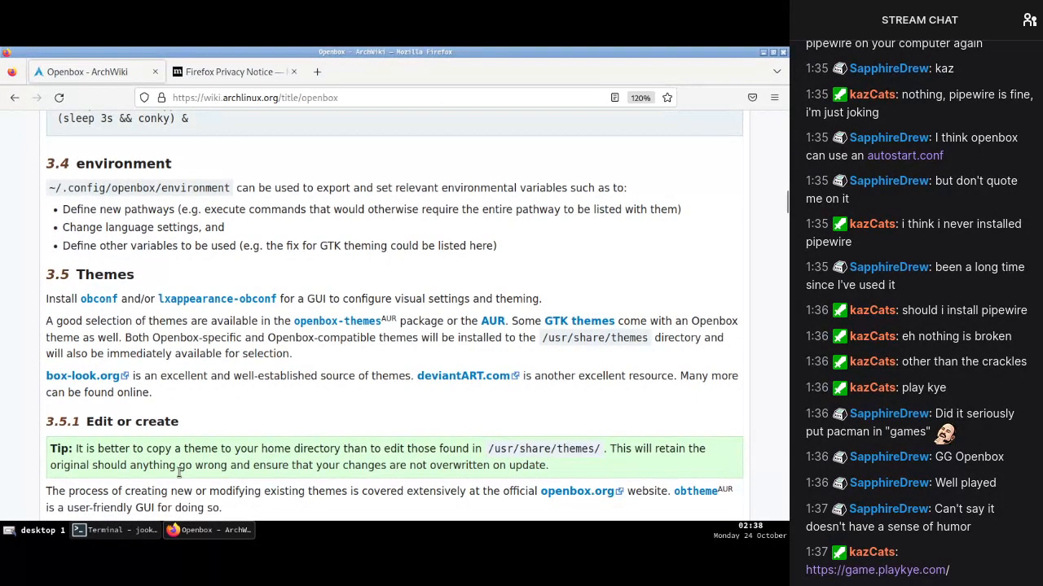
scroll("down", 3)
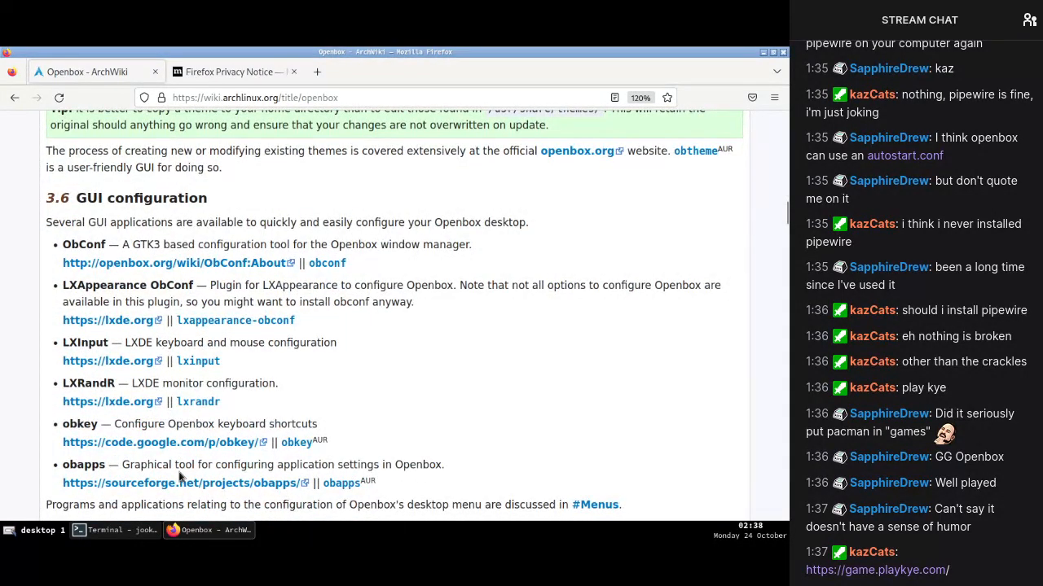
scroll("down", 3)
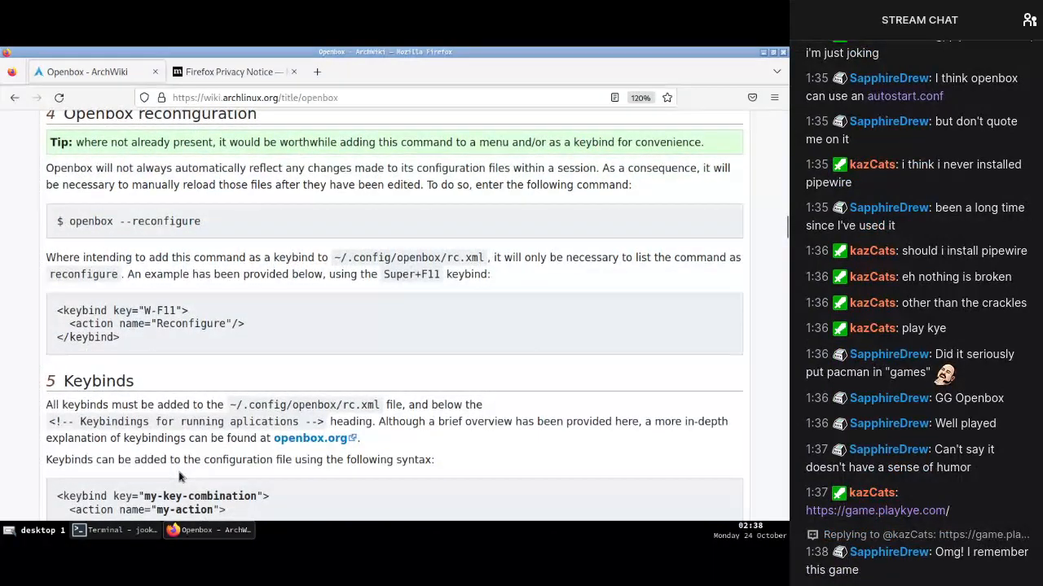
scroll("down", 3)
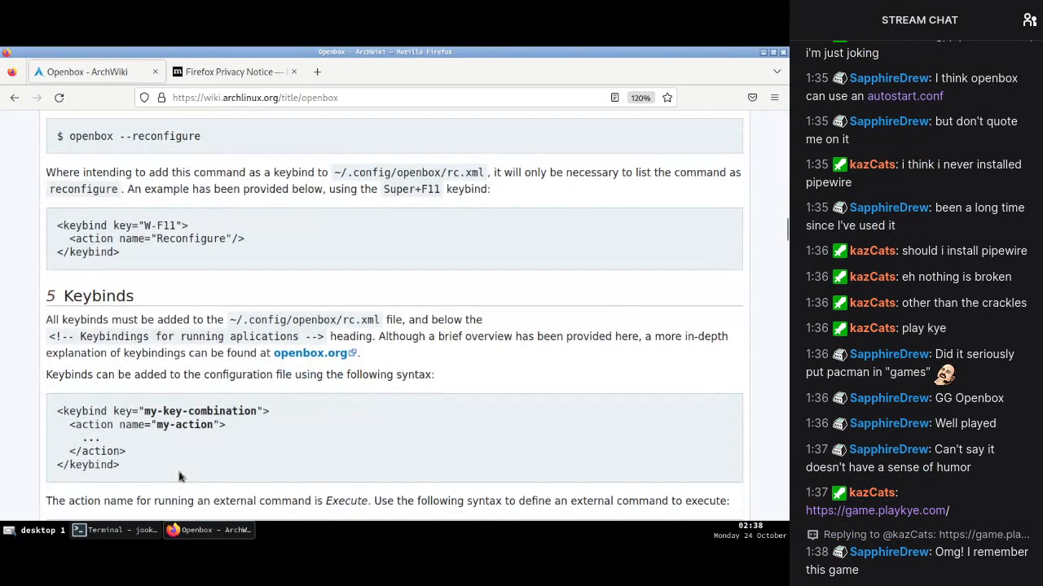
scroll("down", 3)
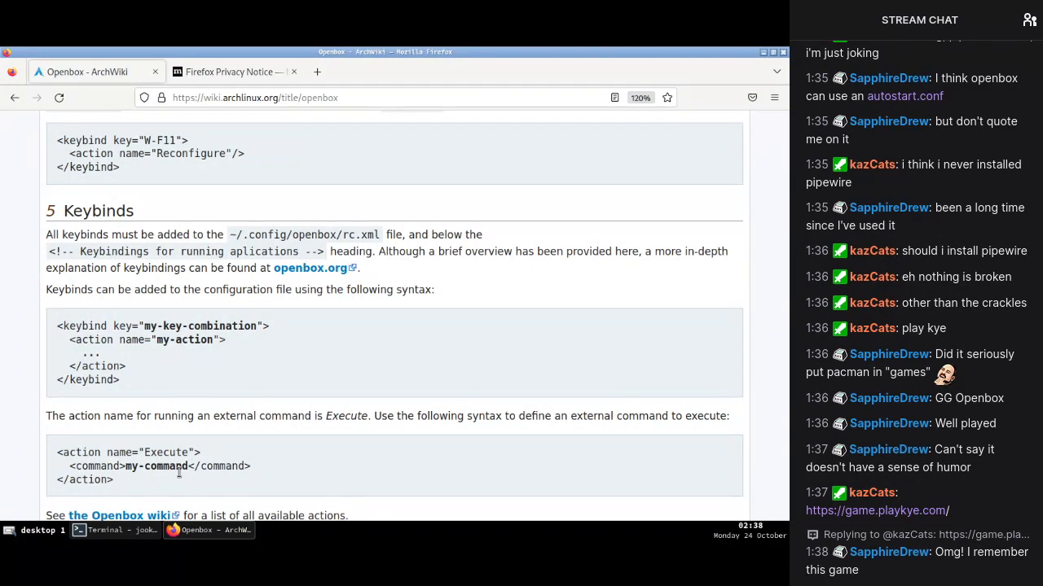
scroll("down", 3)
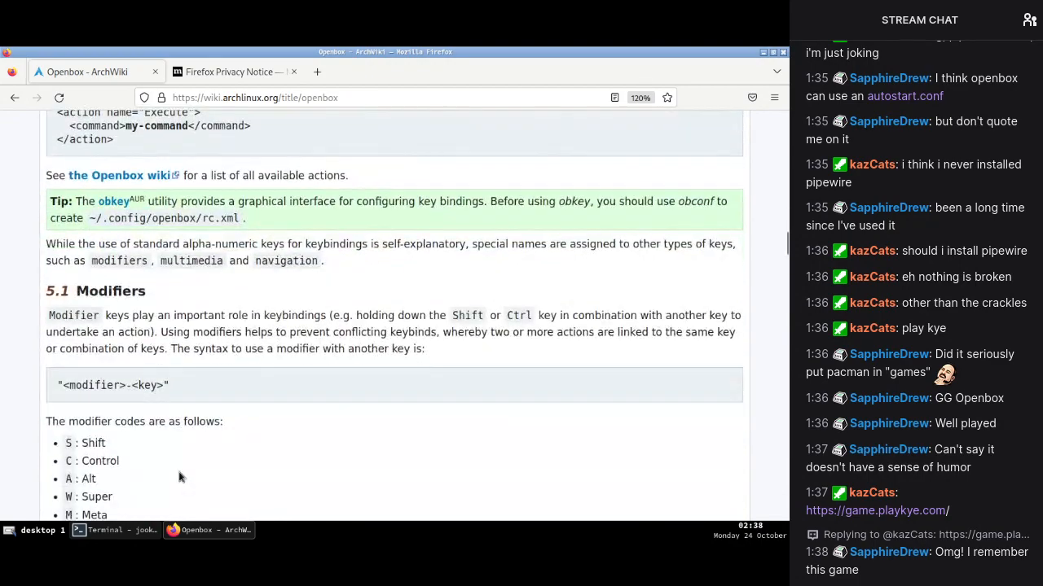
scroll("down", 3)
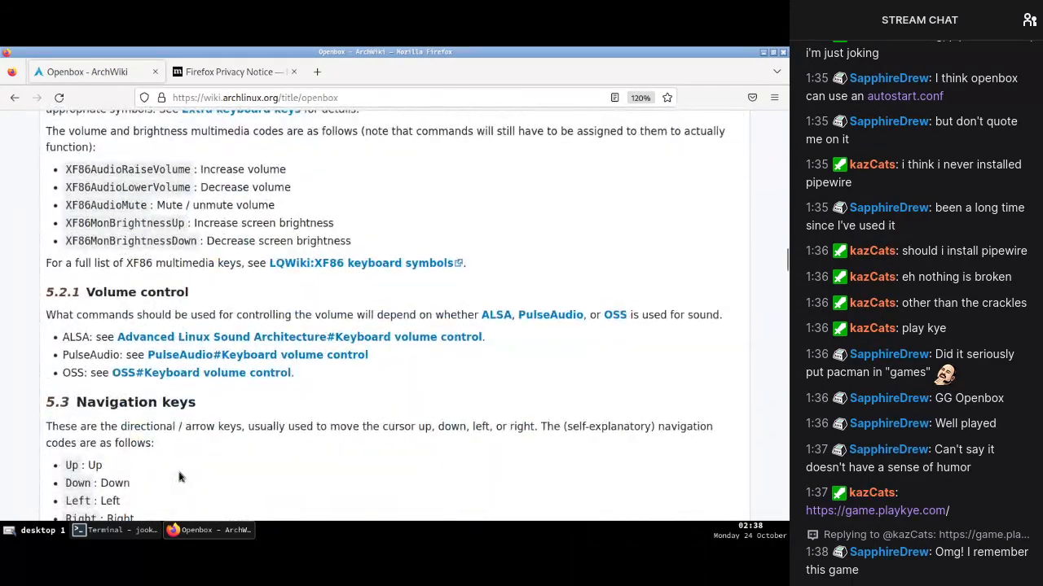
scroll("down", 3)
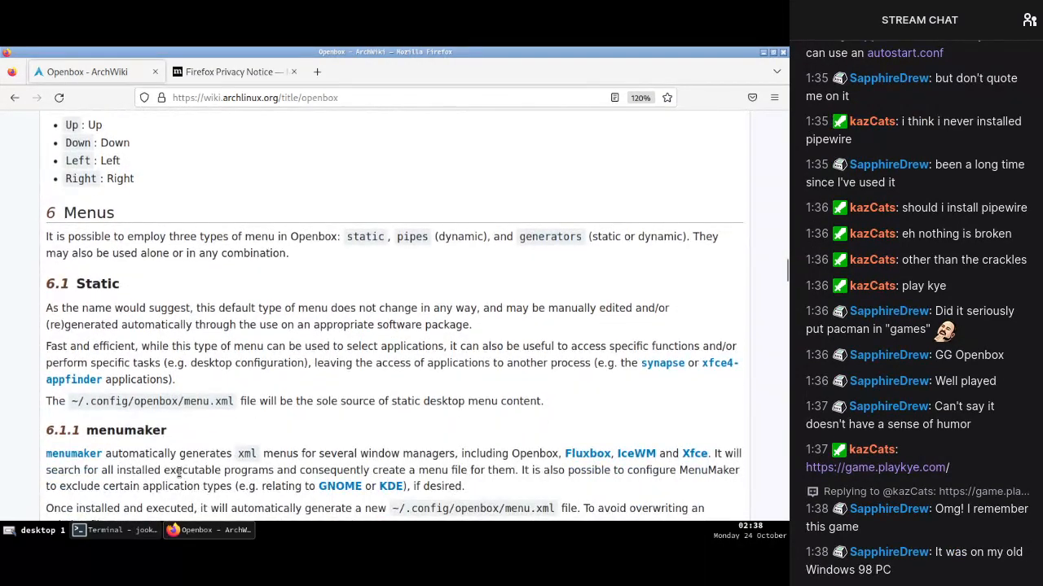
scroll("down", 3)
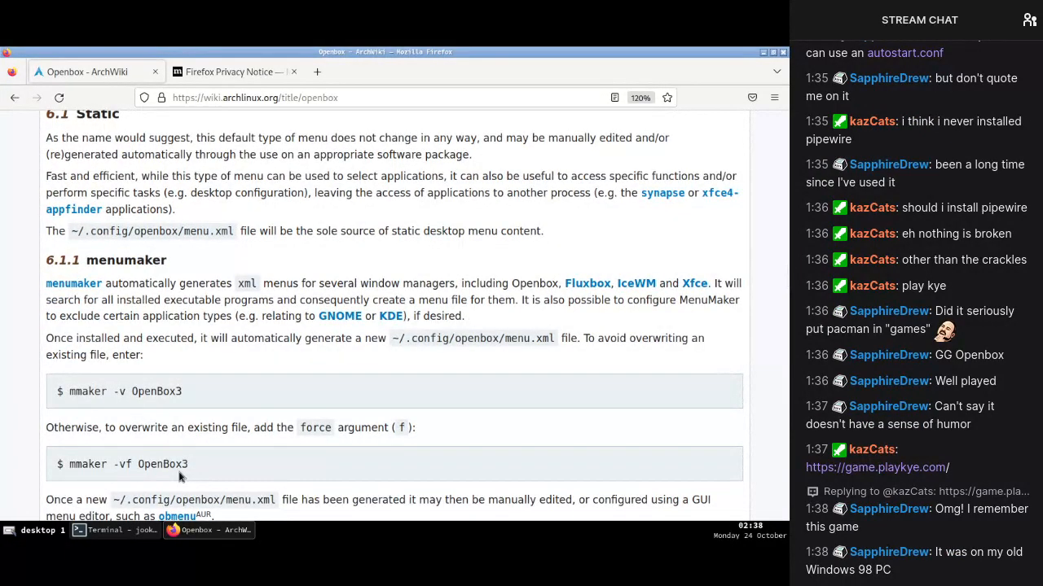
scroll("down", 3)
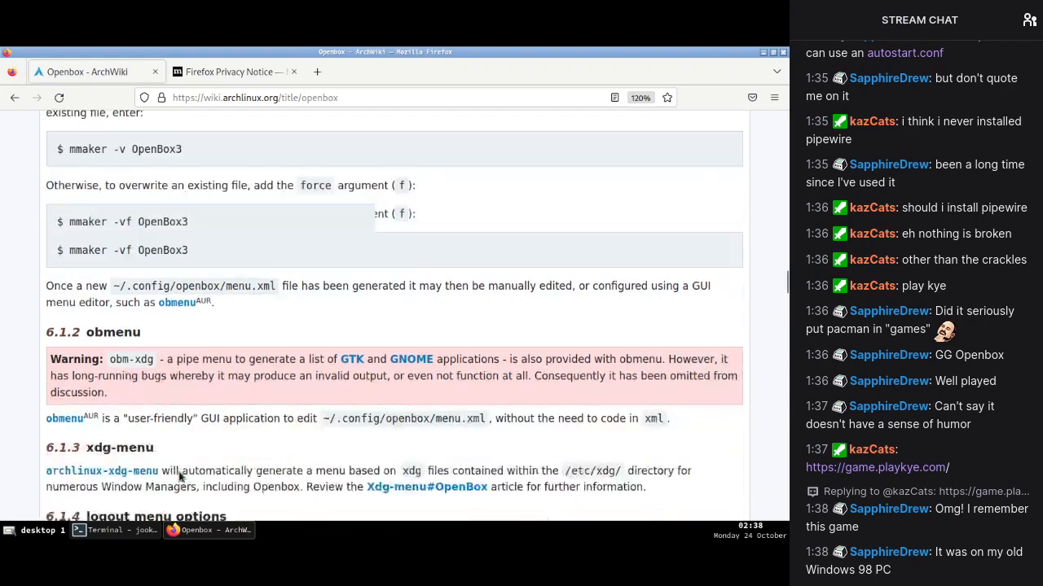
scroll("down", 3)
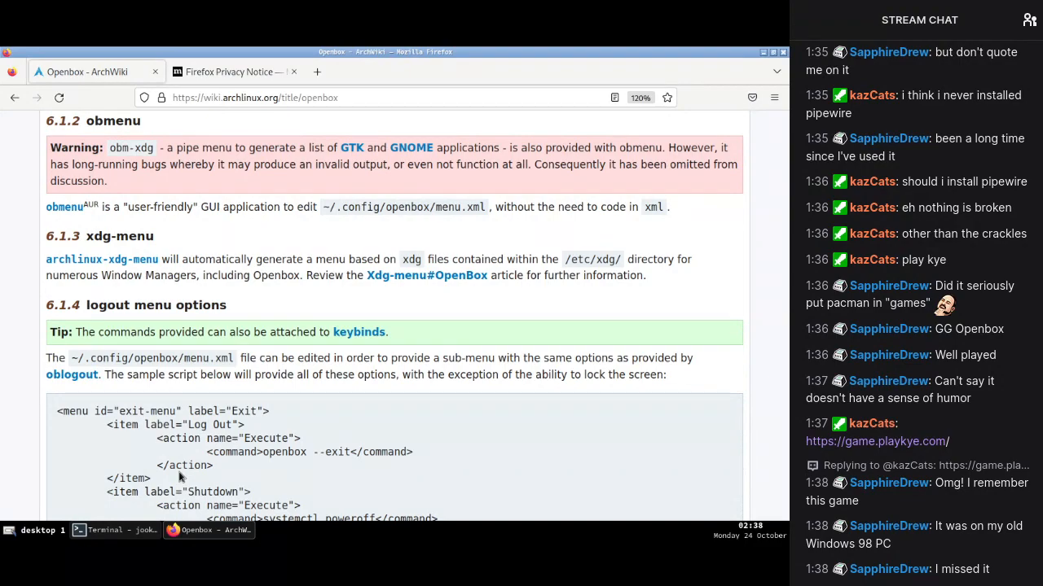
scroll("down", 3)
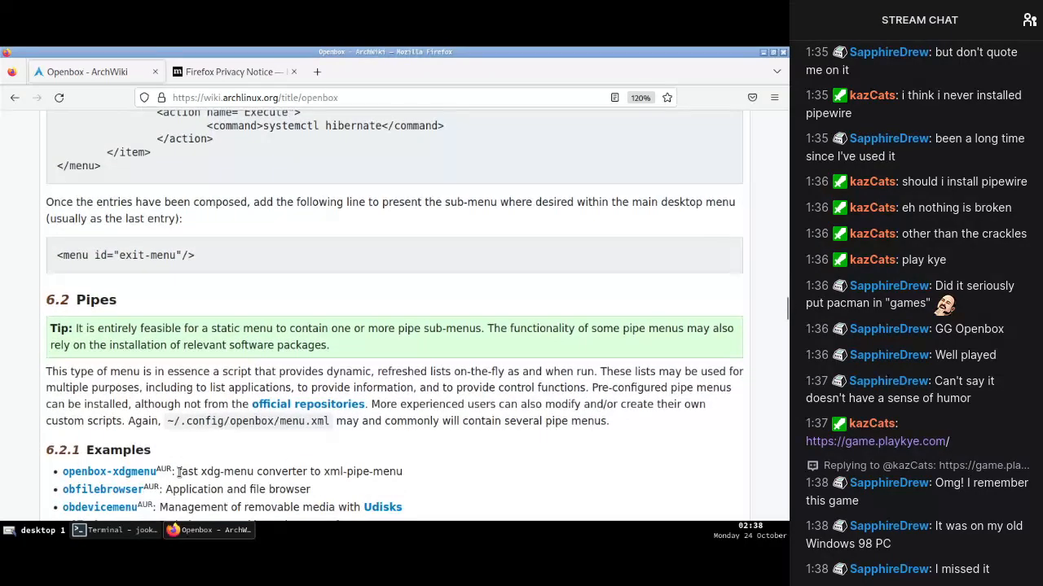
scroll("down", 3)
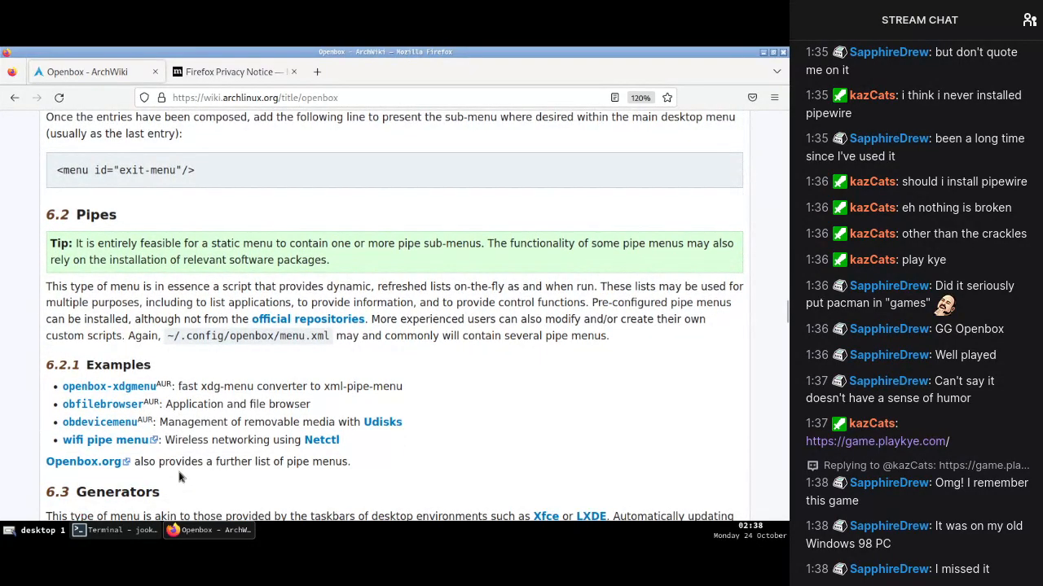
scroll("down", 3)
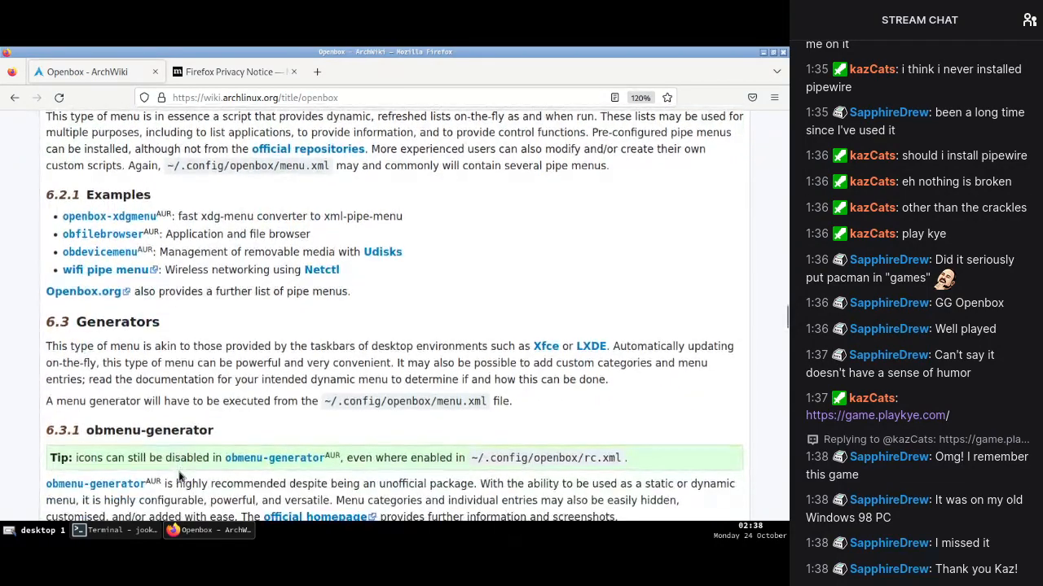
scroll("down", 3)
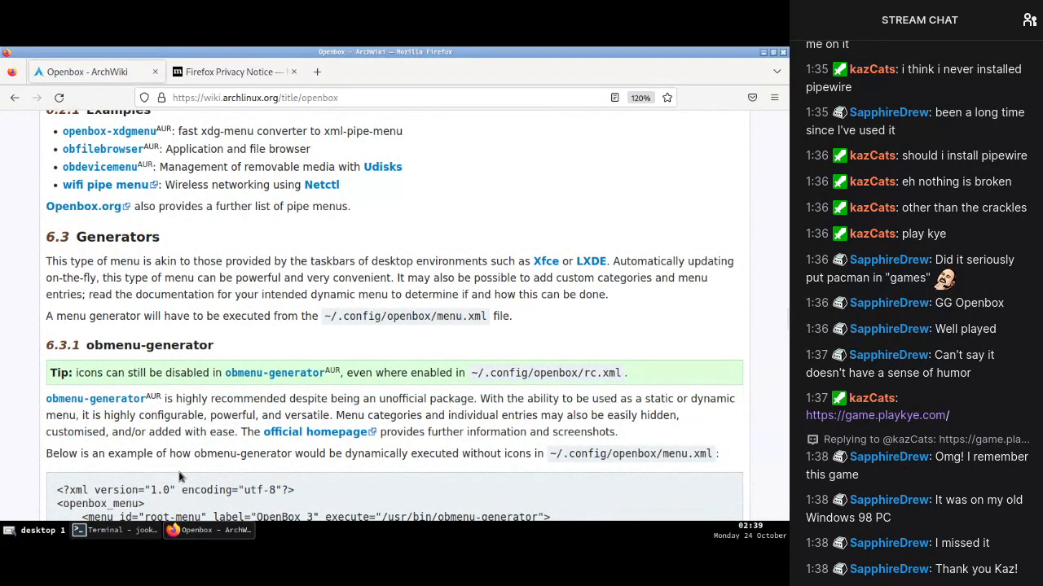
scroll("down", 3)
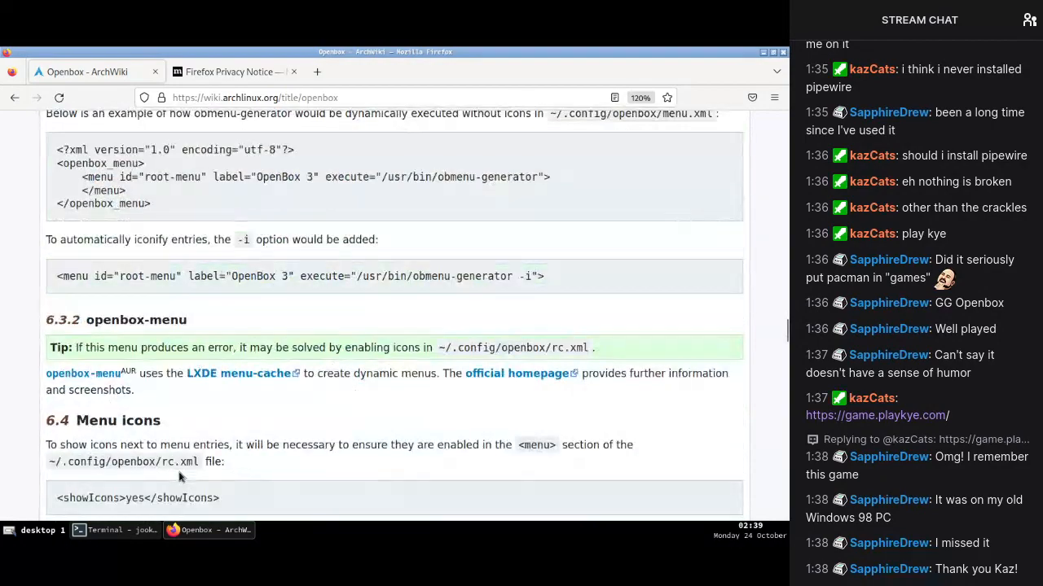
scroll("down", 3)
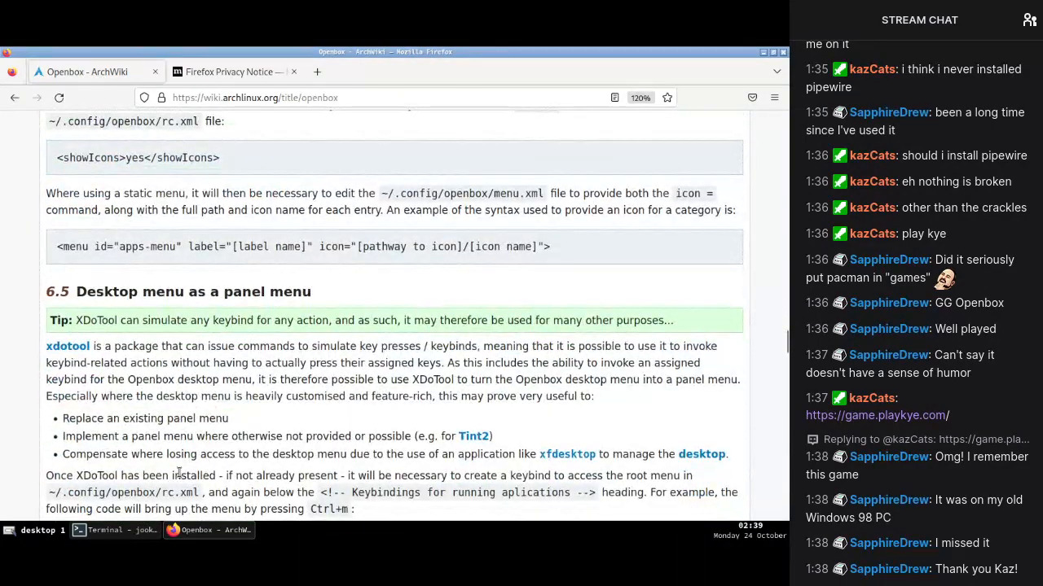
scroll("down", 3)
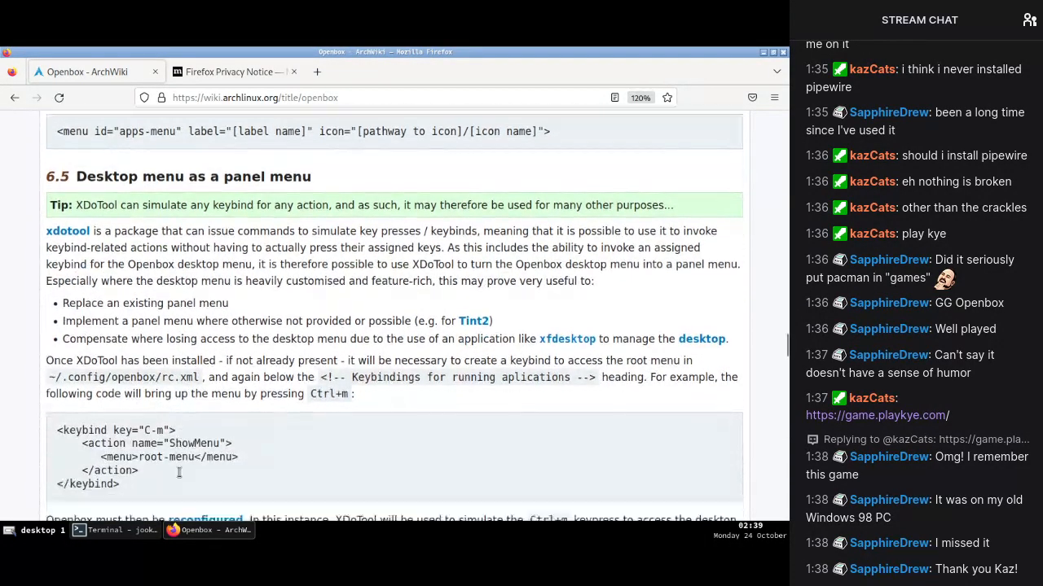
scroll("down", 3)
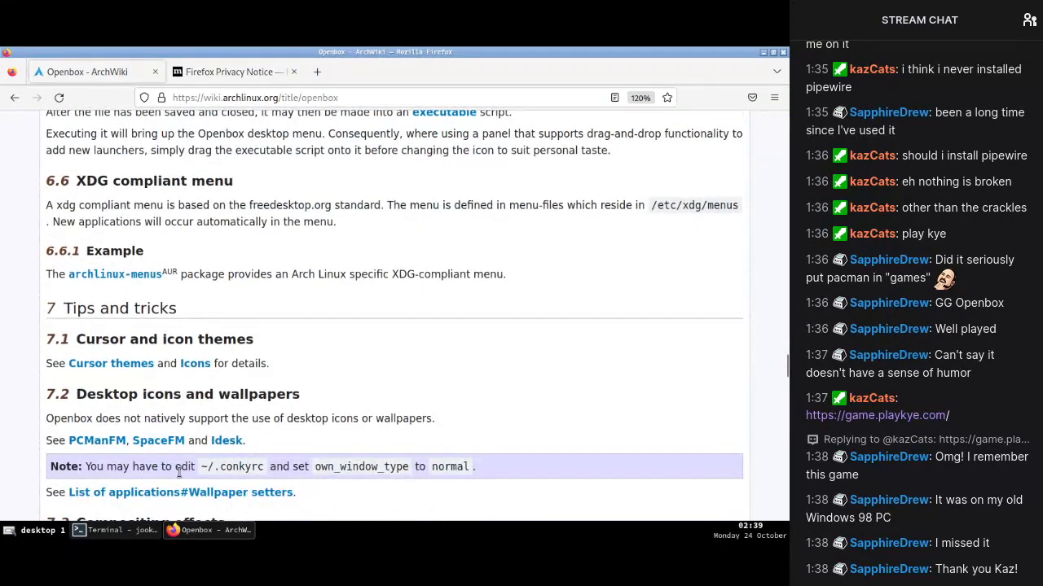
scroll("down", 3)
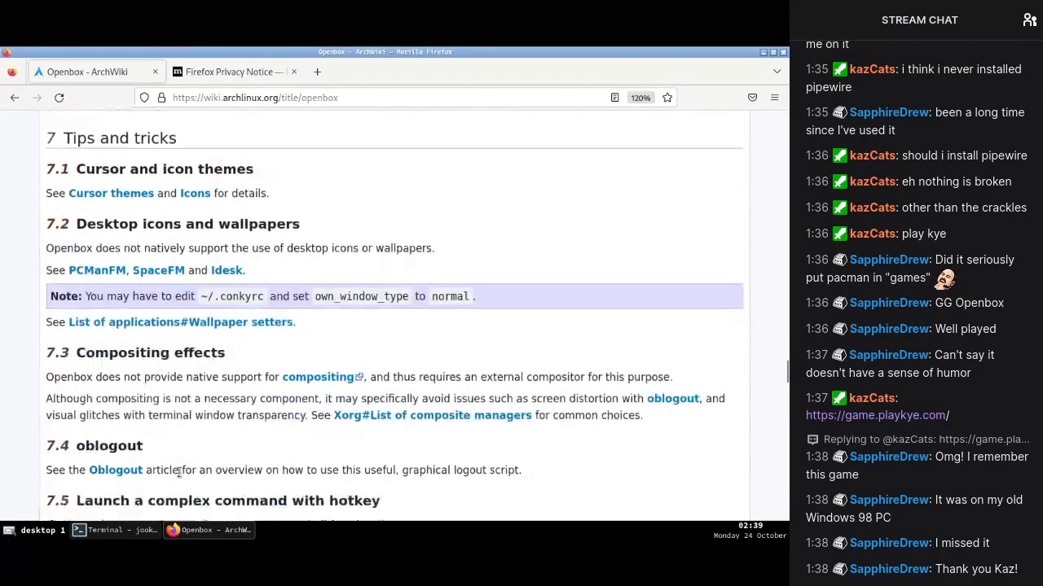
scroll("down", 3)
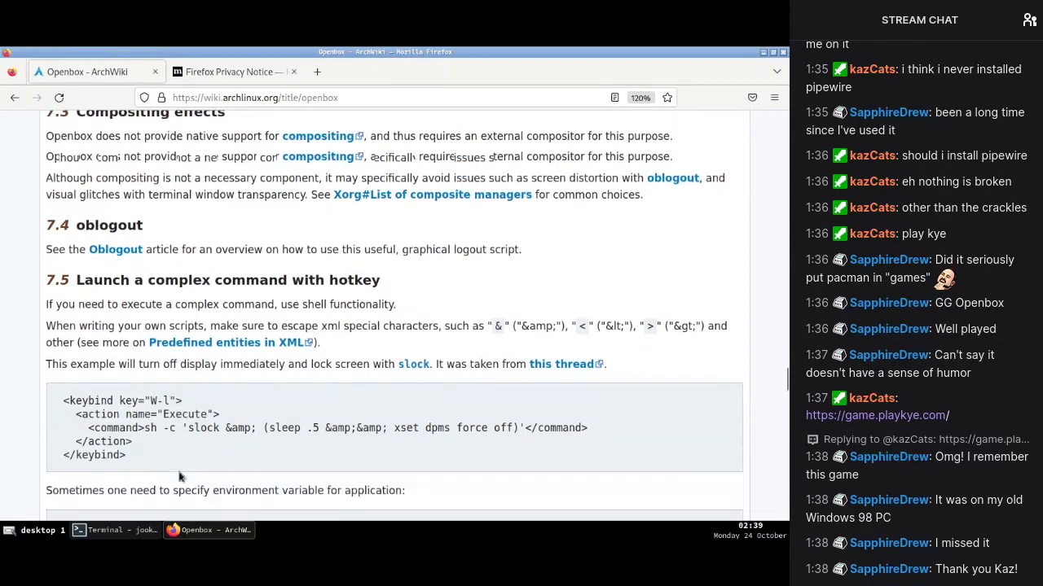
scroll("down", 3)
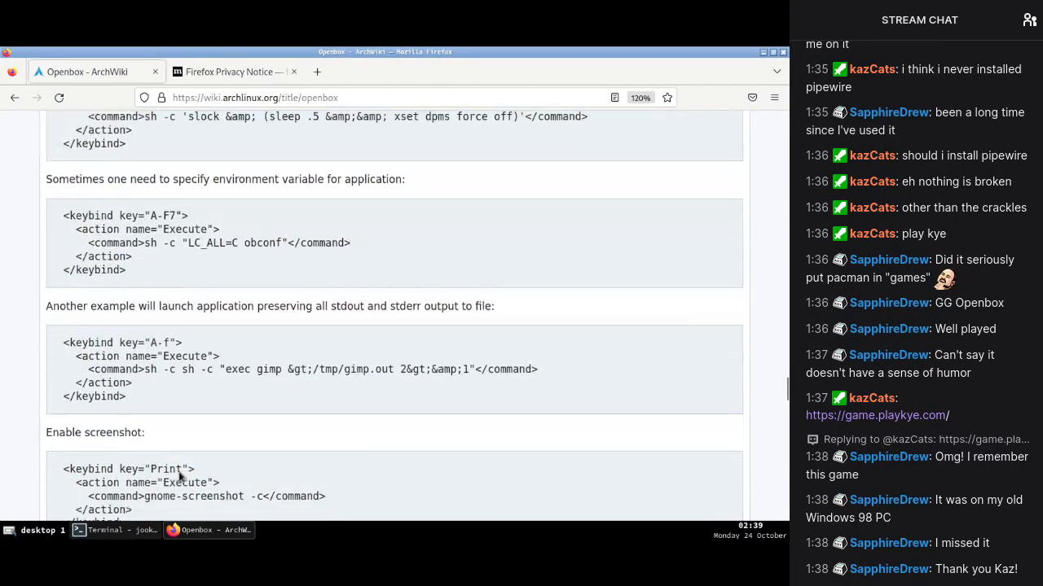
scroll("down", 3)
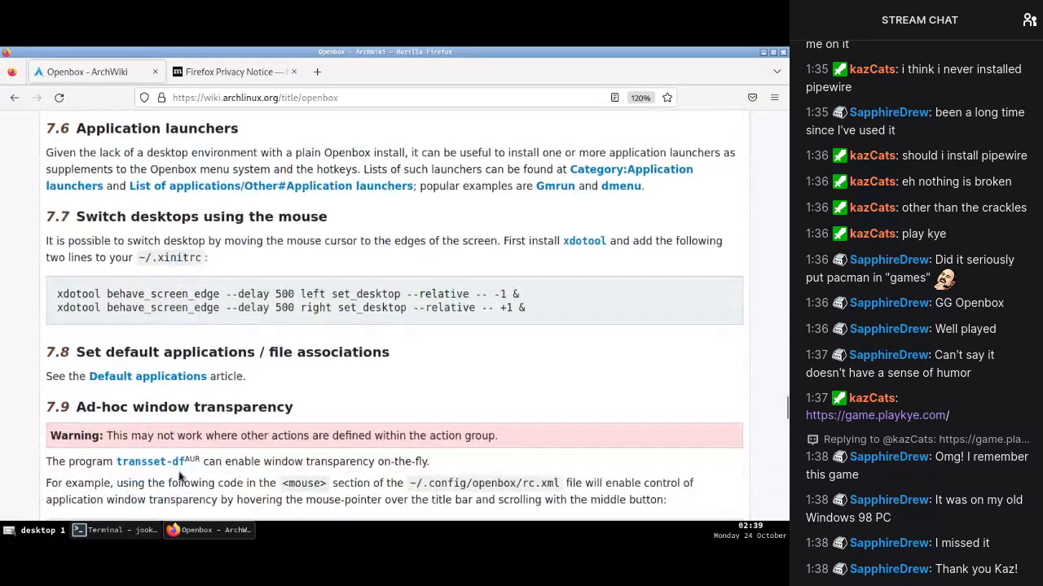
scroll("down", 3)
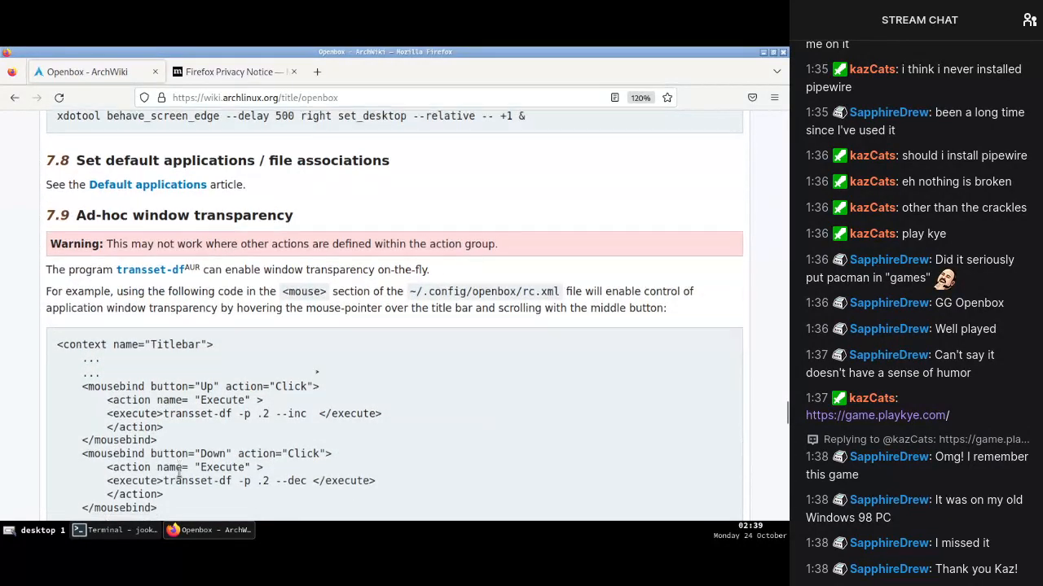
scroll("down", 3)
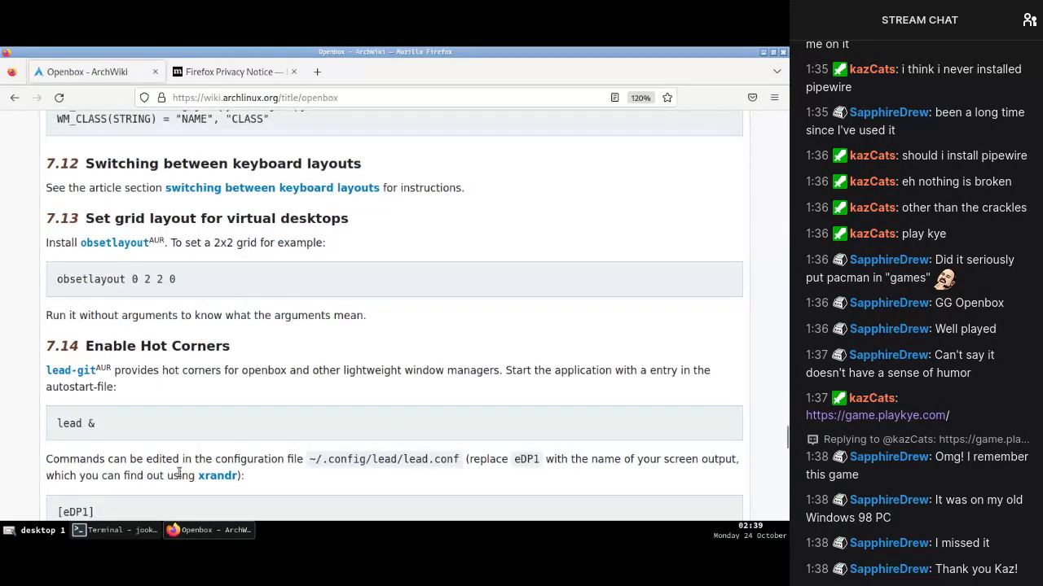
scroll("down", 3)
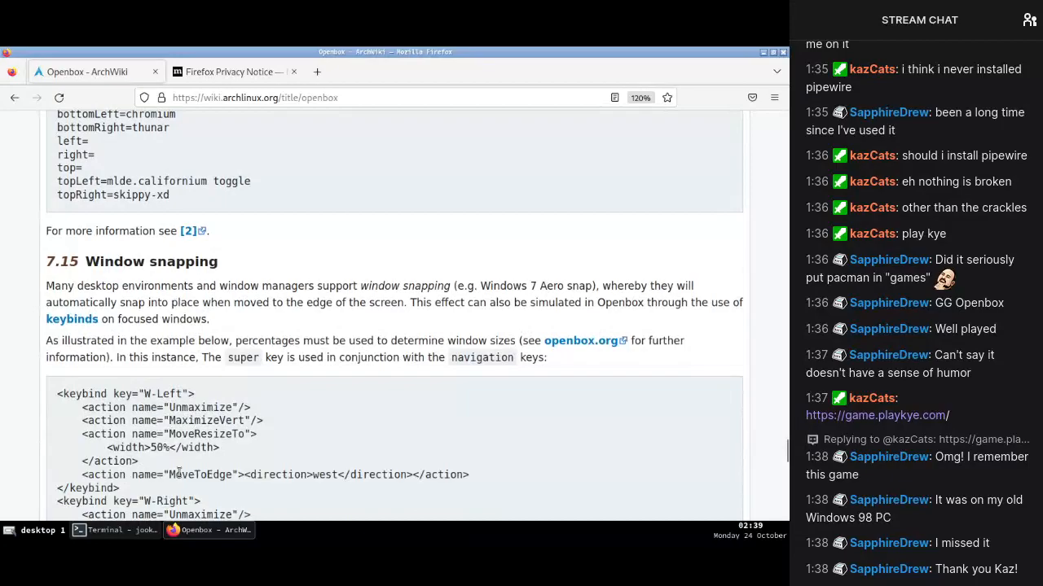
scroll("down", 3)
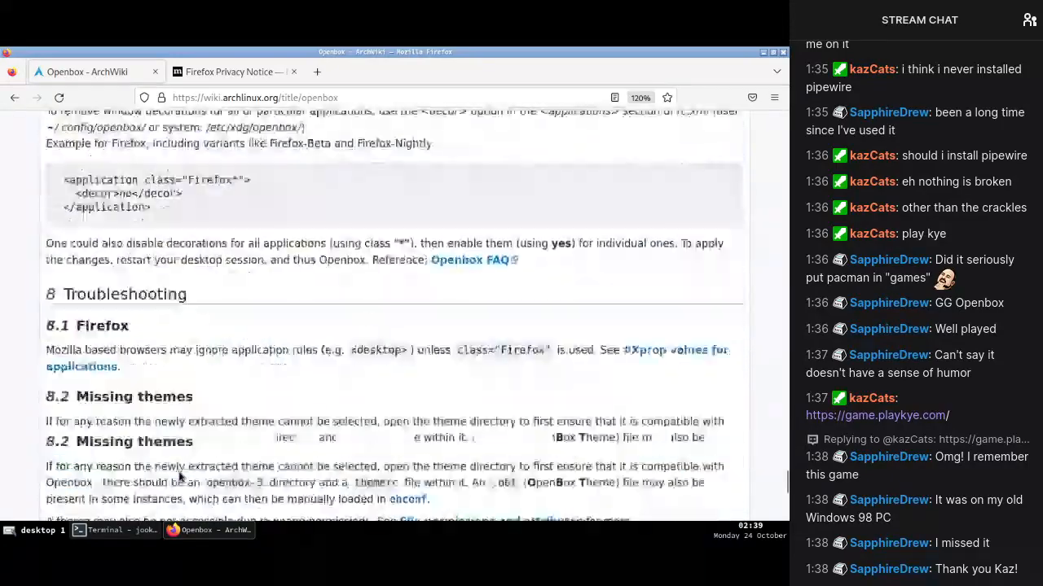
scroll("down", 3)
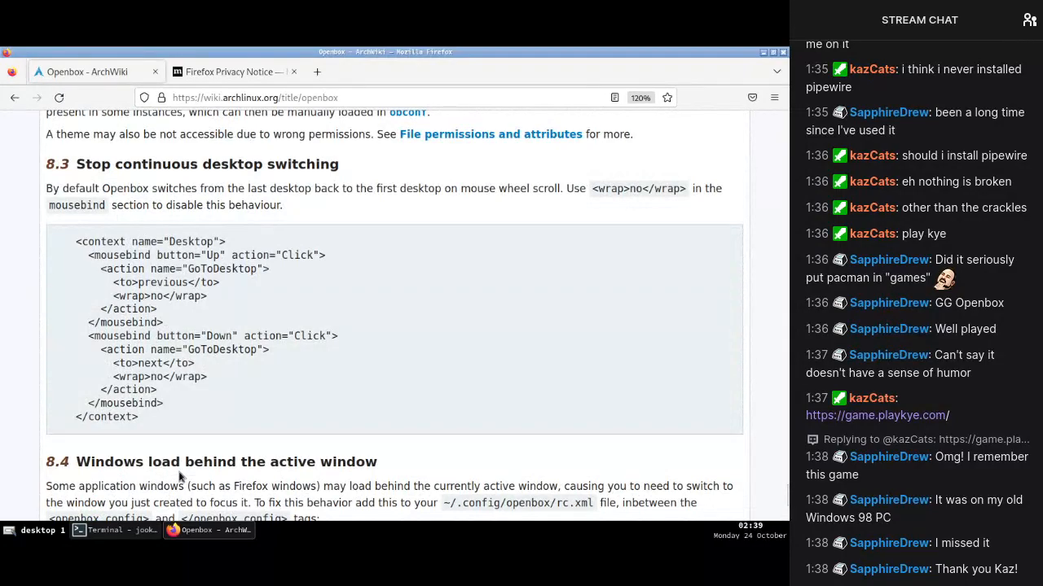
scroll("down", 3)
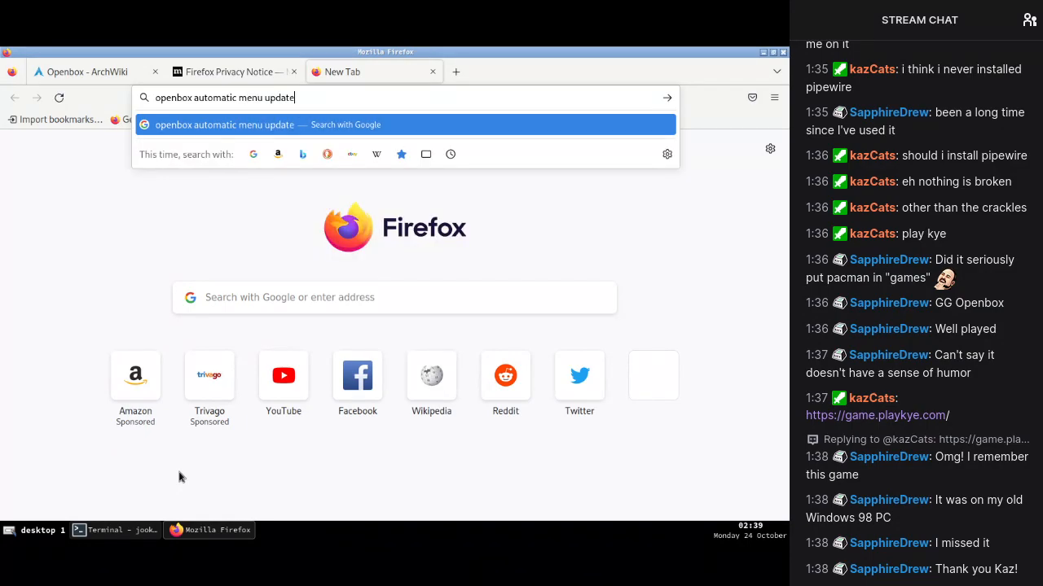
Search DuckDuckGo for 'openbox automatic menu update' and open the mrclksr/update_obmenu GitHub page.
left_click(253, 154)
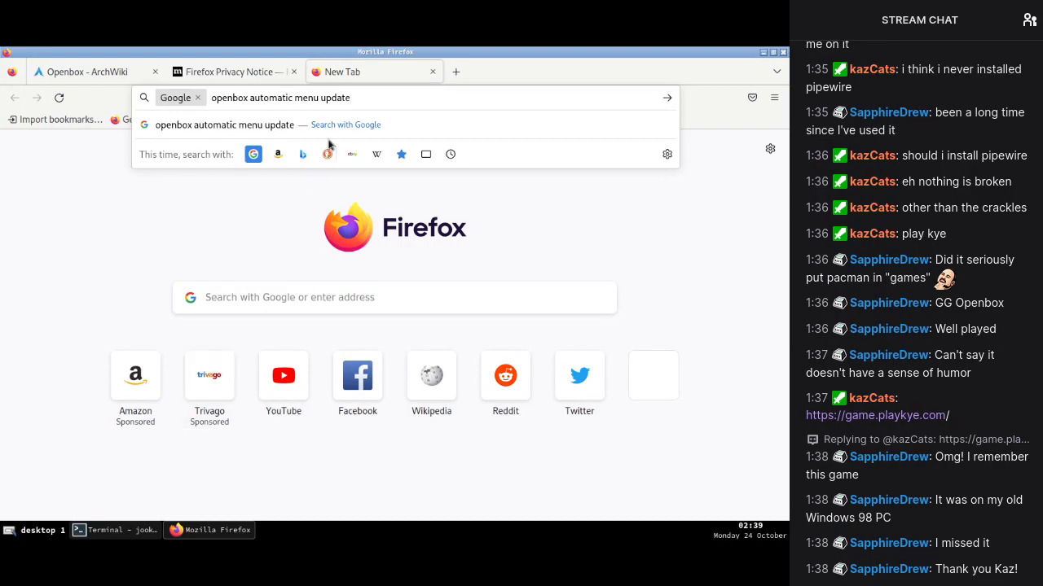
left_click(328, 154)
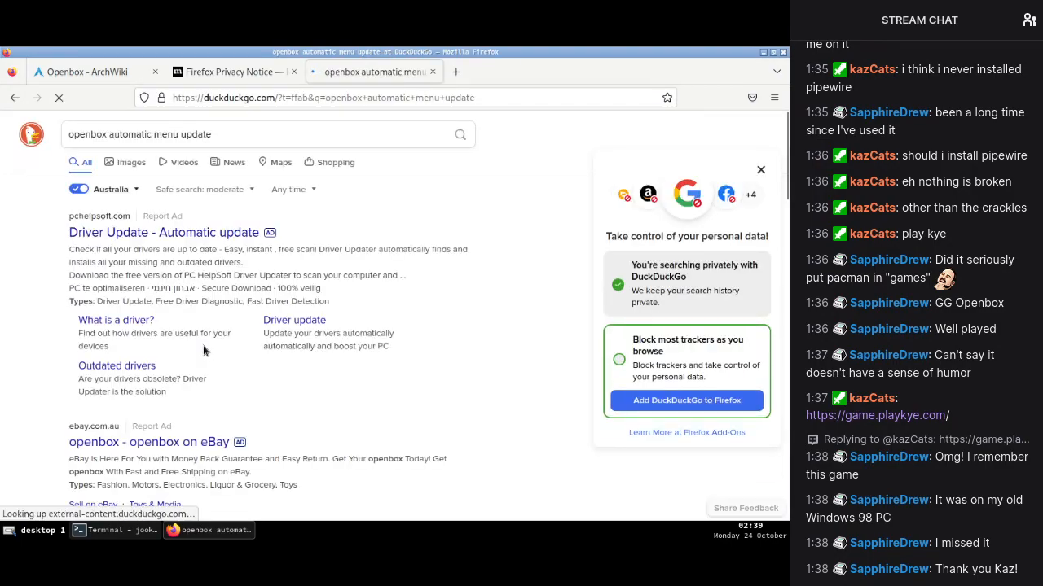
scroll("down", 3)
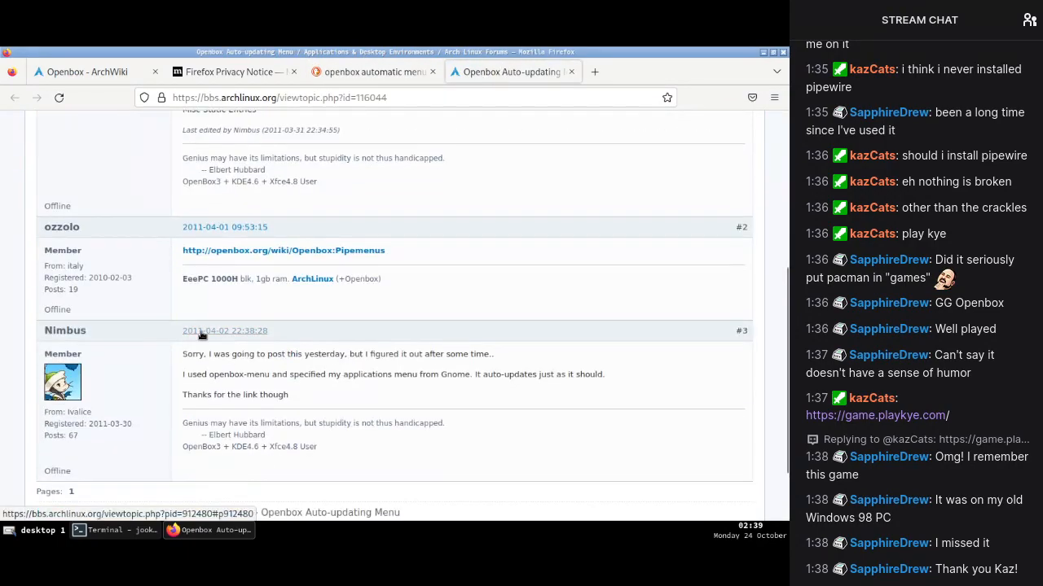
scroll("down", 3)
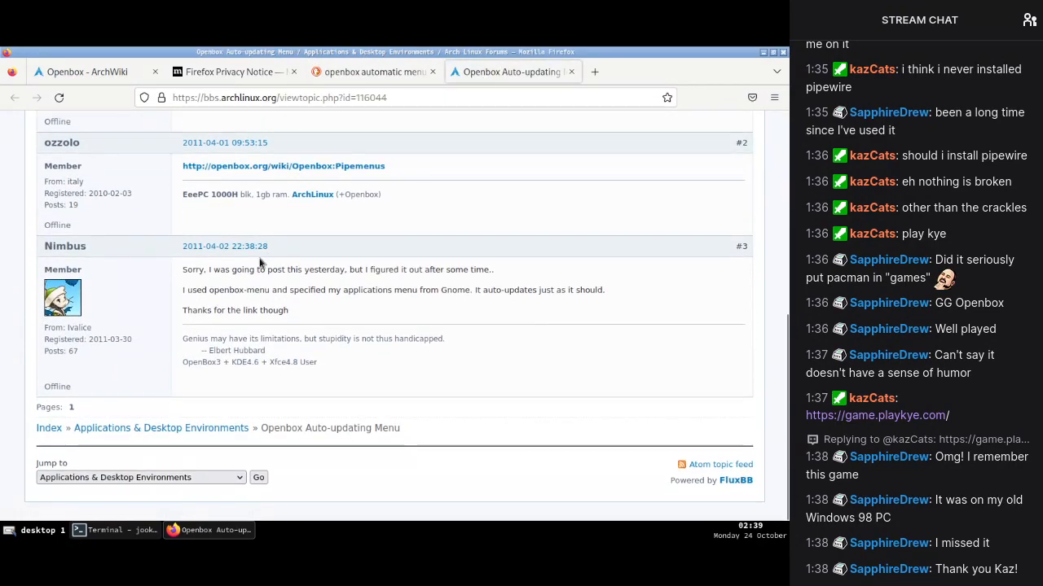
left_click(372, 72)
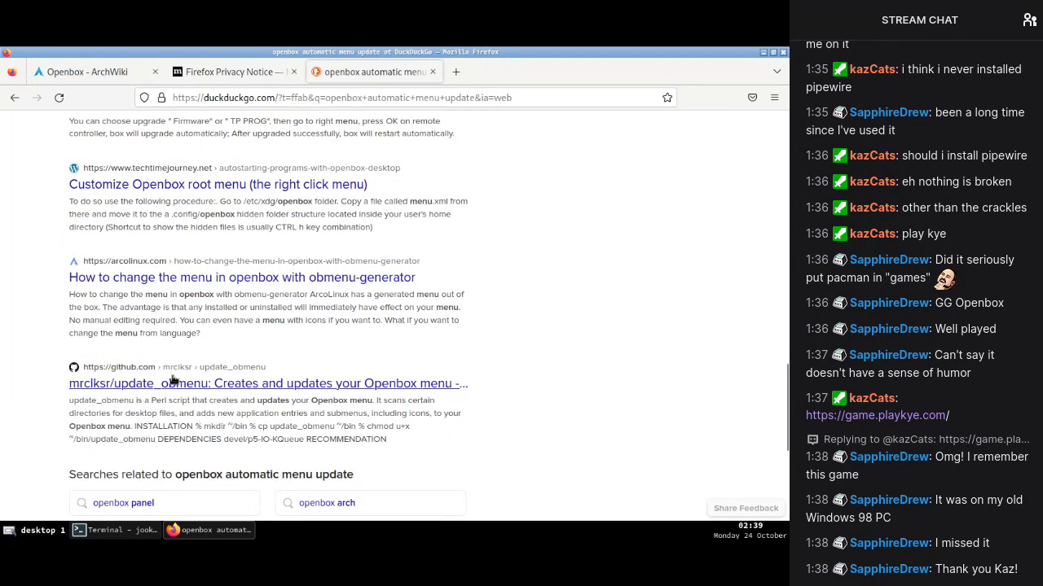
left_click(267, 382)
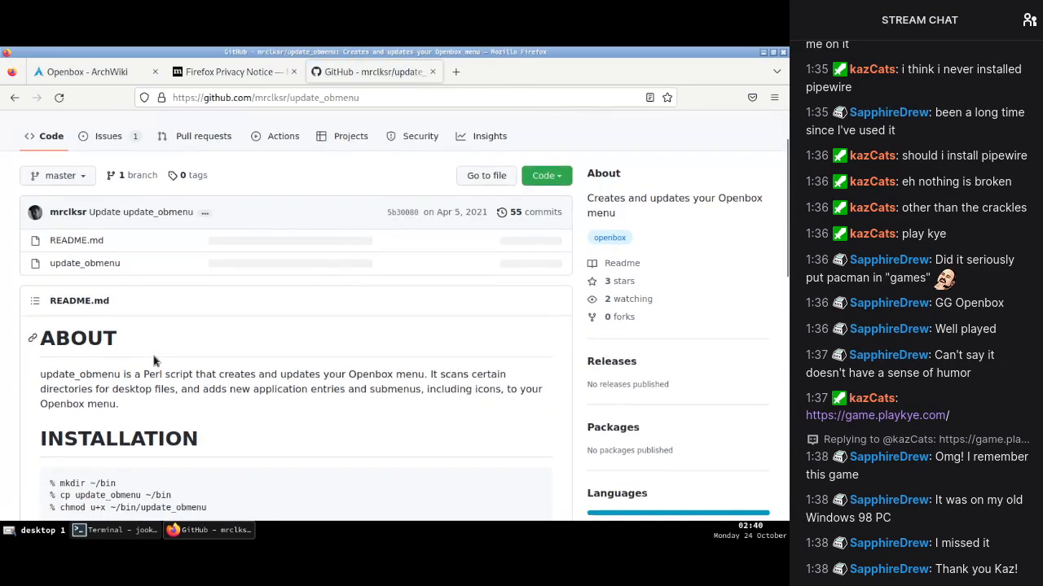
scroll("down", 3)
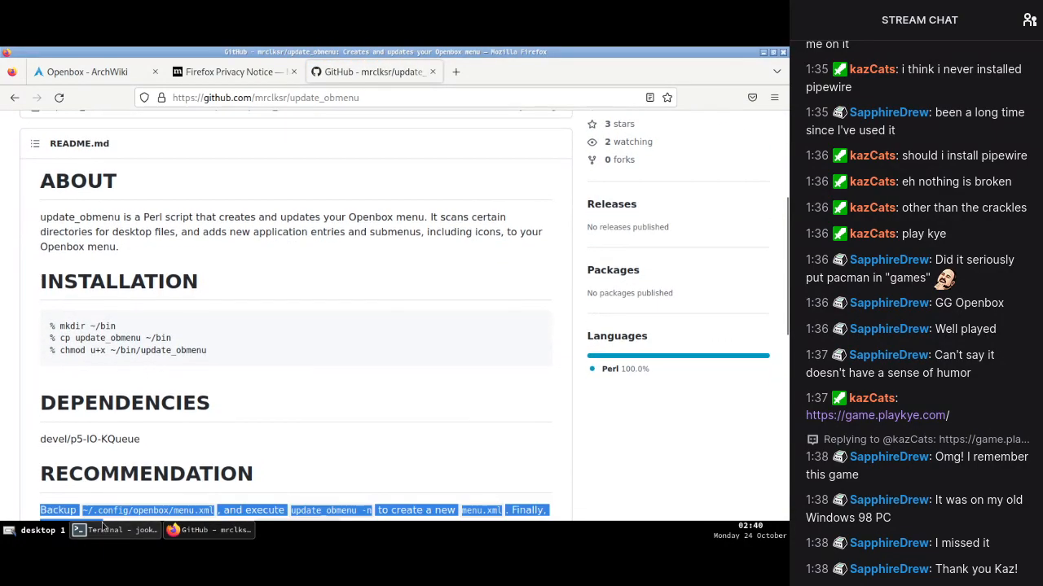
left_click(114, 530)
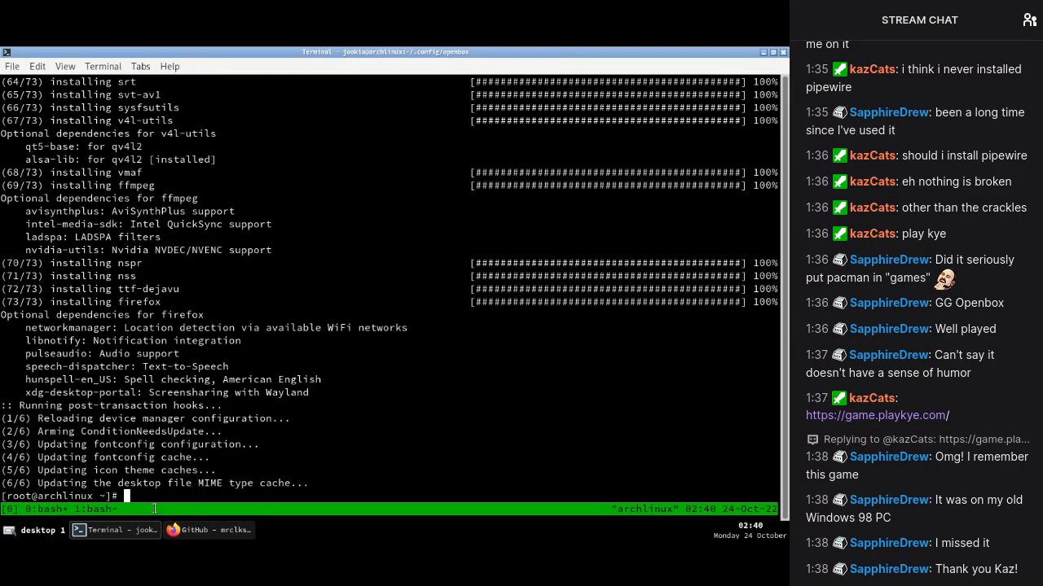
Install pavucontrol with pacman -S, answering y to confirm.
type("pacman -S pavucontrol")
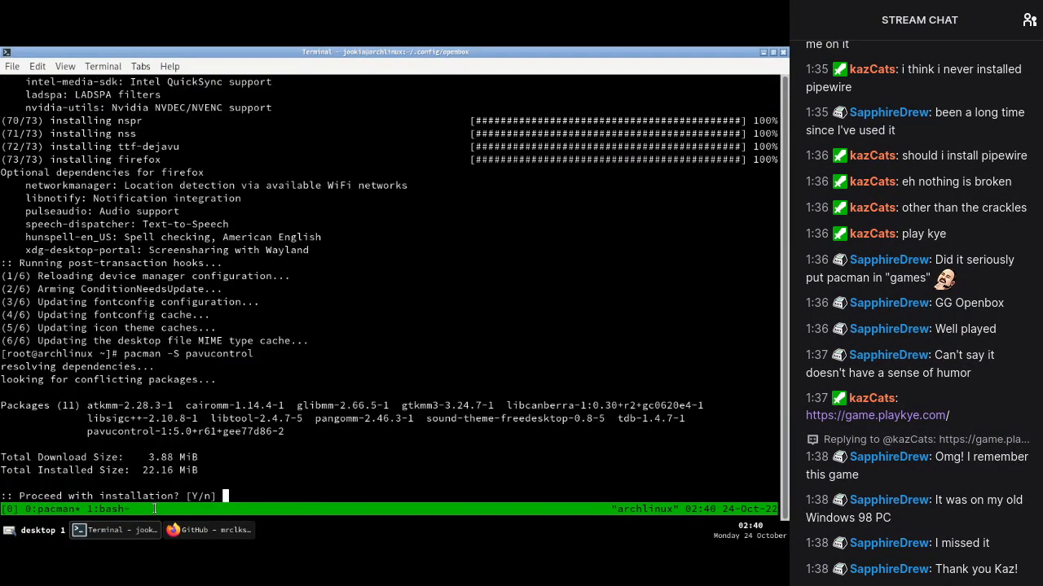
type("y")
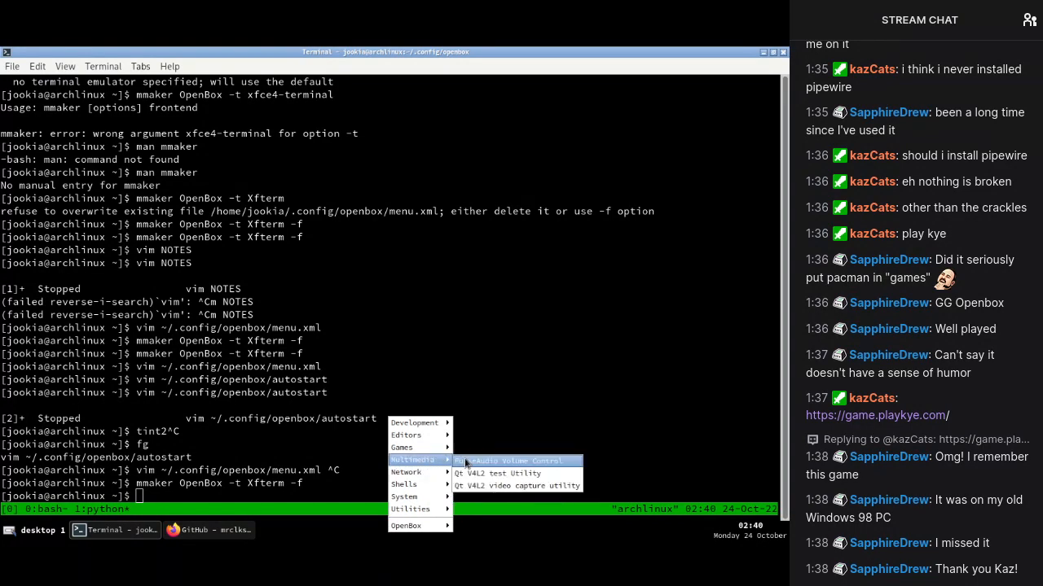
Launch PulseAudio Volume Control, then switch to the root terminal window.
left_click(514, 460)
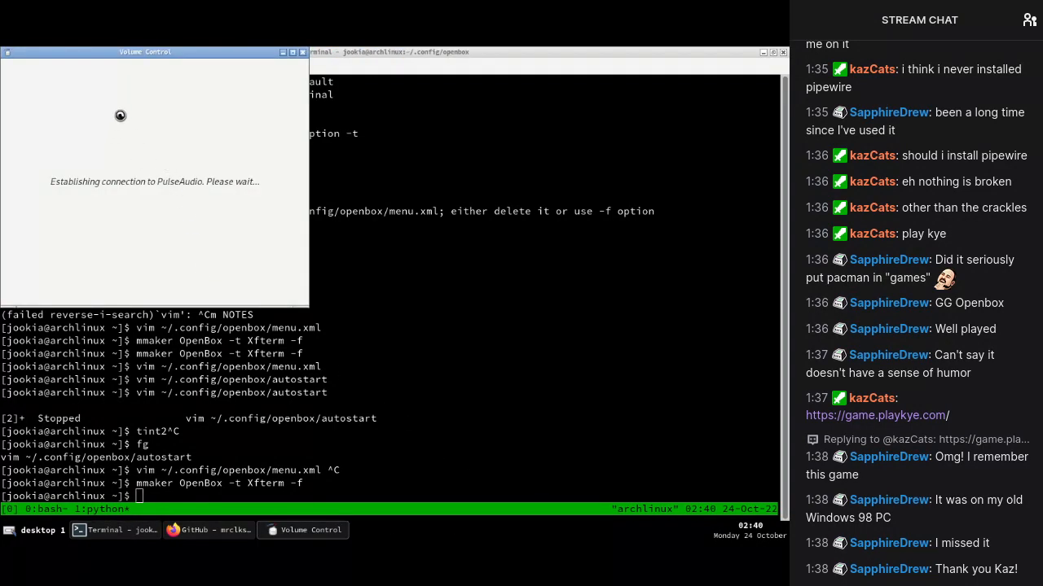
mouse_move(159, 377)
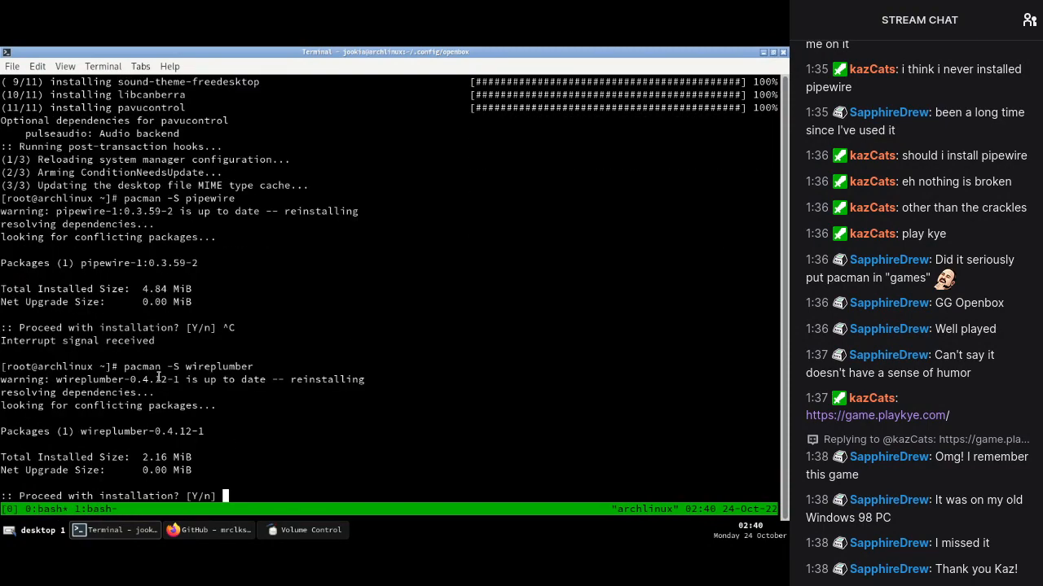
left_click(303, 531)
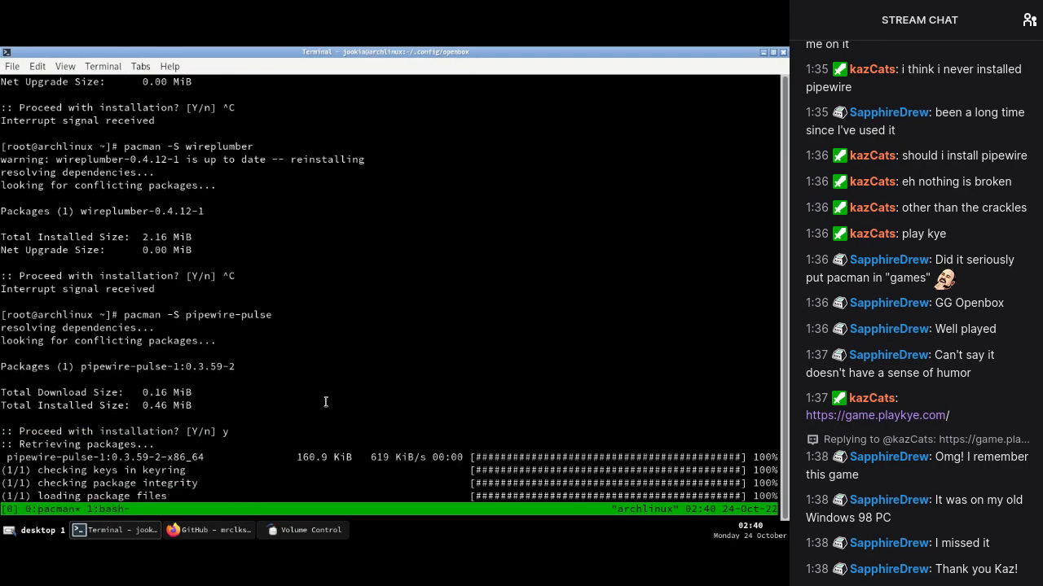
left_click(303, 530)
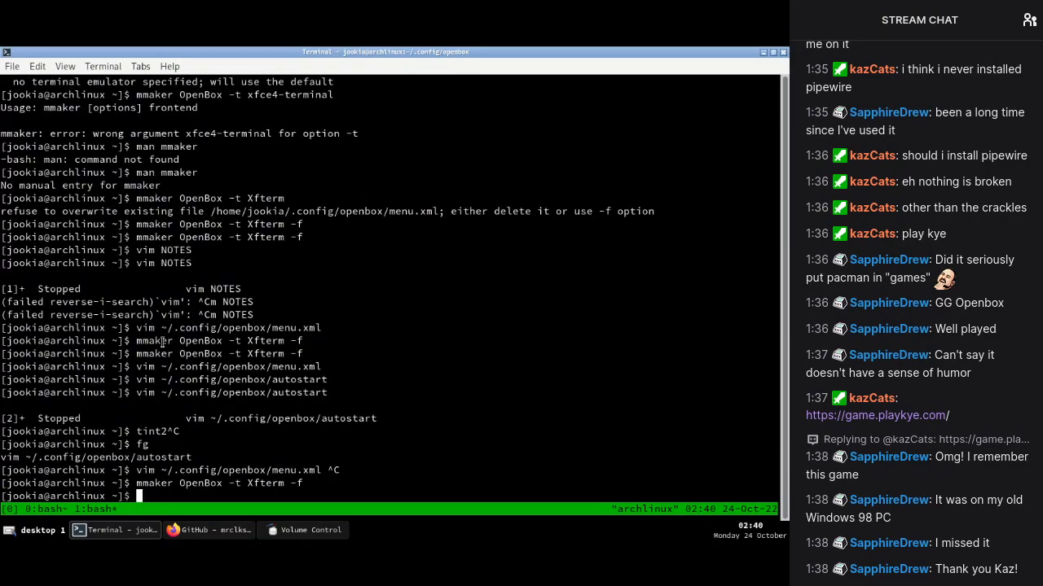
Install pipewire-pulse, then restart the wireplumber and pipewire user services with systemctl --user.
type("pipewire-pulse")
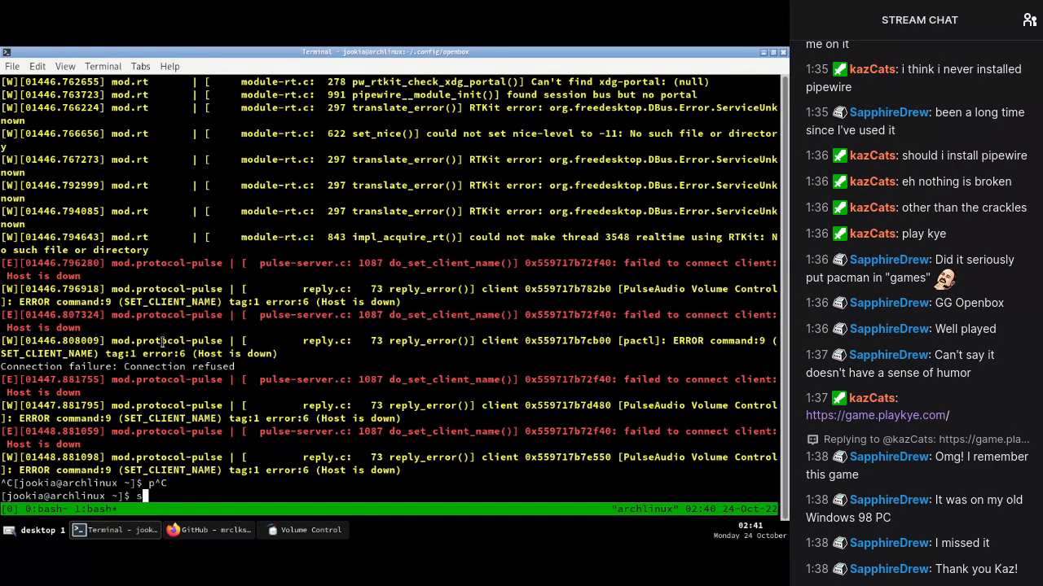
type("systemctl --user restart wireplumb")
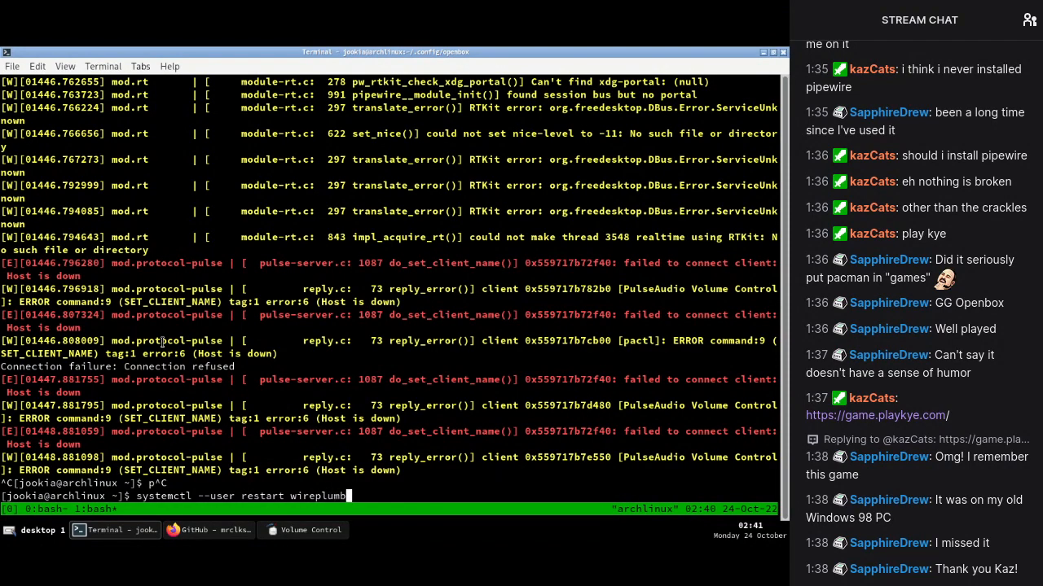
key("Return")
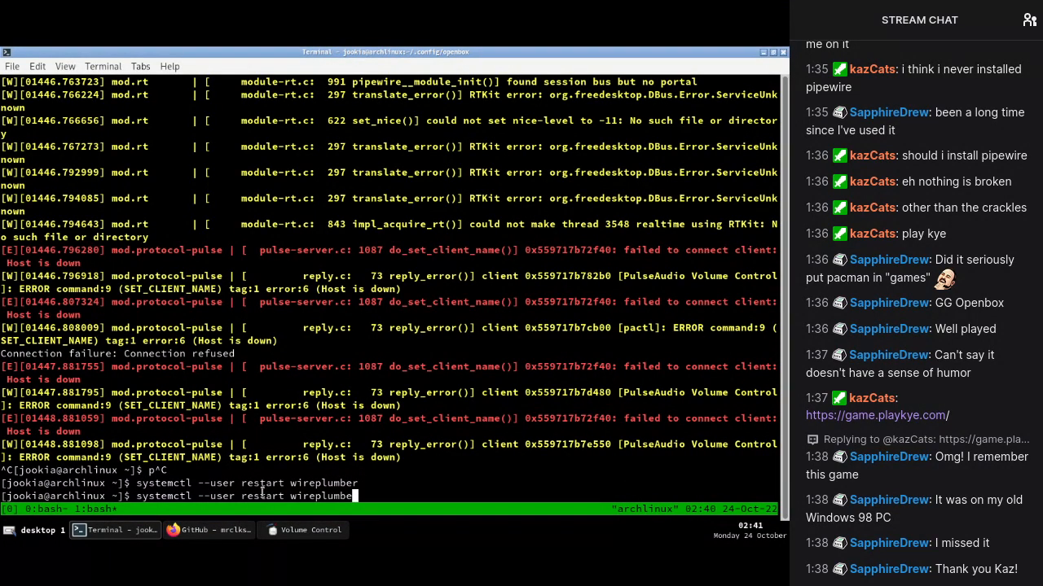
type("pipewi")
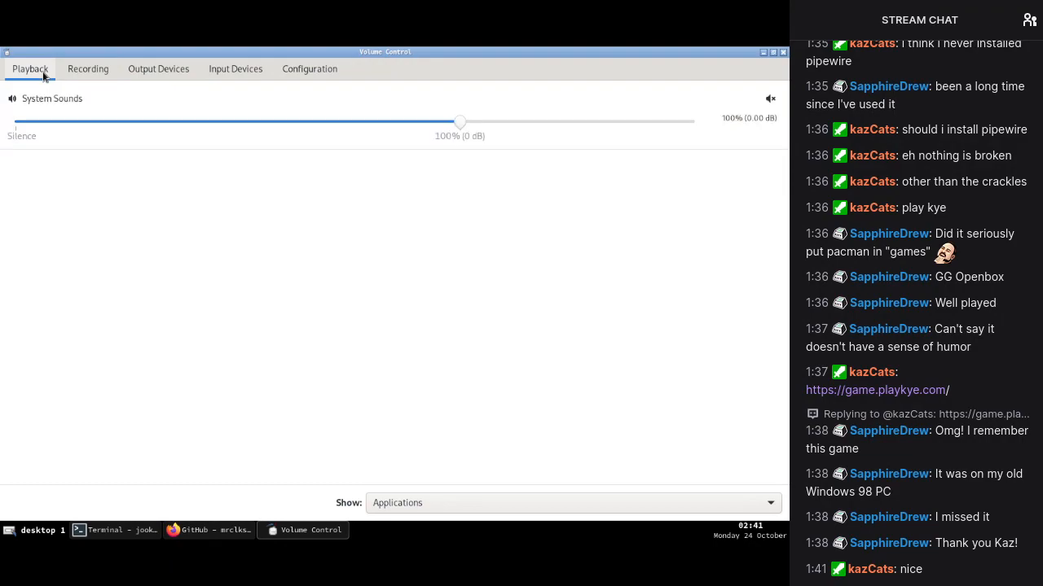
Confirm System Sounds at 100% on Volume Control's Playback tab, then leave the window.
left_click(309, 69)
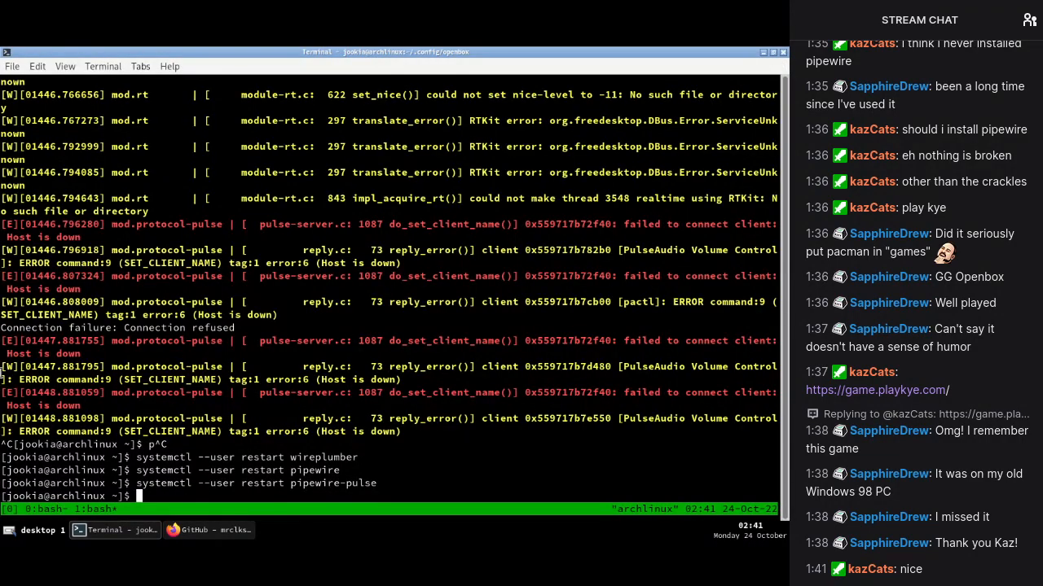
left_click(207, 530)
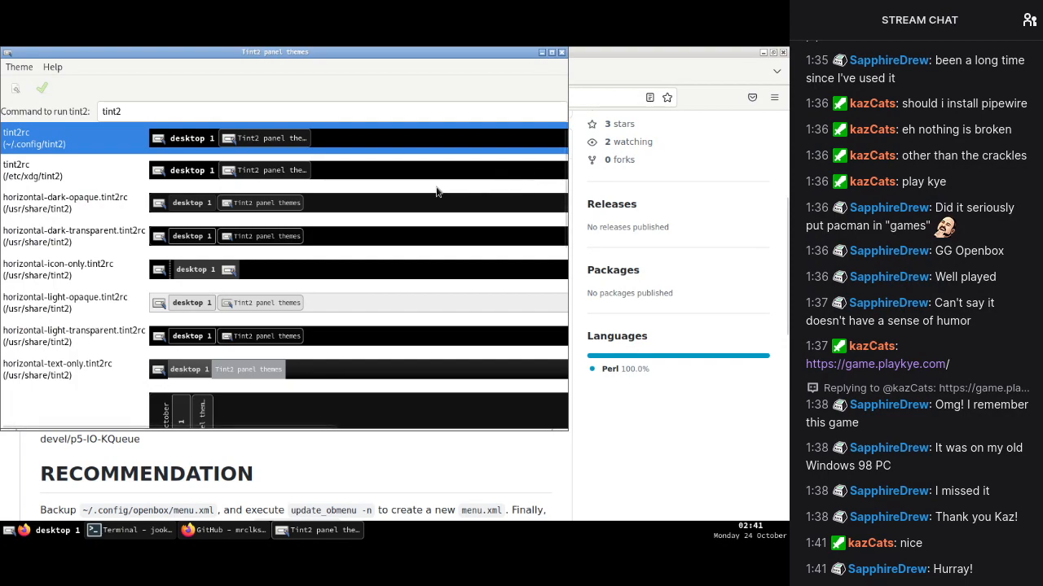
Scroll the Tint2 theme list and pick a different panel theme.
scroll("down", 3)
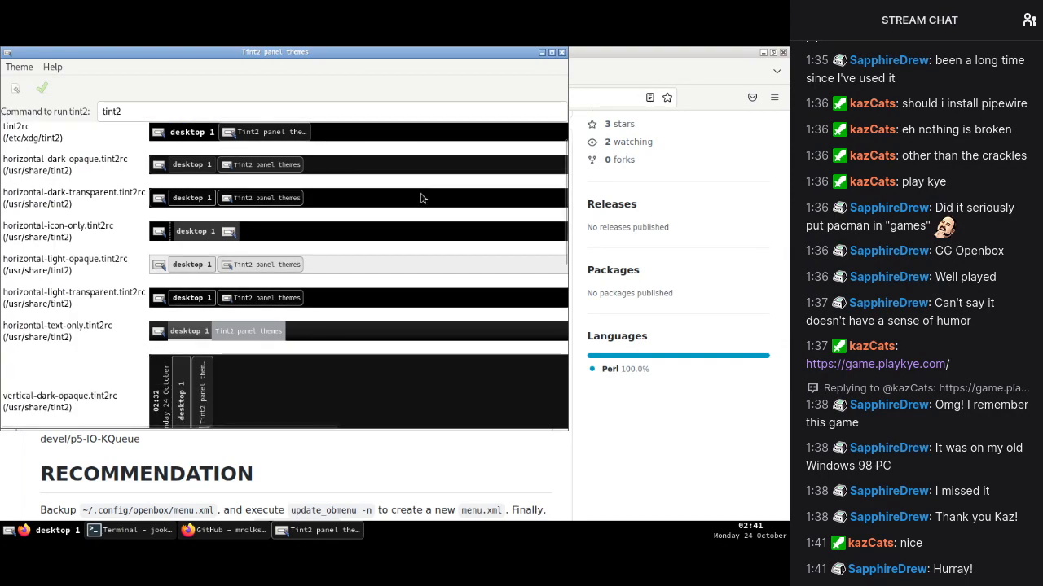
scroll("down", 3)
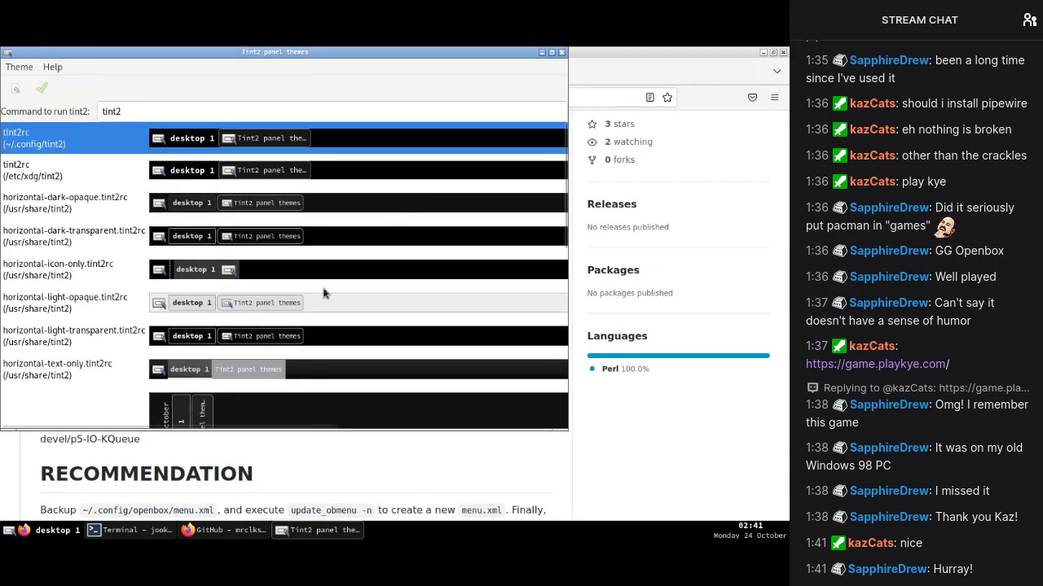
left_click(66, 171)
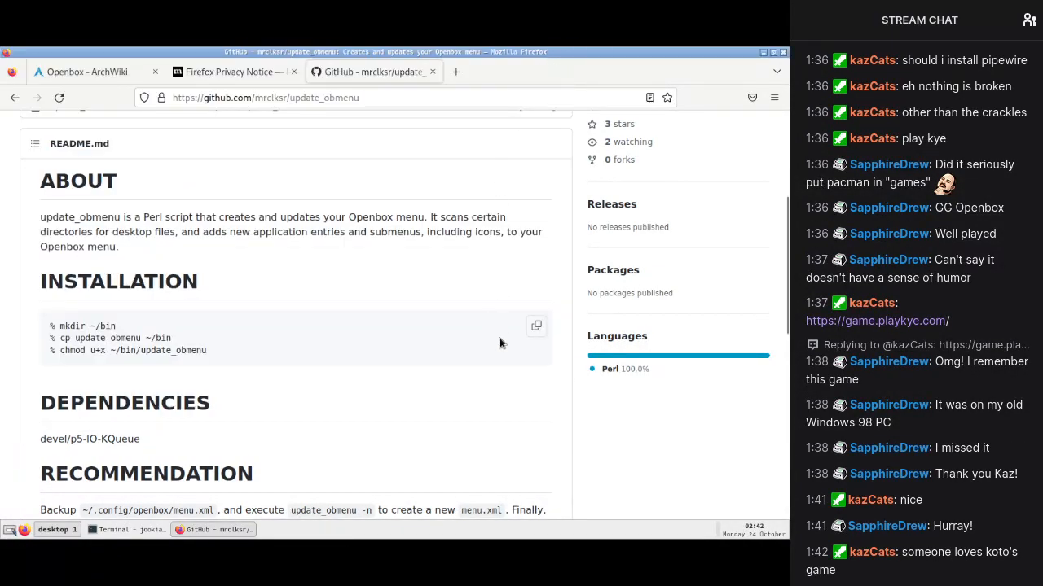
End the Openbox session and confirm restarting the computer from the greeter.
left_click(114, 530)
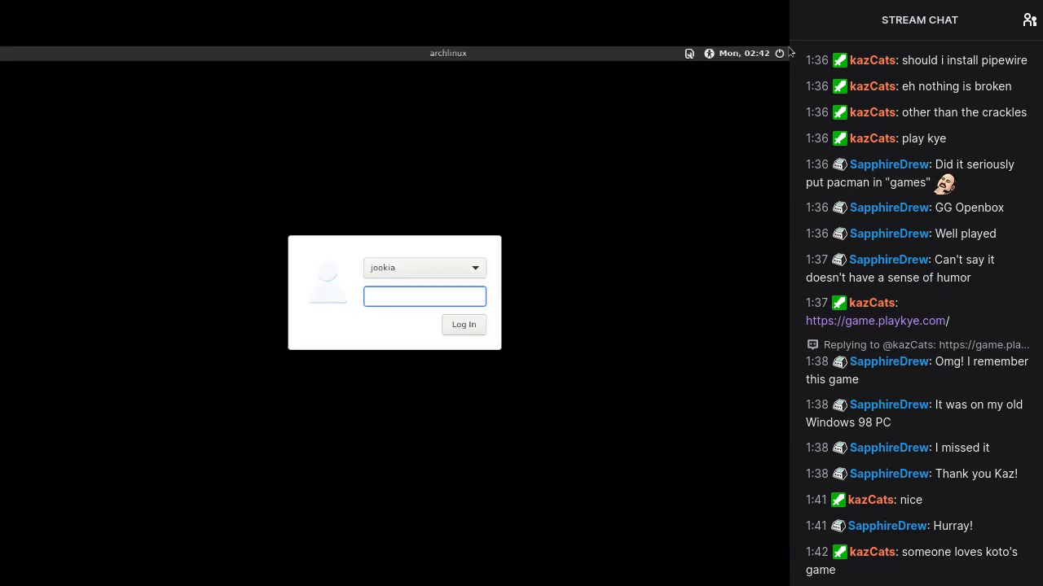
left_click(778, 53)
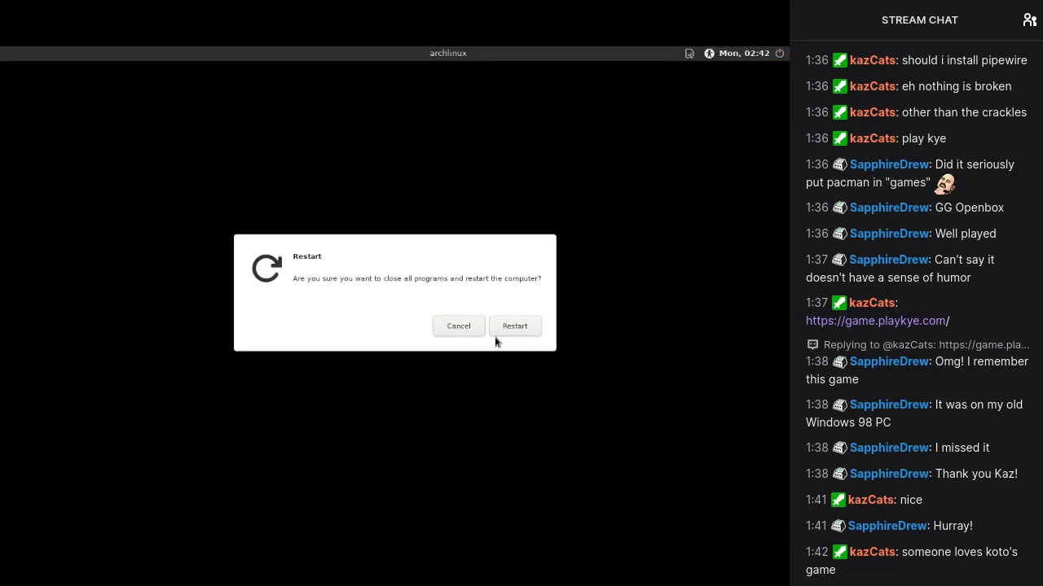
left_click(515, 326)
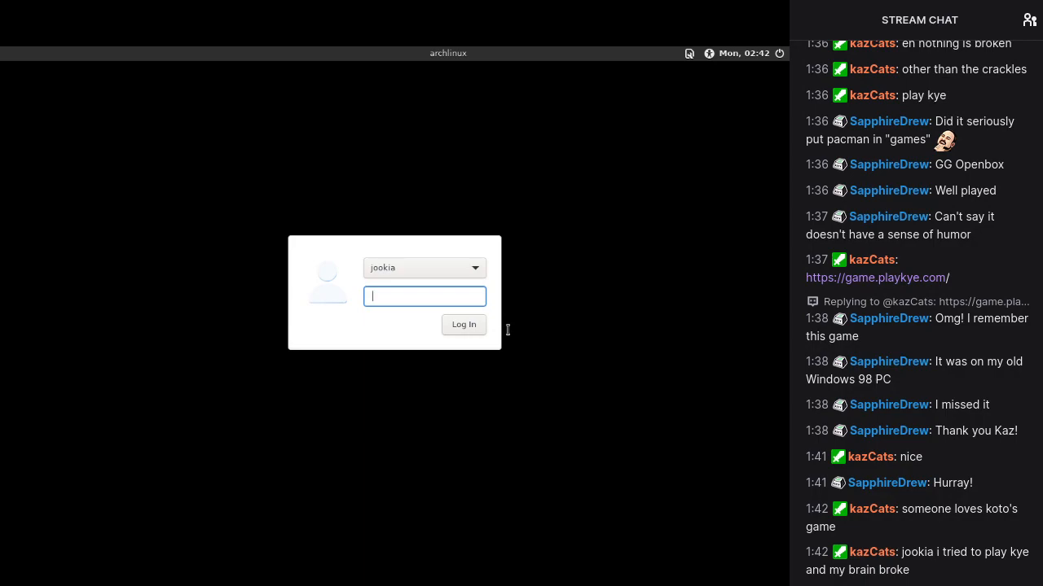
mouse_move(194, 7)
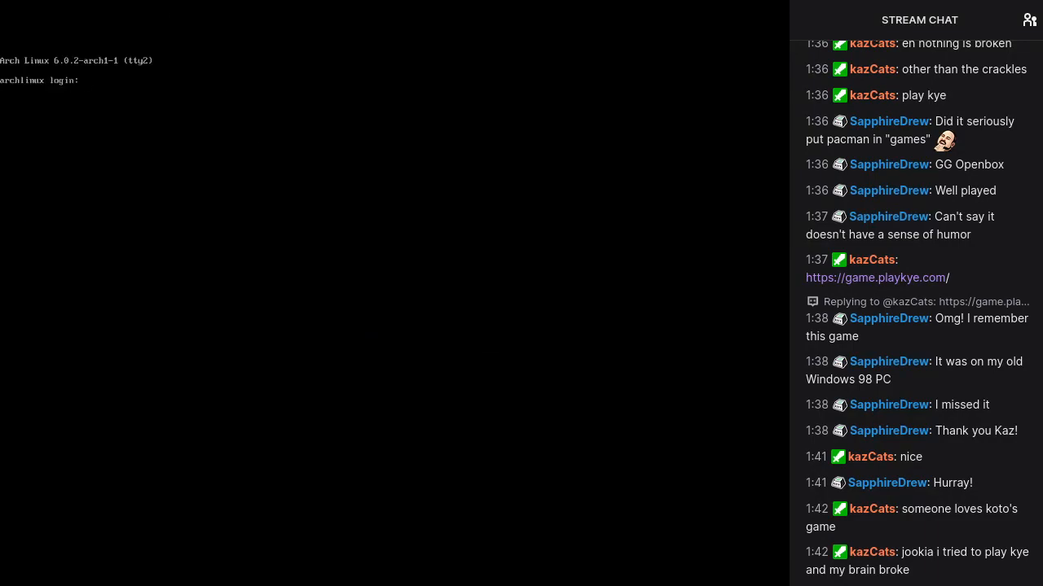
As root, enable Openbox autologin, move jookia from lightdm to a new autologin group, and restart lightdm.
type("root")
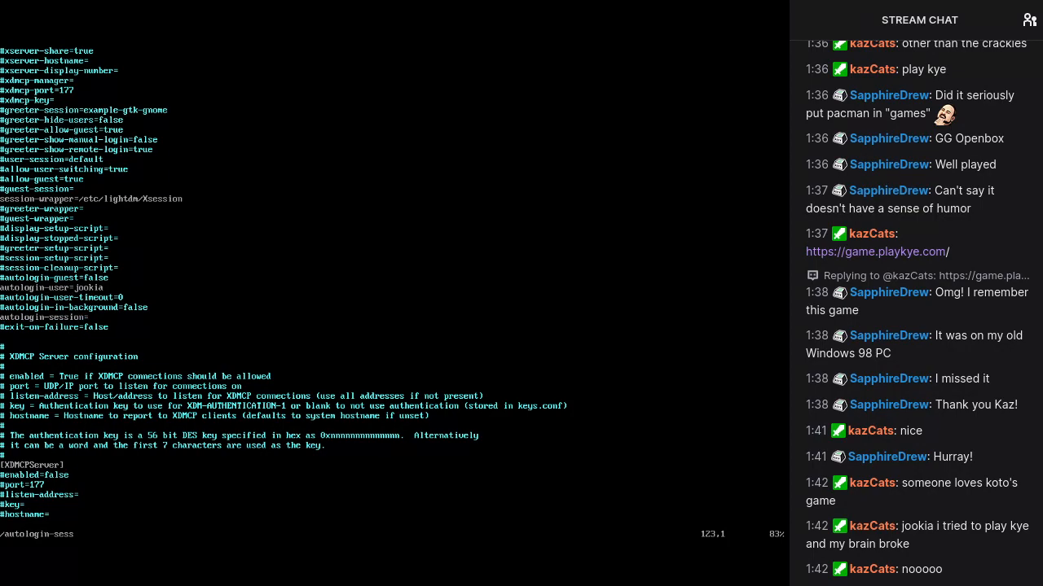
type("openbo")
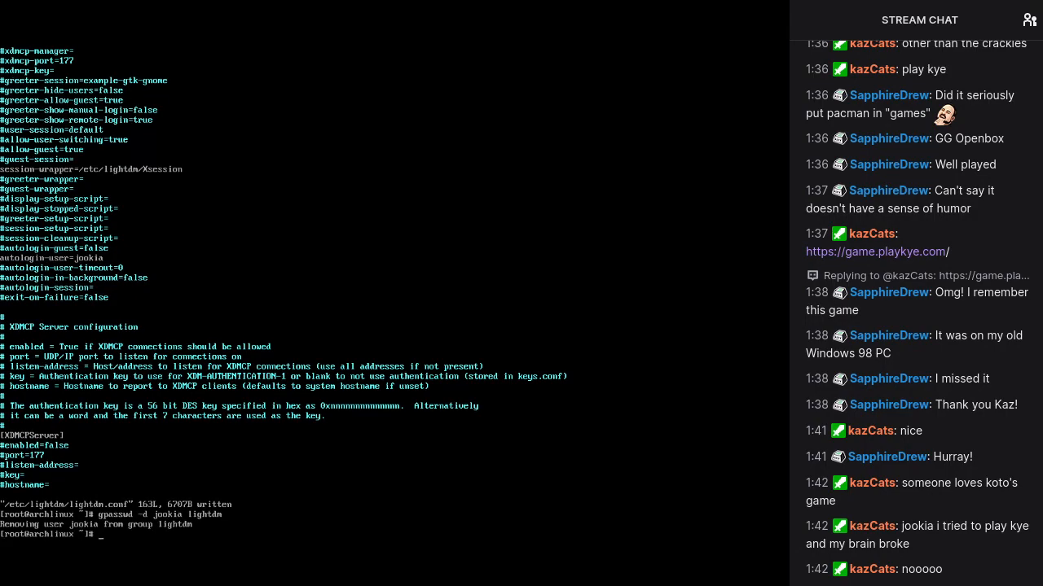
type("gpasswd -d")
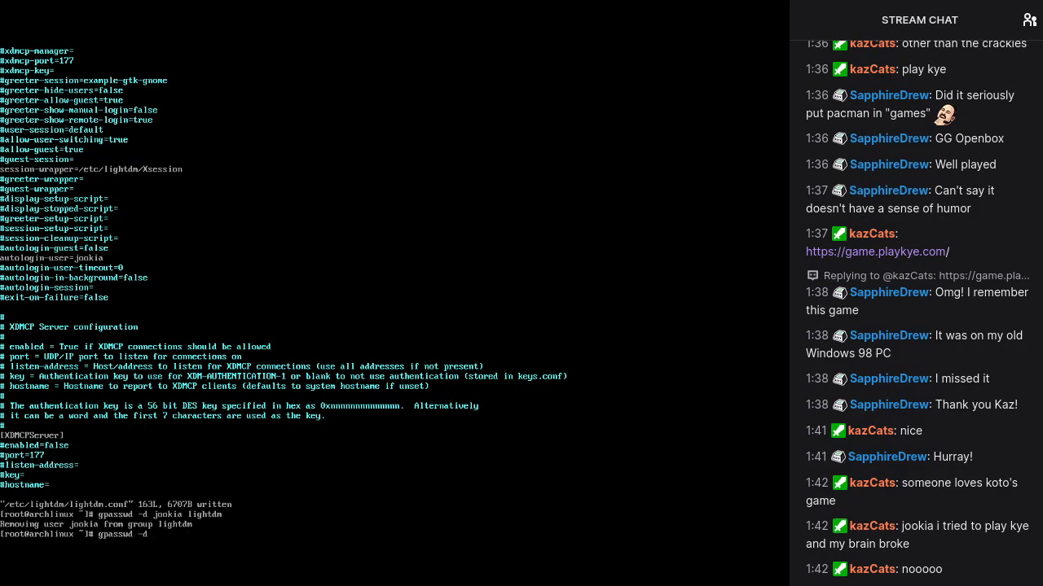
type("jookia autolo")
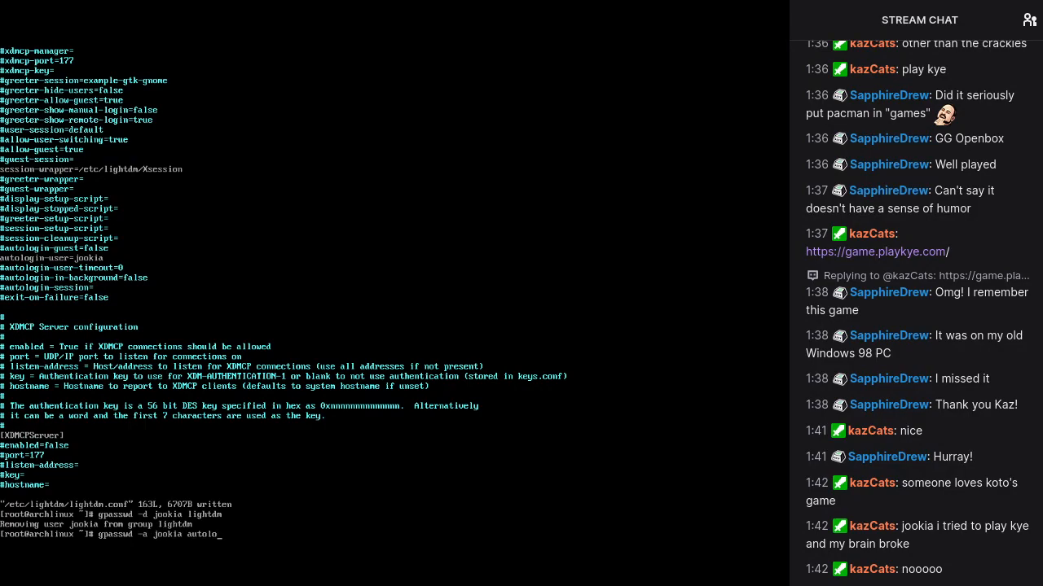
key("Return")
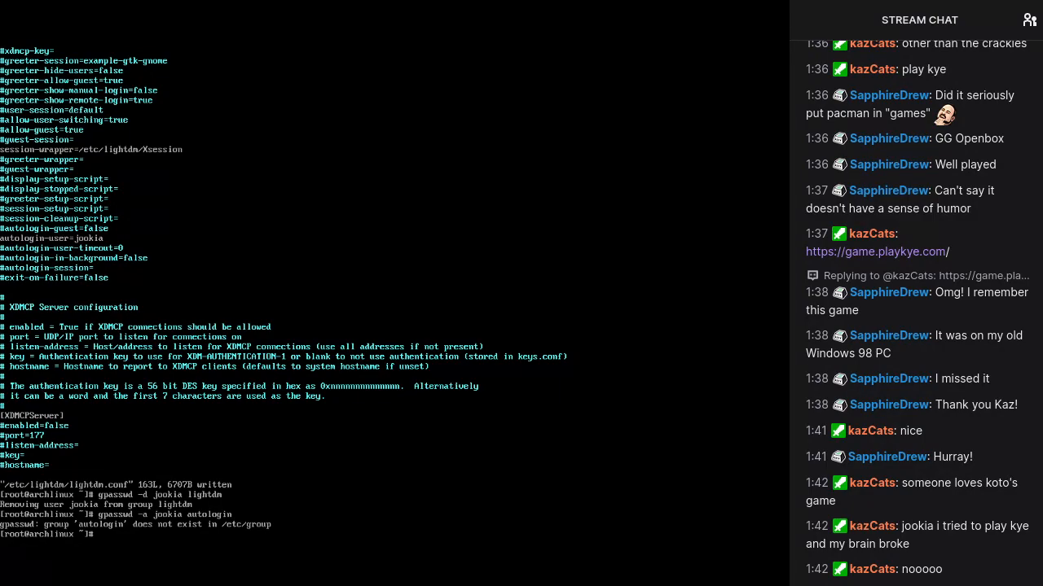
type("groupadd -r autologin")
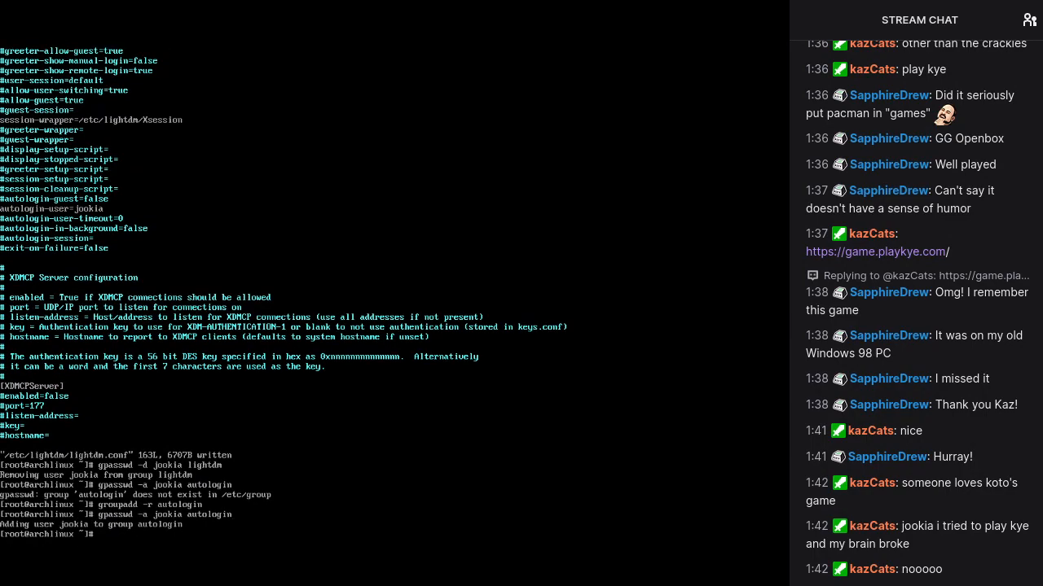
type("systemctl restar")
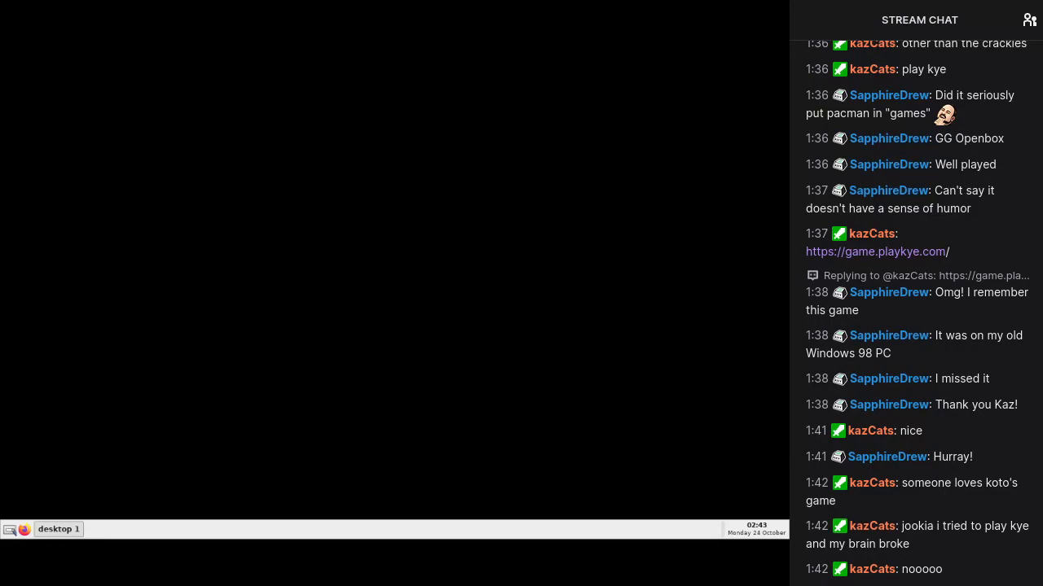
mouse_move(167, 555)
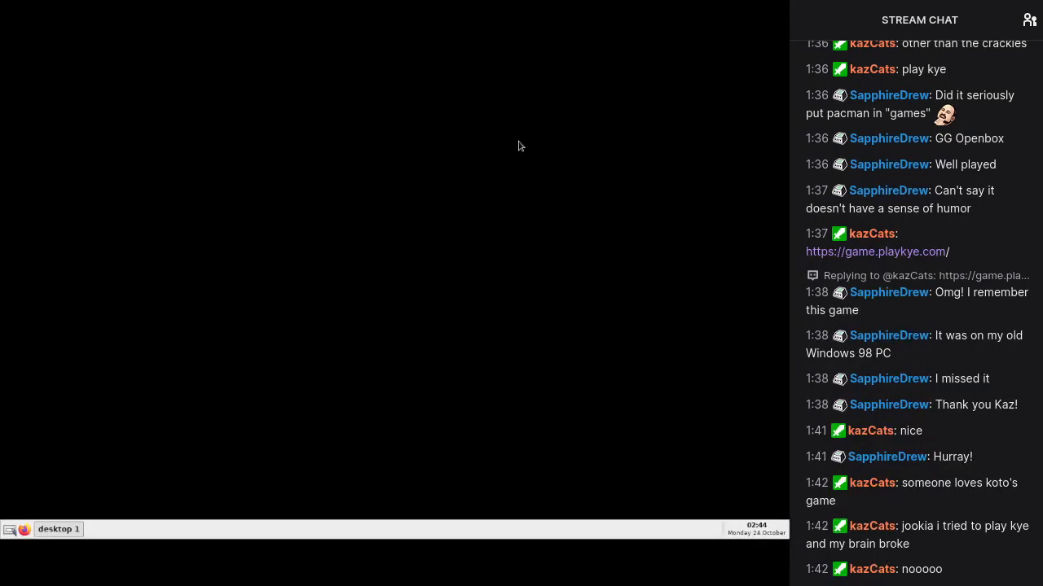
Right-click the Openbox desktop to bring up the root application menu.
right_click(521, 146)
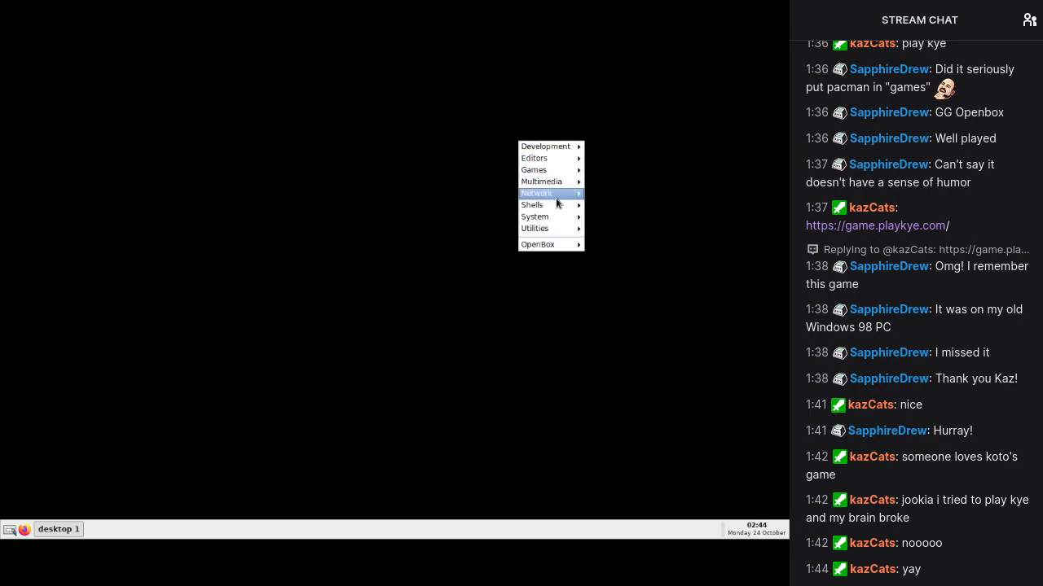
mouse_move(532, 205)
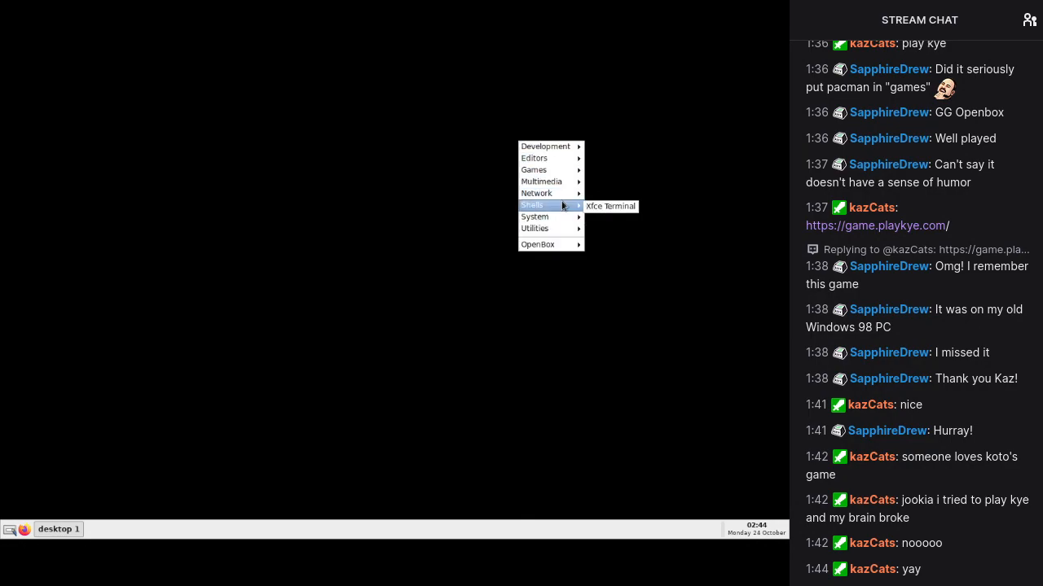
In Xfce Terminal, add 'sleep 5' before tint2 in the Openbox autostart, then run systemctl reboot -i.
left_click(609, 207)
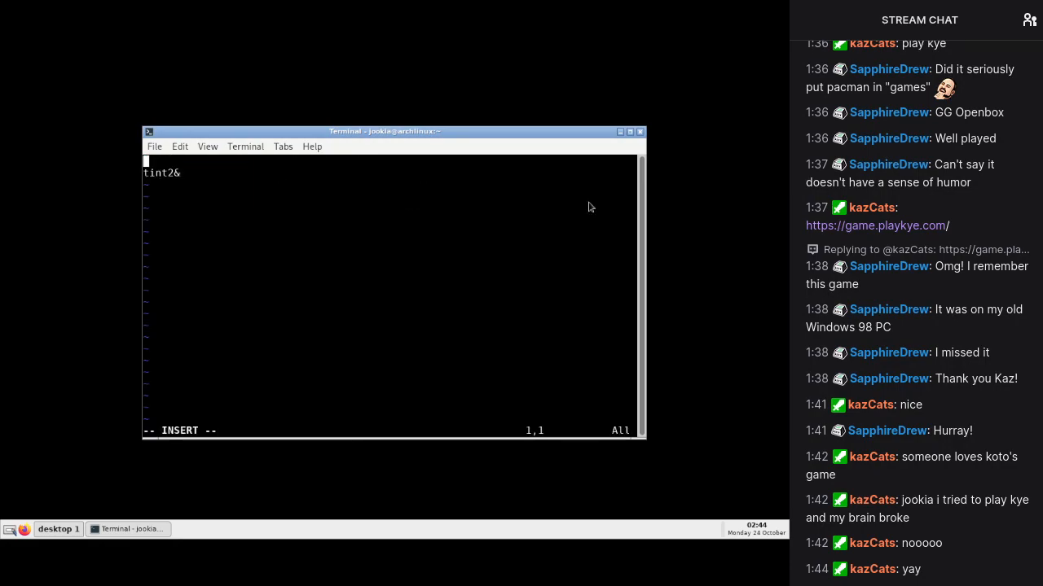
type("sleep 5")
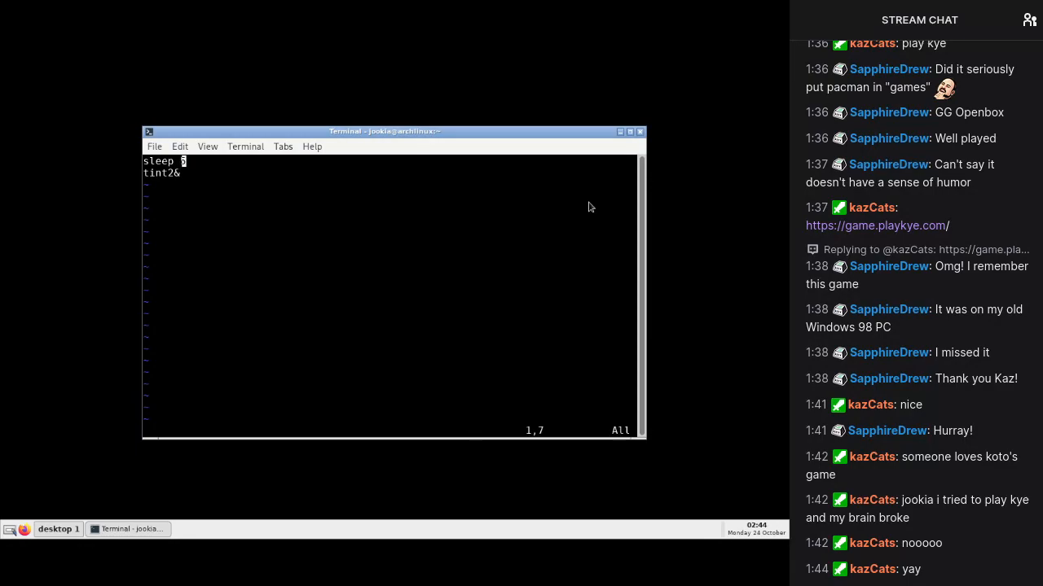
type("reboot")
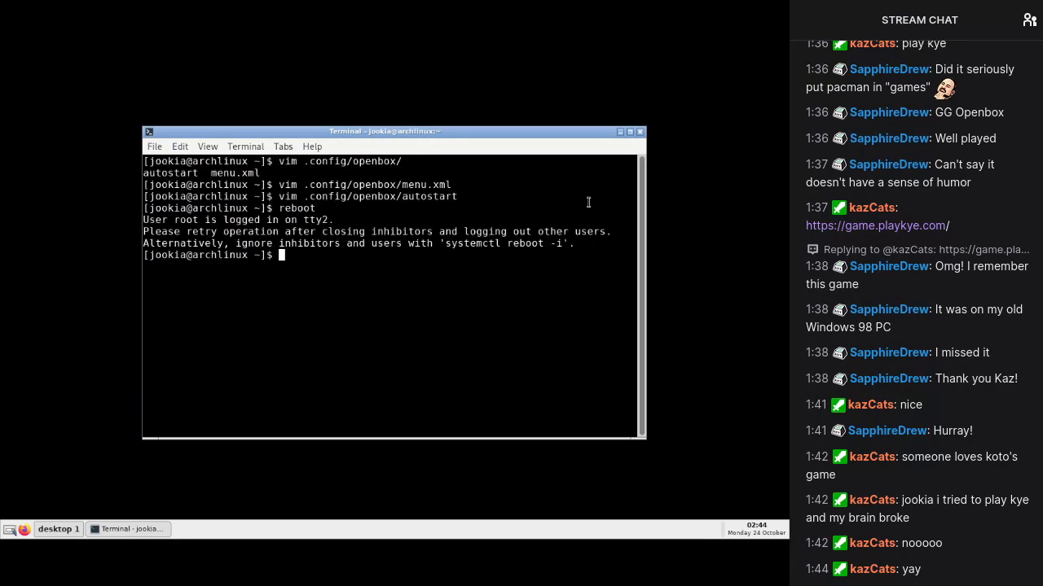
type("s")
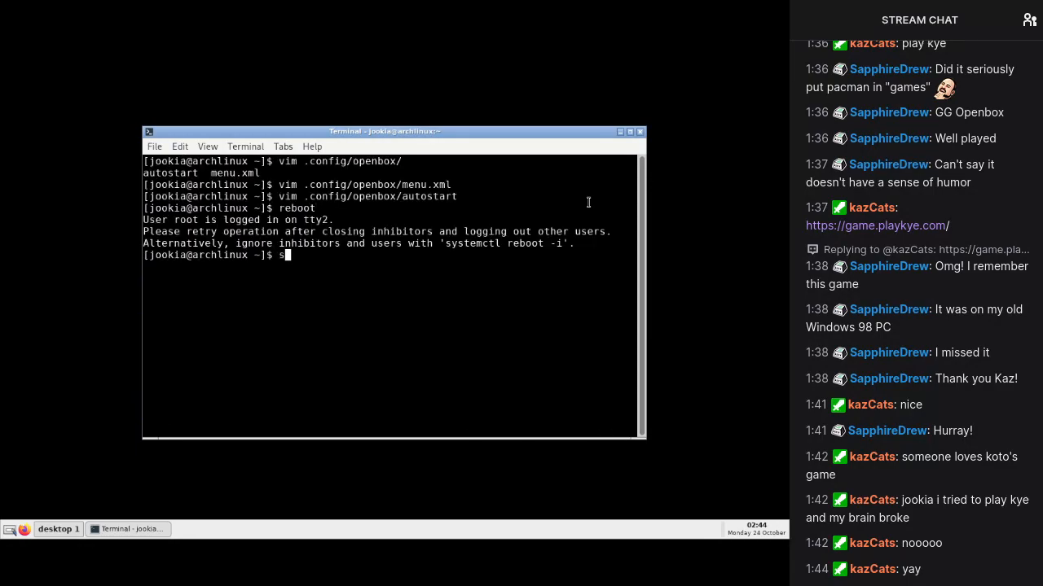
type("ystemctl reboot -i")
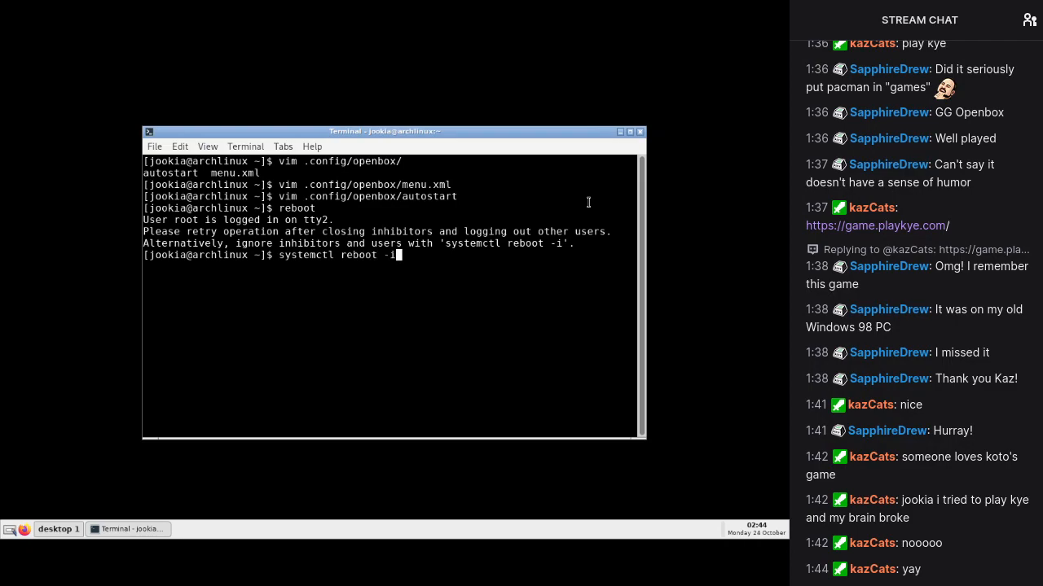
key("Return")
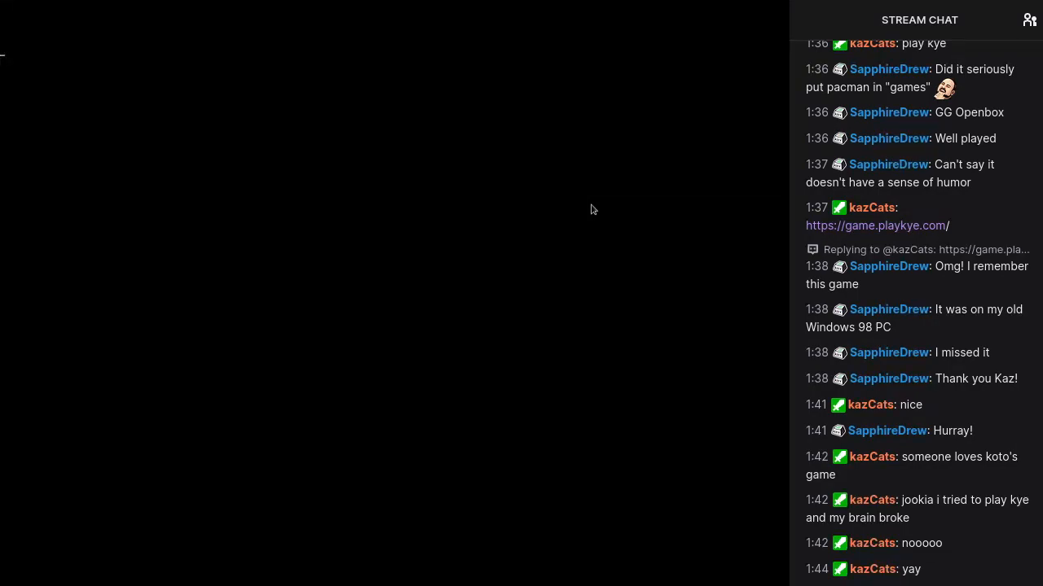
mouse_move(591, 207)
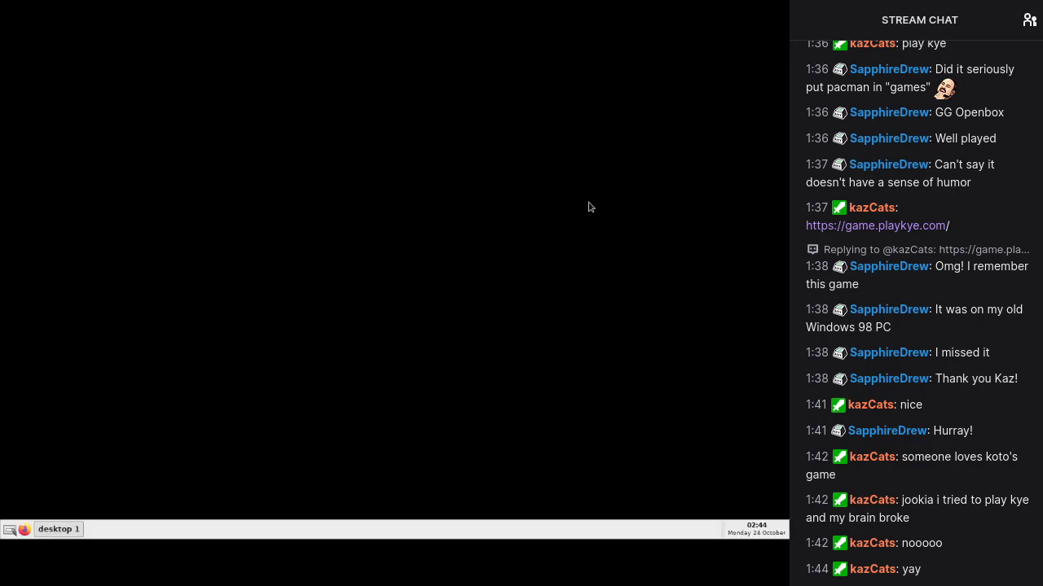
mouse_move(399, 500)
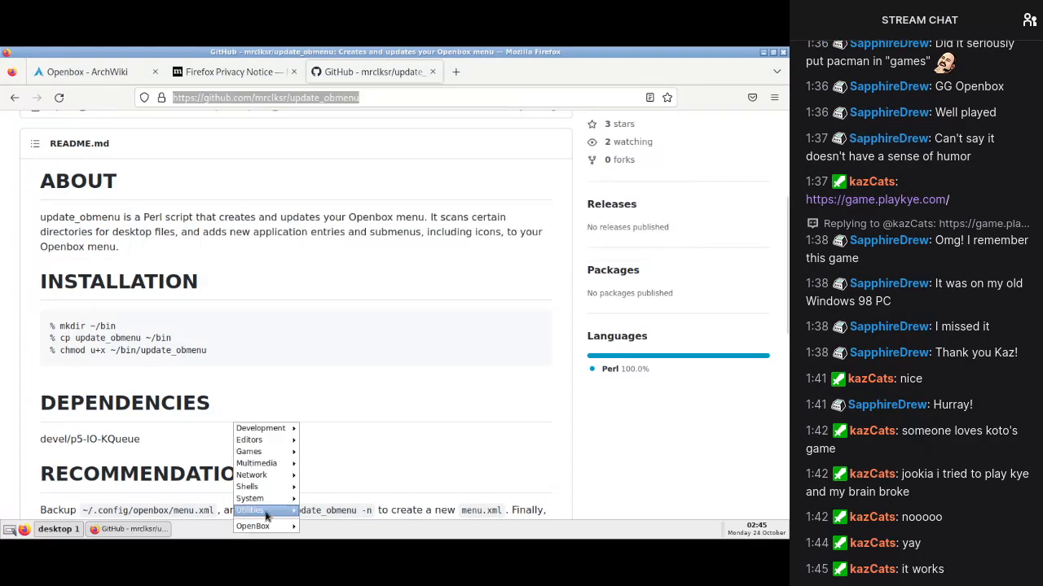
mouse_move(256, 464)
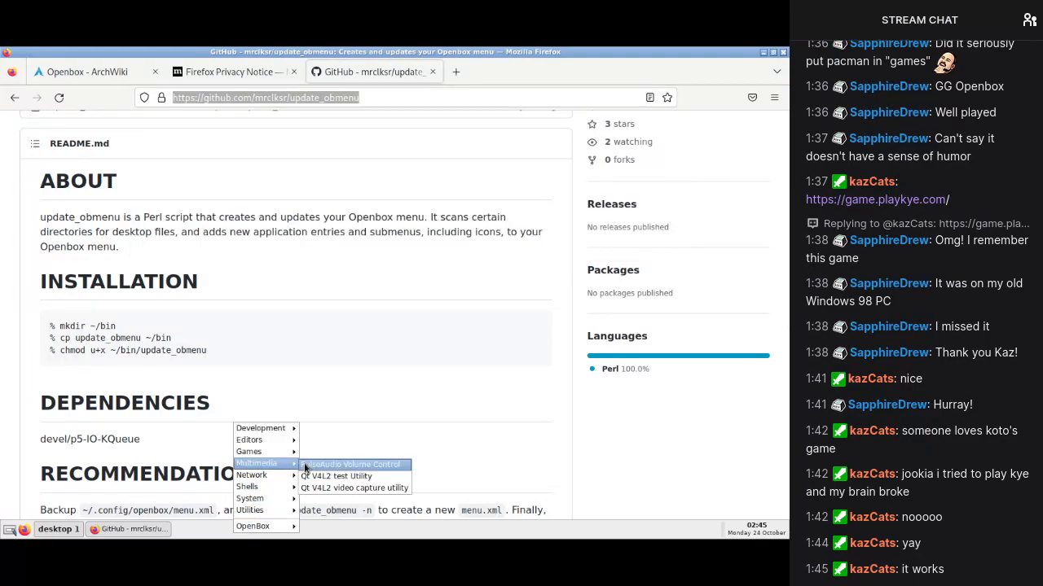
Open PulseAudio Volume Control, check its Playback tab, and close the mixer.
left_click(351, 464)
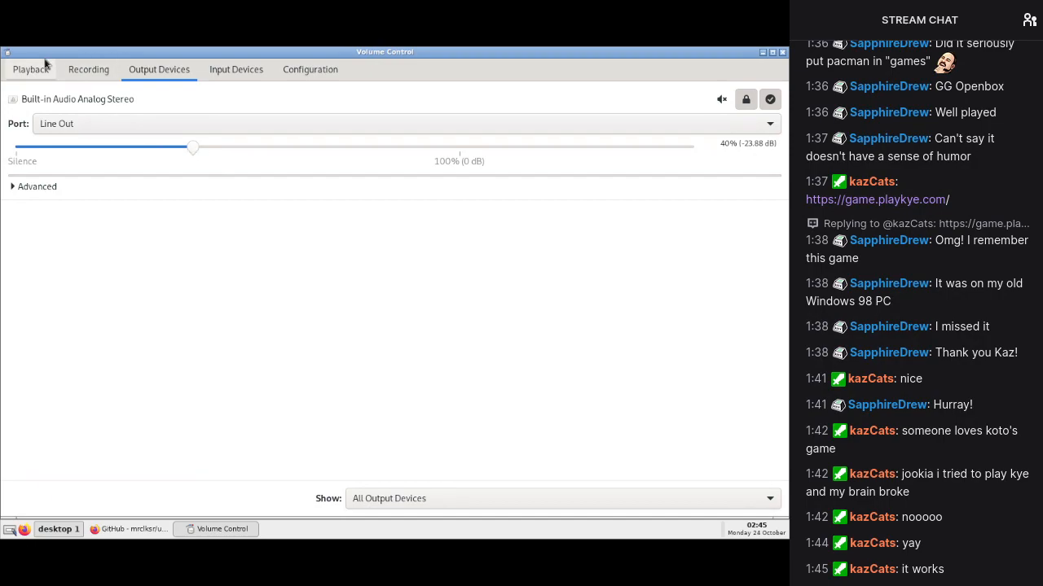
left_click(30, 69)
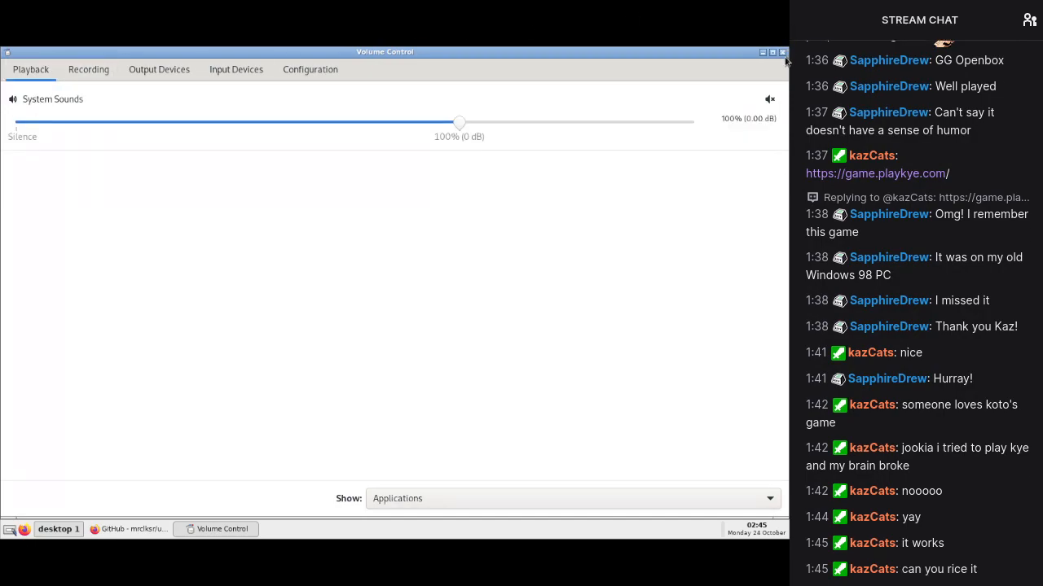
left_click(131, 529)
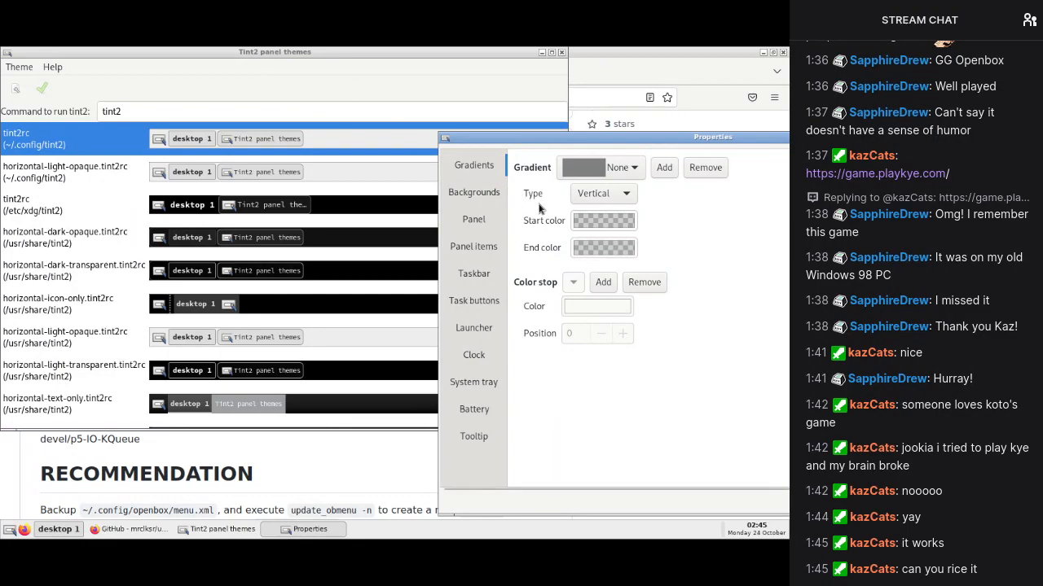
Browse tint2's panel, items, taskbar, launcher, clock and system tray properties, then close the editor.
left_click(473, 191)
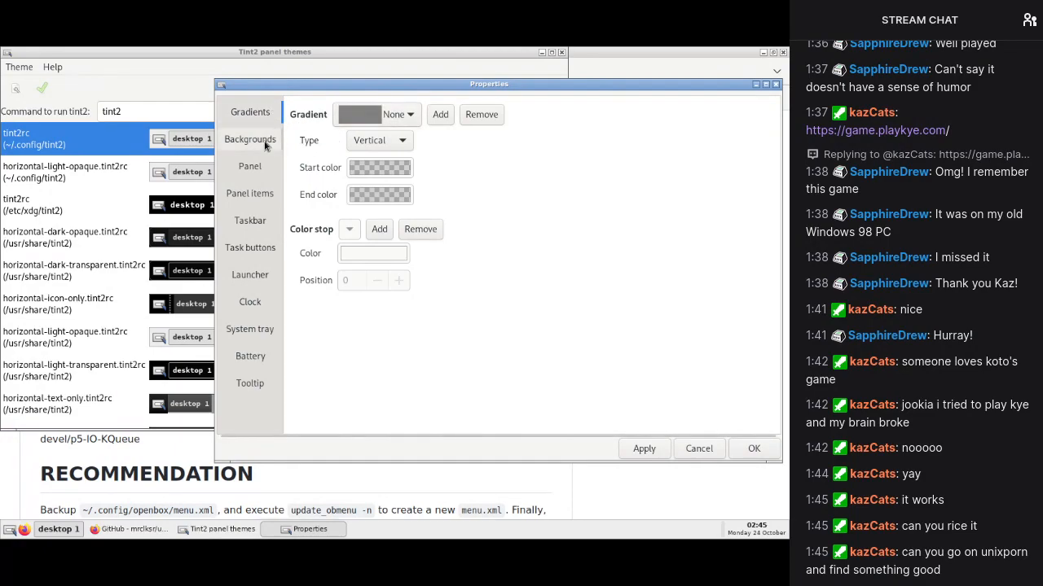
left_click(250, 166)
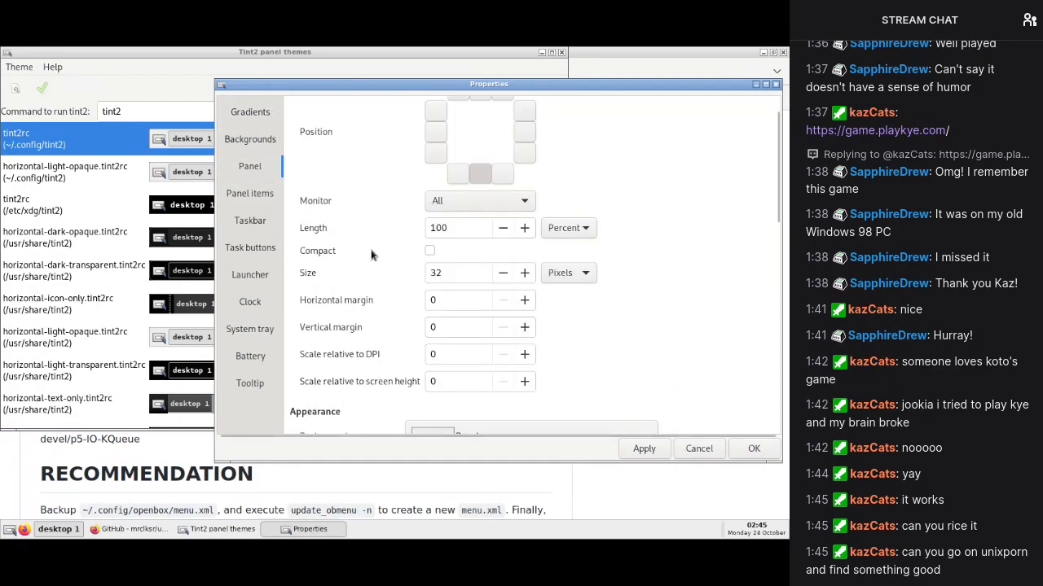
scroll("down", 3)
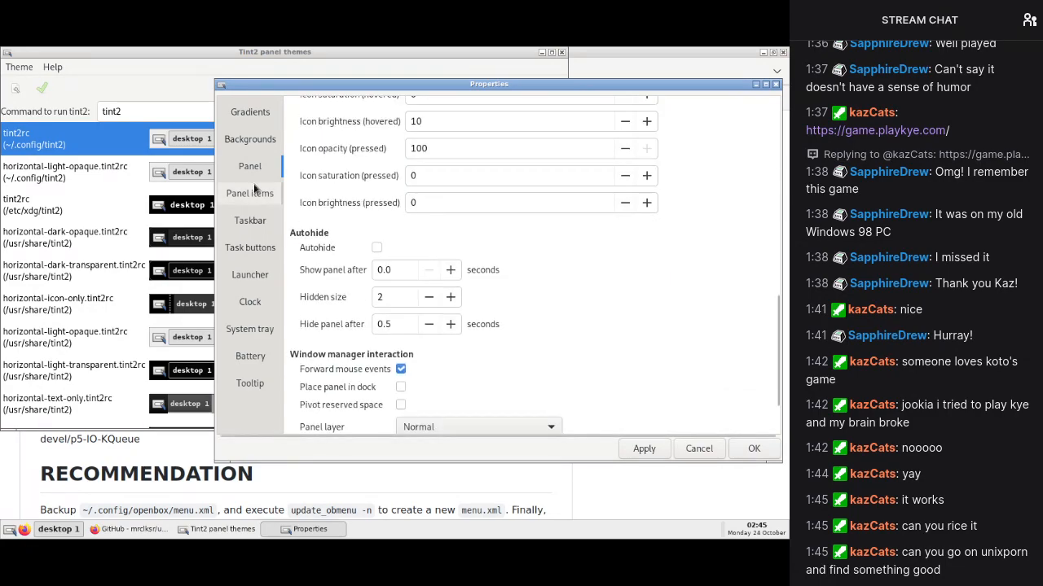
left_click(250, 193)
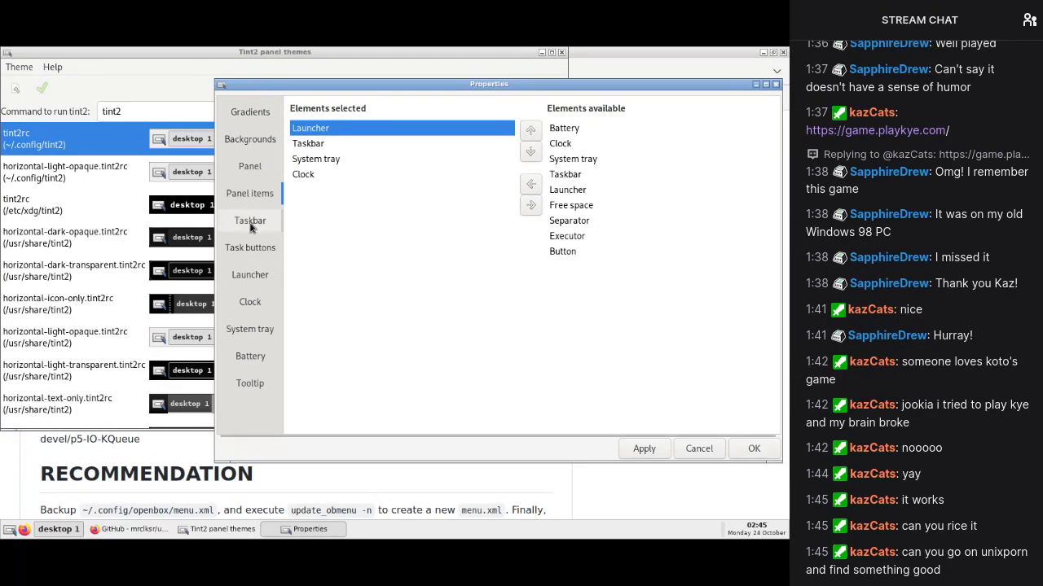
left_click(249, 220)
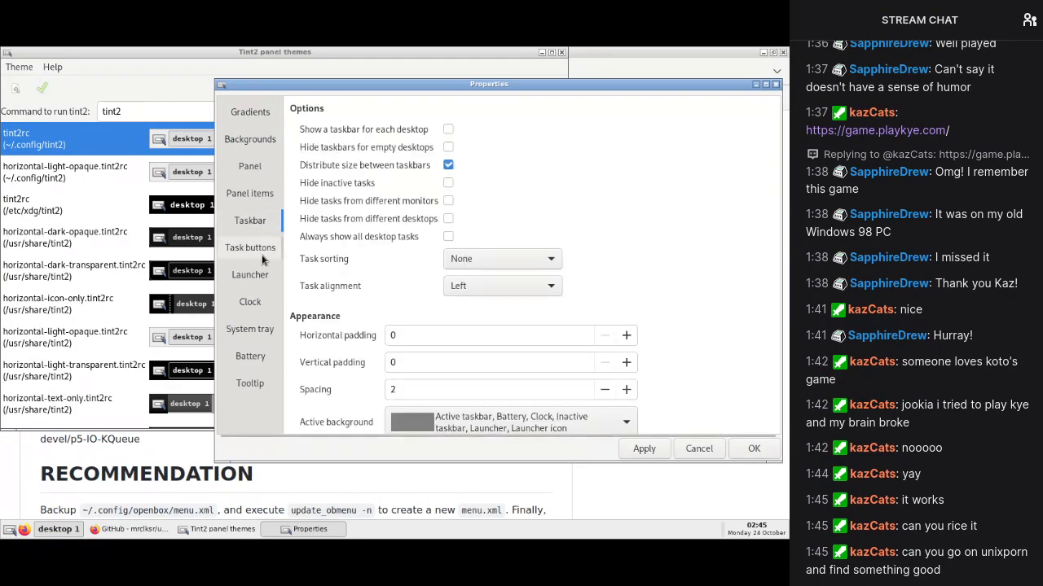
left_click(250, 274)
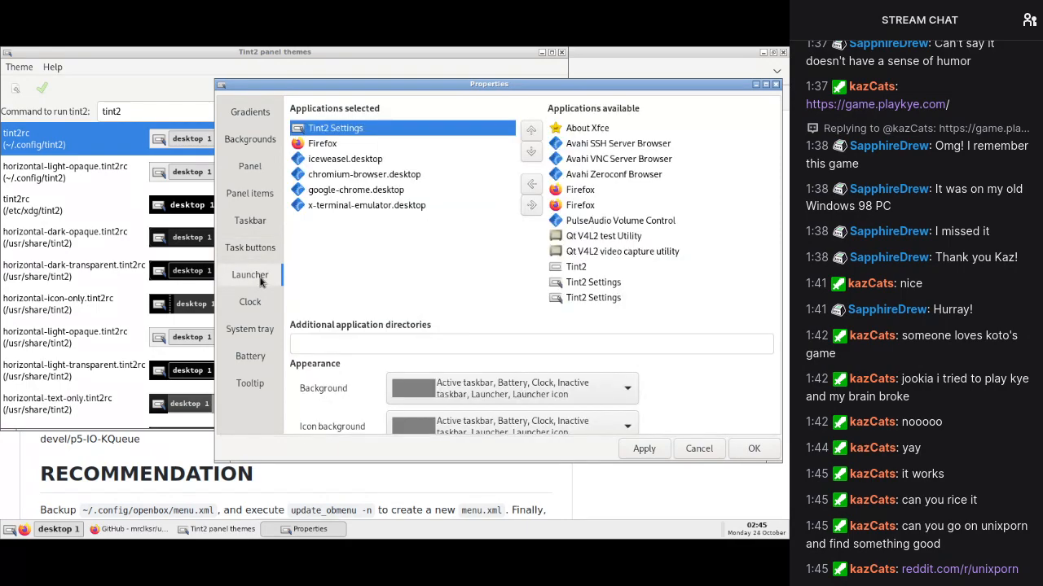
left_click(250, 301)
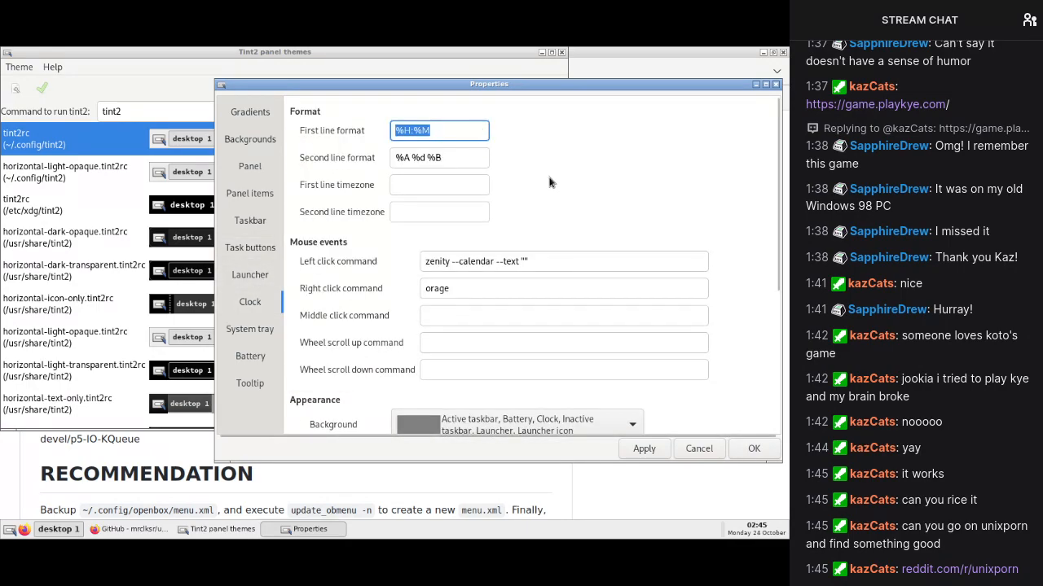
scroll("down", 3)
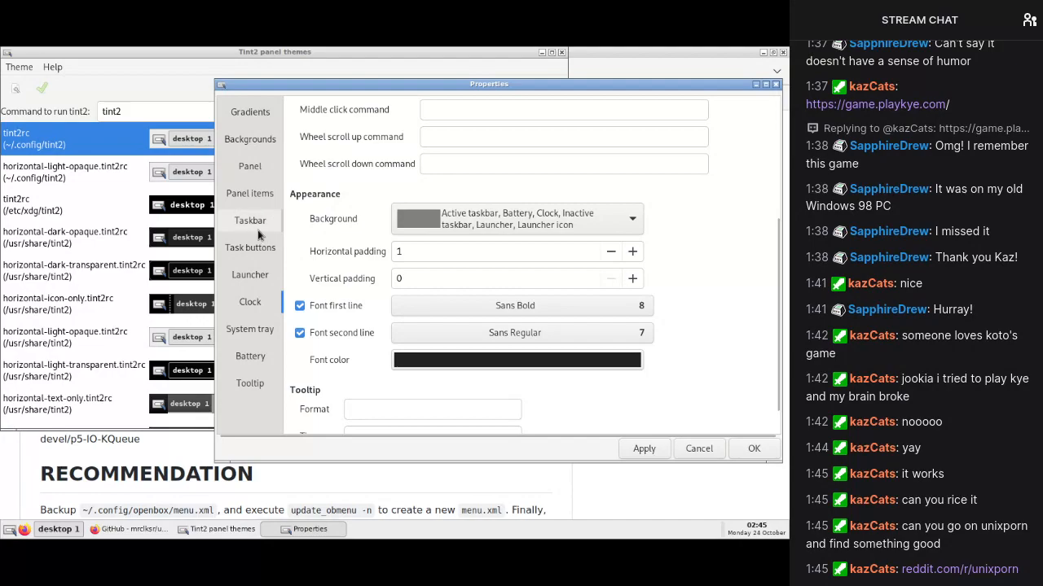
left_click(250, 329)
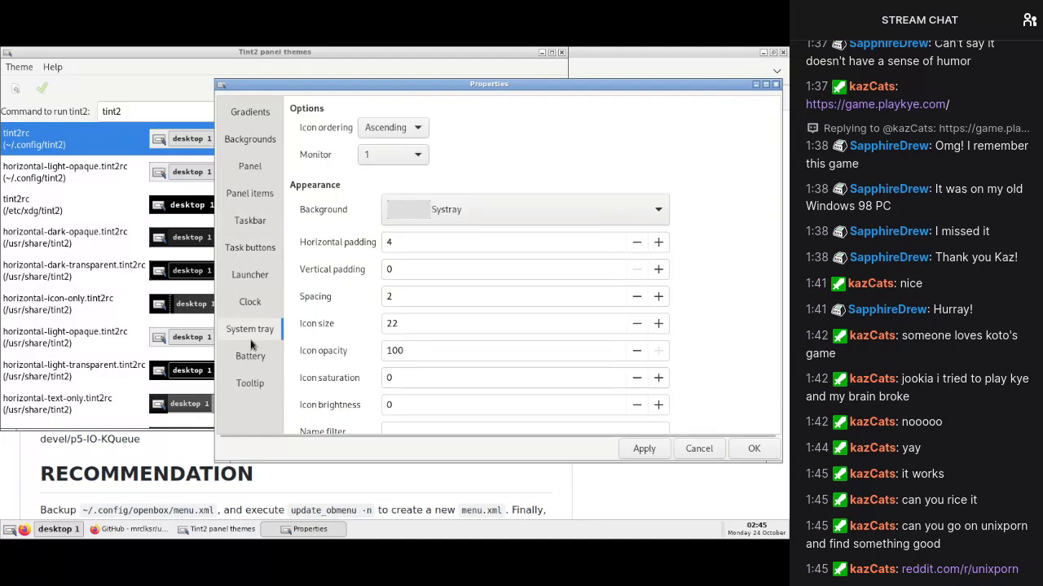
left_click(250, 356)
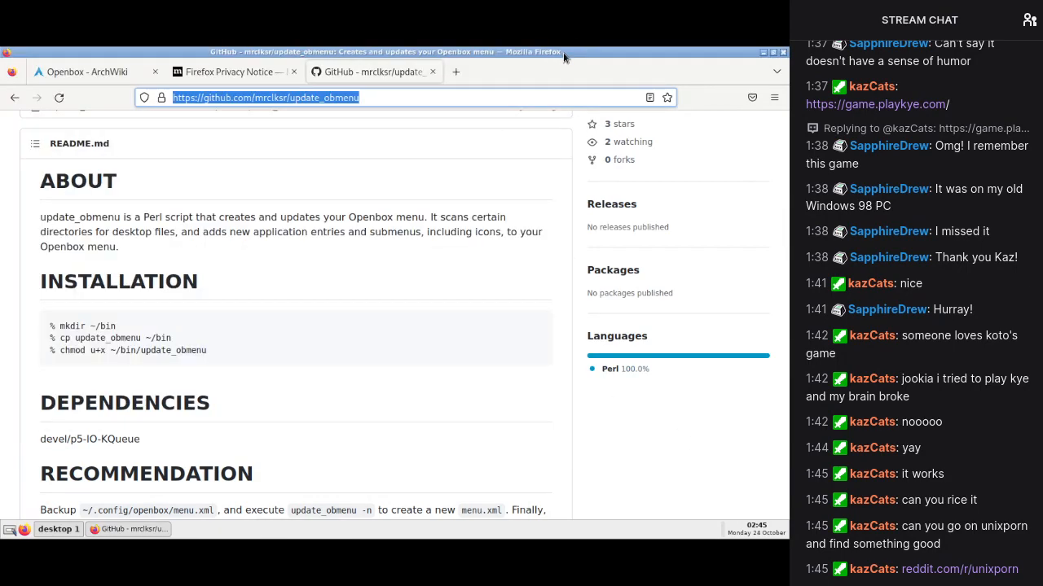
From the Openbox wiki tab, go via the sidebar's Main page to General recommendations.
left_click(87, 71)
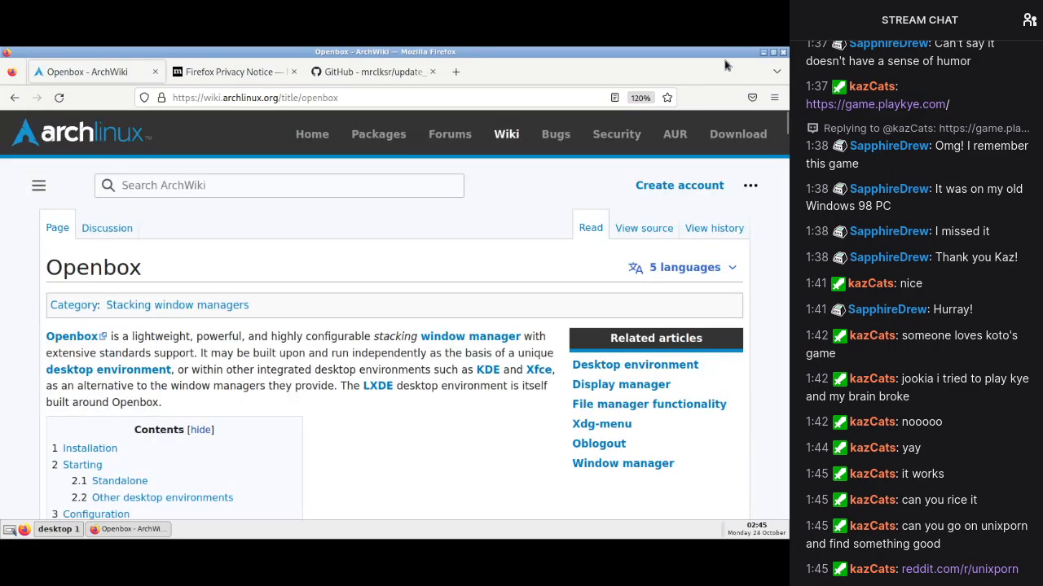
scroll("down", 3)
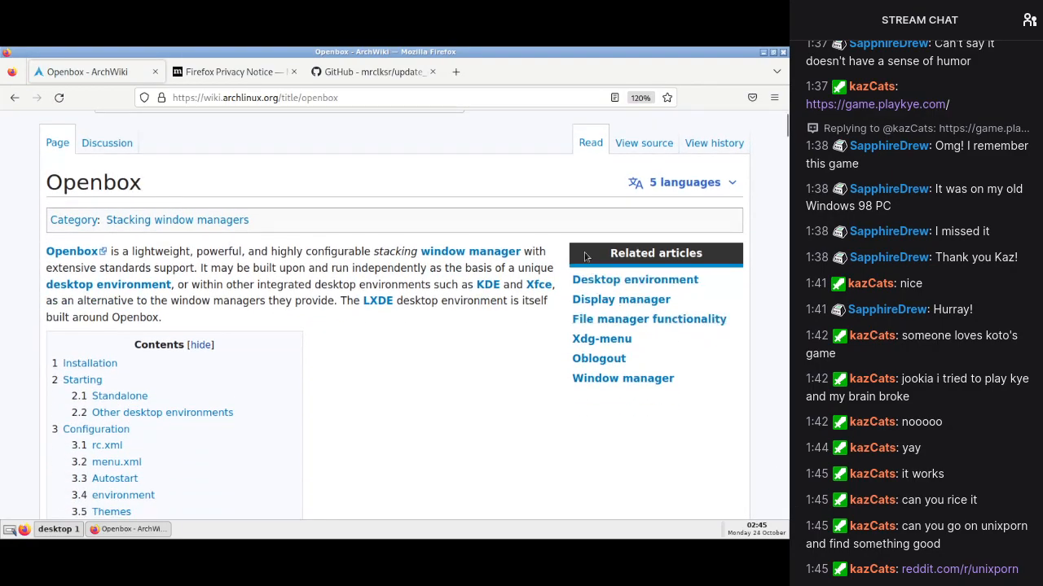
left_click(39, 185)
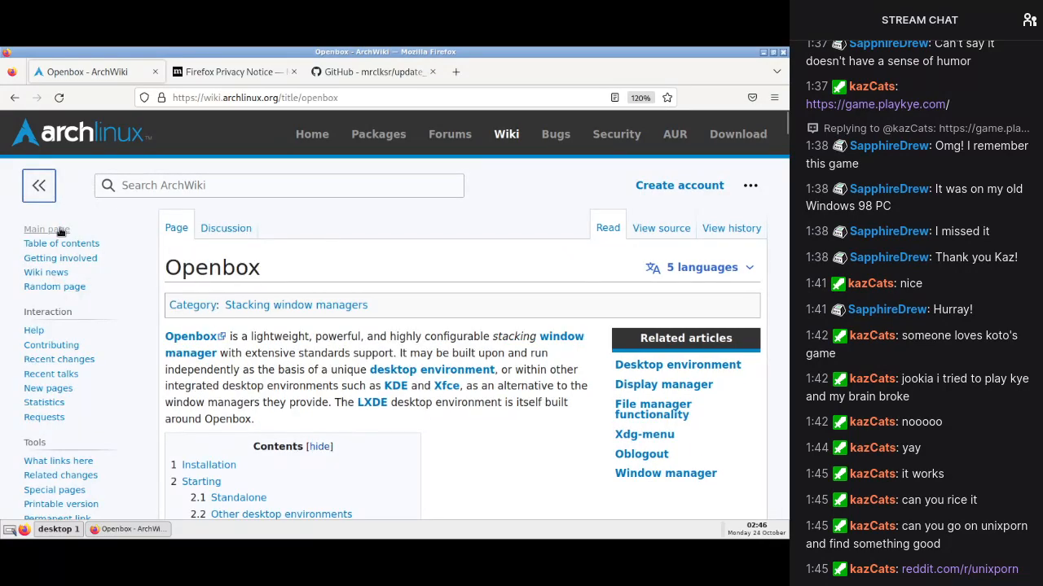
left_click(46, 229)
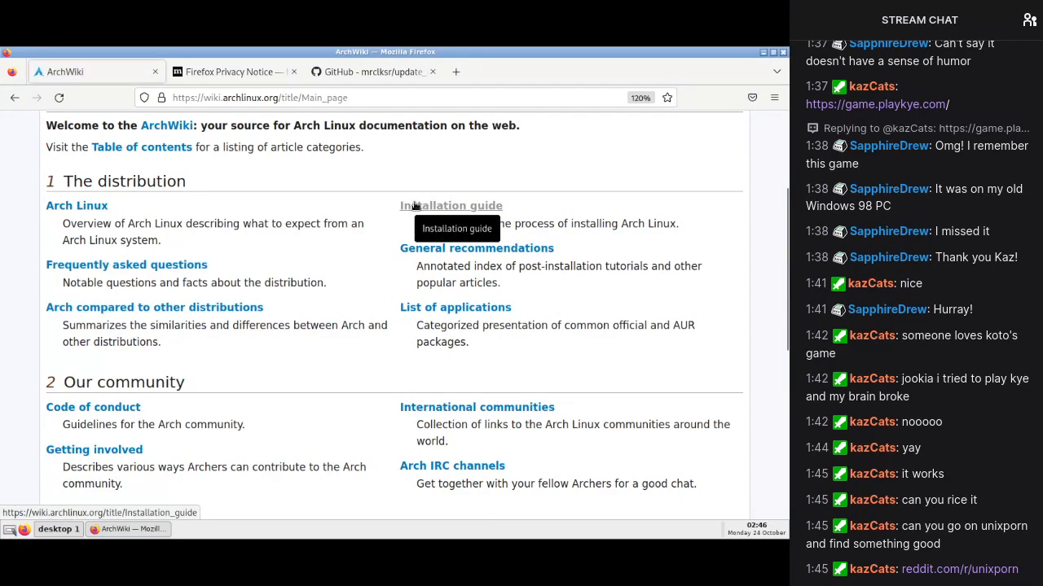
left_click(476, 248)
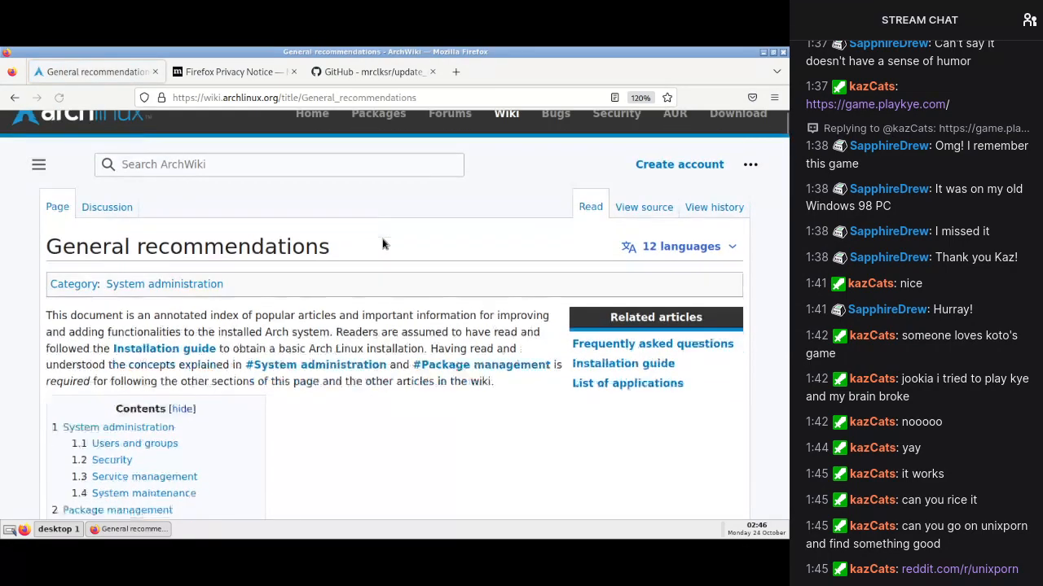
Scroll through the General recommendations article down to Console improvements.
scroll("down", 3)
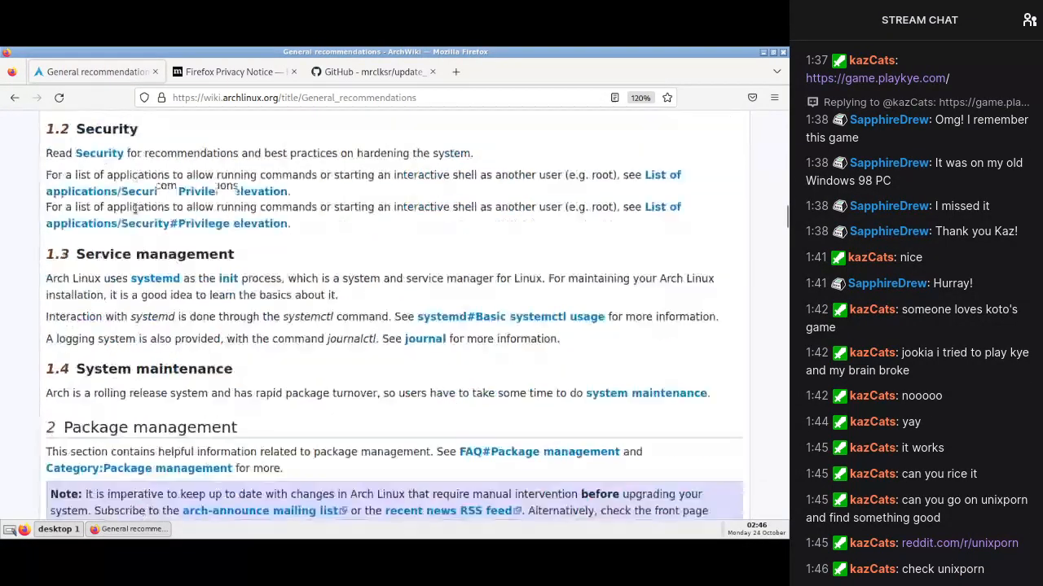
scroll("down", 3)
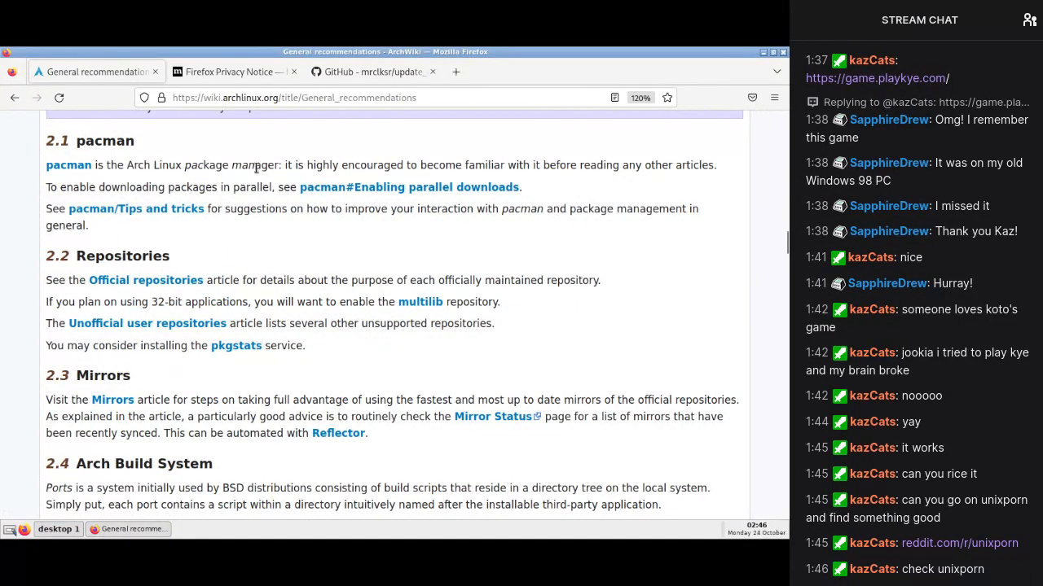
scroll("down", 3)
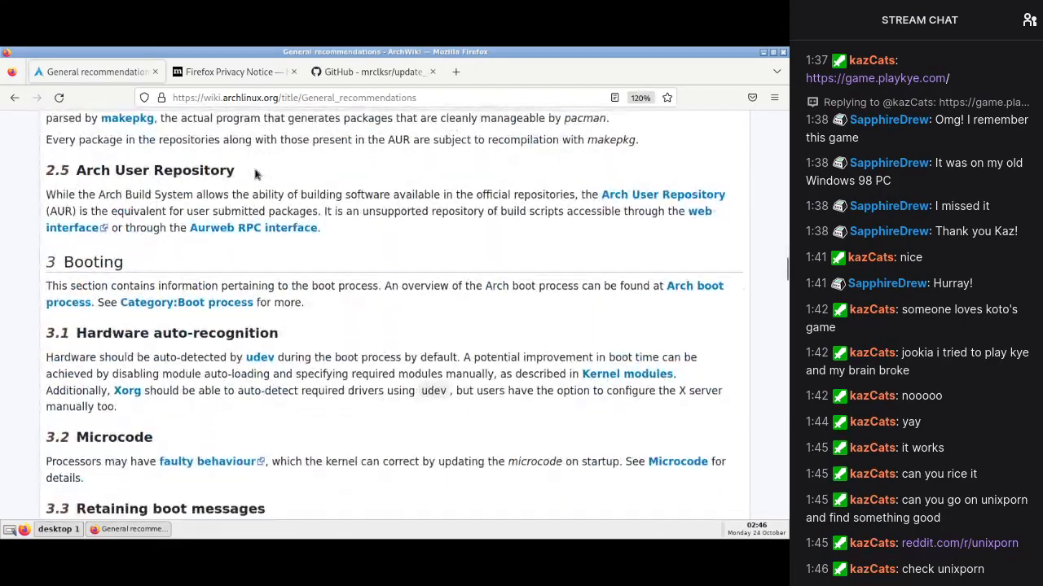
scroll("down", 3)
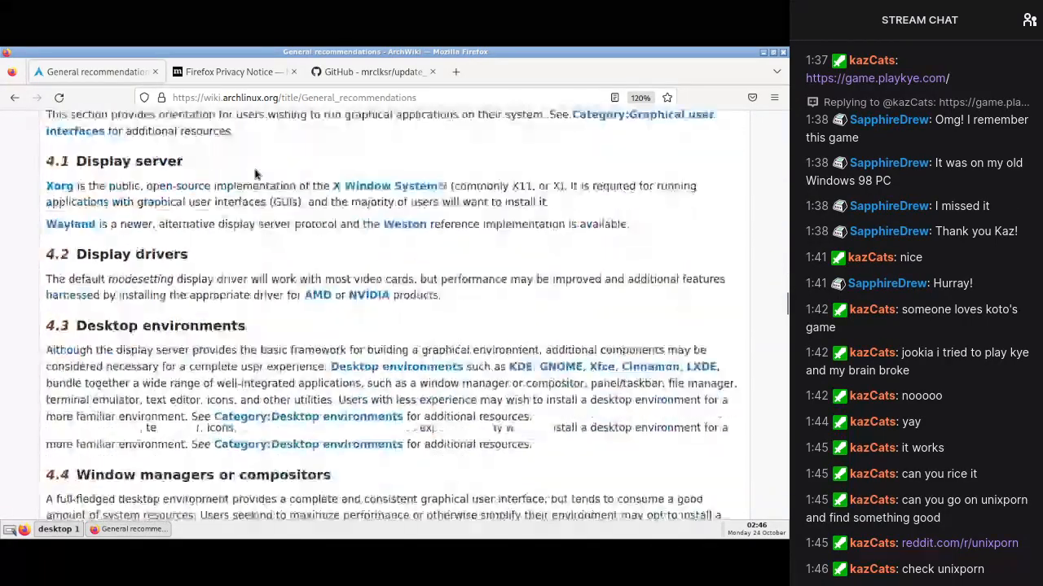
scroll("down", 3)
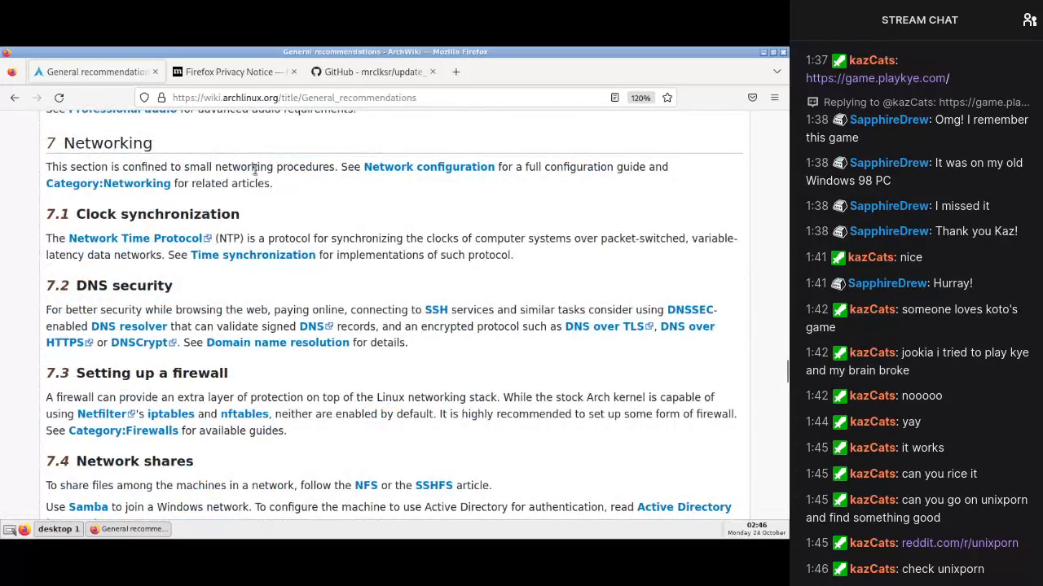
scroll("down", 3)
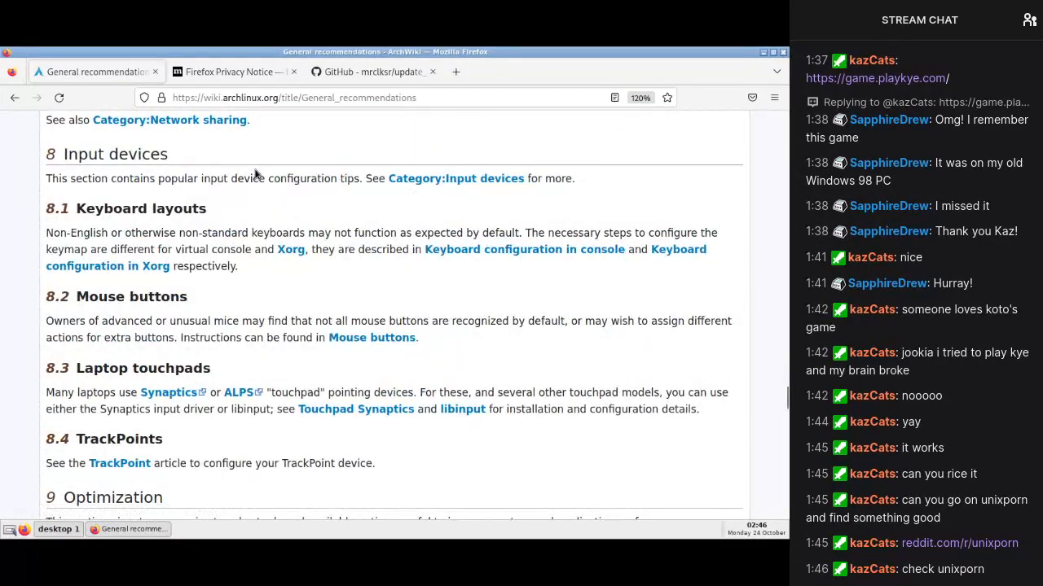
scroll("down", 3)
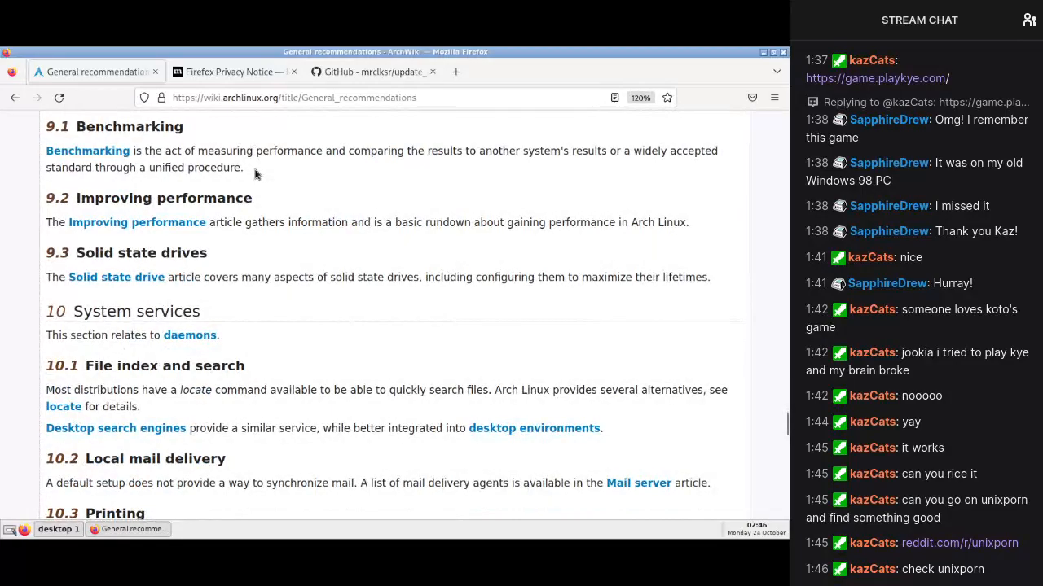
scroll("down", 3)
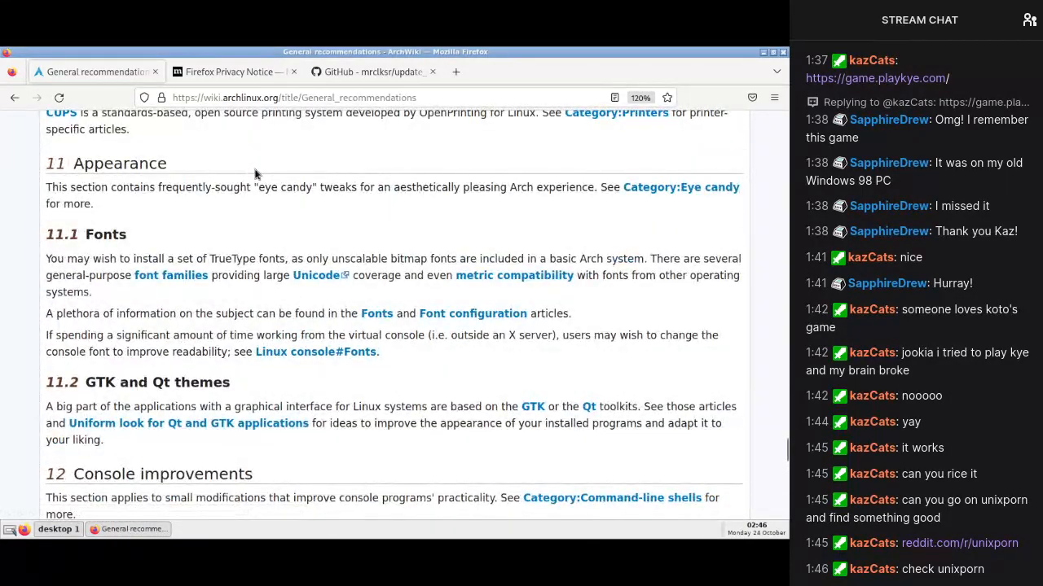
scroll("down", 3)
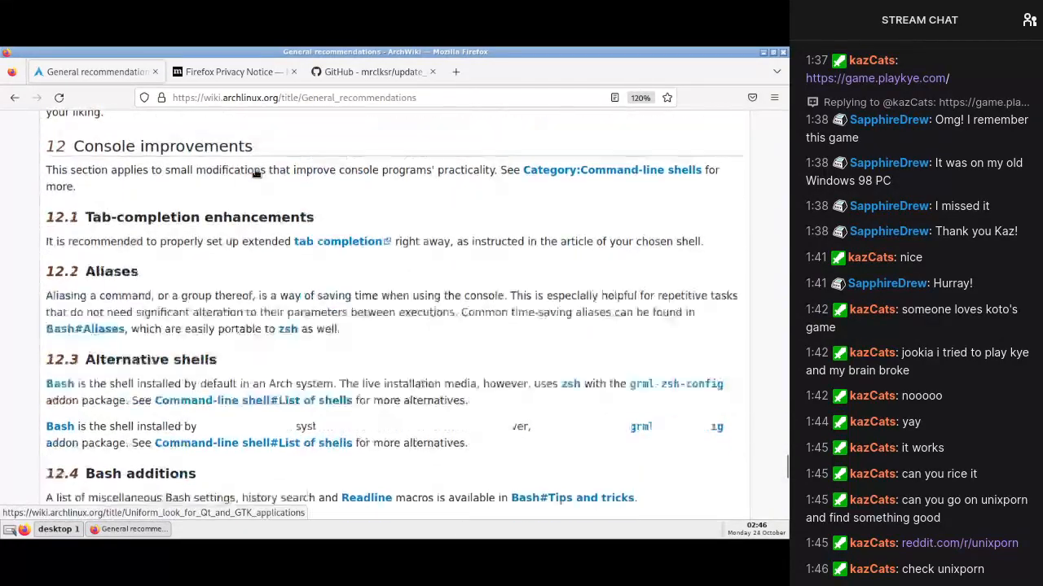
scroll("down", 3)
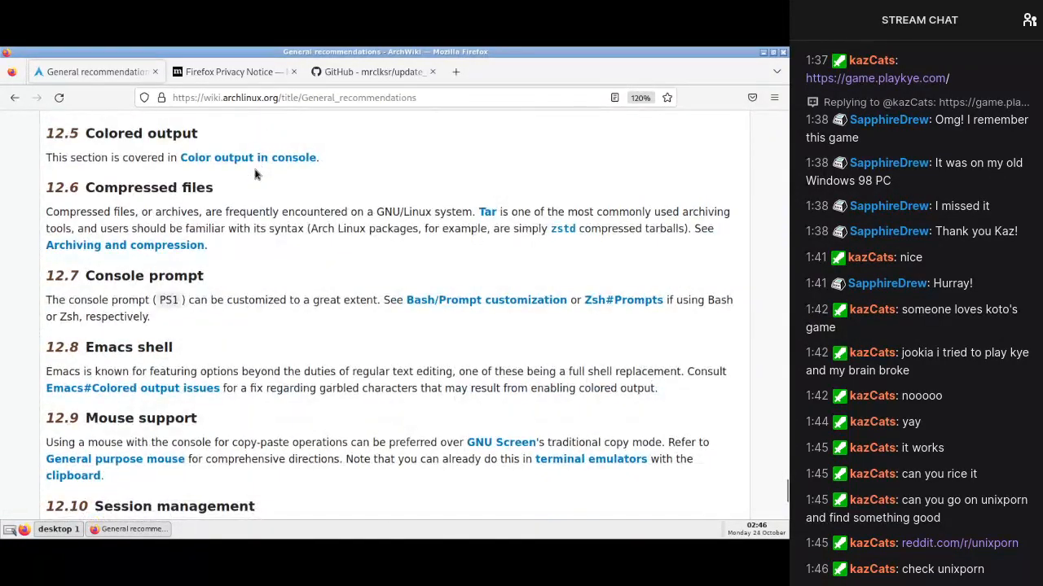
scroll("down", 3)
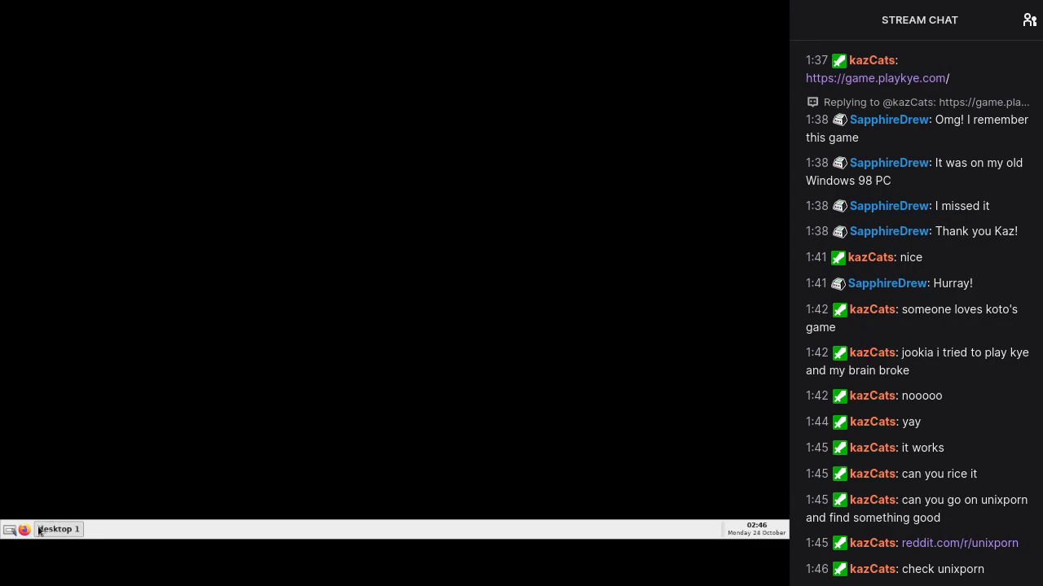
Open and close Tint2 Settings, then switch to desktop 2 and back to desktop 1.
left_click(11, 529)
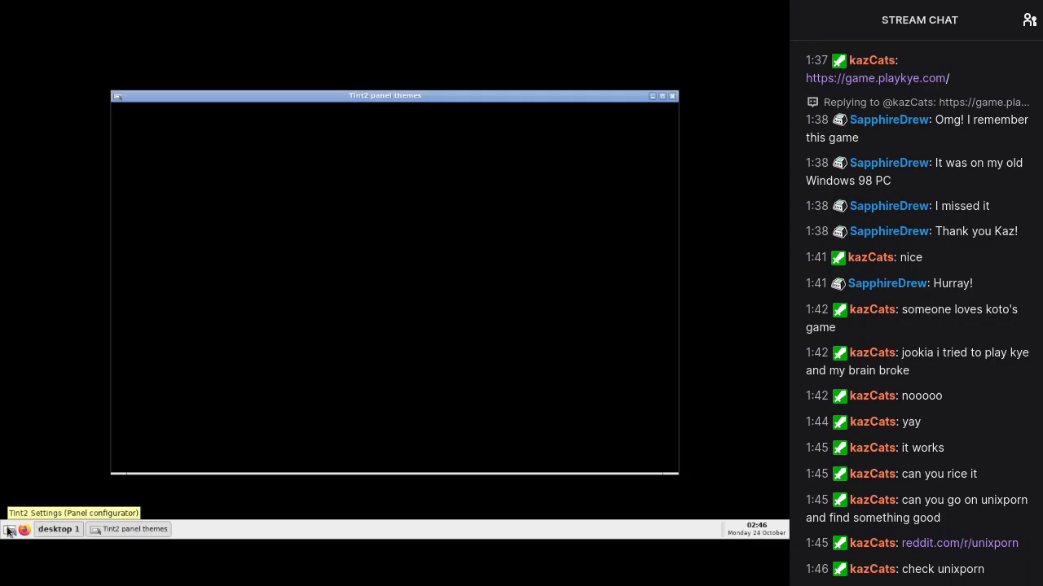
left_click(11, 530)
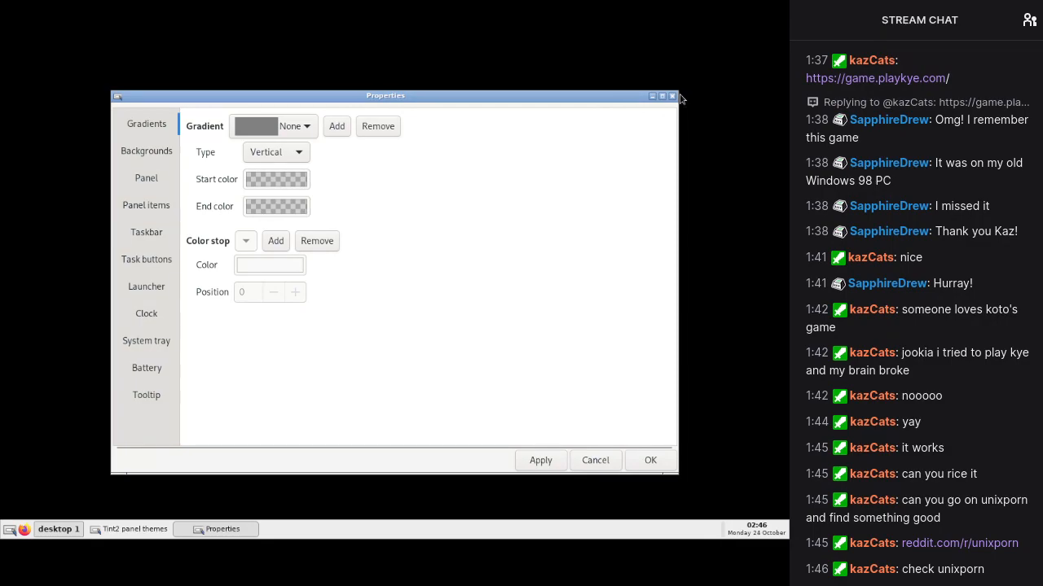
left_click(672, 95)
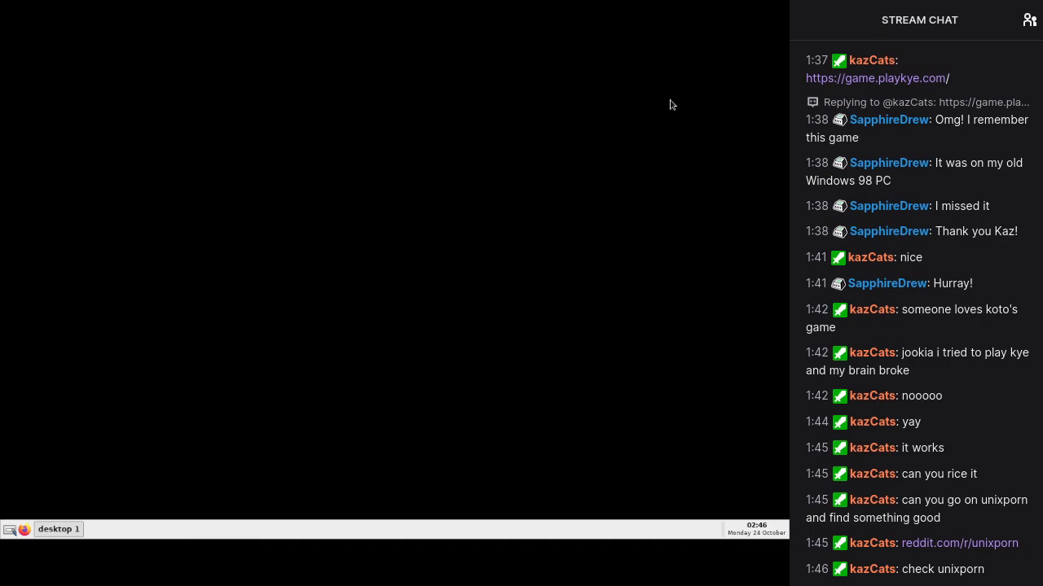
mouse_move(97, 535)
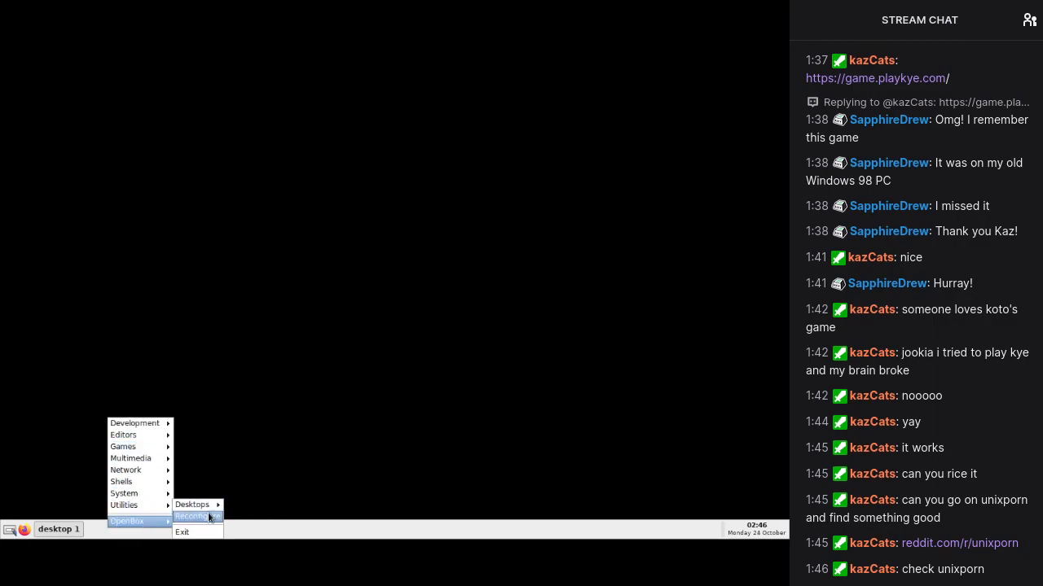
mouse_move(192, 505)
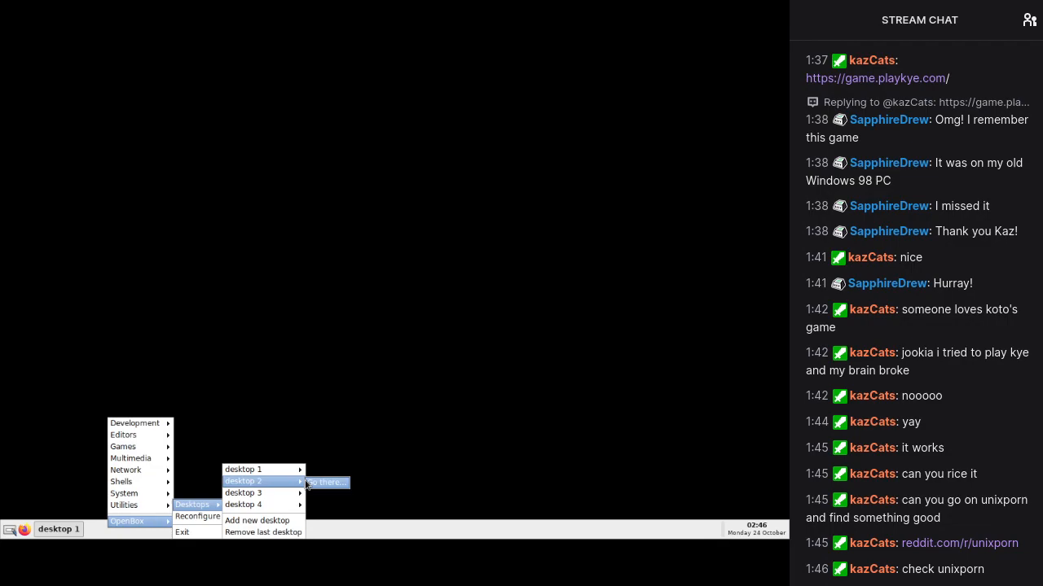
left_click(243, 481)
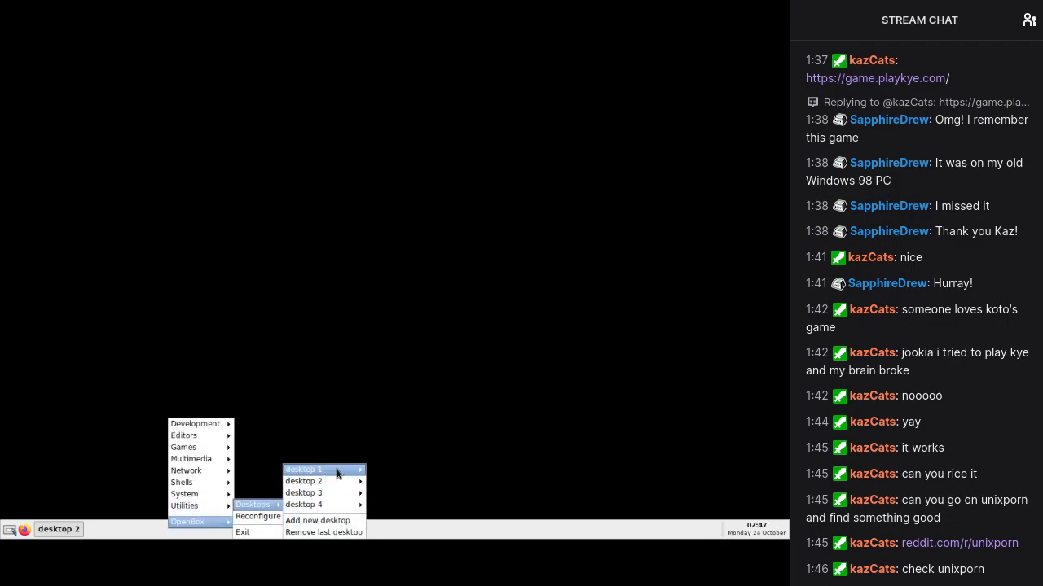
left_click(303, 470)
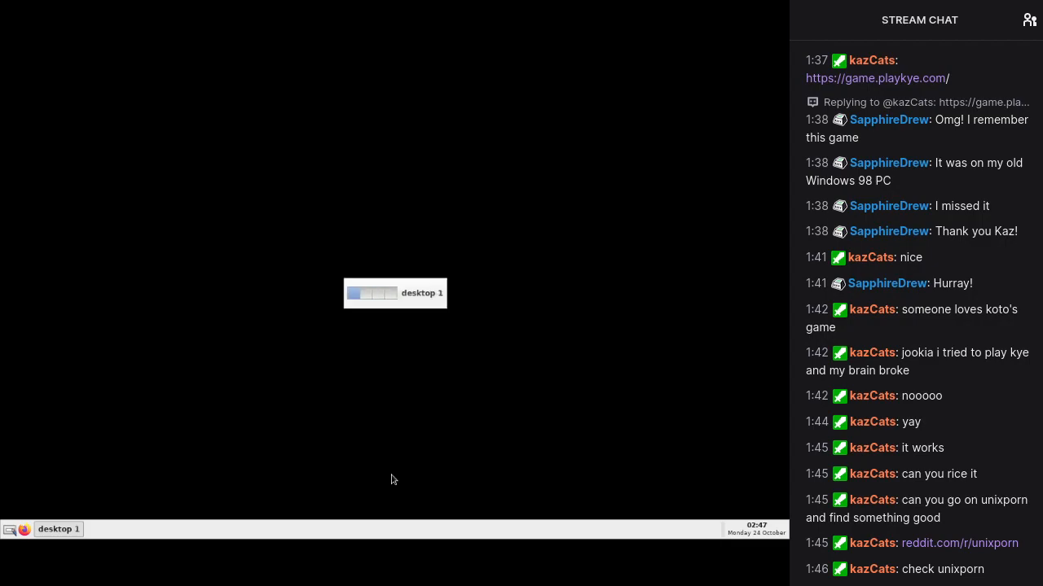
From the desktop root menu, pass over Vim and launch Firefox from the Network submenu.
right_click(418, 383)
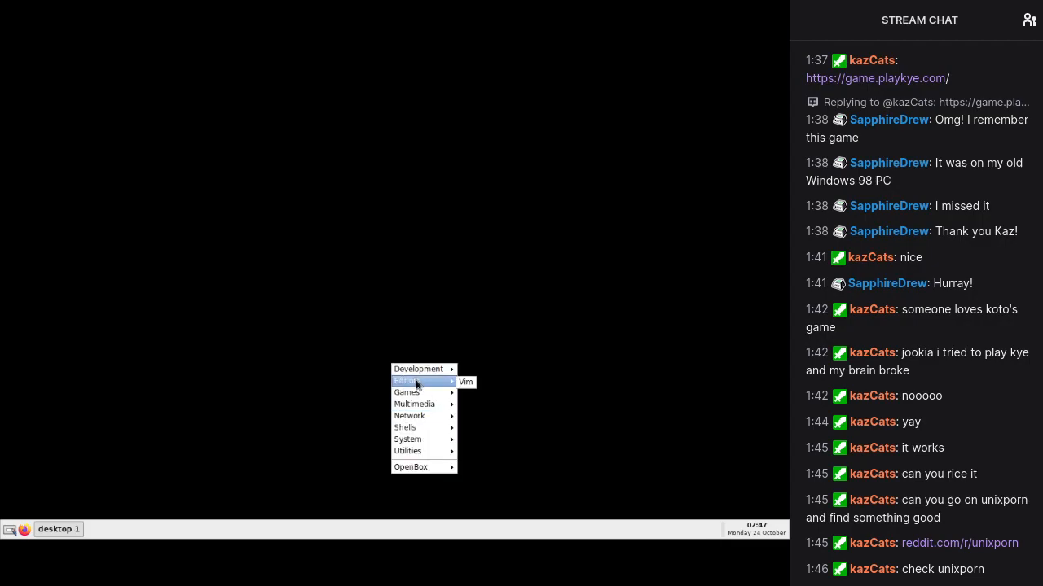
mouse_move(460, 385)
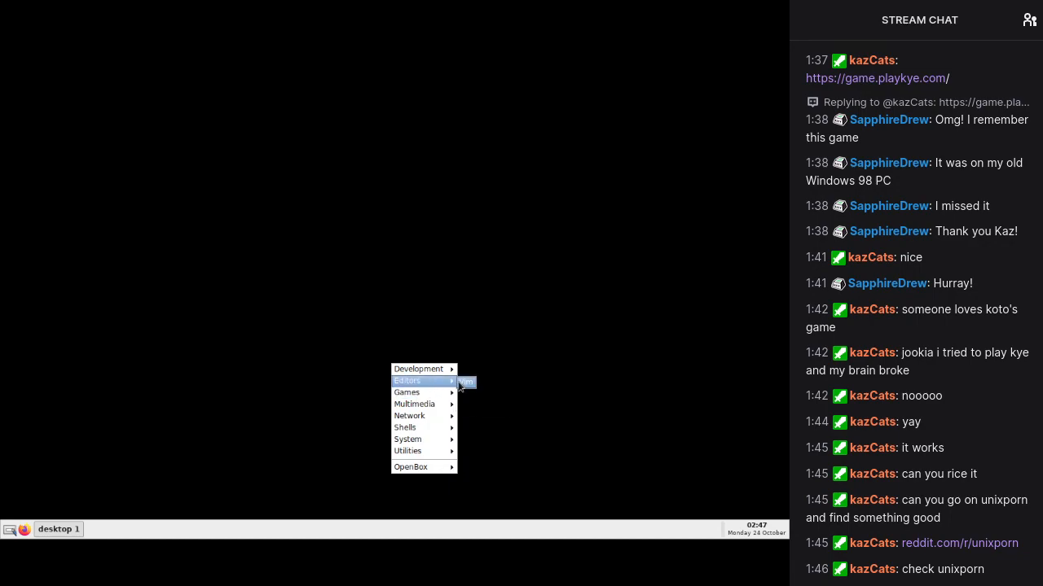
left_click(465, 382)
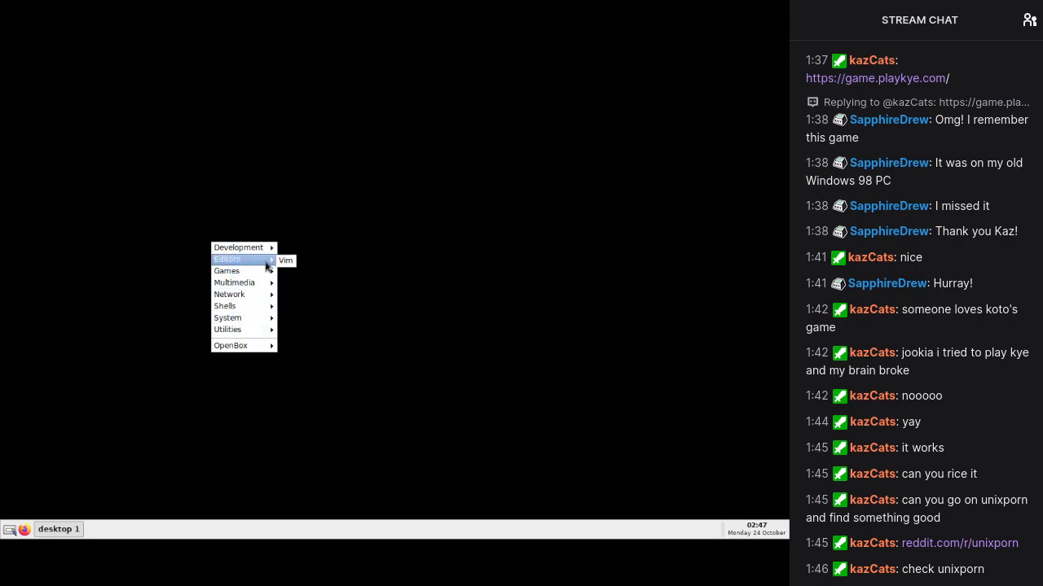
mouse_move(236, 294)
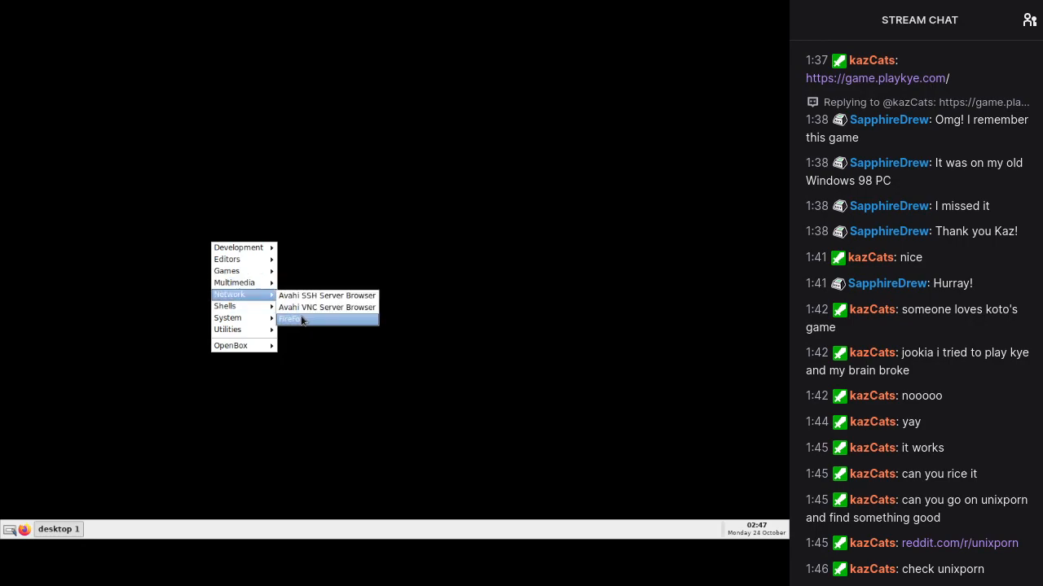
left_click(289, 318)
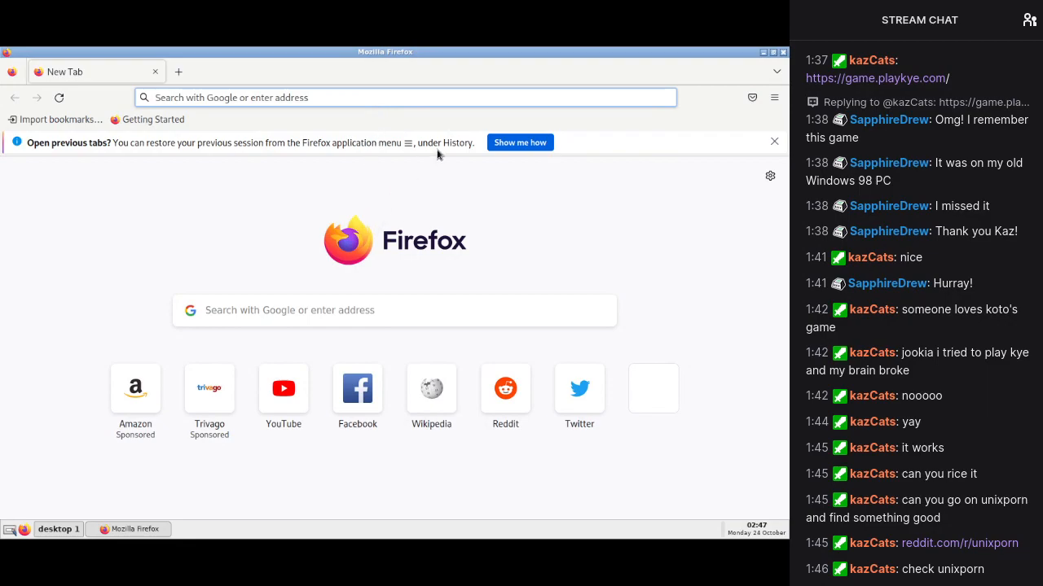
mouse_move(490, 275)
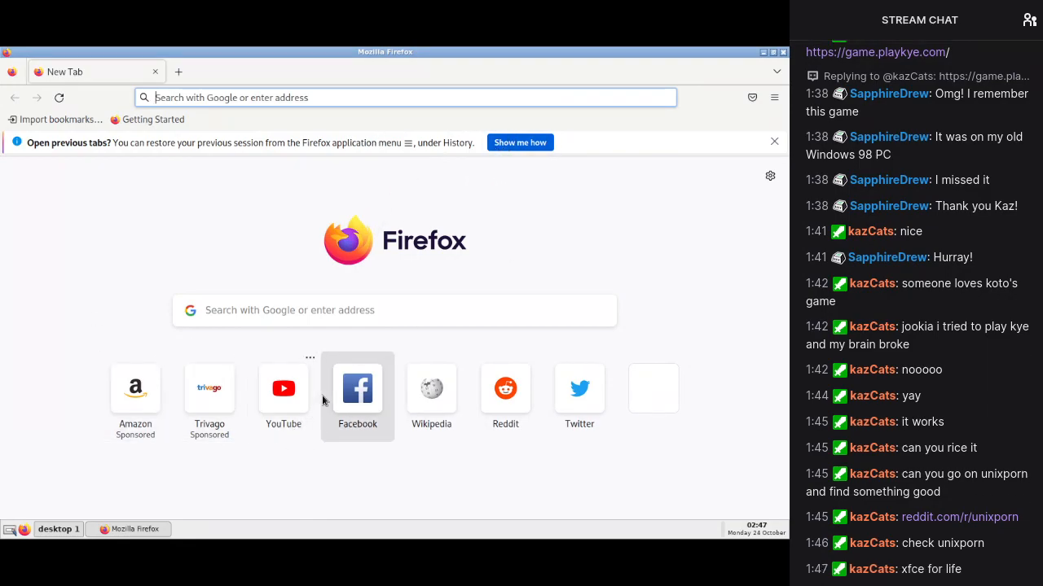
mouse_move(61, 539)
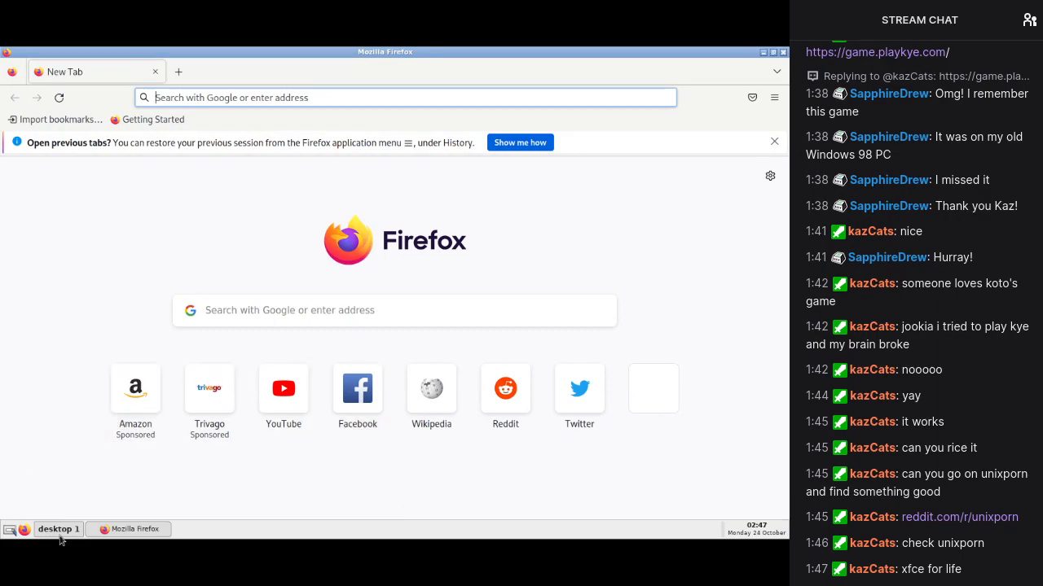
mouse_move(54, 522)
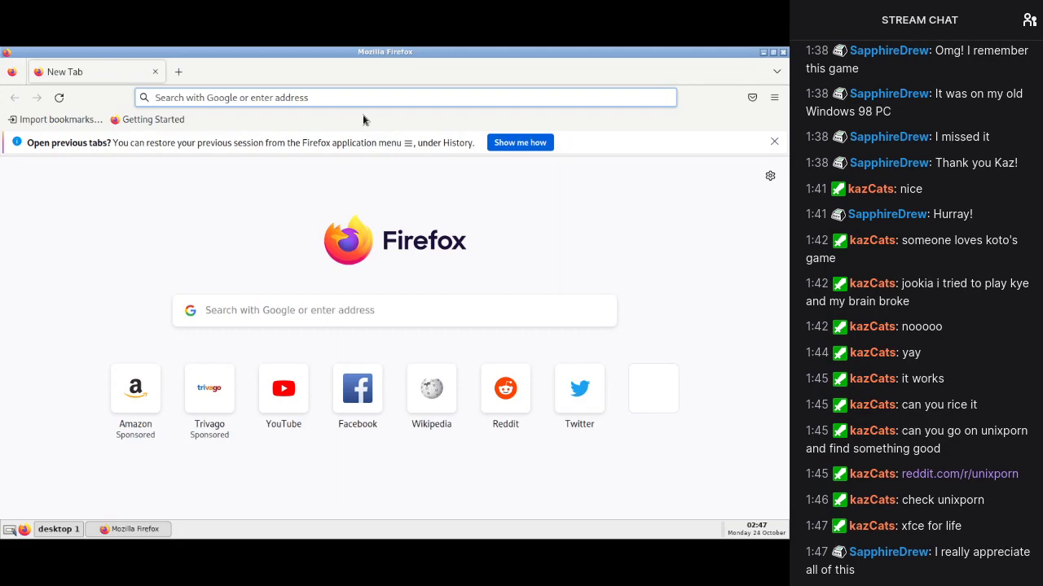
Scroll the fresh Firefox New Tab page.
scroll("down", 3)
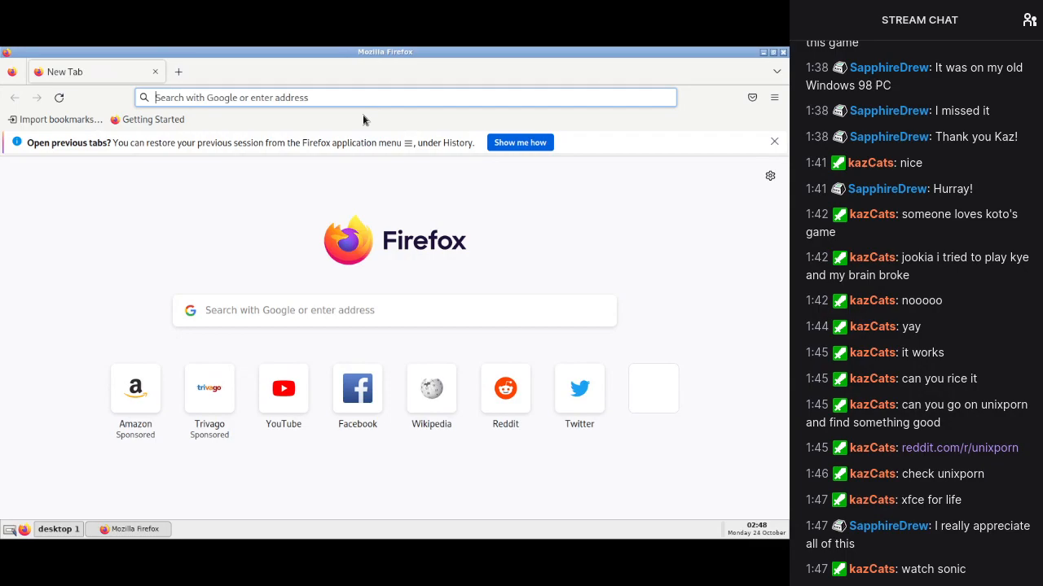
scroll("down", 3)
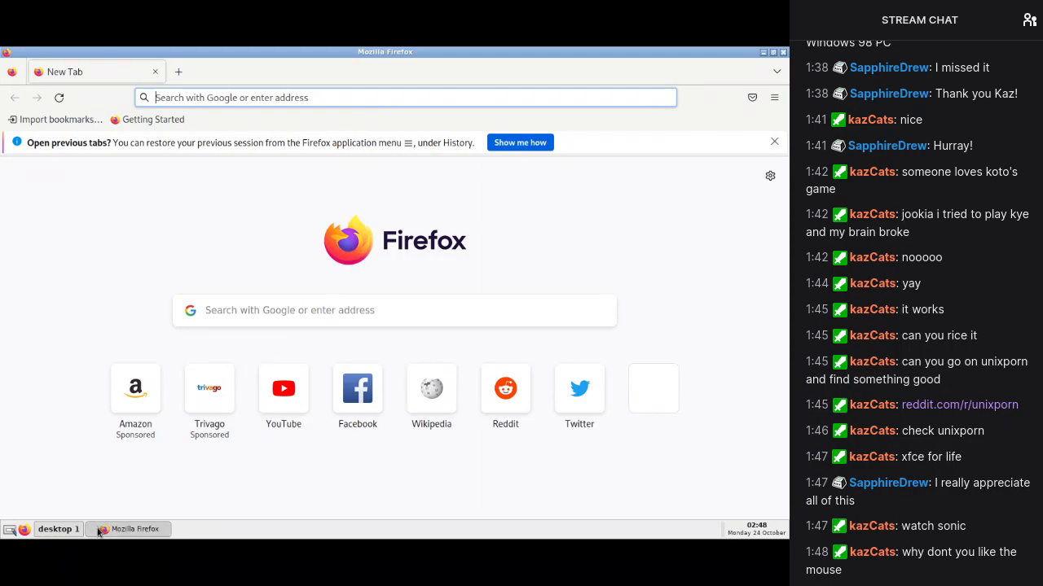
Reveal tint2's properties window, nudge it, and close both the properties and panel themes windows.
left_click(11, 529)
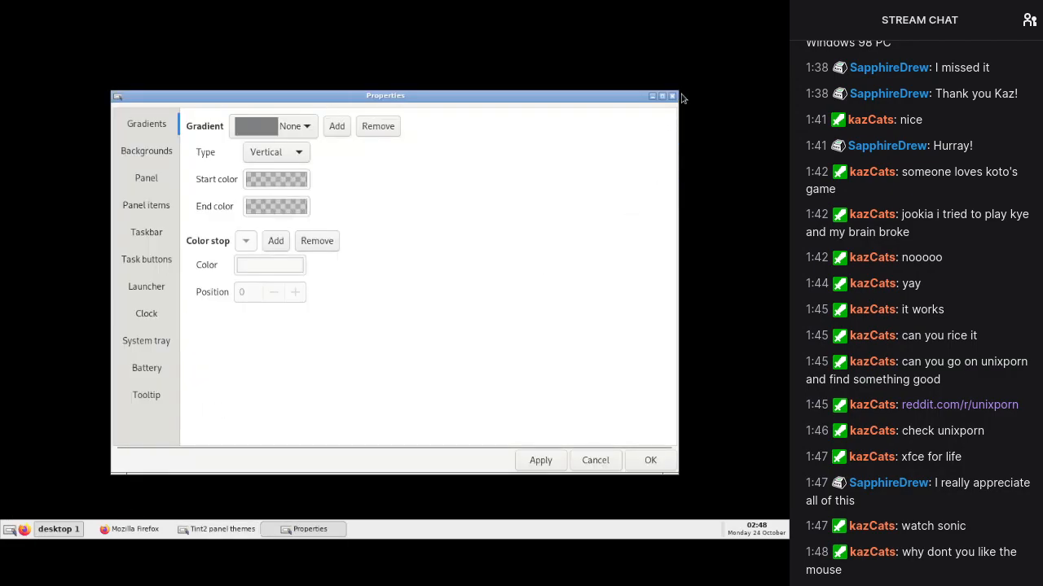
left_click_drag(386, 96, 391, 91)
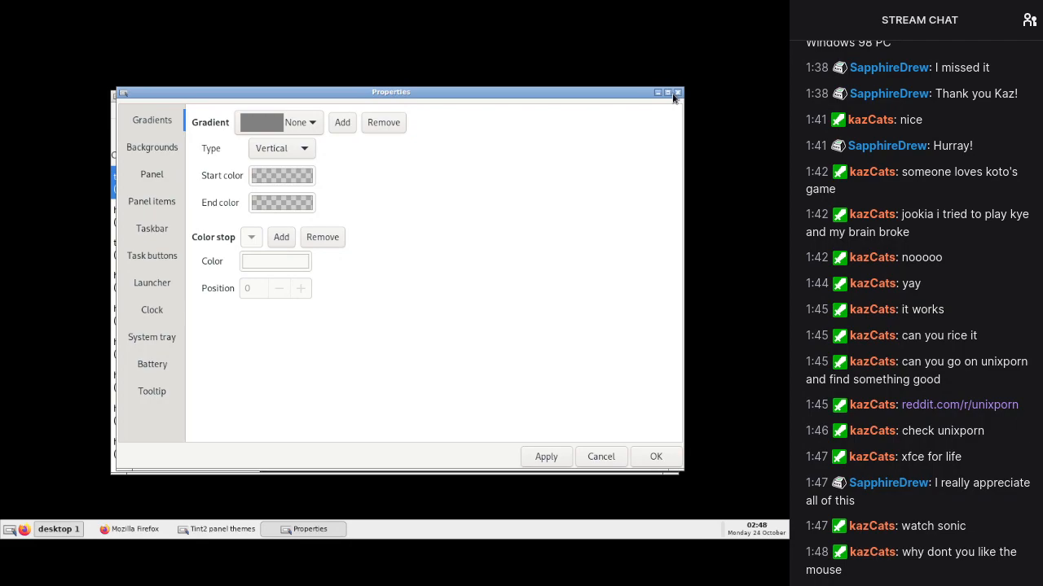
left_click(215, 529)
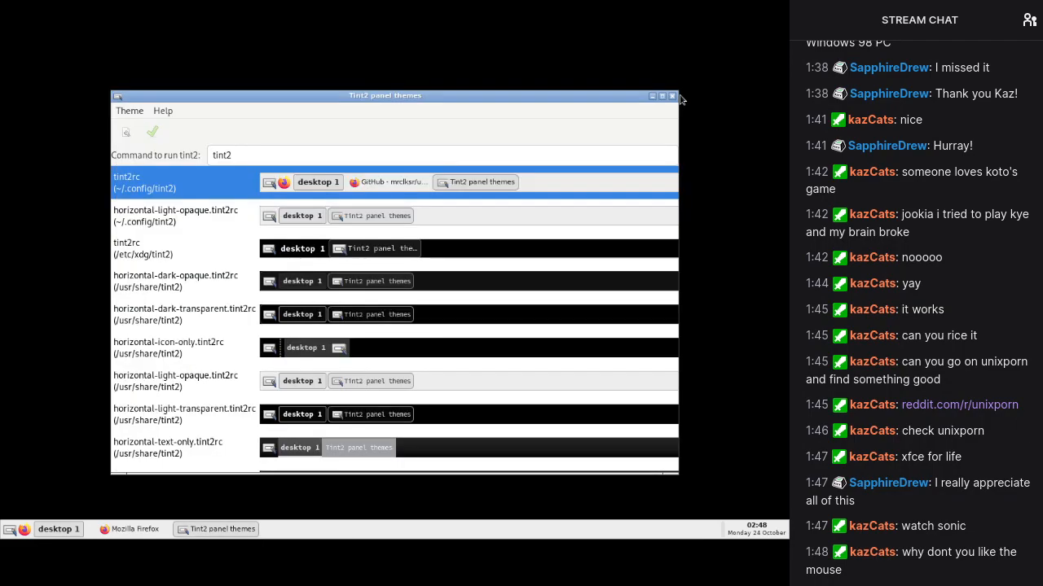
left_click(671, 96)
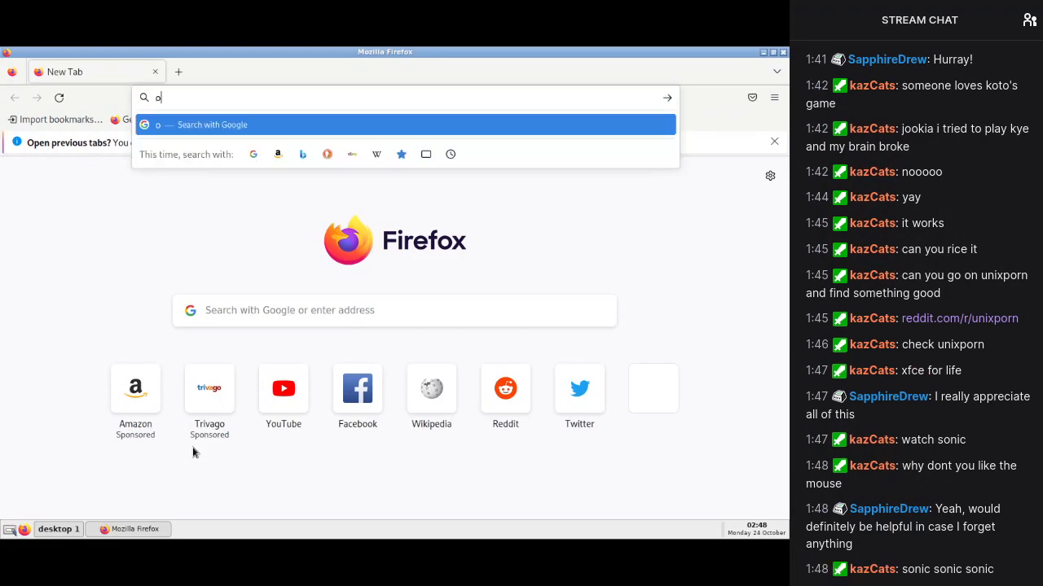
Load old.reddit.com/r/unixporn, then add a second, empty tab beside it.
type("ld.reddit.com/r/unixporn/")
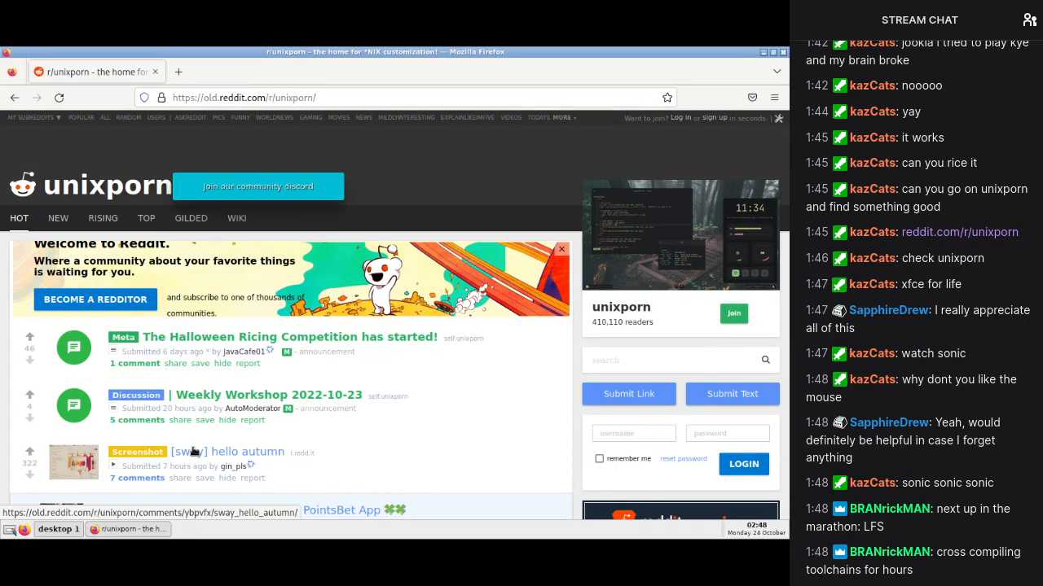
left_click(317, 71)
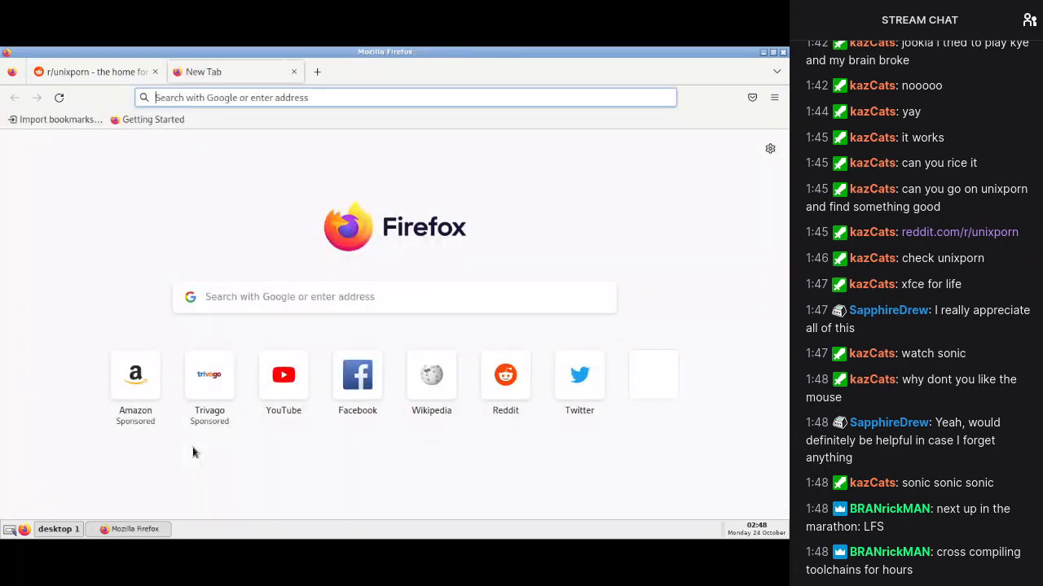
Search Google for 'linux from scratch' and open the Welcome to Linux From Scratch result.
type("linux from scratch")
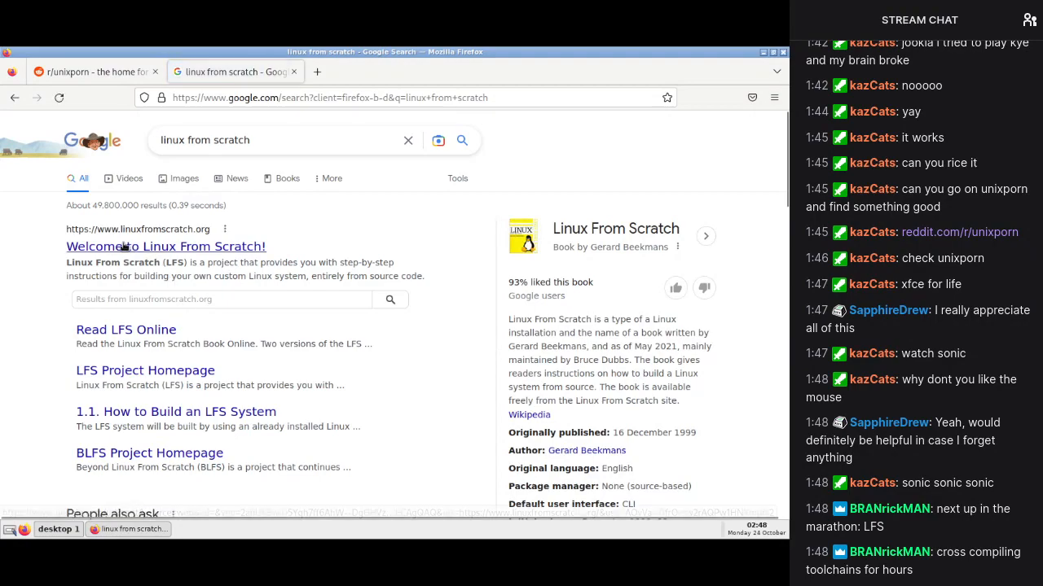
left_click(165, 246)
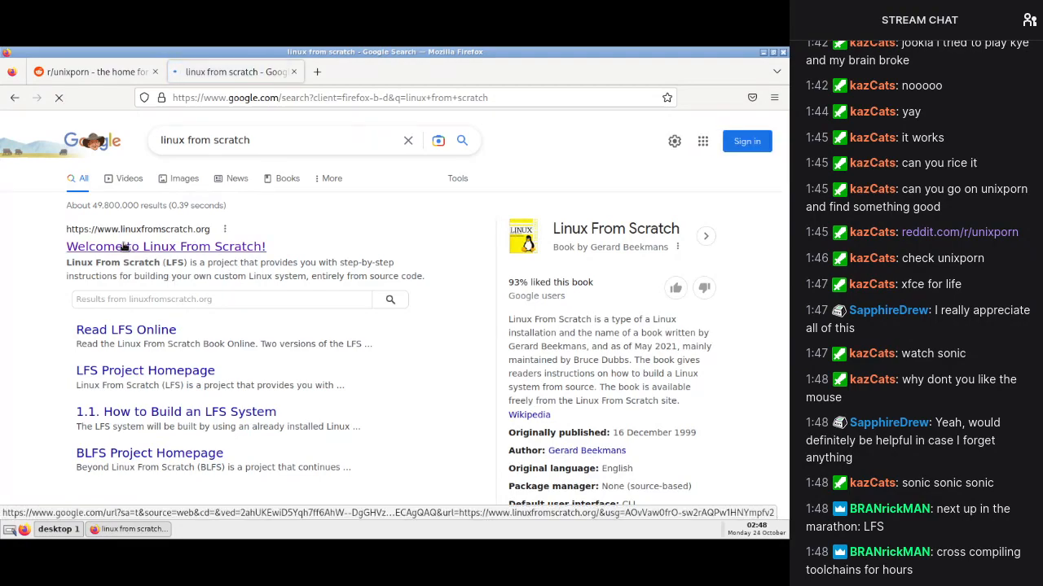
left_click(166, 246)
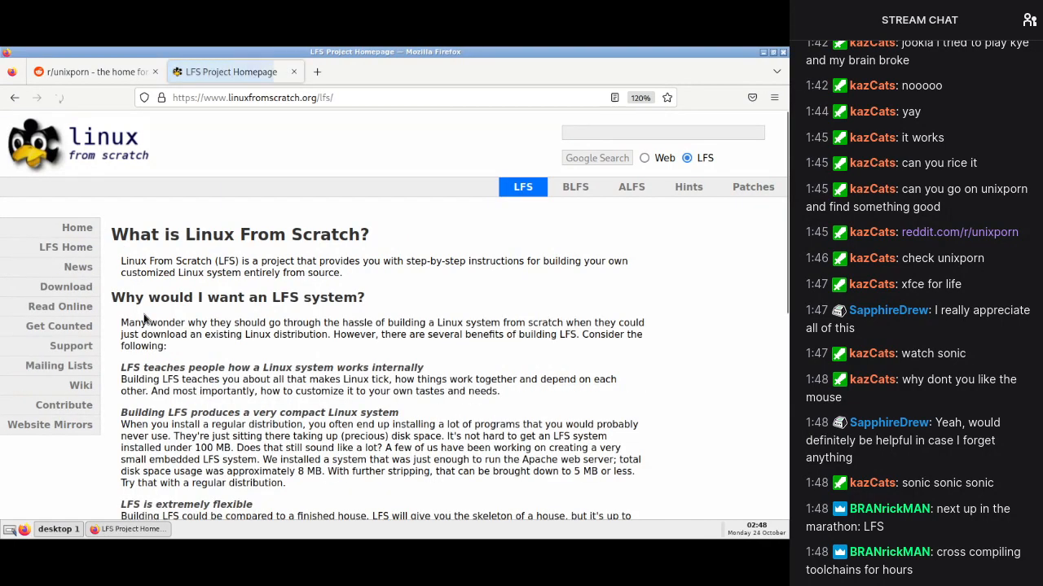
Read the LFS homepage to its end, briefly opening and closing the LFS News tab.
scroll("down", 3)
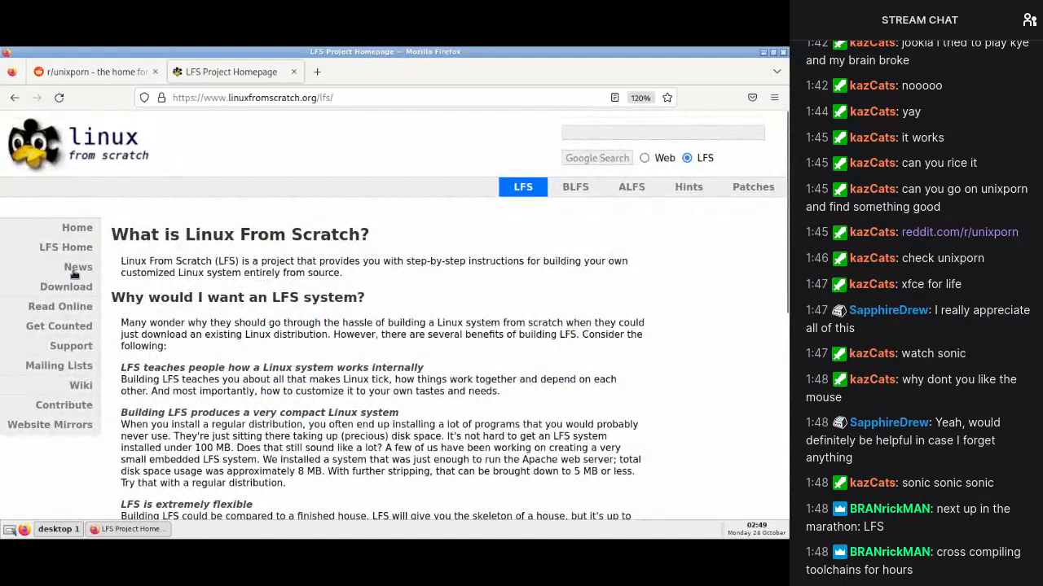
left_click(78, 267)
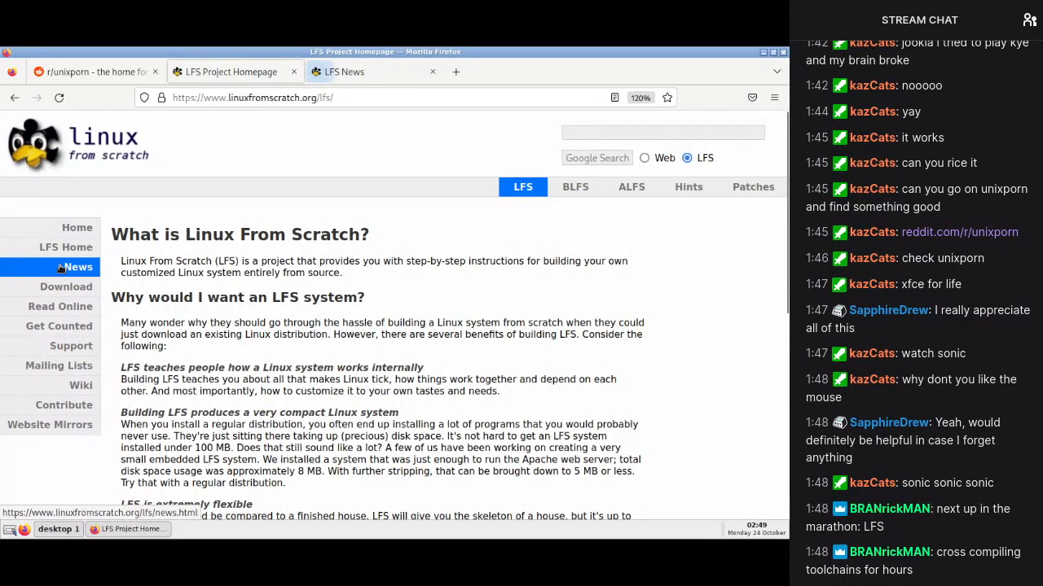
left_click(66, 246)
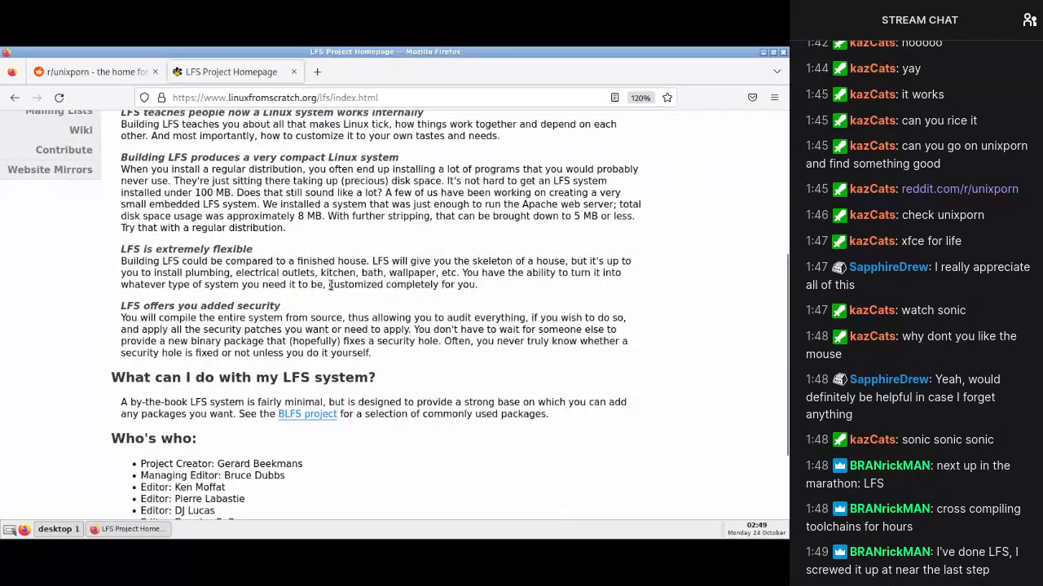
scroll("down", 3)
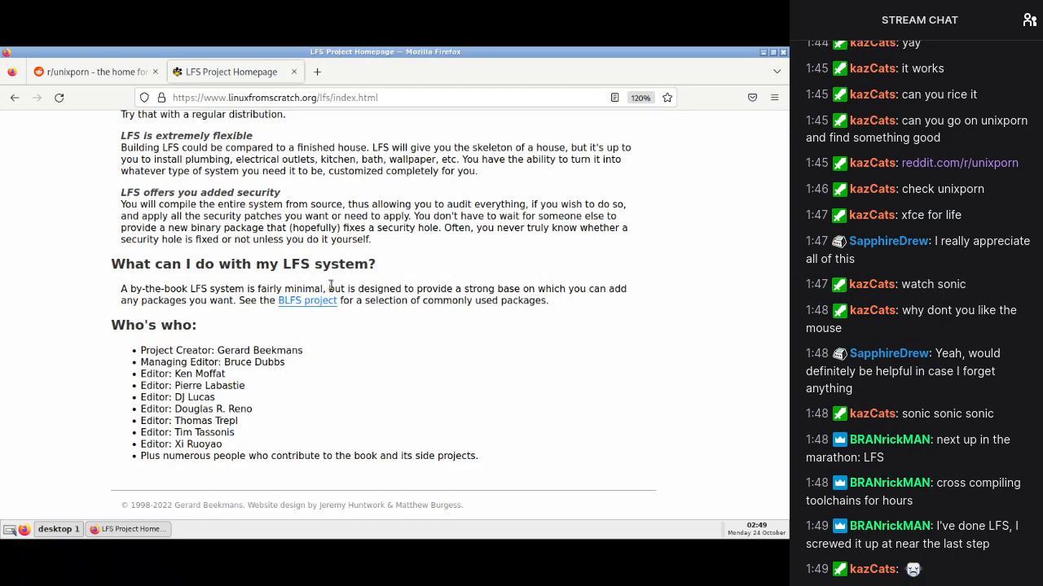
scroll("down", 3)
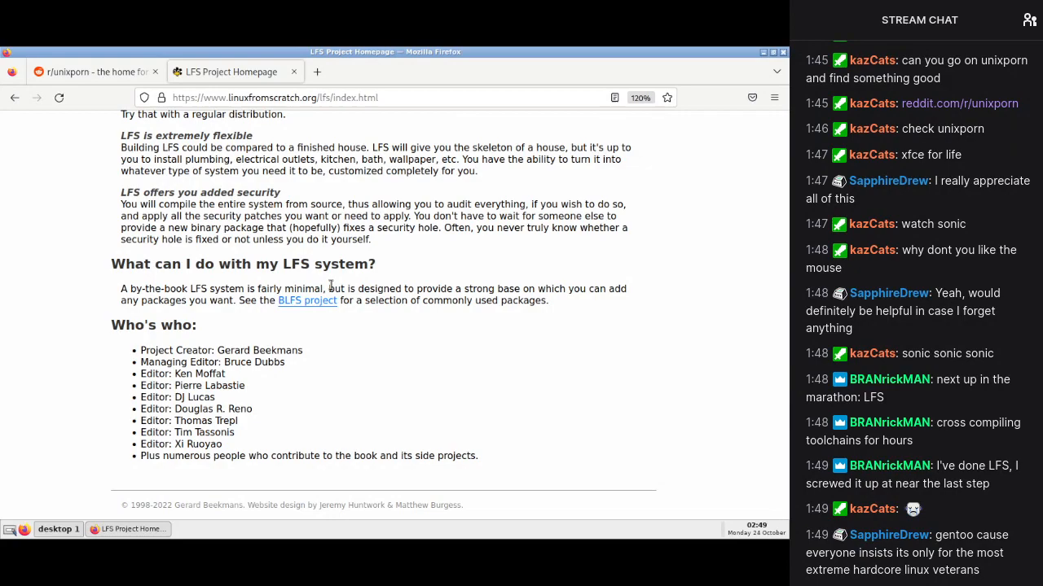
scroll("down", 3)
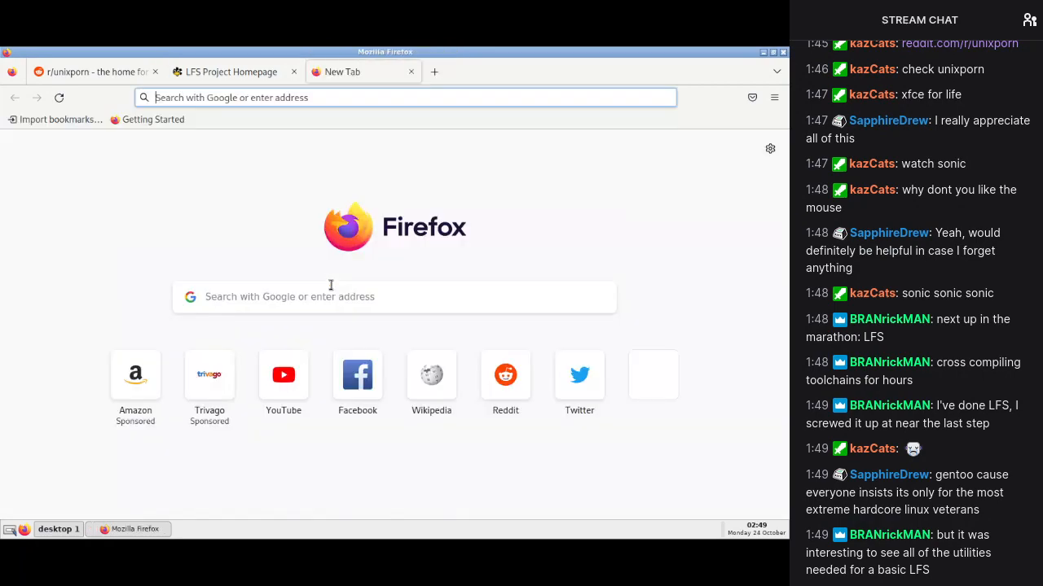
Go to gentoo.org's Getting Started page, briefly visiting Downloads and returning.
type("gentoo.org")
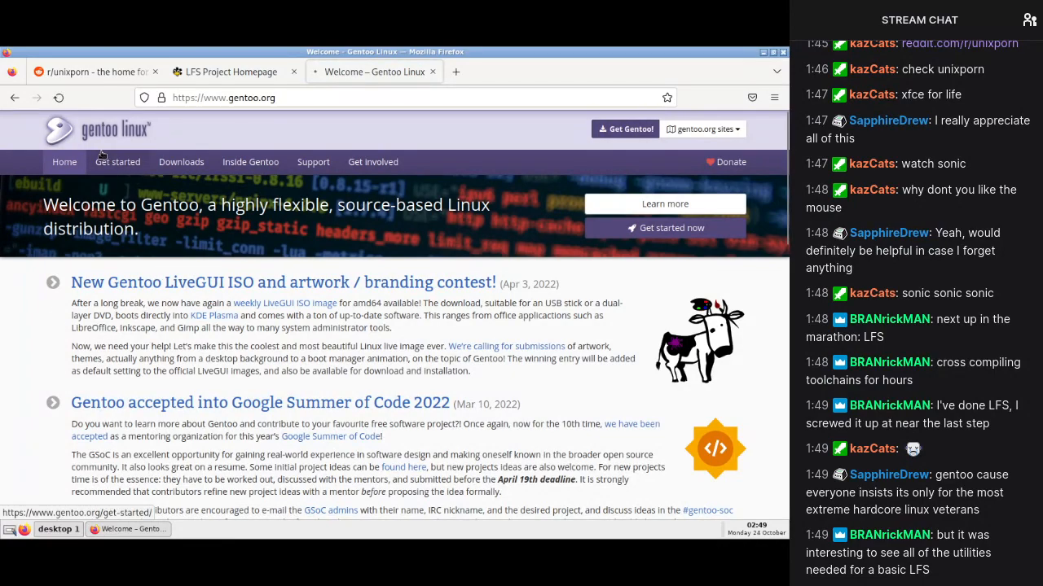
left_click(117, 161)
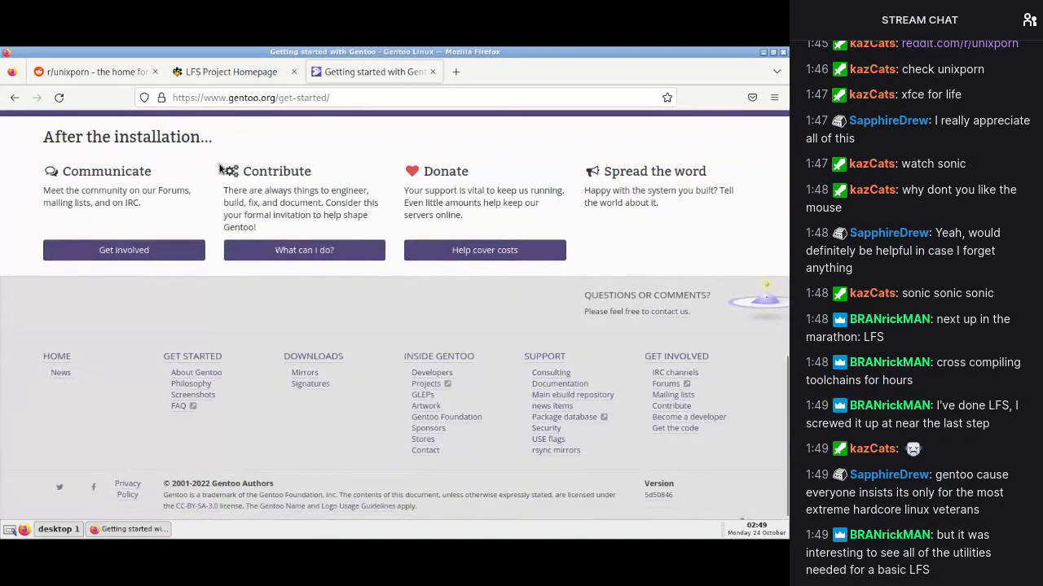
scroll("up", 3)
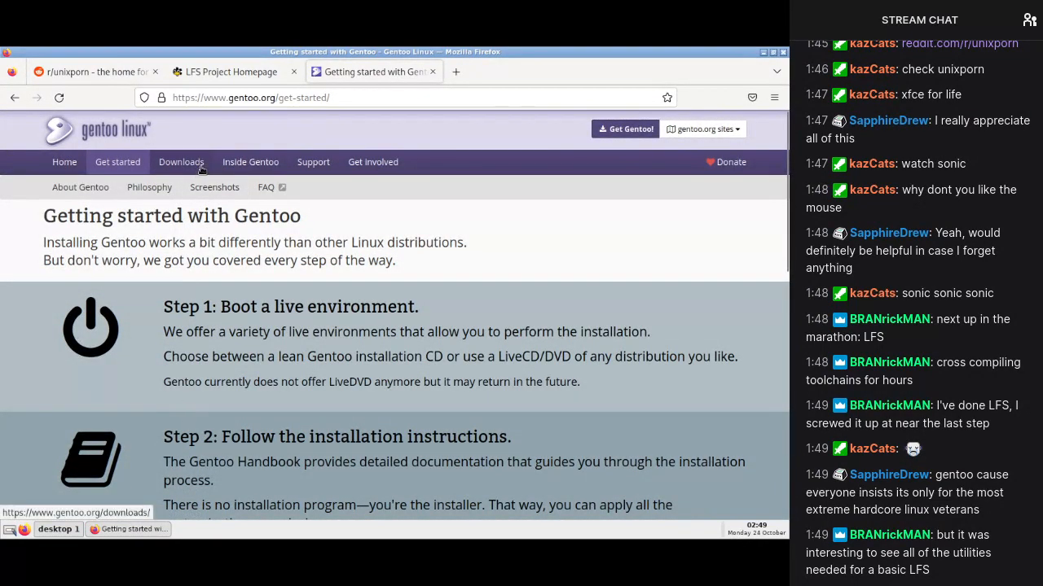
left_click(180, 162)
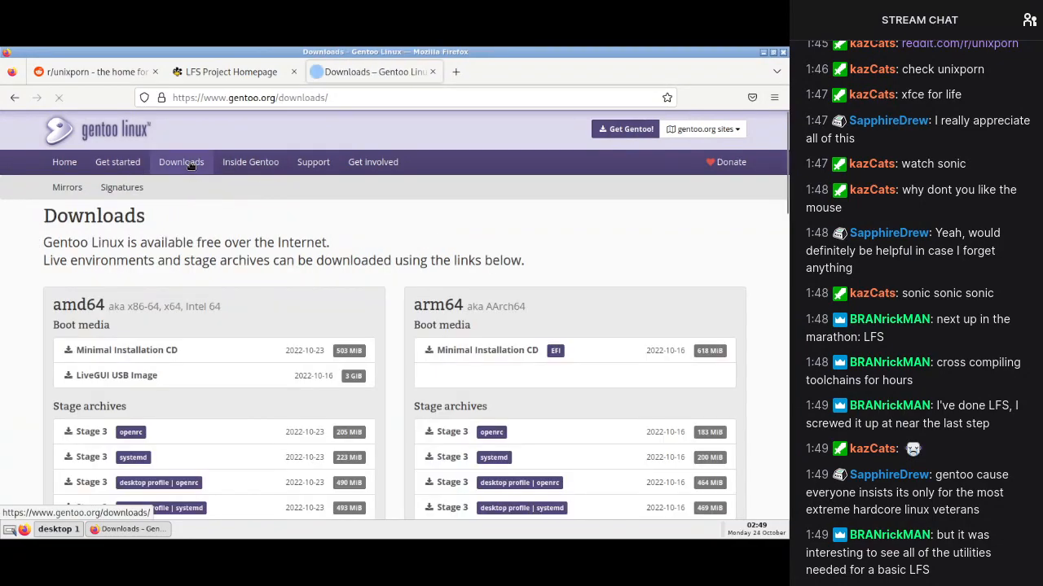
left_click(117, 161)
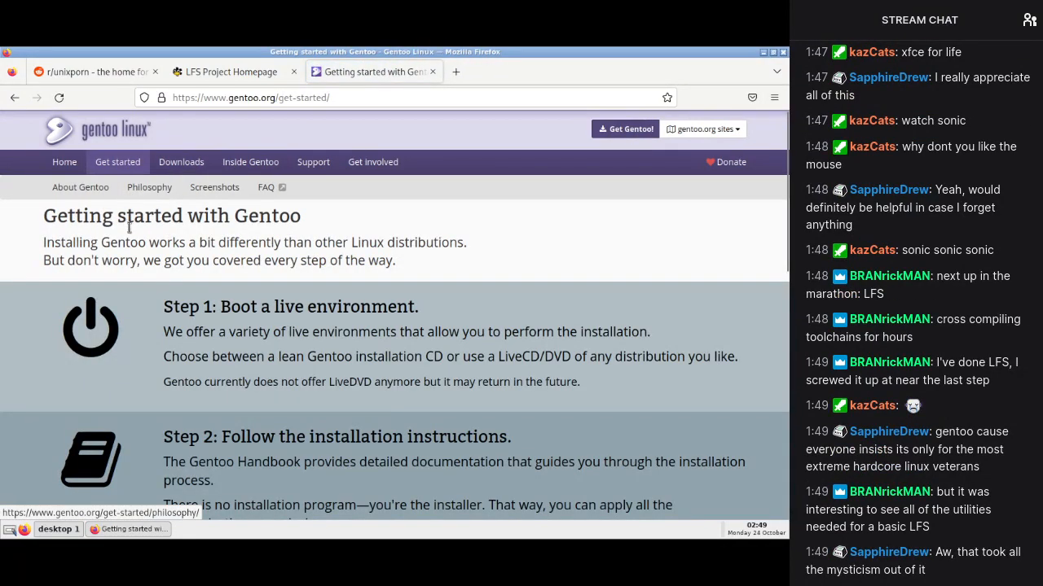
mouse_move(134, 298)
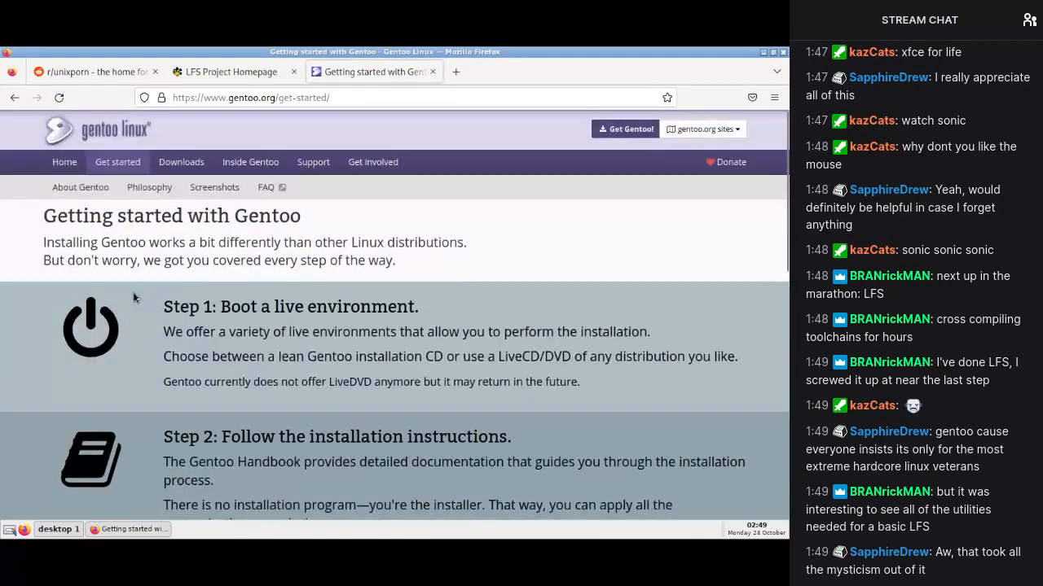
Open the Gentoo Handbook main page from Getting Started.
scroll("down", 3)
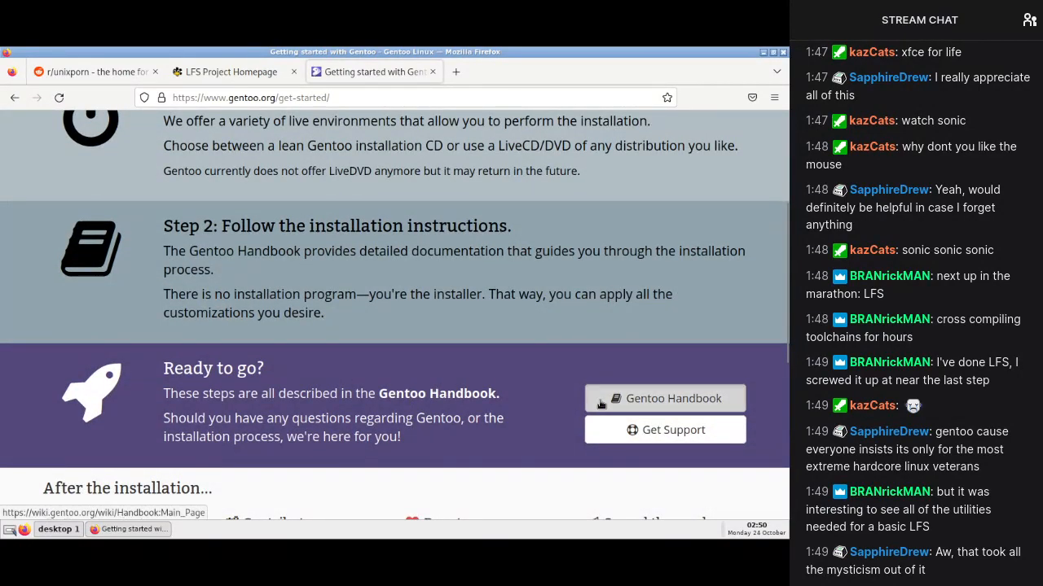
left_click(664, 398)
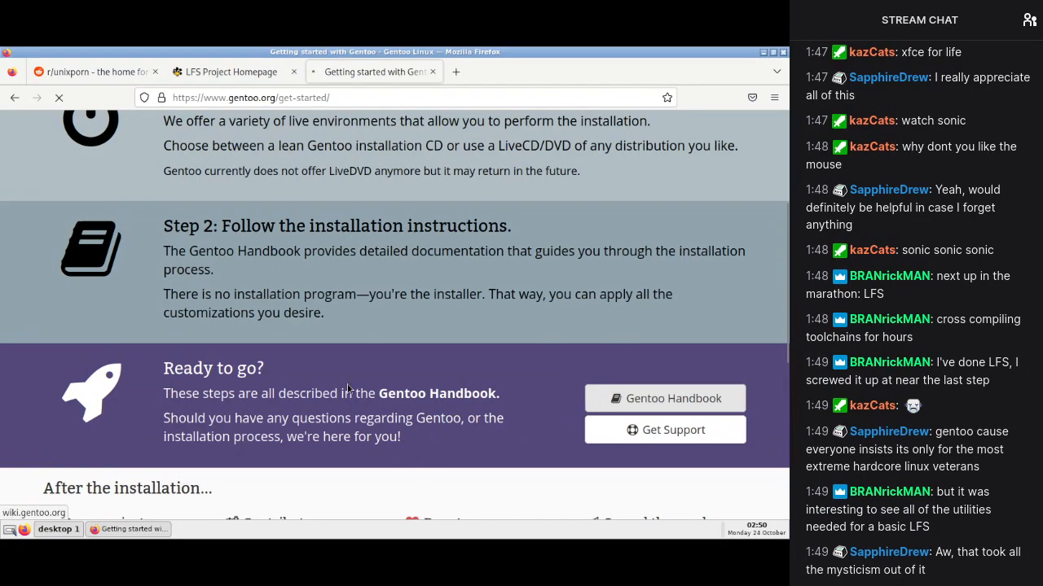
left_click(664, 398)
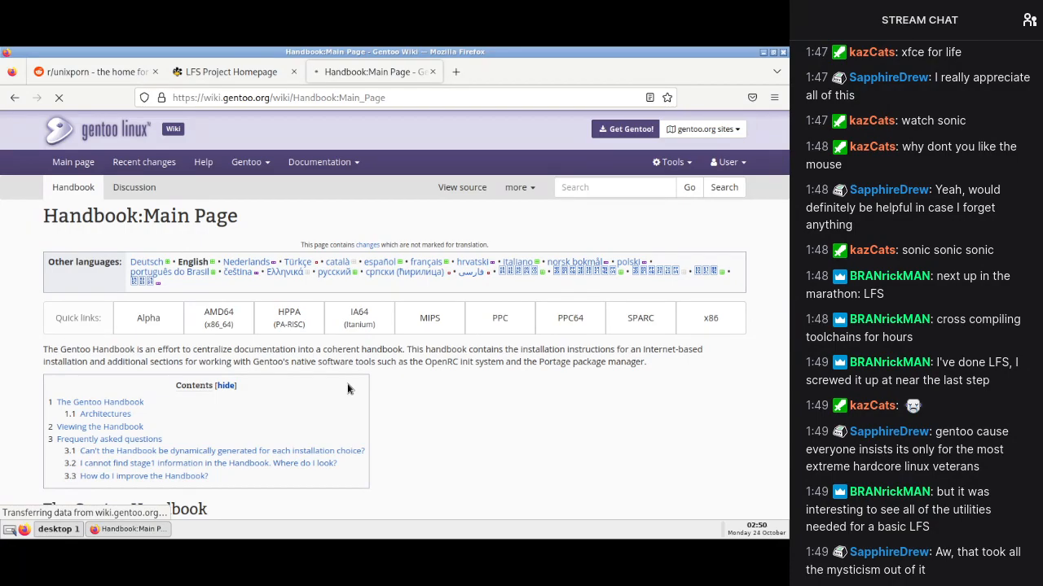
Search the Gentoo Wiki for 'openbox', enlarge that page, then search for 'init system'.
scroll("down", 3)
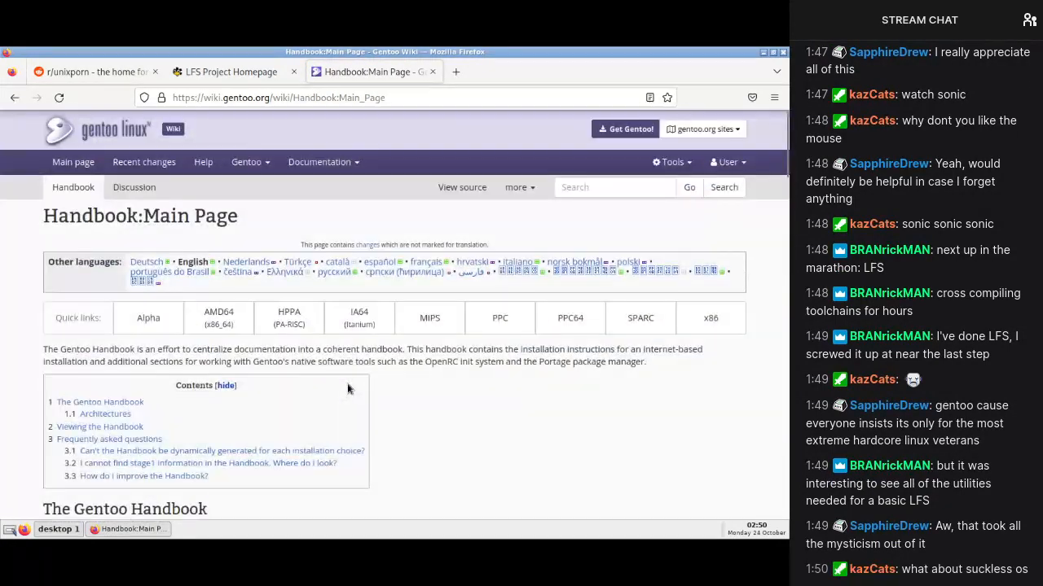
left_click(615, 187)
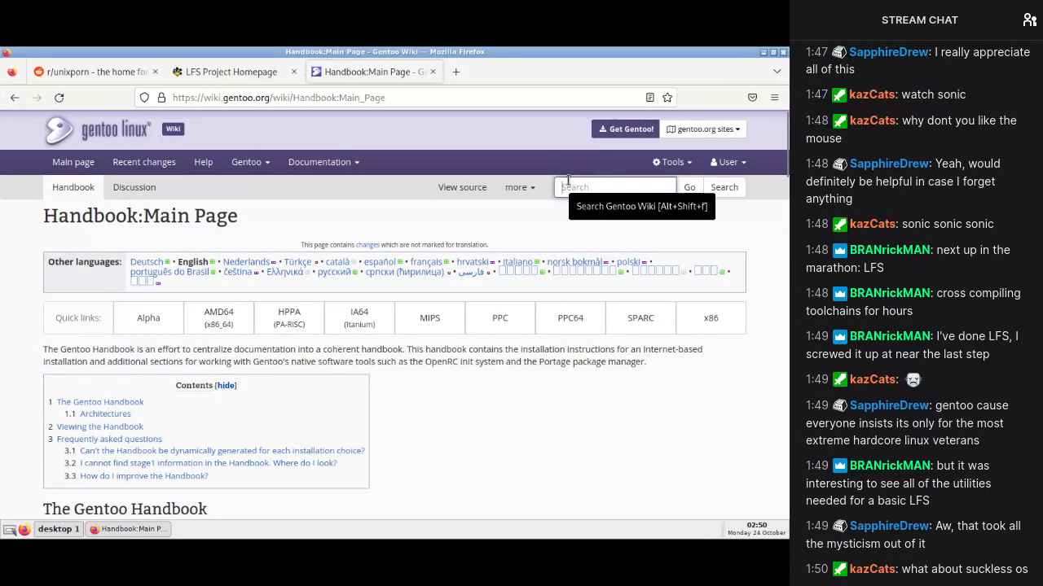
type("openbox")
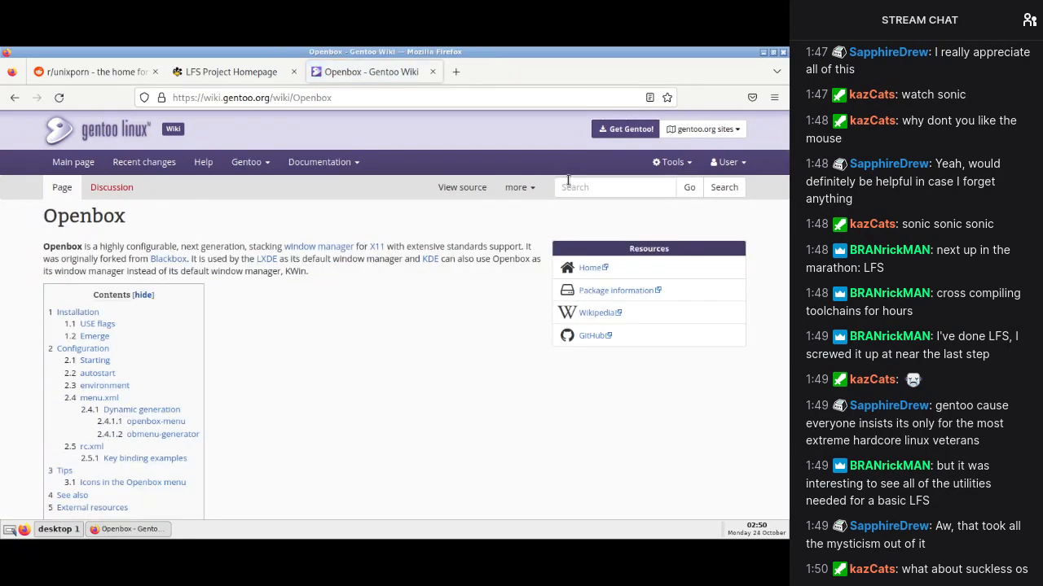
key("ctrl+plus")
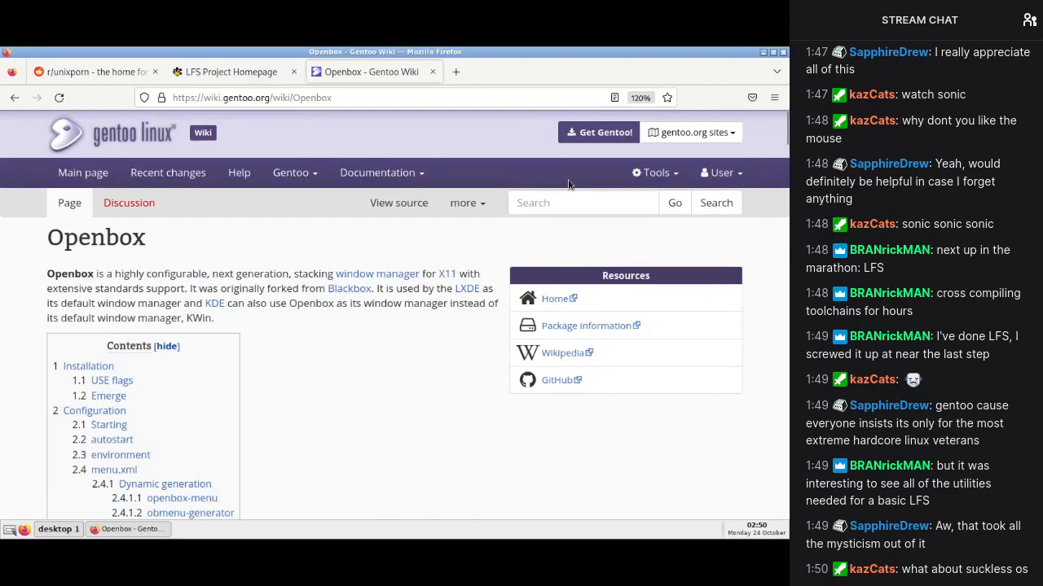
left_click(583, 203)
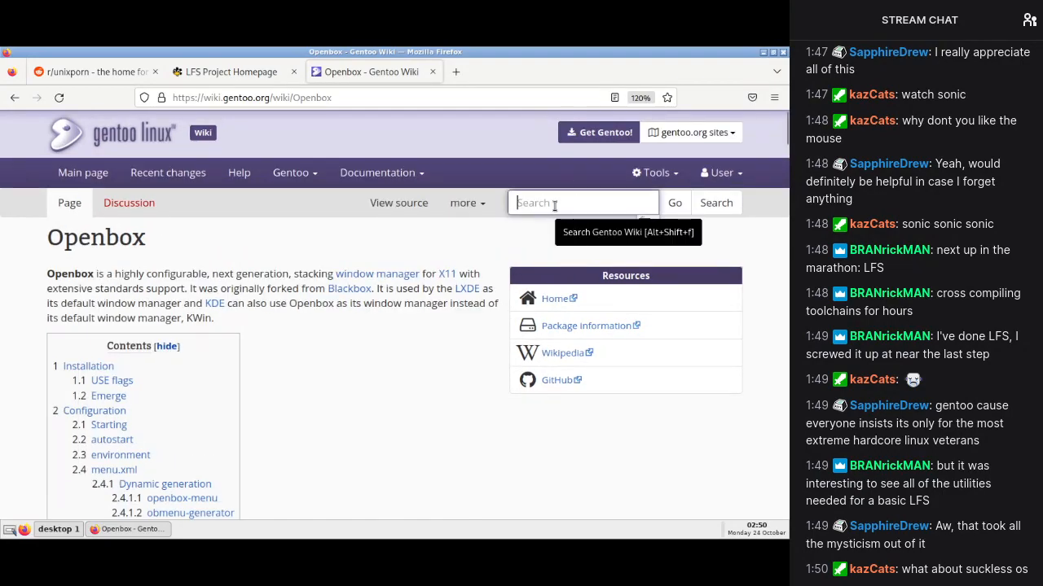
type("init systems")
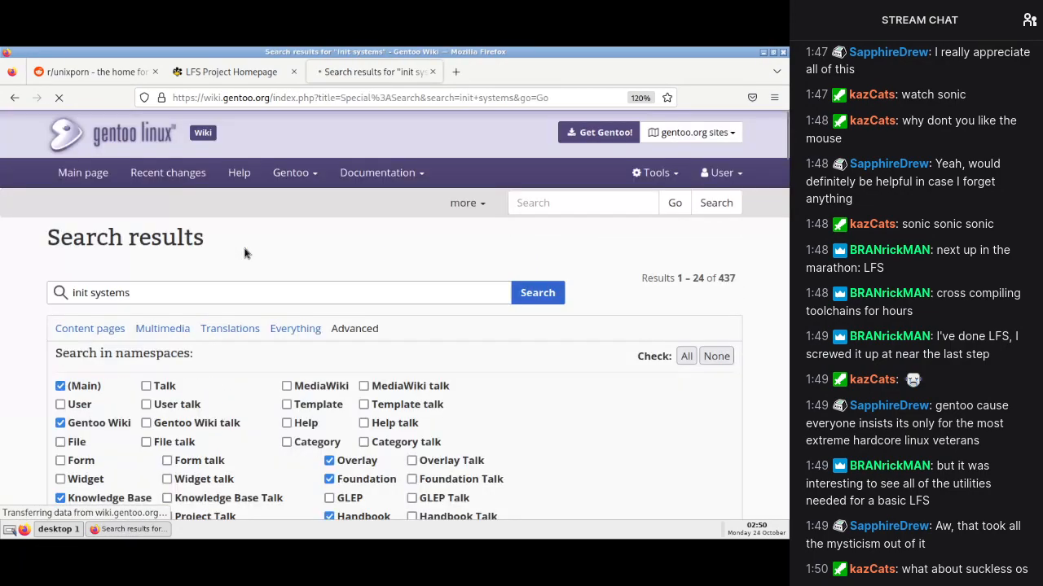
Scroll the search results and open the 'Comparison of init systems' article.
scroll("down", 3)
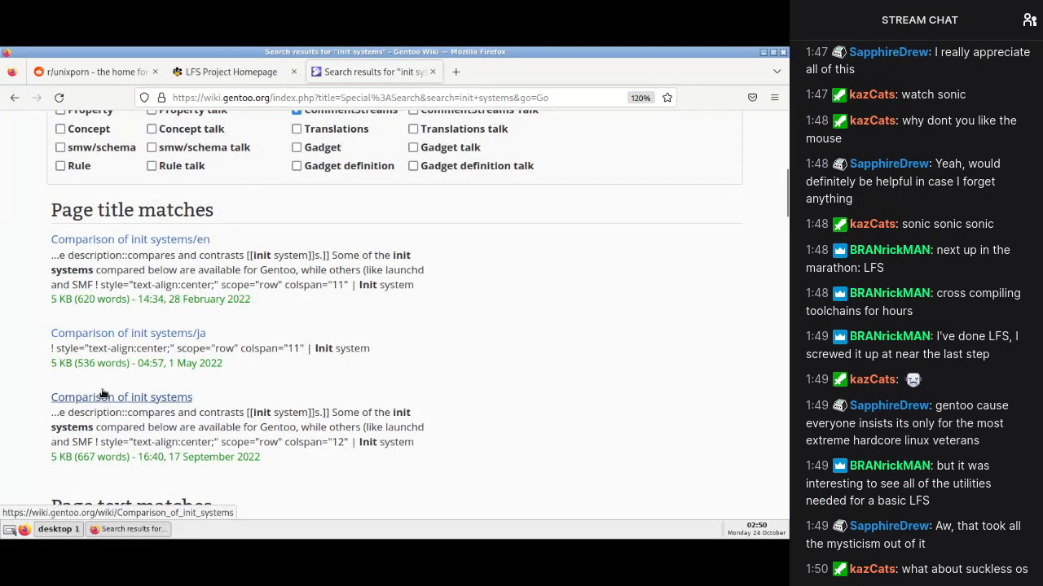
left_click(121, 396)
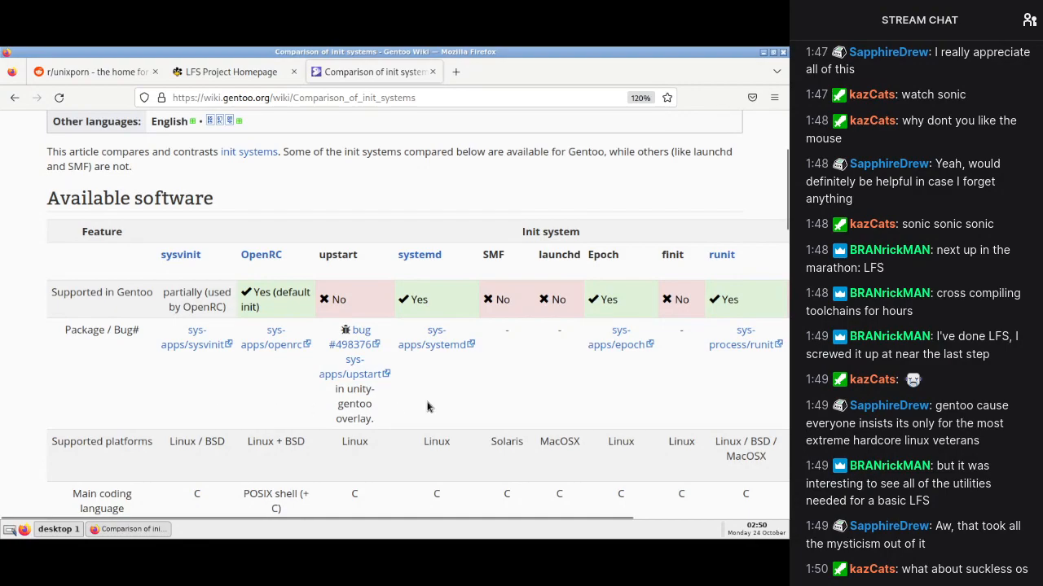
mouse_move(439, 326)
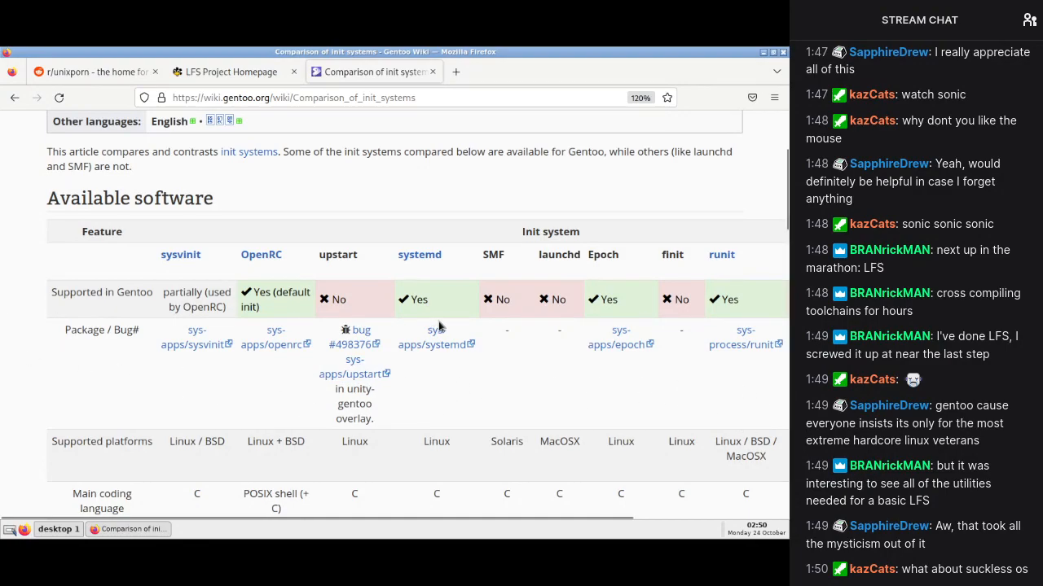
mouse_move(317, 260)
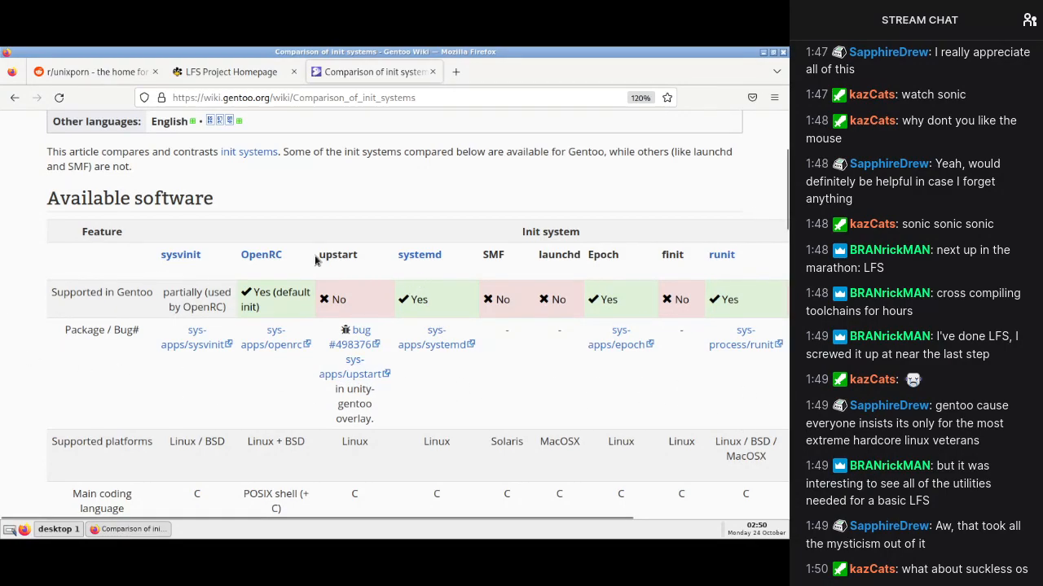
mouse_move(378, 260)
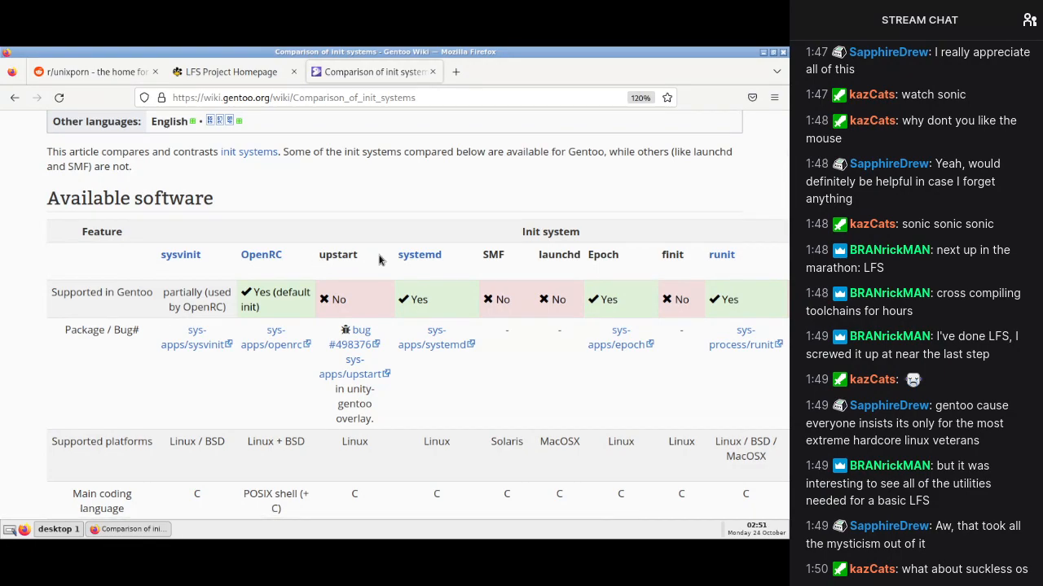
mouse_move(420, 255)
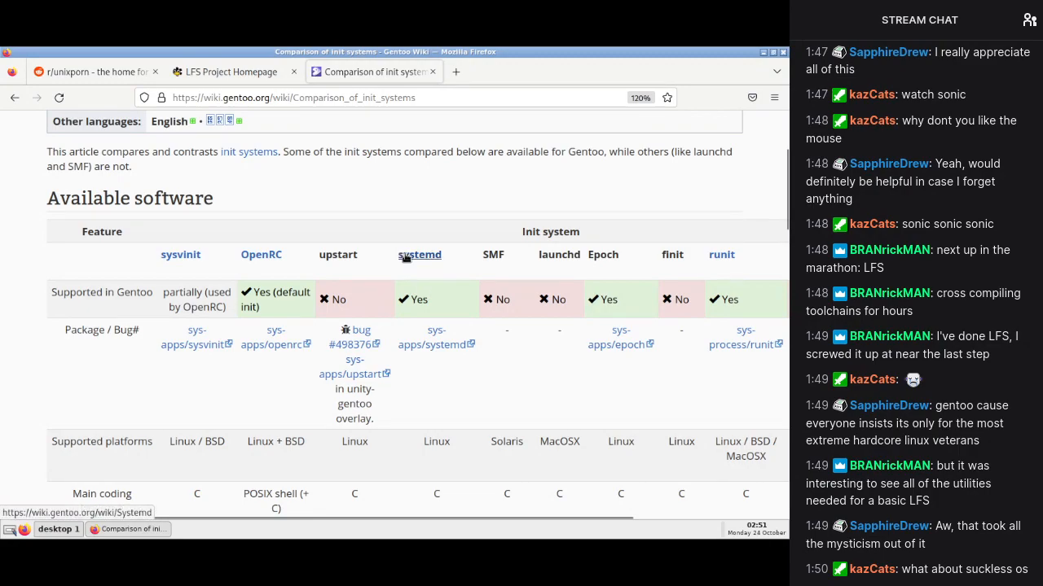
mouse_move(436, 337)
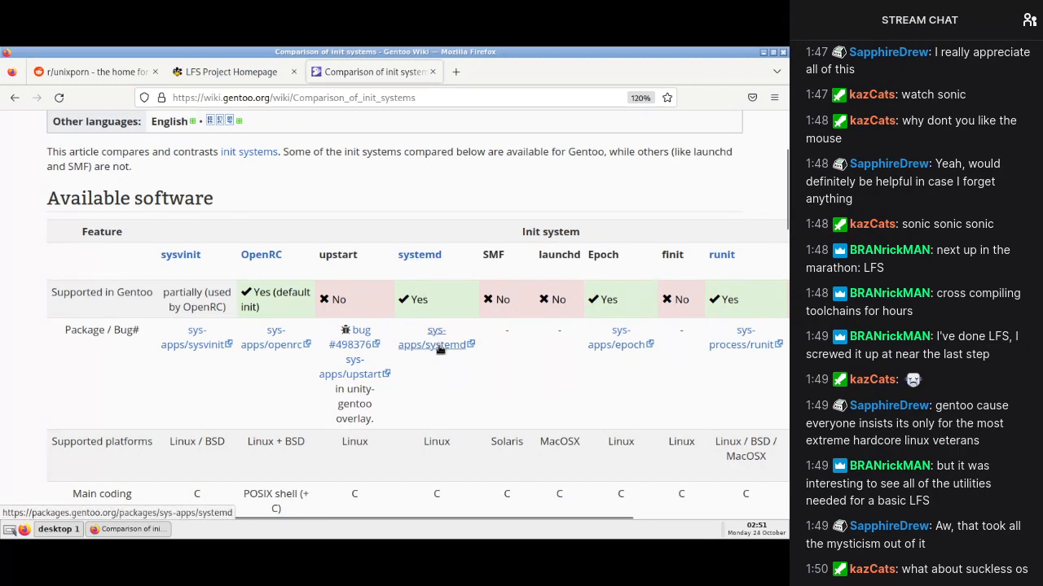
Scroll the comparison tables down to Supported services and open OpenRC's GitHub repository.
scroll("down", 3)
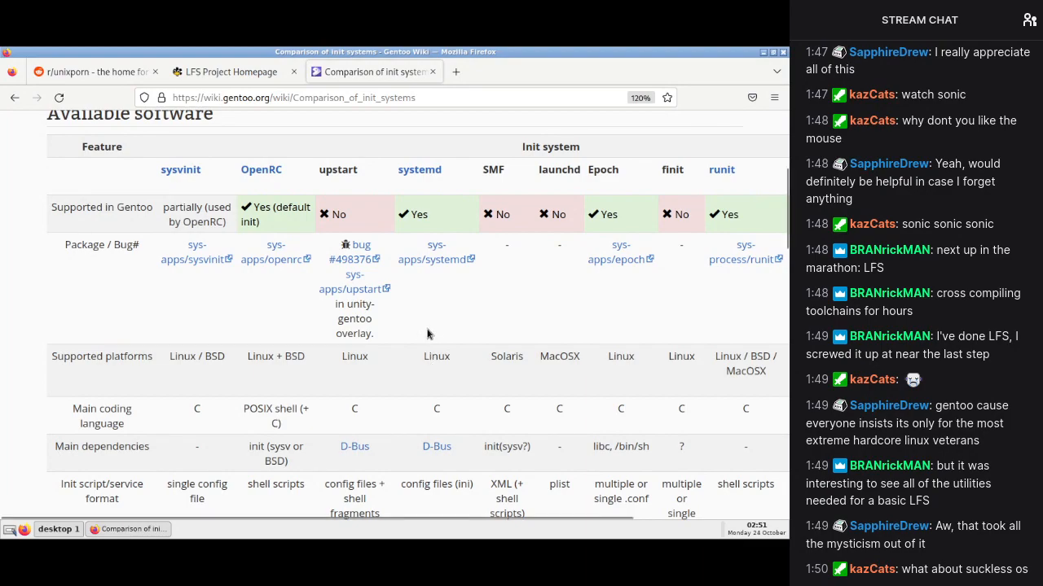
scroll("down", 3)
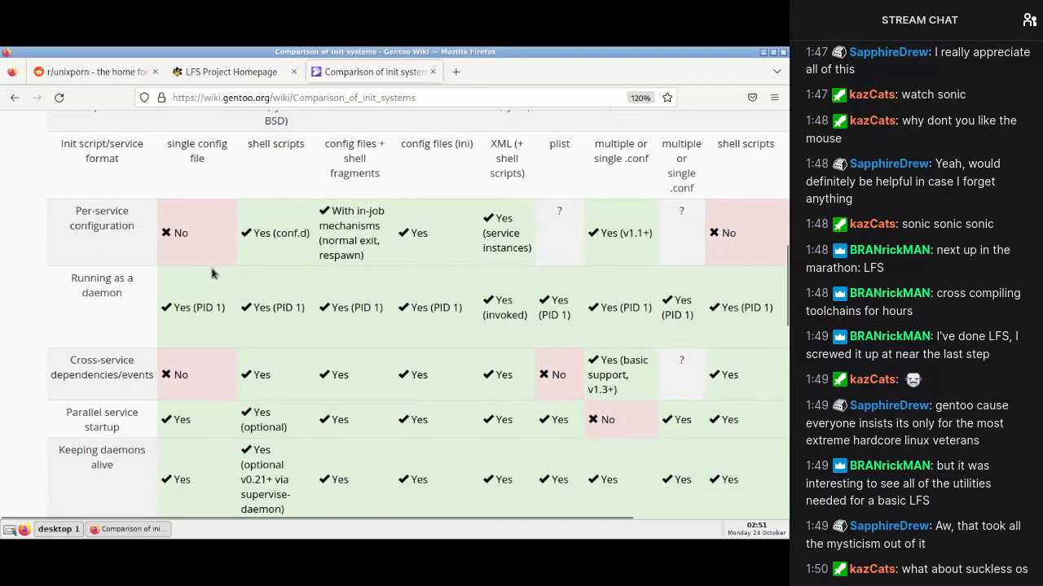
scroll("down", 3)
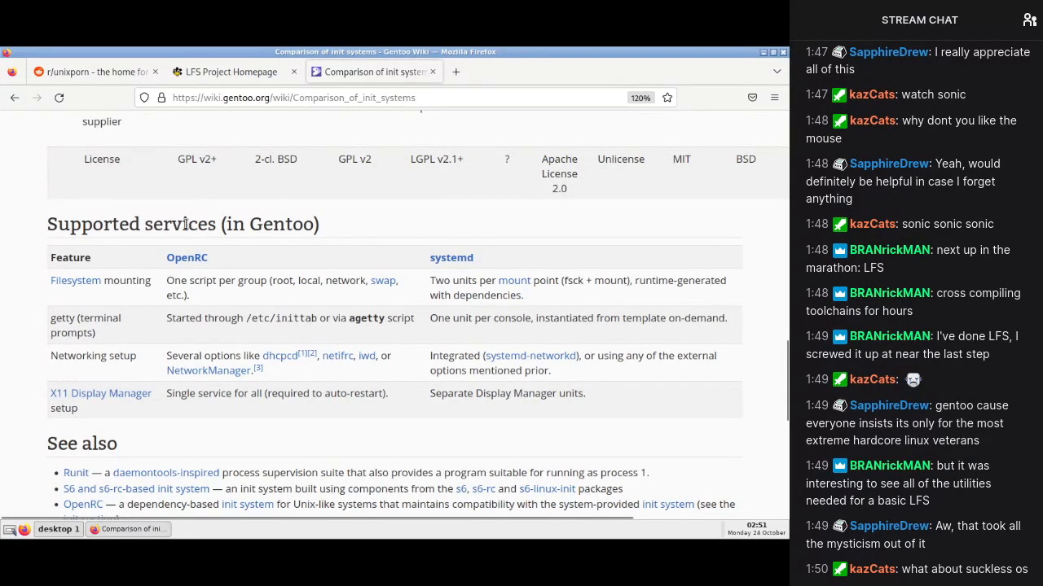
mouse_move(186, 258)
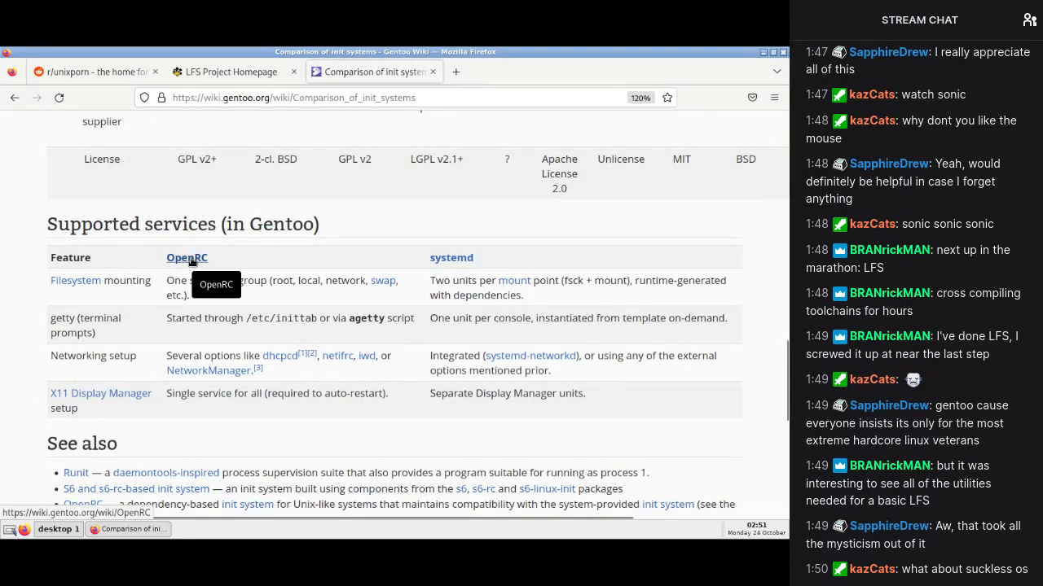
left_click(186, 258)
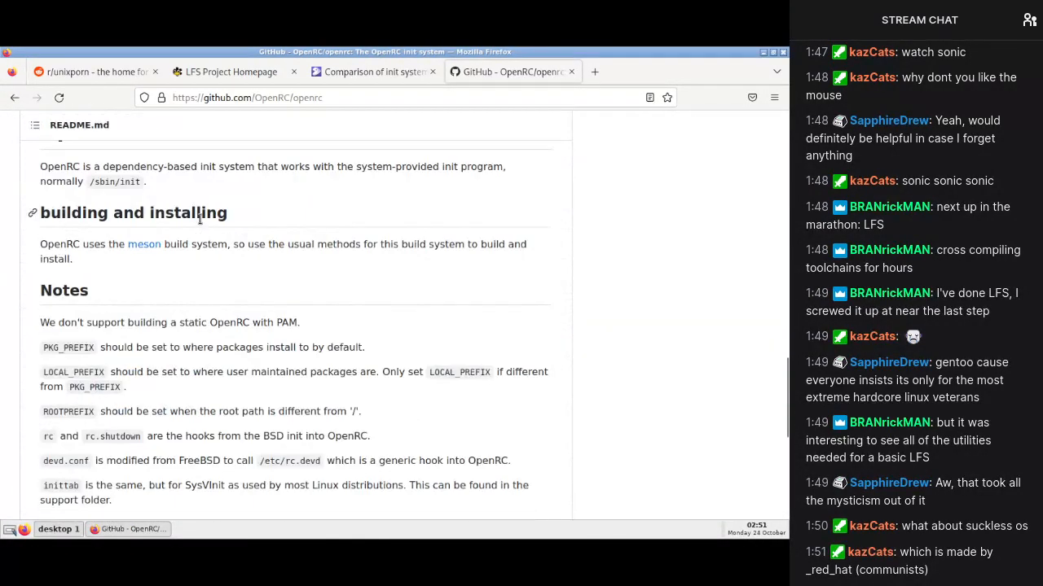
View OpenRC's 100 open GitHub issues, then switch back to the comparison article tab.
scroll("down", 3)
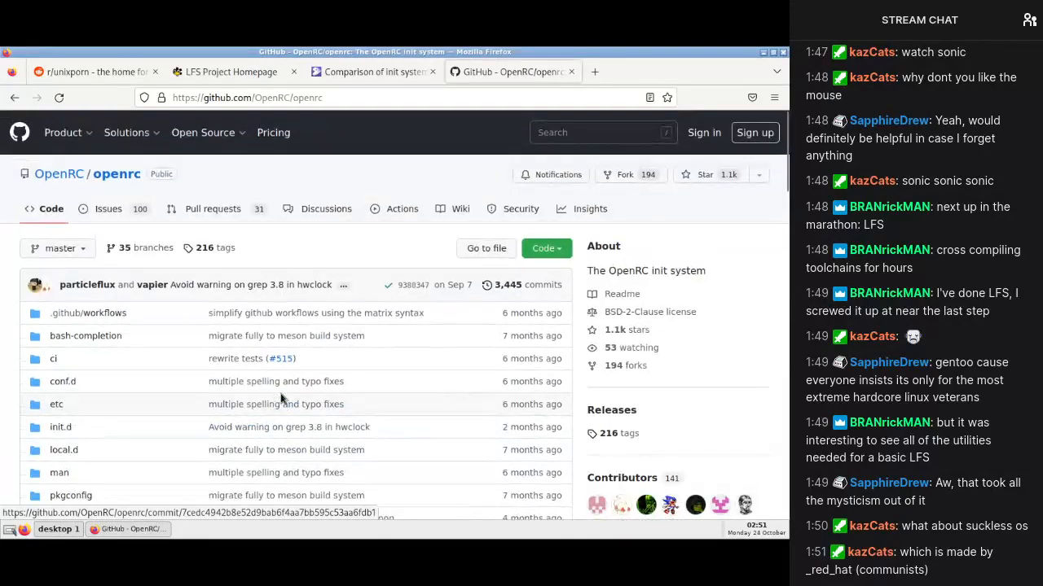
left_click(108, 209)
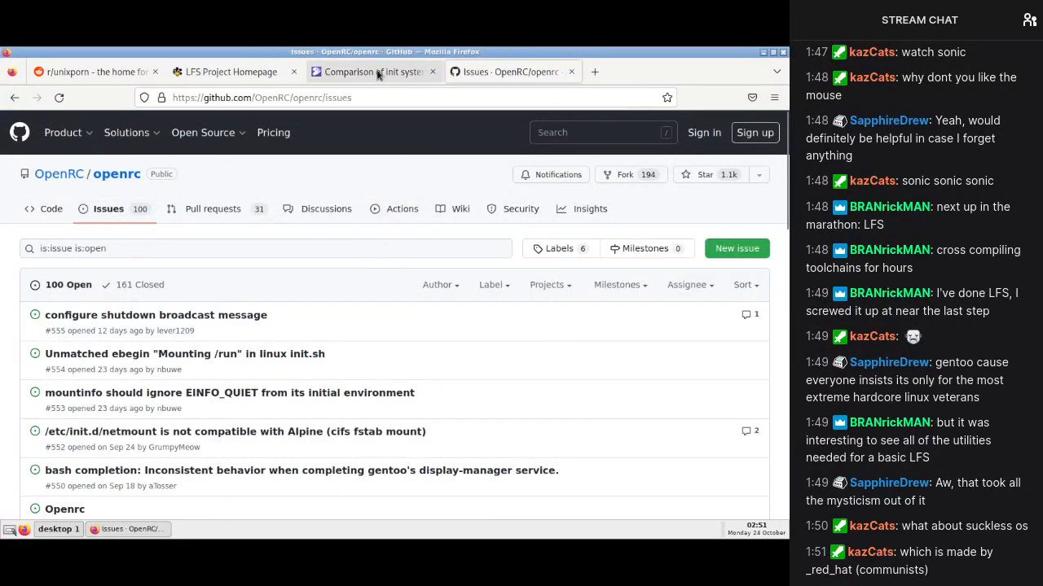
left_click(373, 71)
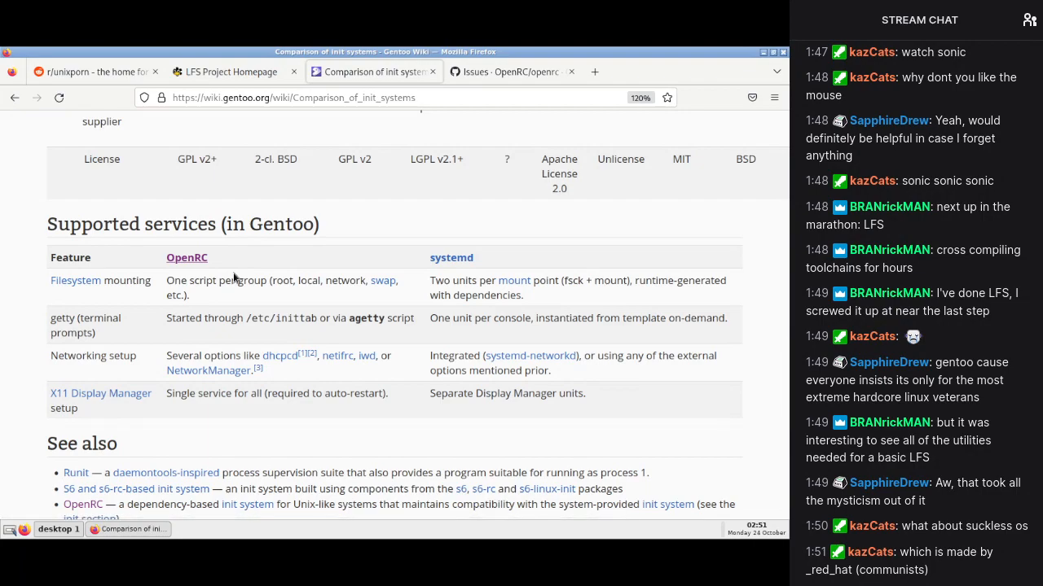
mouse_move(264, 310)
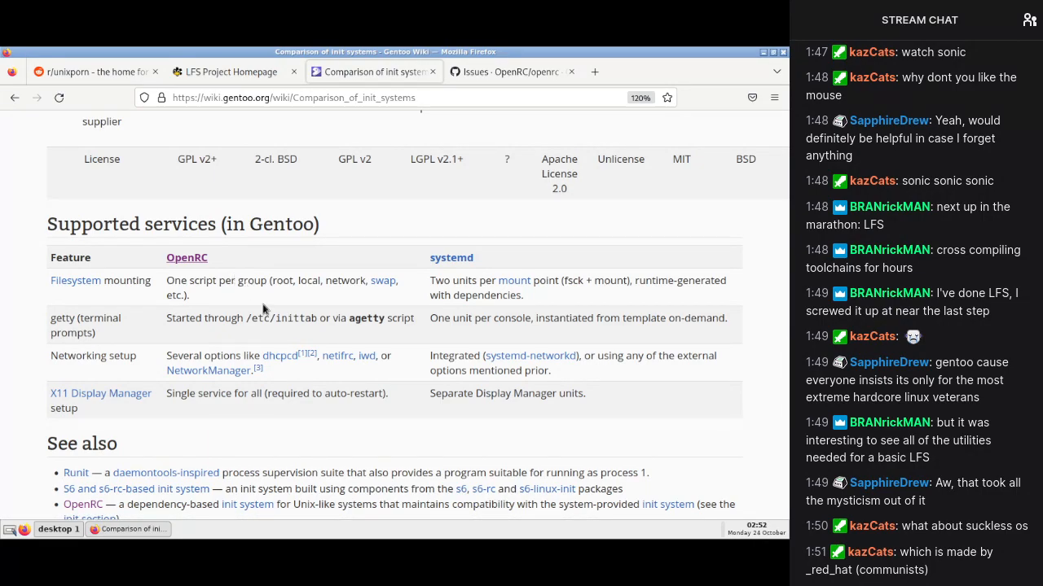
mouse_move(530, 355)
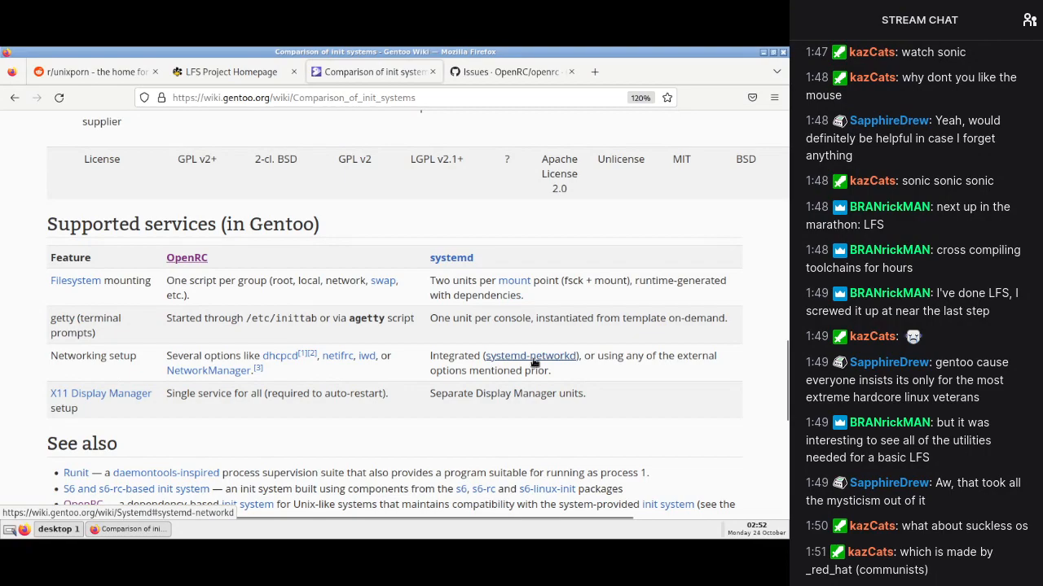
Open systemd-networkd in a new tab, visit the dhcpcd article, then return to the comparison.
left_click(530, 356)
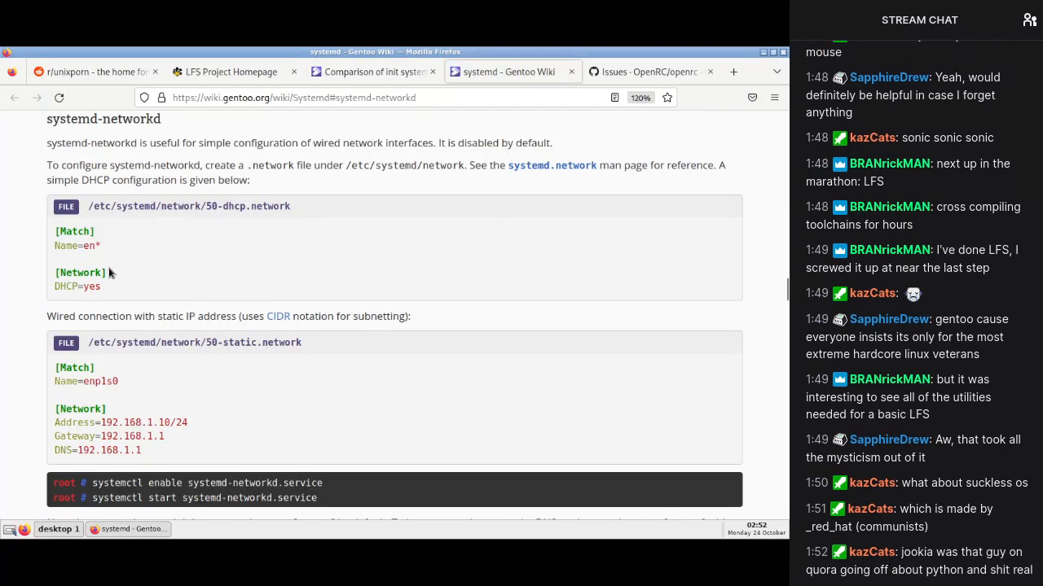
scroll("down", 3)
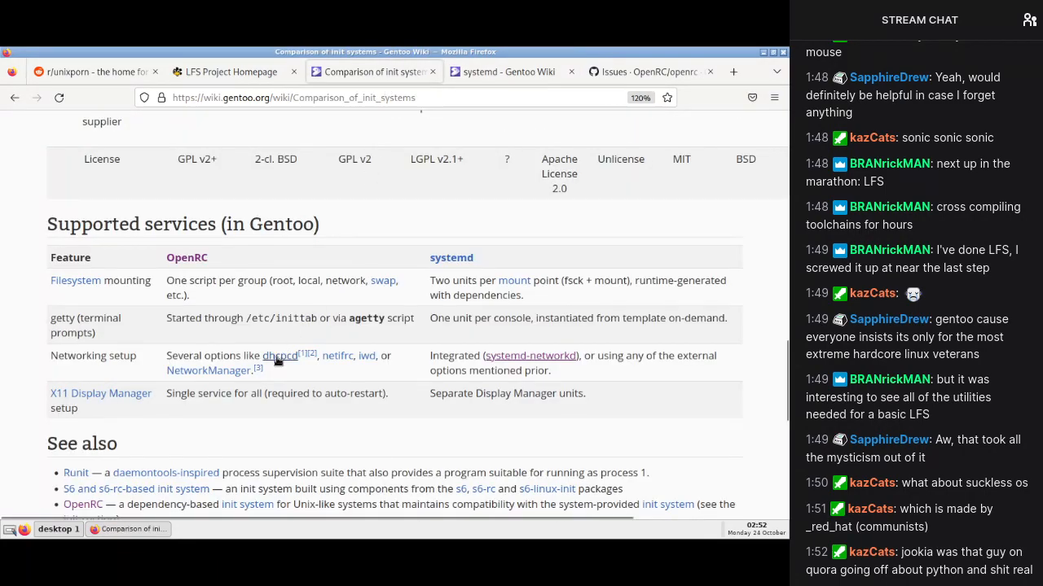
left_click(279, 356)
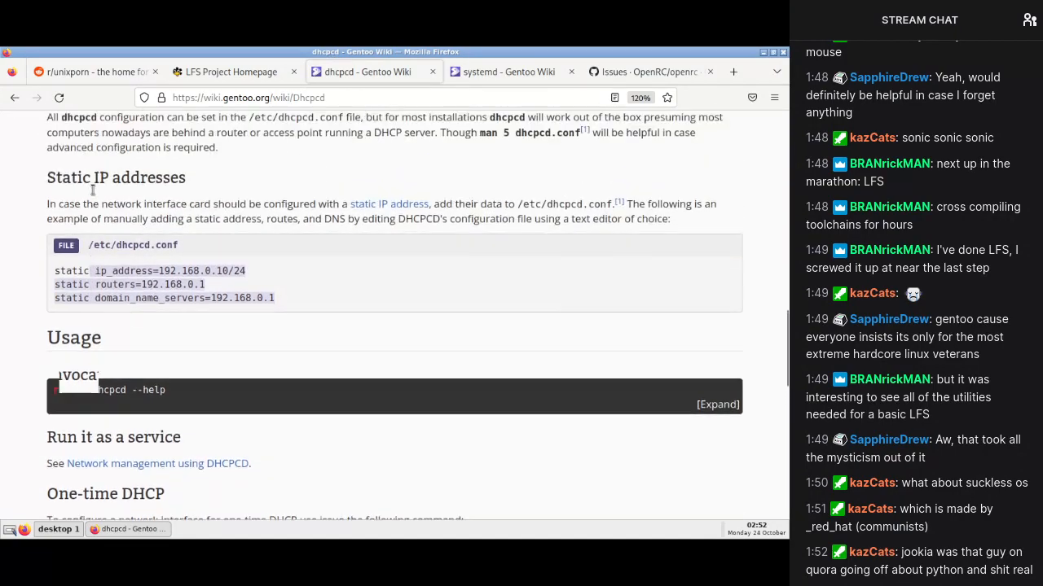
scroll("down", 3)
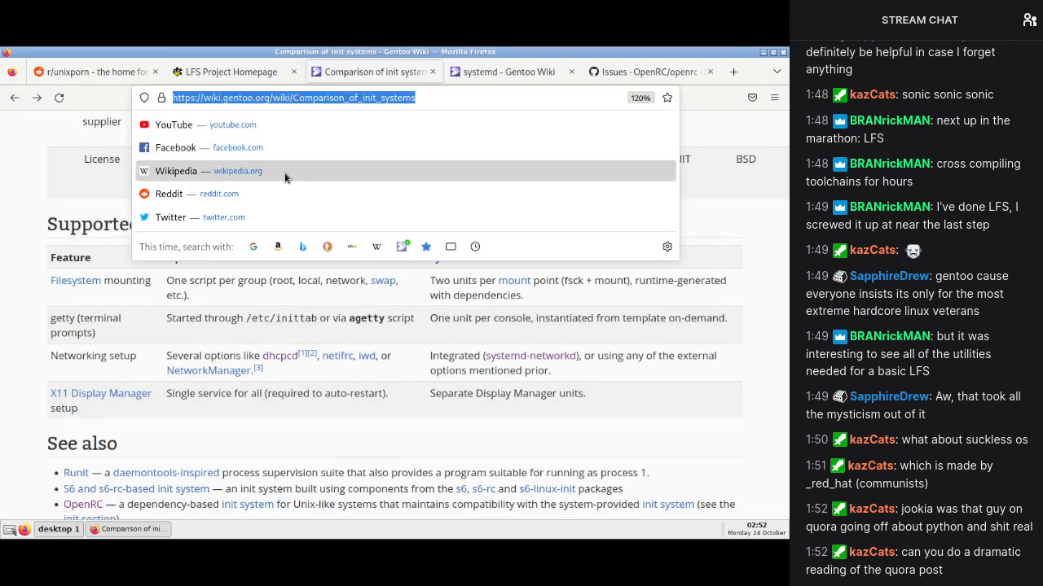
mouse_move(338, 313)
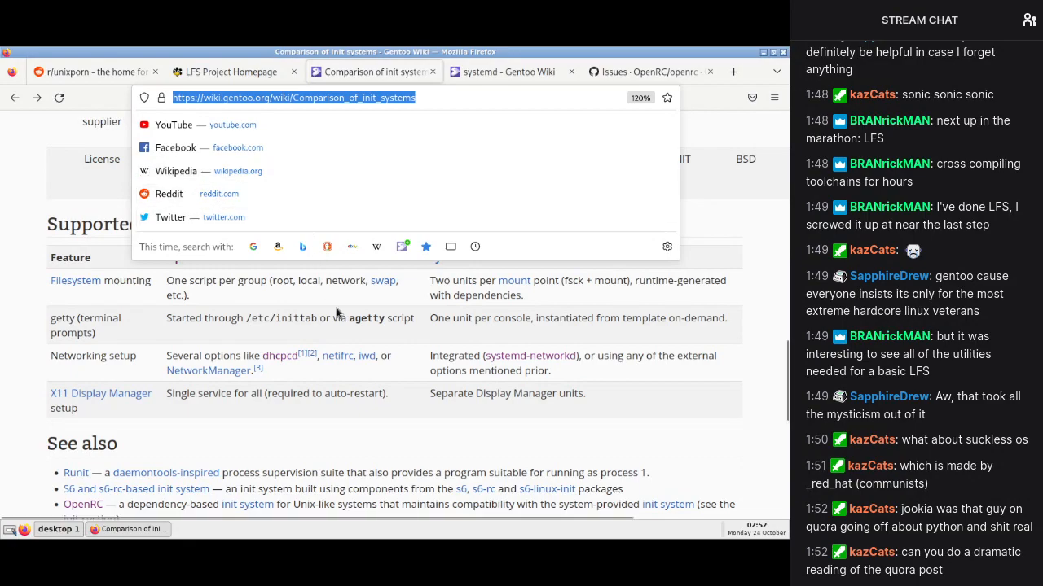